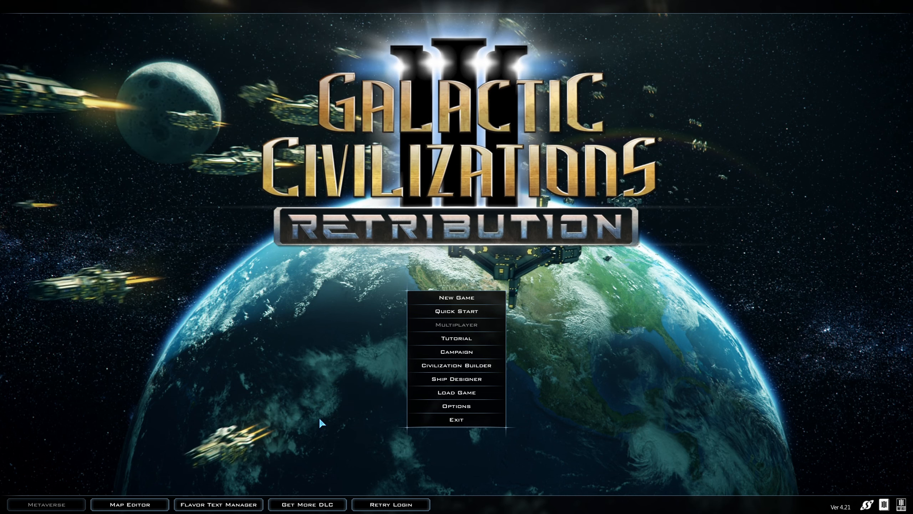
mouse_move(387, 373)
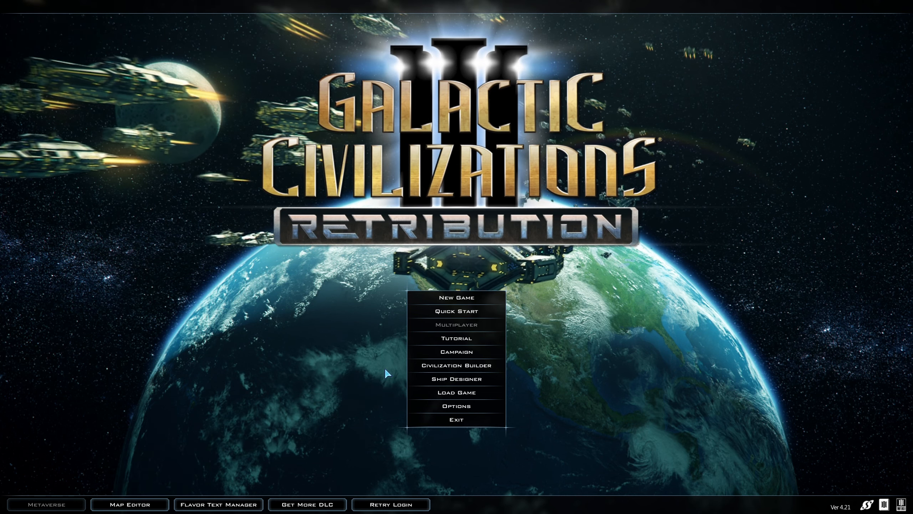
mouse_move(471, 373)
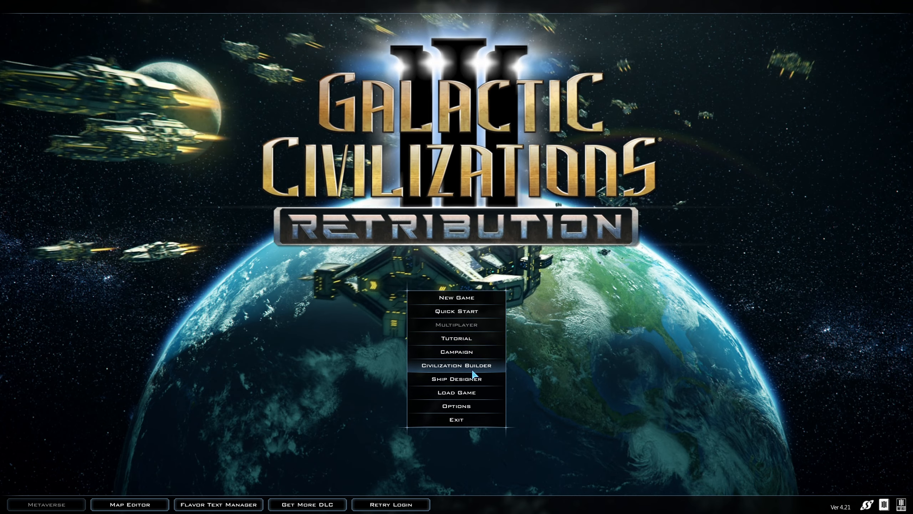
Step: Load the saved DiscountEmpire game from the Load Game list
click(455, 392)
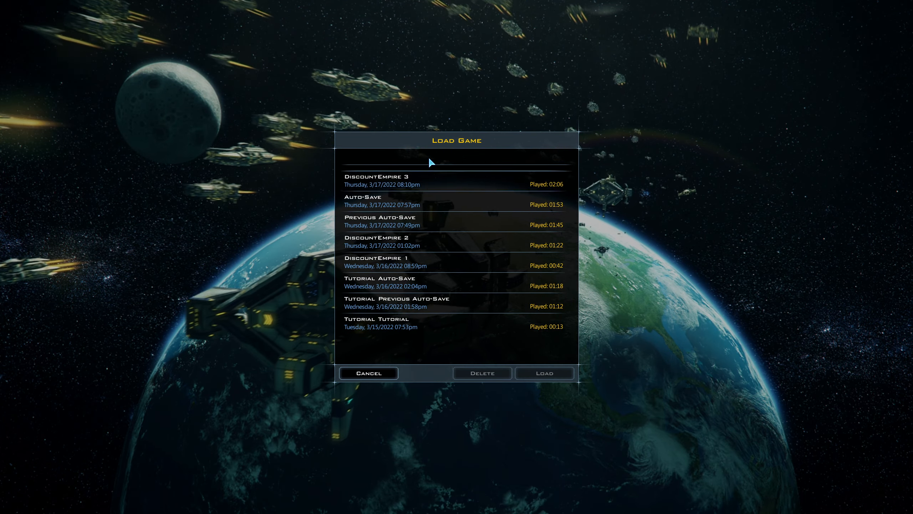
click(544, 373)
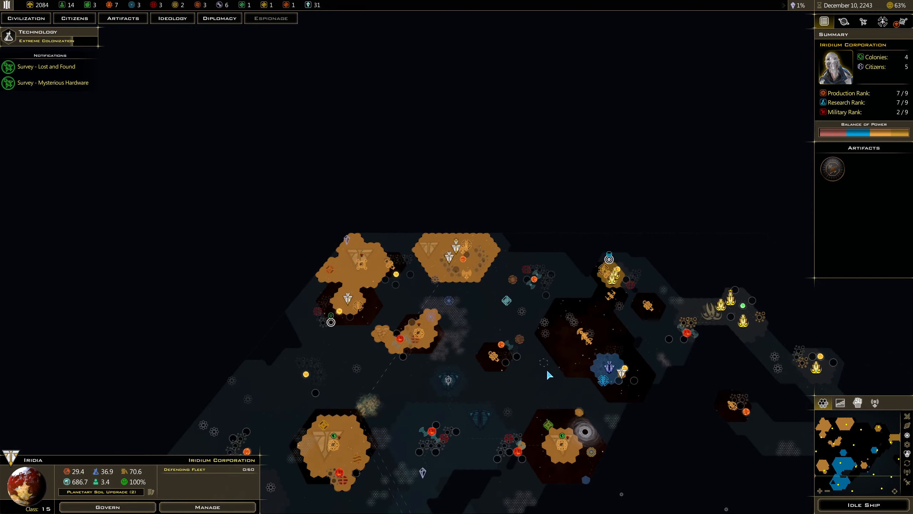
scroll(down, 3)
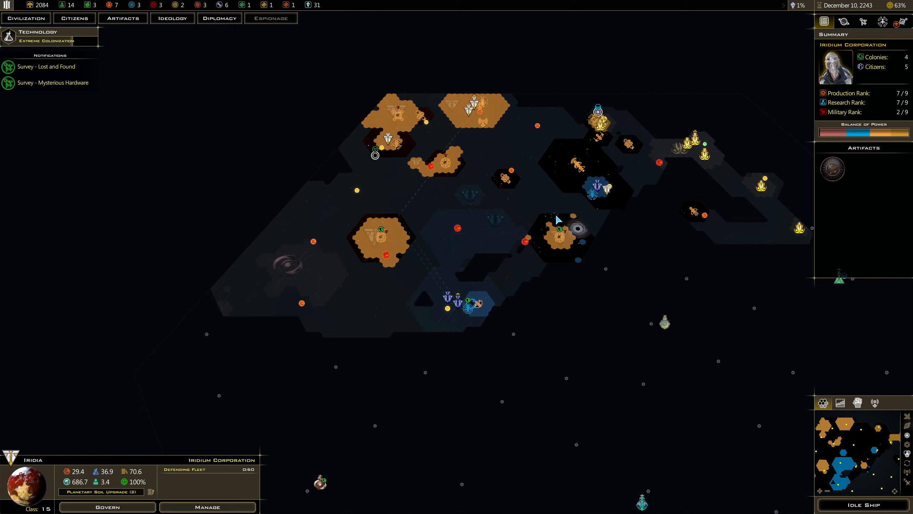
Step: Open Govern Civilization's Trade tab listing Iridia's routes to Earth and Mars
click(107, 506)
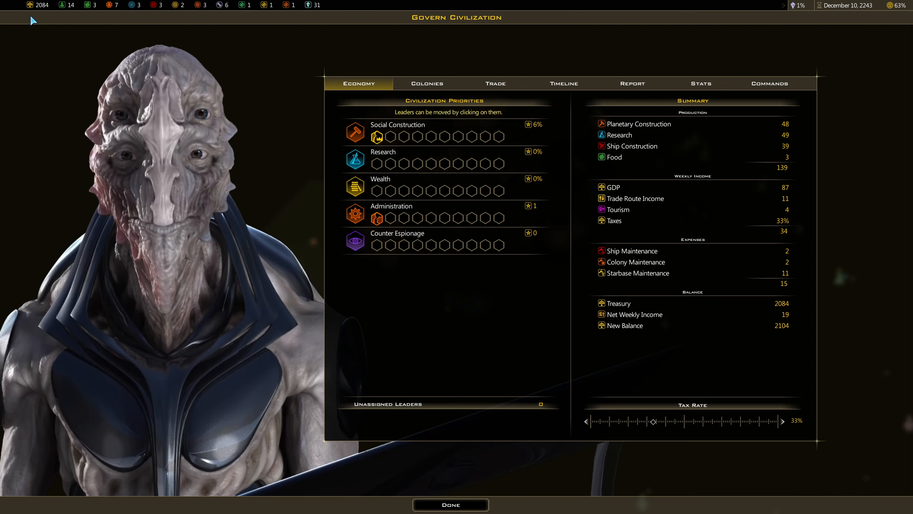
click(495, 84)
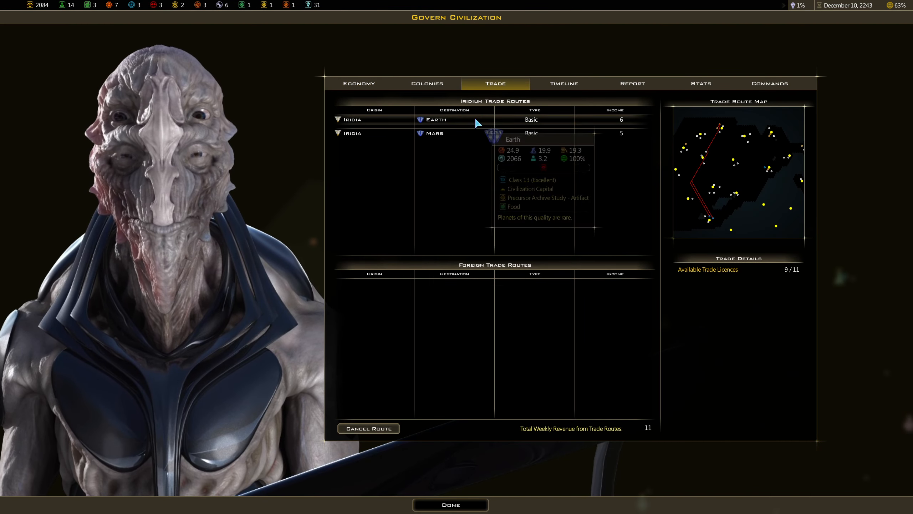
mouse_move(611, 139)
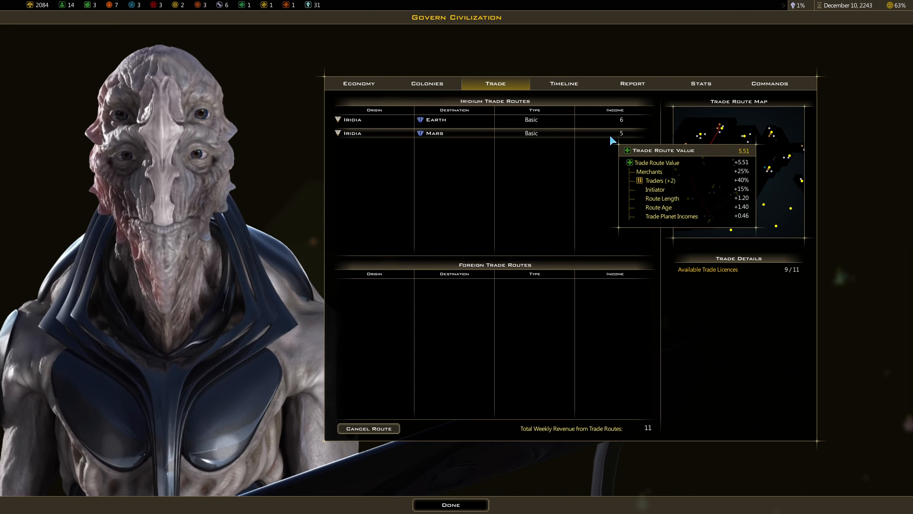
mouse_move(611, 122)
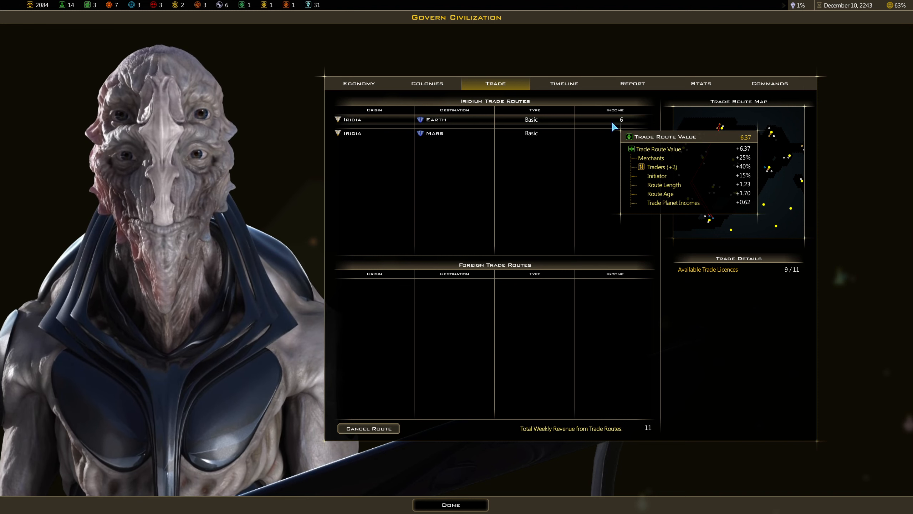
mouse_move(725, 274)
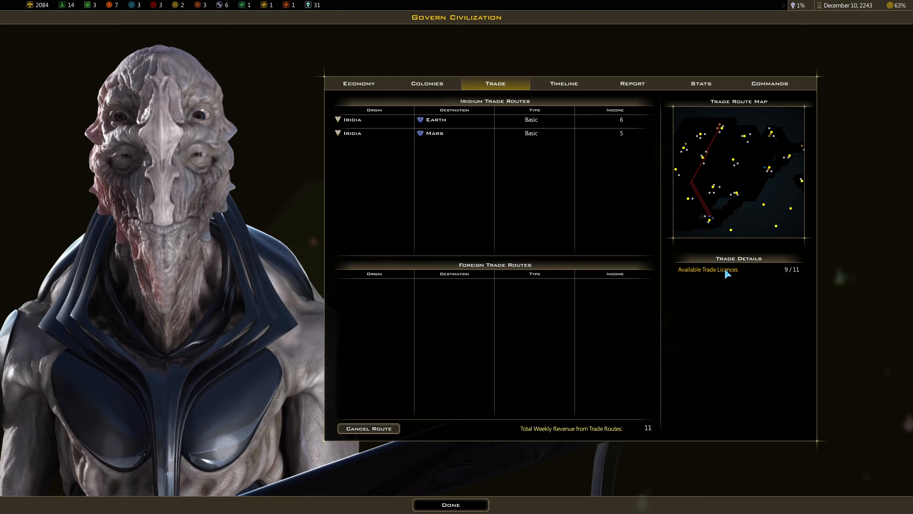
mouse_move(368, 428)
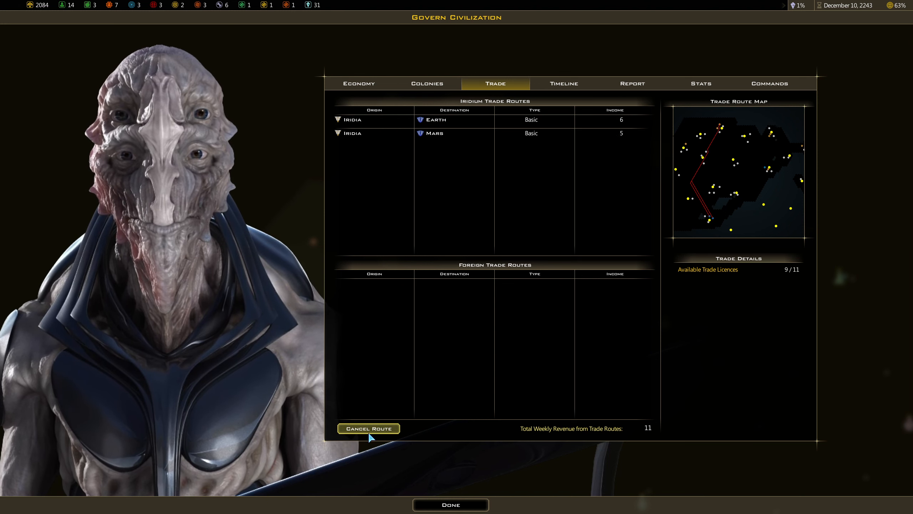
mouse_move(450, 505)
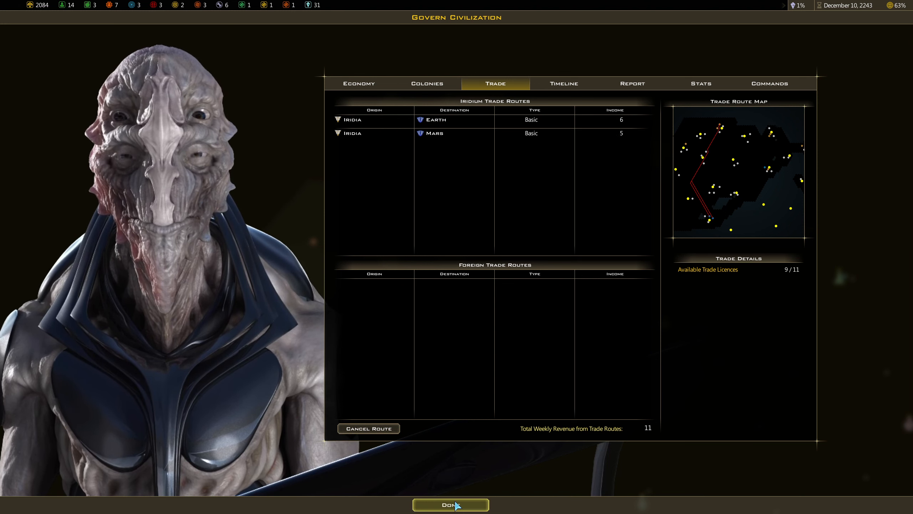
Step: Close the overview and select the Prototype Kasaki M2-1 interceptor near Island Dog IV
click(449, 504)
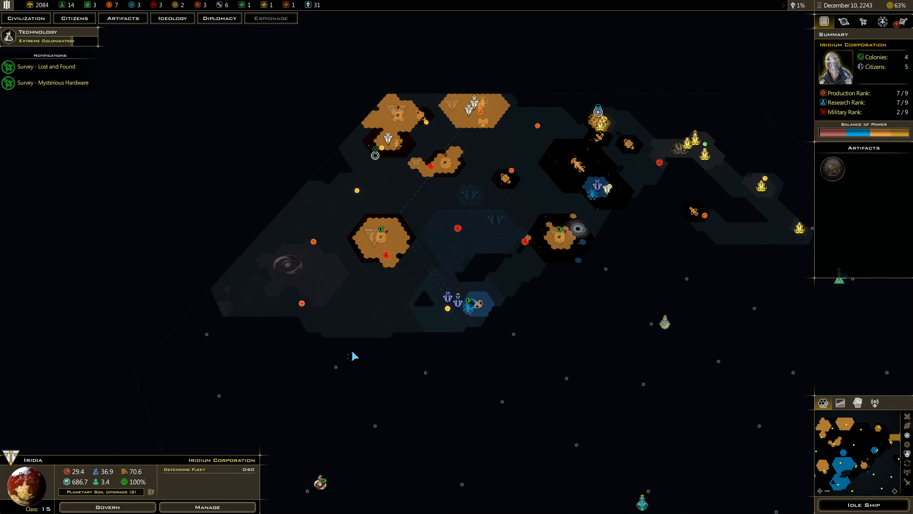
mouse_move(287, 277)
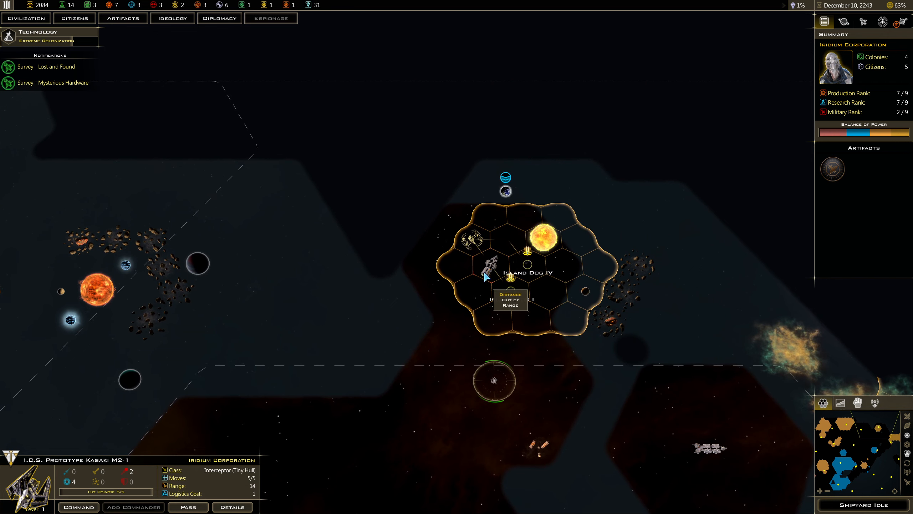
click(505, 192)
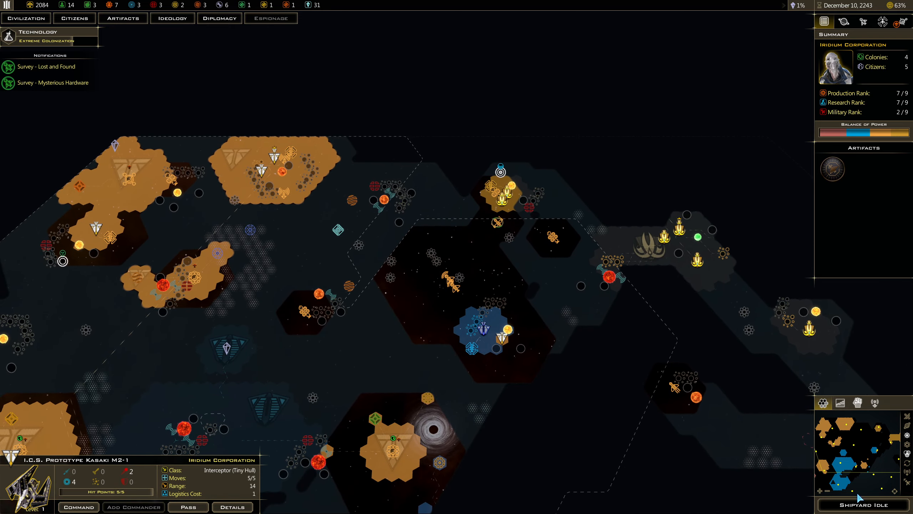
Step: Add a Haul-X M2 freighter to Iridii Shipyard 1's manufacturing queue
click(864, 504)
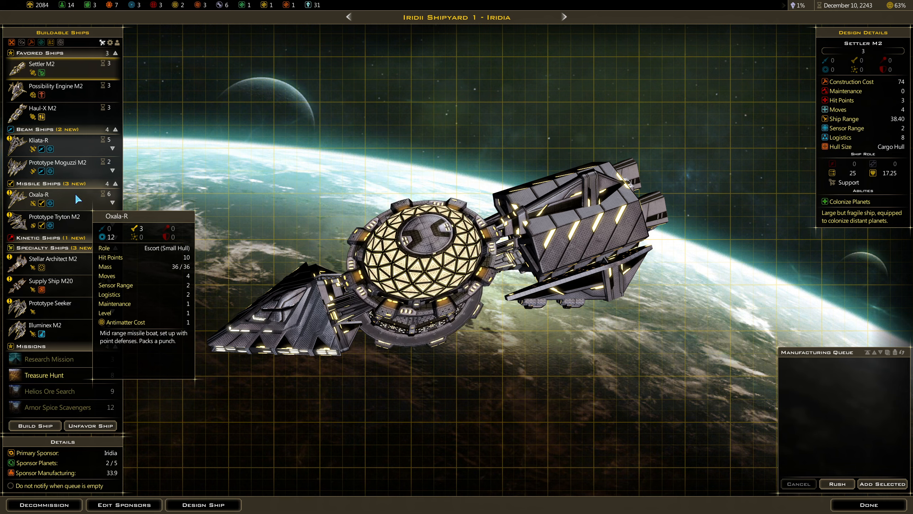
mouse_move(52, 217)
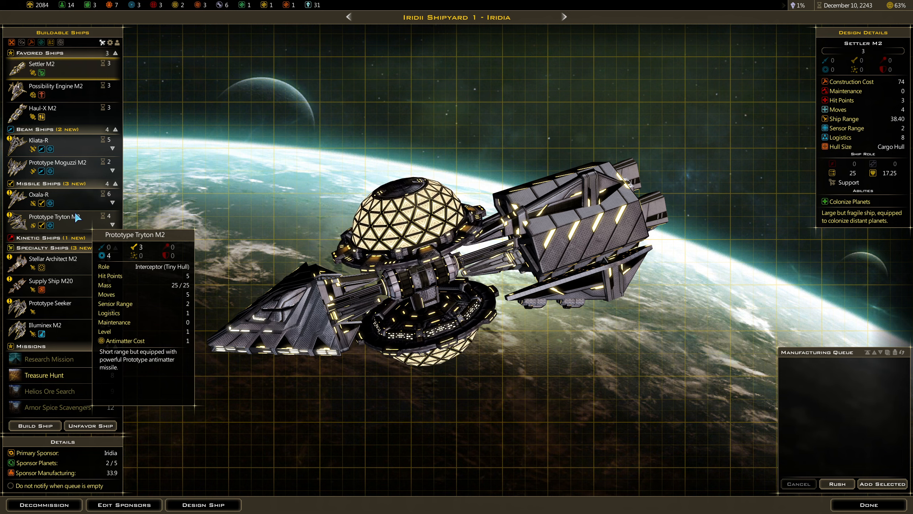
mouse_move(78, 196)
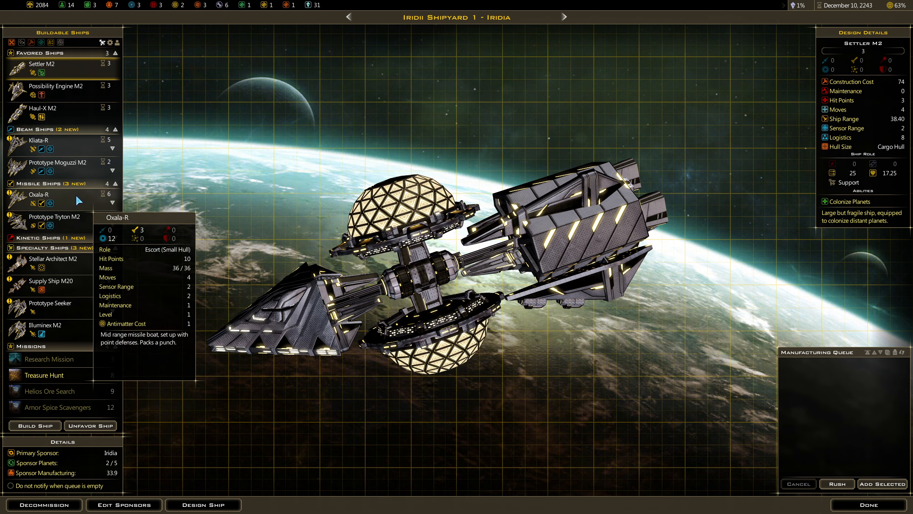
mouse_move(53, 216)
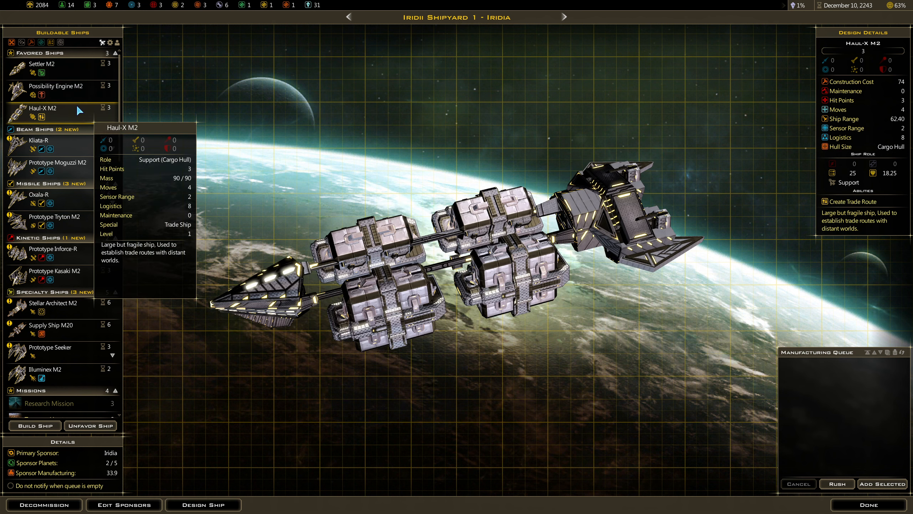
click(883, 483)
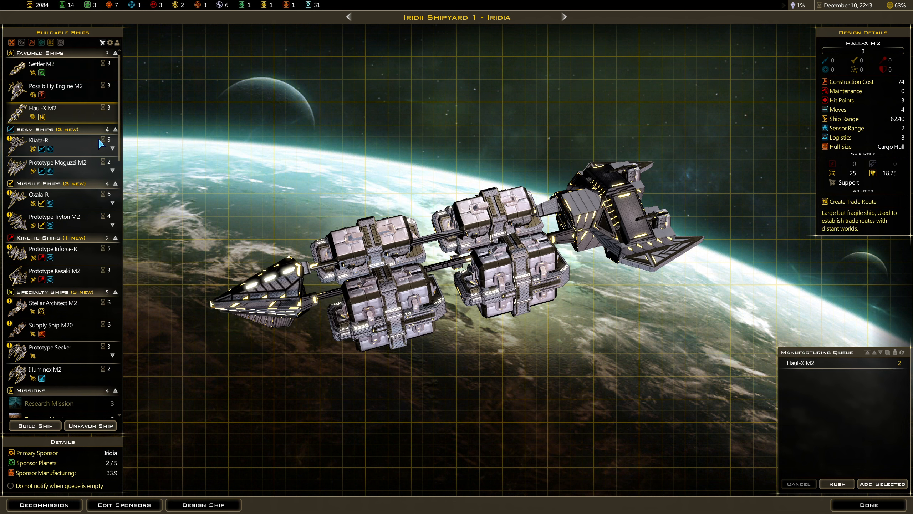
mouse_move(868, 504)
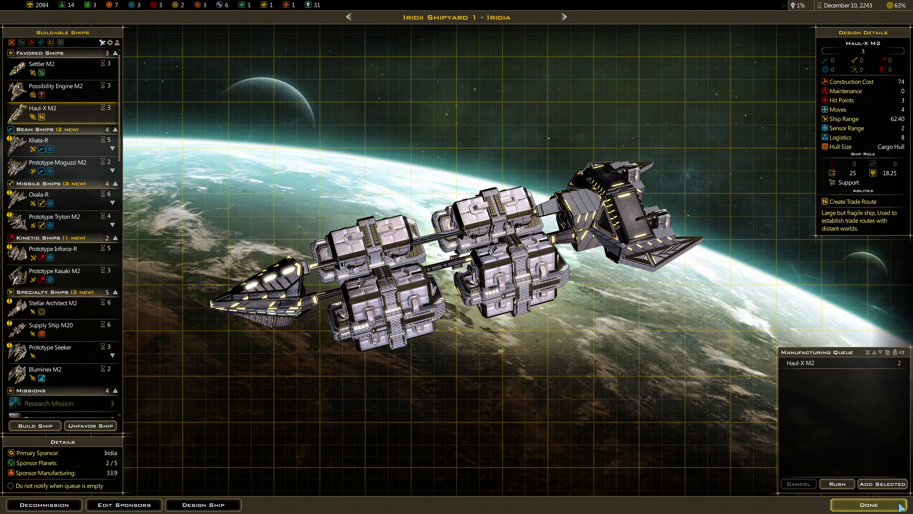
Step: Close the shipyard, send I.C.S. Seeker-1 out surveying, and check current research
click(868, 504)
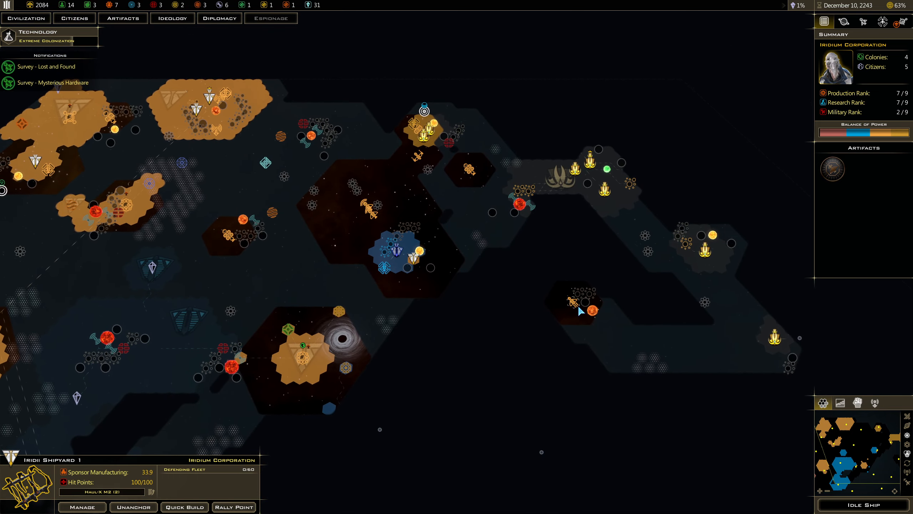
click(574, 303)
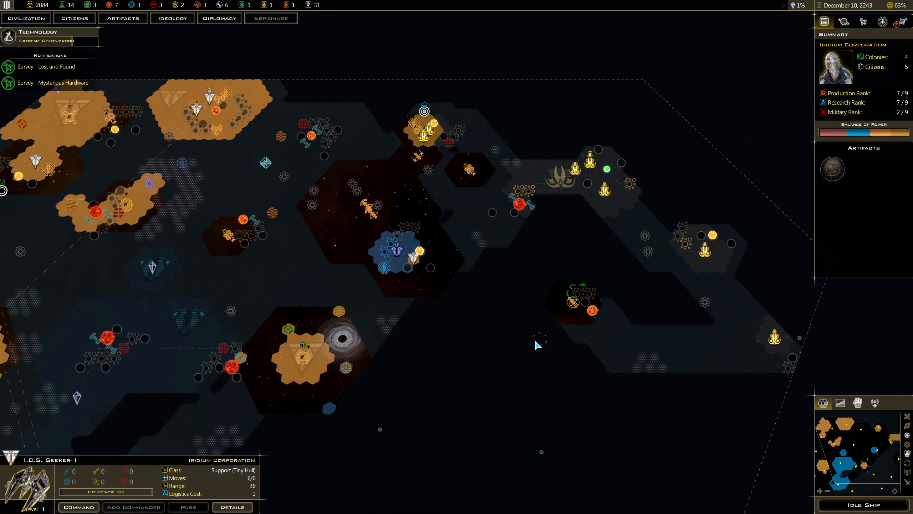
click(863, 505)
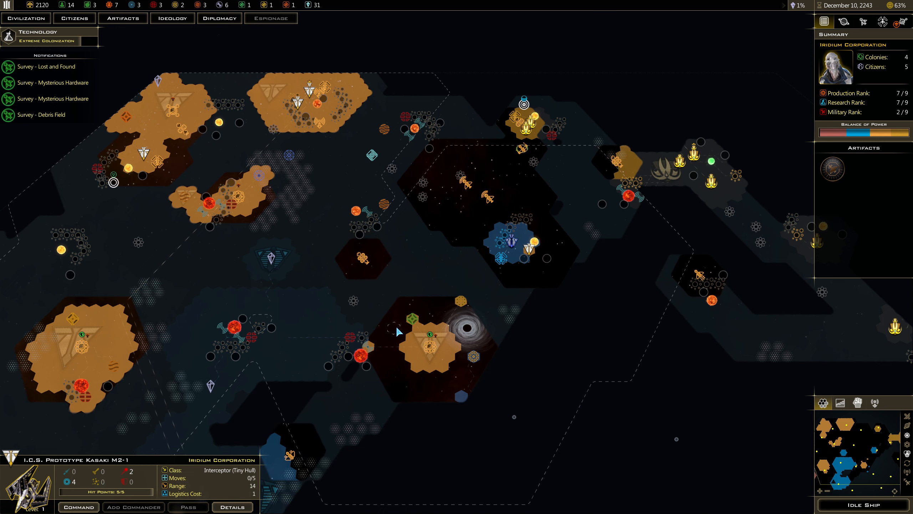
mouse_move(67, 40)
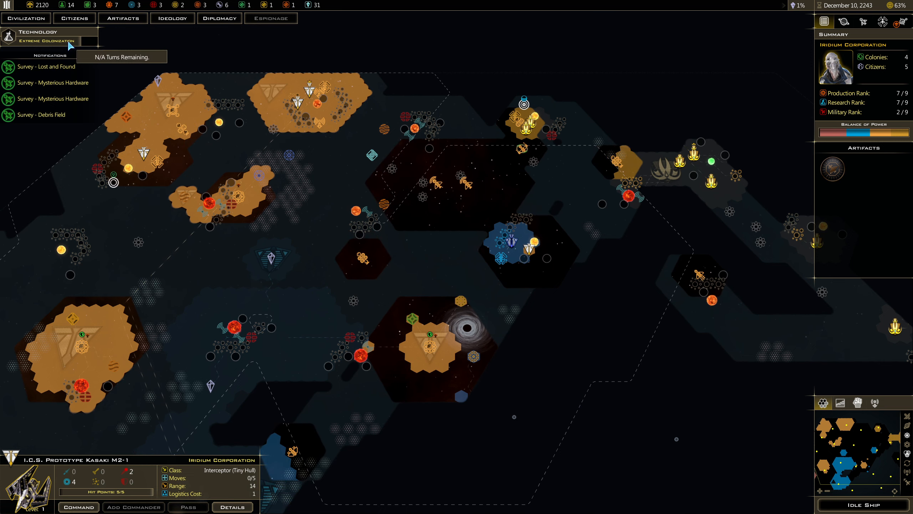
click(37, 31)
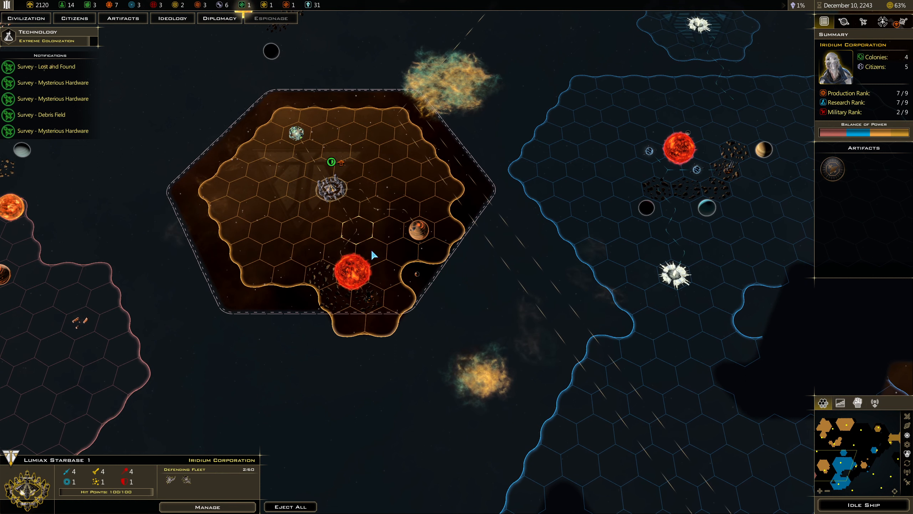
mouse_move(416, 276)
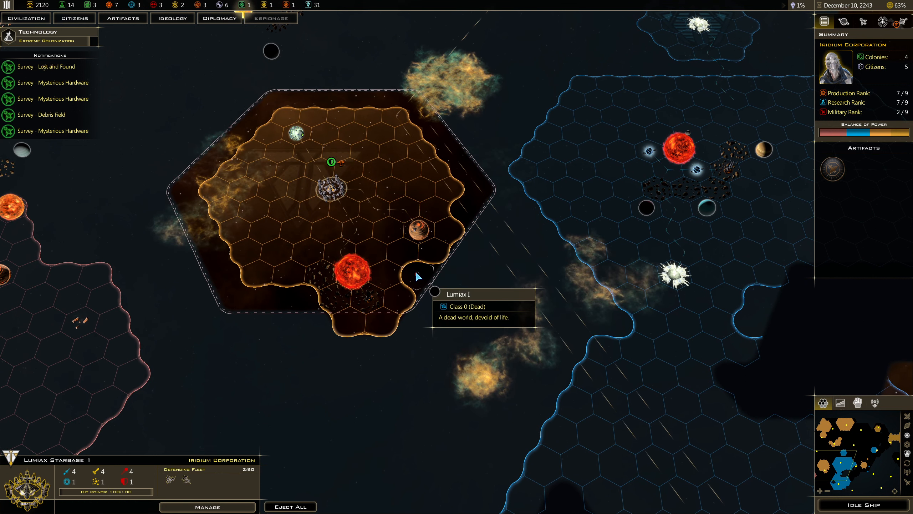
mouse_move(324, 282)
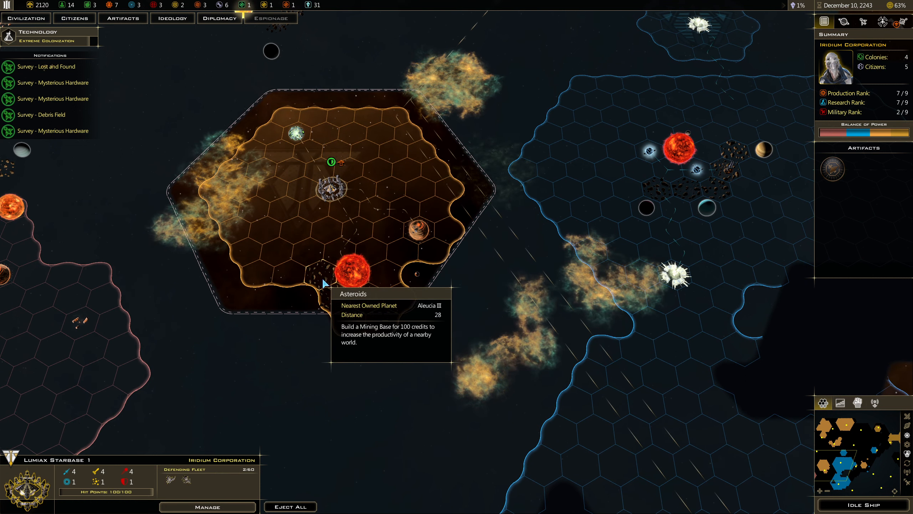
mouse_move(374, 297)
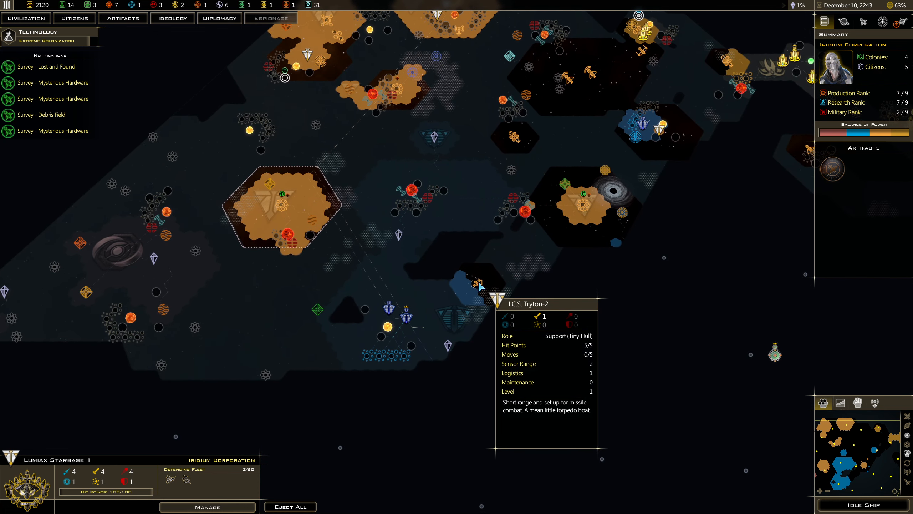
Step: Select the I.C.S. Tryton-2 torpedo boat in the Lumiax system
click(477, 283)
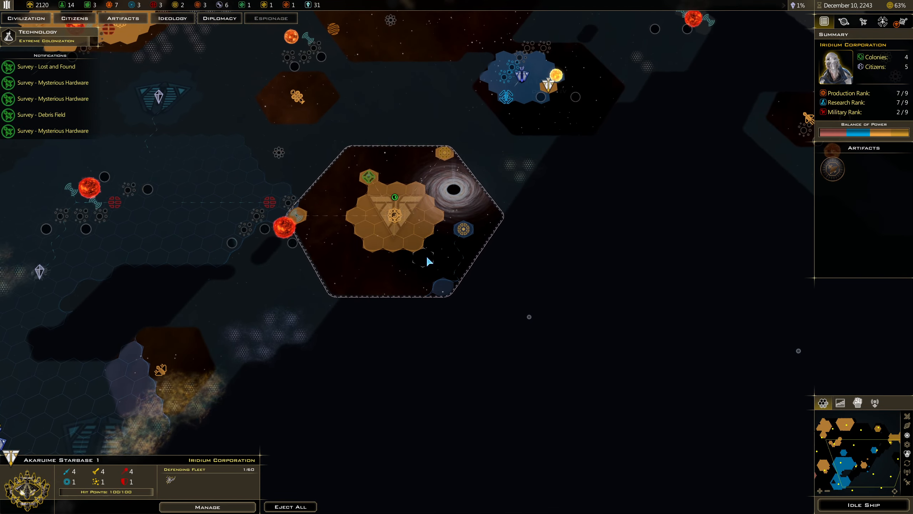
mouse_move(157, 5)
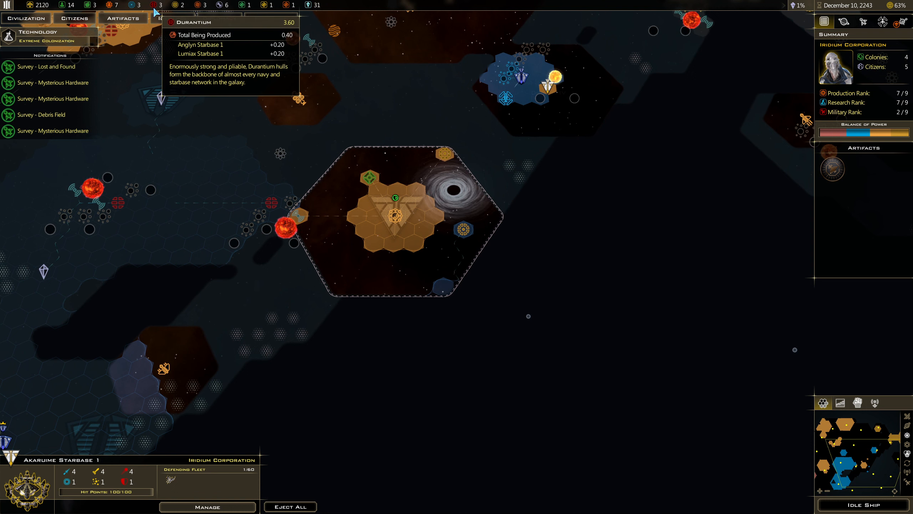
mouse_move(181, 6)
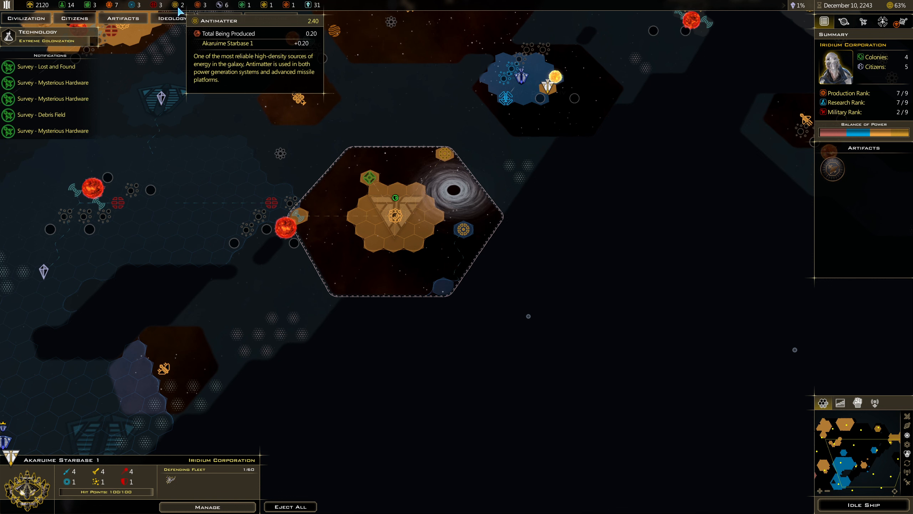
mouse_move(472, 234)
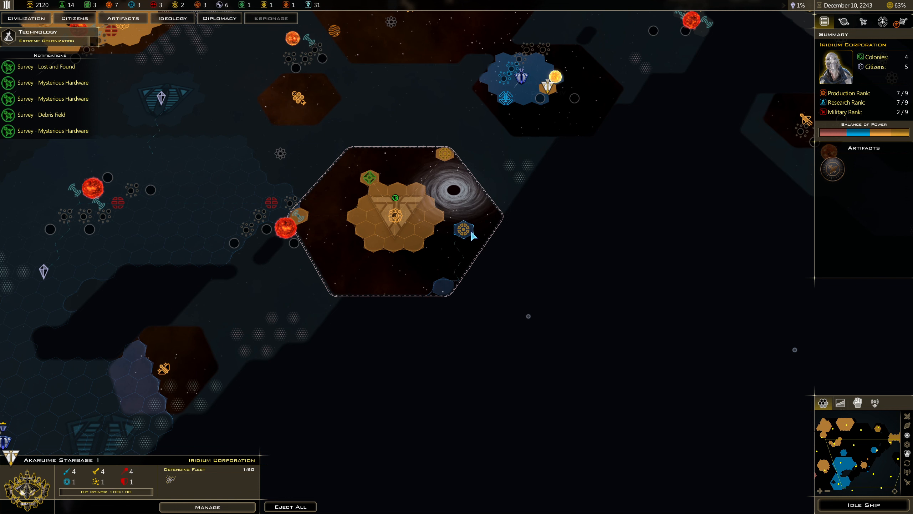
mouse_move(410, 220)
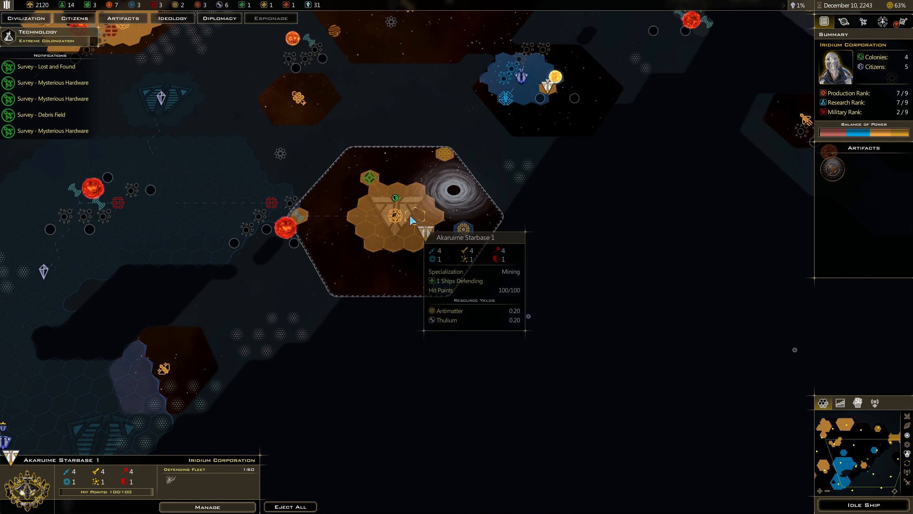
mouse_move(466, 253)
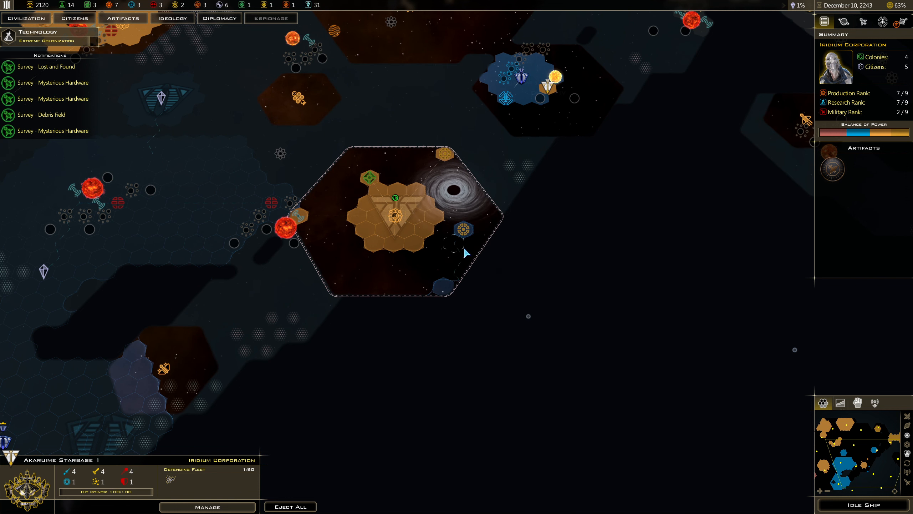
mouse_move(466, 269)
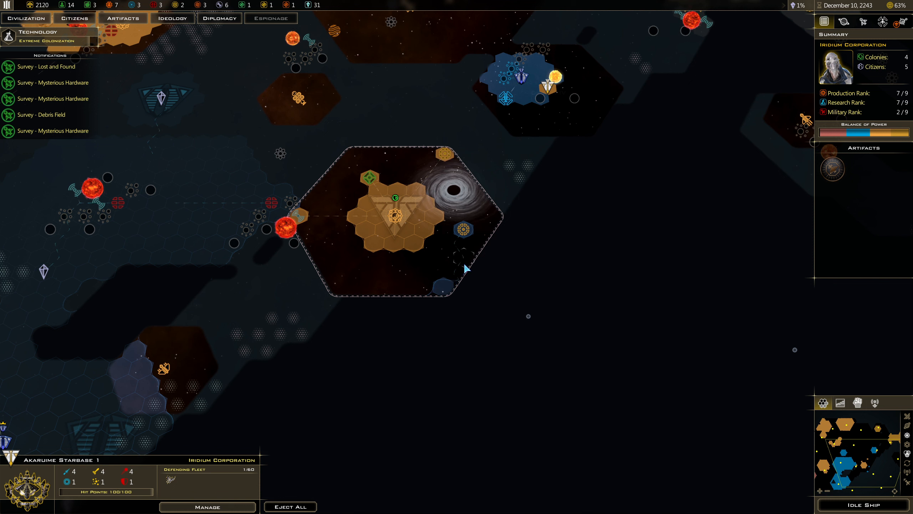
mouse_move(464, 229)
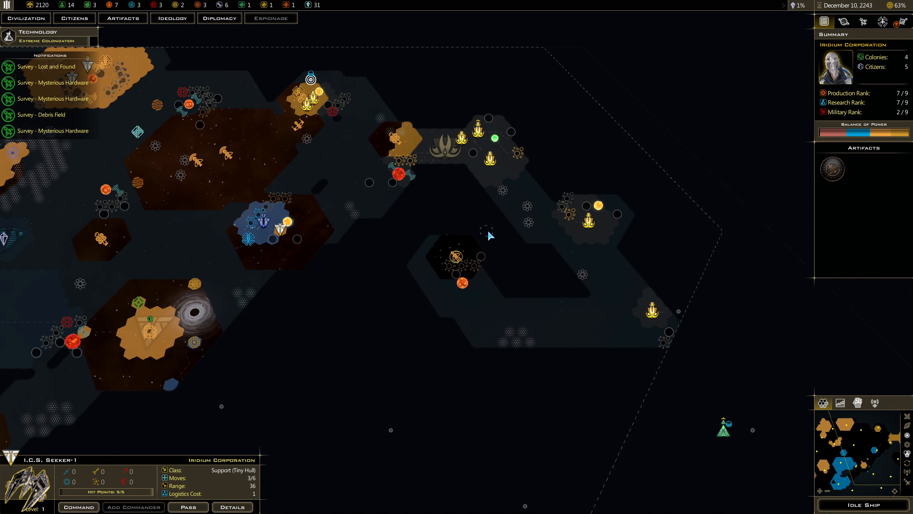
Step: Move Seeker-1 toward a southwestern destination and end the turn
click(442, 425)
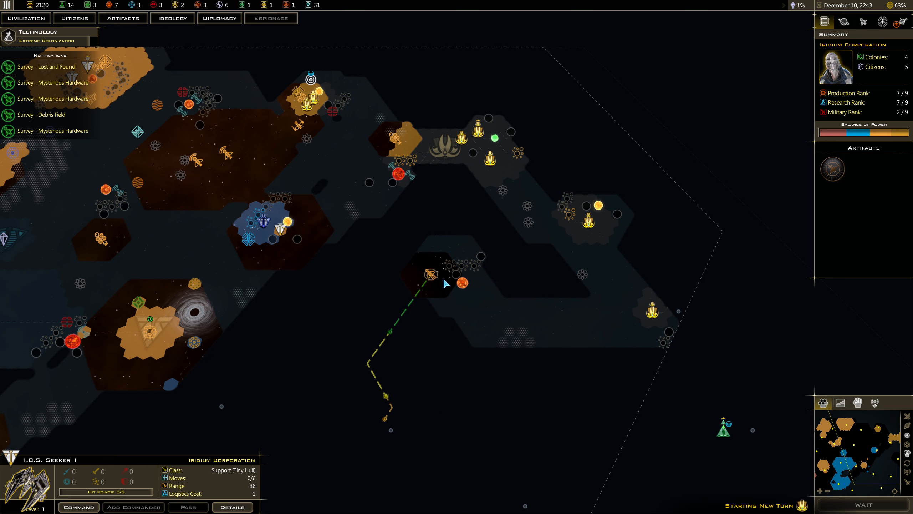
click(864, 504)
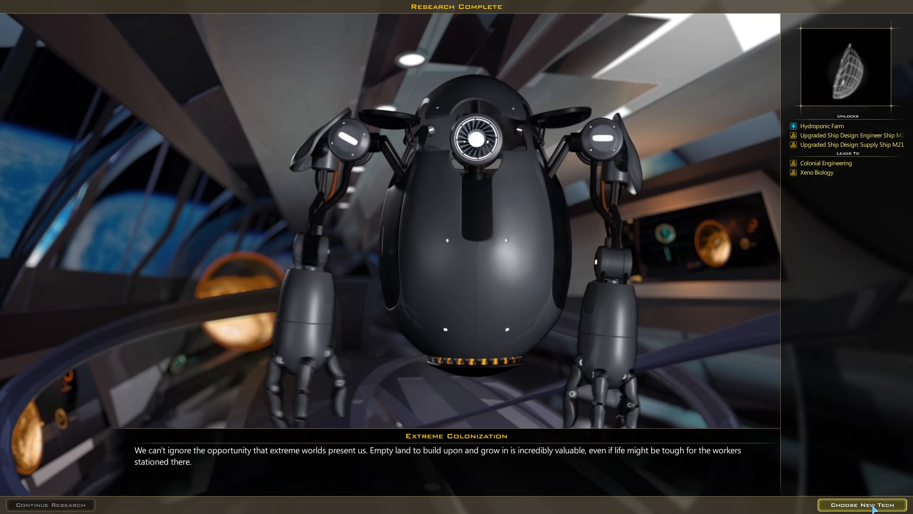
Step: Open the technology selection screen and scroll through the Available Technology list
click(864, 504)
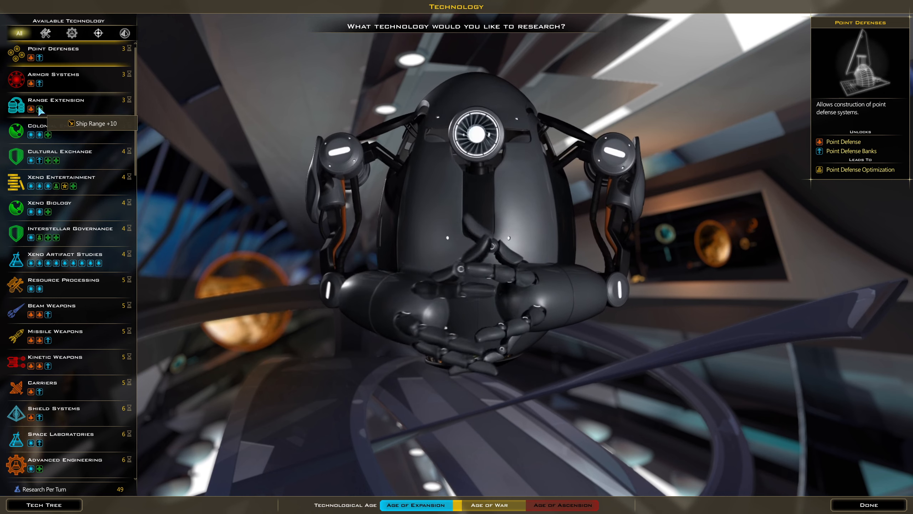
mouse_move(30, 85)
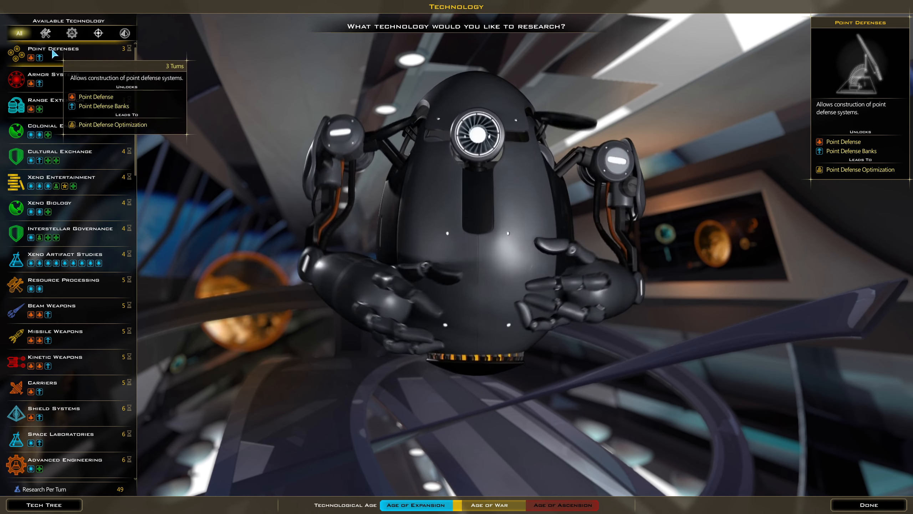
mouse_move(49, 138)
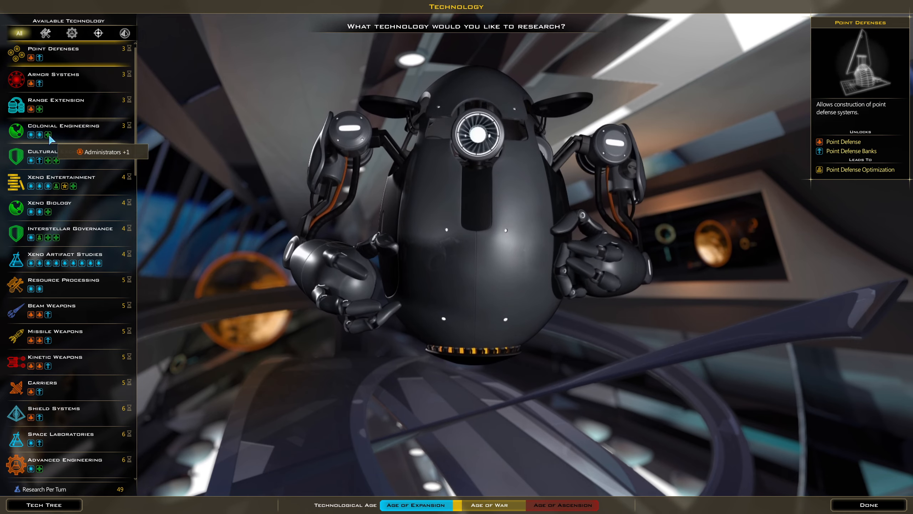
mouse_move(48, 137)
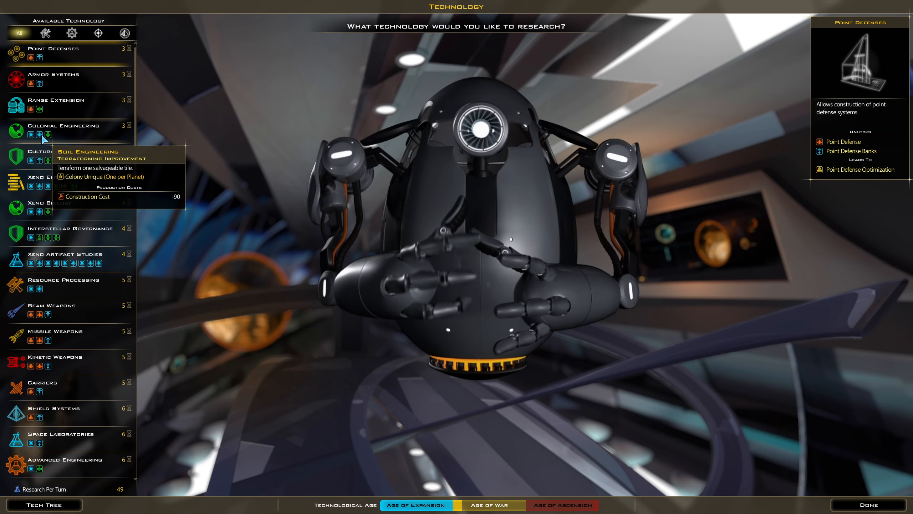
mouse_move(48, 135)
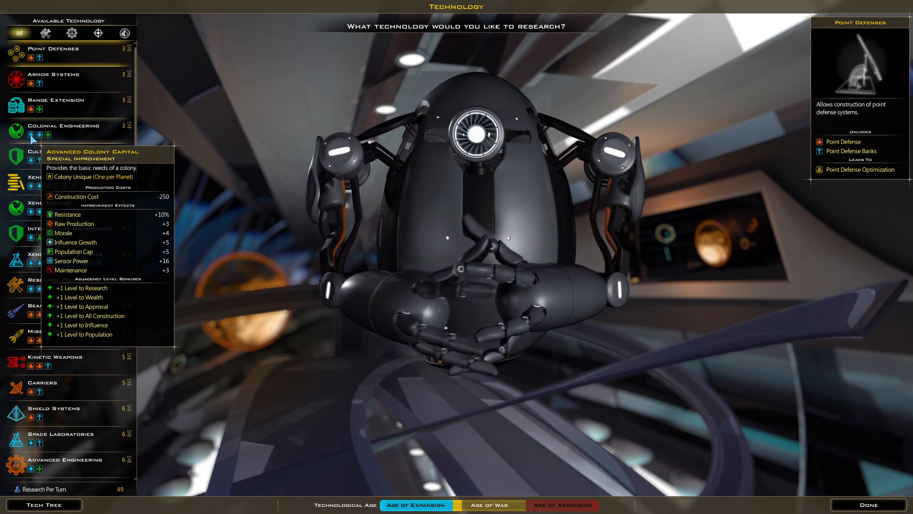
mouse_move(75, 186)
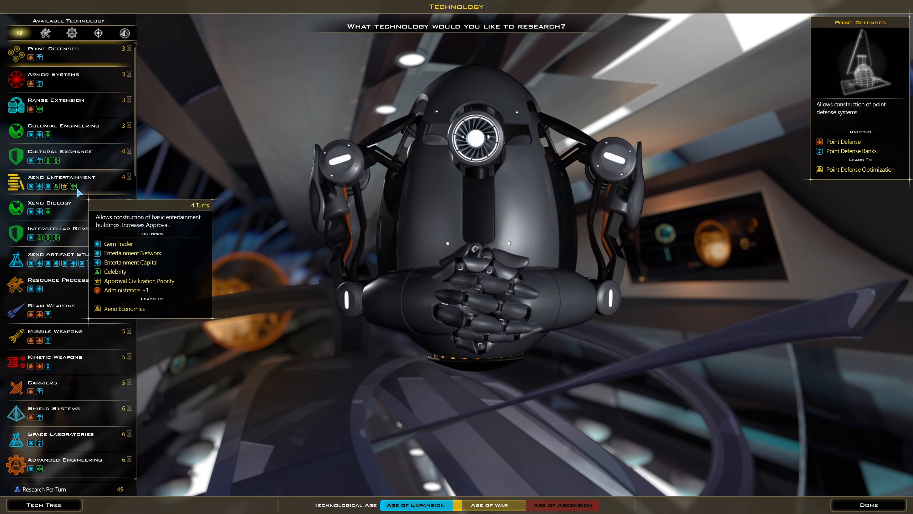
mouse_move(59, 189)
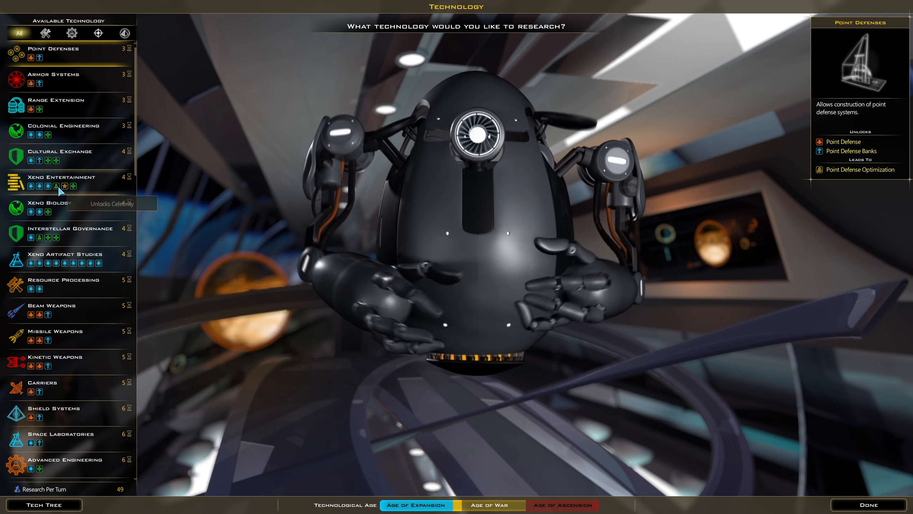
mouse_move(57, 186)
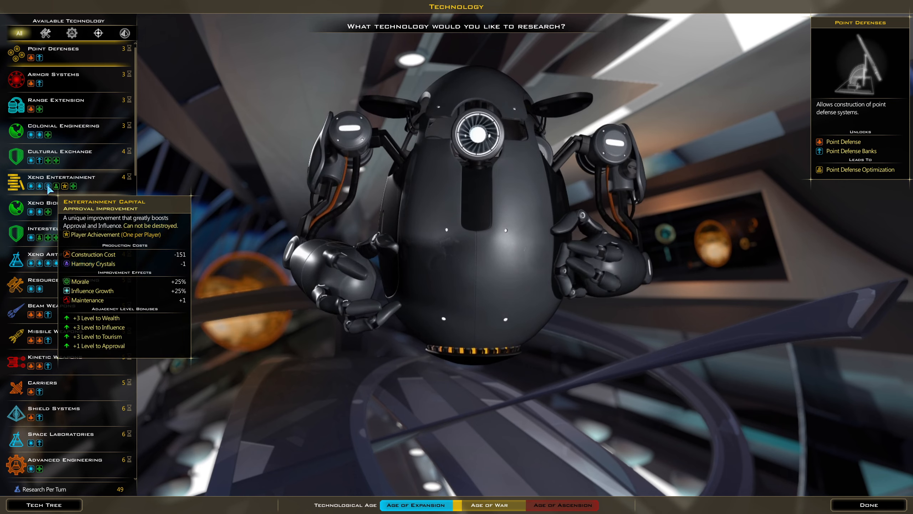
mouse_move(140, 237)
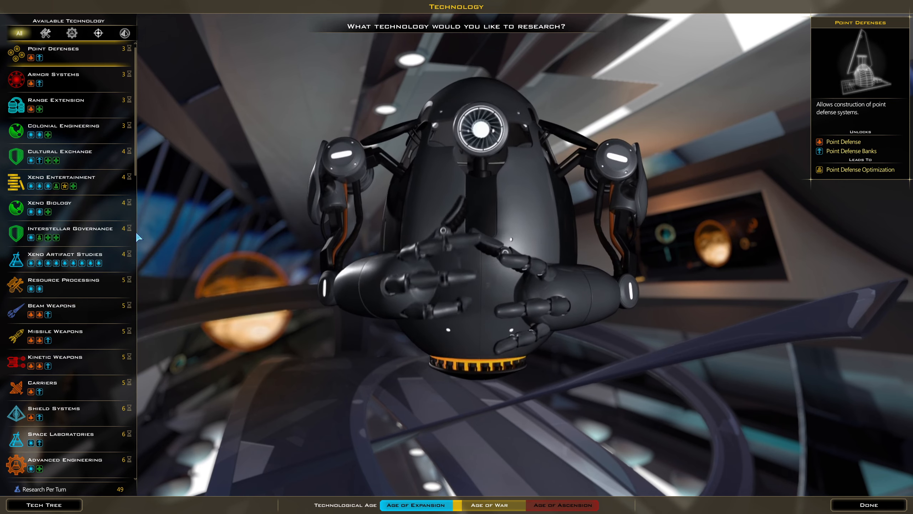
mouse_move(46, 236)
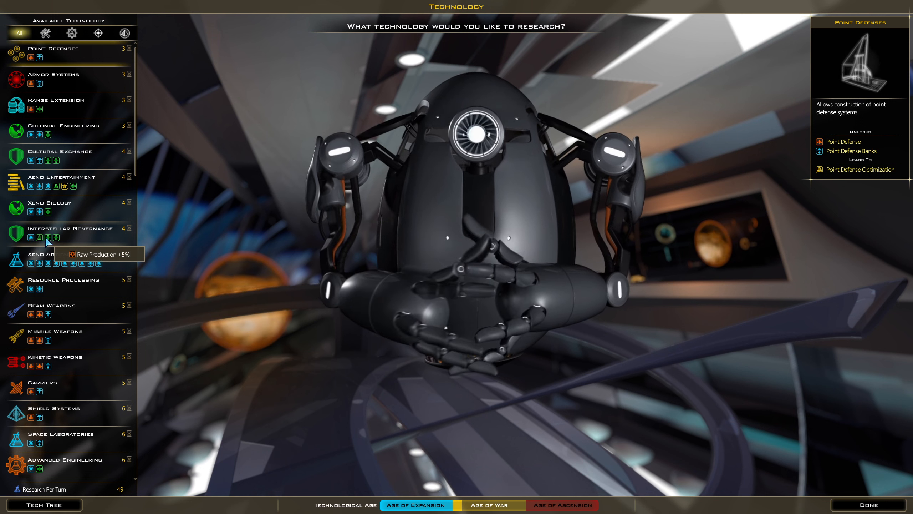
mouse_move(39, 236)
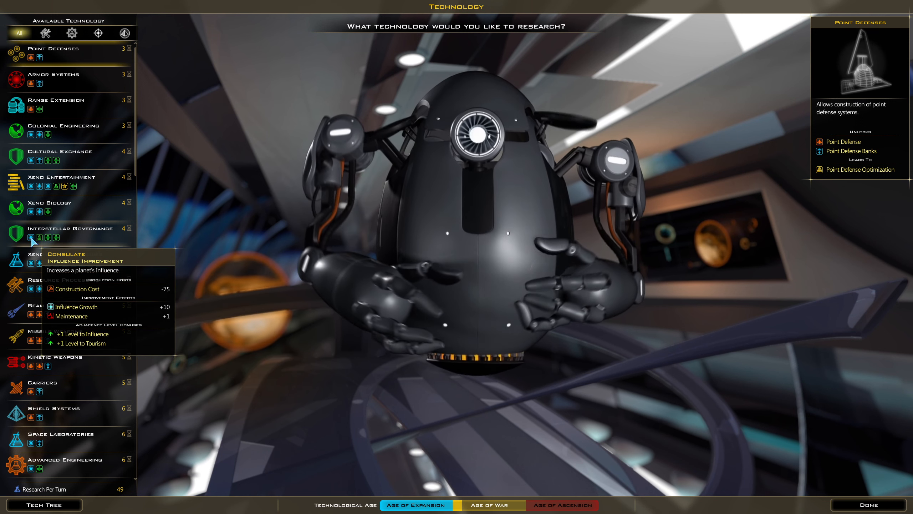
mouse_move(114, 272)
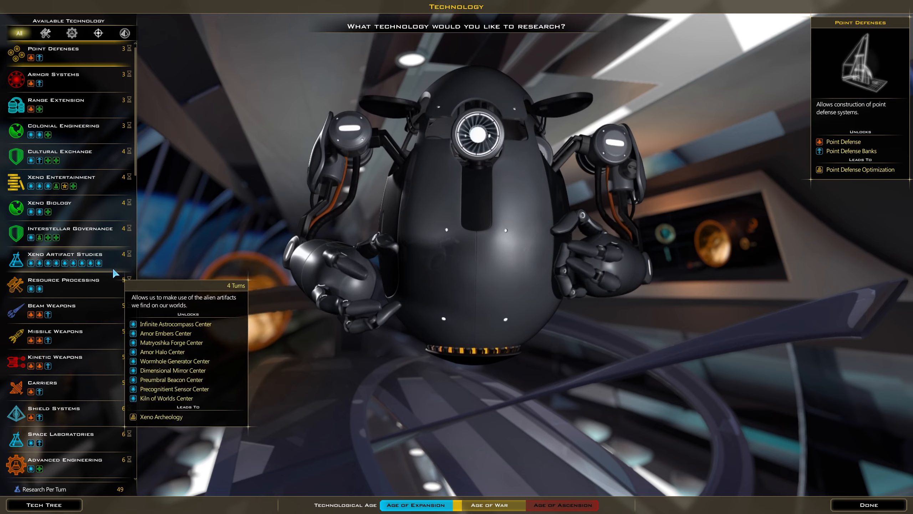
mouse_move(39, 290)
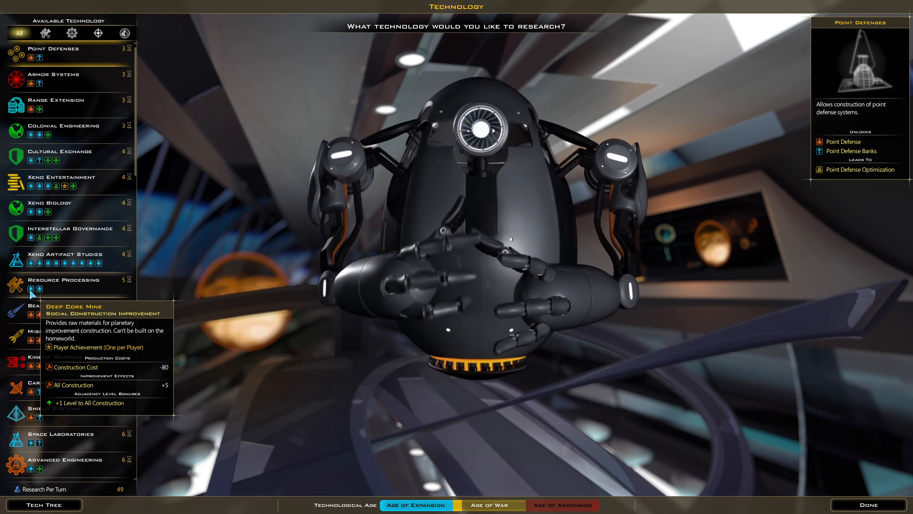
mouse_move(50, 318)
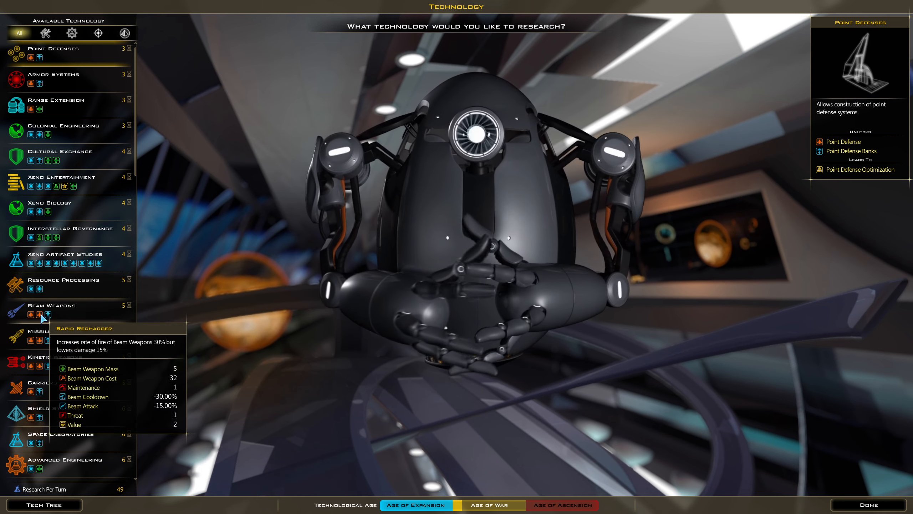
mouse_move(128, 325)
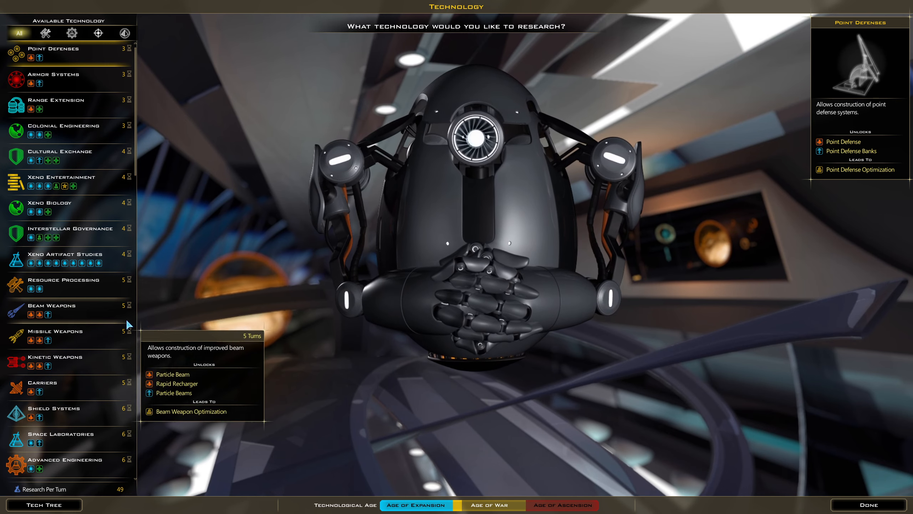
scroll(down, 3)
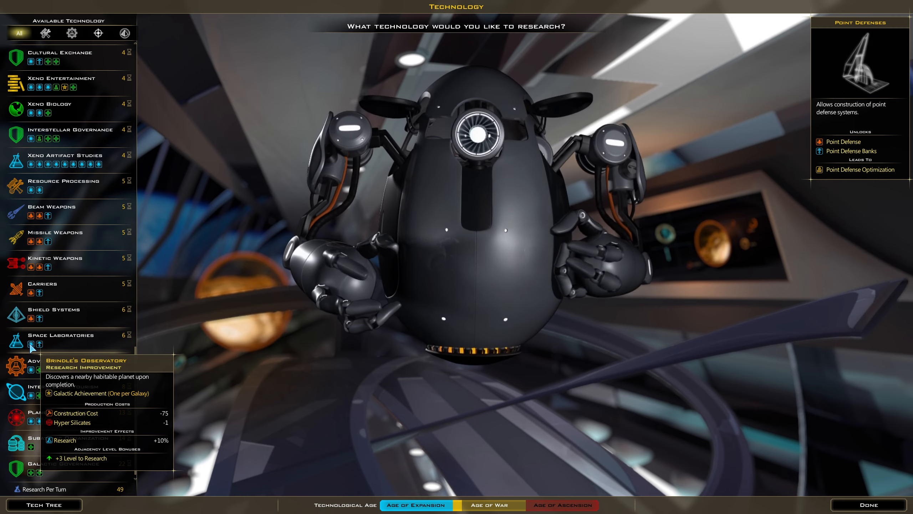
mouse_move(52, 369)
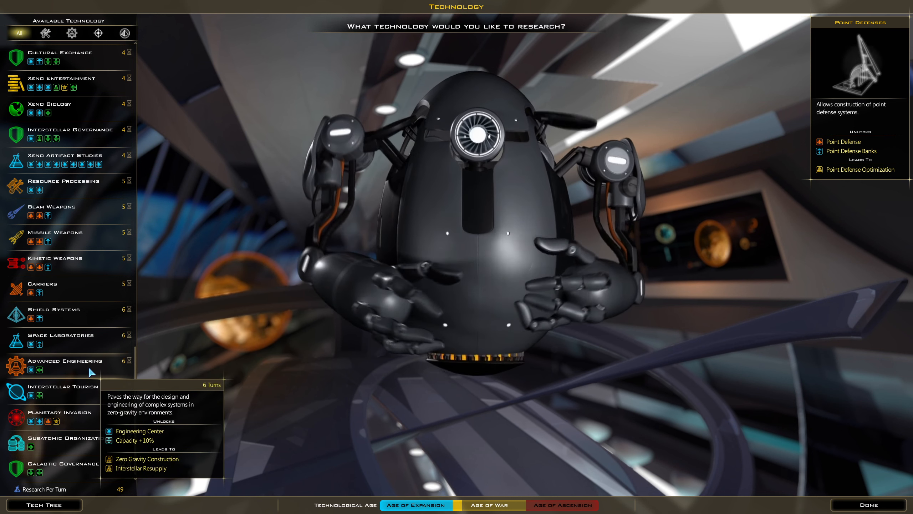
mouse_move(64, 396)
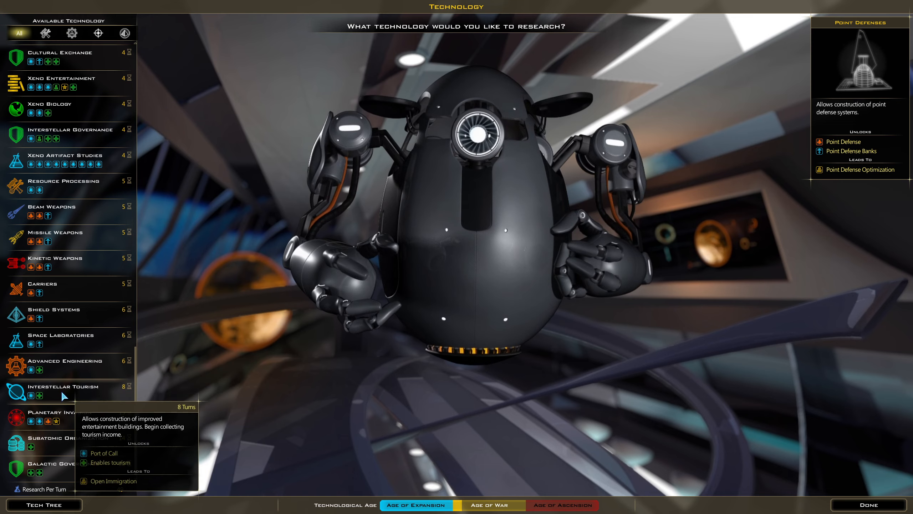
mouse_move(69, 372)
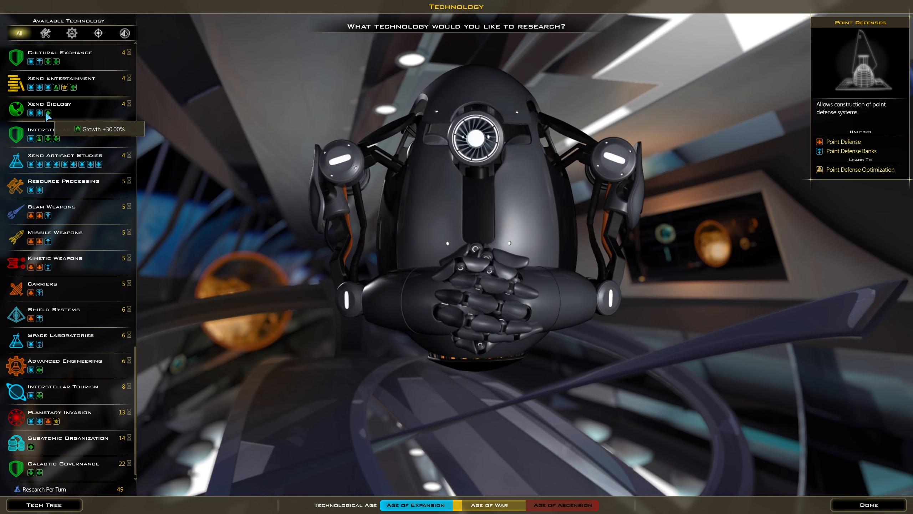
mouse_move(49, 115)
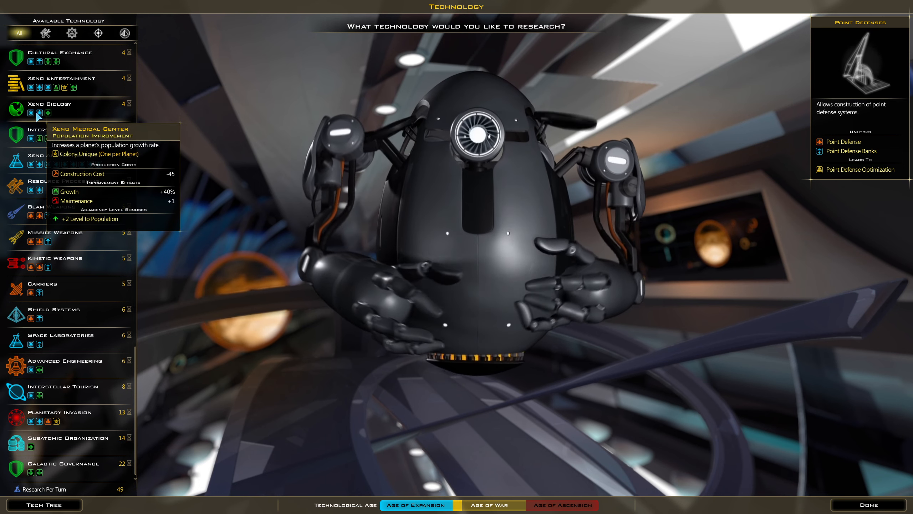
mouse_move(35, 116)
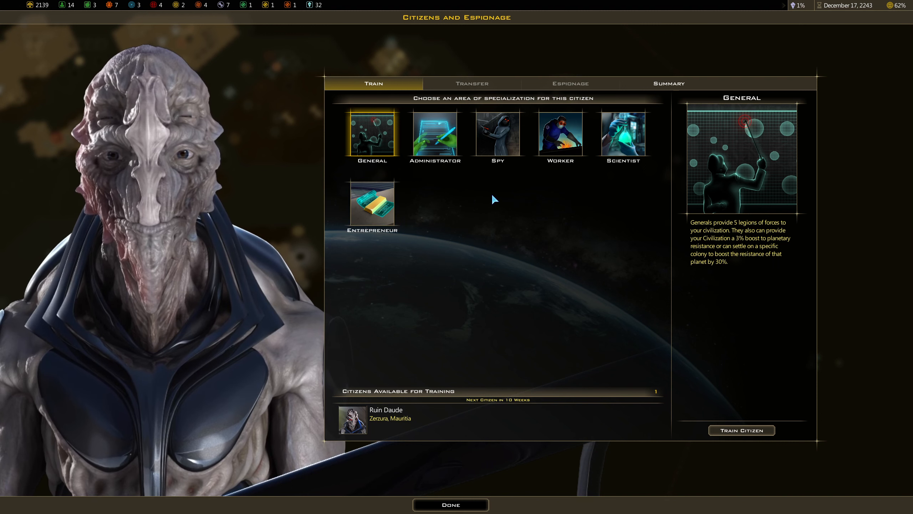
Step: Compare Spy, Scientist, Administrator and General, then train Ruin Daude as Scientist
click(497, 134)
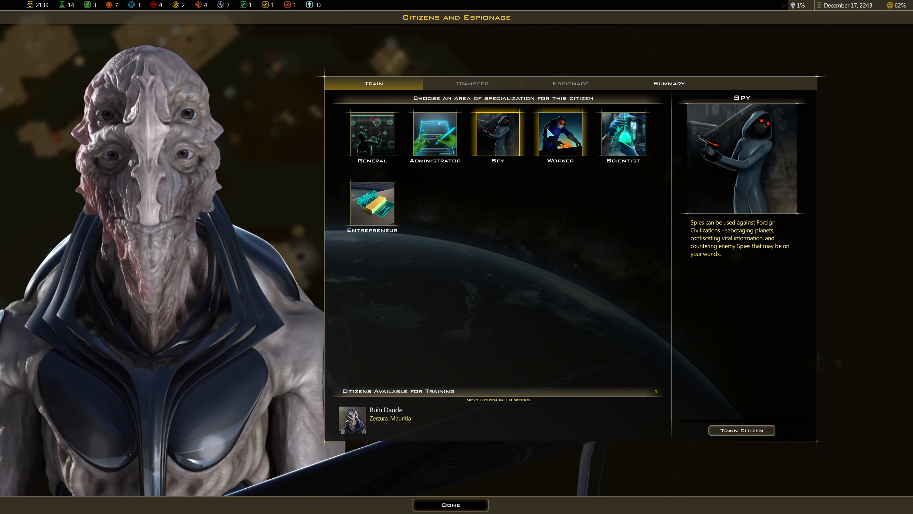
click(622, 134)
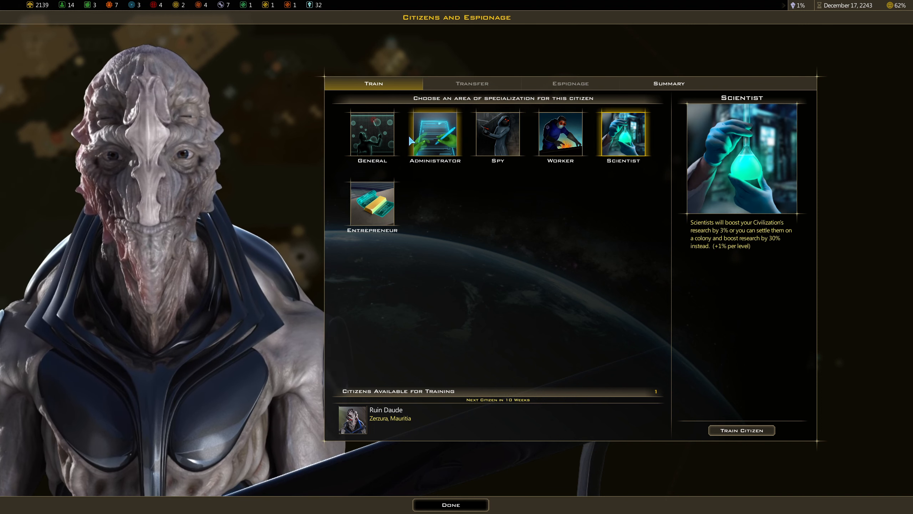
click(435, 135)
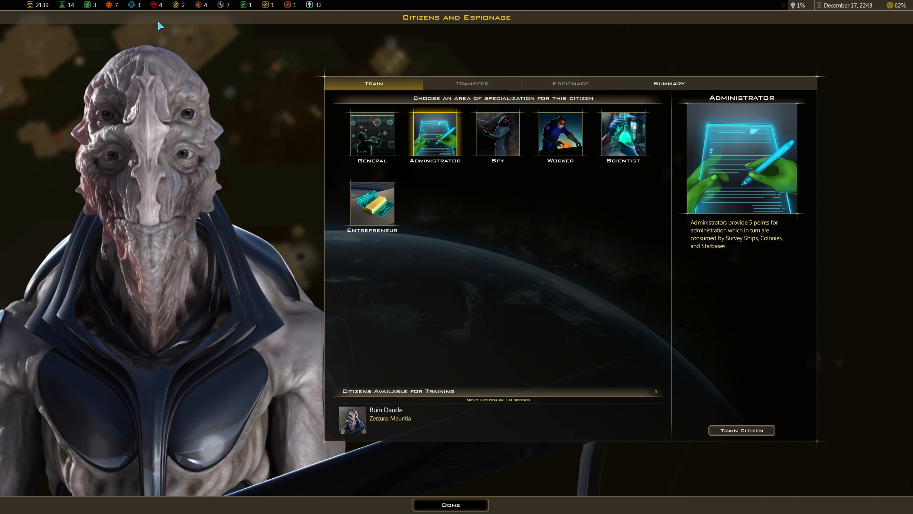
mouse_move(226, 41)
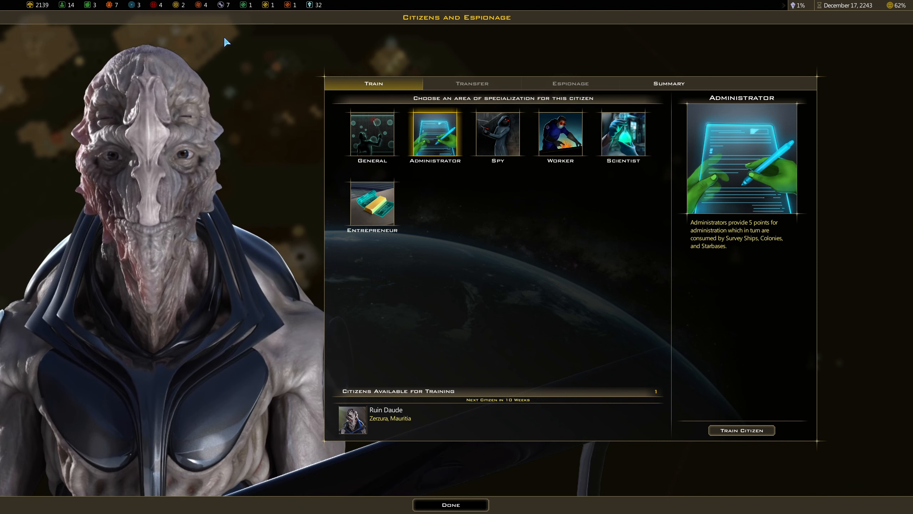
click(372, 134)
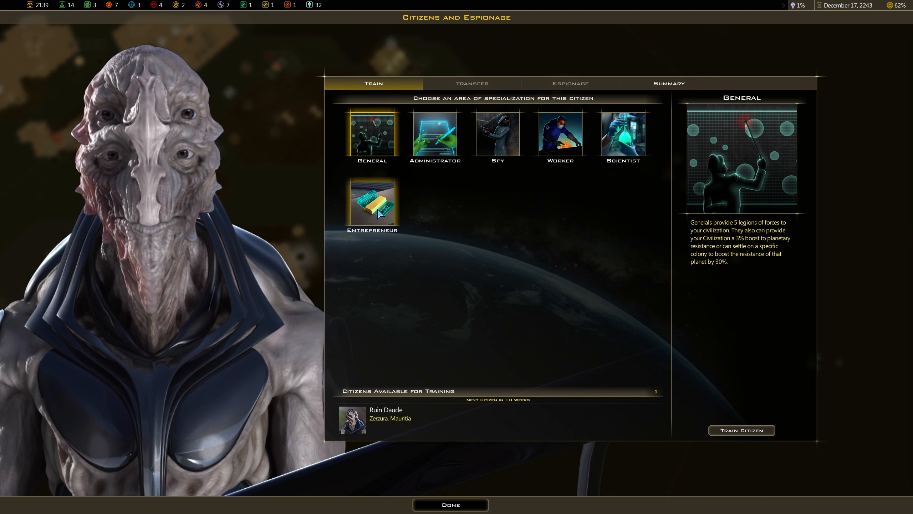
click(372, 205)
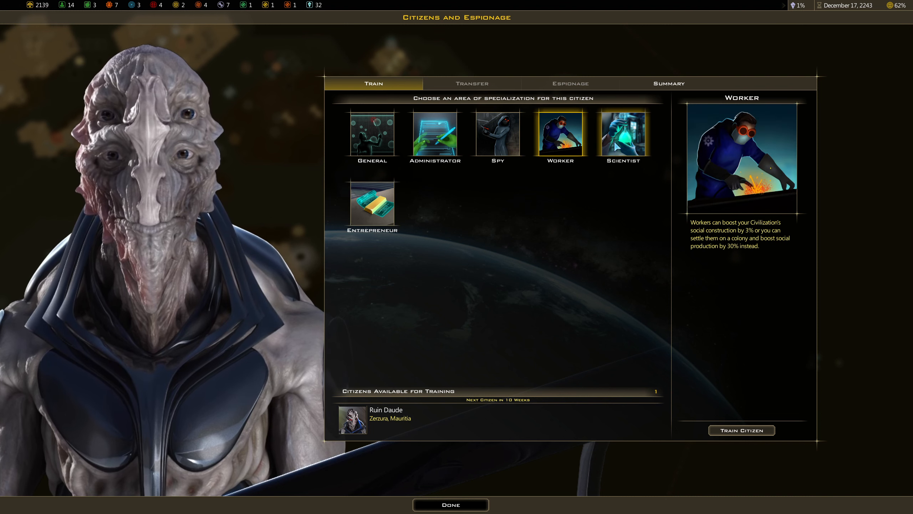
click(622, 135)
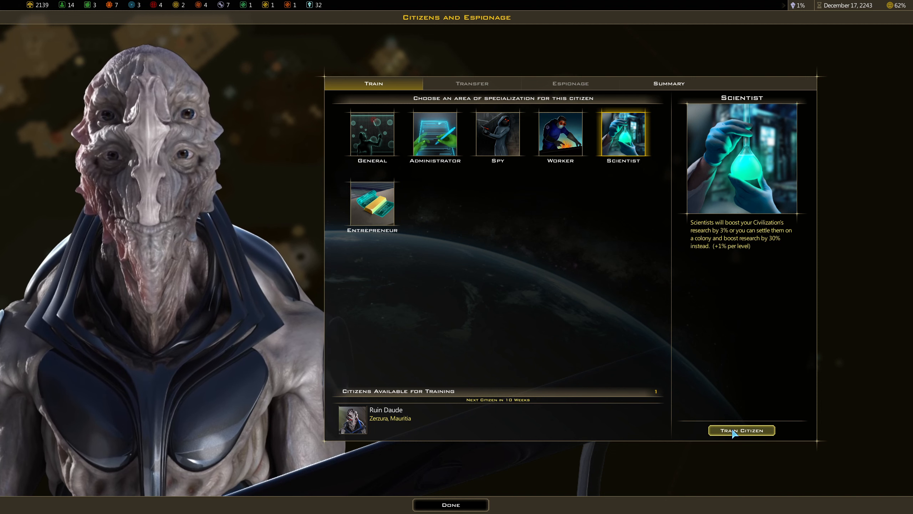
click(741, 430)
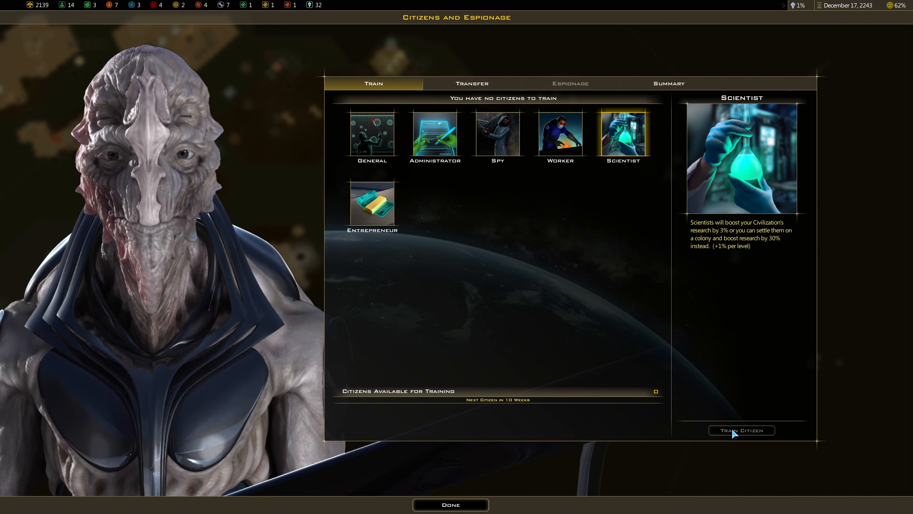
Step: Browse Transfer postings for Aleucia III, Vallus and Iridia
click(471, 83)
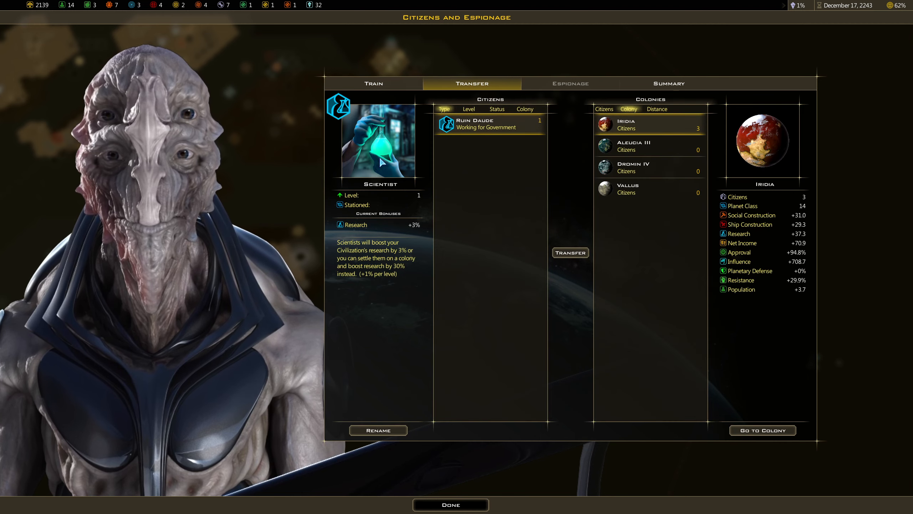
click(641, 146)
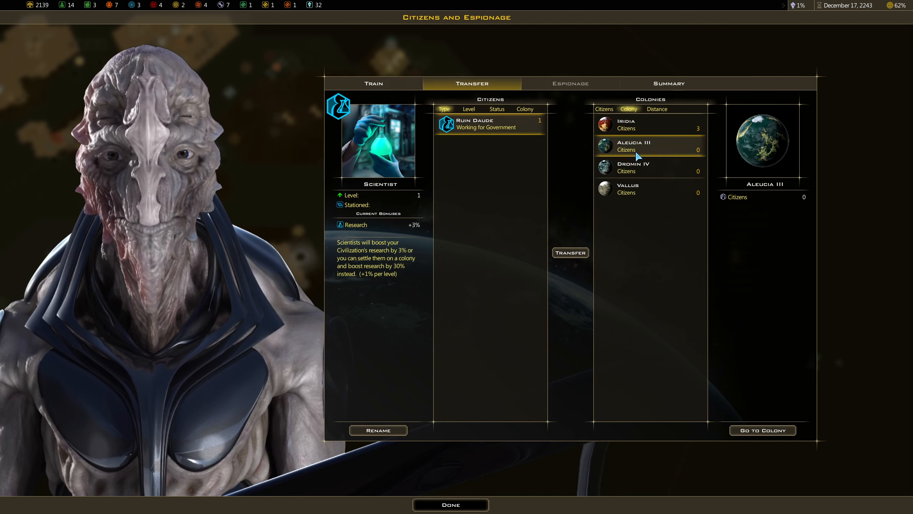
click(629, 188)
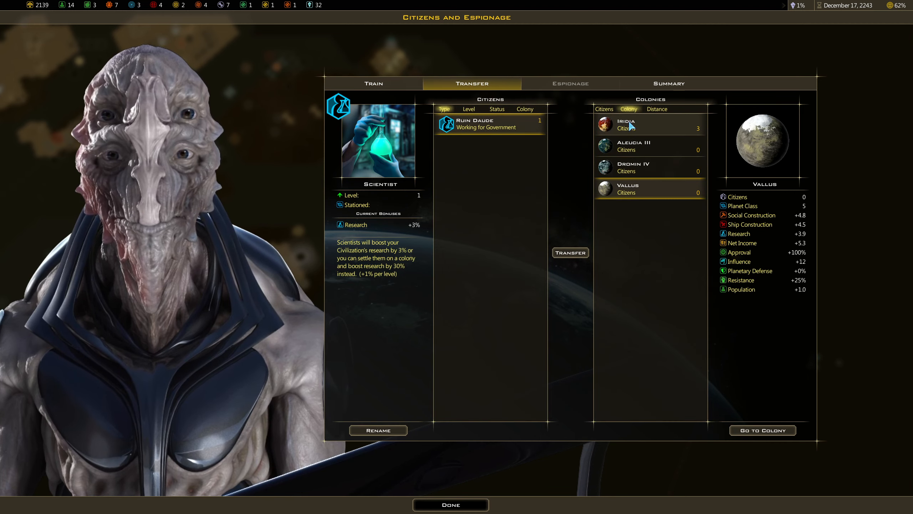
click(641, 124)
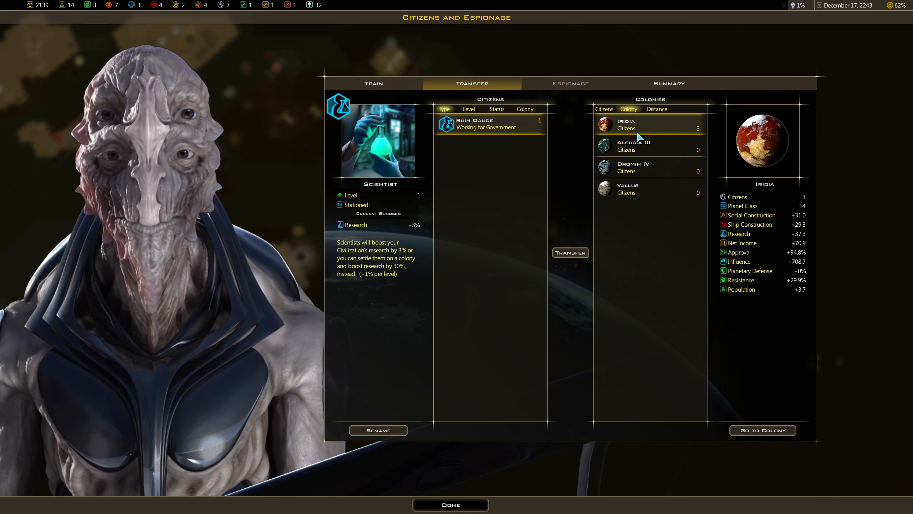
mouse_move(569, 83)
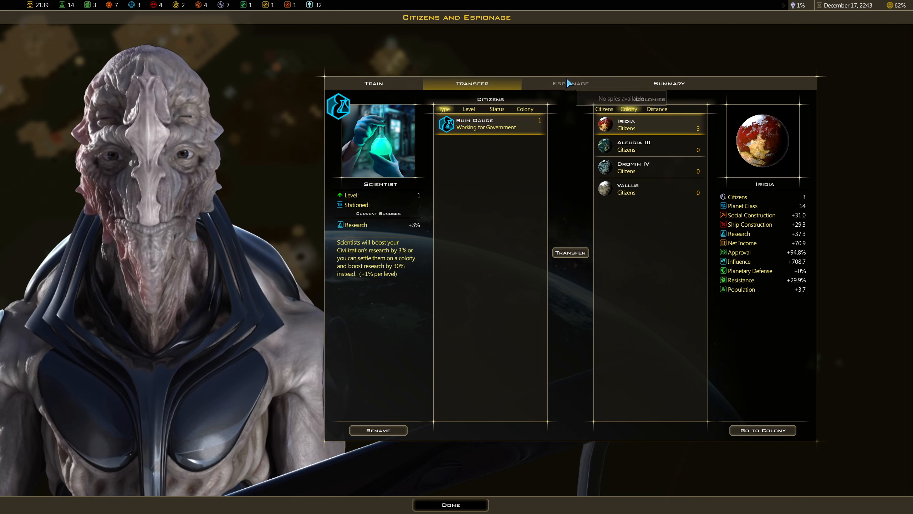
Step: Review the six-citizen Summary, return to Train, and close the citizens screen
click(669, 83)
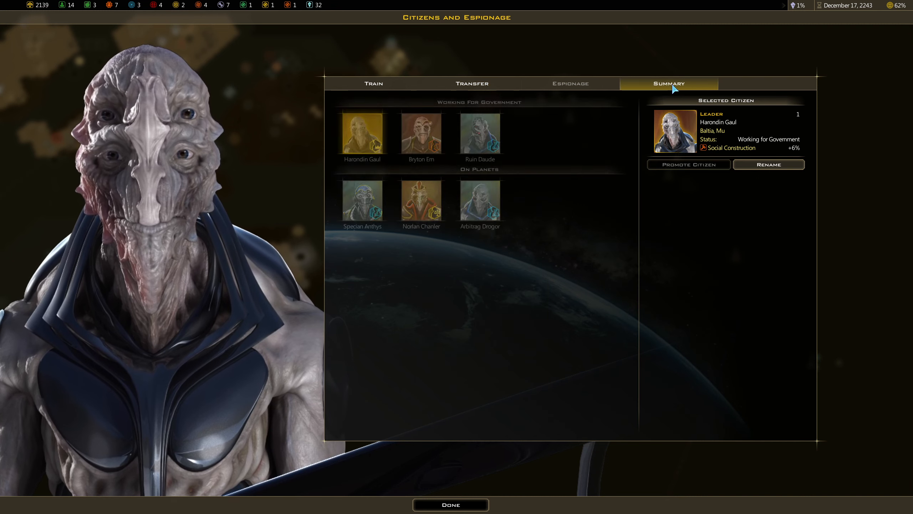
mouse_move(421, 200)
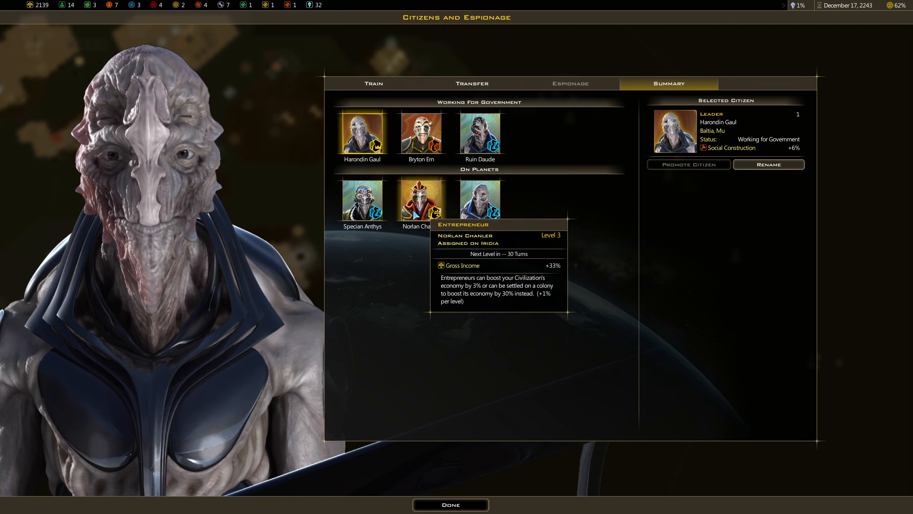
mouse_move(480, 199)
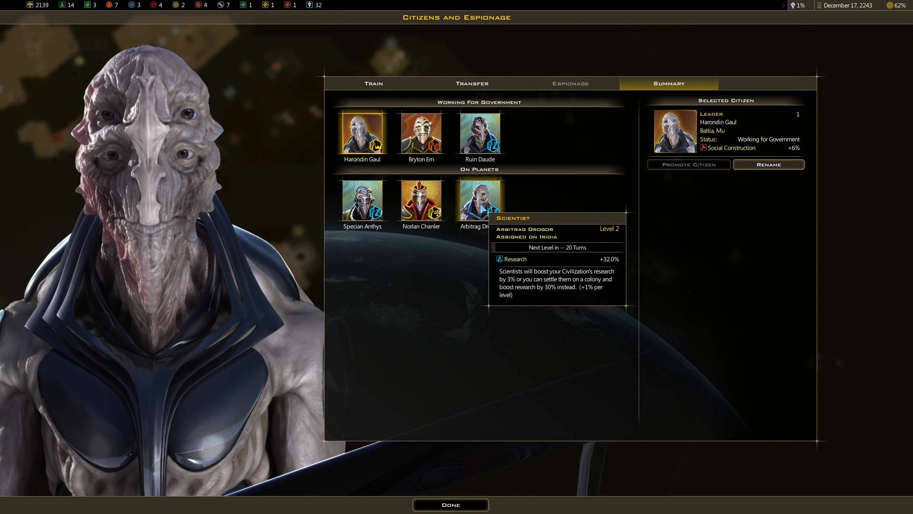
click(373, 83)
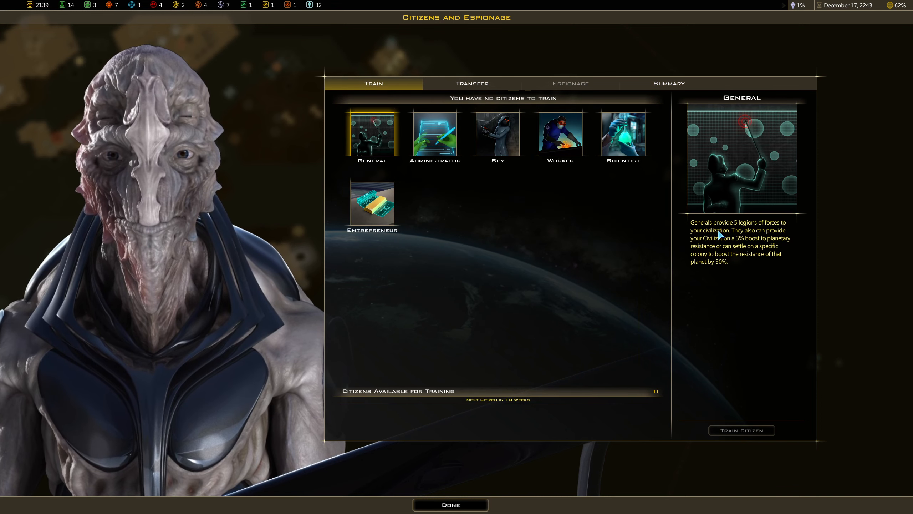
click(451, 504)
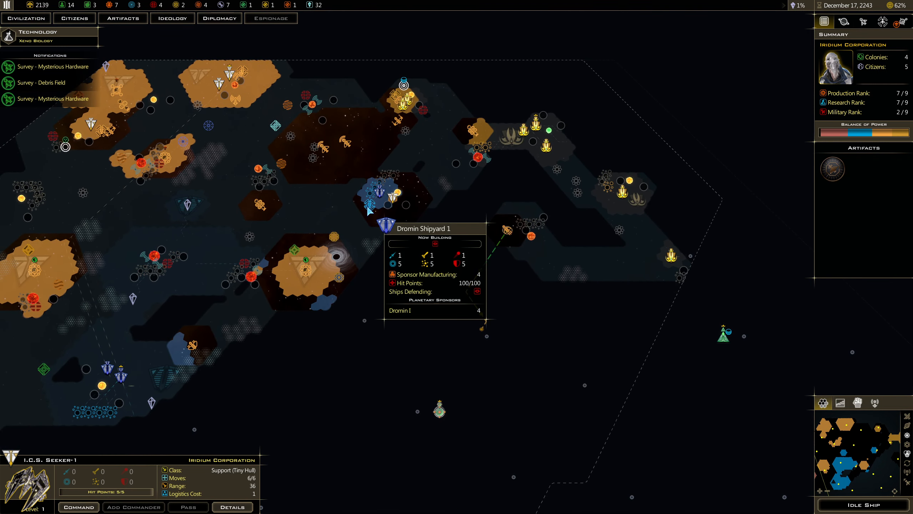
click(391, 201)
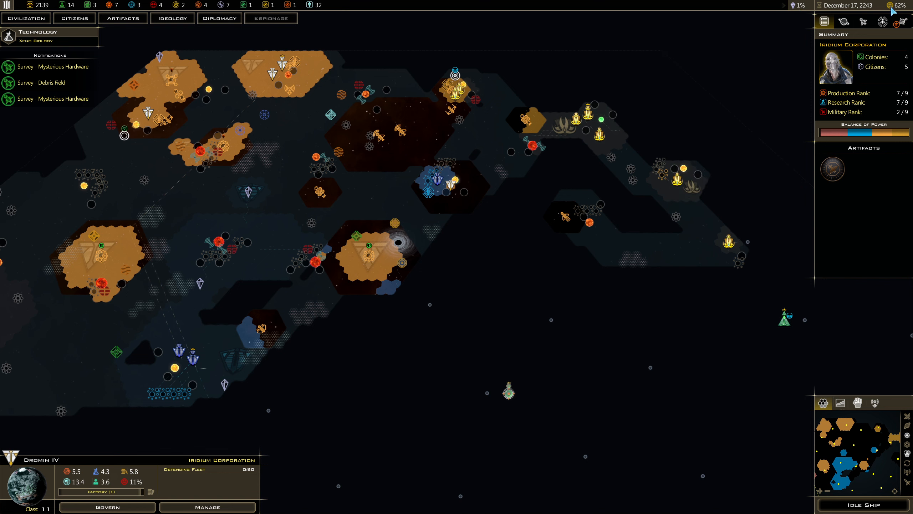
mouse_move(883, 11)
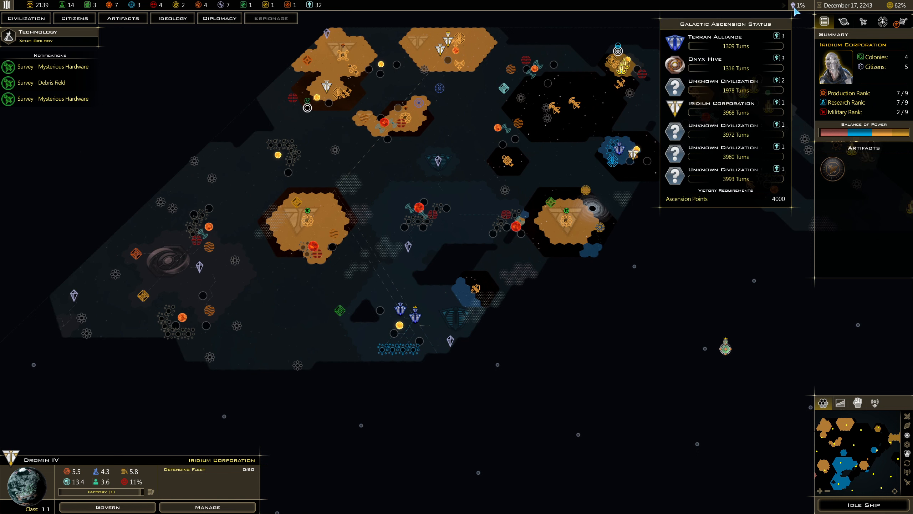
mouse_move(346, 94)
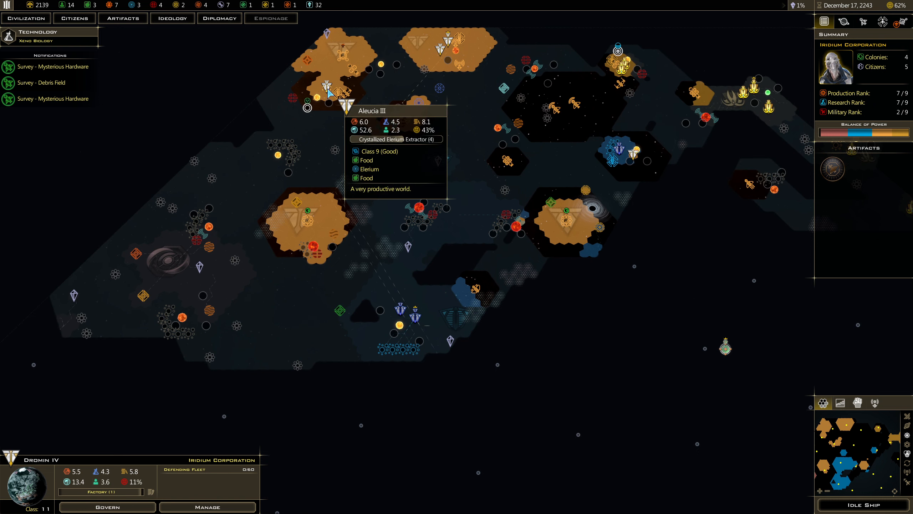
mouse_move(635, 156)
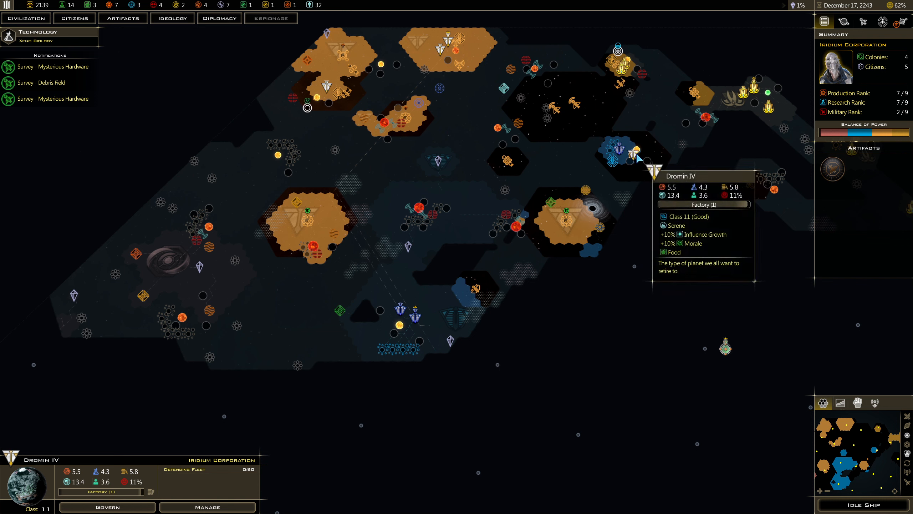
mouse_move(635, 159)
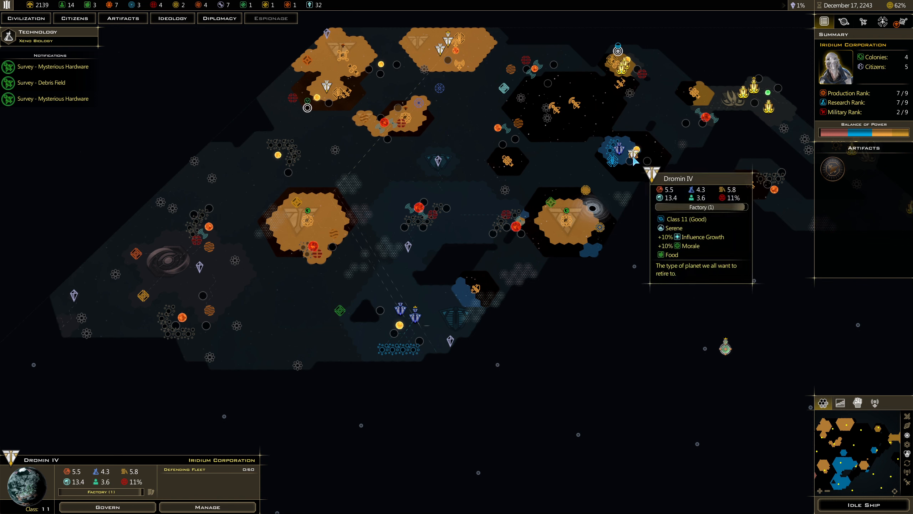
mouse_move(618, 55)
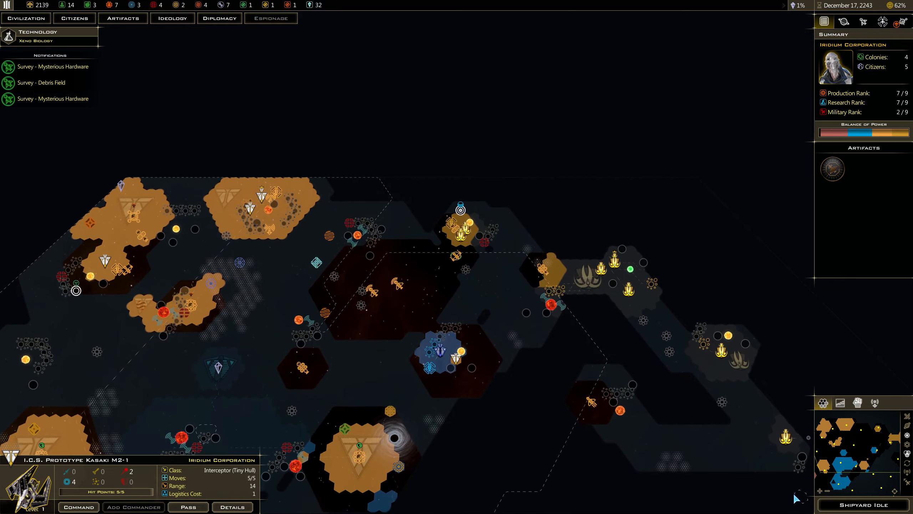
Step: Queue a Prototype Moguzzi M2 guardian at Aleucia Shipyard 1 on Aleucia III
click(861, 504)
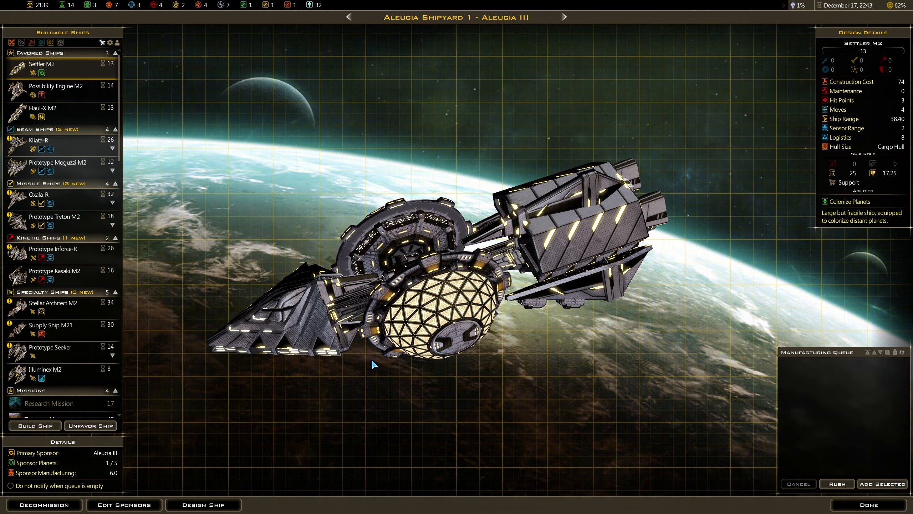
scroll(down, 3)
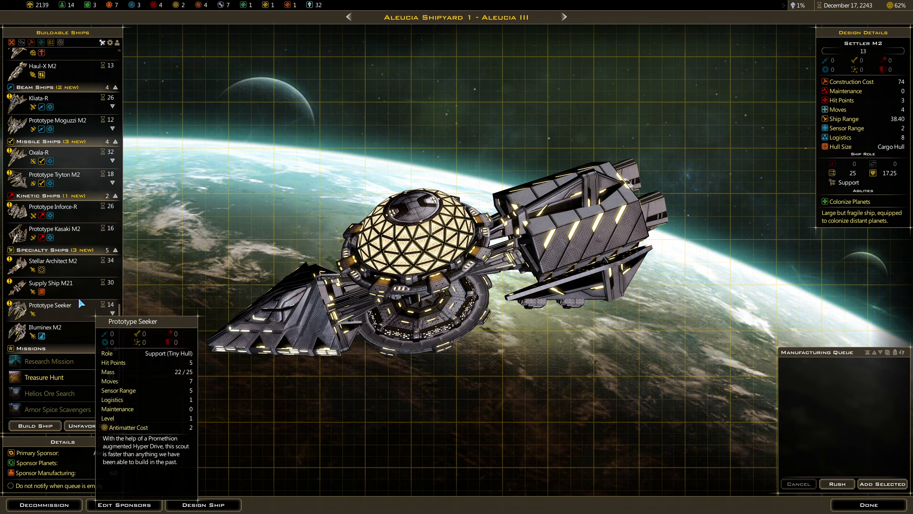
mouse_move(54, 261)
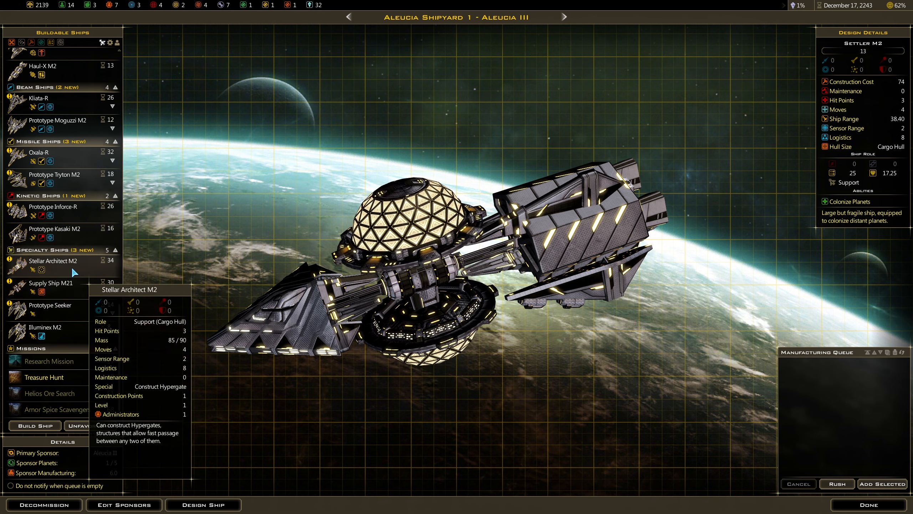
mouse_move(55, 305)
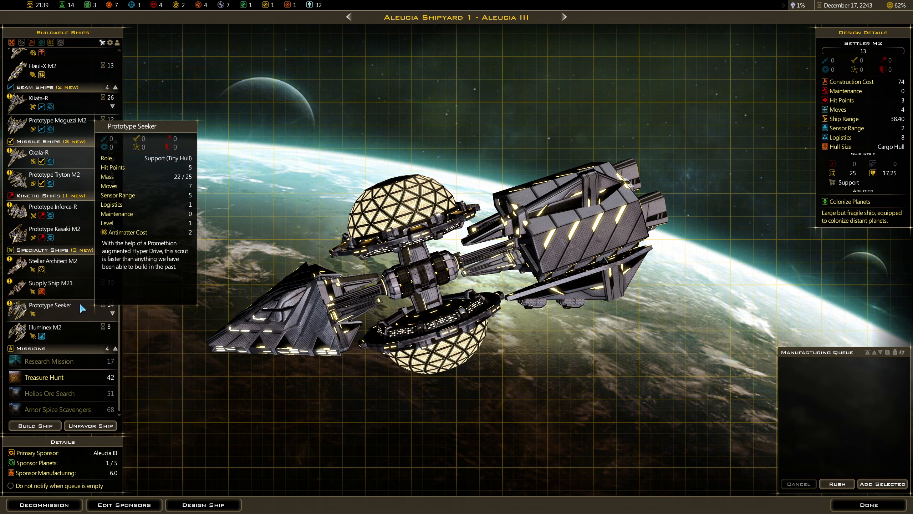
mouse_move(87, 161)
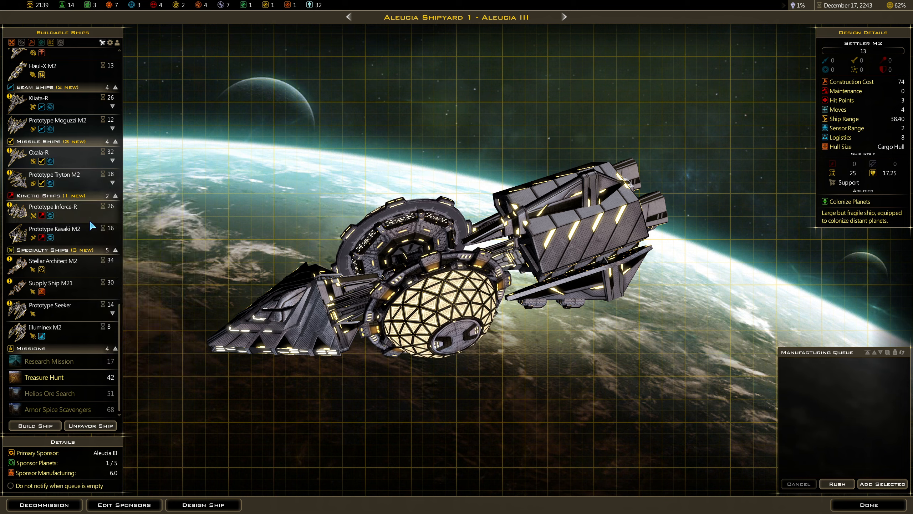
mouse_move(56, 228)
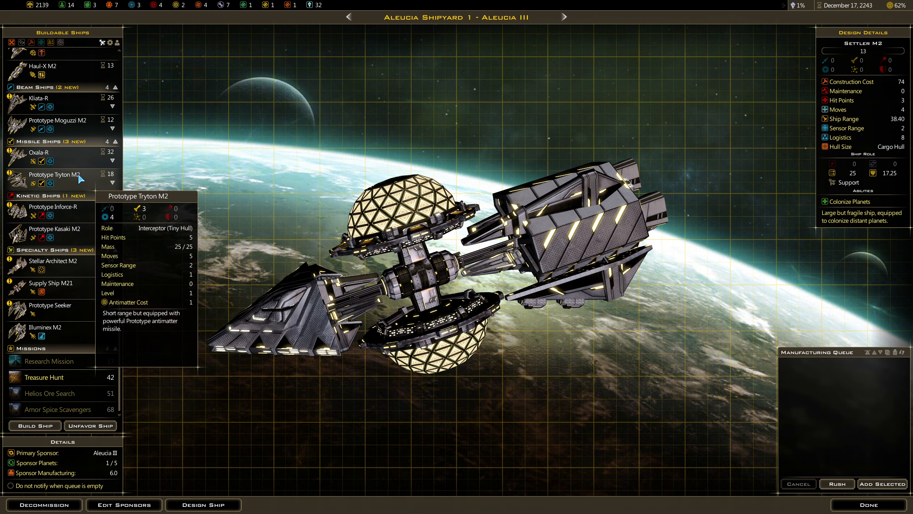
mouse_move(79, 120)
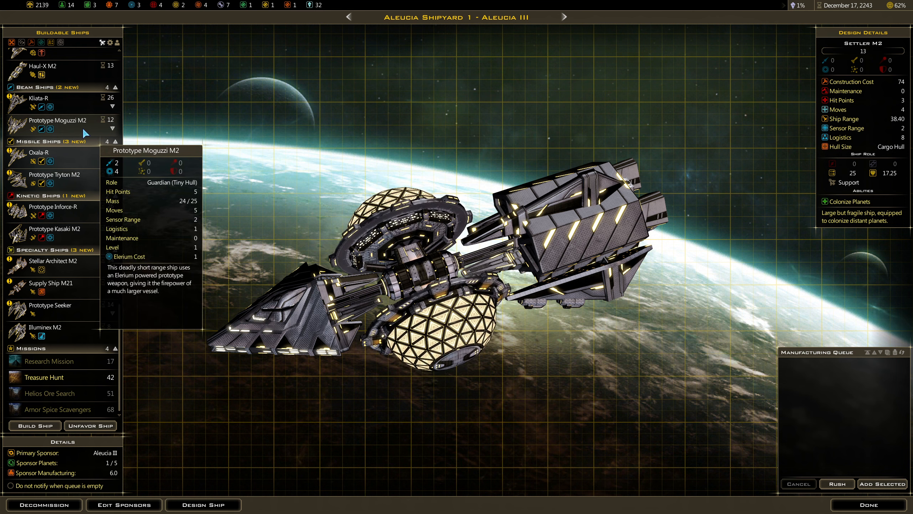
click(56, 175)
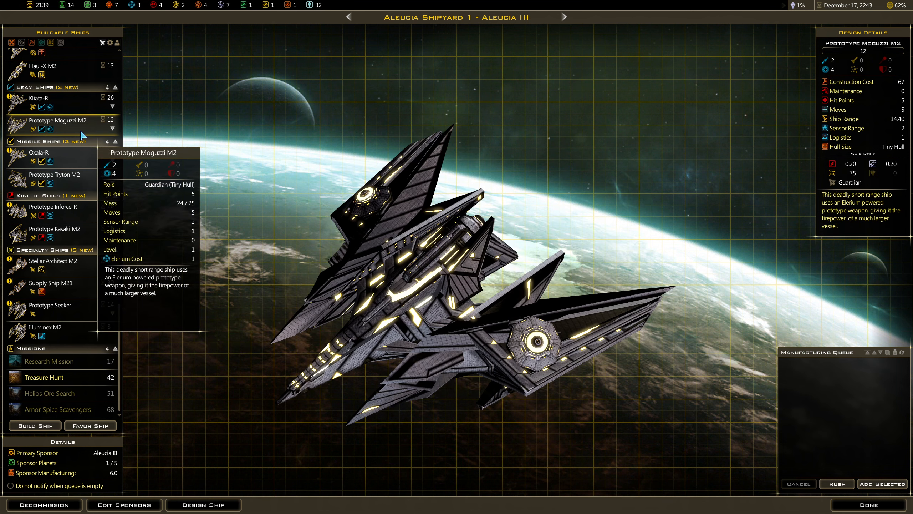
click(887, 484)
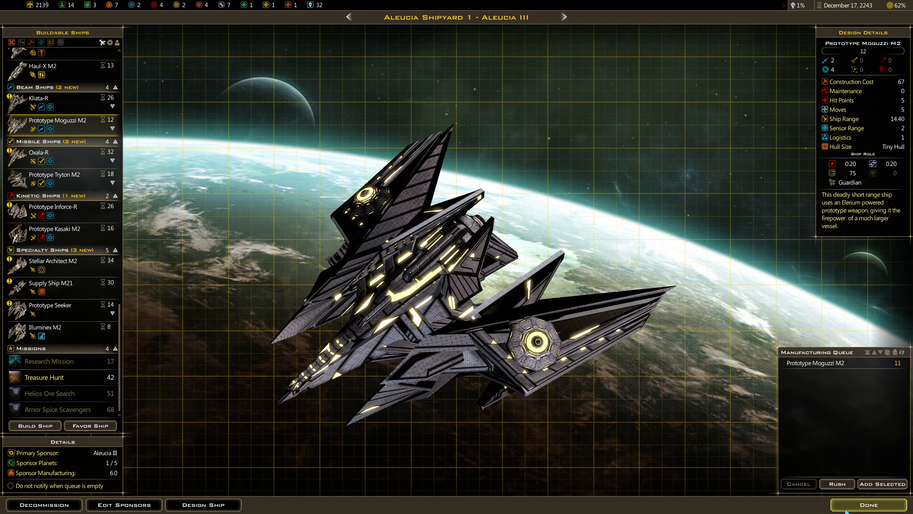
Step: Leave the shipyard, check Akaruime Starbase 1, and move the guardian ship to a new destination
click(868, 504)
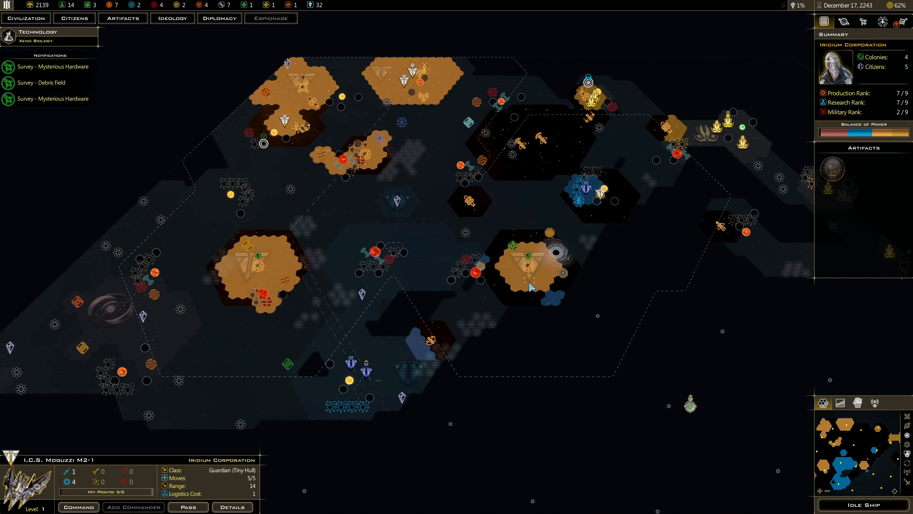
mouse_move(384, 163)
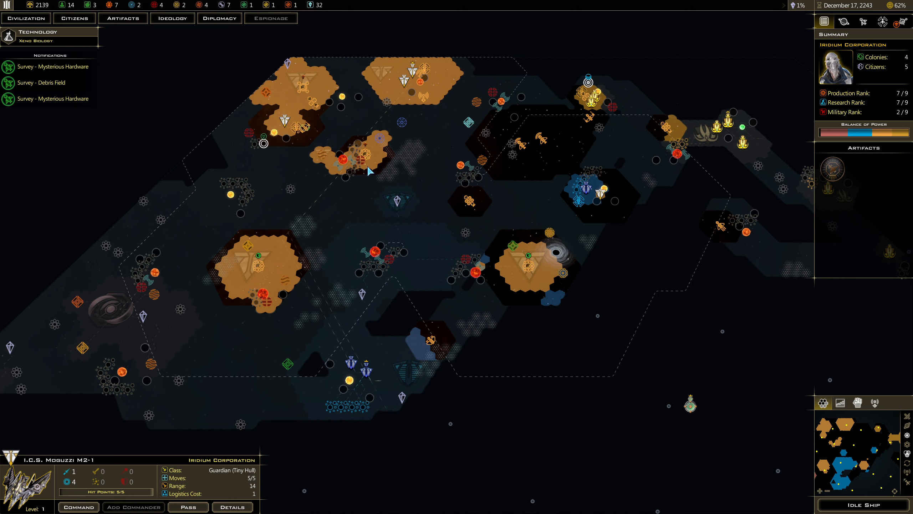
mouse_move(527, 271)
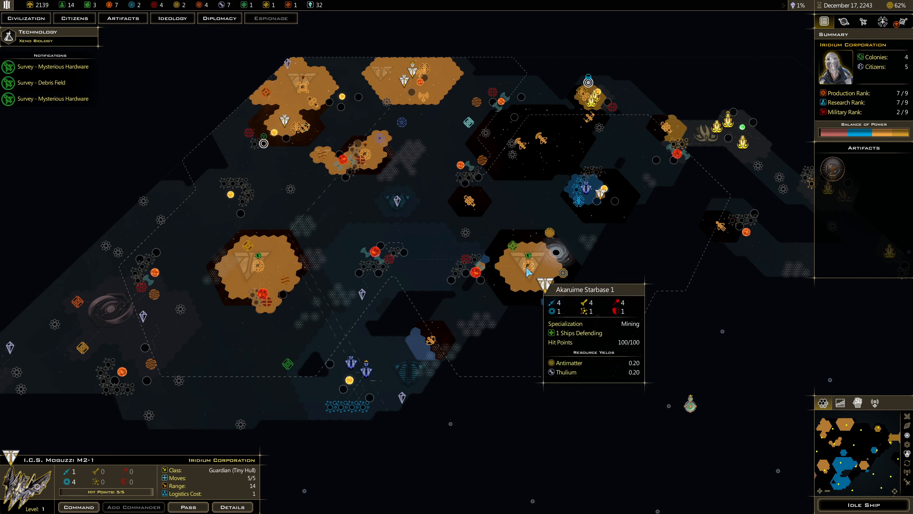
click(258, 272)
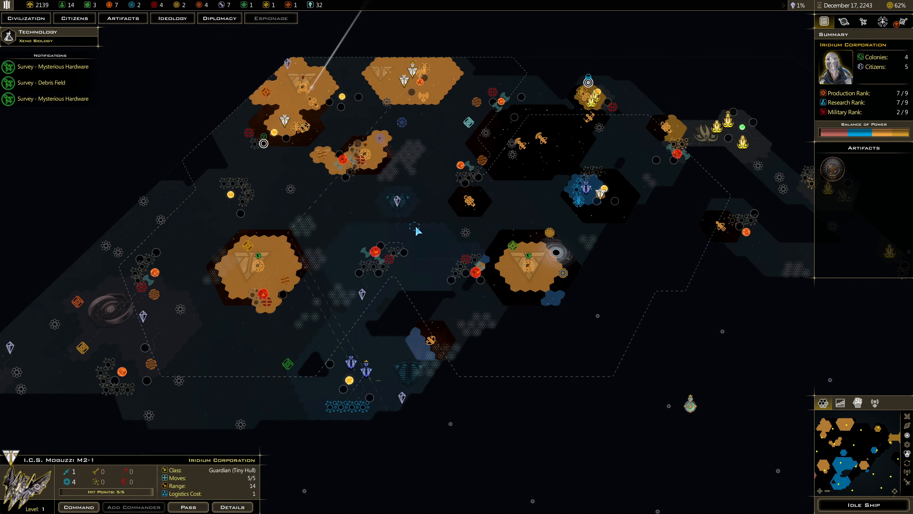
click(409, 223)
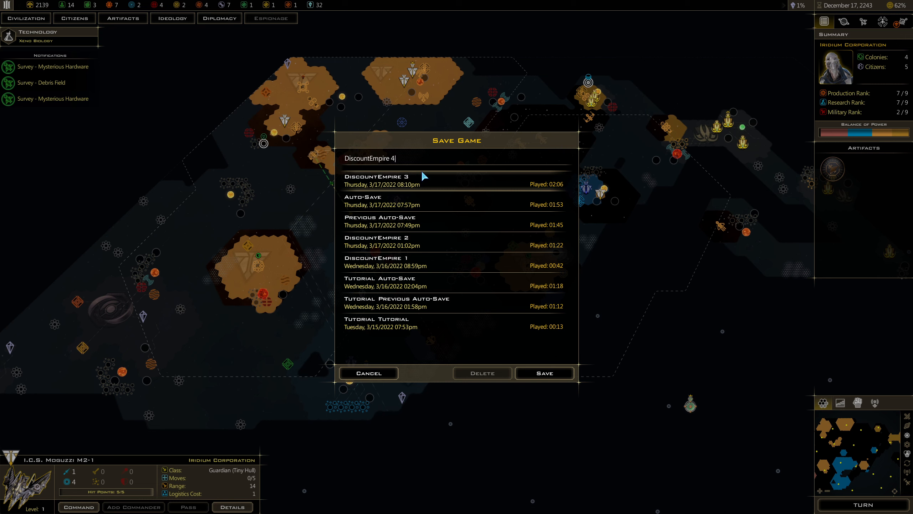
Step: Save the game as DiscountEmpire 4 and close the Akaruime Starbase 1 report
click(542, 373)
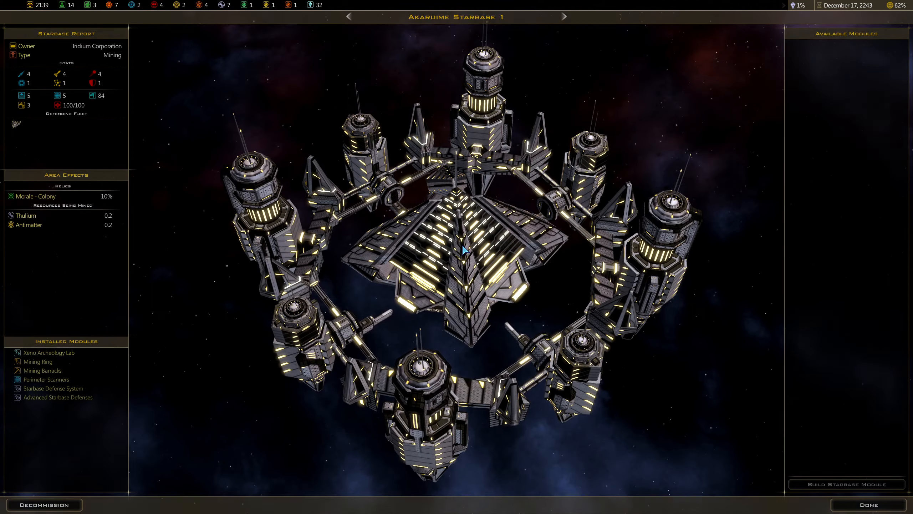
click(867, 505)
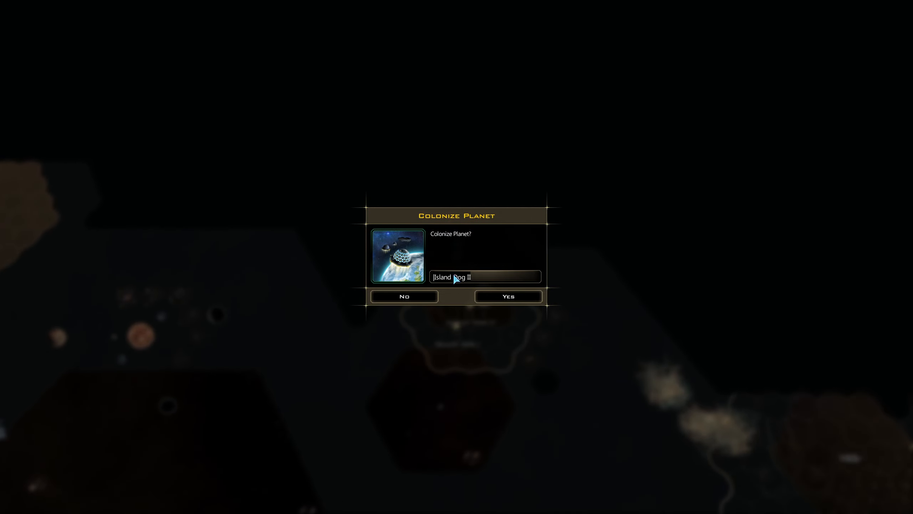
Step: Colonize Island Dog II and pick the pragmatic automated-extraction Mining Accidents response
click(507, 297)
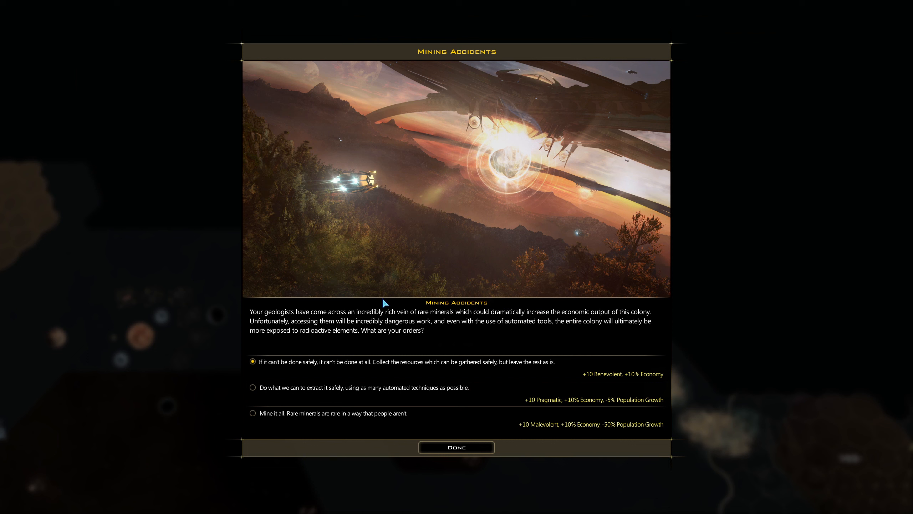
mouse_move(363, 322)
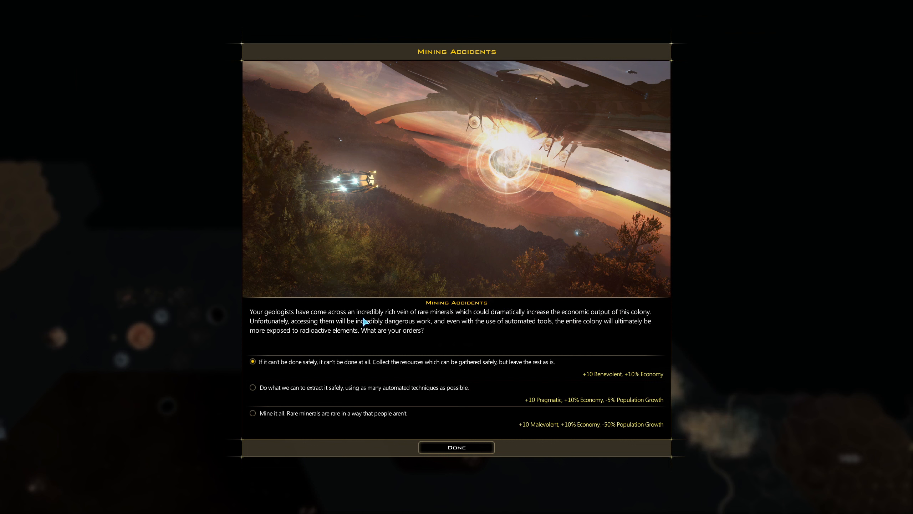
mouse_move(468, 323)
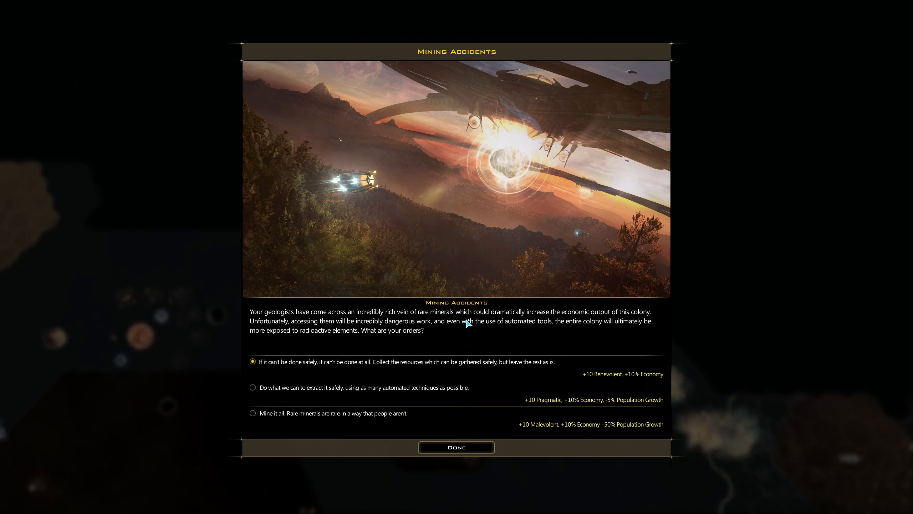
mouse_move(325, 333)
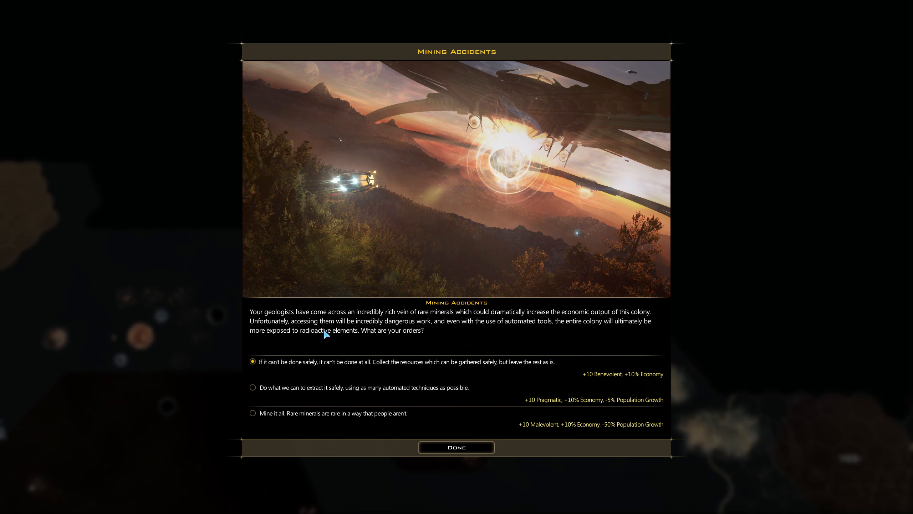
mouse_move(350, 332)
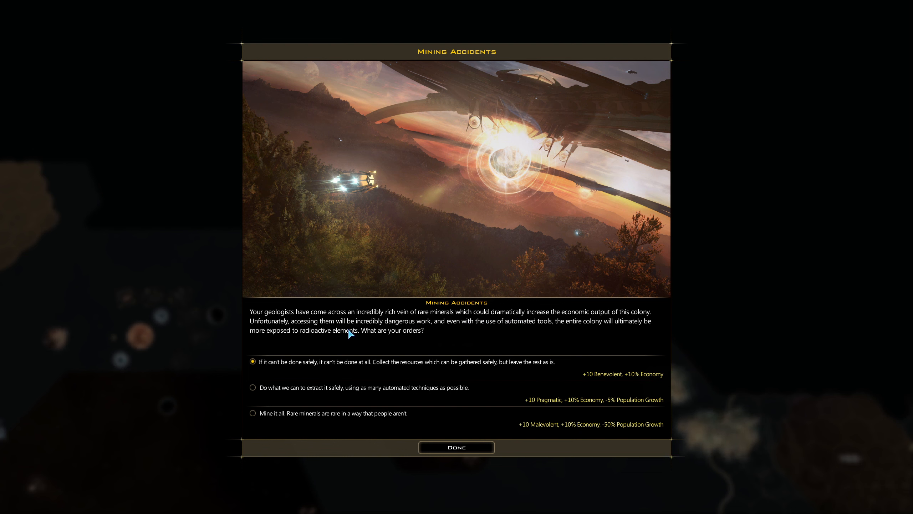
mouse_move(521, 332)
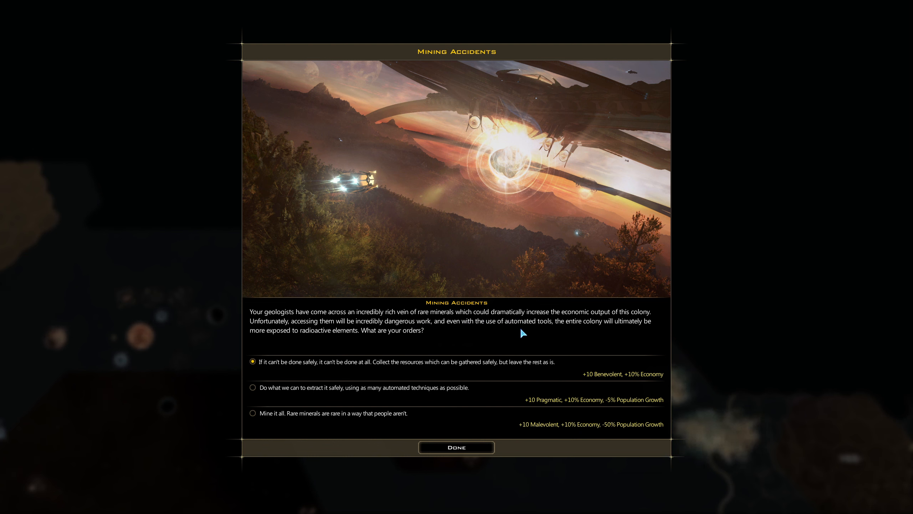
mouse_move(292, 344)
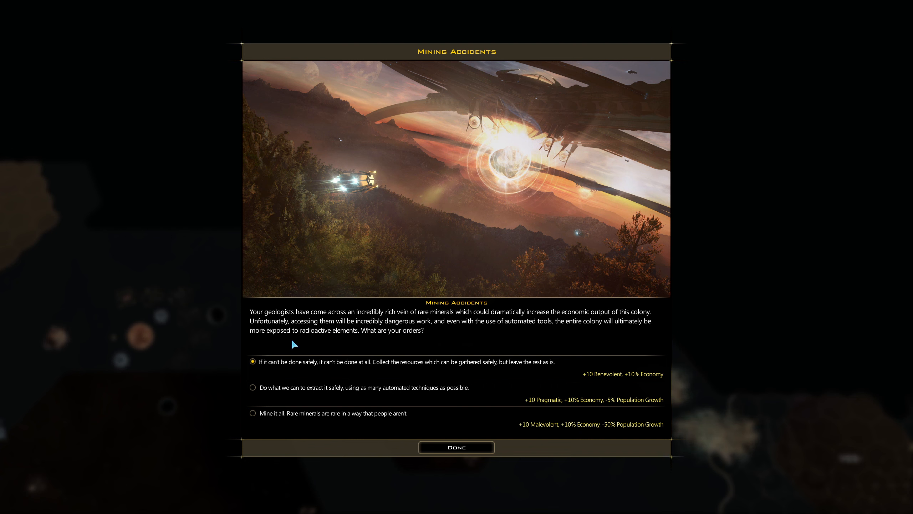
mouse_move(294, 339)
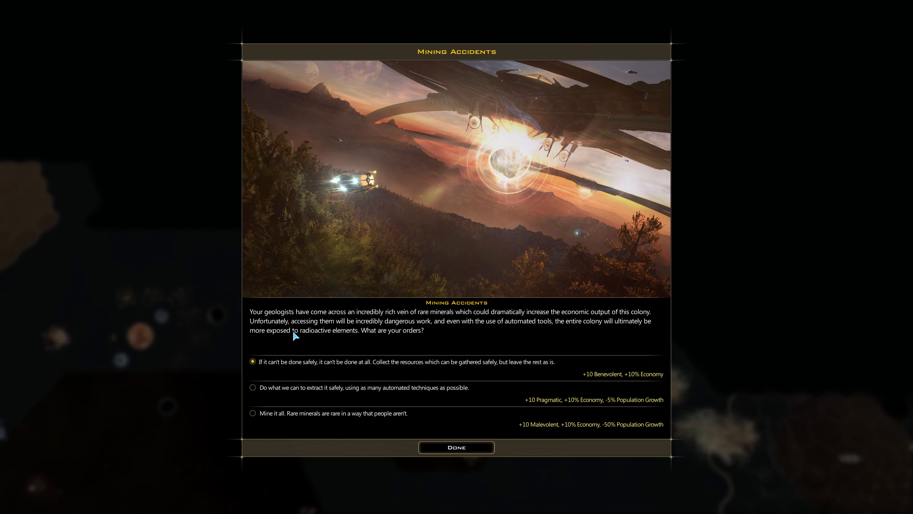
mouse_move(285, 337)
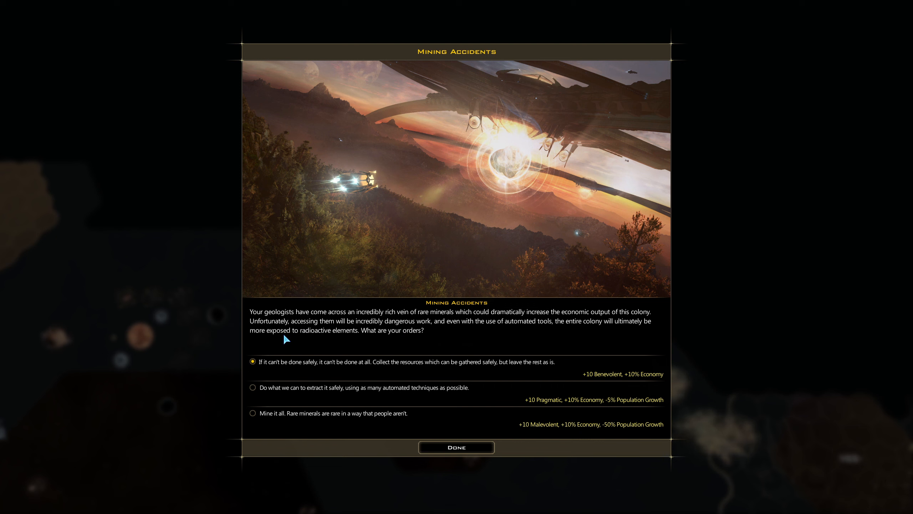
mouse_move(495, 399)
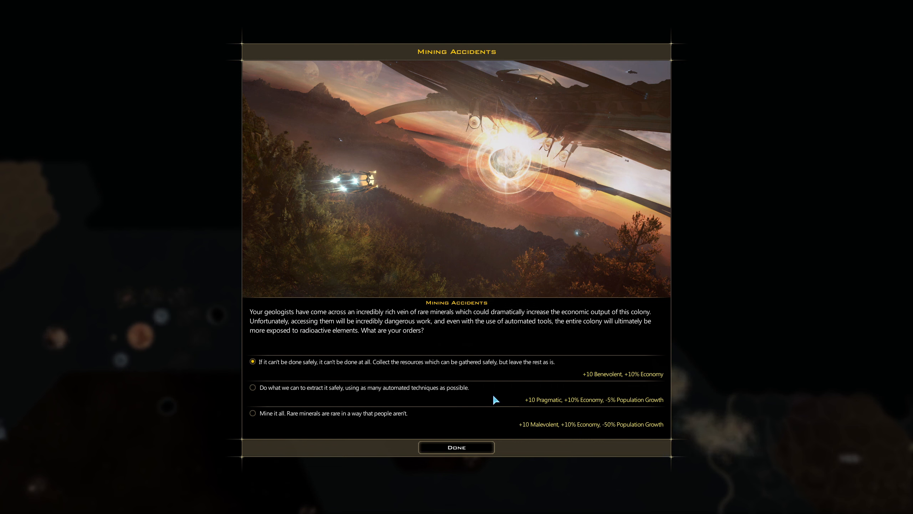
mouse_move(374, 376)
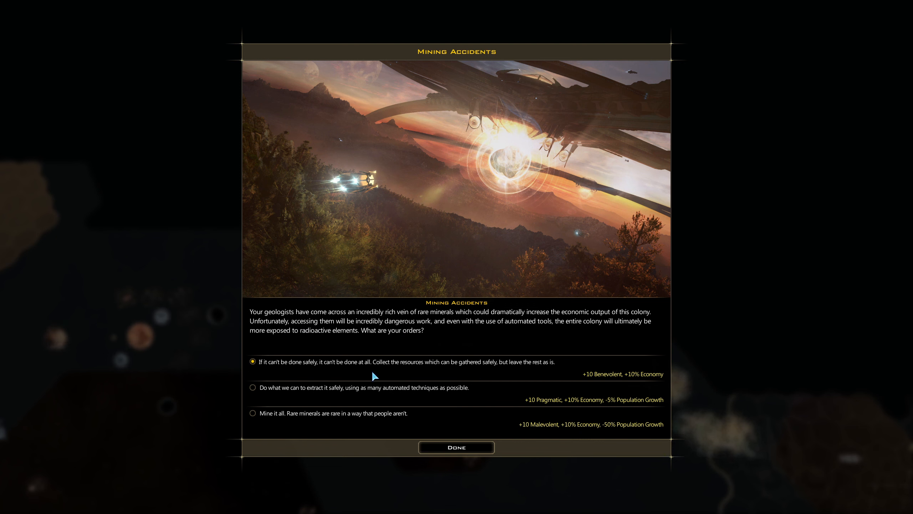
mouse_move(352, 373)
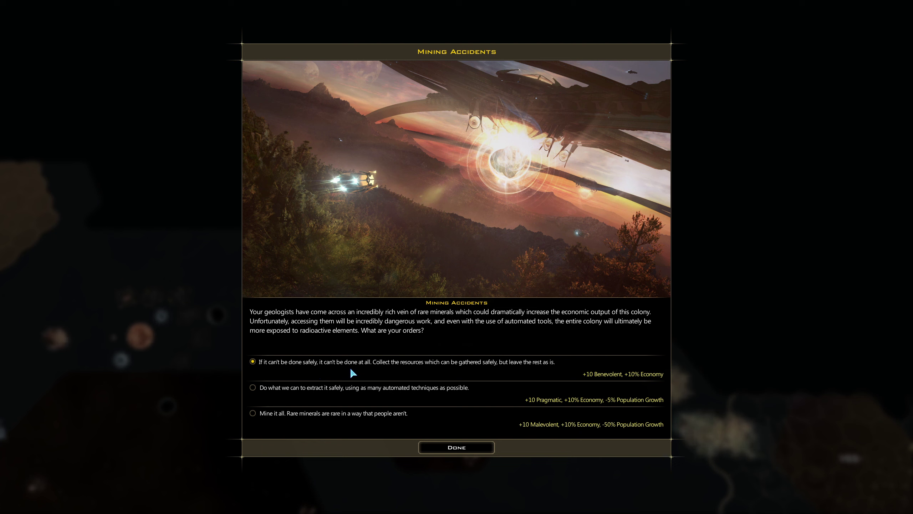
mouse_move(341, 394)
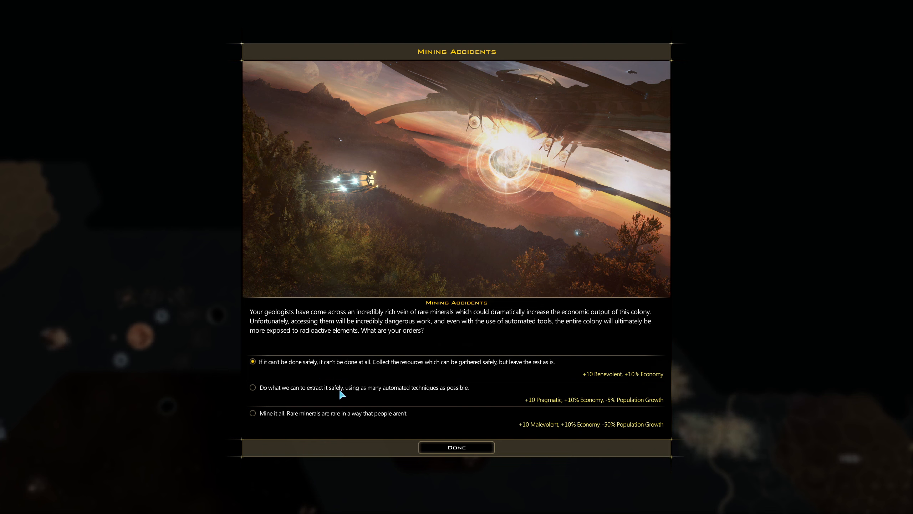
click(252, 387)
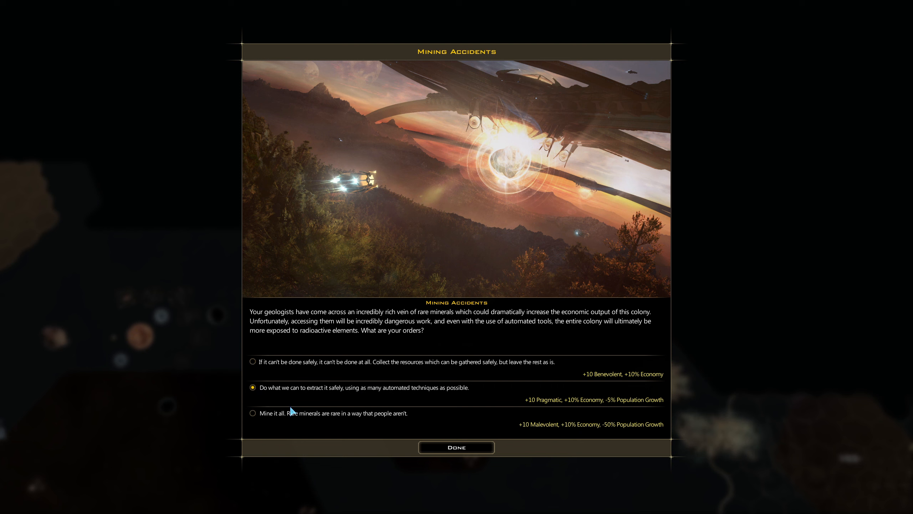
click(253, 413)
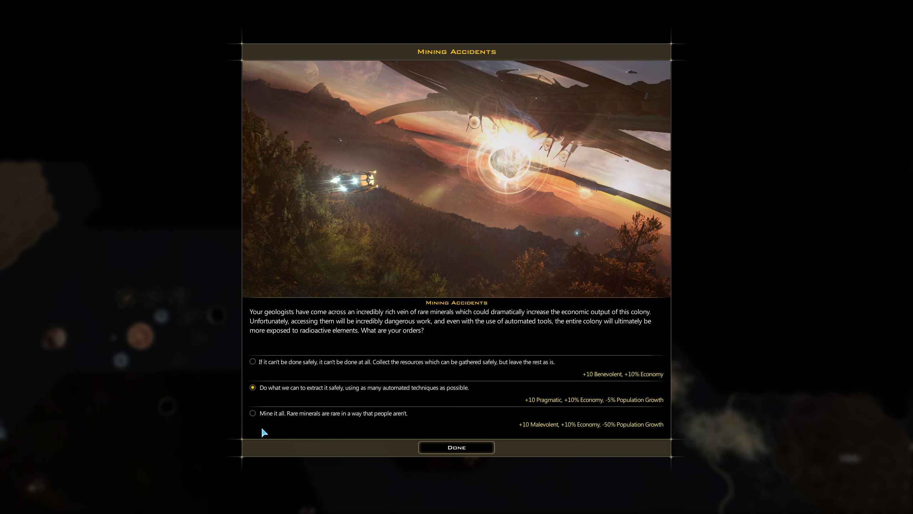
mouse_move(261, 427)
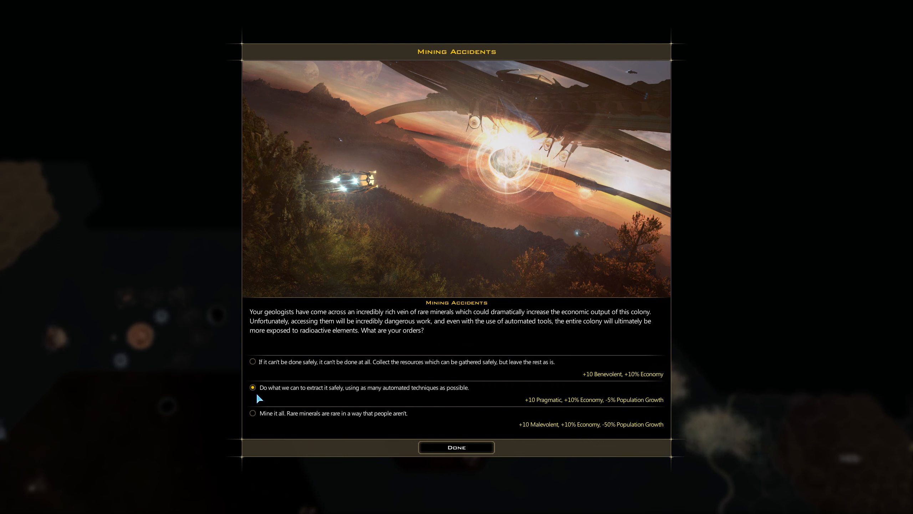
mouse_move(602, 426)
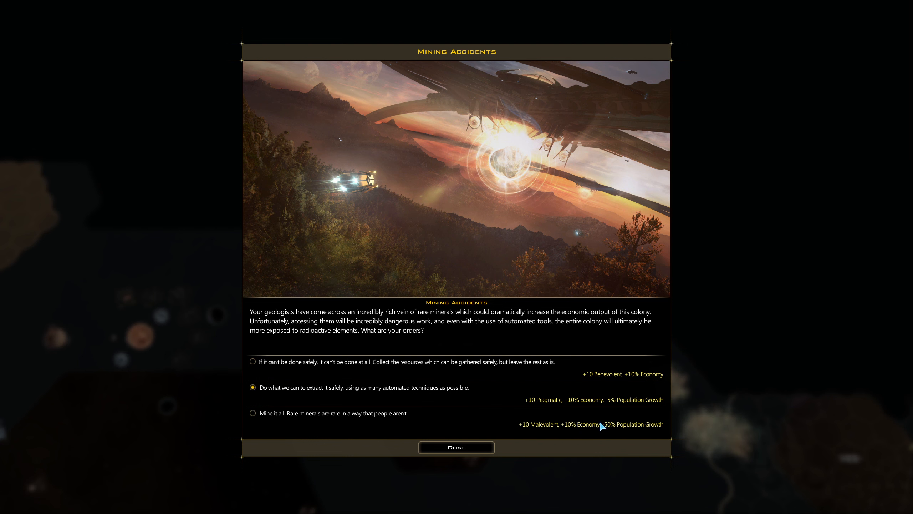
mouse_move(657, 427)
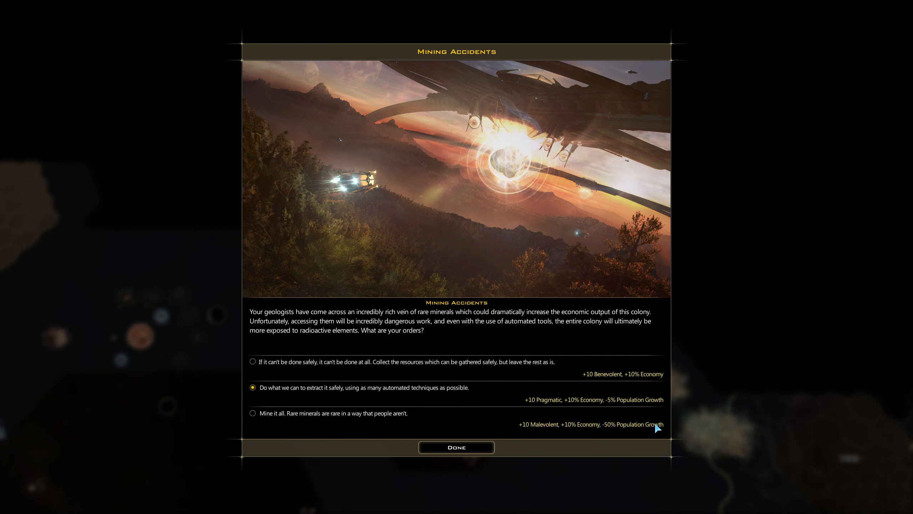
mouse_move(594, 400)
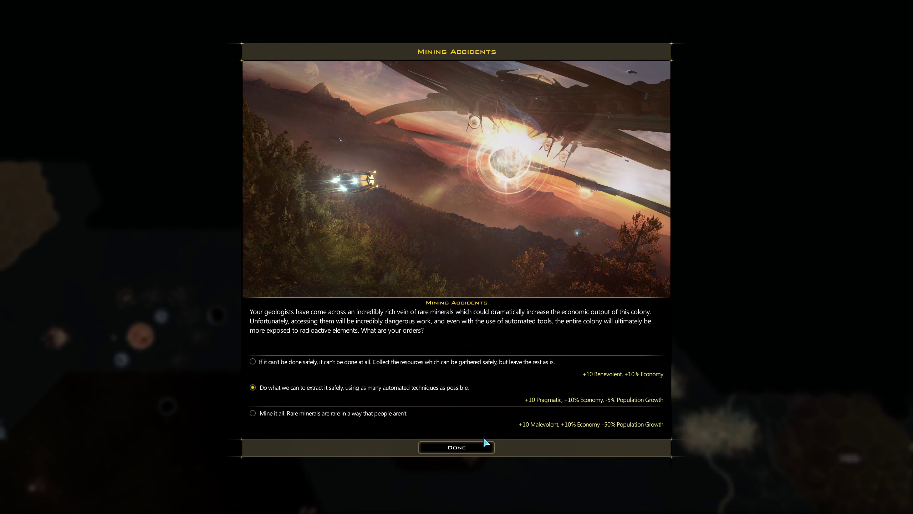
mouse_move(473, 460)
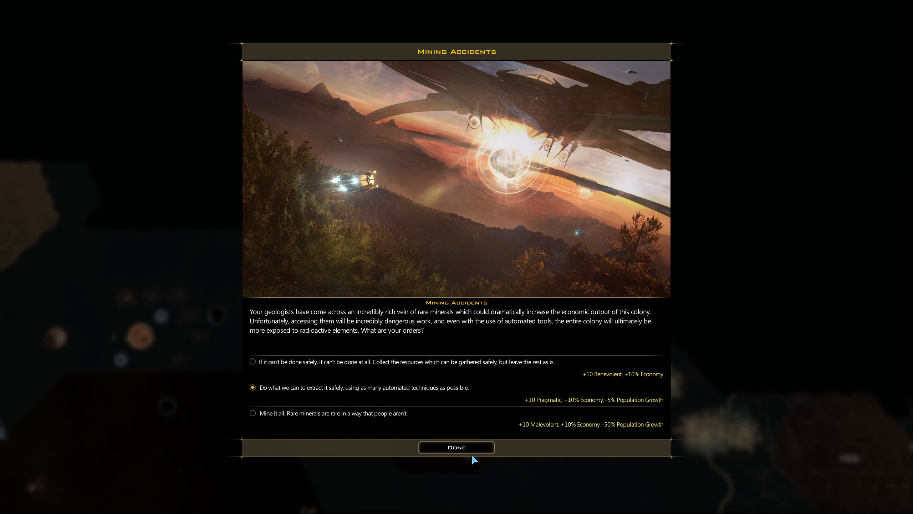
mouse_move(622, 437)
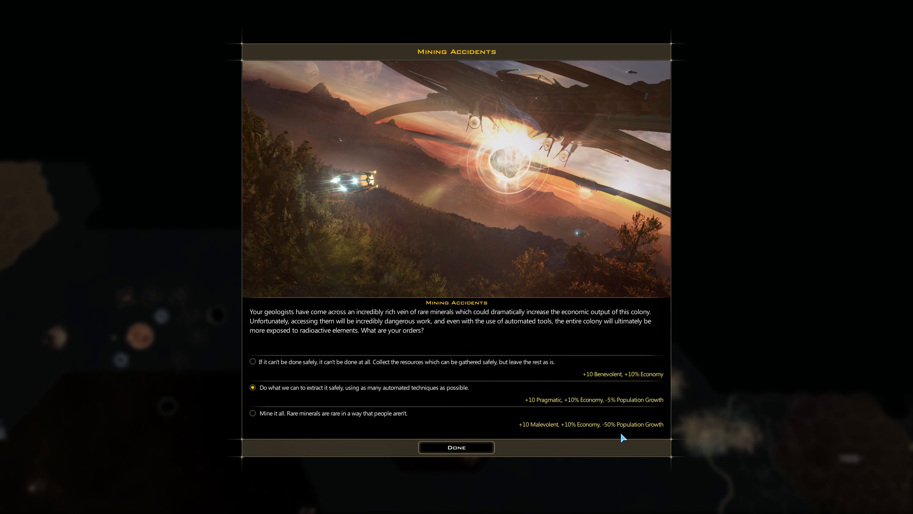
mouse_move(555, 432)
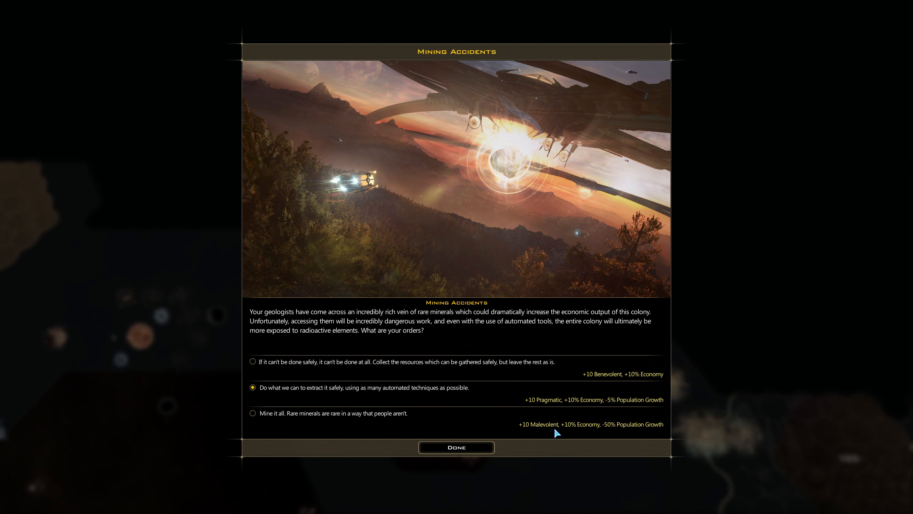
mouse_move(529, 433)
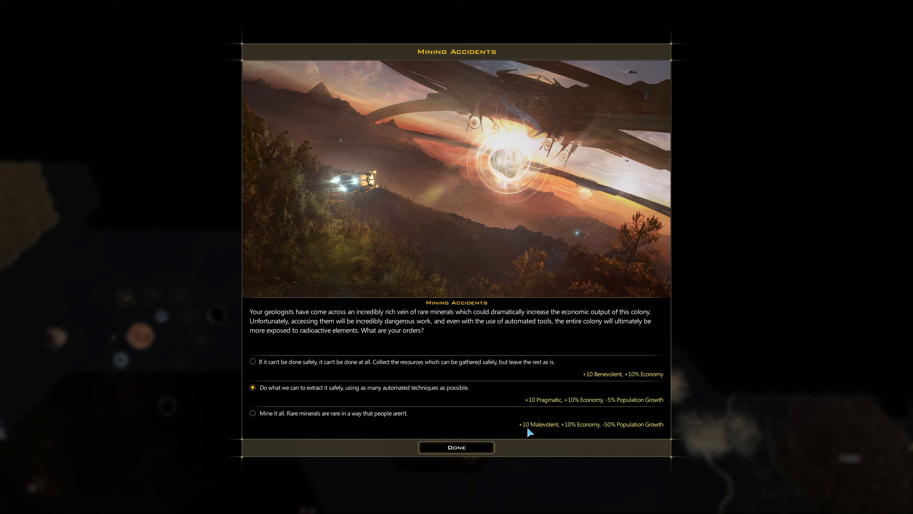
mouse_move(619, 378)
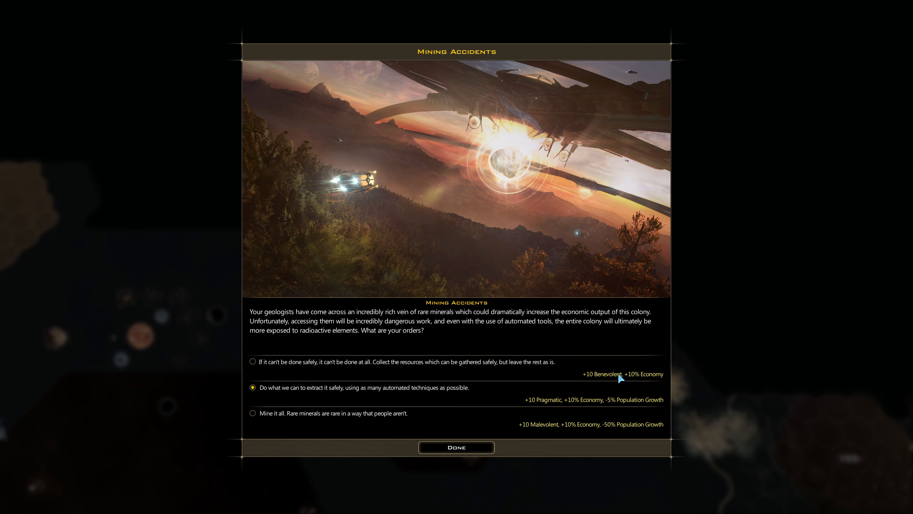
click(252, 360)
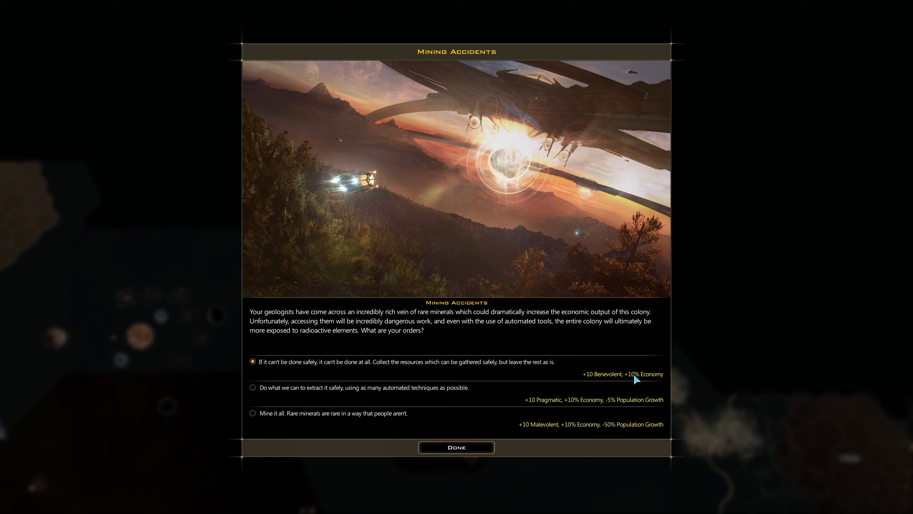
mouse_move(584, 432)
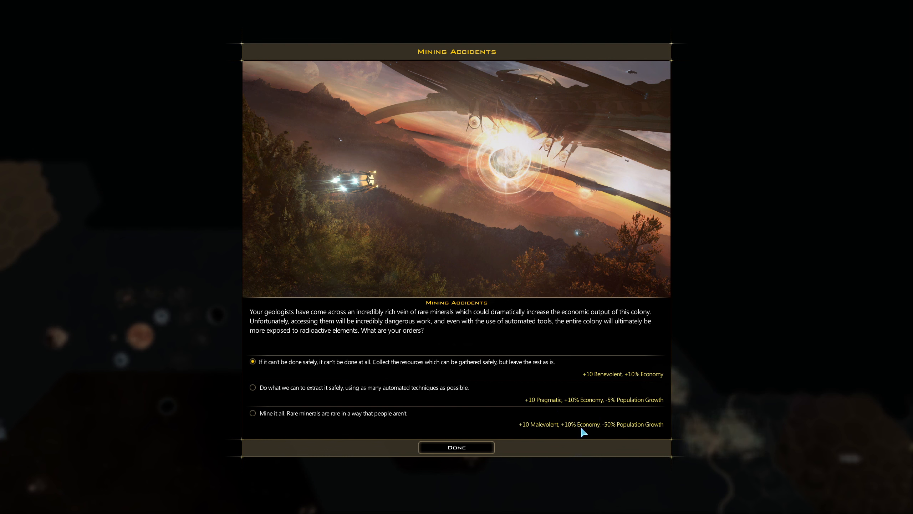
mouse_move(603, 372)
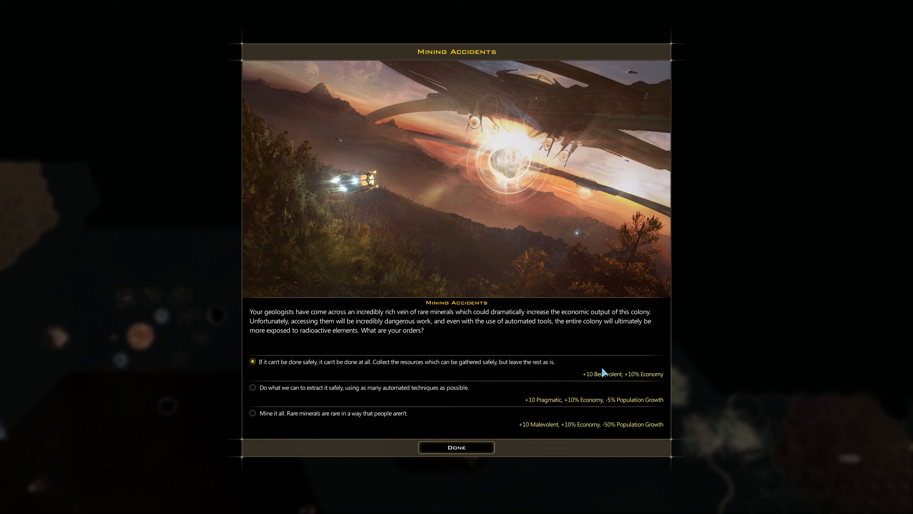
mouse_move(602, 381)
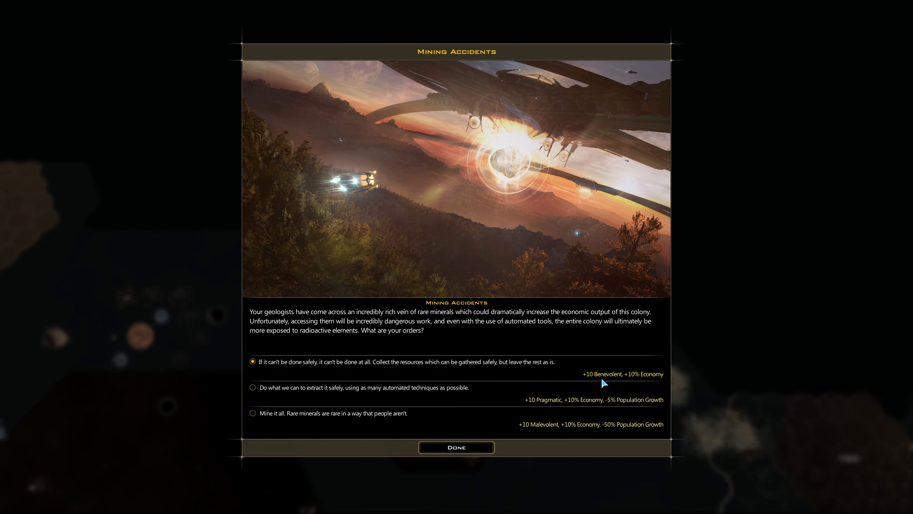
click(253, 387)
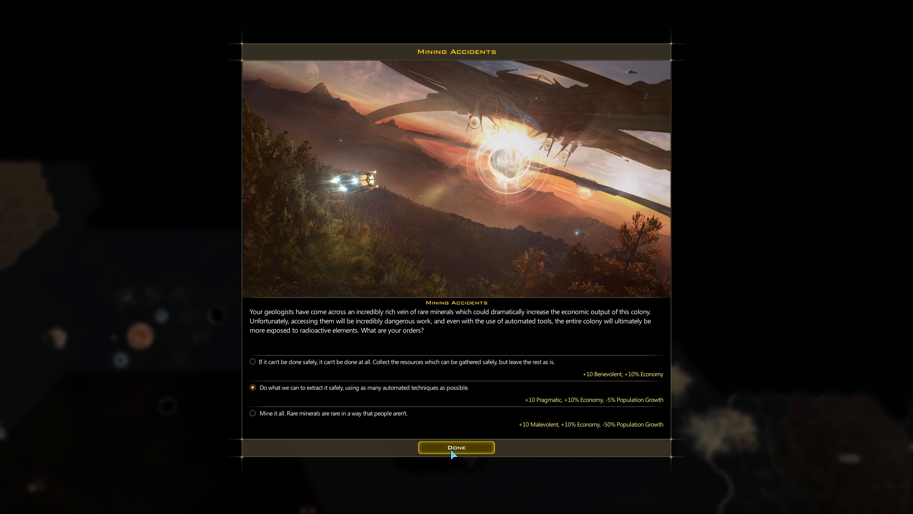
Step: Confirm the event response and queue a Supply Depot beside Island Dog II's capital
click(455, 447)
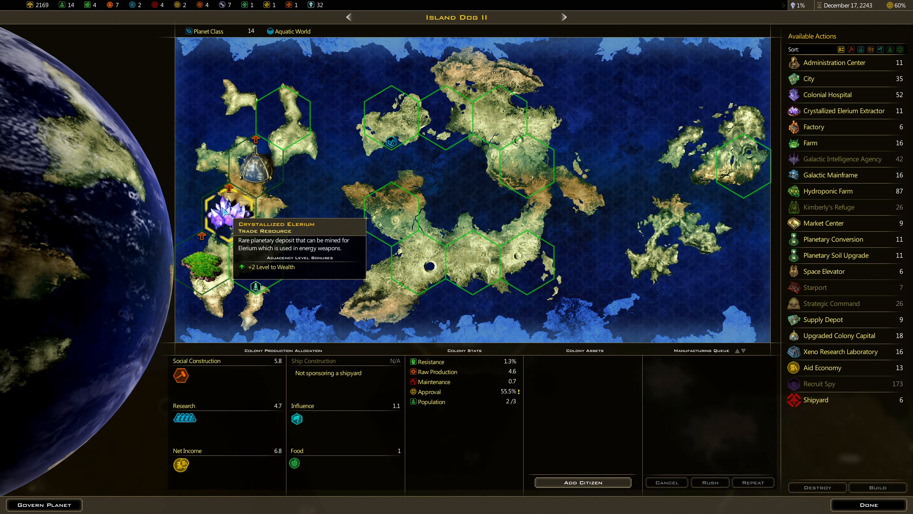
mouse_move(232, 192)
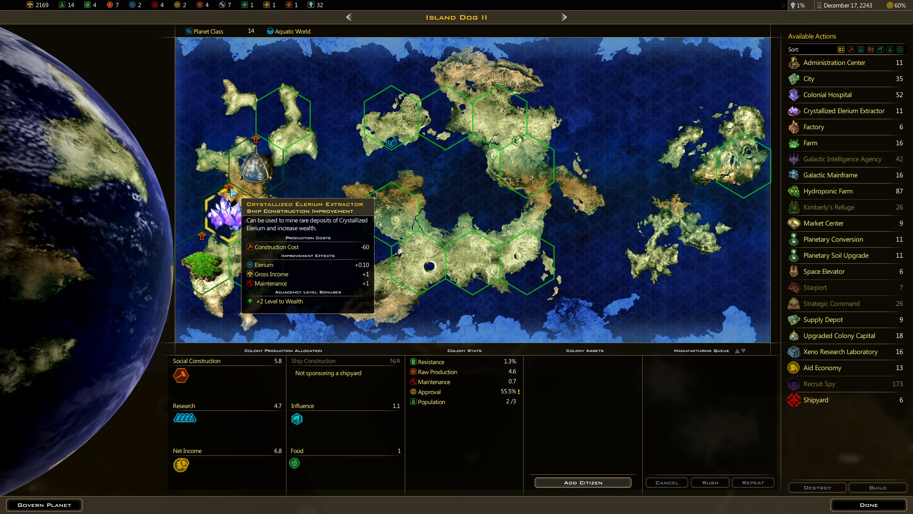
mouse_move(230, 201)
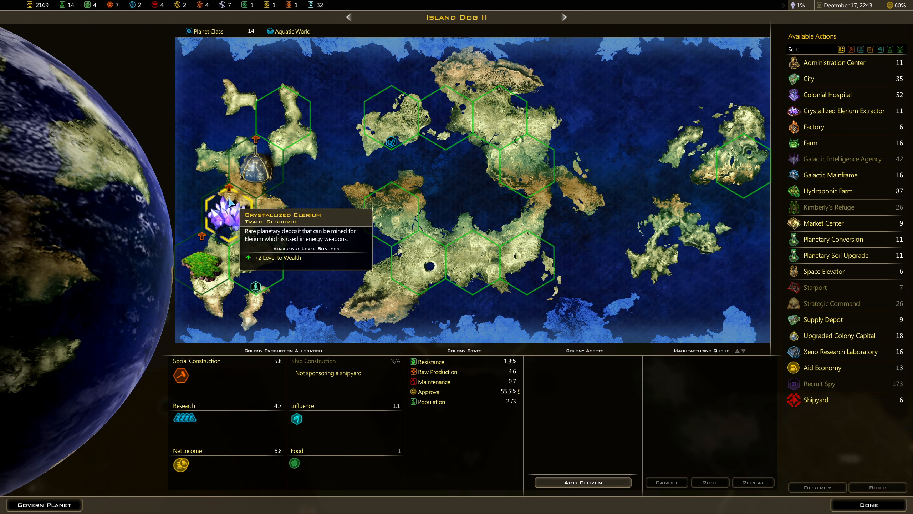
mouse_move(256, 288)
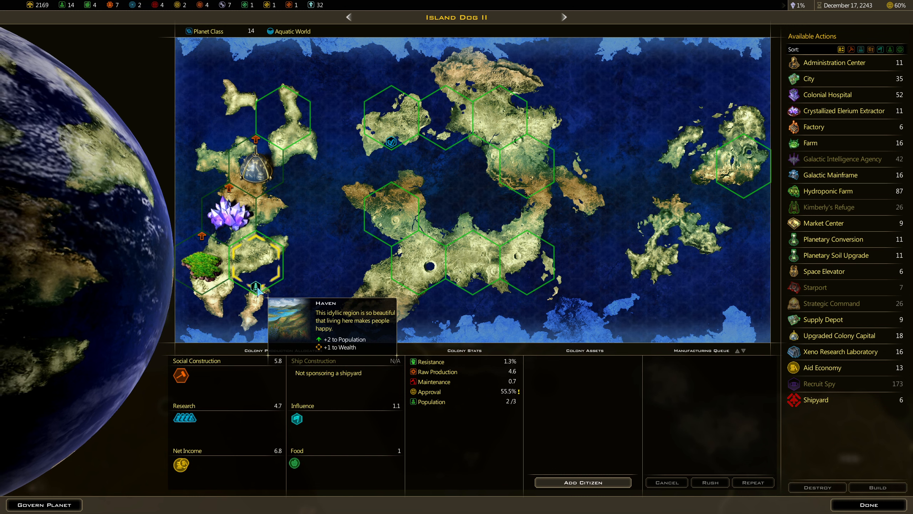
mouse_move(209, 289)
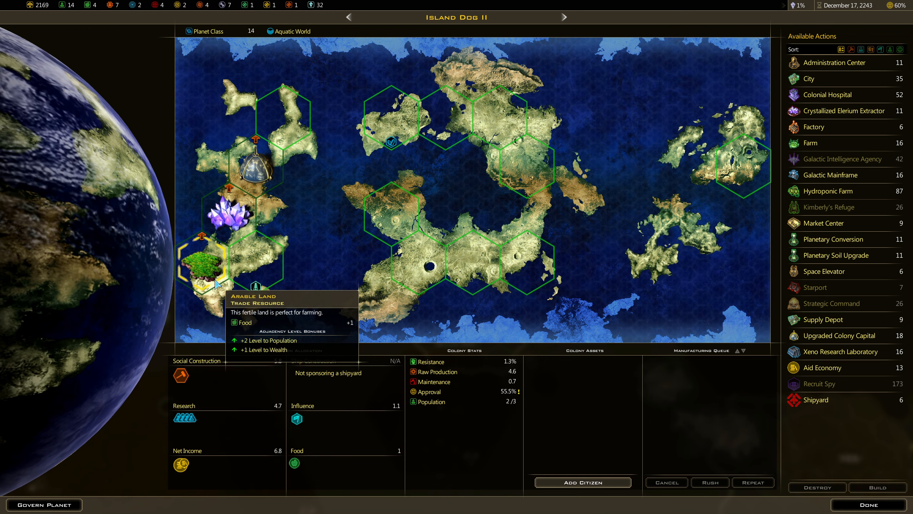
mouse_move(259, 274)
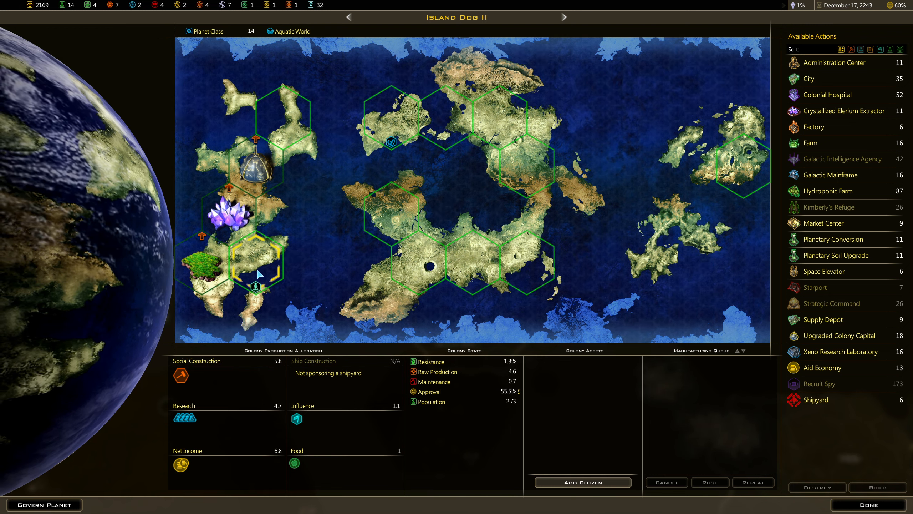
mouse_move(270, 175)
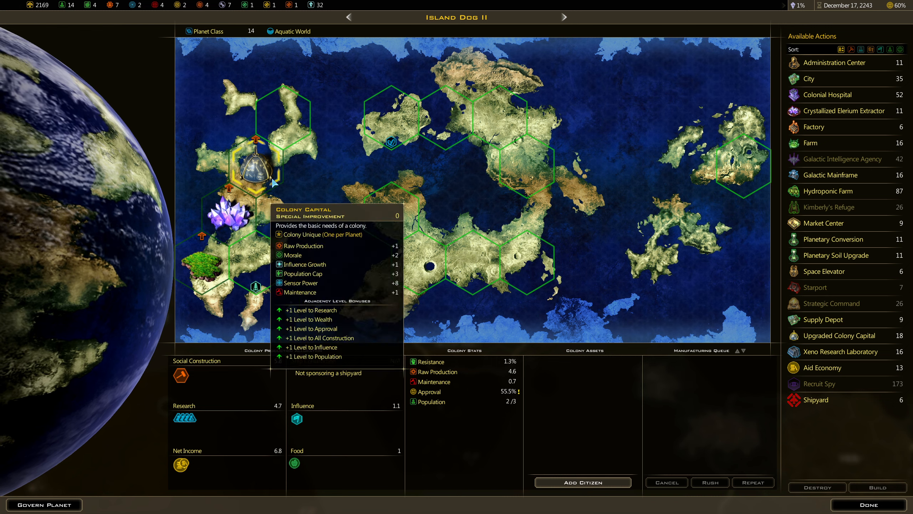
mouse_move(840, 351)
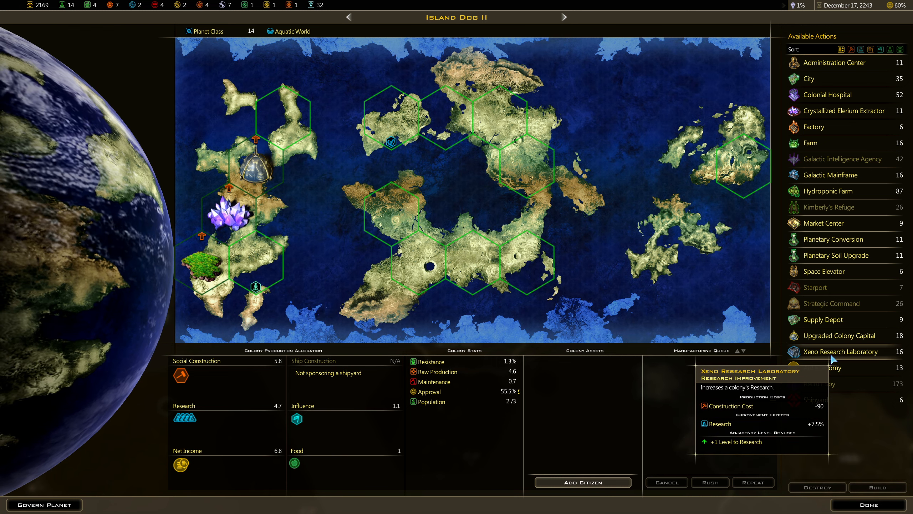
mouse_move(822, 320)
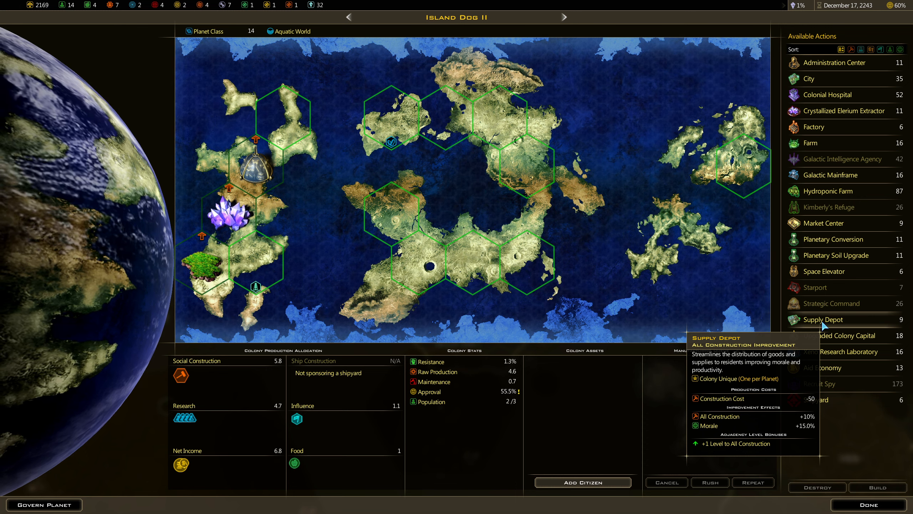
mouse_move(327, 137)
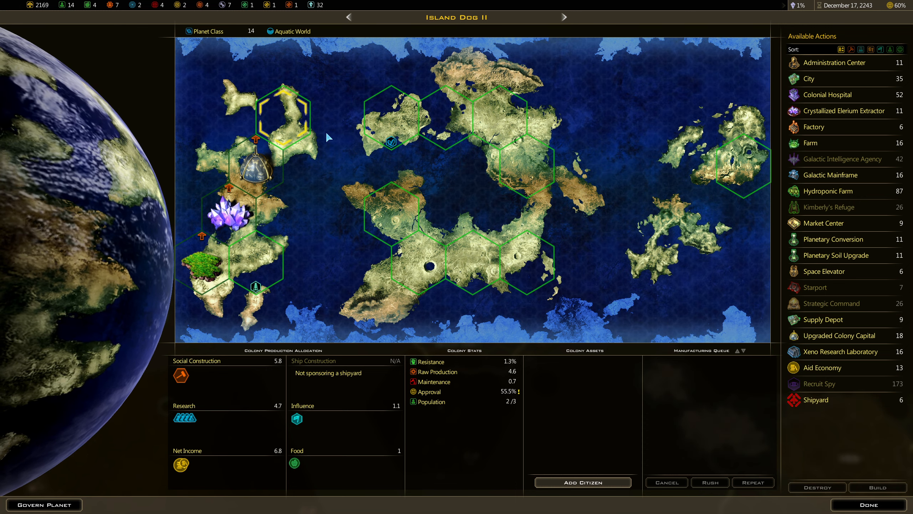
mouse_move(824, 320)
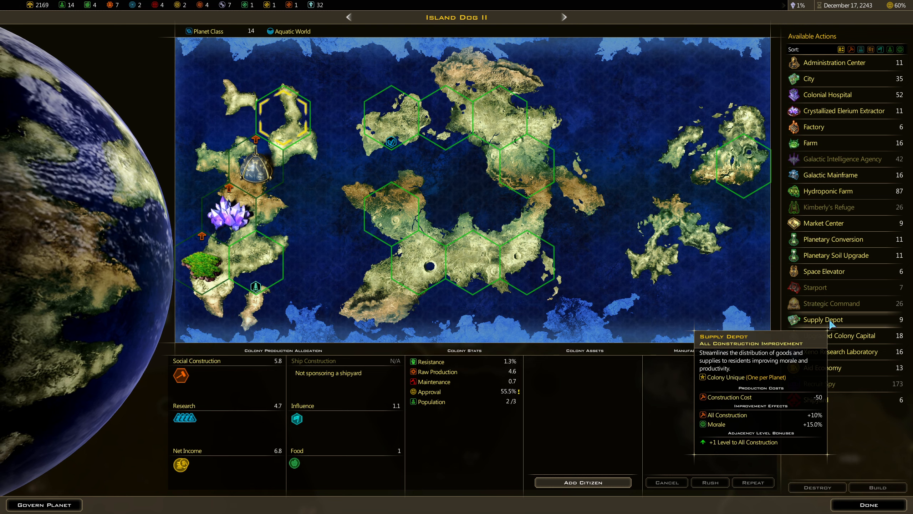
click(822, 319)
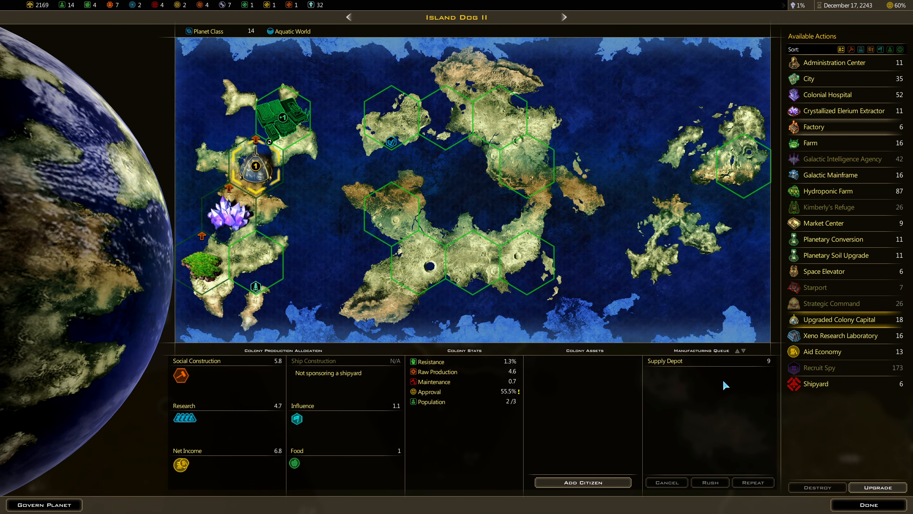
mouse_move(827, 95)
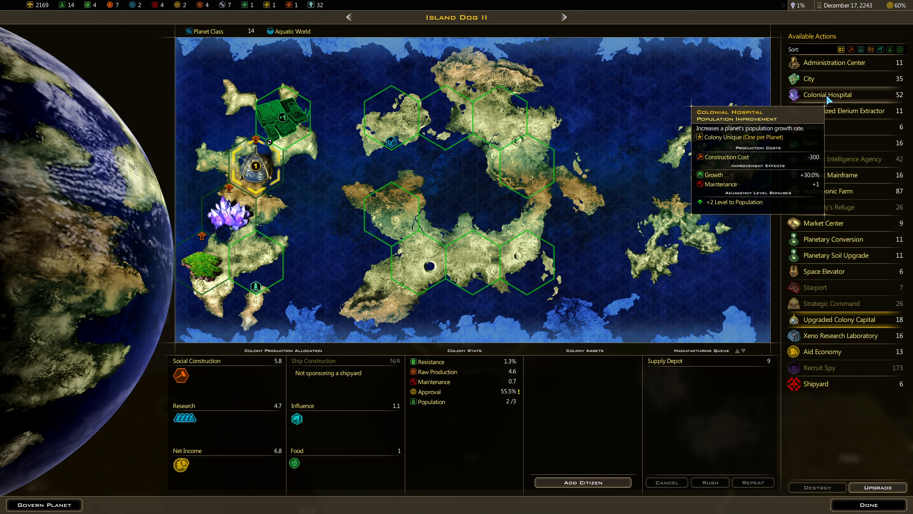
mouse_move(209, 268)
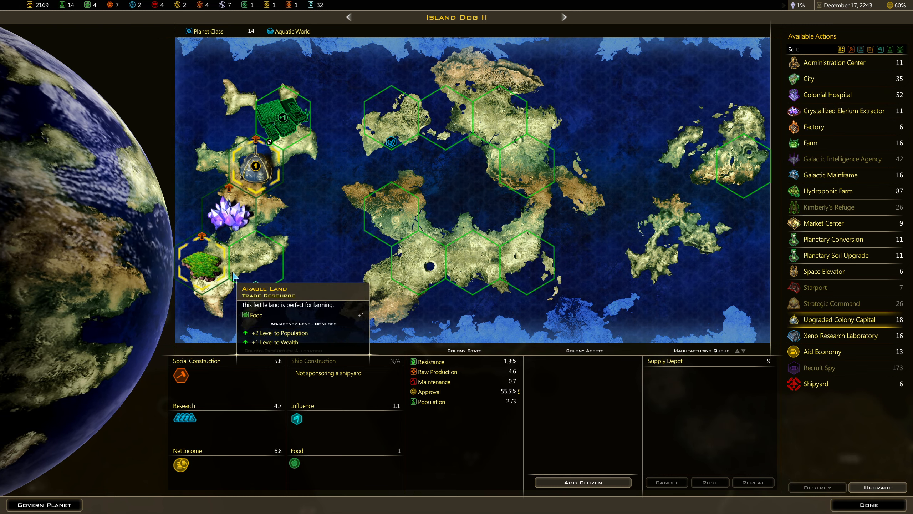
mouse_move(353, 232)
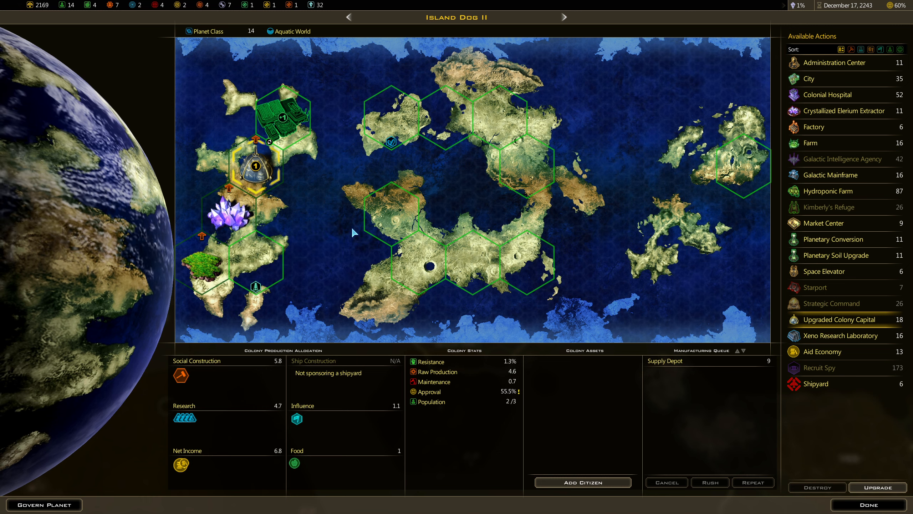
mouse_move(827, 192)
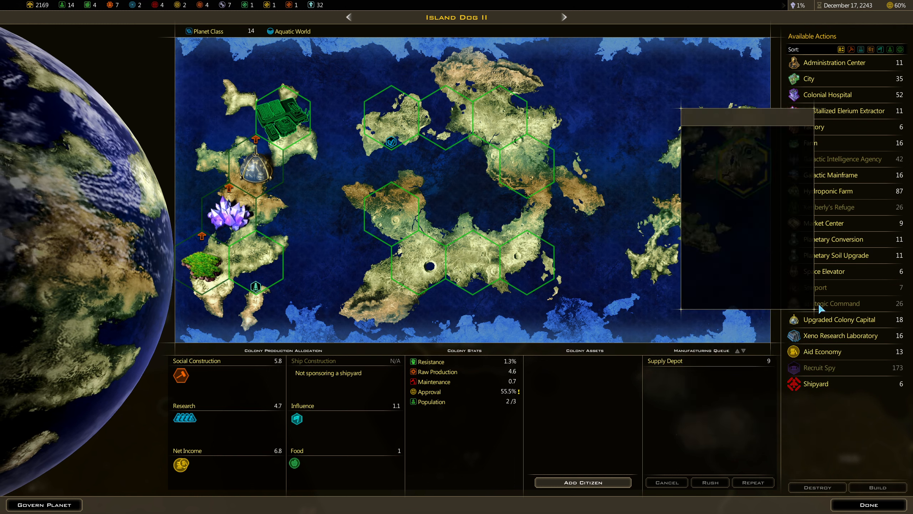
mouse_move(814, 287)
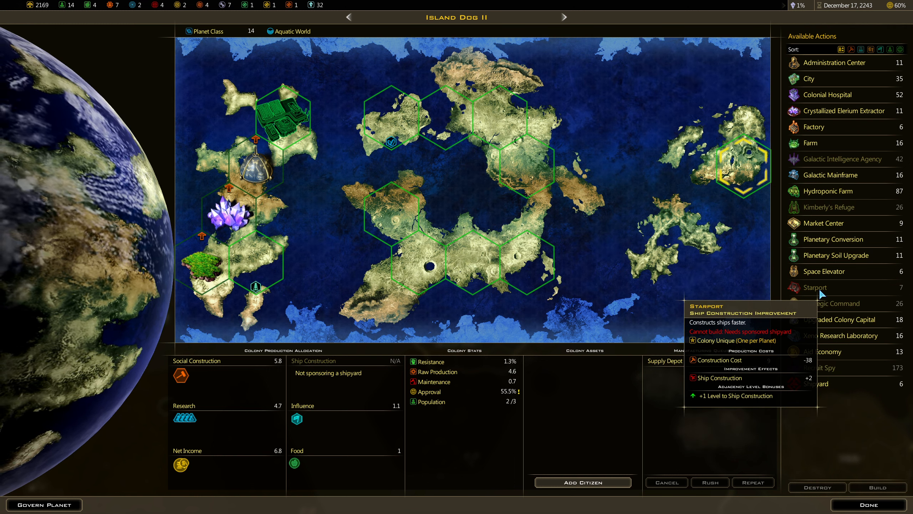
mouse_move(818, 383)
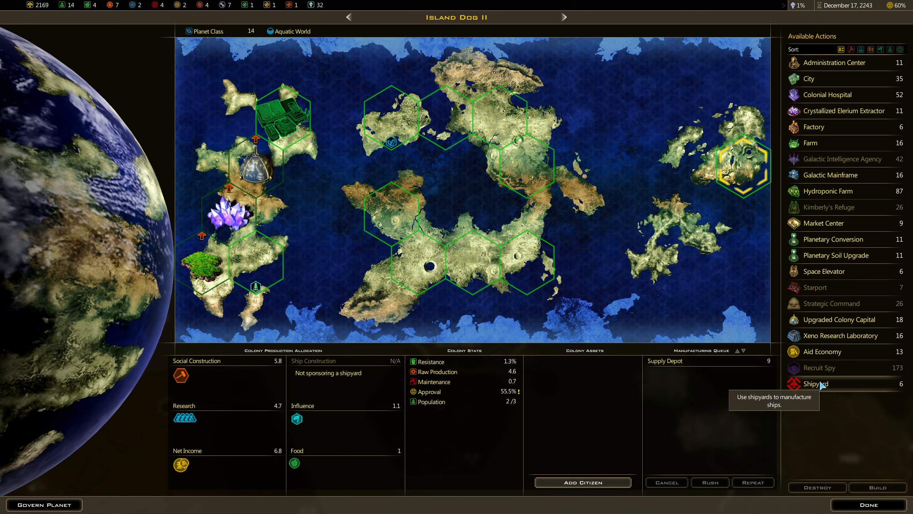
mouse_move(824, 270)
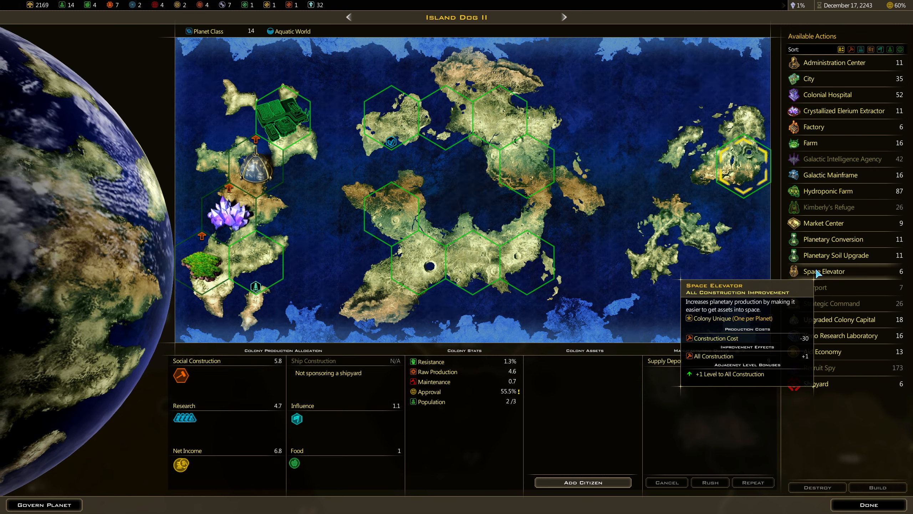
mouse_move(815, 383)
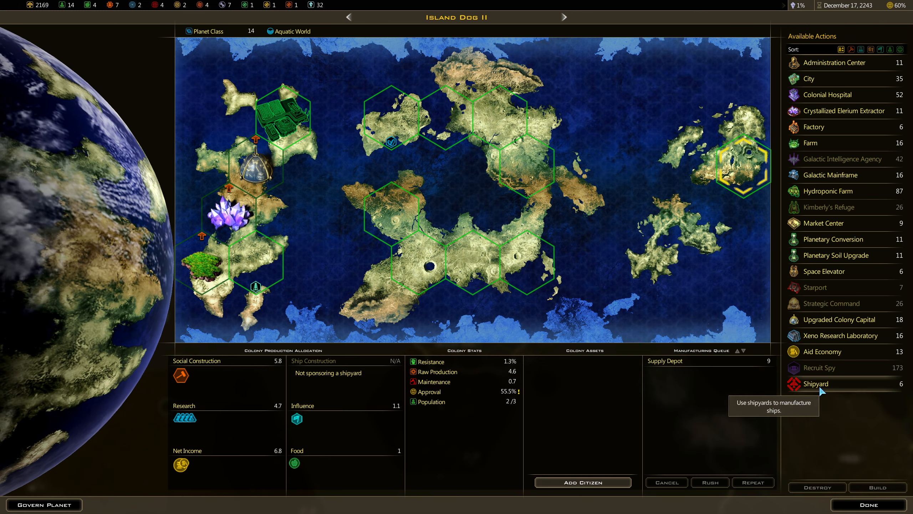
mouse_move(824, 270)
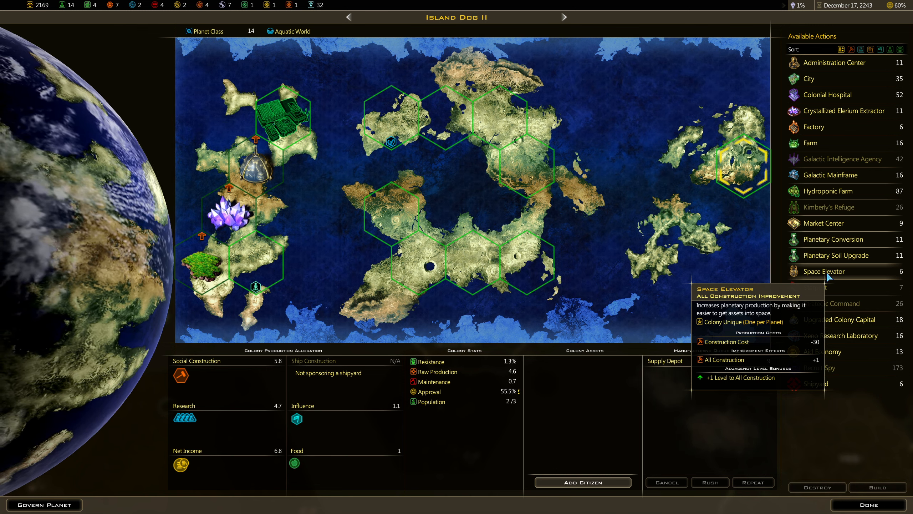
mouse_move(836, 175)
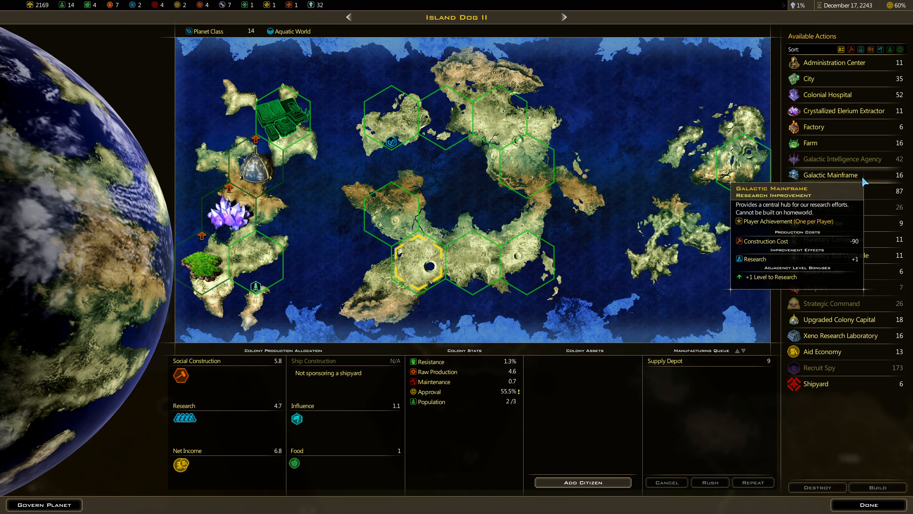
mouse_move(824, 270)
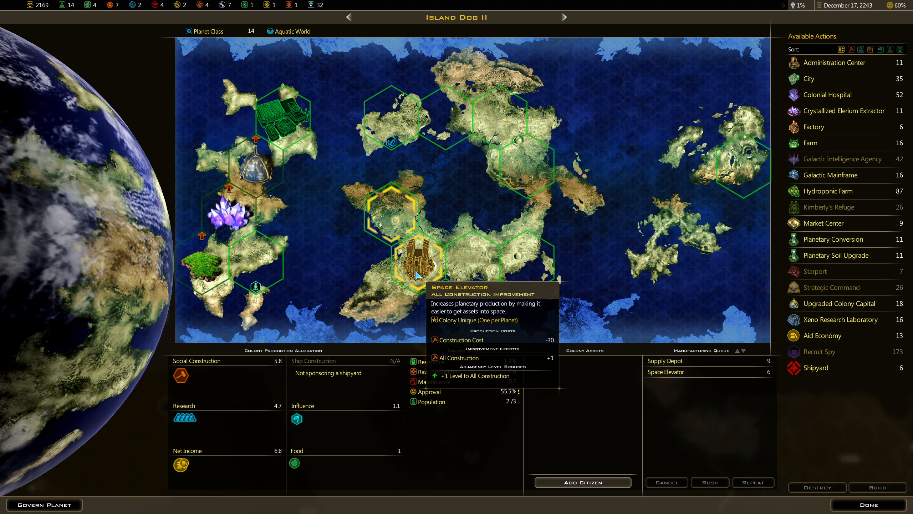
mouse_move(709, 482)
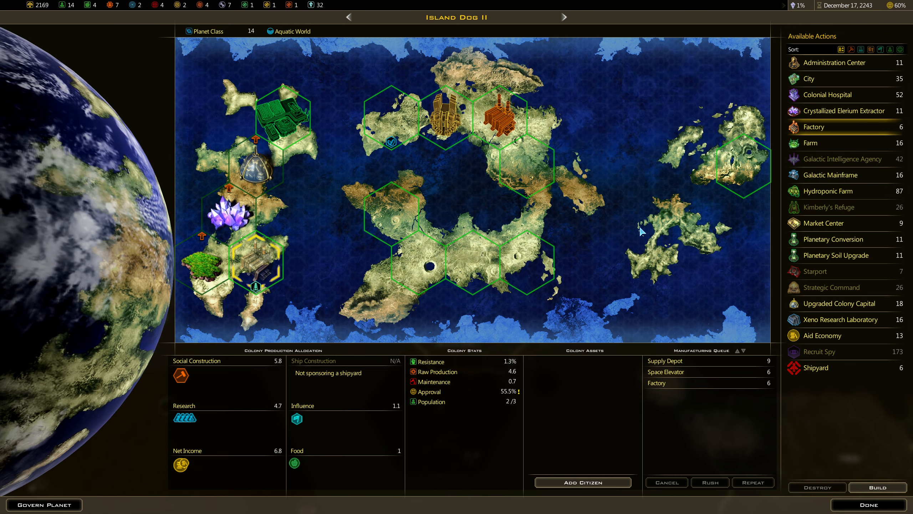
mouse_move(816, 367)
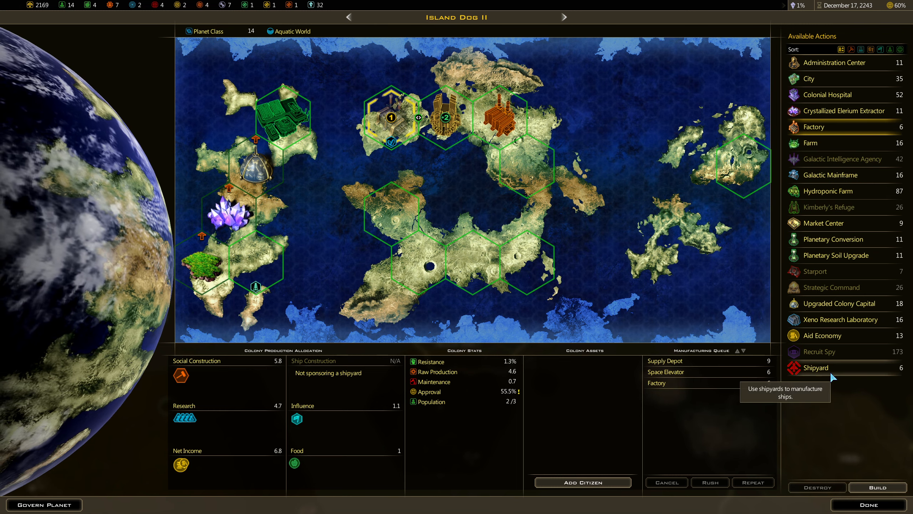
mouse_move(813, 271)
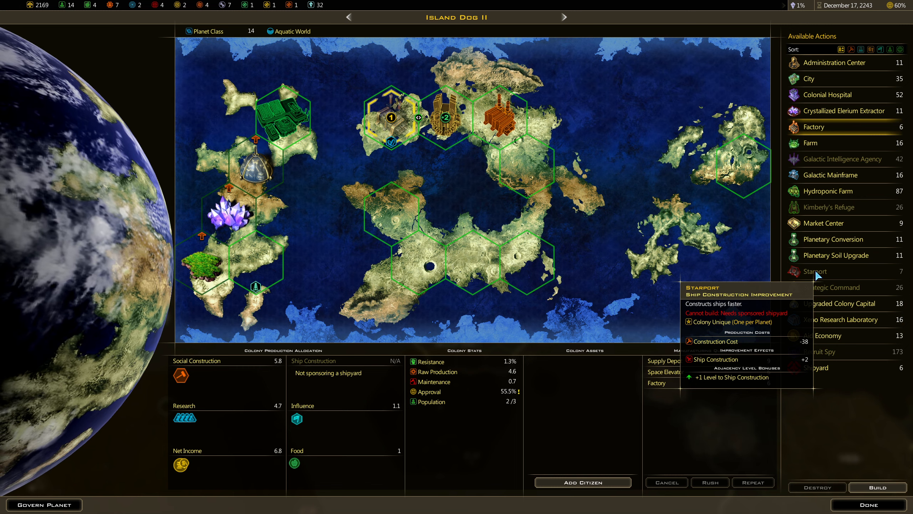
mouse_move(745, 169)
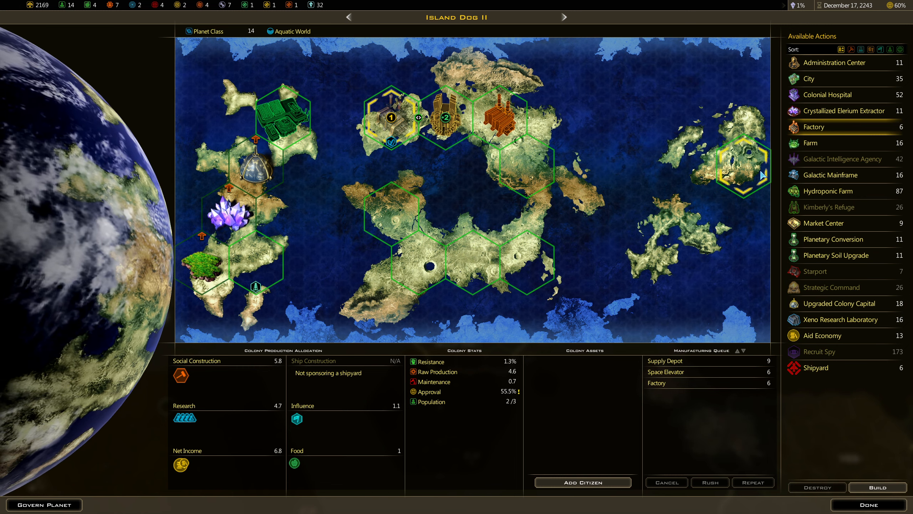
click(815, 367)
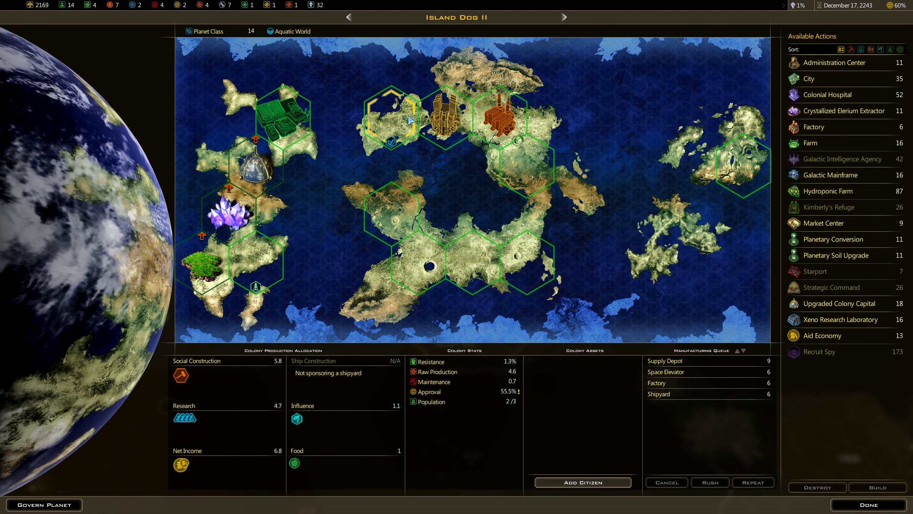
mouse_move(815, 271)
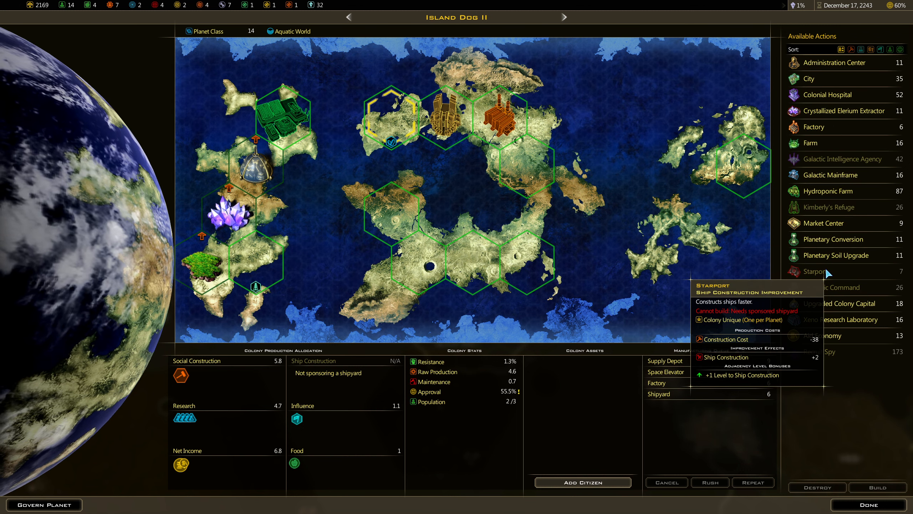
mouse_move(826, 190)
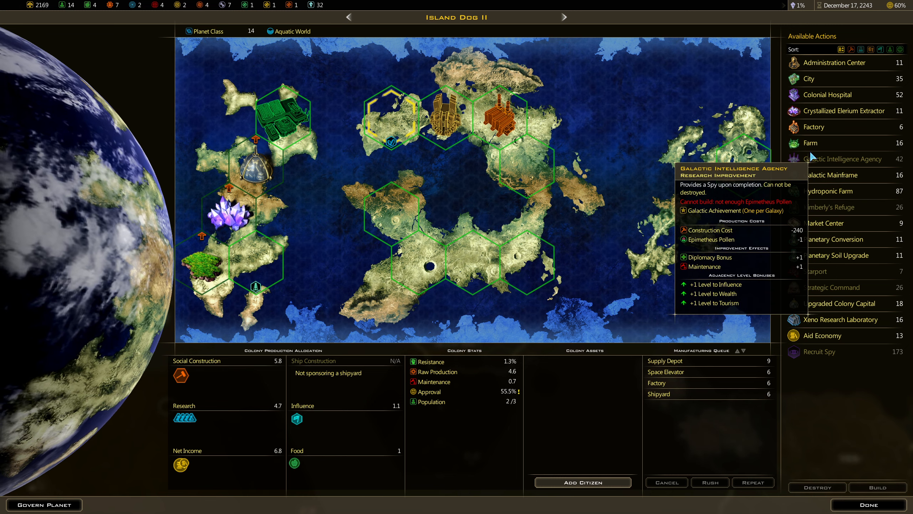
mouse_move(814, 127)
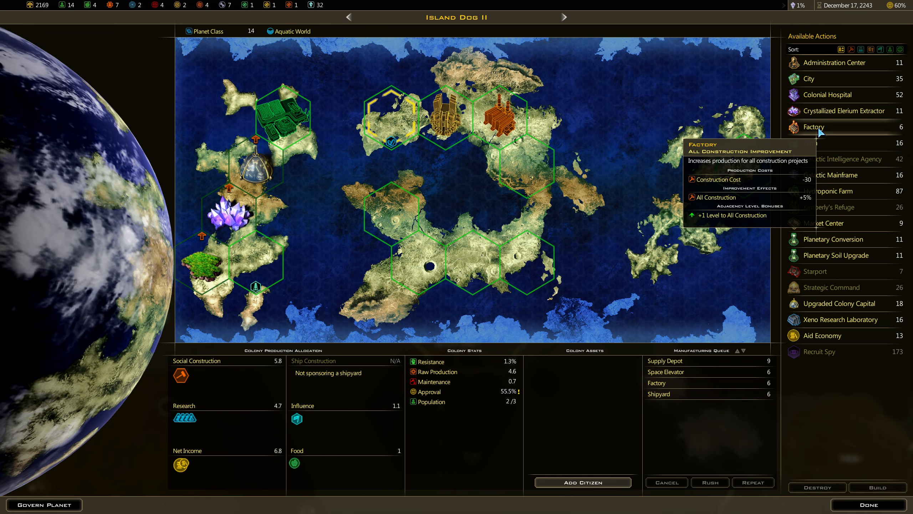
mouse_move(513, 402)
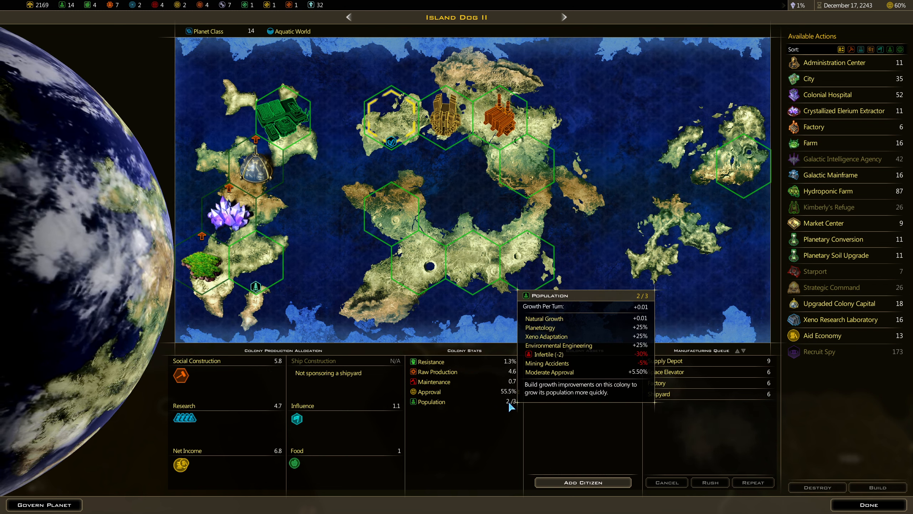
mouse_move(654, 494)
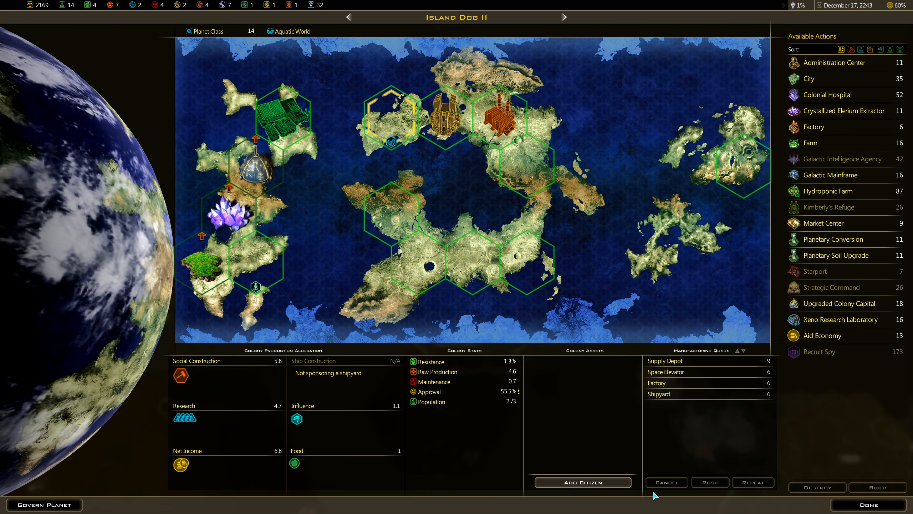
mouse_move(438, 372)
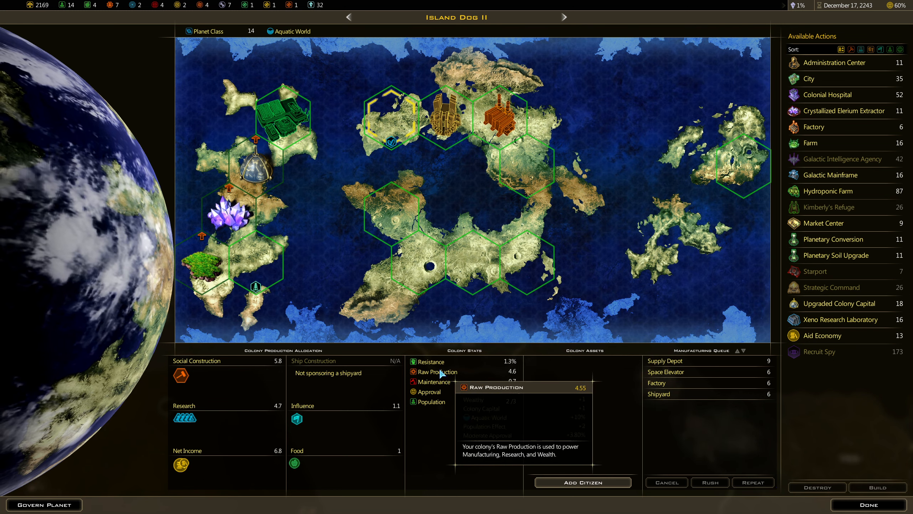
mouse_move(424, 433)
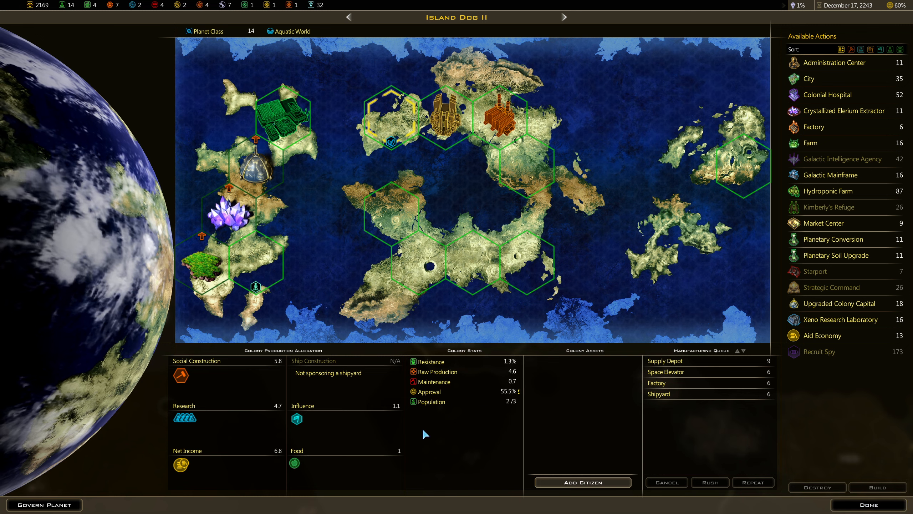
mouse_move(329, 372)
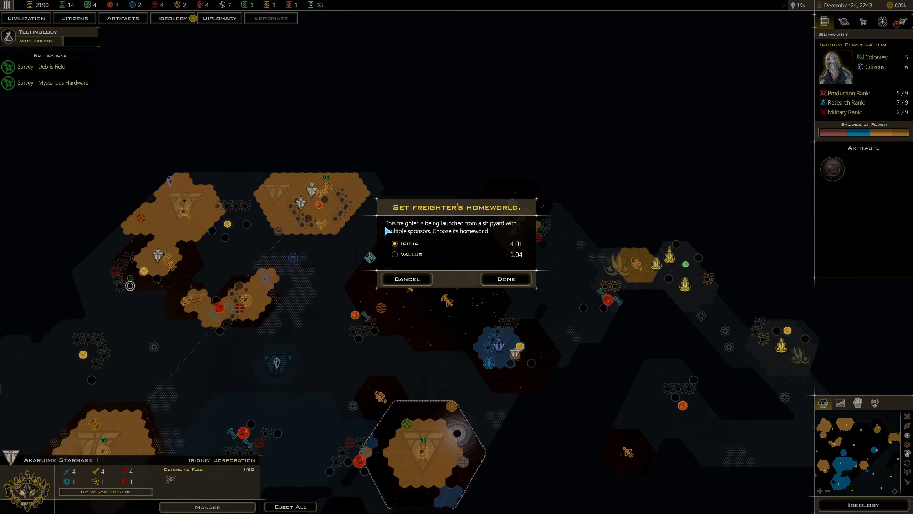
mouse_move(413, 242)
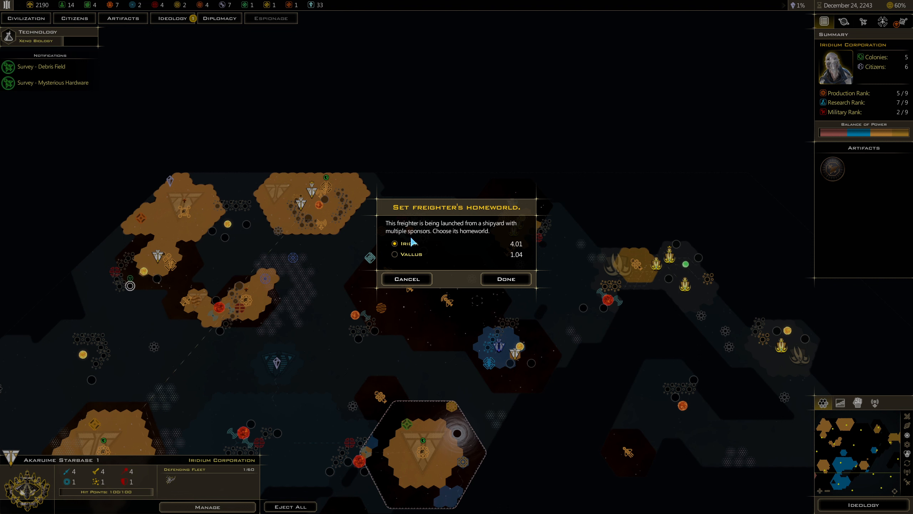
mouse_move(381, 243)
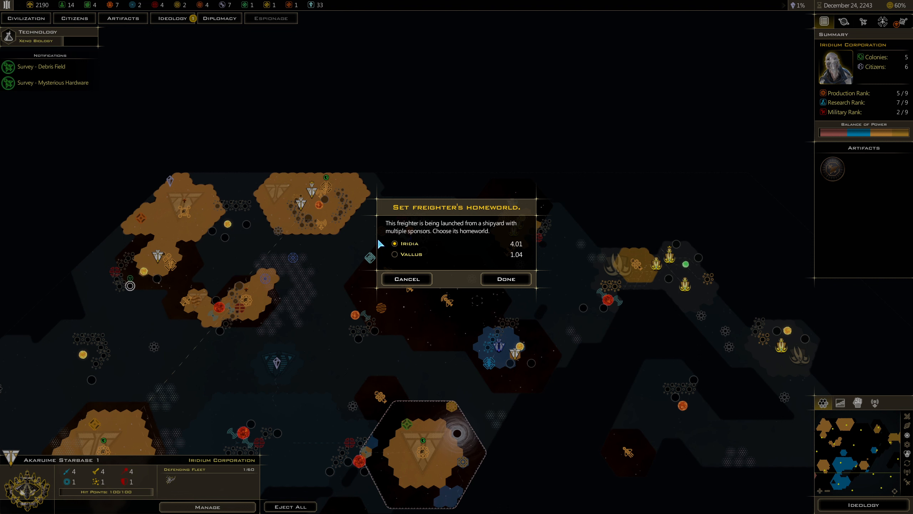
mouse_move(407, 278)
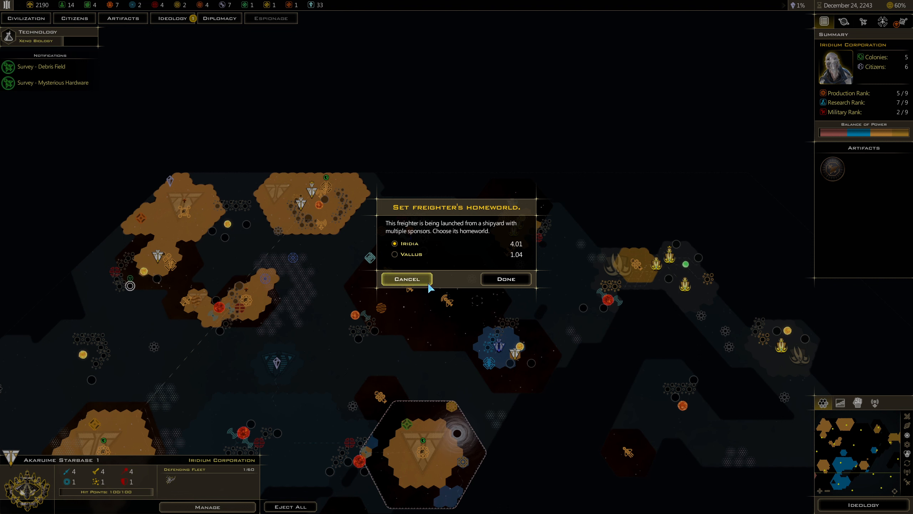
Step: Cancel the Set freighter's homeworld prompt without choosing a homeworld
click(406, 278)
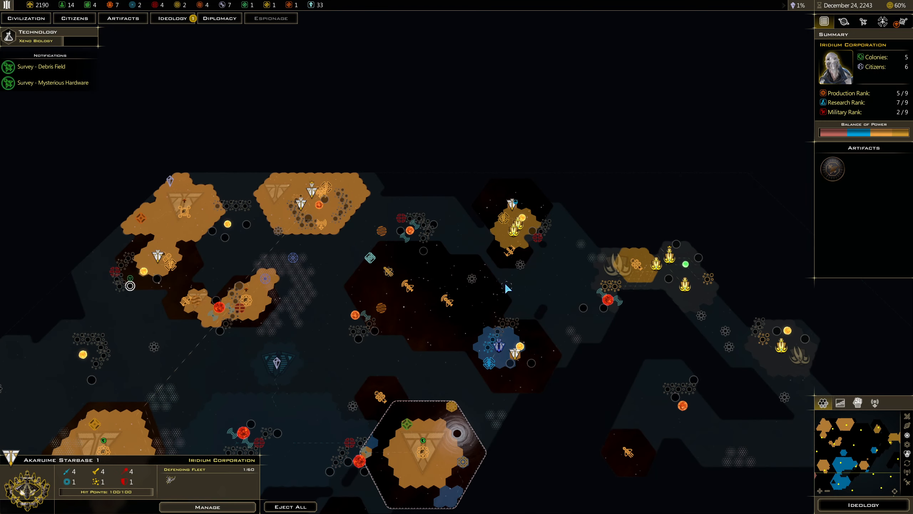
Step: Select the Haul-X freighters to view the M2-2 freighter's plotted trade route
click(323, 197)
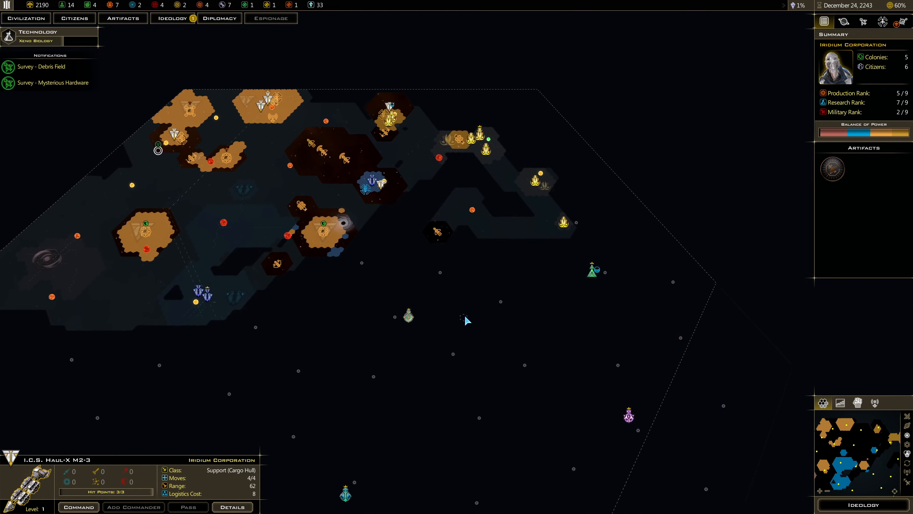
click(408, 312)
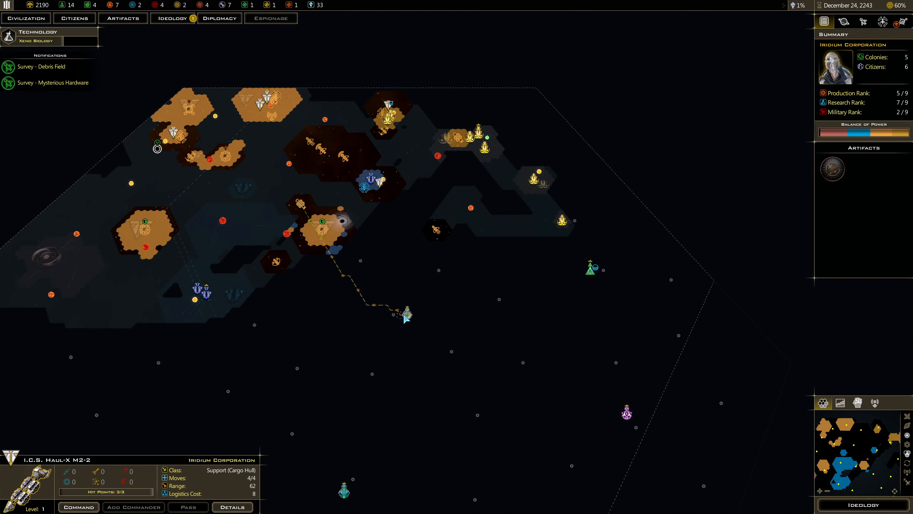
mouse_move(622, 420)
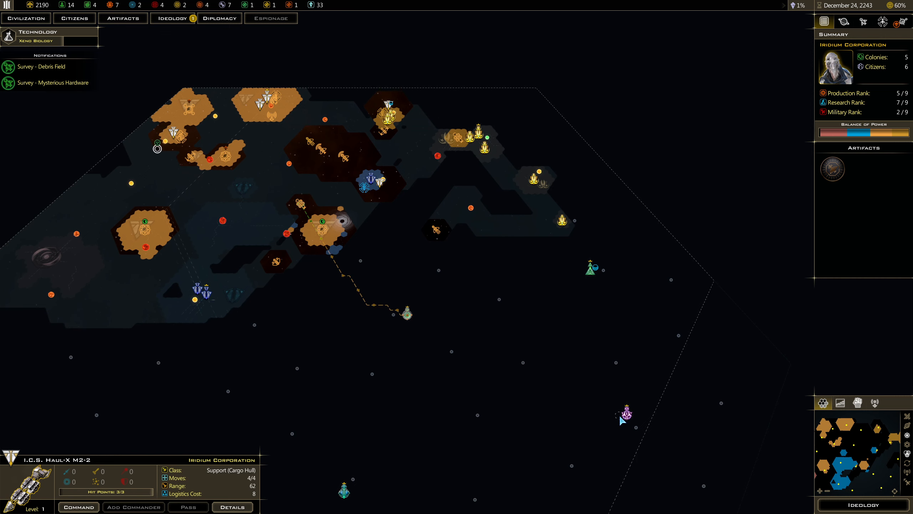
mouse_move(457, 175)
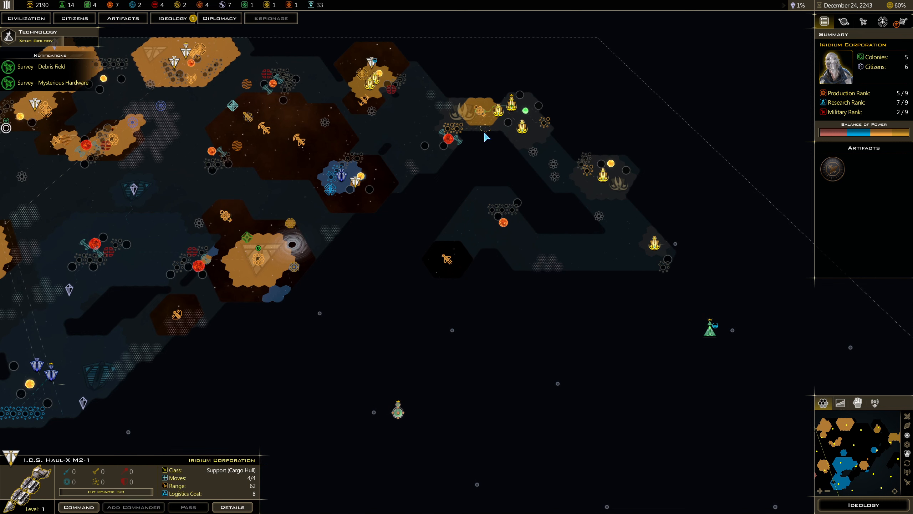
mouse_move(195, 60)
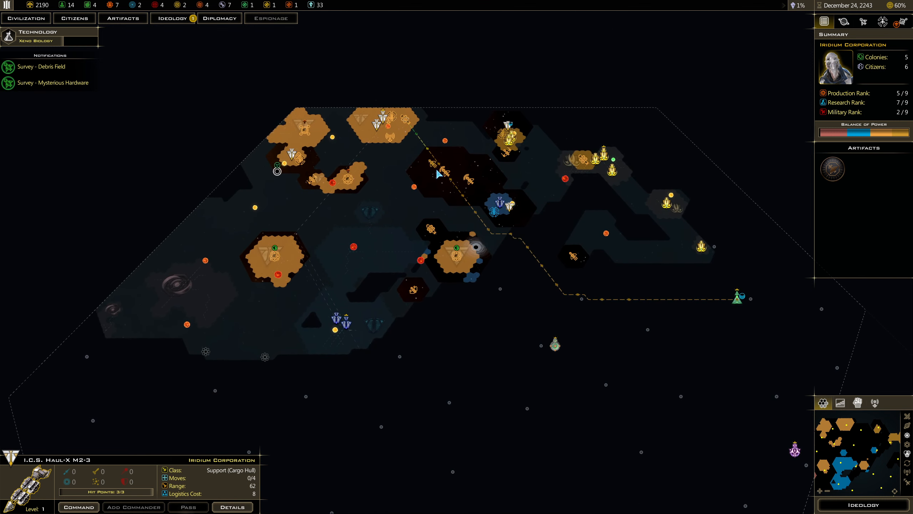
mouse_move(616, 269)
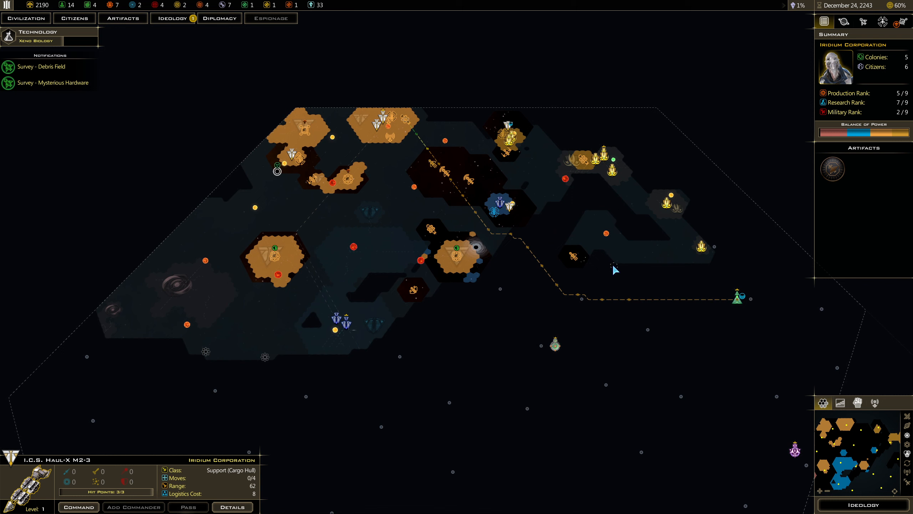
mouse_move(595, 165)
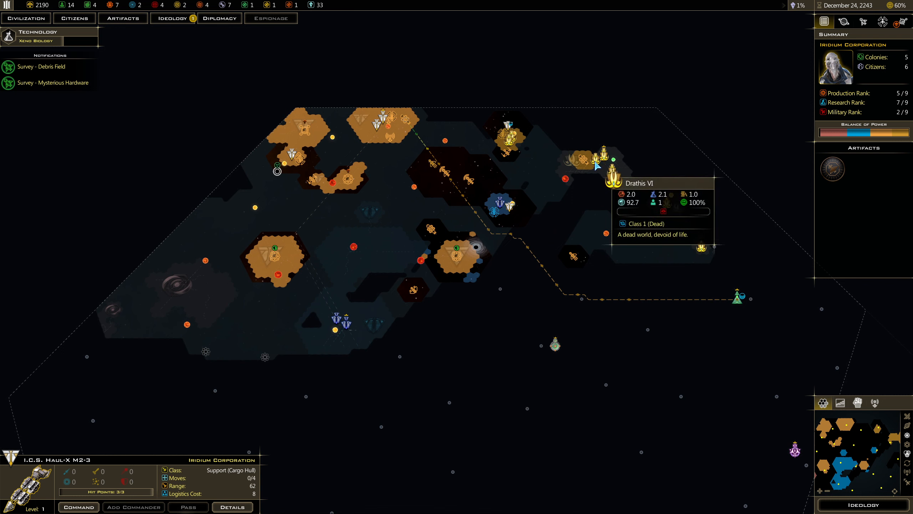
mouse_move(602, 160)
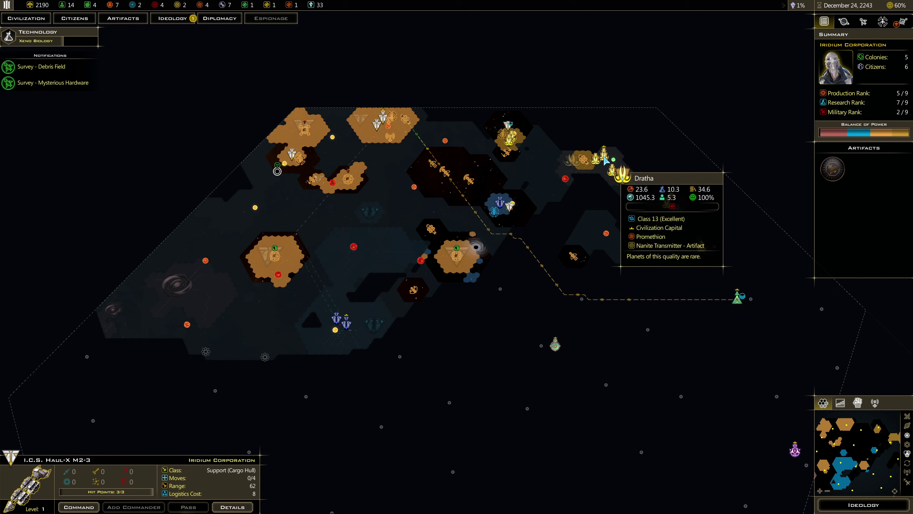
mouse_move(626, 187)
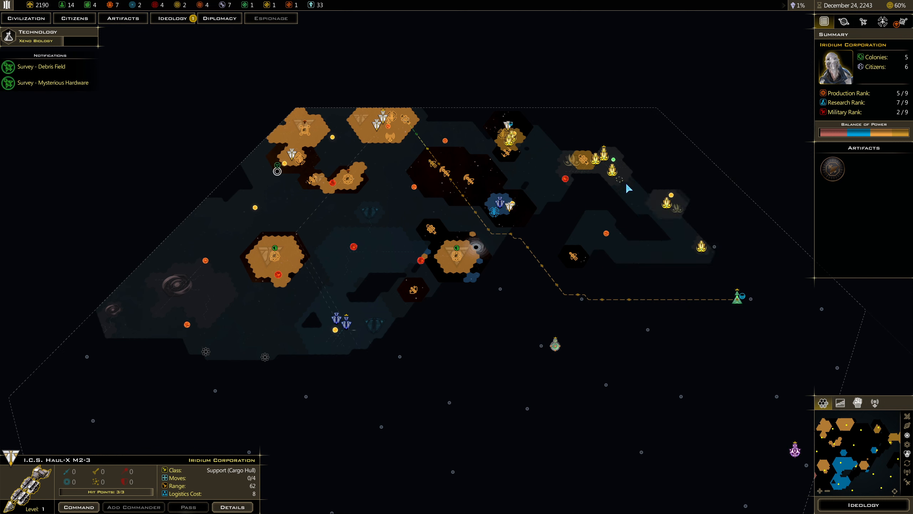
mouse_move(668, 210)
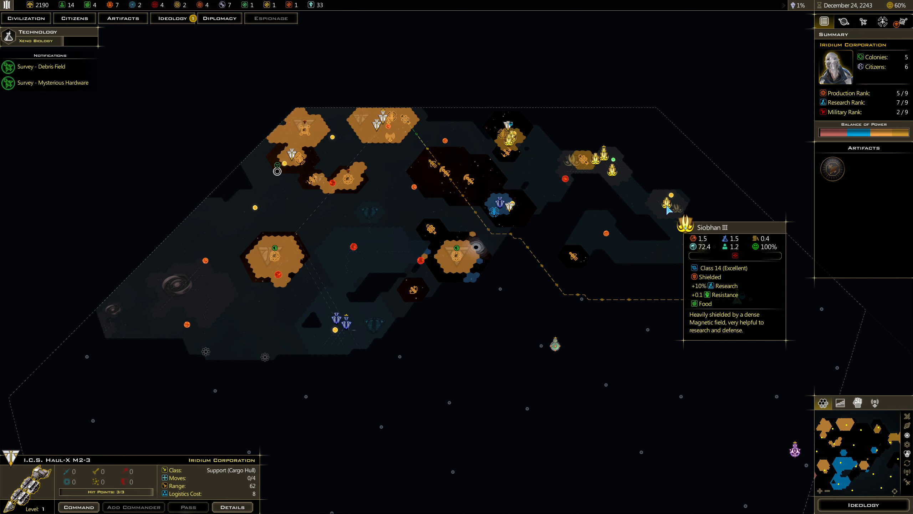
mouse_move(511, 141)
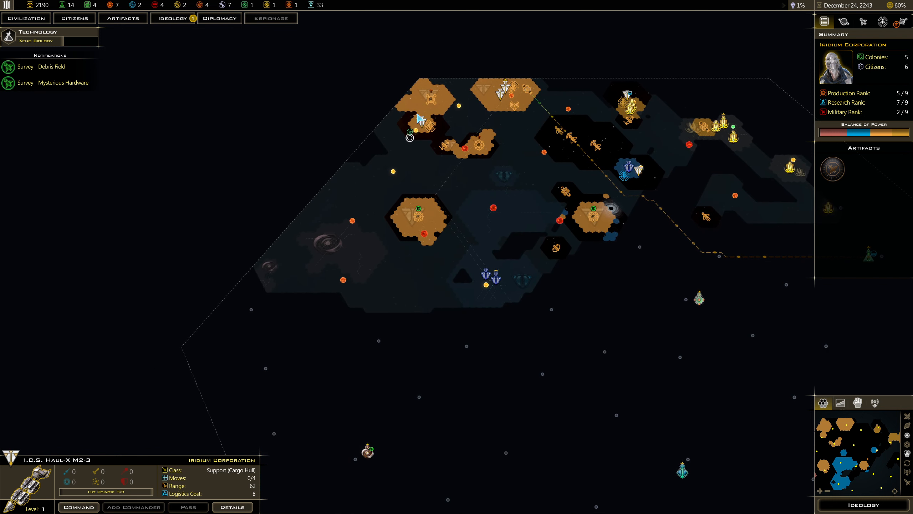
mouse_move(423, 127)
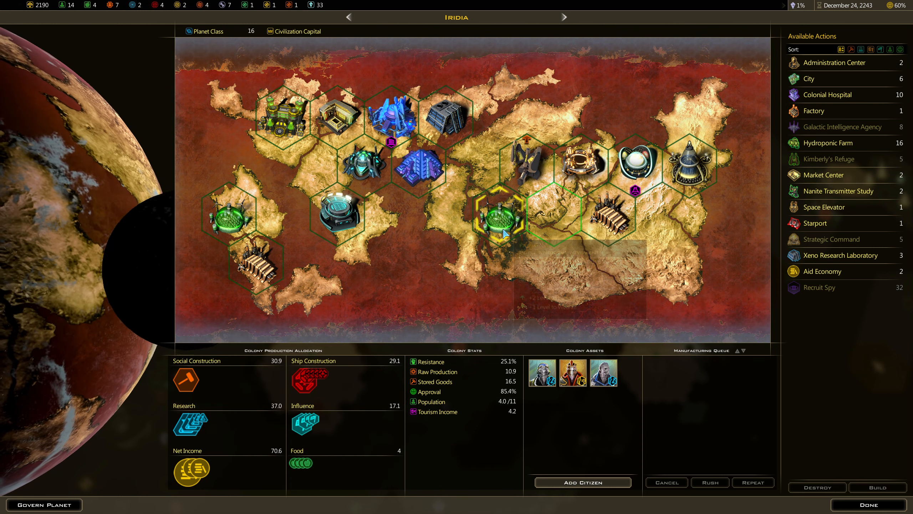
mouse_move(828, 95)
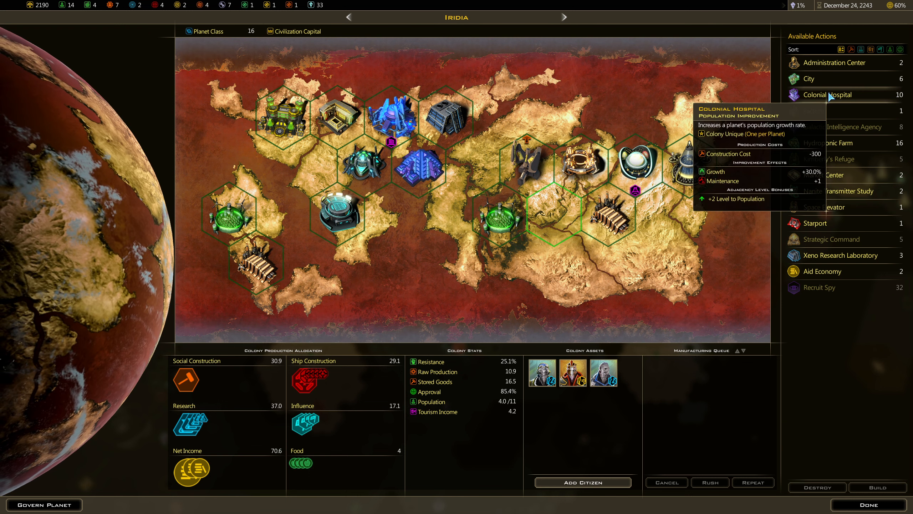
mouse_move(515, 404)
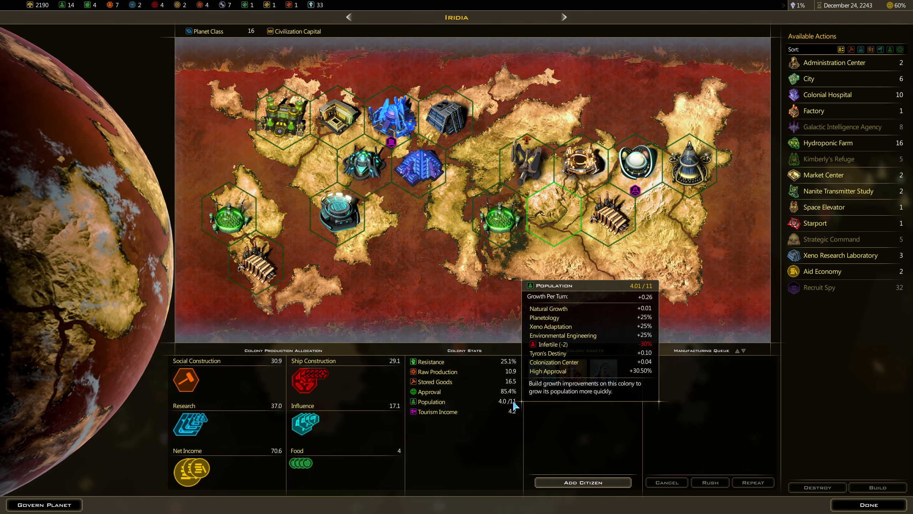
mouse_move(499, 220)
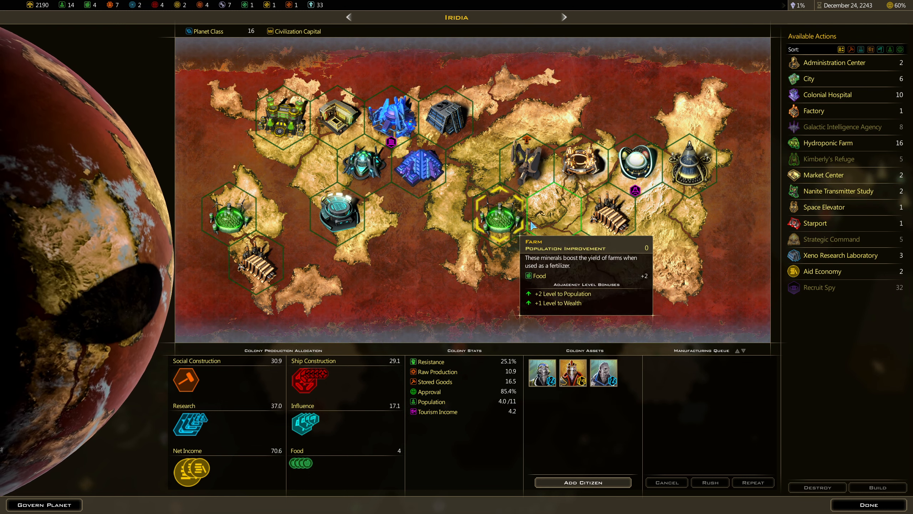
mouse_move(828, 94)
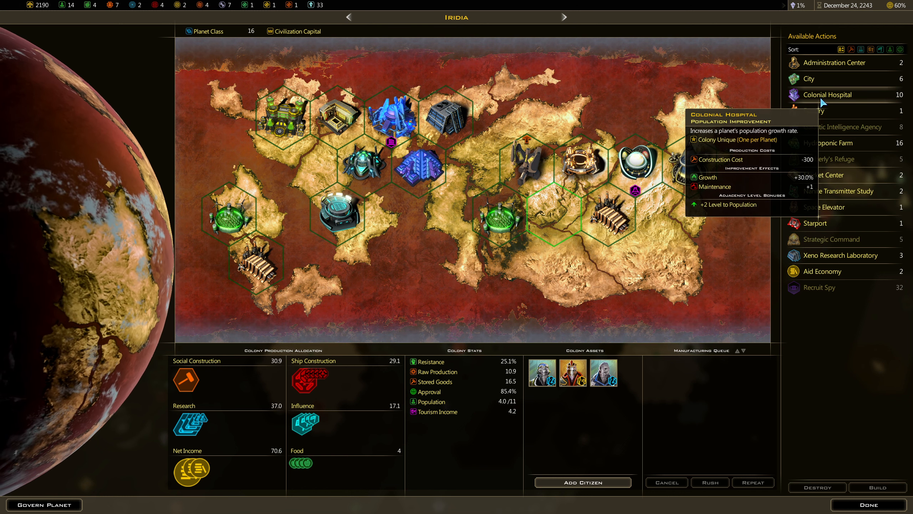
mouse_move(554, 217)
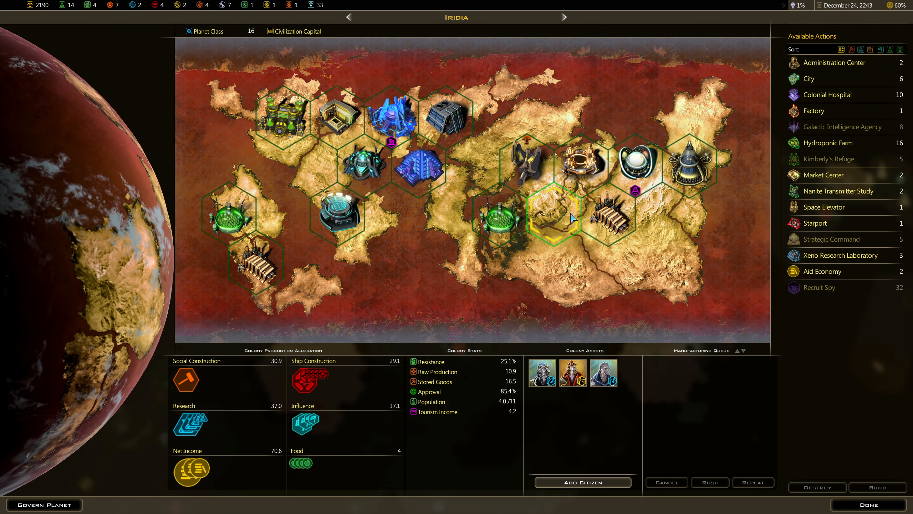
Step: Queue a Colonial Hospital on Iridia's empty hex
click(827, 94)
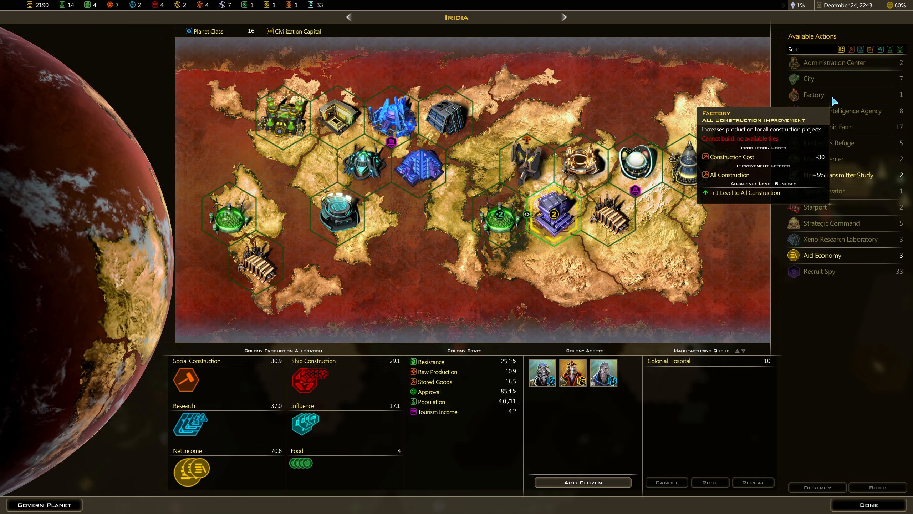
mouse_move(547, 218)
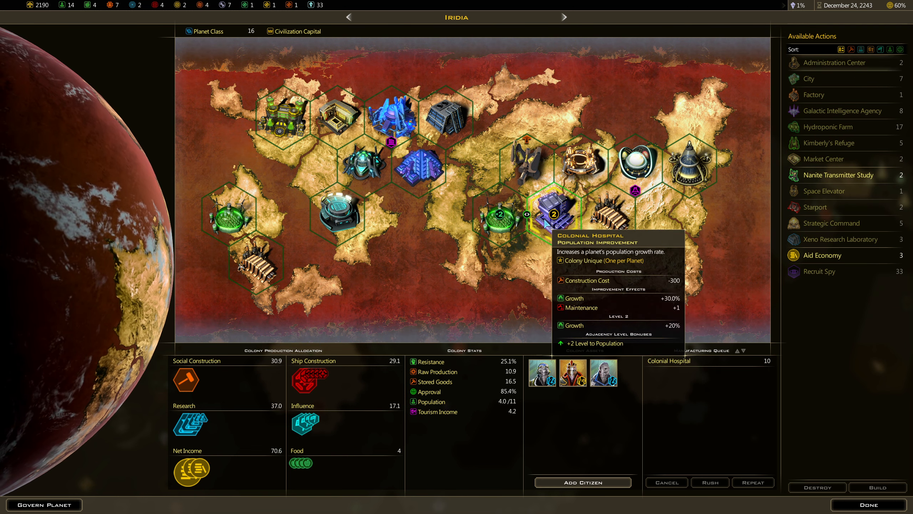
mouse_move(498, 215)
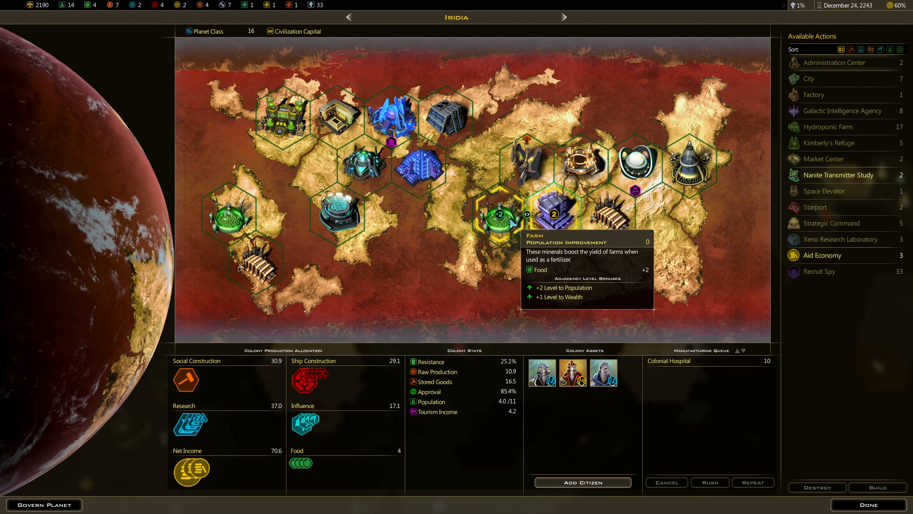
mouse_move(542, 207)
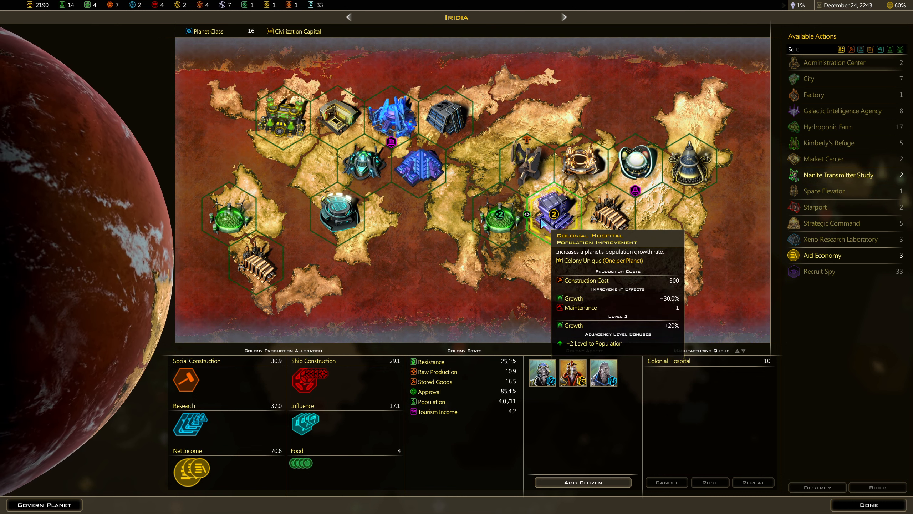
mouse_move(748, 307)
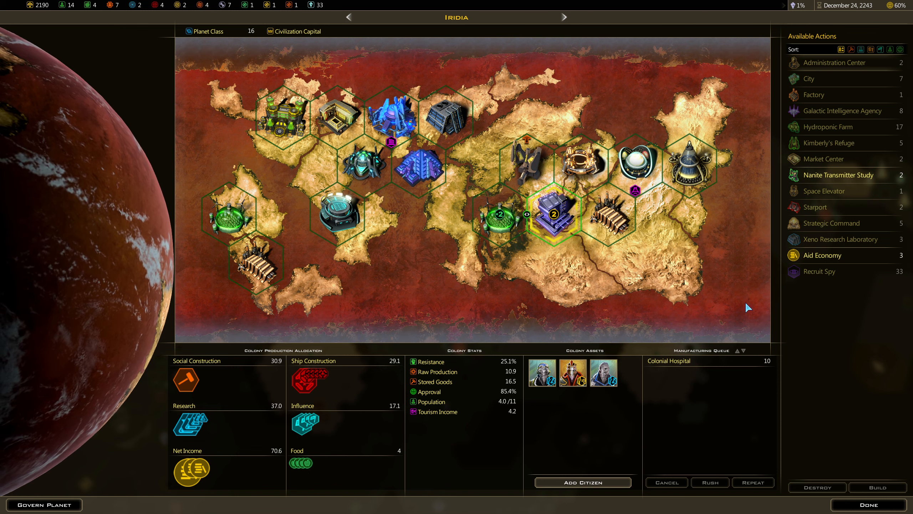
mouse_move(727, 275)
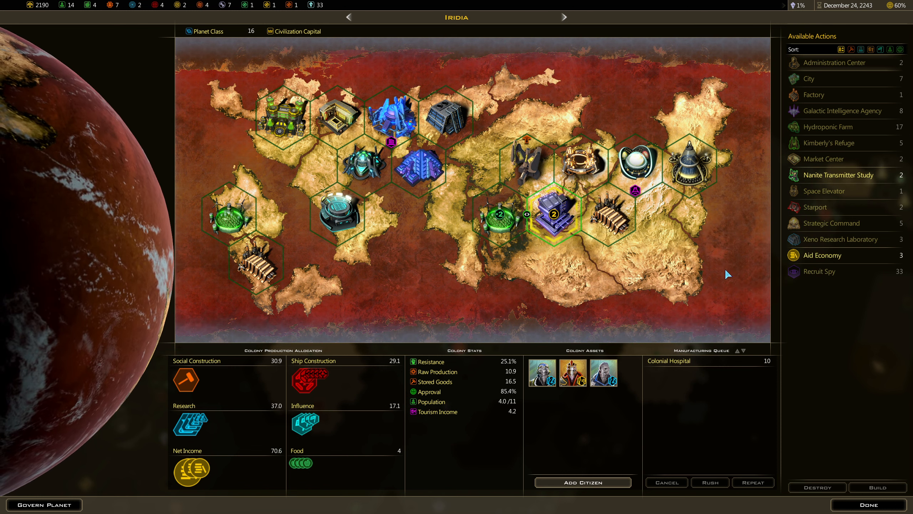
mouse_move(229, 213)
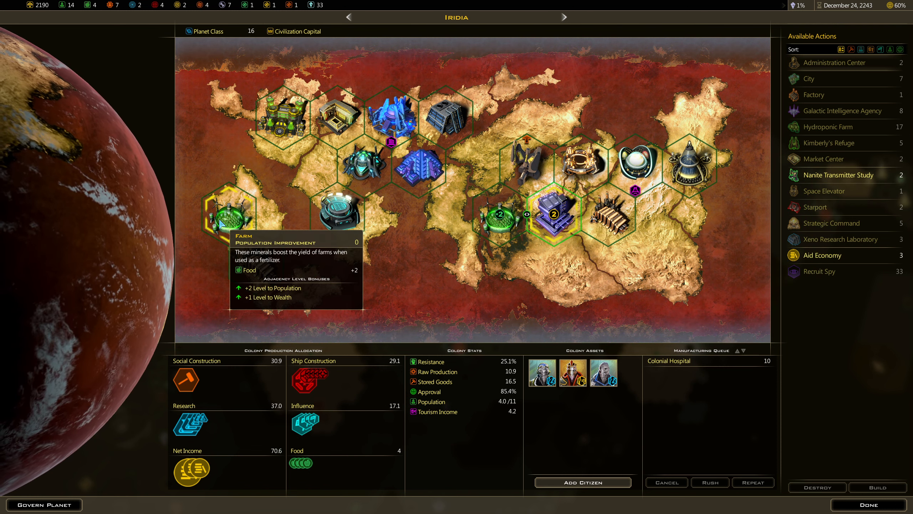
mouse_move(491, 218)
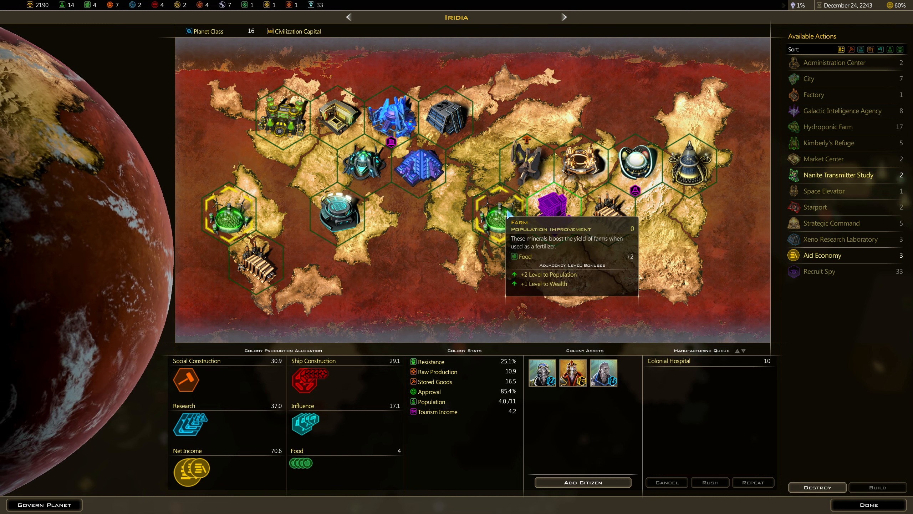
mouse_move(755, 278)
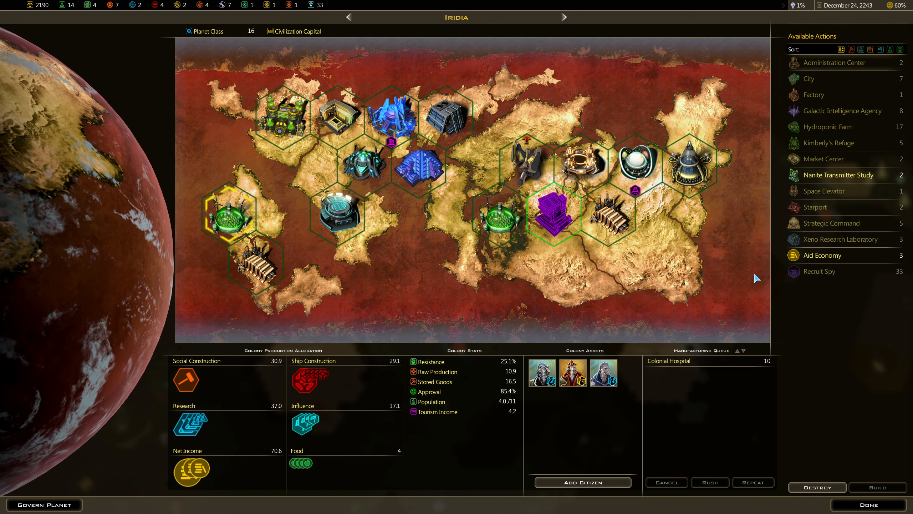
mouse_move(231, 225)
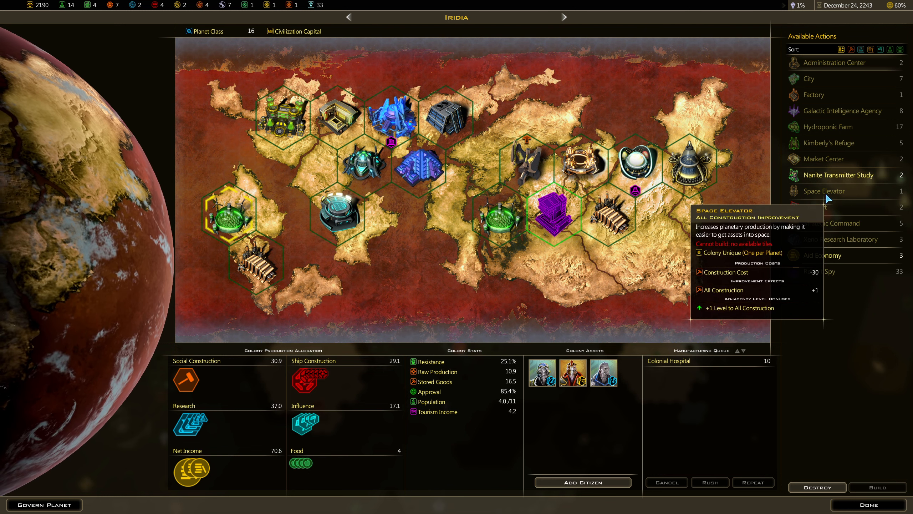
mouse_move(817, 488)
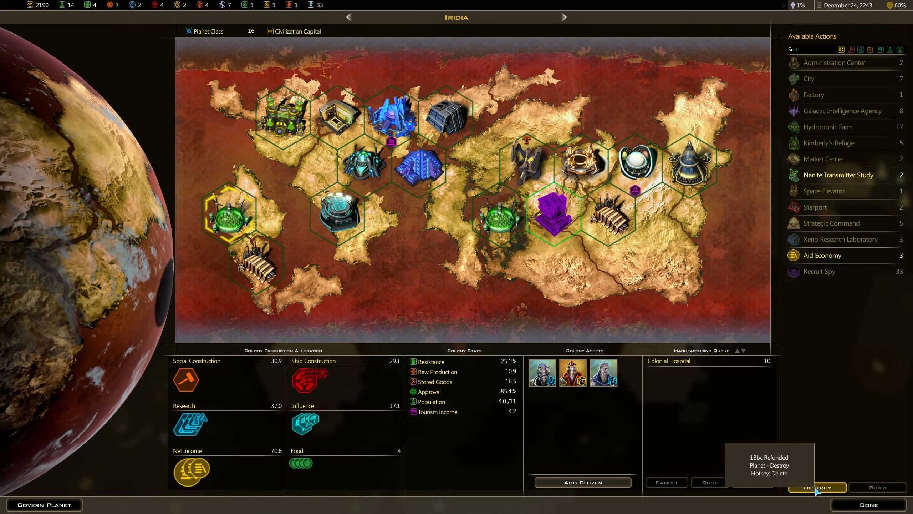
Step: Destroy the farm on Iridia's western tile for an 18-credit refund
click(817, 487)
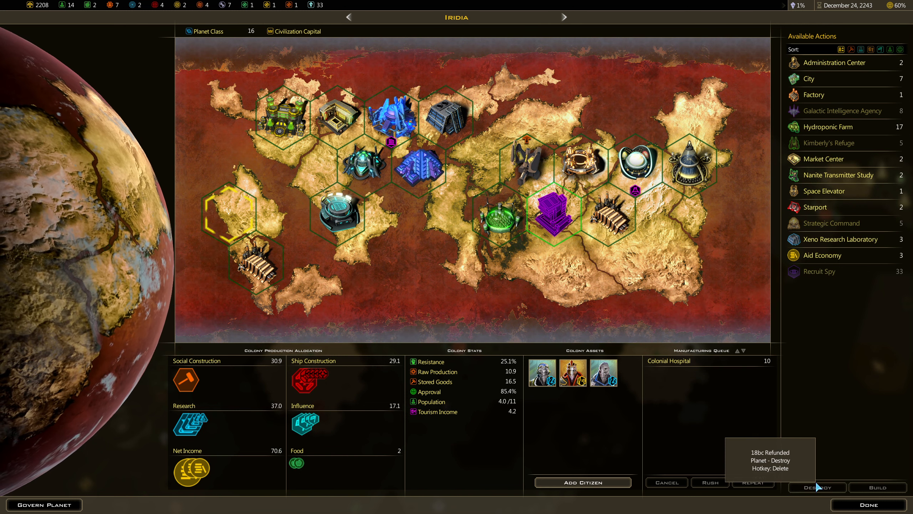
mouse_move(824, 159)
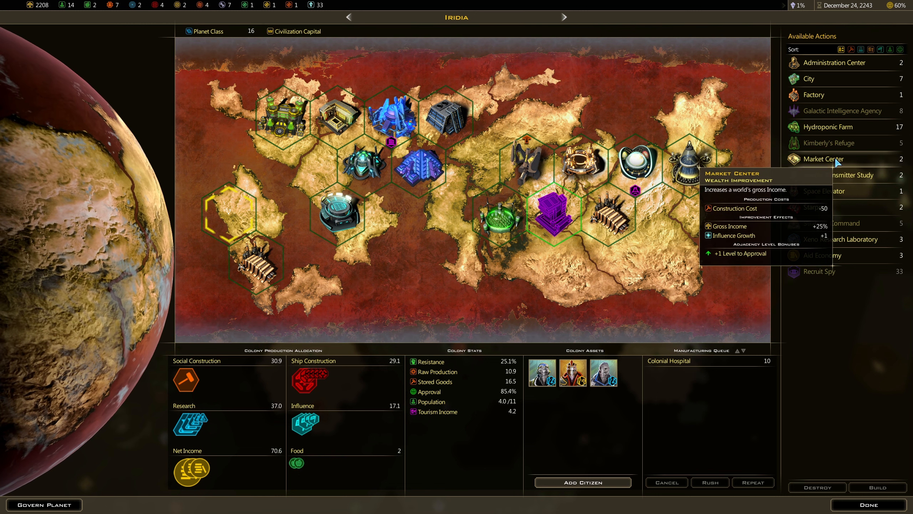
mouse_move(843, 175)
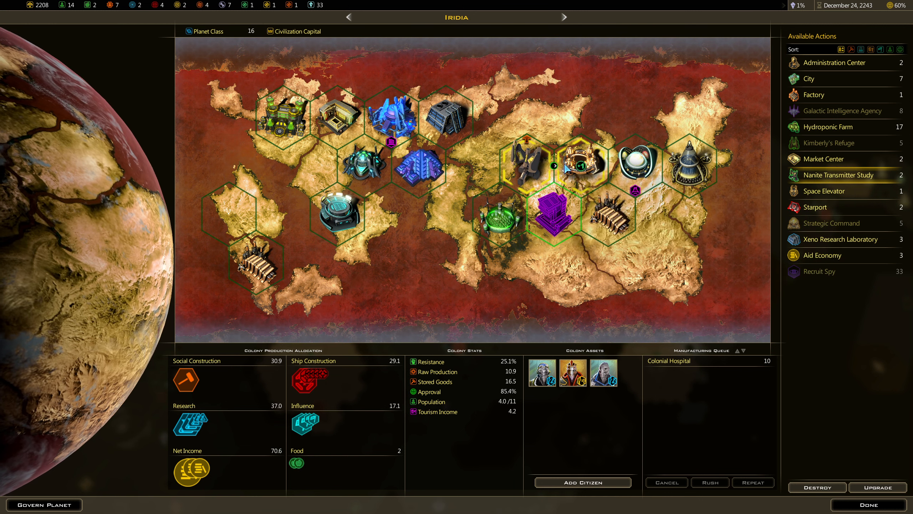
mouse_move(536, 168)
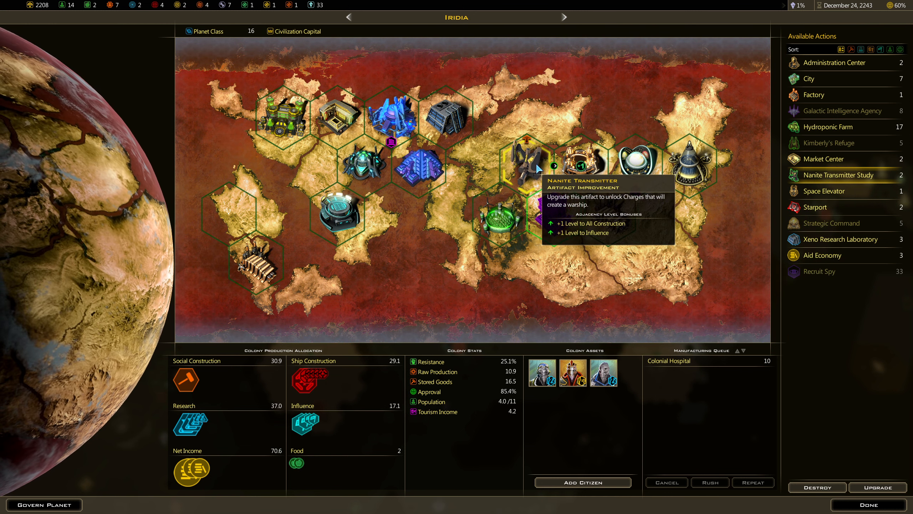
Step: Queue a Nanite Transmitter Study and move the Starport to the top of Iridia's queue
click(841, 174)
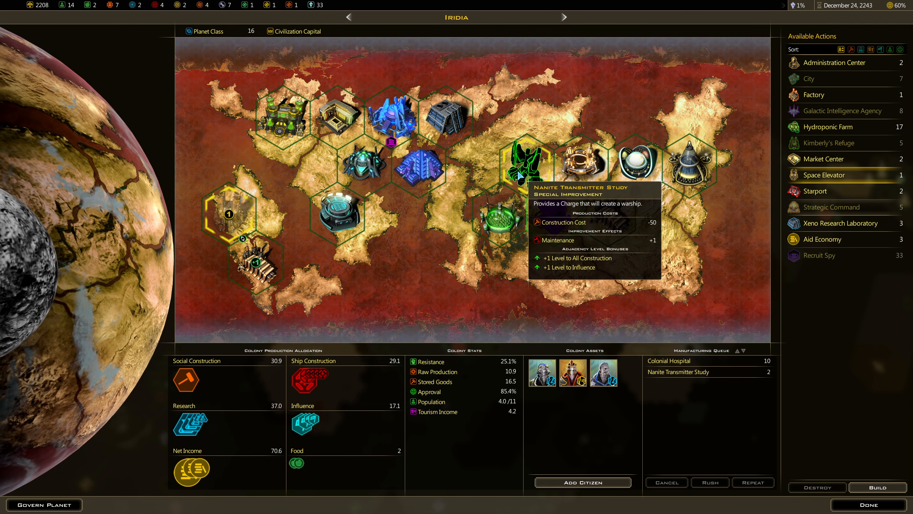
mouse_move(233, 218)
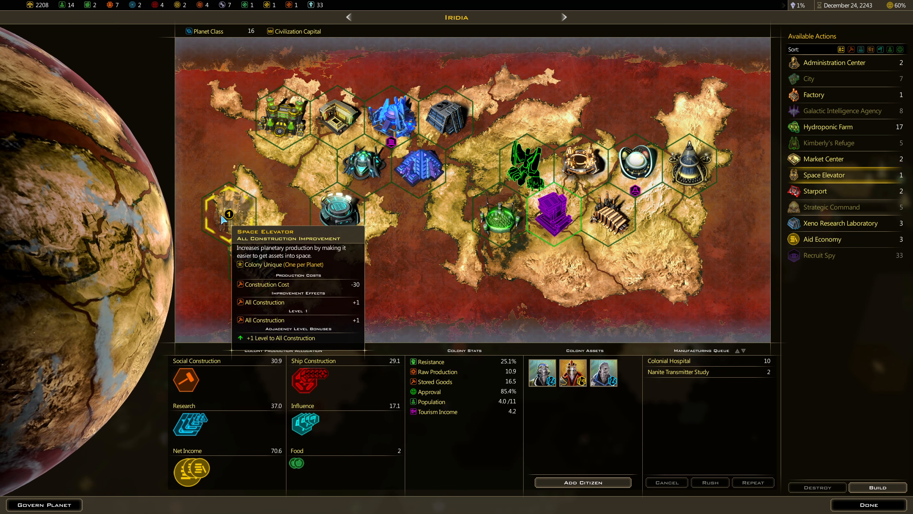
mouse_move(815, 191)
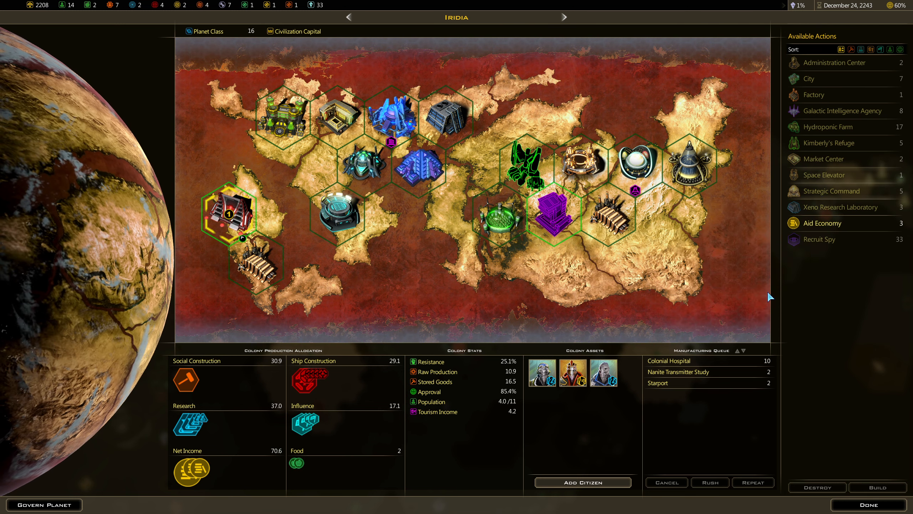
click(737, 350)
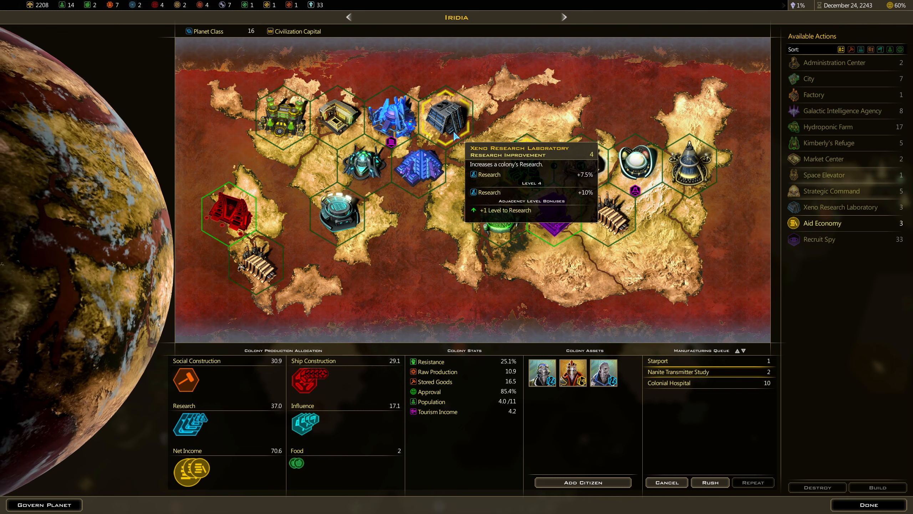
mouse_move(298, 125)
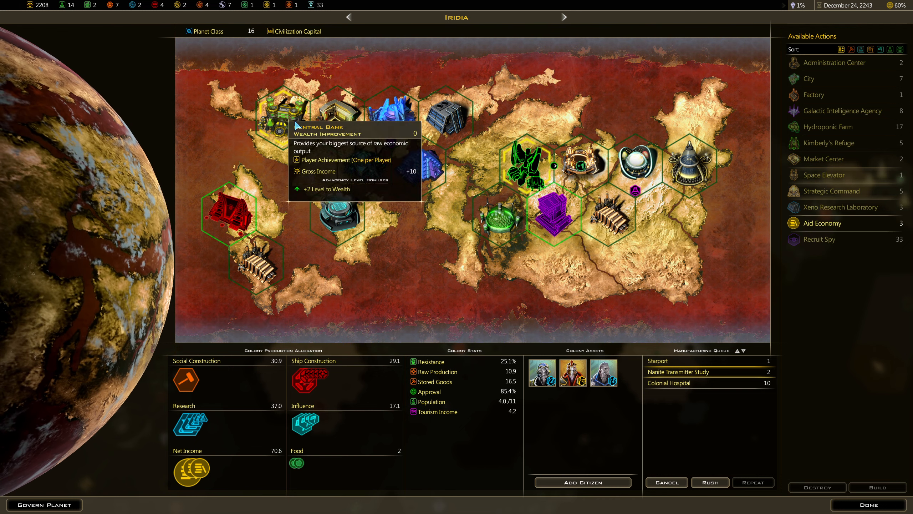
mouse_move(579, 166)
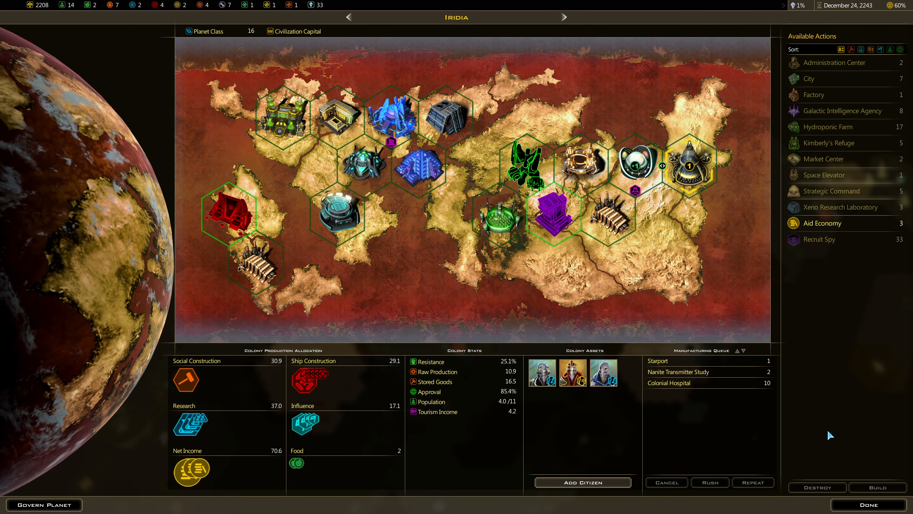
mouse_move(869, 504)
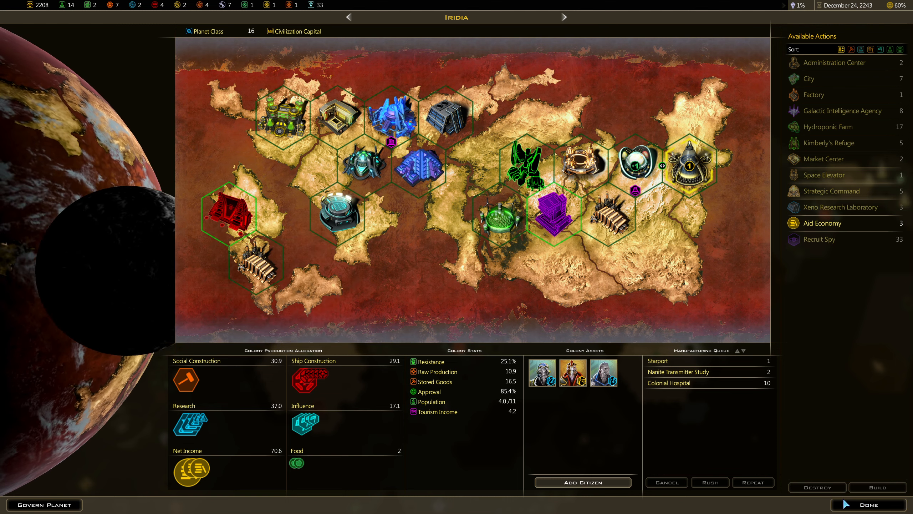
Step: Go to Aleucia III, place a Starport on the eastern island, and move it to second
click(861, 504)
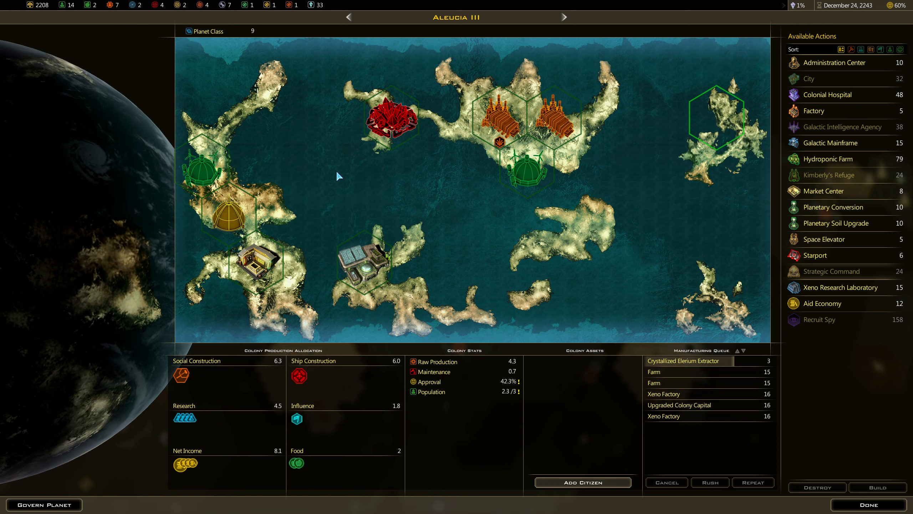
mouse_move(699, 300)
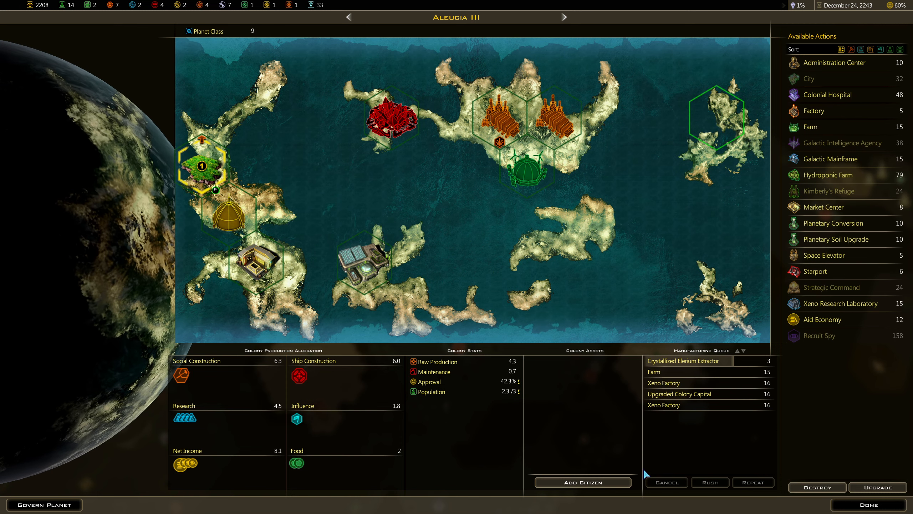
mouse_move(507, 391)
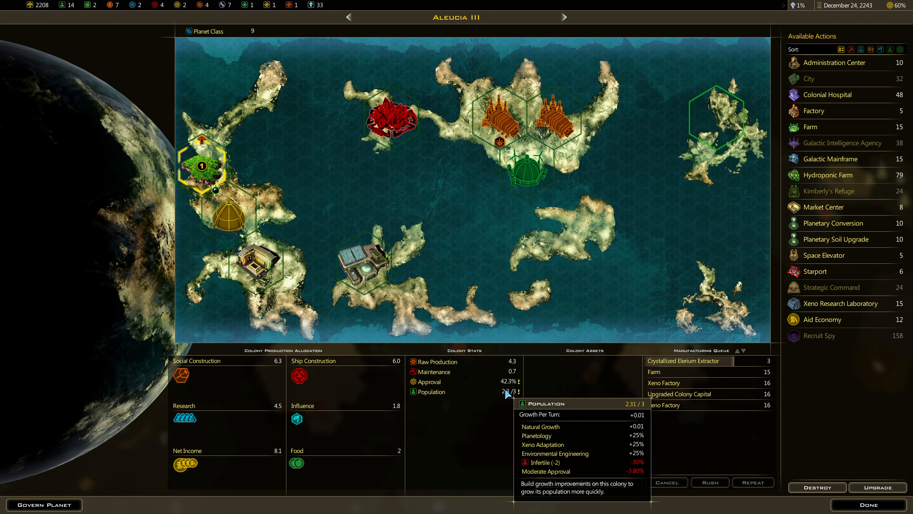
mouse_move(207, 166)
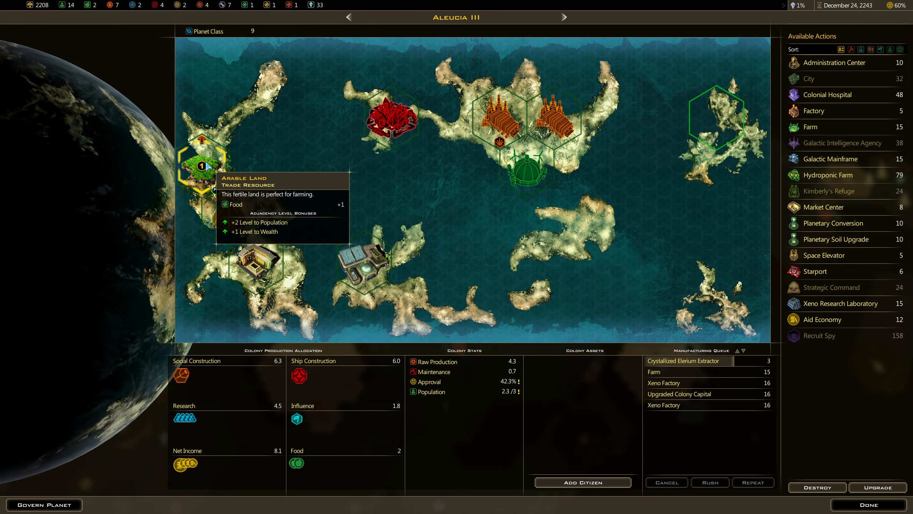
click(716, 120)
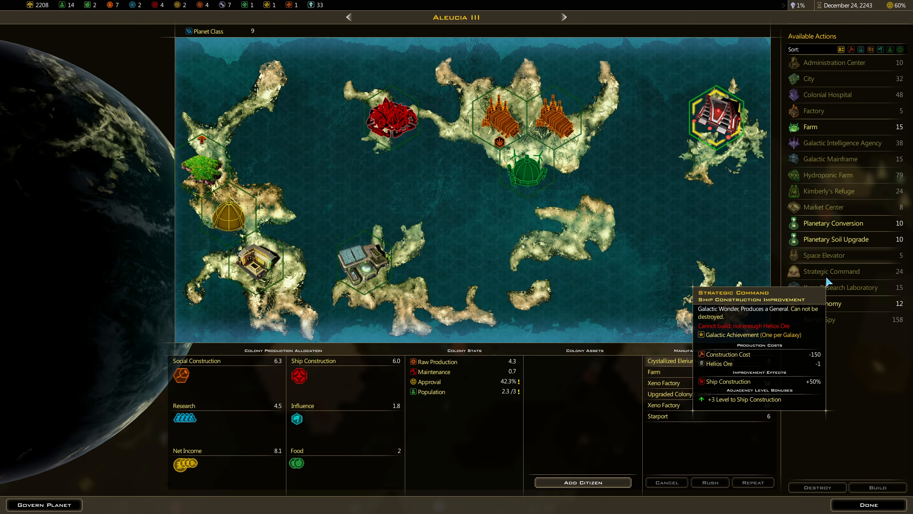
mouse_move(526, 167)
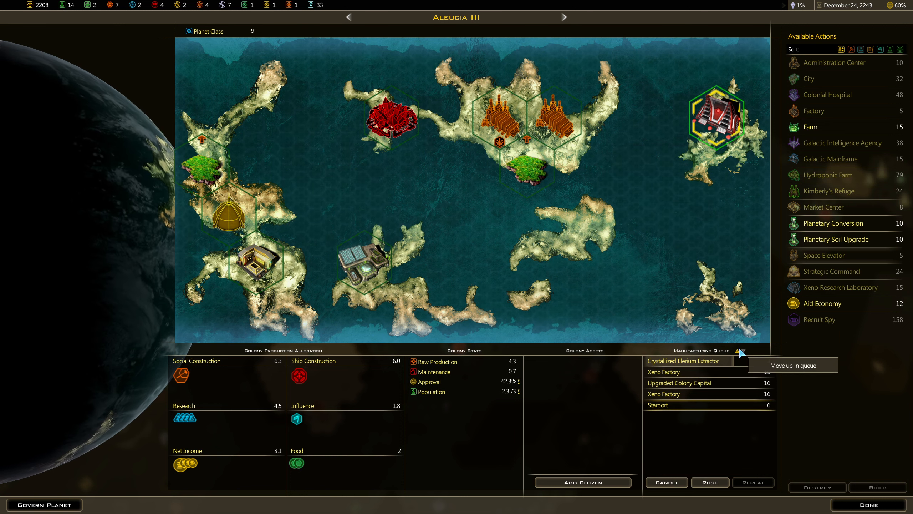
click(737, 351)
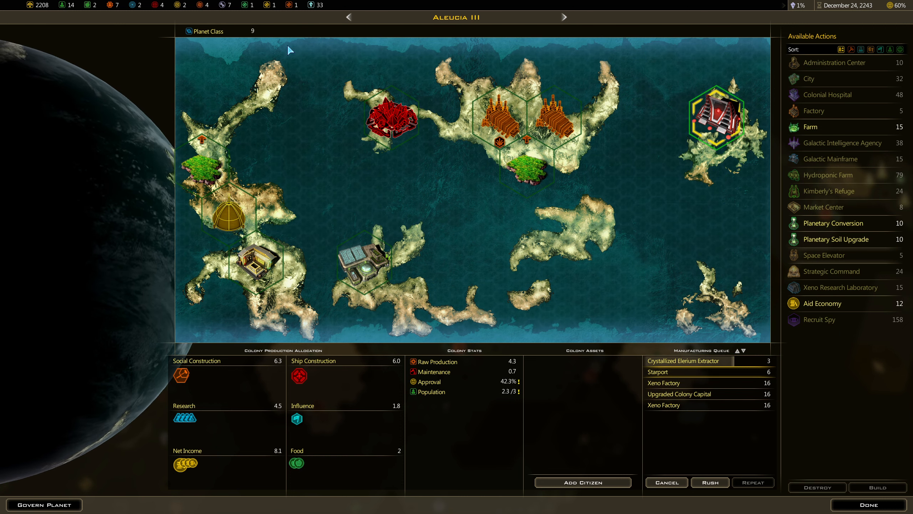
mouse_move(393, 122)
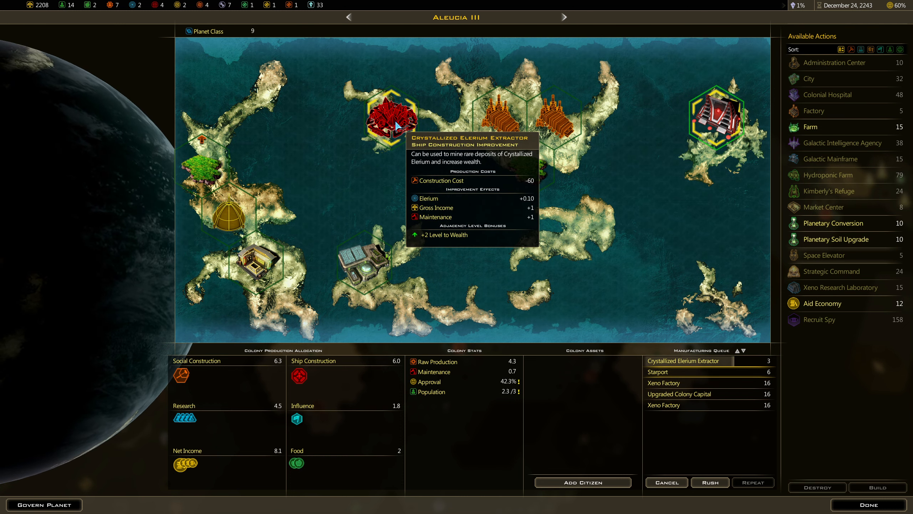
mouse_move(715, 120)
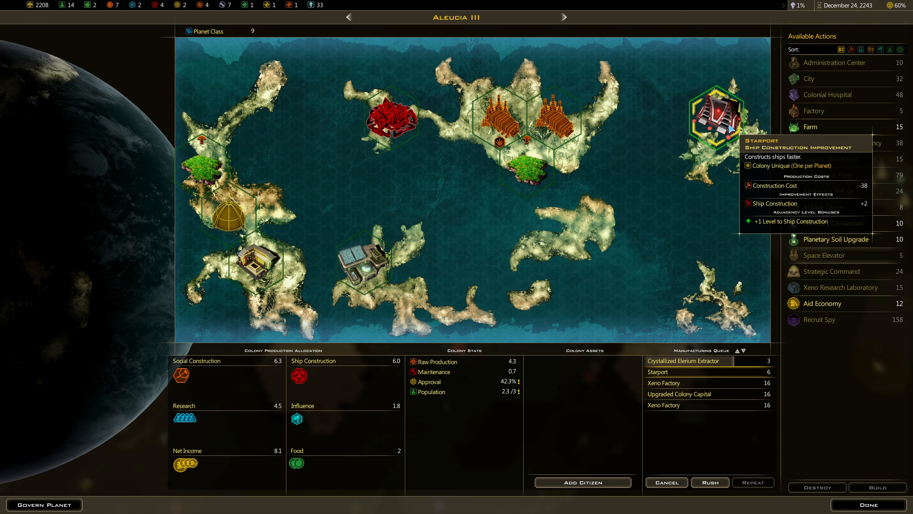
mouse_move(666, 482)
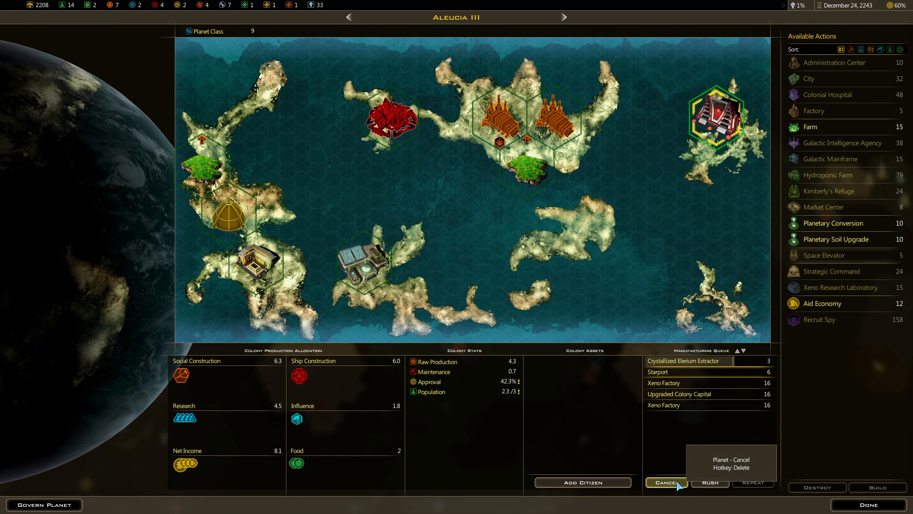
Step: Cancel and re-queue Aleucia III's Starport last, then choose Planetary Conversion
click(666, 482)
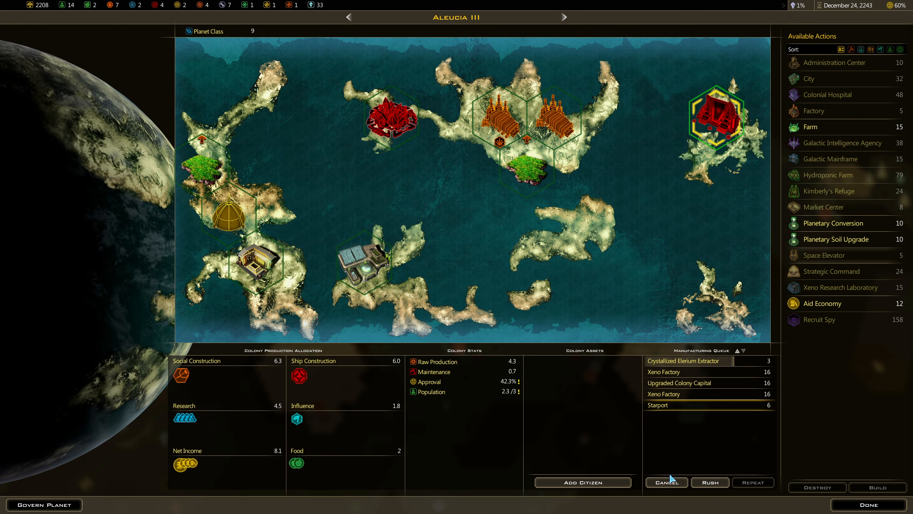
click(523, 168)
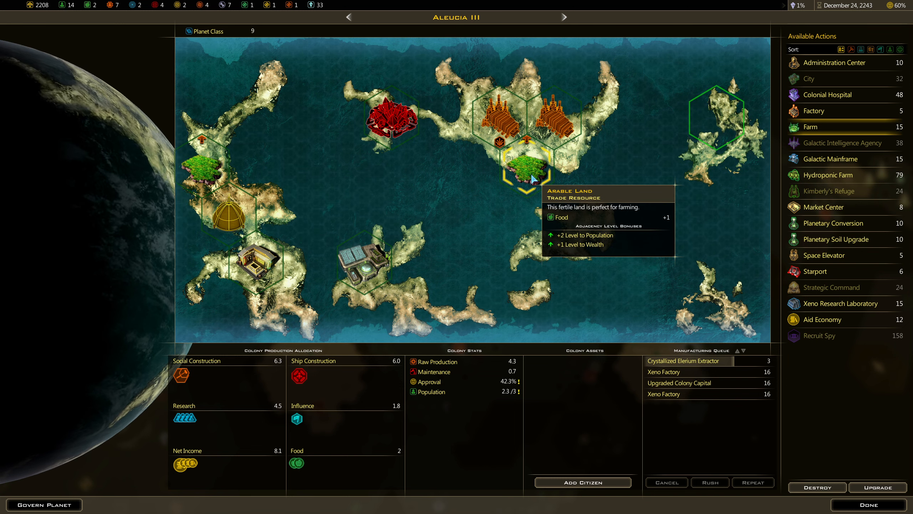
mouse_move(814, 271)
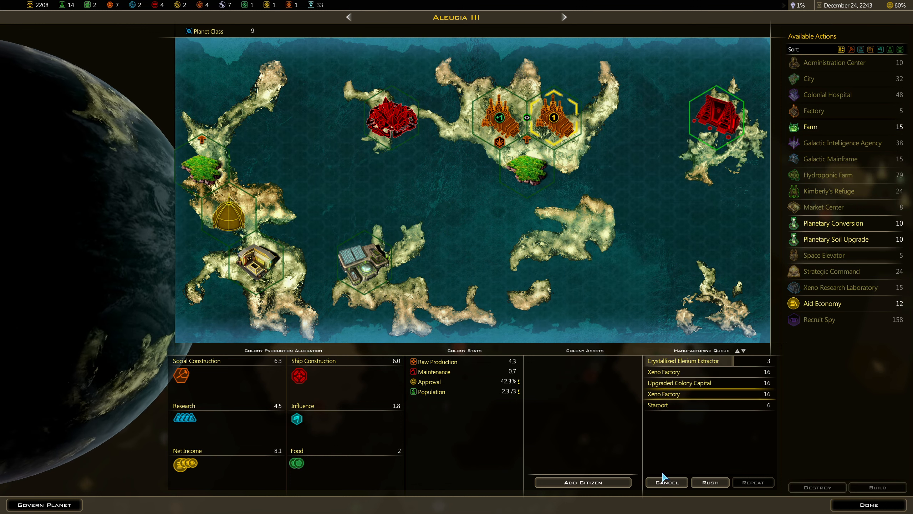
click(523, 170)
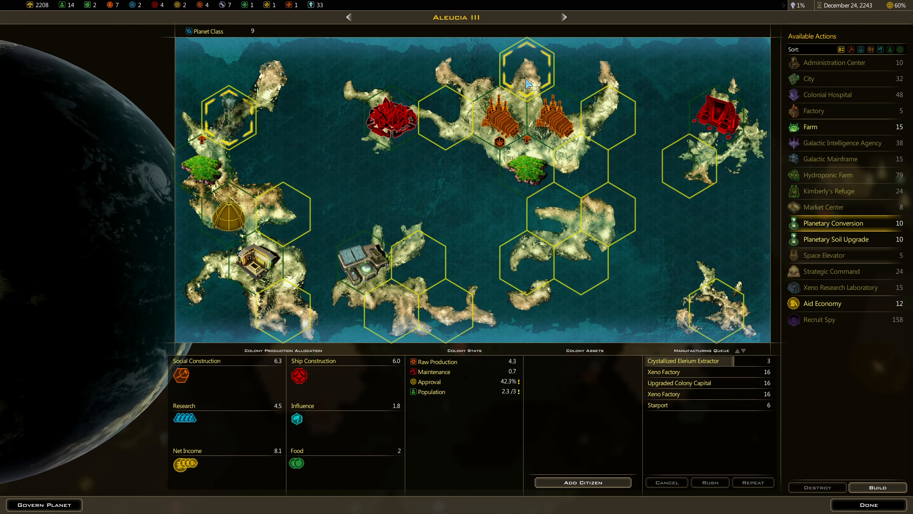
Step: Place Planetary Conversion on the northern island, add two Farms, and raise Conversion to second
click(835, 223)
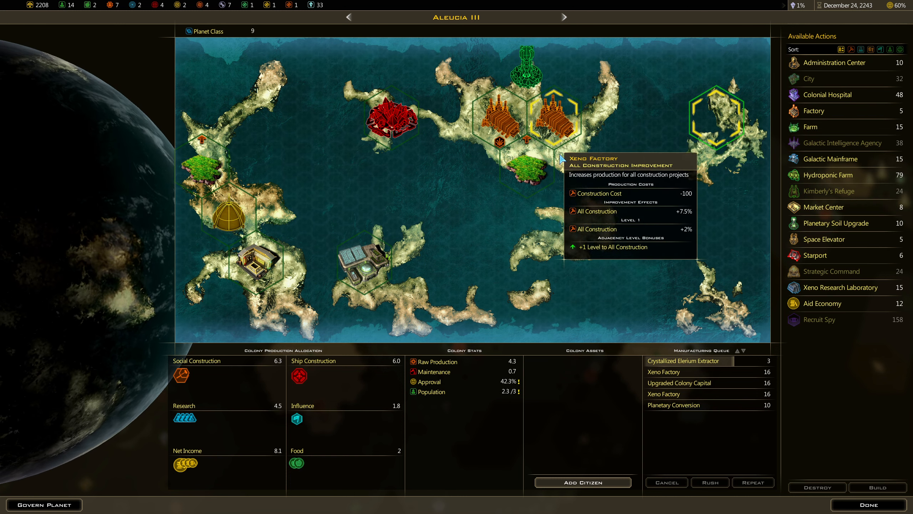
mouse_move(813, 110)
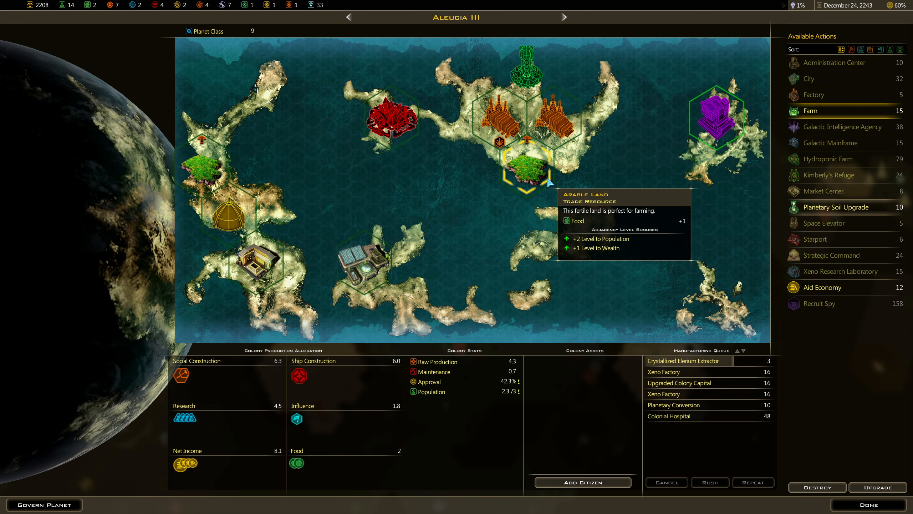
mouse_move(811, 120)
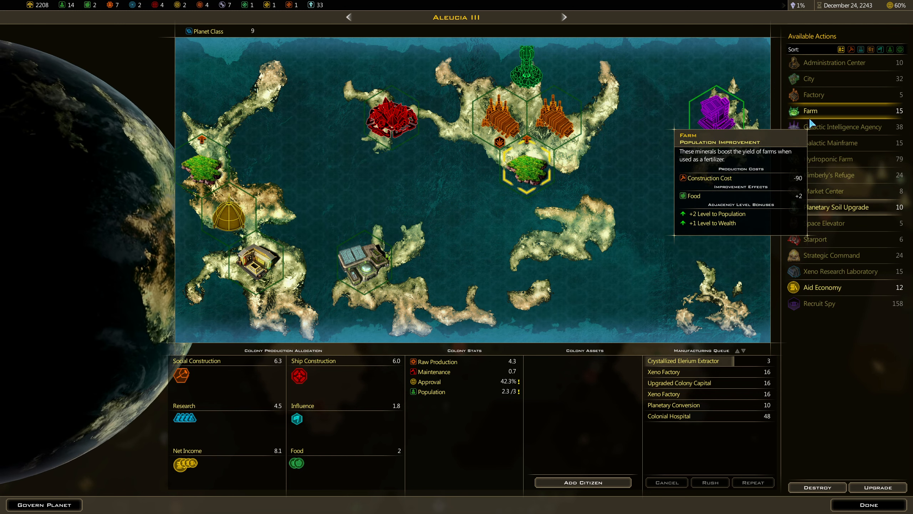
click(810, 111)
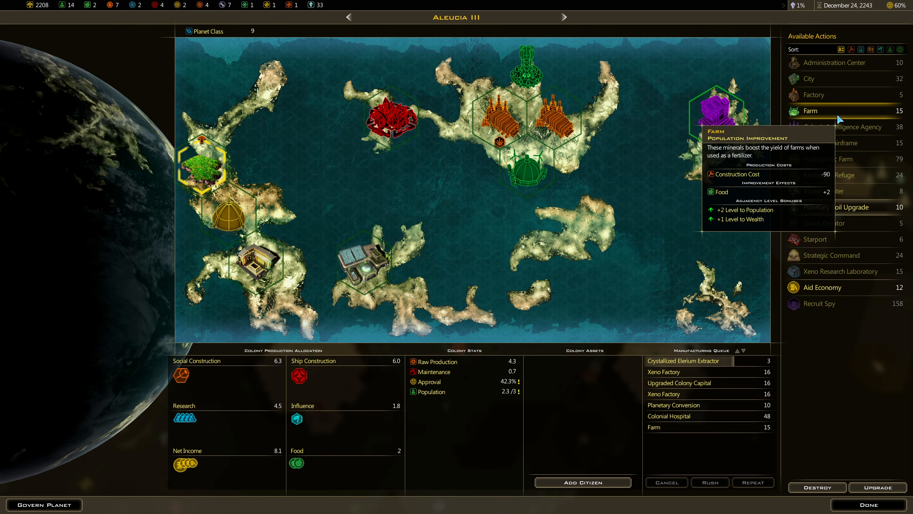
click(810, 111)
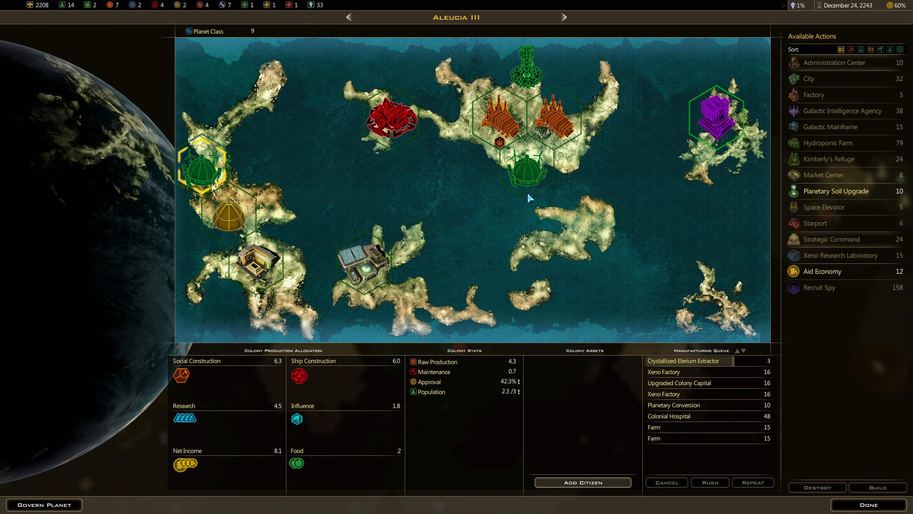
mouse_move(233, 187)
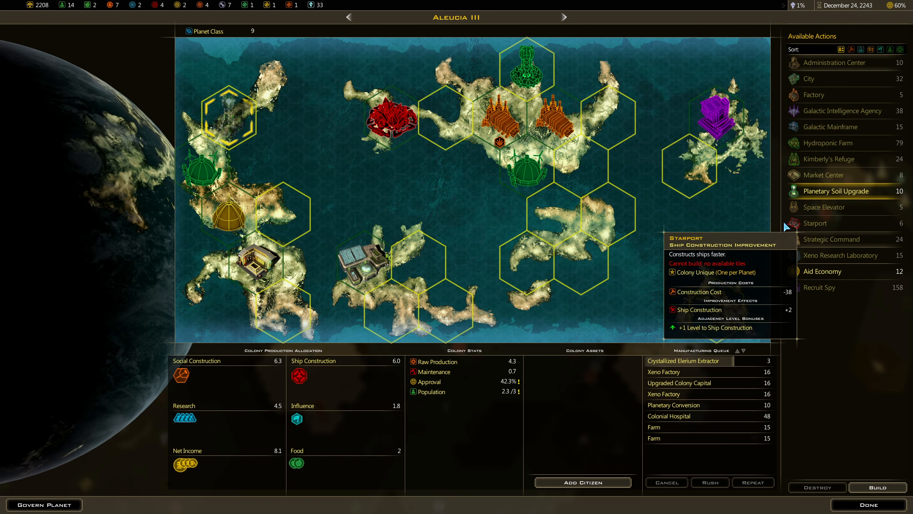
mouse_move(710, 127)
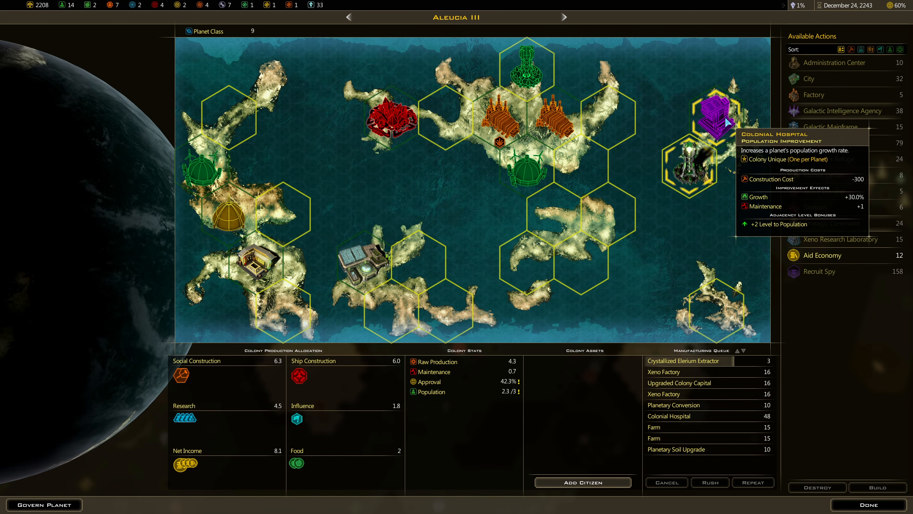
mouse_move(690, 160)
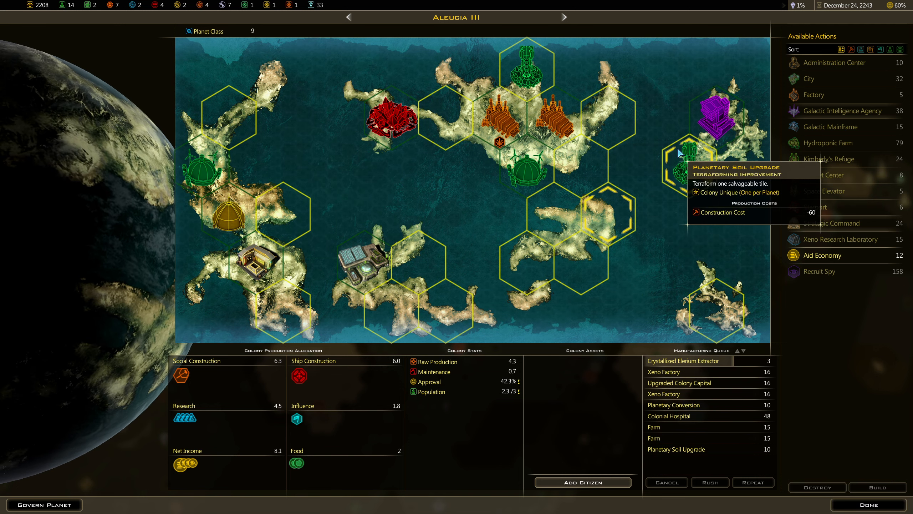
mouse_move(714, 442)
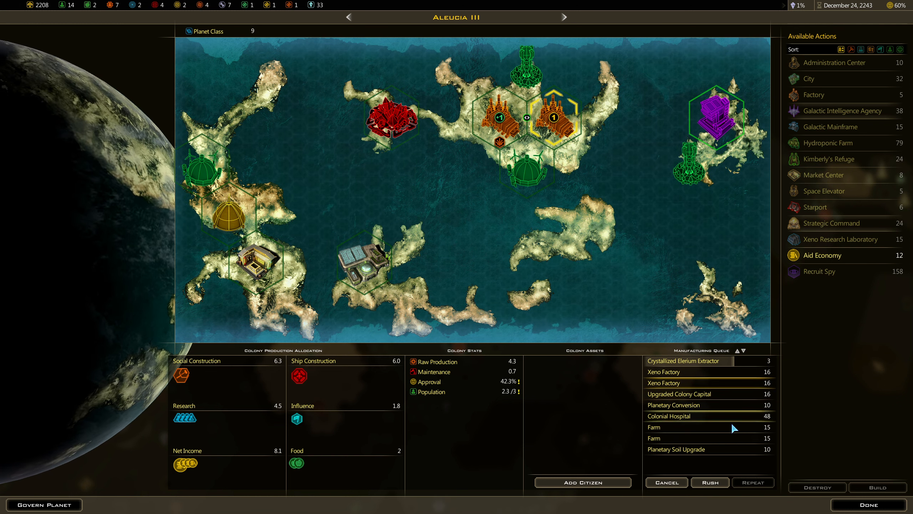
mouse_move(690, 443)
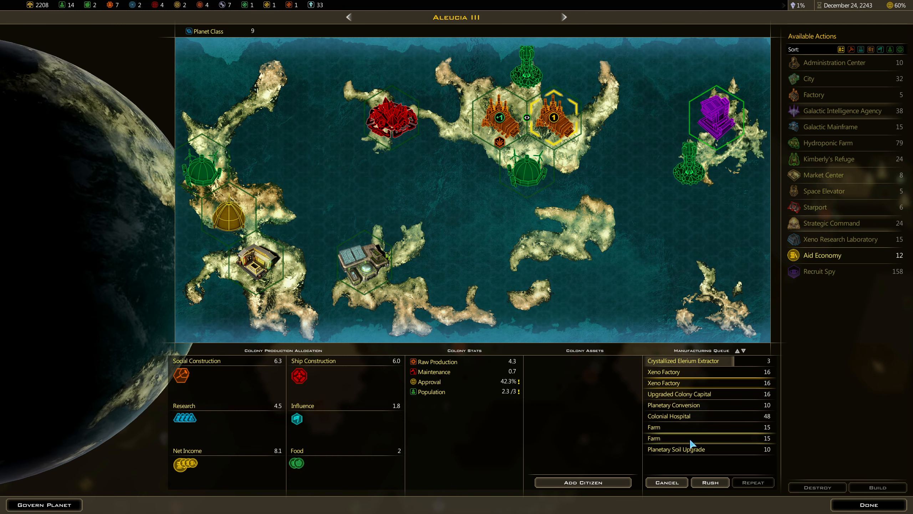
mouse_move(739, 350)
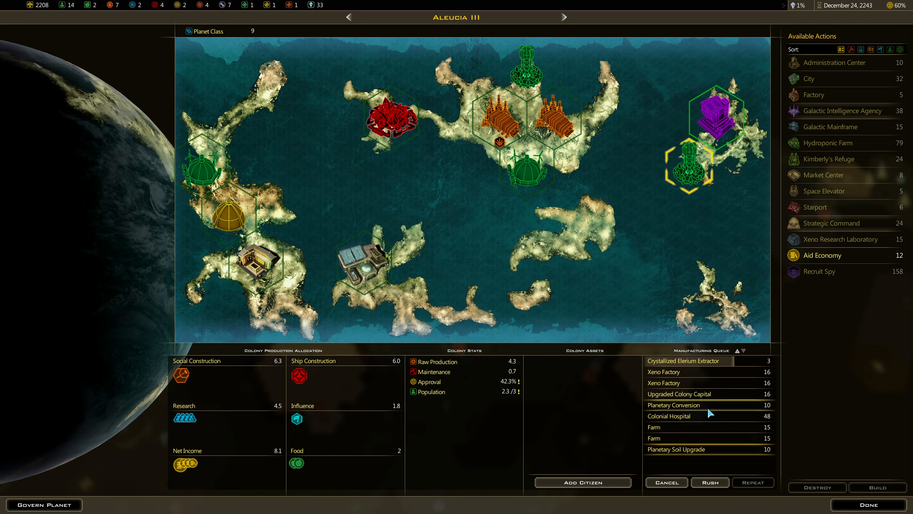
click(738, 351)
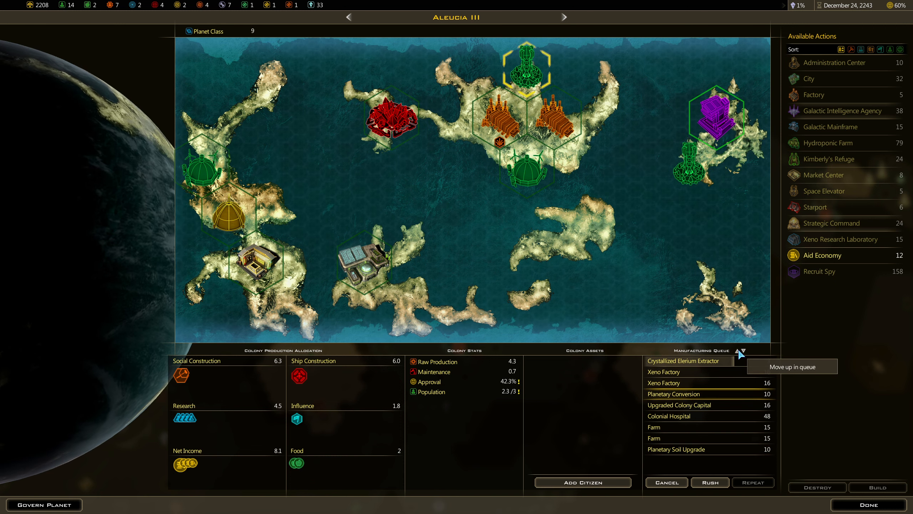
click(735, 351)
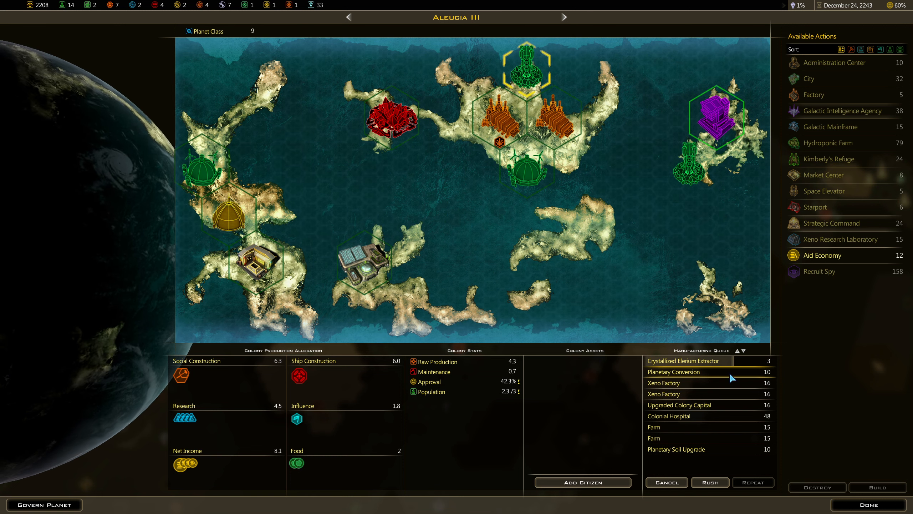
mouse_move(497, 146)
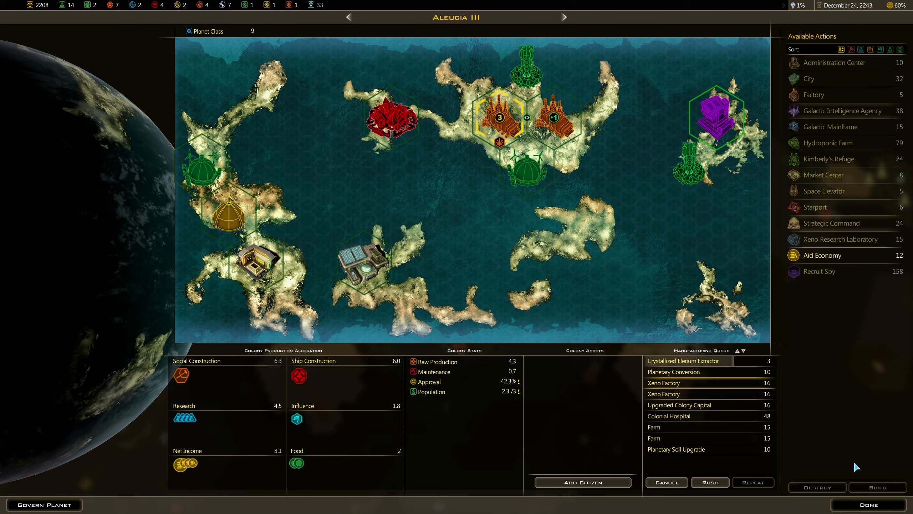
mouse_move(867, 504)
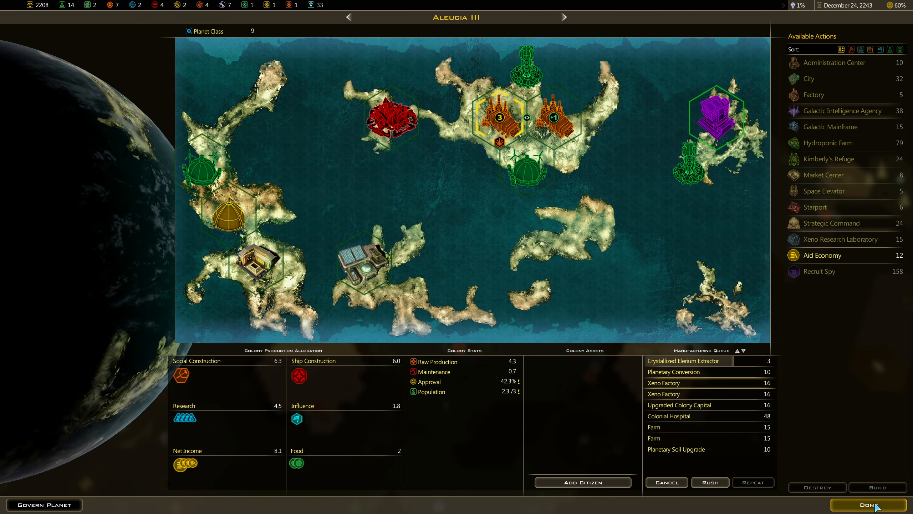
Step: Close Aleucia III's colony screen, bringing up the ideological traits choice
click(869, 505)
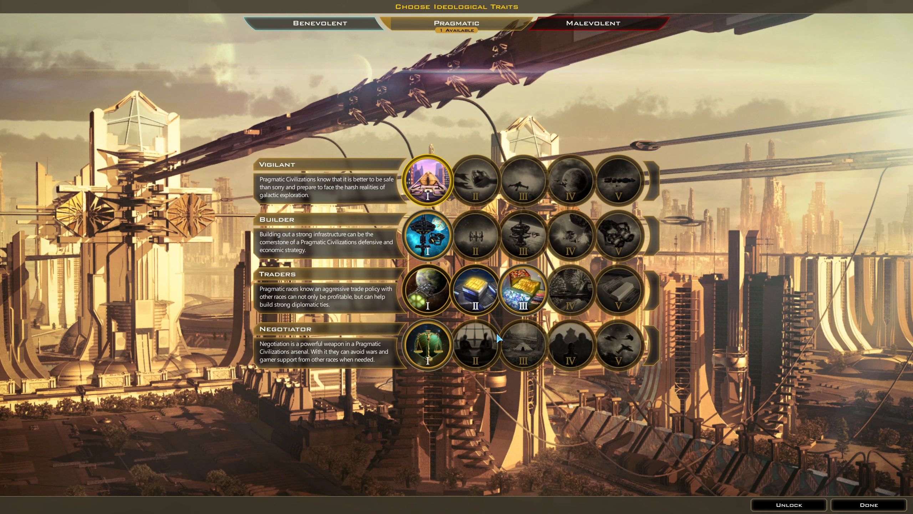
mouse_move(520, 289)
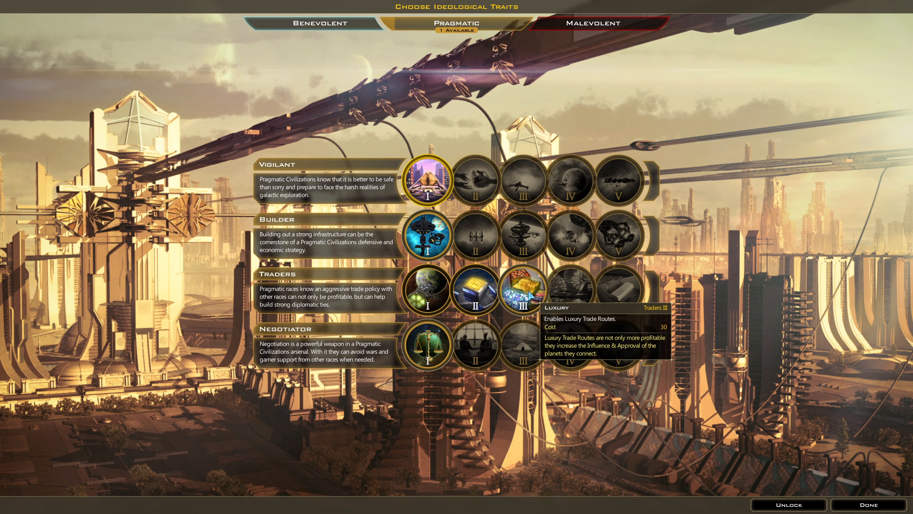
mouse_move(522, 291)
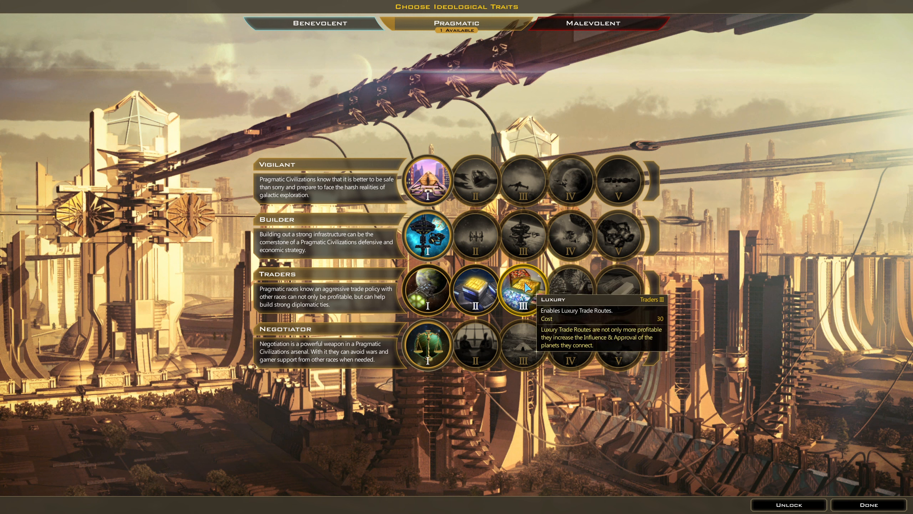
mouse_move(574, 287)
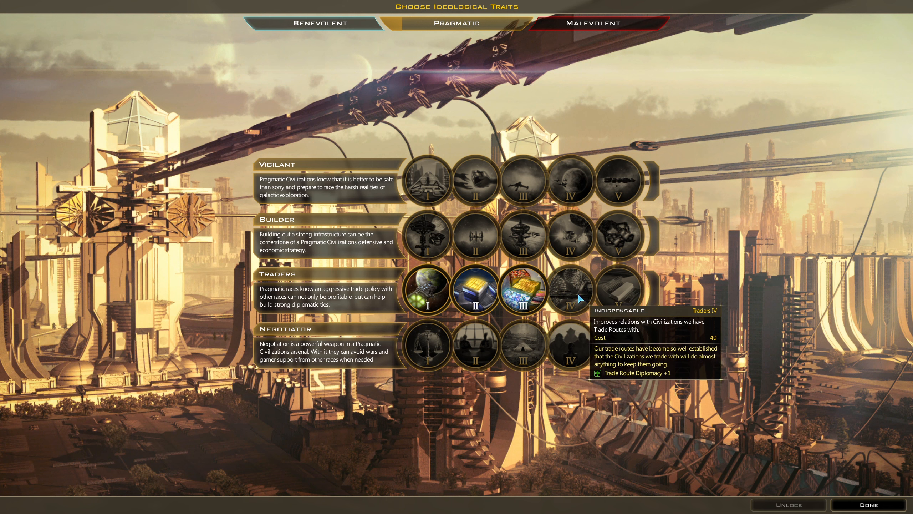
mouse_move(474, 237)
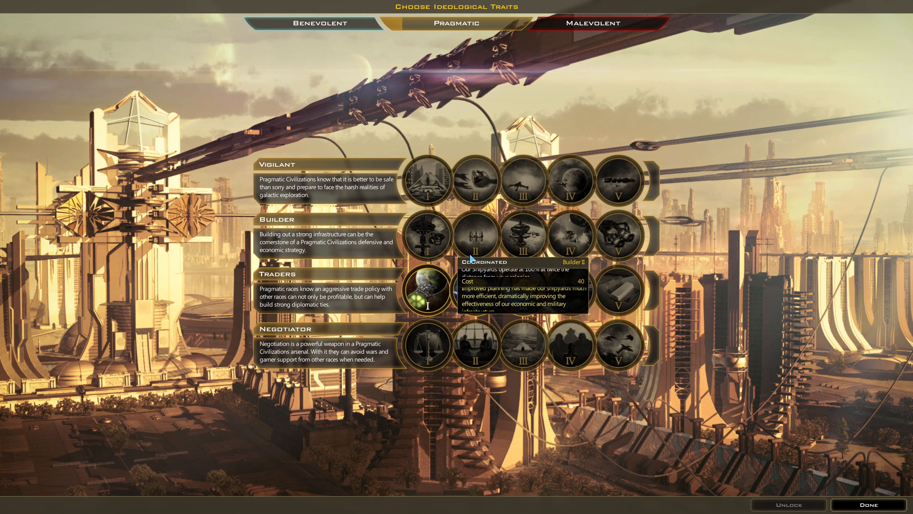
mouse_move(570, 290)
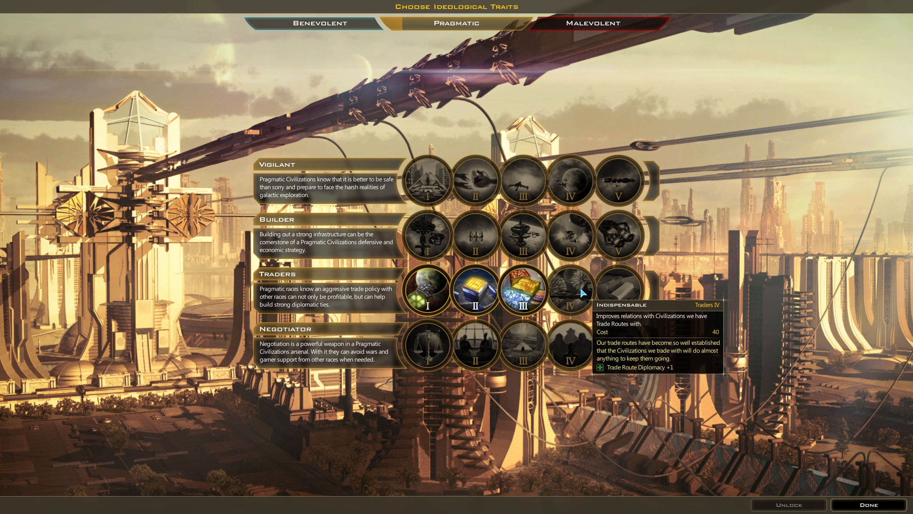
mouse_move(574, 293)
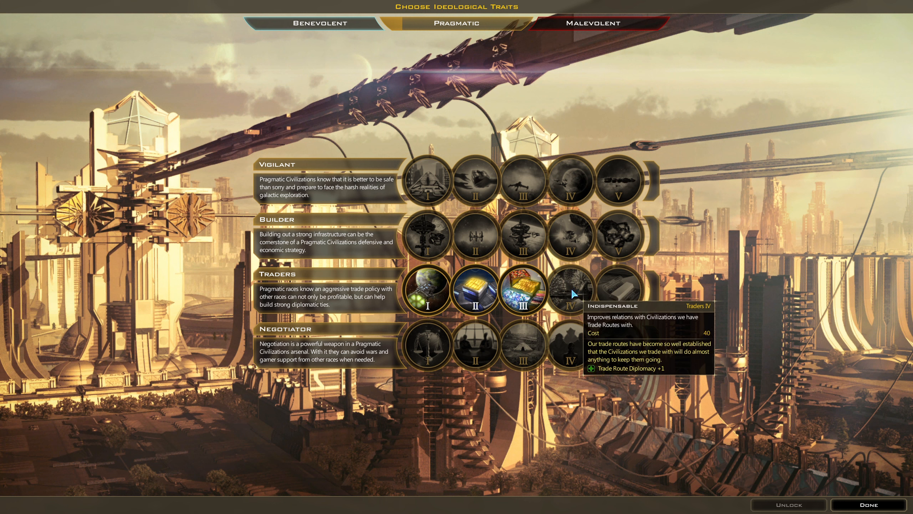
mouse_move(868, 505)
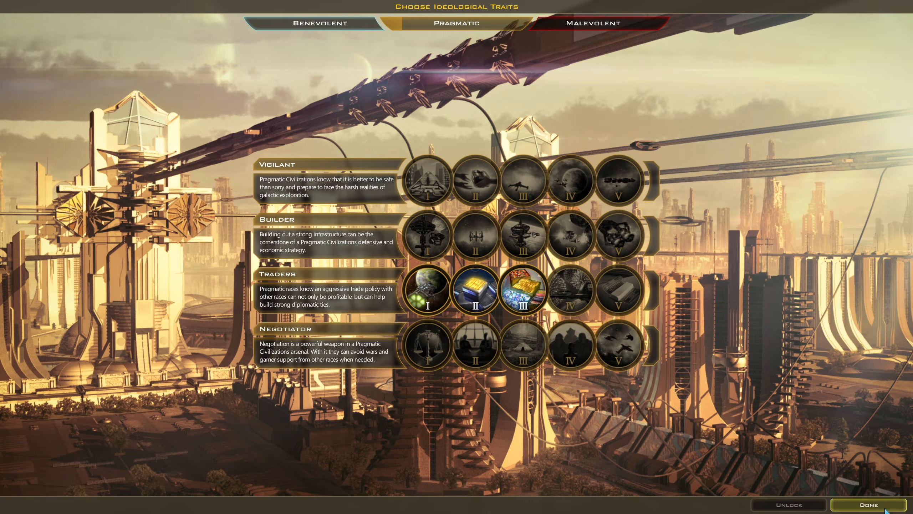
Step: Confirm the Traders III trait, select Island Dog II, and open idle Iridii Shipyard 1
click(868, 504)
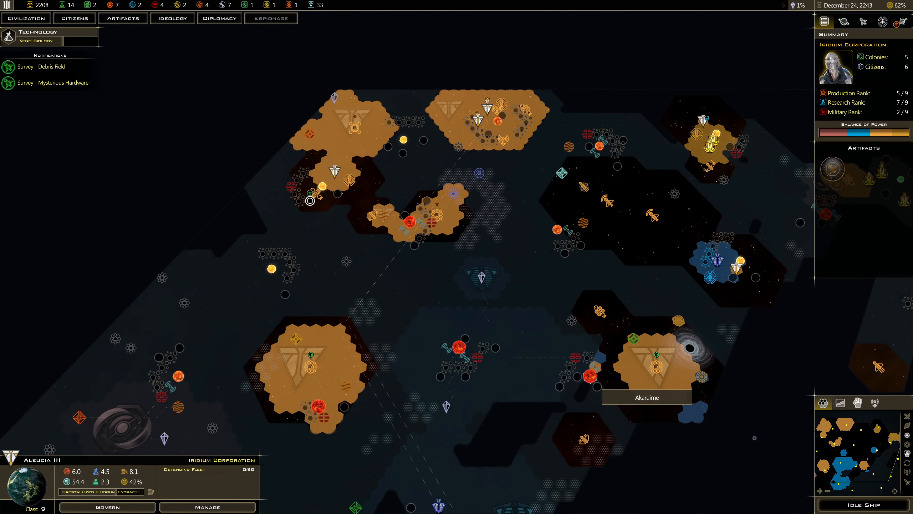
mouse_move(345, 226)
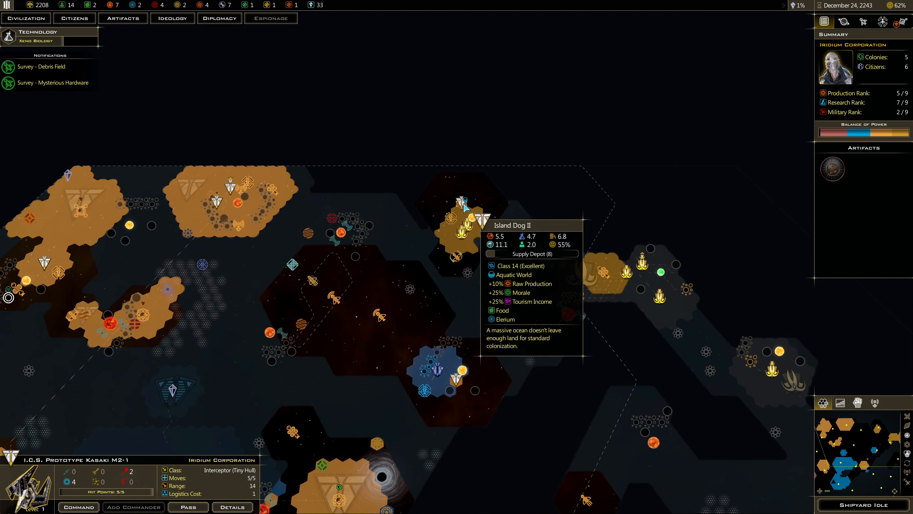
click(512, 311)
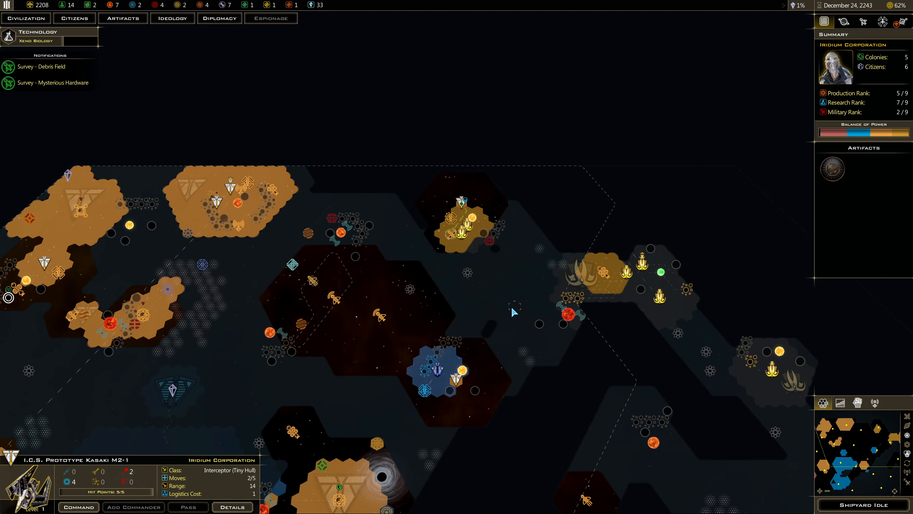
click(460, 222)
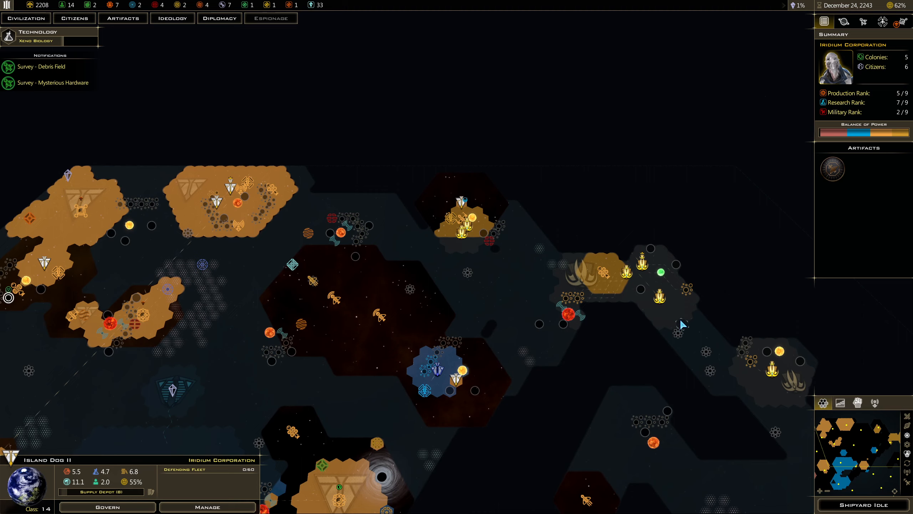
click(863, 504)
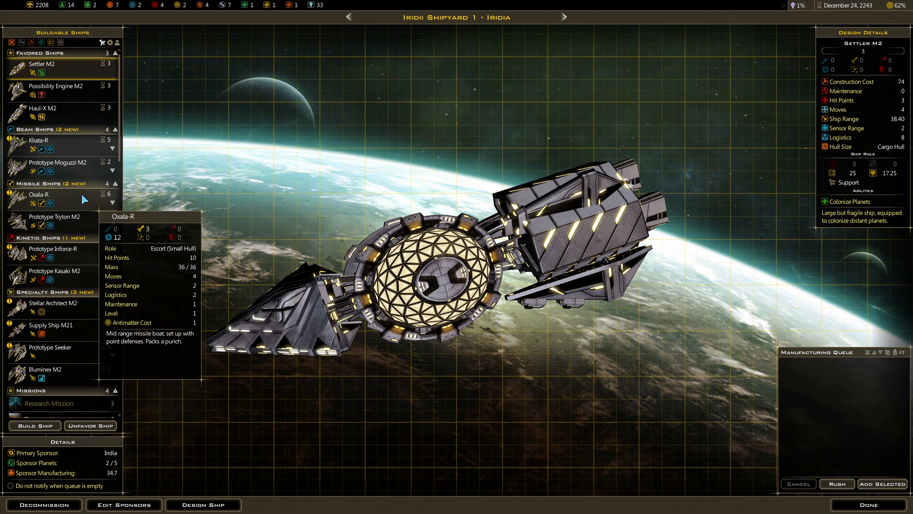
mouse_move(58, 166)
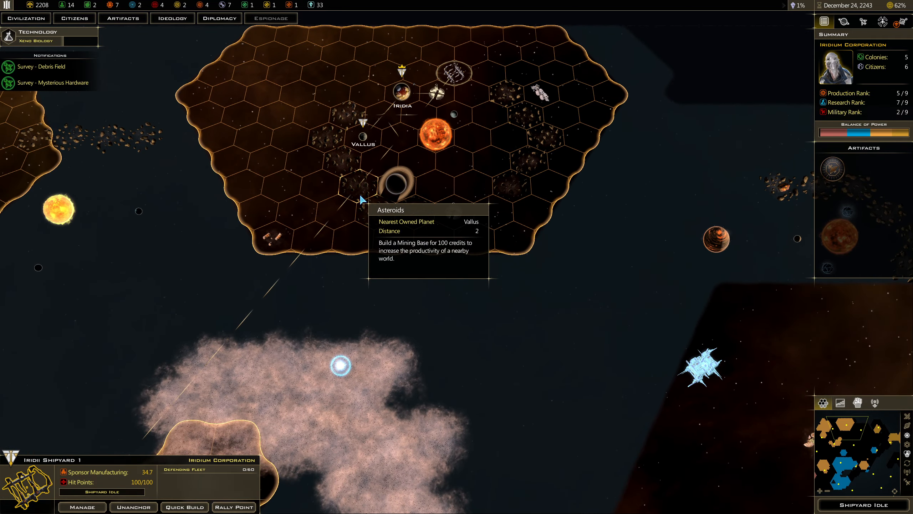
Step: Inspect the asteroid fields near Vallus and reassign Iridii Mining Base 1 to Vallus
click(350, 117)
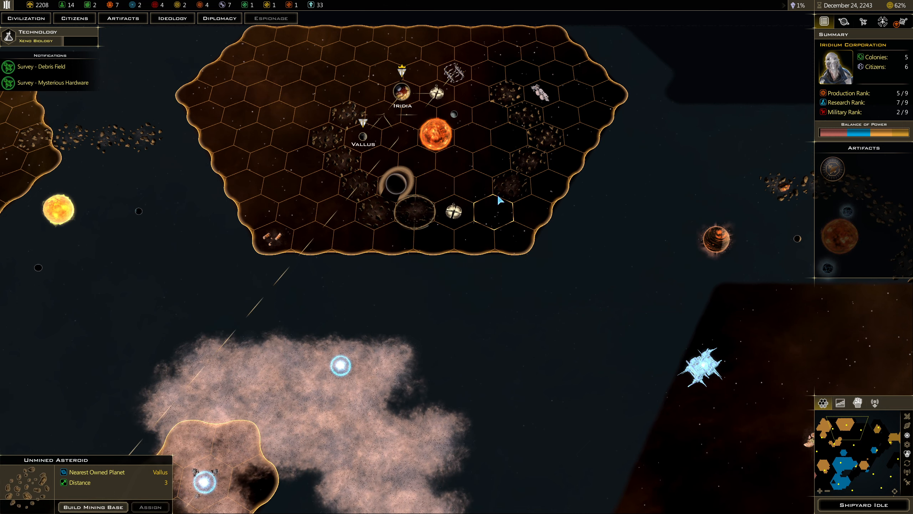
click(364, 114)
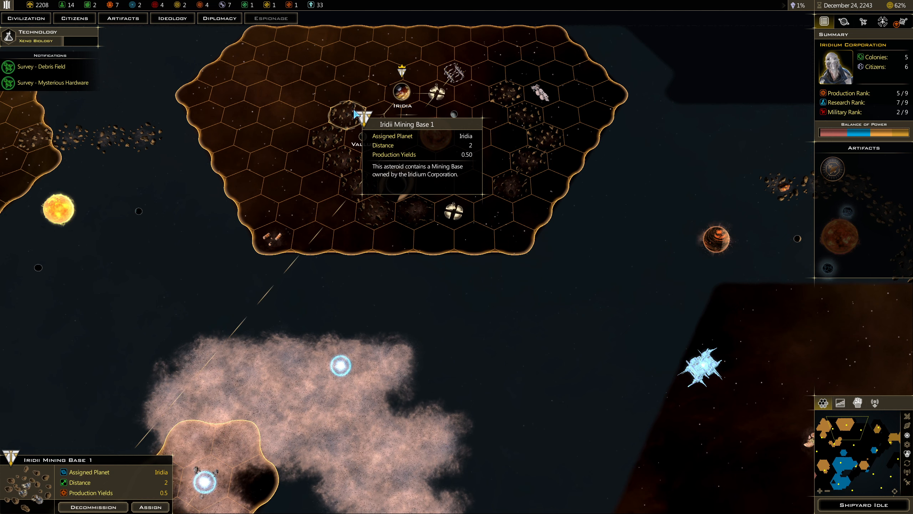
click(332, 137)
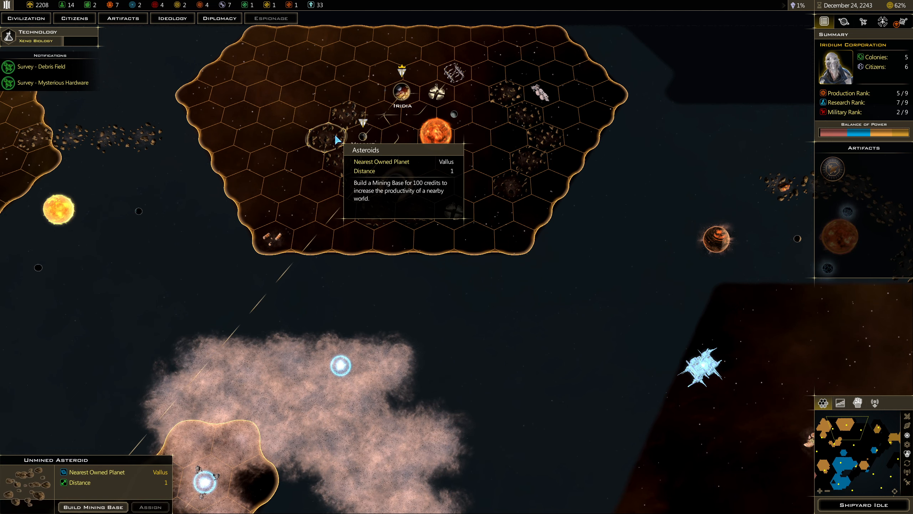
click(506, 93)
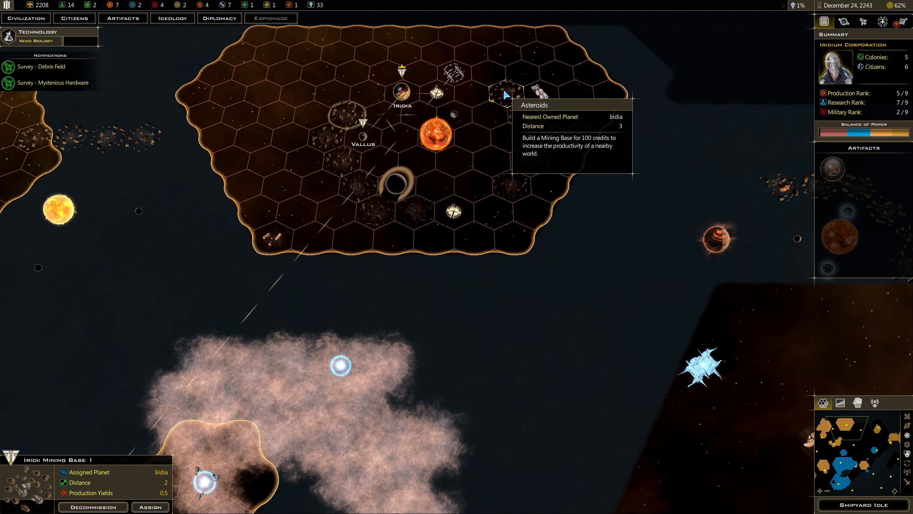
mouse_move(339, 135)
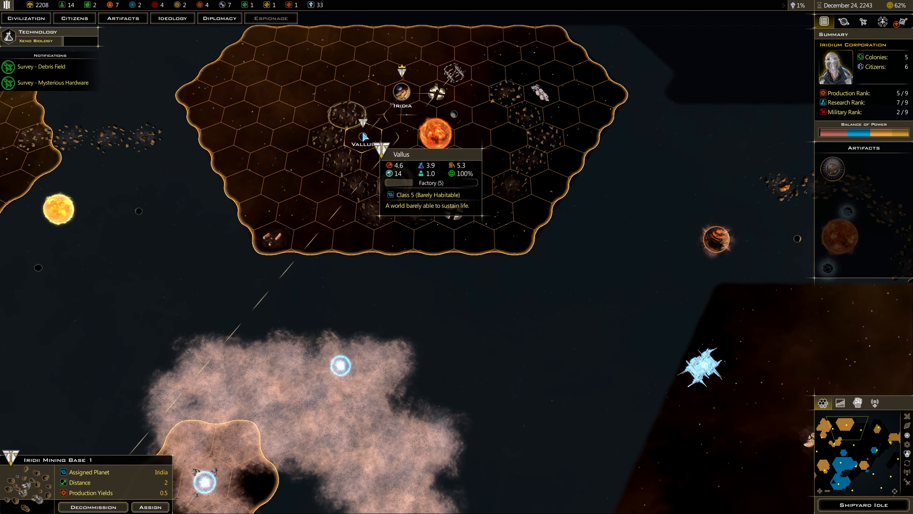
mouse_move(350, 118)
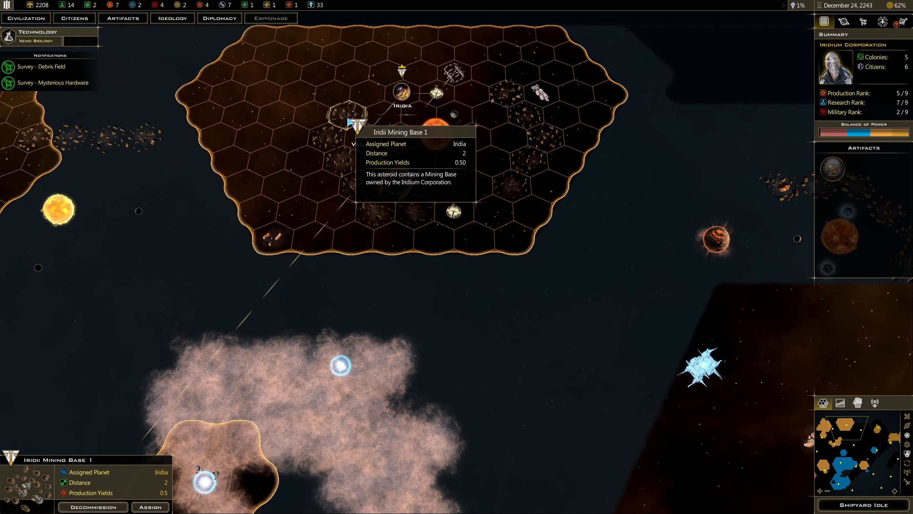
mouse_move(361, 143)
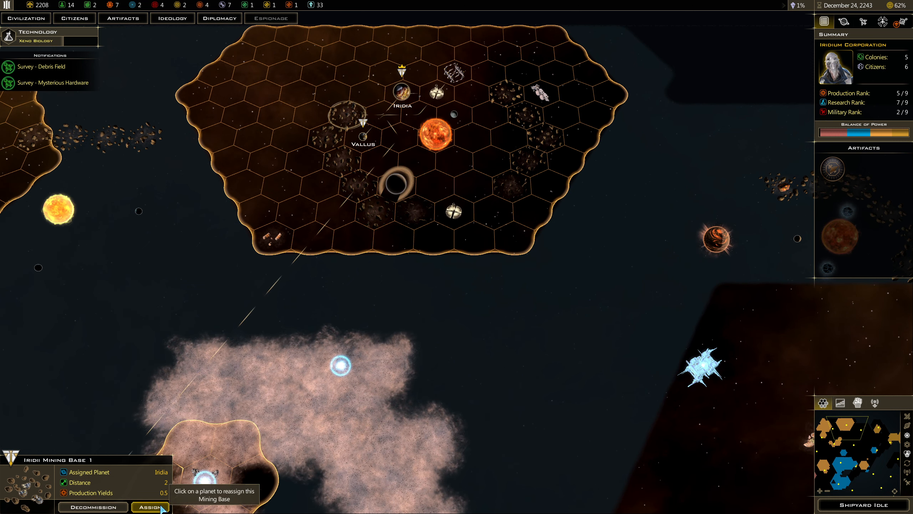
click(363, 139)
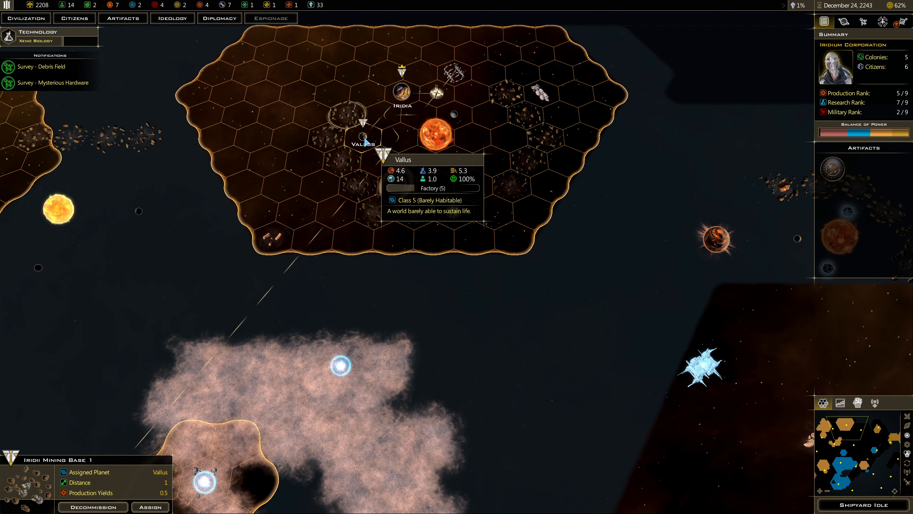
mouse_move(92, 506)
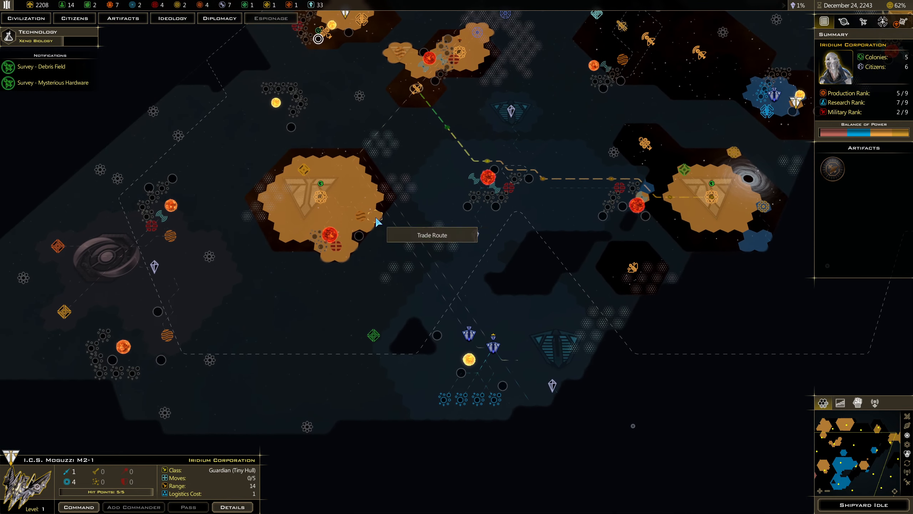
mouse_move(331, 244)
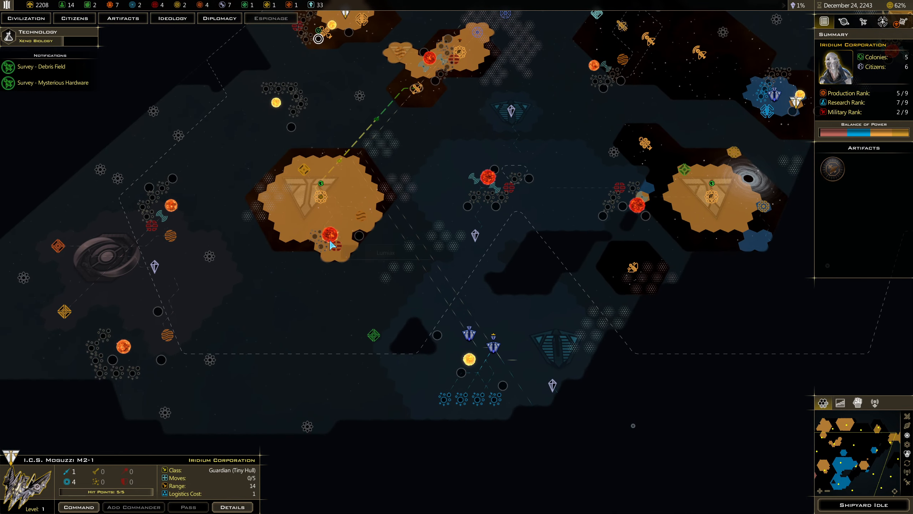
mouse_move(688, 218)
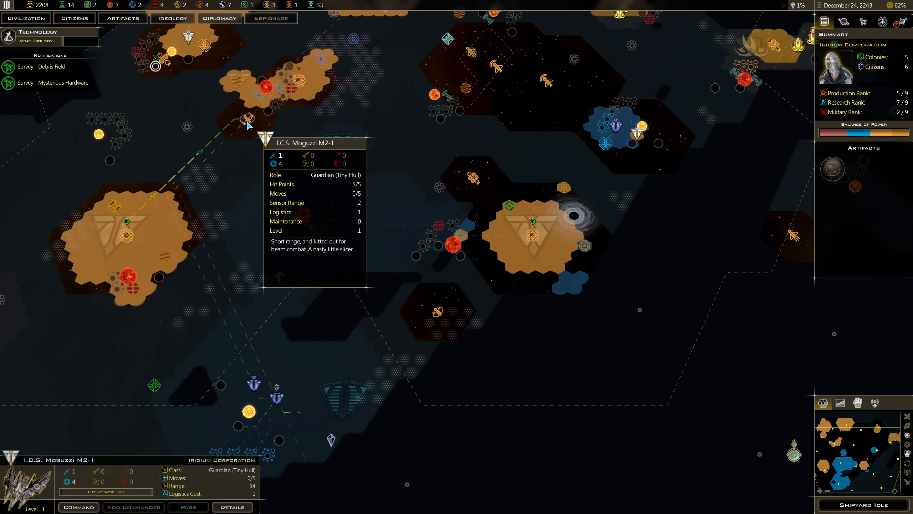
Step: Inspect Lumiax Starbase 1 and its fleet, then open Iridii Shipyard 1's build screen
click(133, 289)
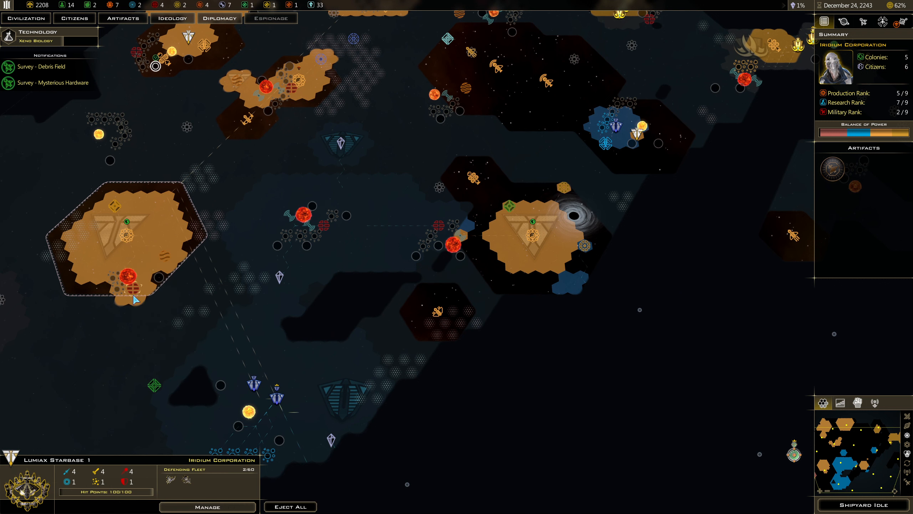
mouse_move(190, 481)
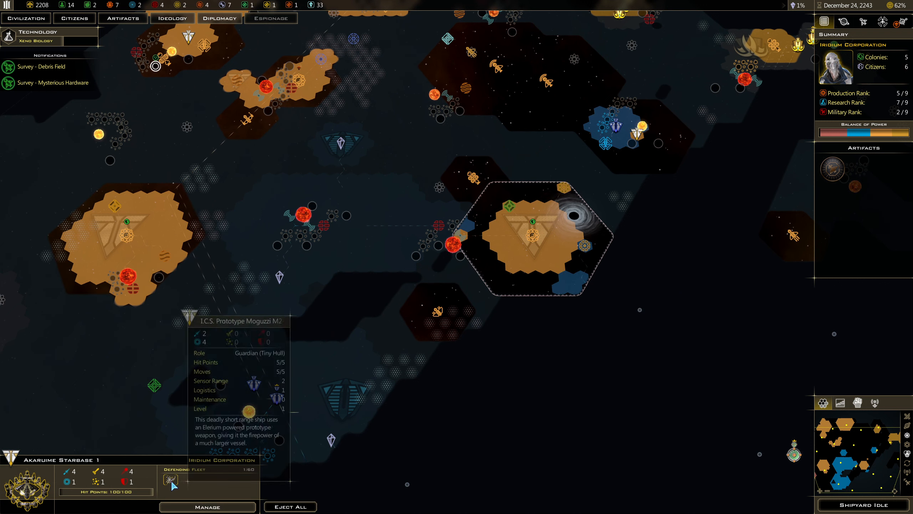
click(123, 236)
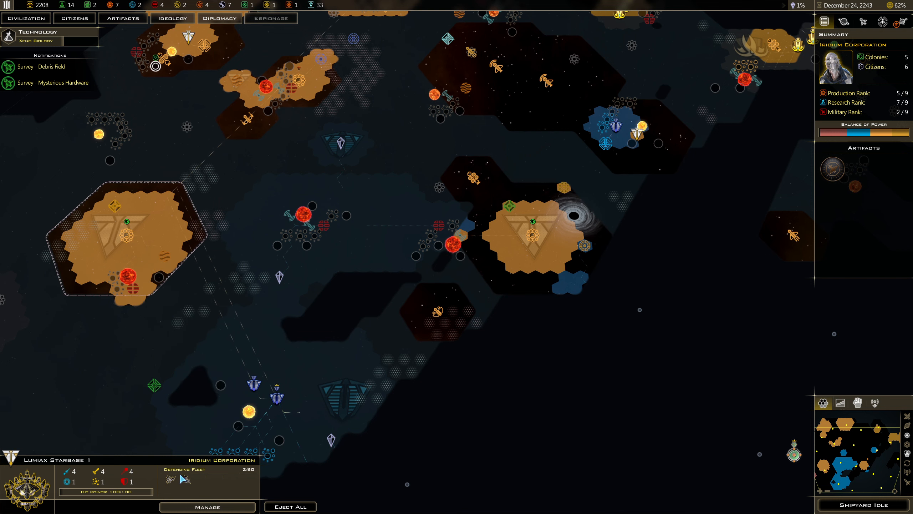
click(185, 479)
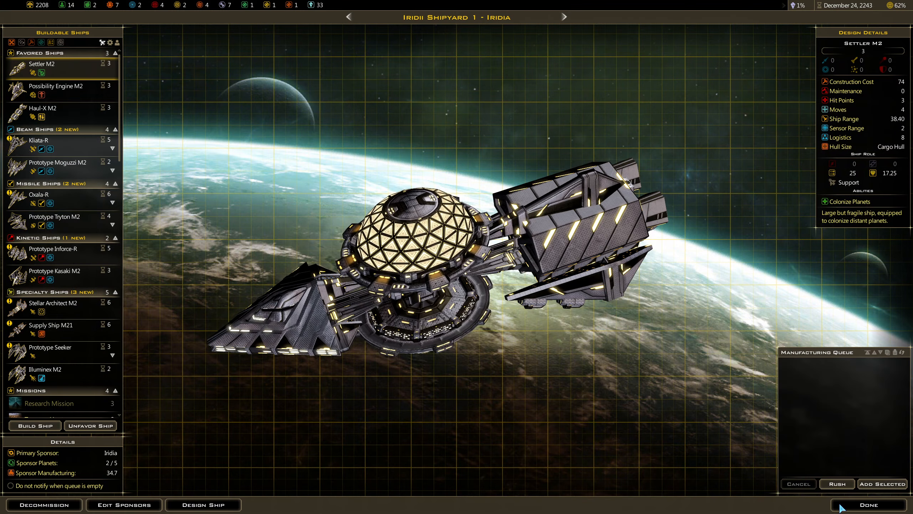
mouse_move(43, 110)
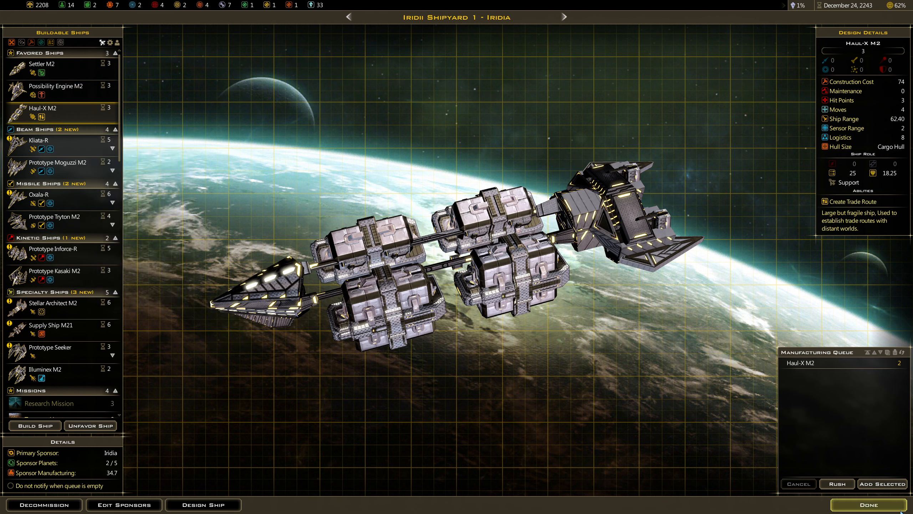
Step: Confirm the Haul-X M2 freighter order at Iridii Shipyard 1 and return to the map
click(867, 504)
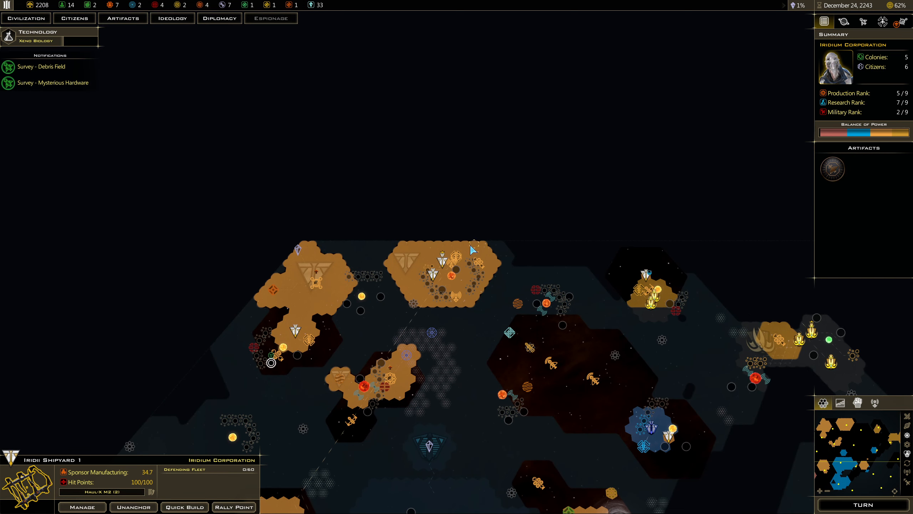
mouse_move(453, 269)
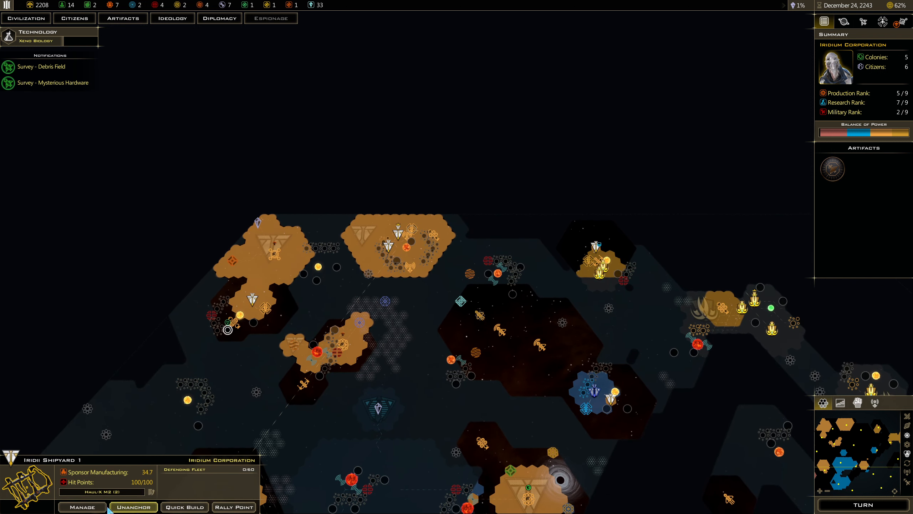
click(233, 506)
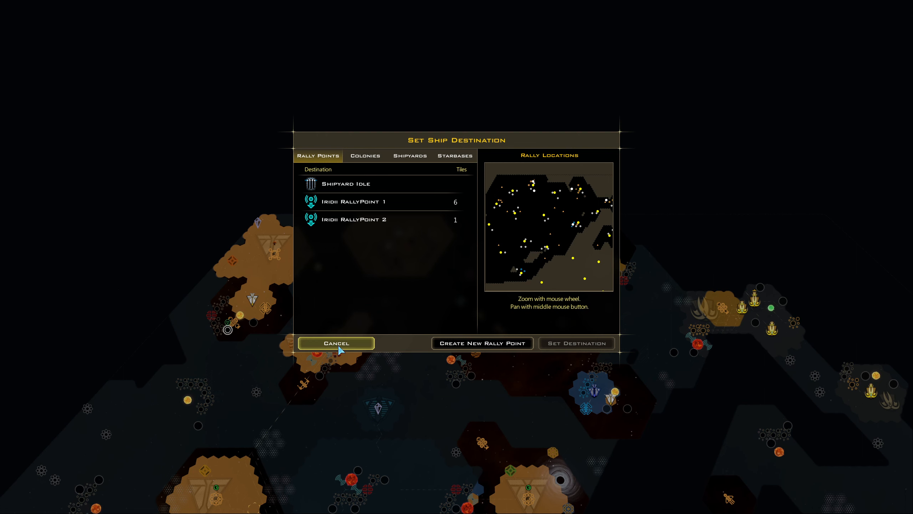
click(355, 219)
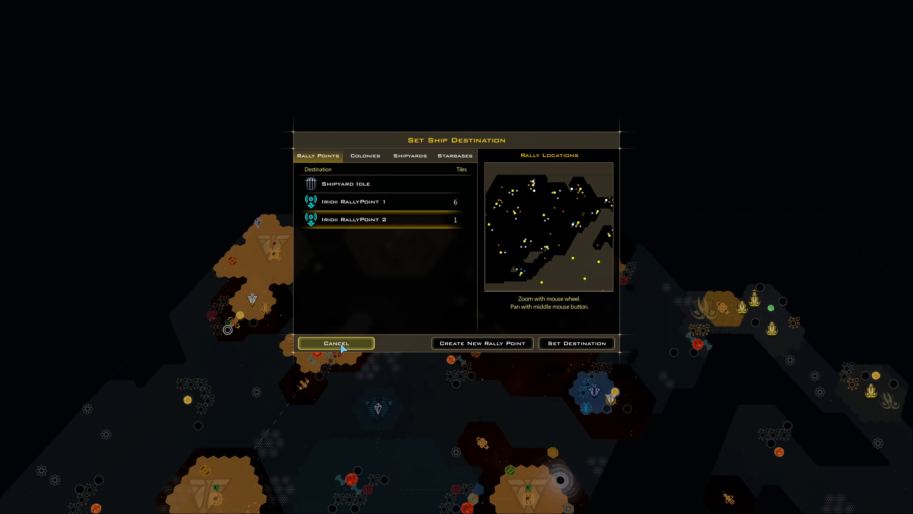
click(336, 343)
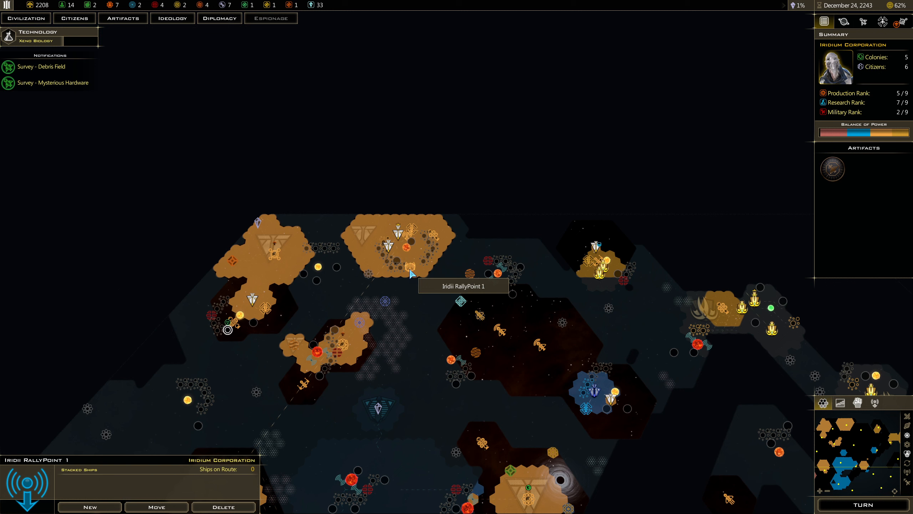
mouse_move(408, 238)
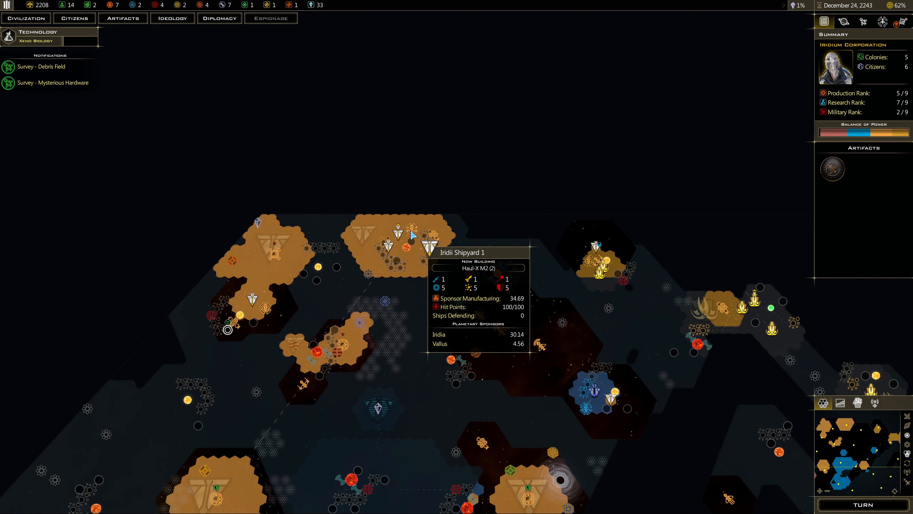
click(429, 244)
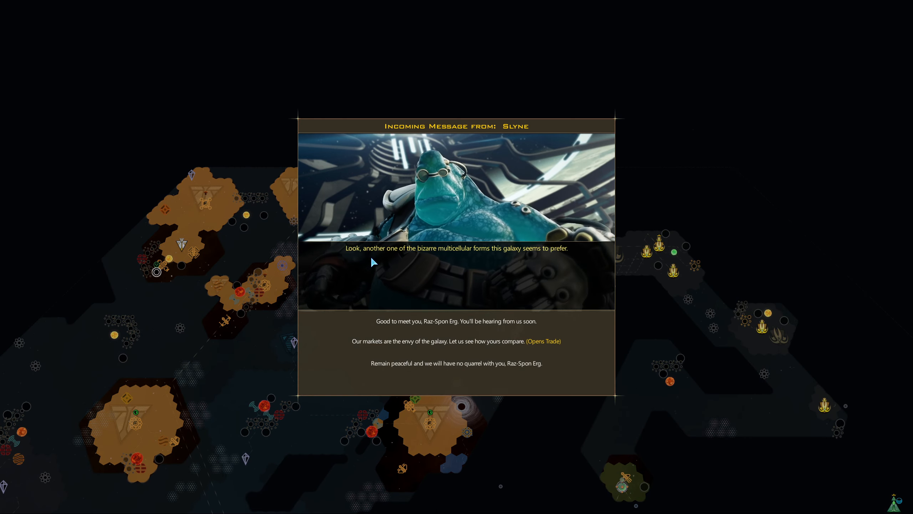
mouse_move(432, 252)
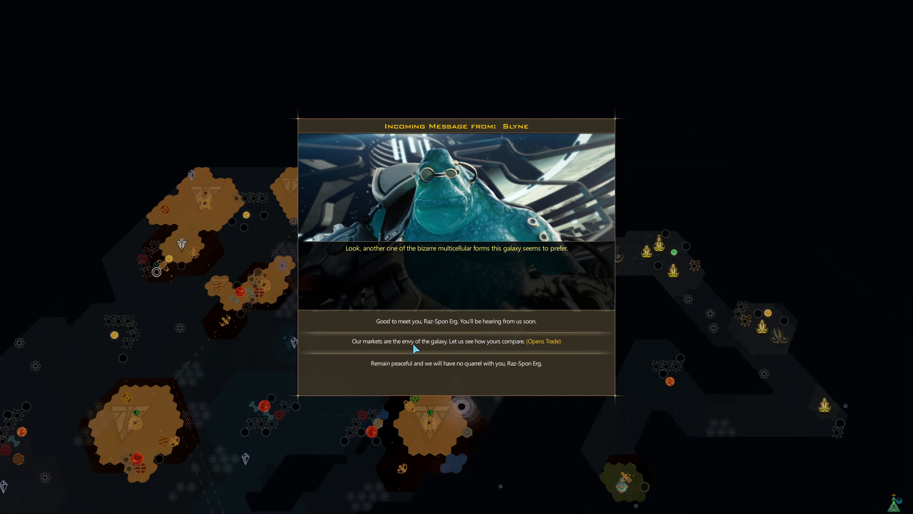
Step: Answer Slyne's first contact by opening trade talks
click(543, 341)
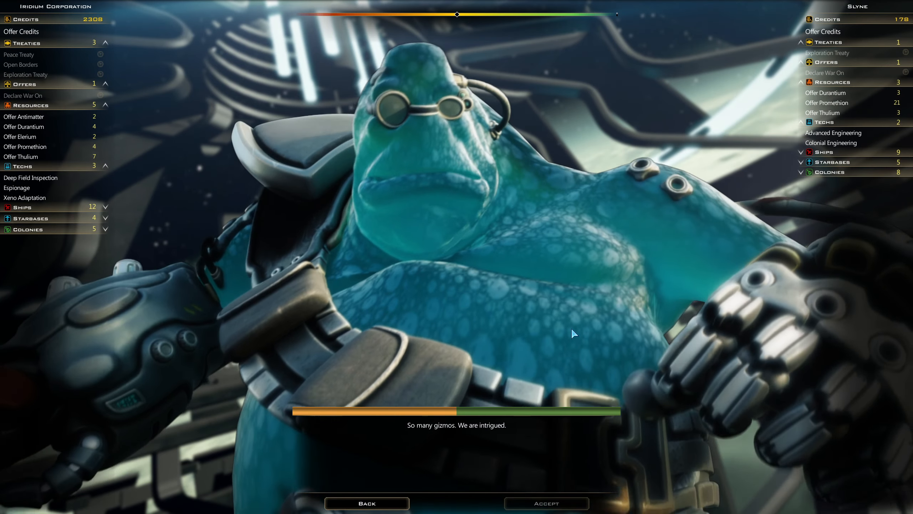
mouse_move(831, 143)
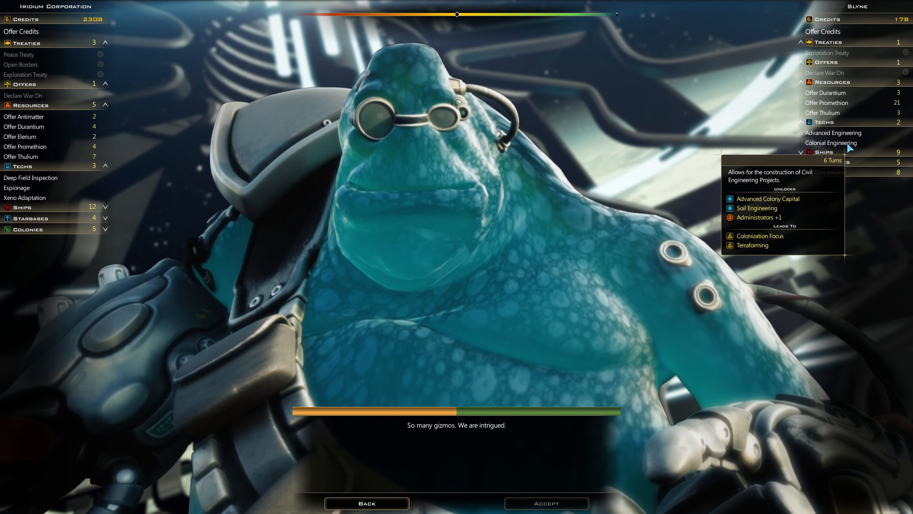
mouse_move(834, 133)
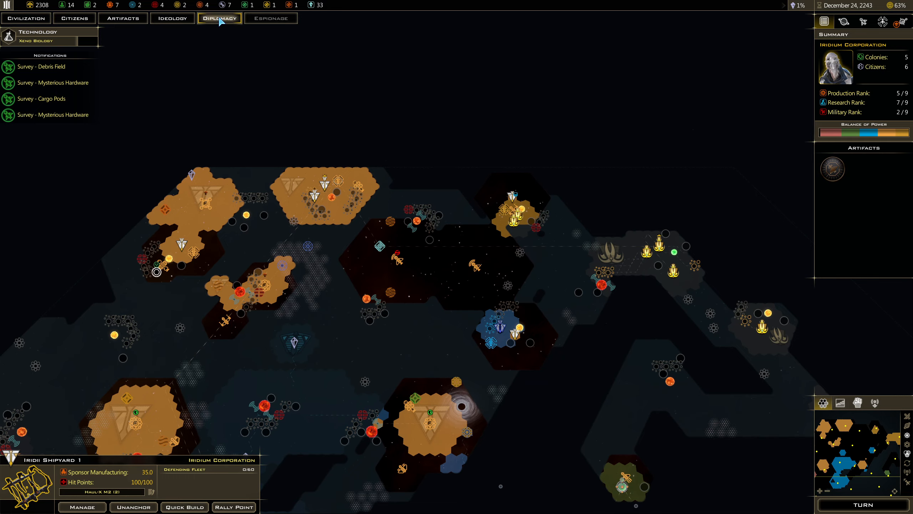
Step: Start a Slyne trade, request Colonial Engineering, and offer 4 Durantium
click(219, 18)
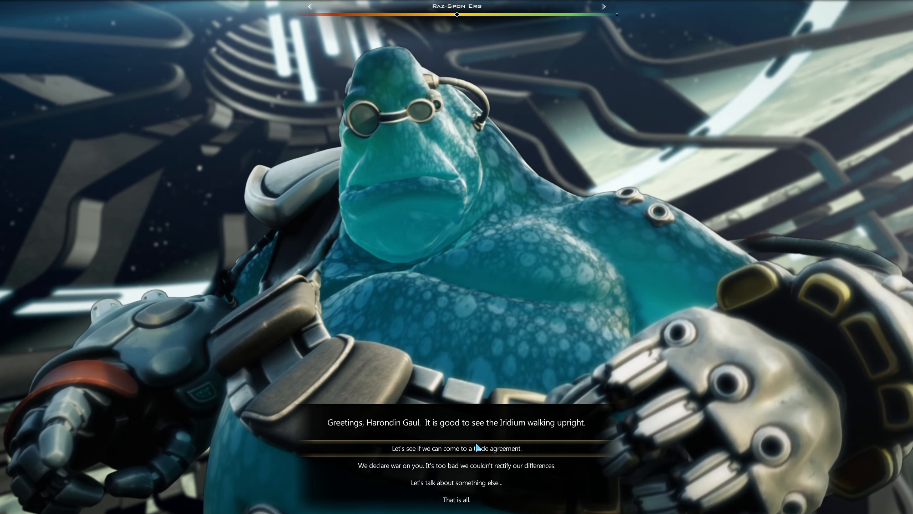
click(456, 448)
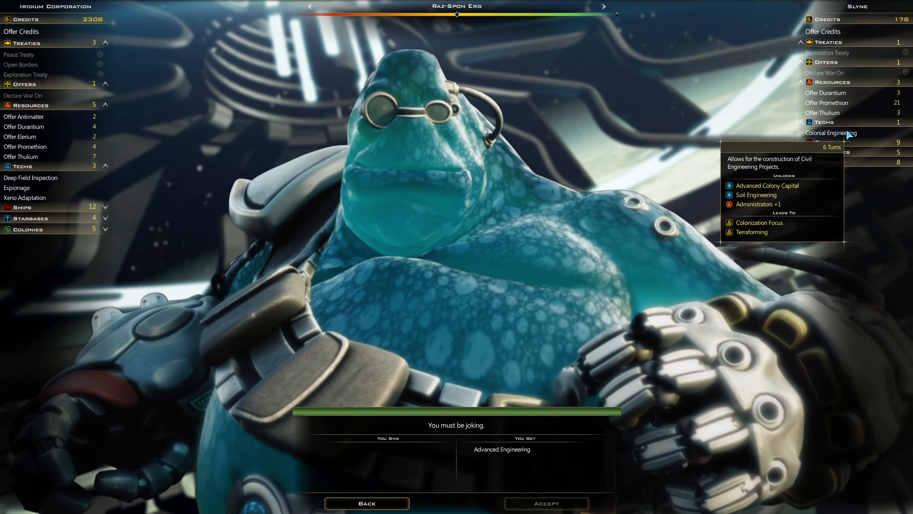
click(831, 133)
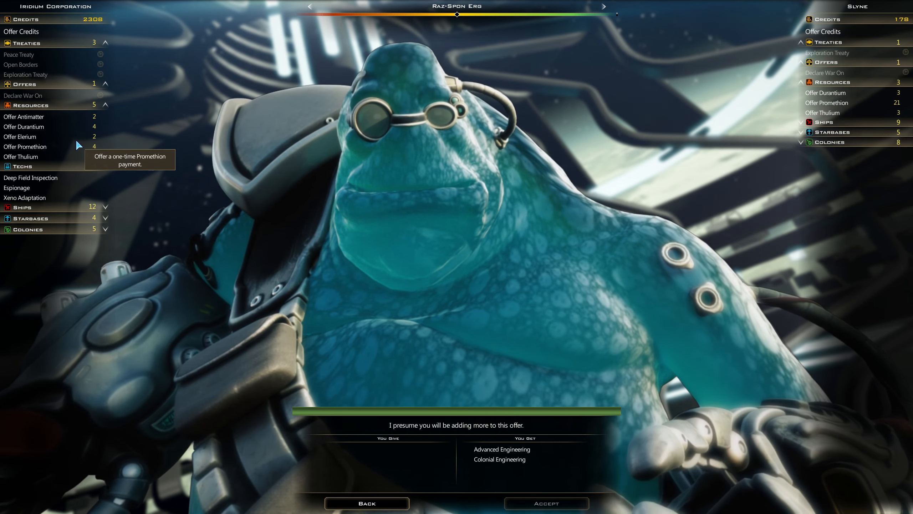
mouse_move(52, 129)
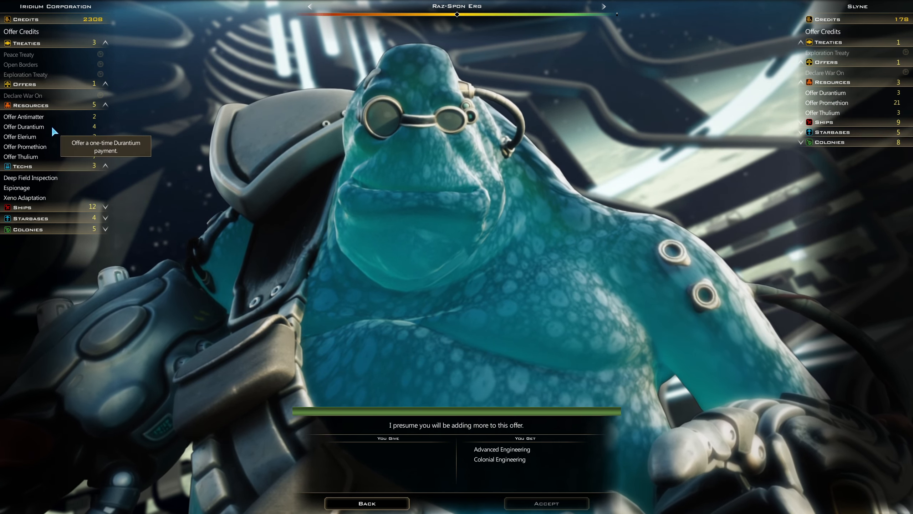
click(24, 126)
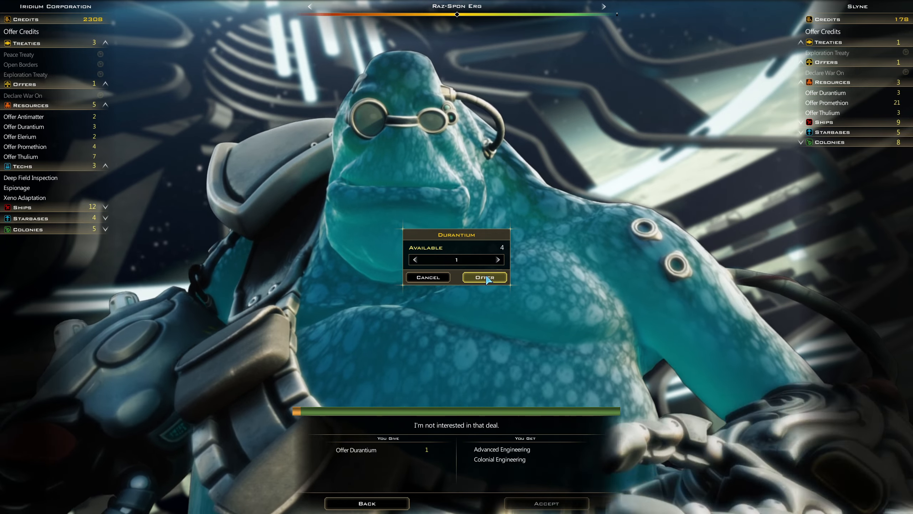
click(499, 260)
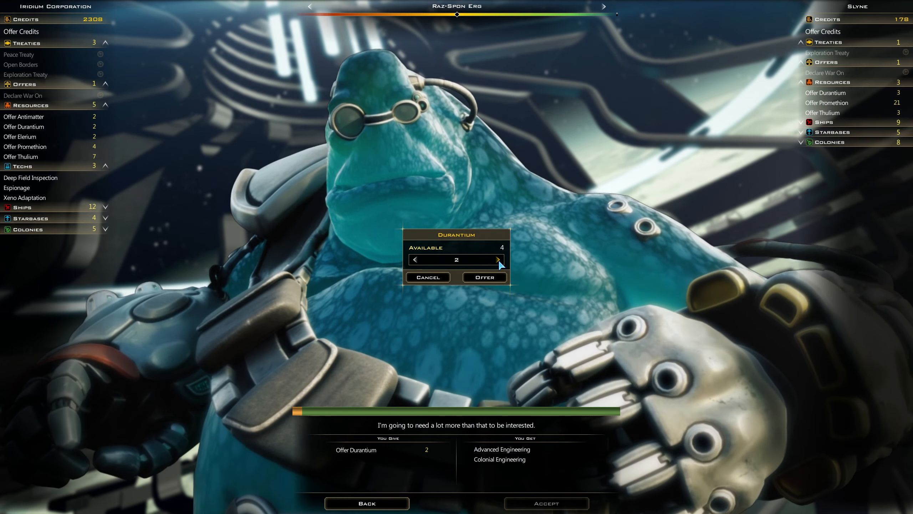
click(497, 259)
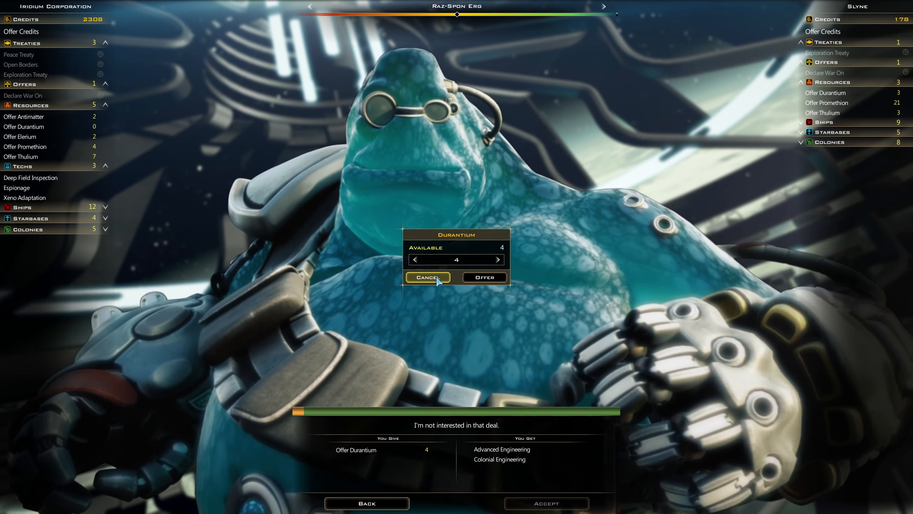
Step: Withdraw the Durantium, try and withdraw Antimatter, then offer Deep Field Inspection
click(427, 277)
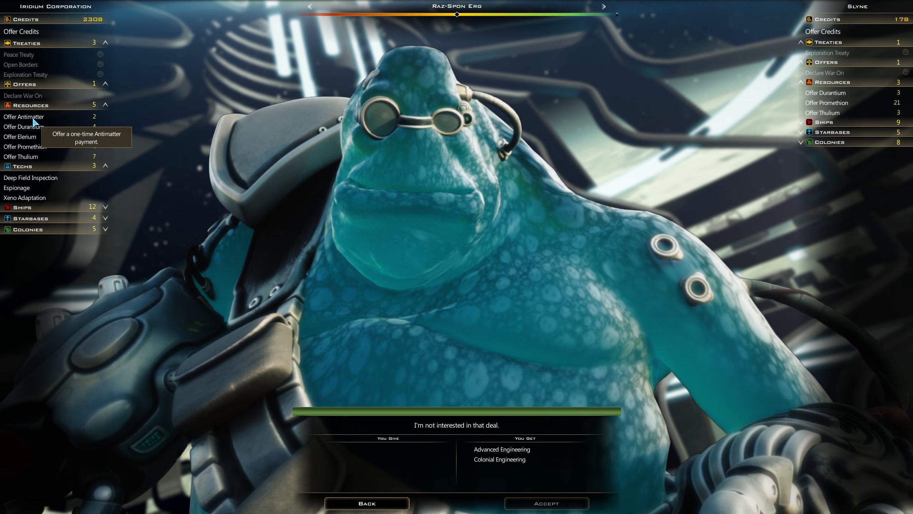
click(24, 116)
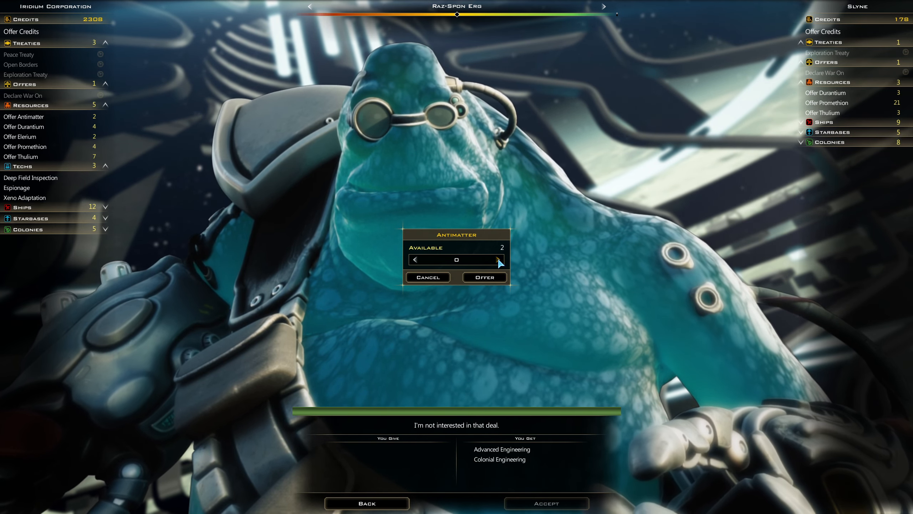
click(498, 259)
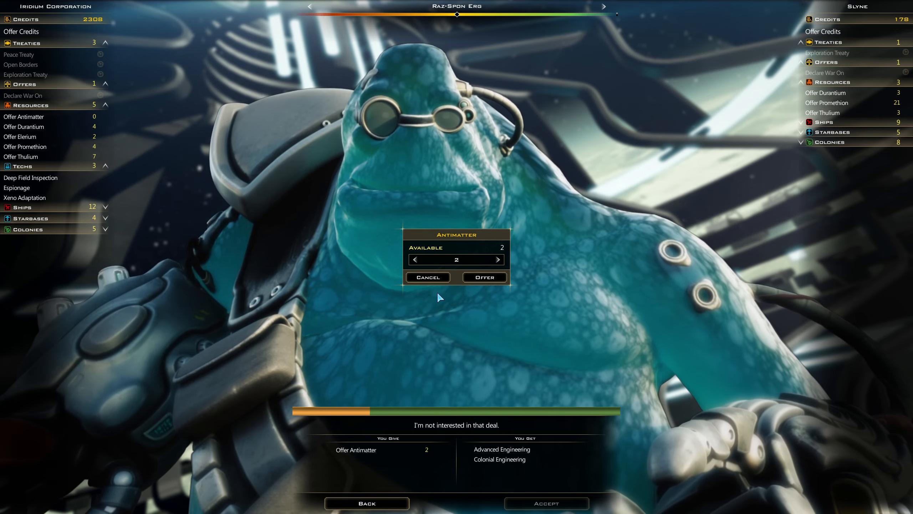
click(427, 277)
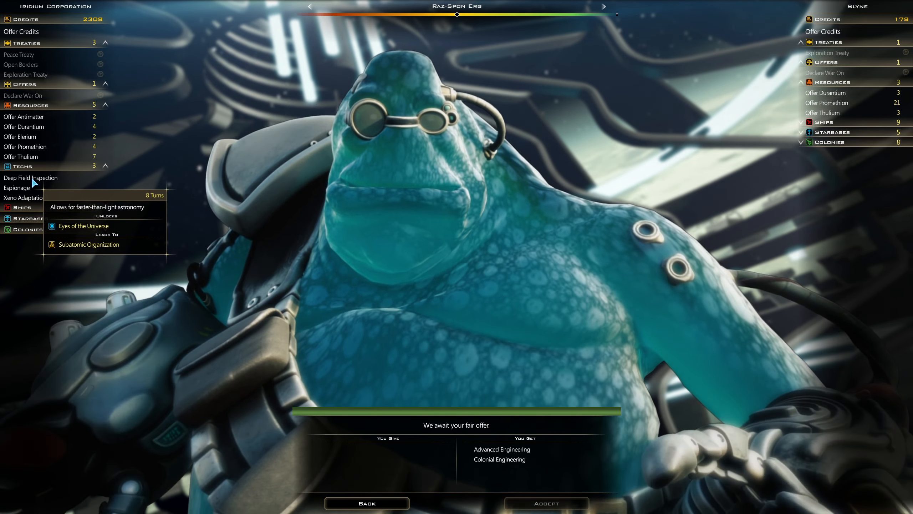
click(30, 177)
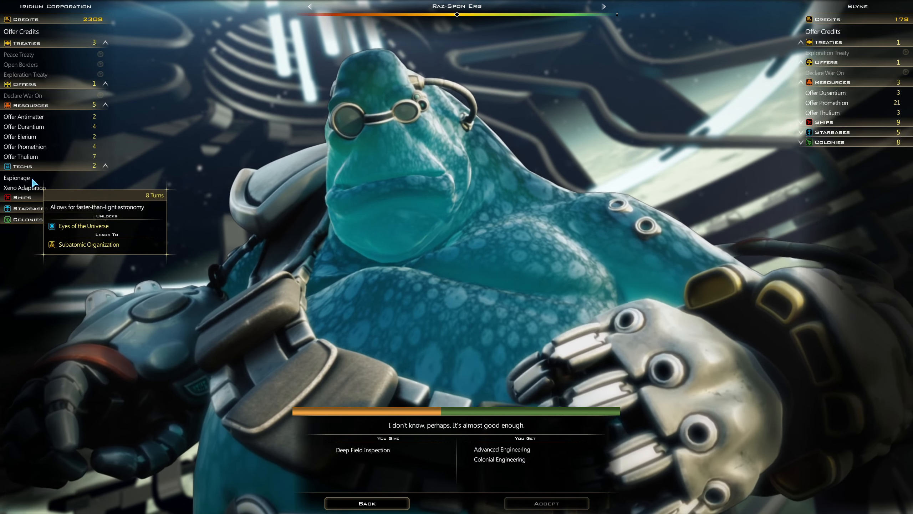
mouse_move(373, 458)
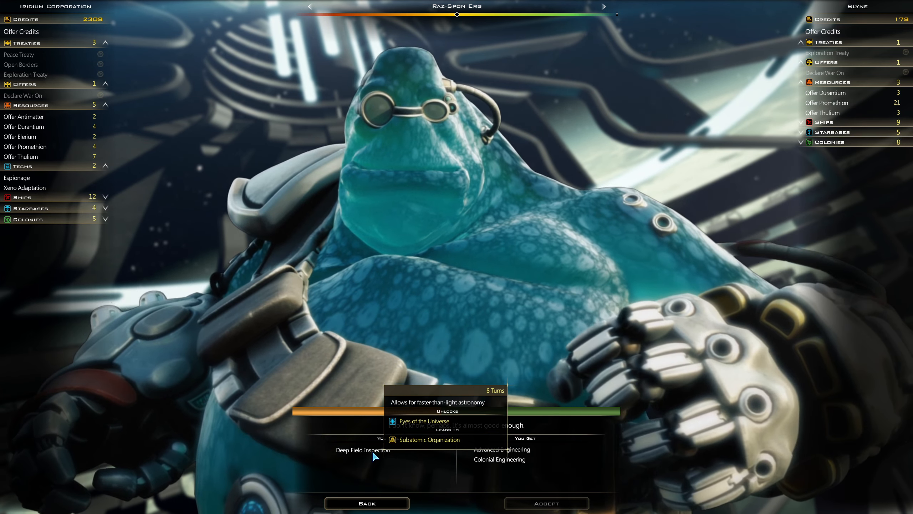
mouse_move(23, 188)
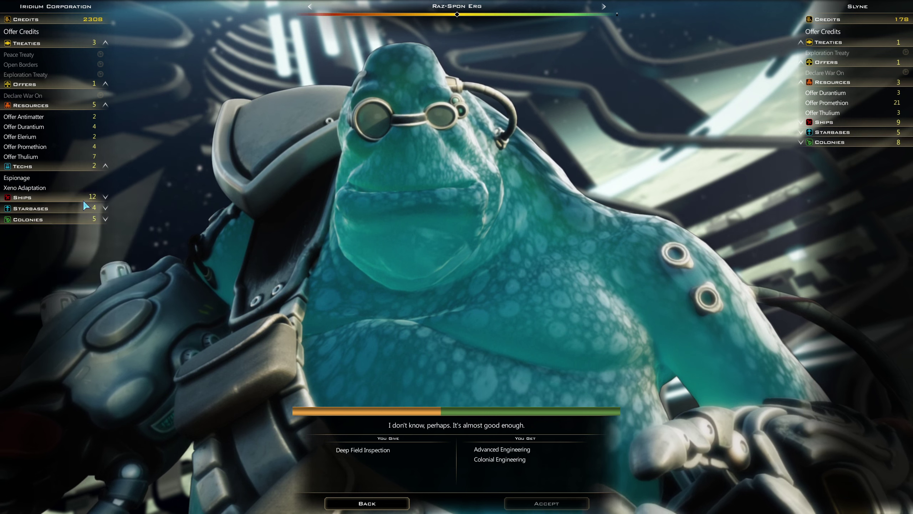
mouse_move(52, 148)
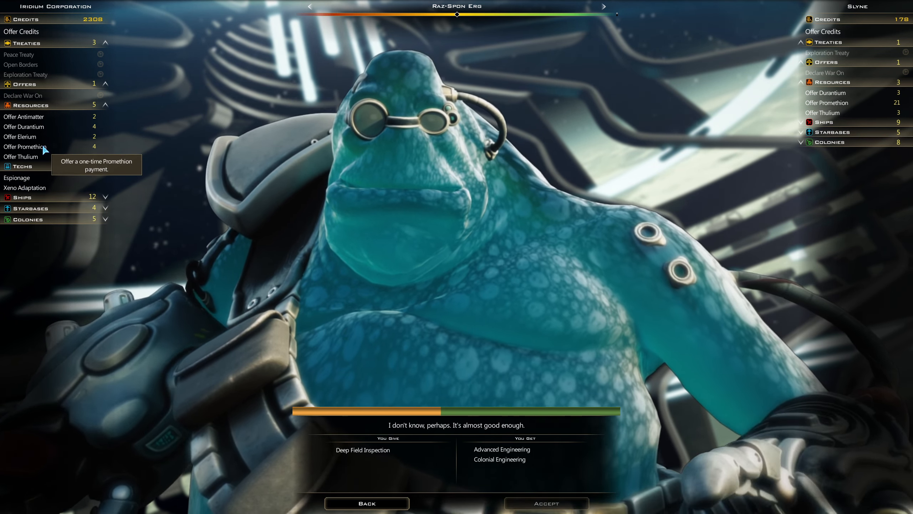
mouse_move(19, 137)
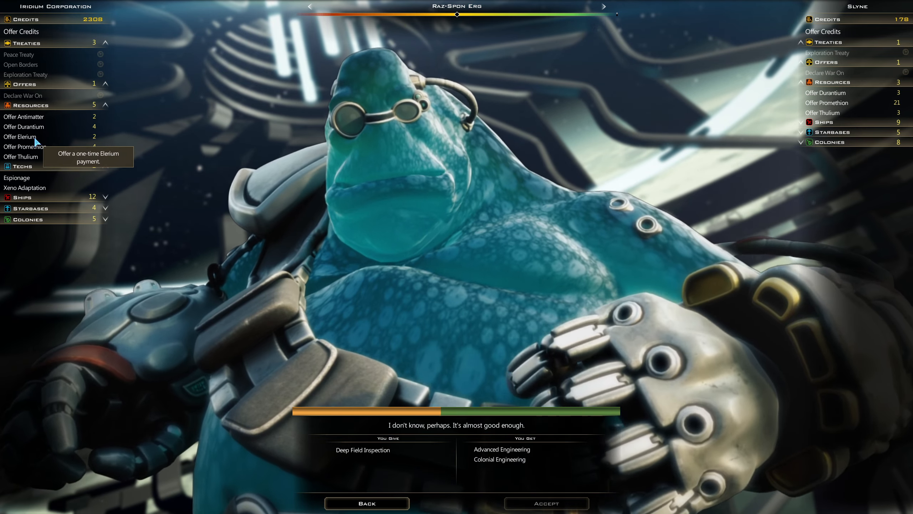
Step: Add 1 Elerium, request 80 credits, and accept the deal
click(21, 136)
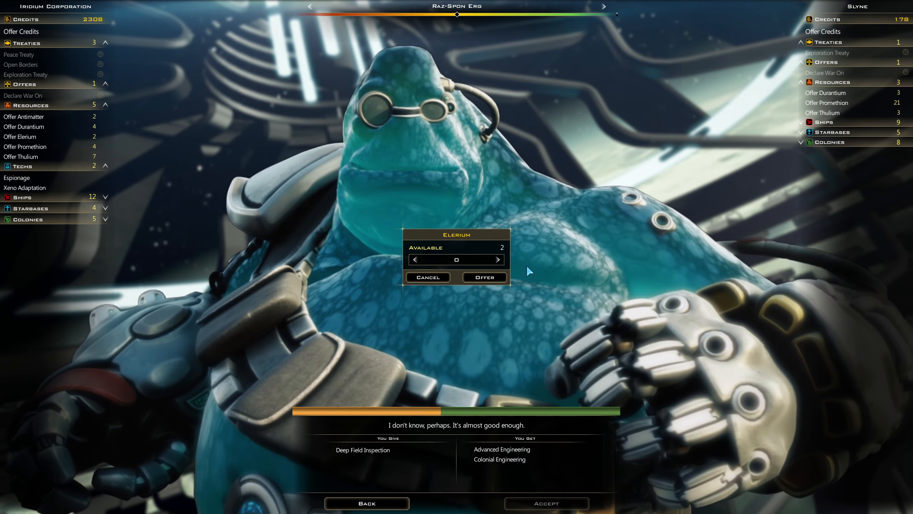
click(499, 259)
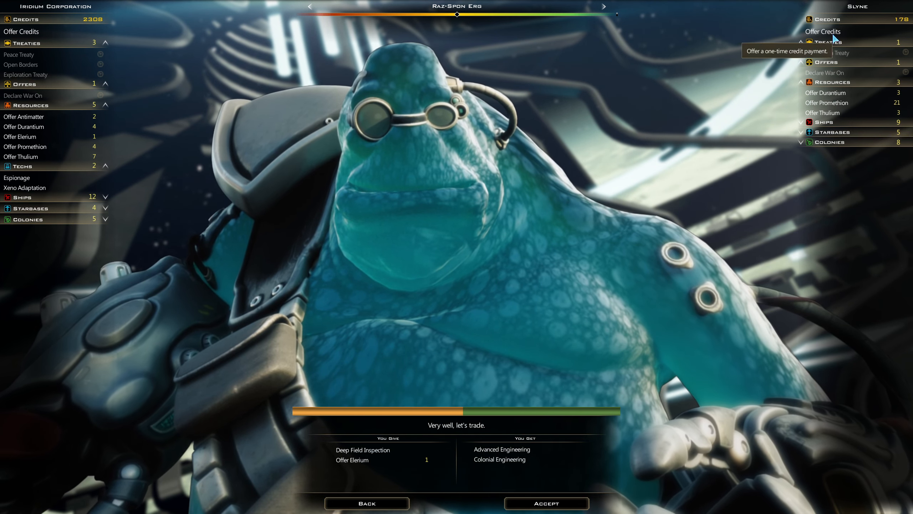
click(822, 31)
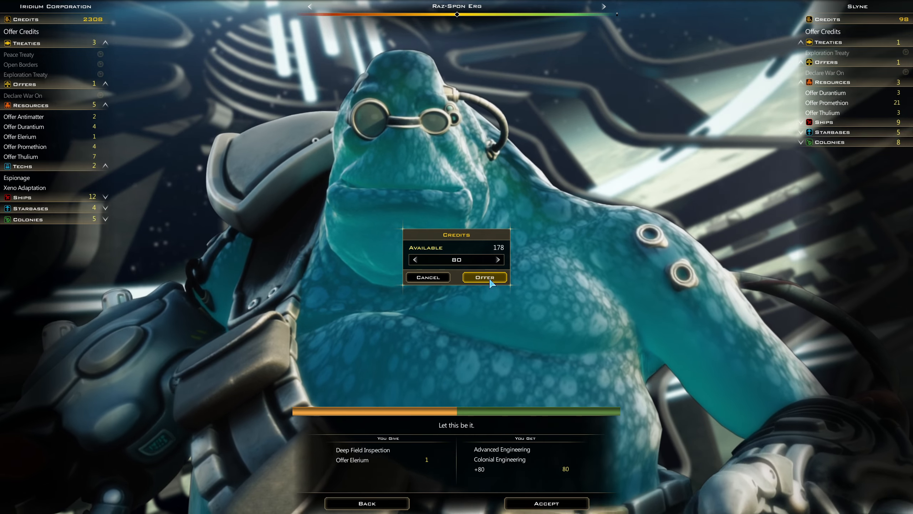
click(485, 276)
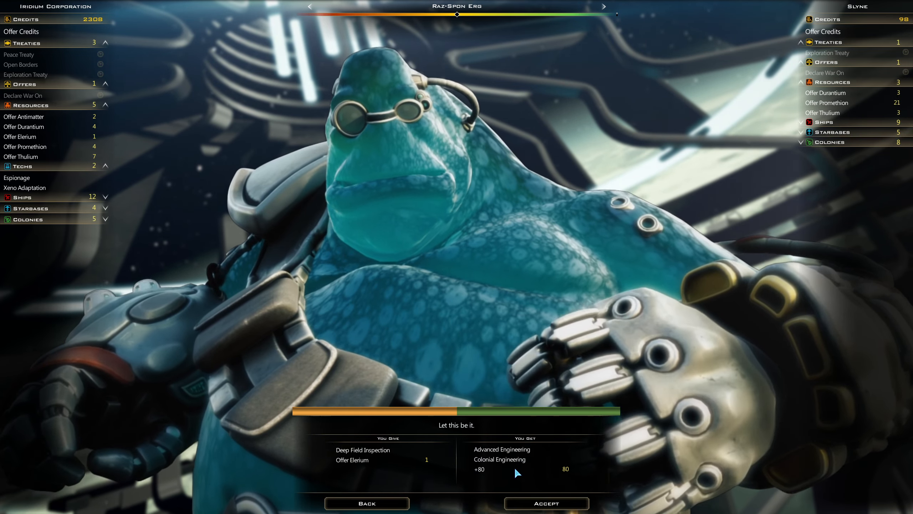
mouse_move(499, 459)
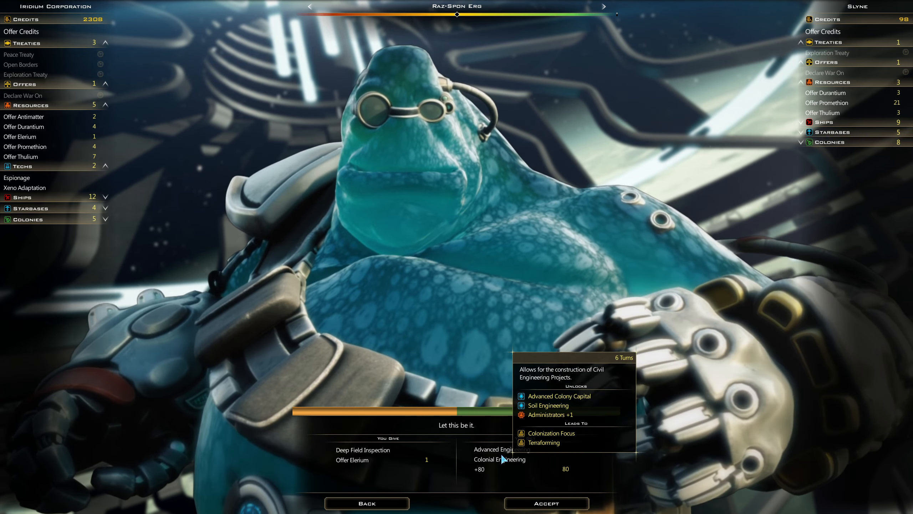
mouse_move(501, 449)
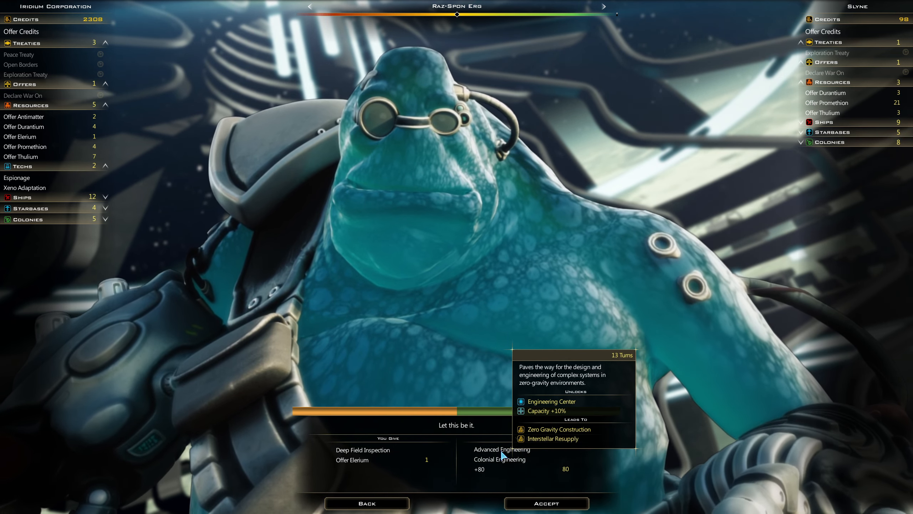
mouse_move(546, 503)
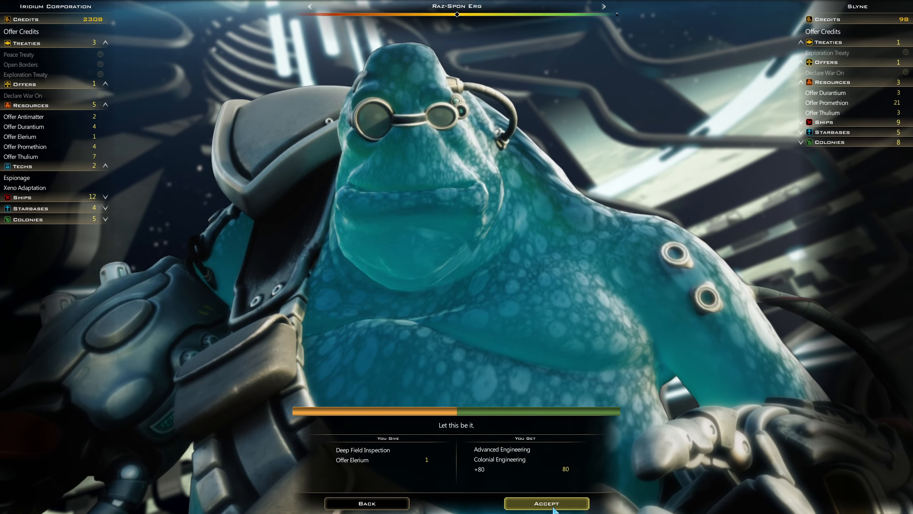
click(546, 502)
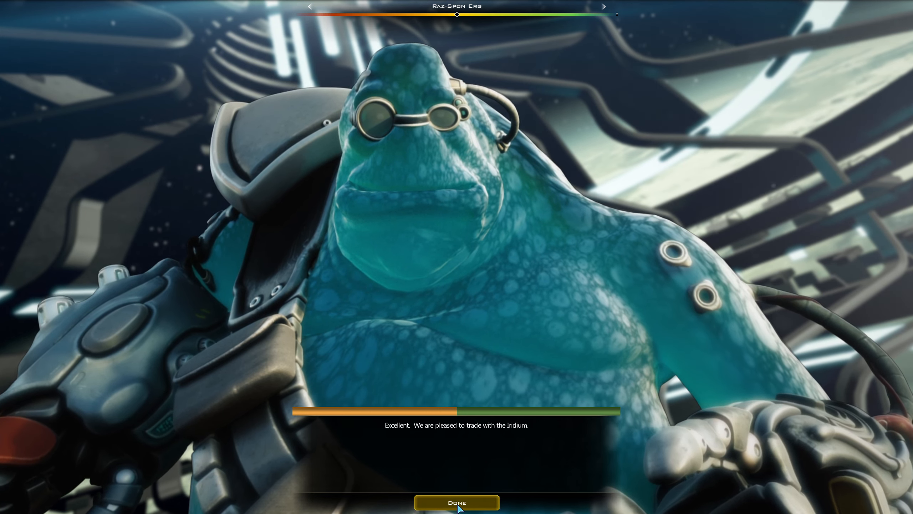
Step: Close the Slyne conversation and exit diplomacy to the galaxy map with 2388 credits
click(456, 501)
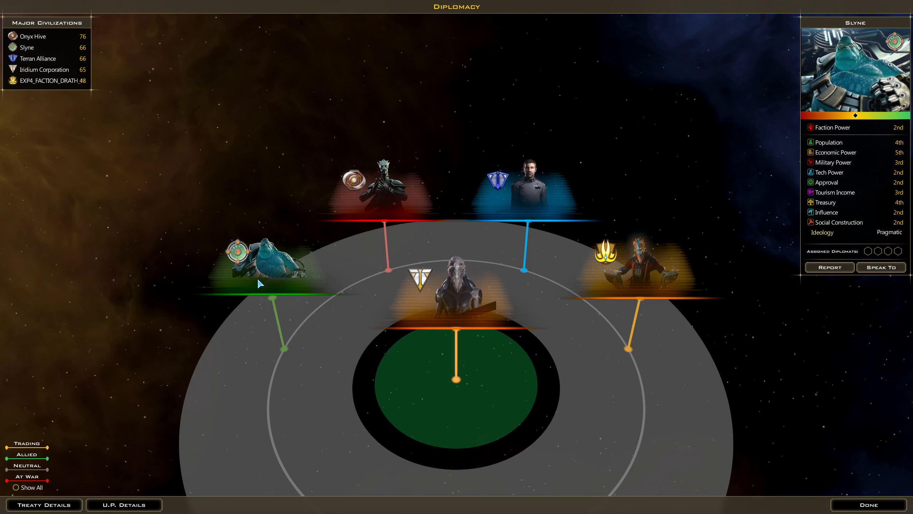
mouse_move(783, 452)
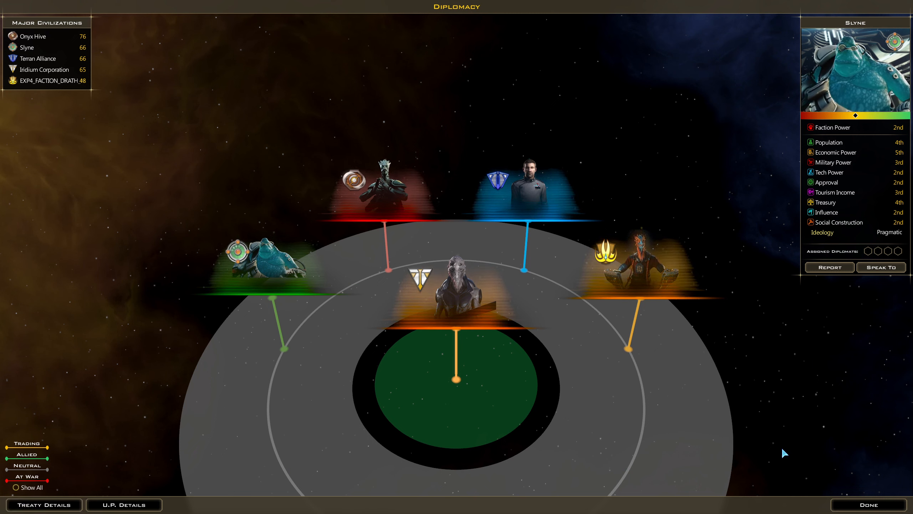
mouse_move(868, 505)
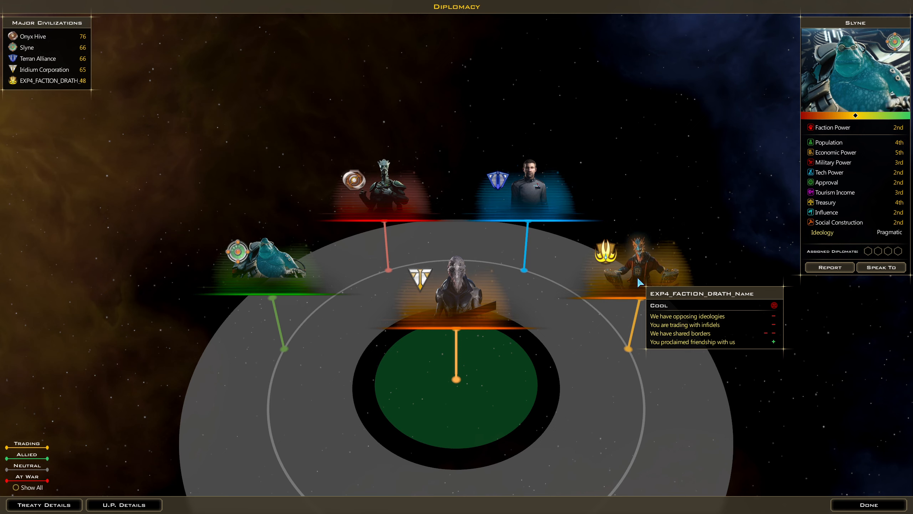
mouse_move(620, 307)
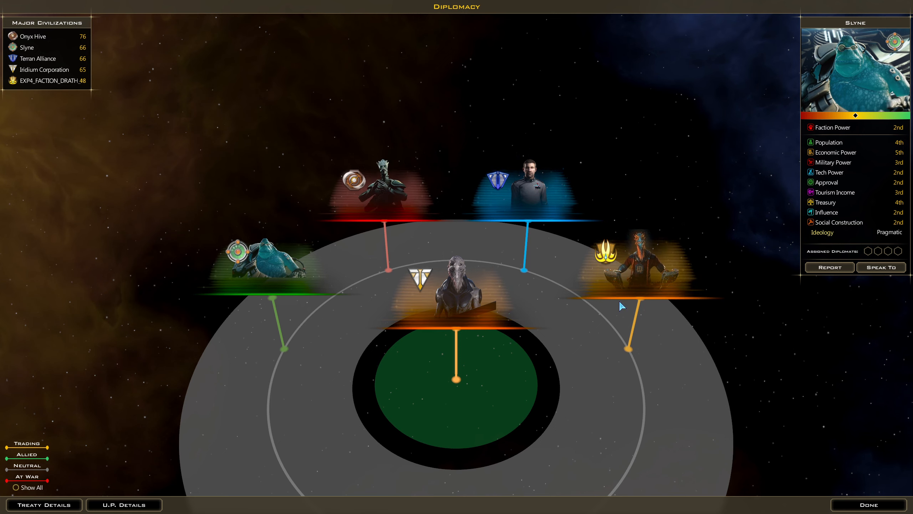
click(867, 504)
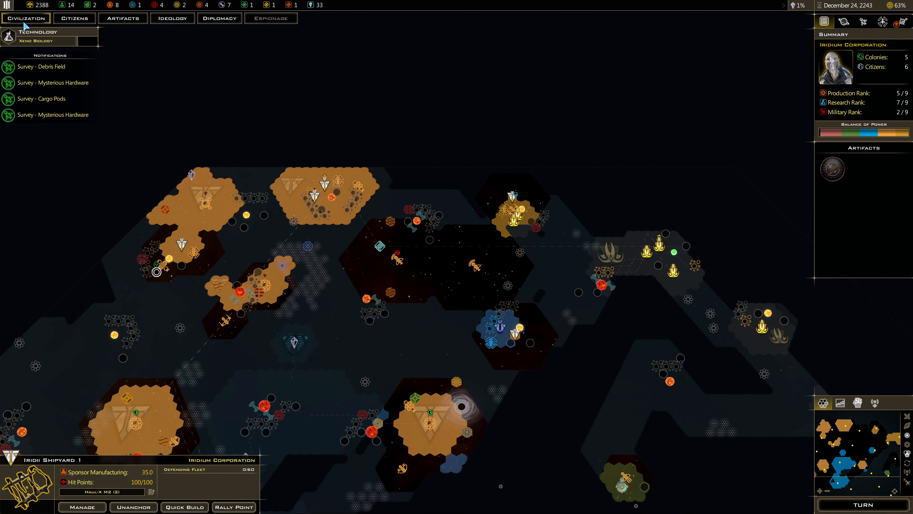
click(38, 31)
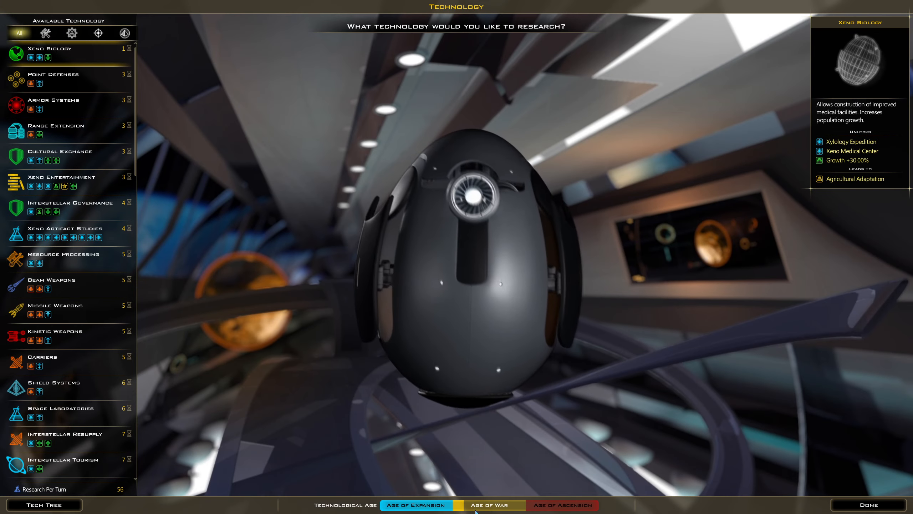
click(867, 504)
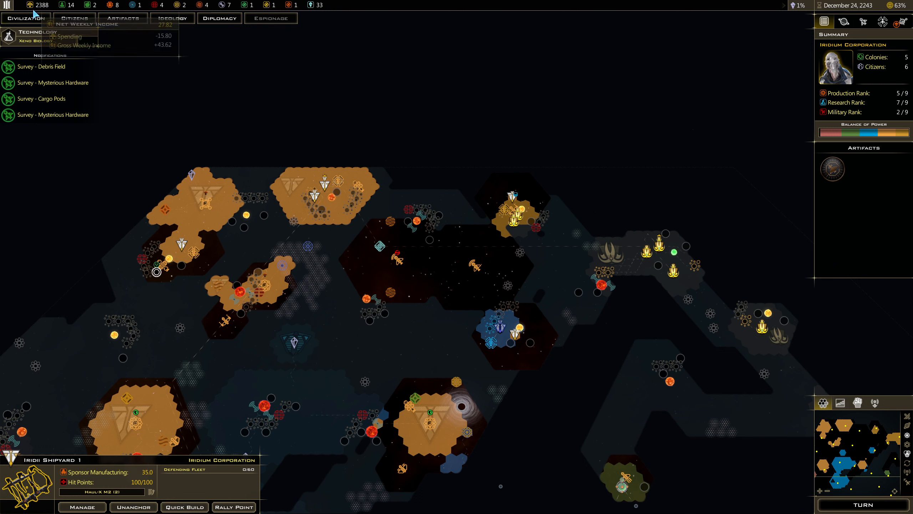
click(26, 18)
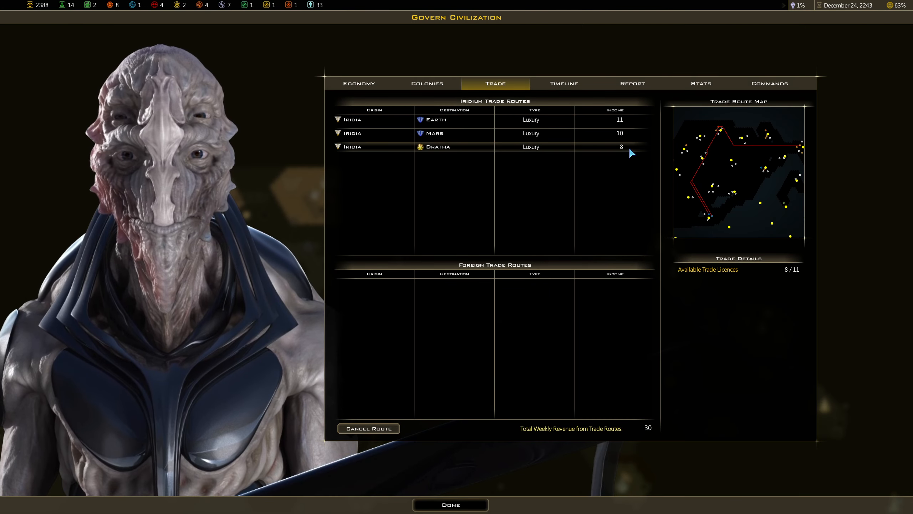
mouse_move(529, 150)
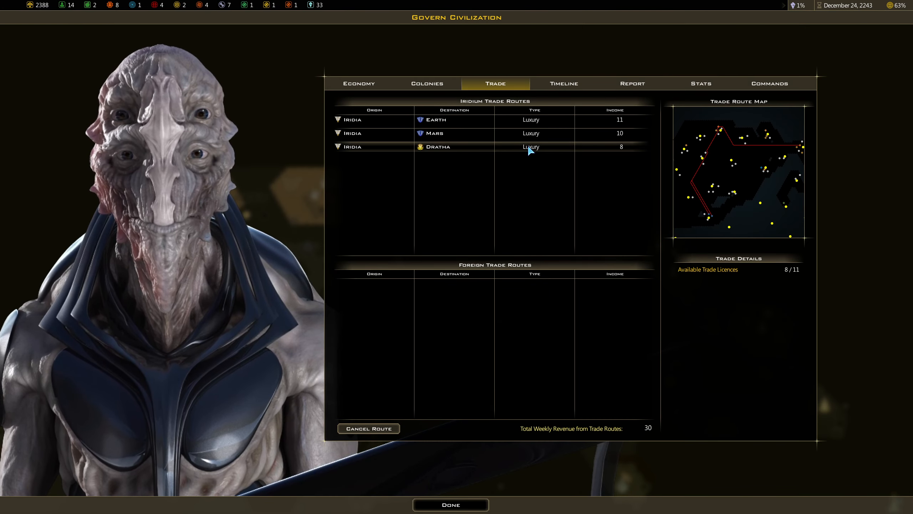
mouse_move(541, 123)
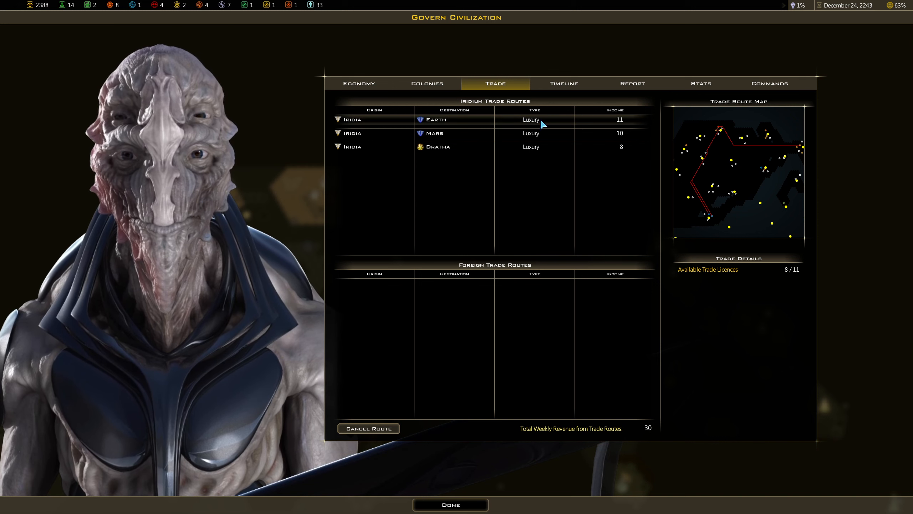
mouse_move(625, 124)
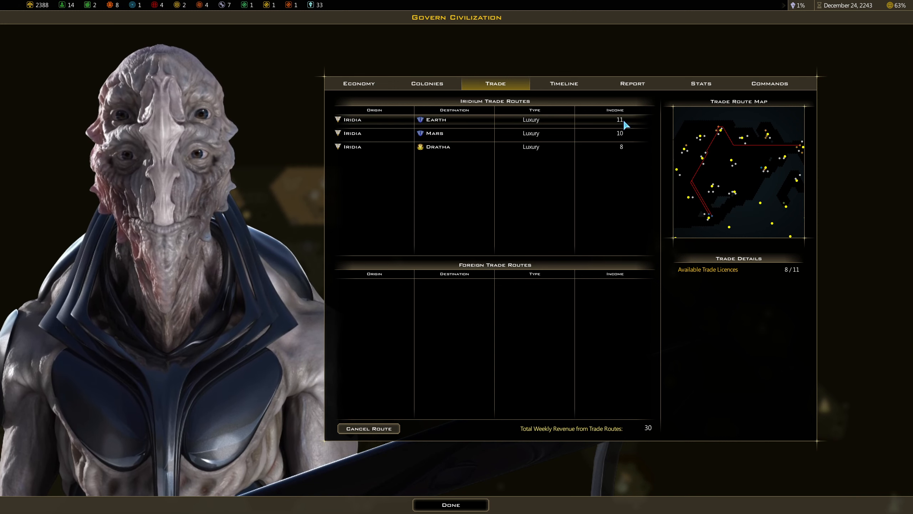
mouse_move(620, 120)
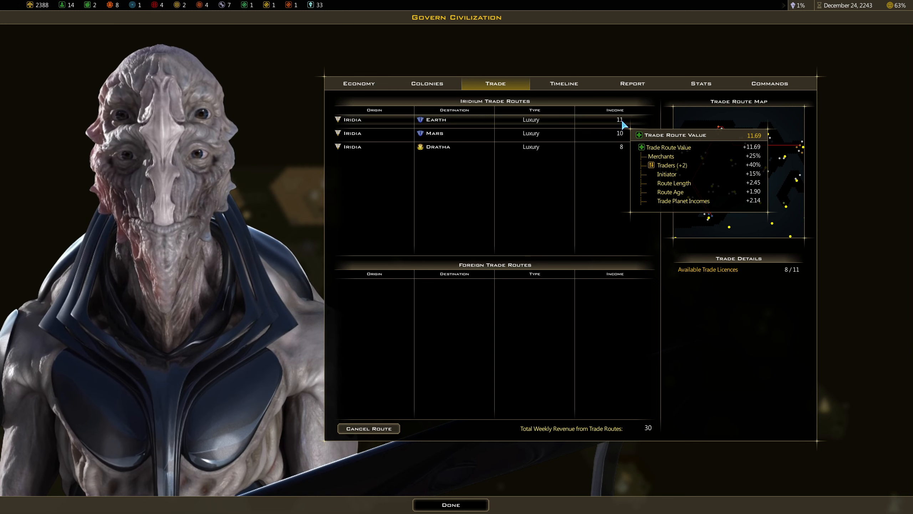
mouse_move(618, 134)
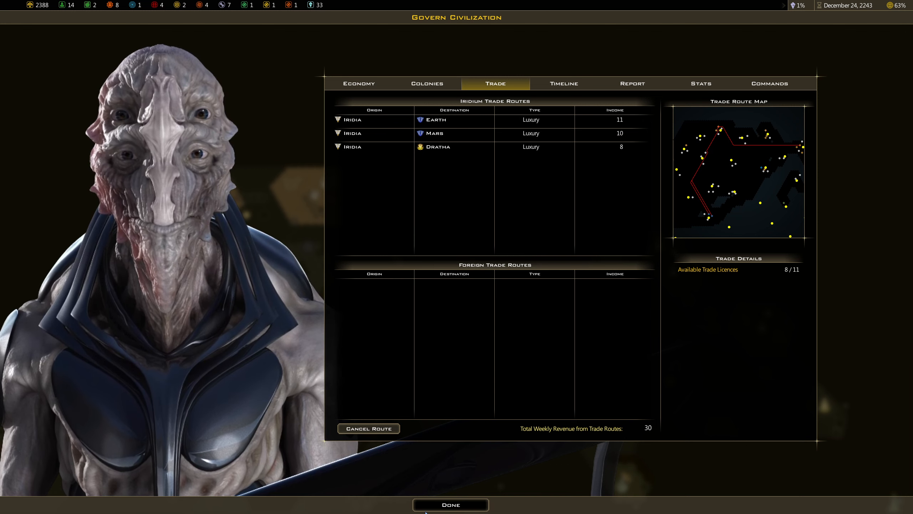
click(450, 504)
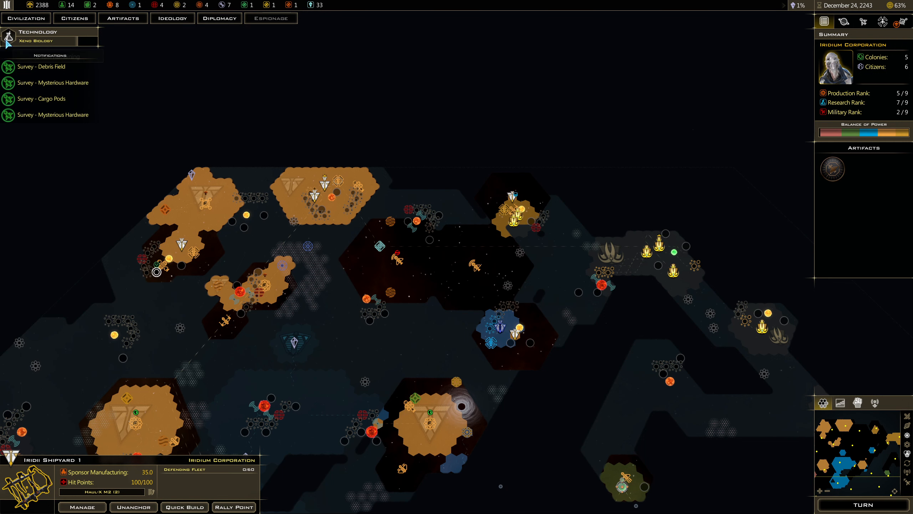
Step: Offer the Drath financial aid, end the talks, and inspect the Drath scout ship
click(219, 18)
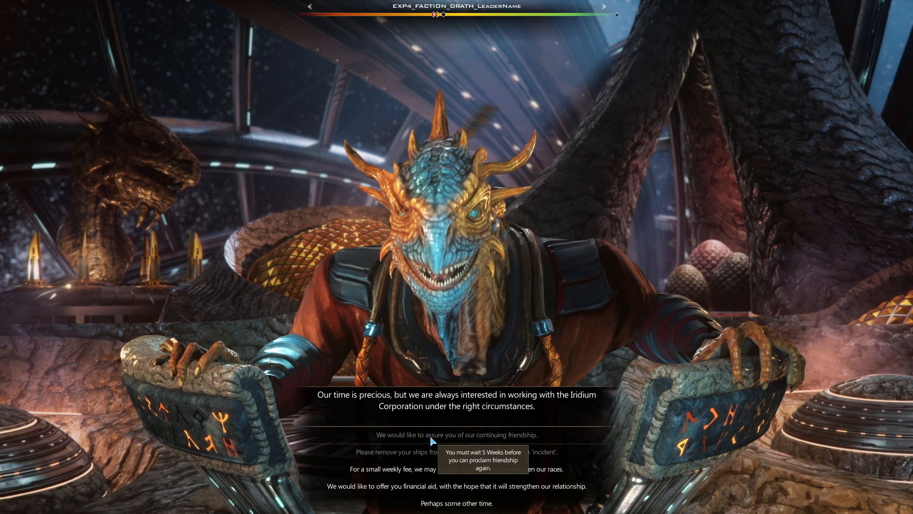
mouse_move(547, 472)
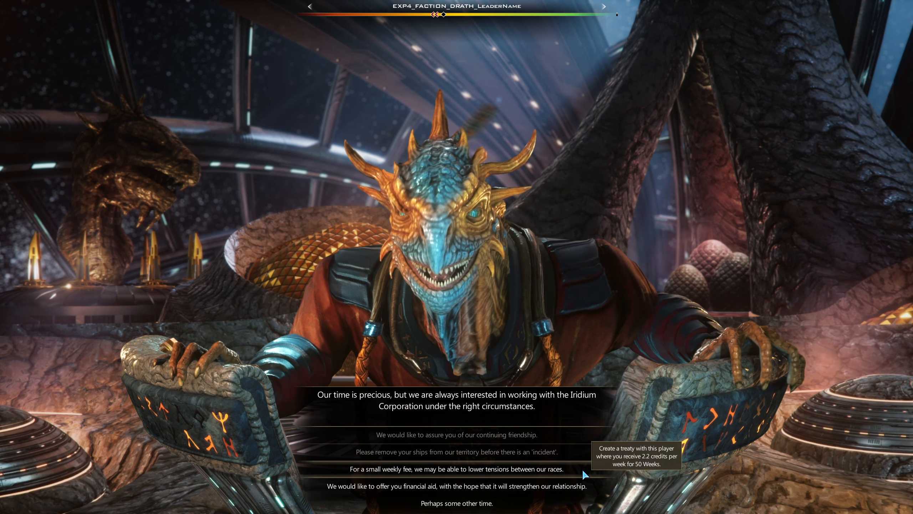
mouse_move(596, 487)
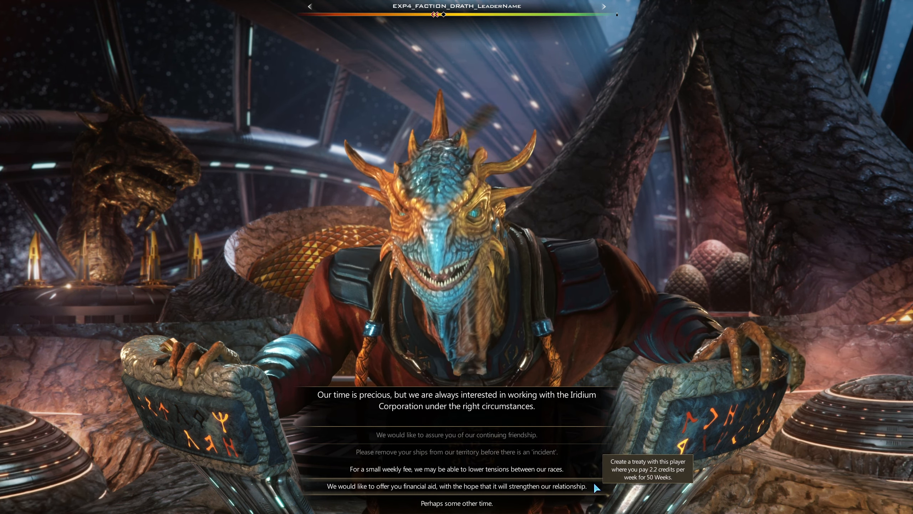
click(455, 485)
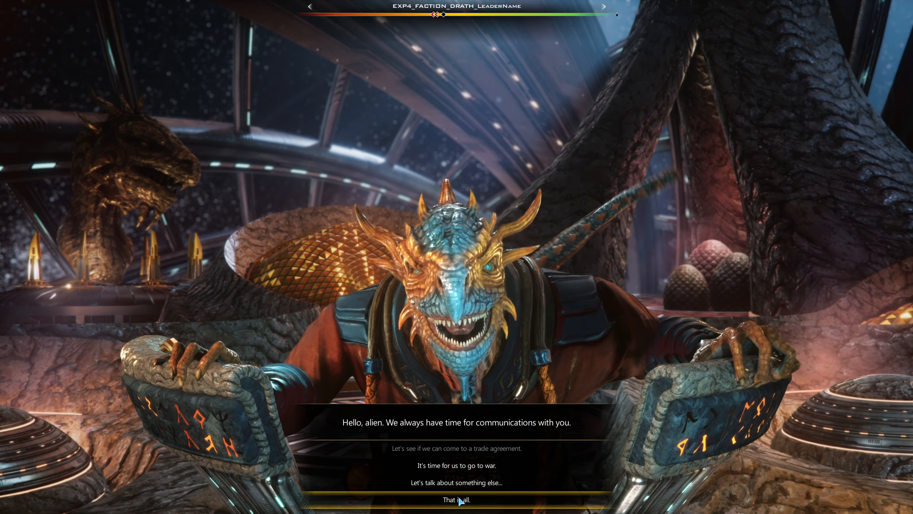
click(455, 500)
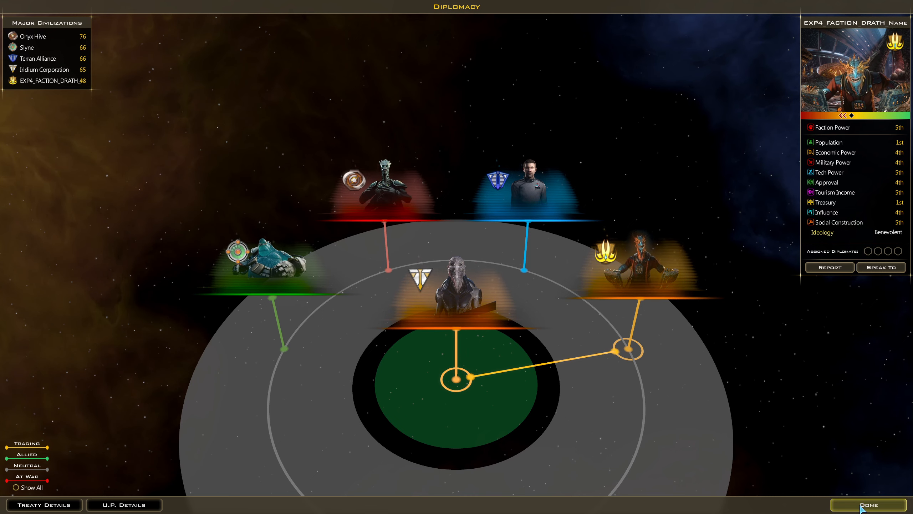
click(868, 504)
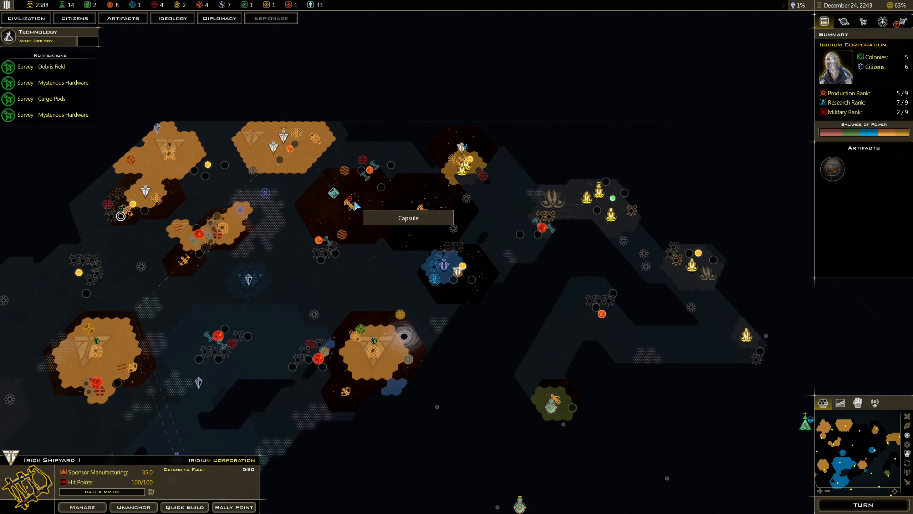
click(349, 204)
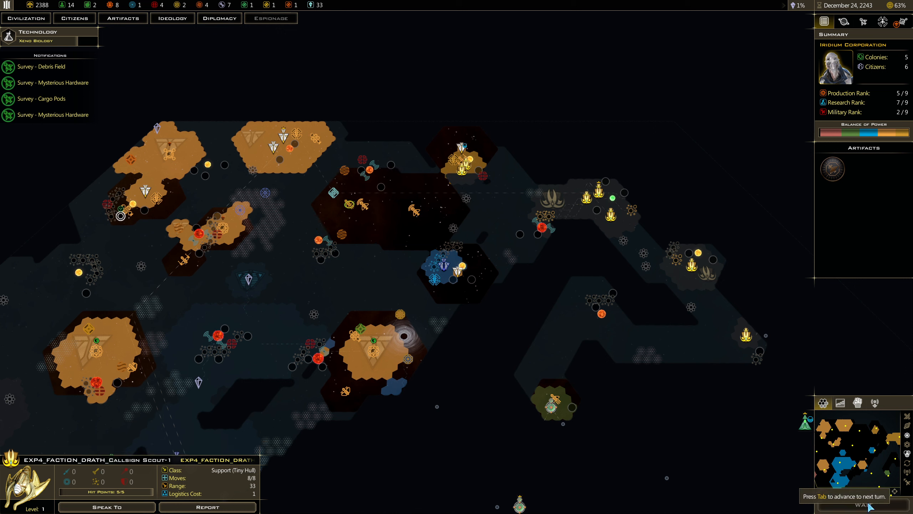
mouse_move(600, 198)
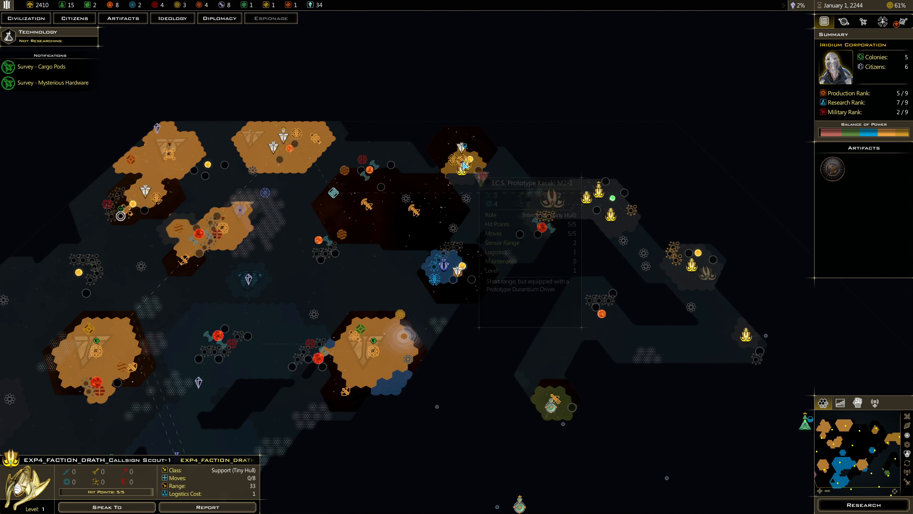
click(463, 166)
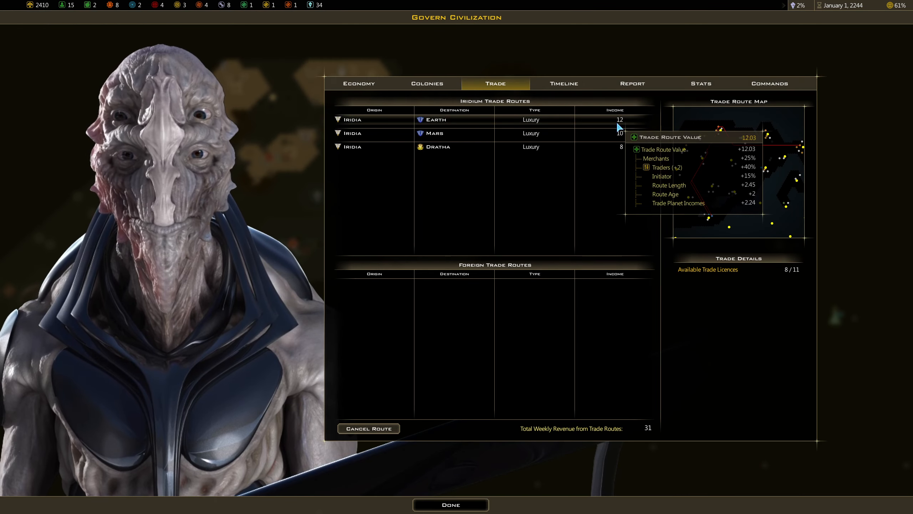
mouse_move(621, 146)
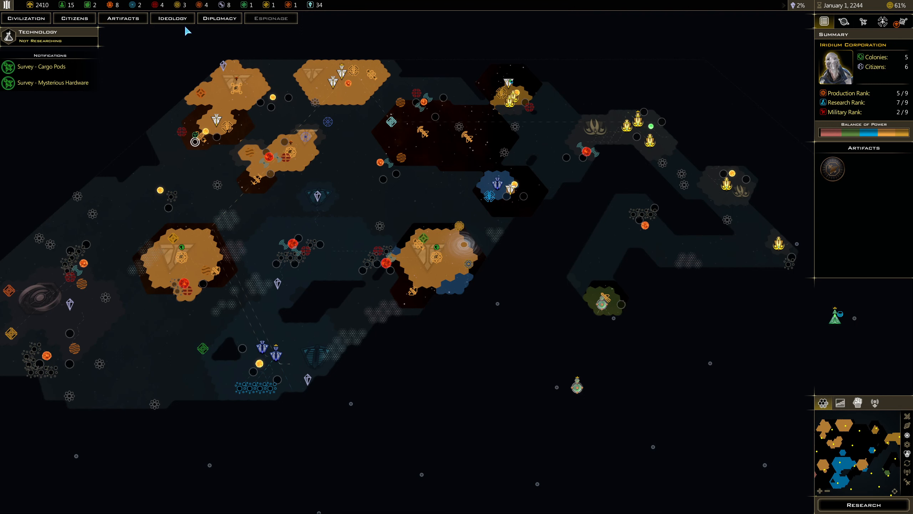
Step: View the Terran Alliance's standings in Diplomacy and briefly speak with their leader
click(220, 18)
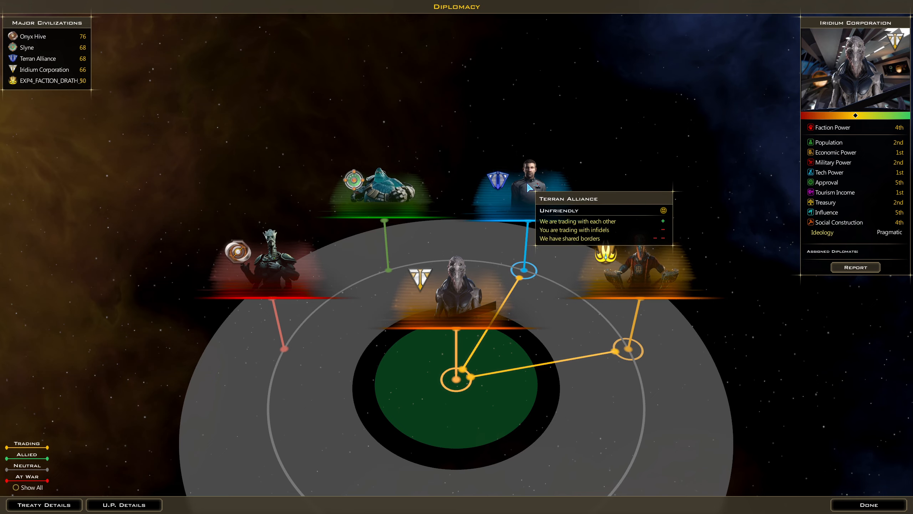
click(527, 186)
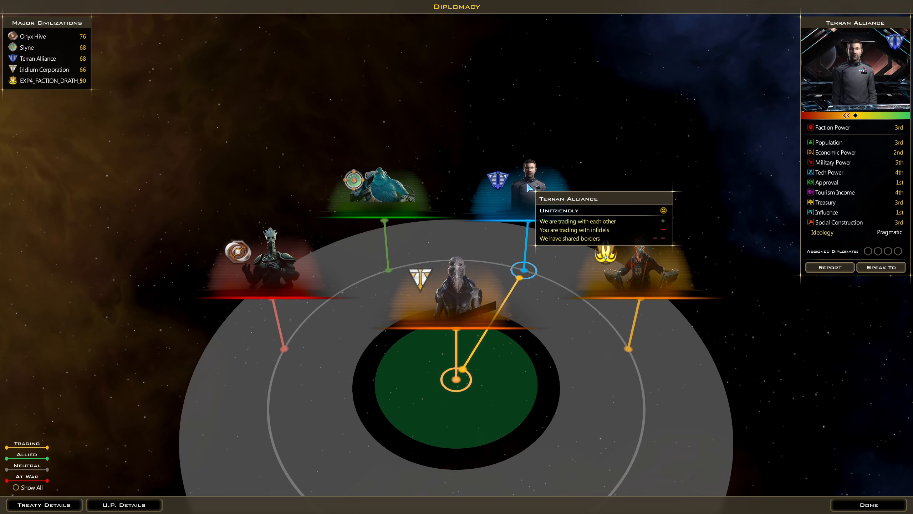
click(881, 267)
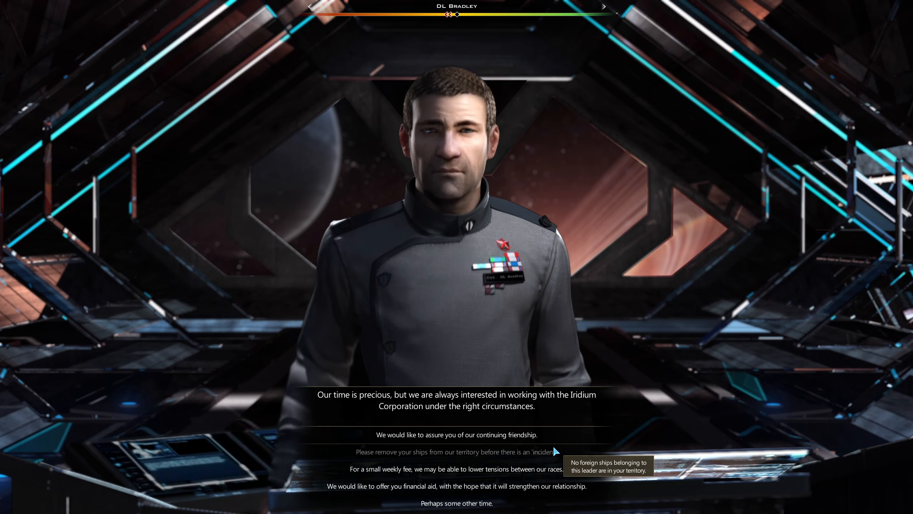
click(456, 434)
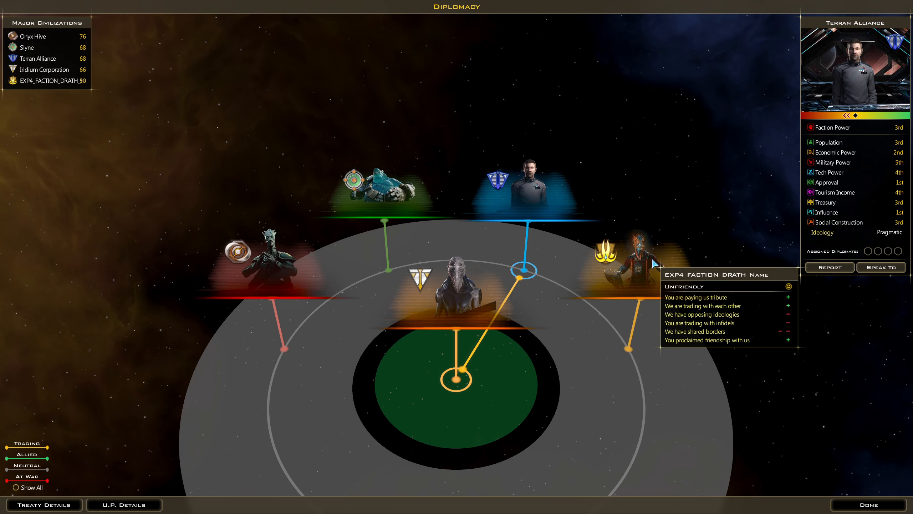
mouse_move(390, 198)
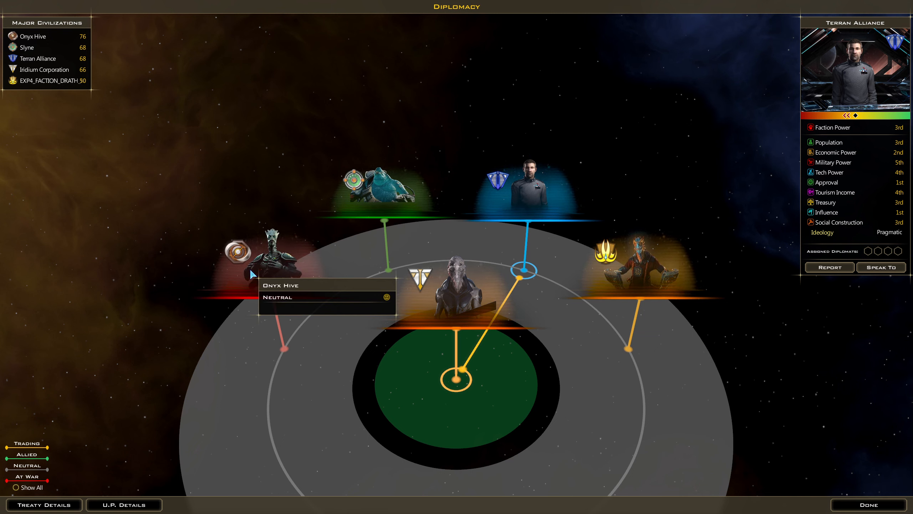
mouse_move(393, 193)
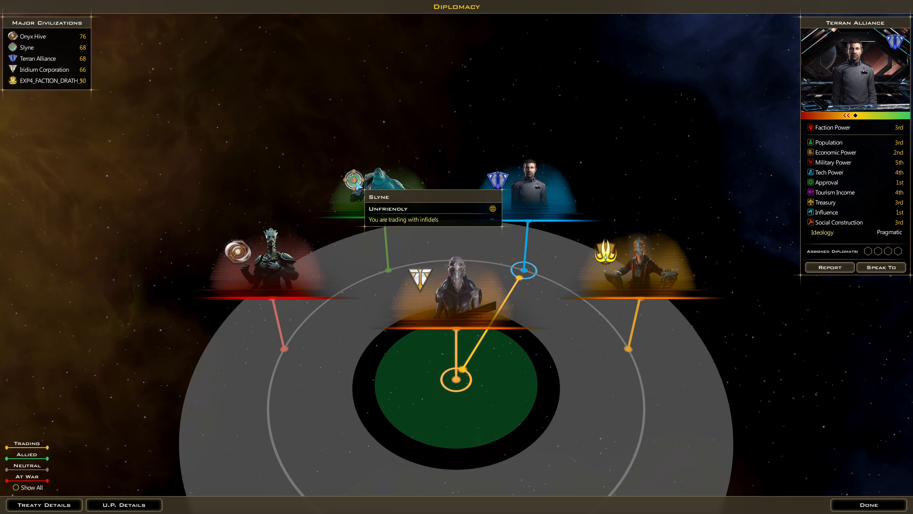
mouse_move(238, 254)
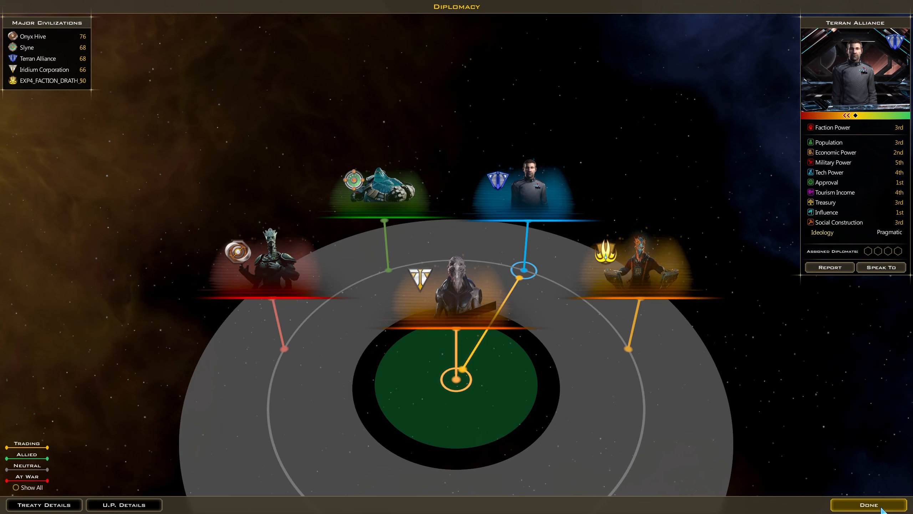
Step: Exit diplomacy, cycle past the Moguzzi guardian to the Tryton colony ship, and colonize Aleucia II
click(868, 504)
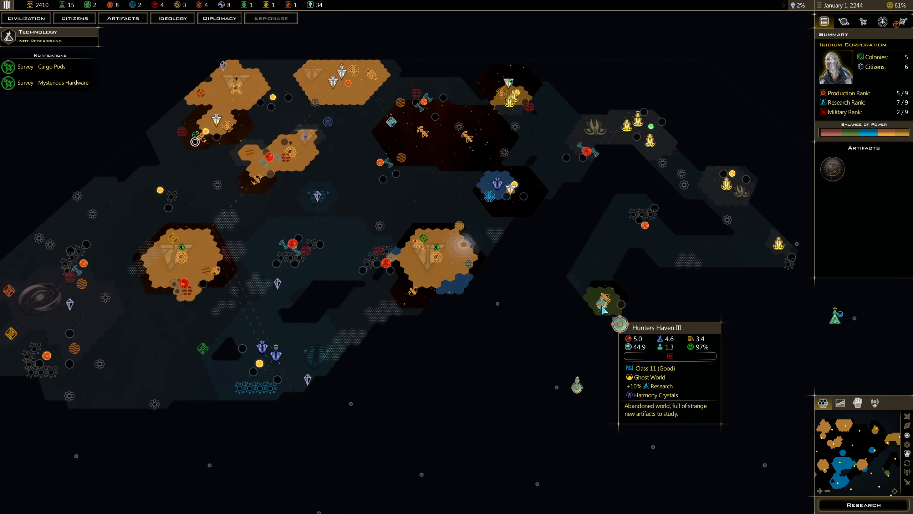
mouse_move(579, 390)
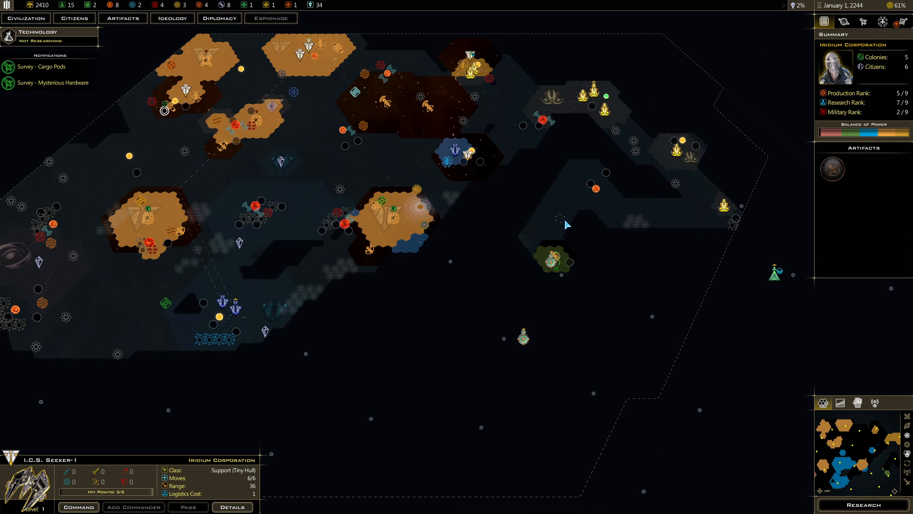
mouse_move(428, 111)
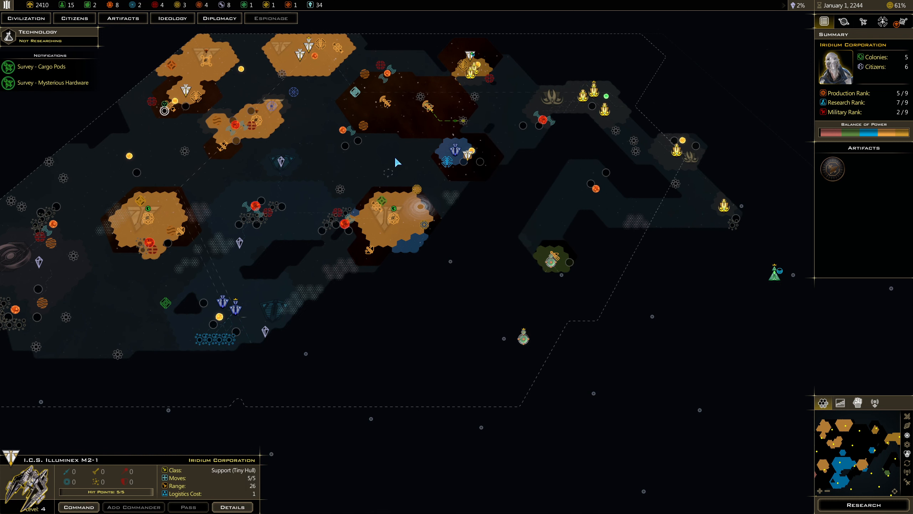
mouse_move(378, 207)
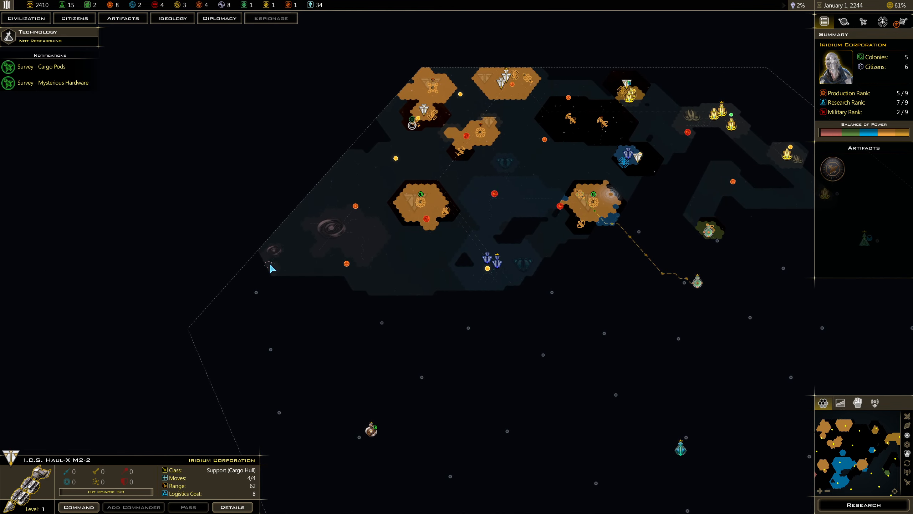
click(463, 157)
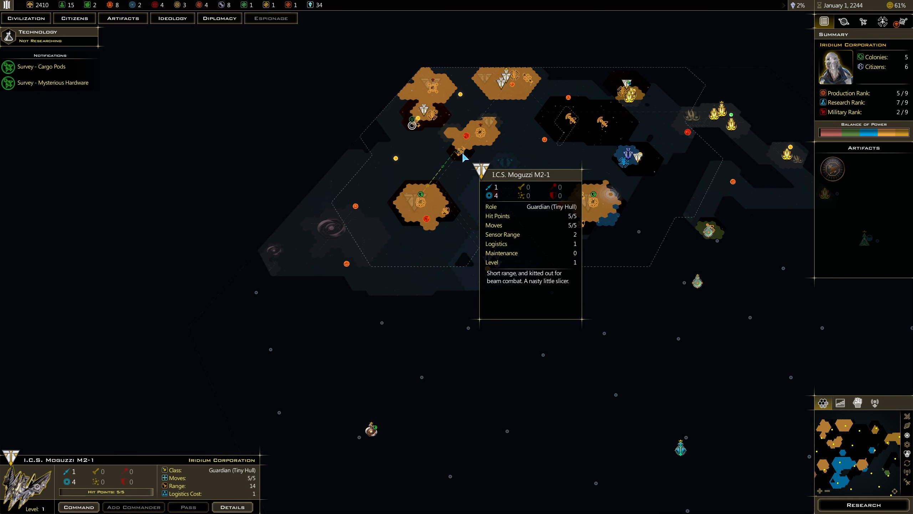
click(447, 214)
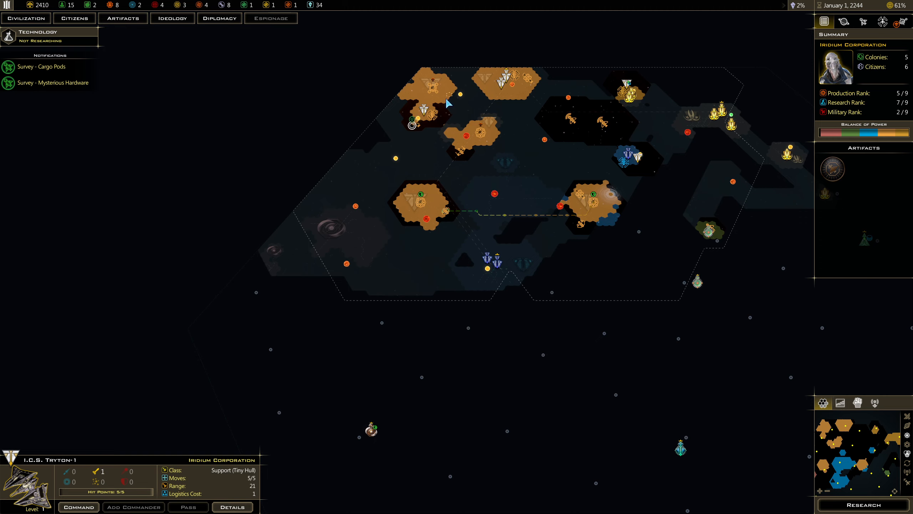
click(413, 120)
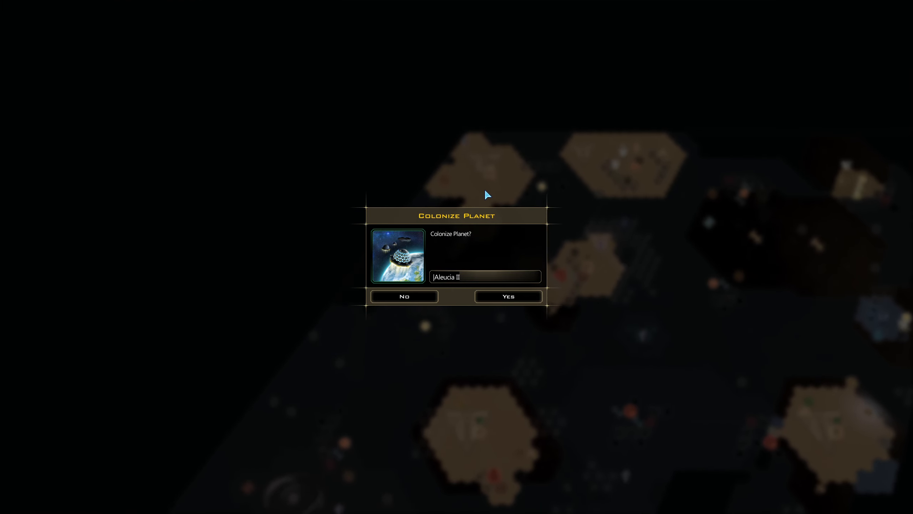
Step: Confirm colonizing Aleucia II and pick the kill-all-robots response to Leftover Robots
click(507, 296)
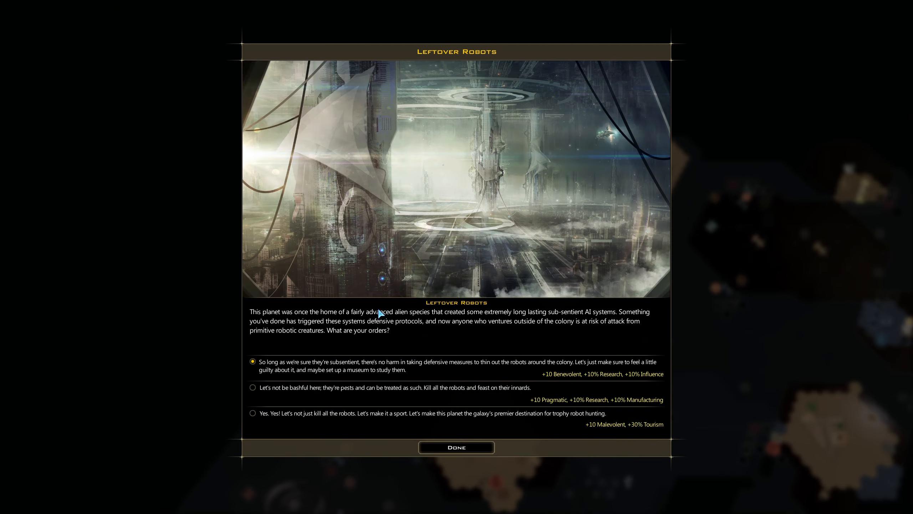
mouse_move(353, 316)
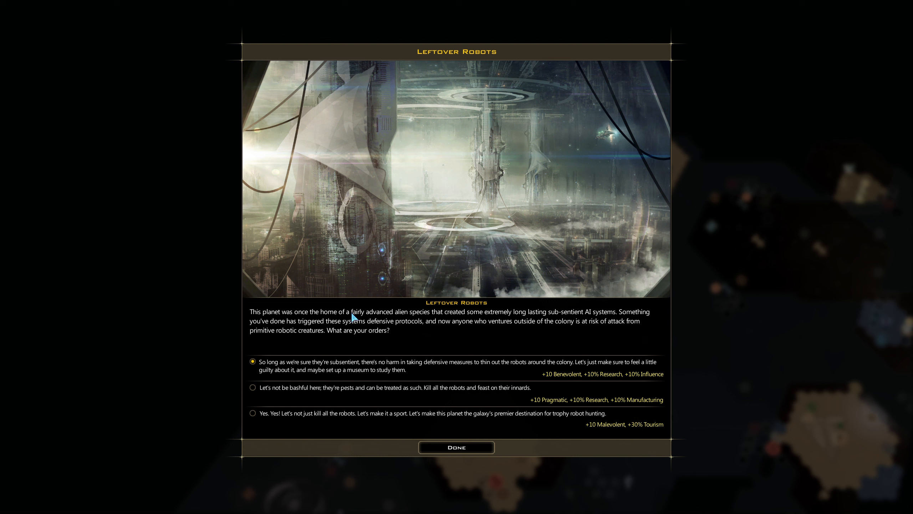
mouse_move(293, 372)
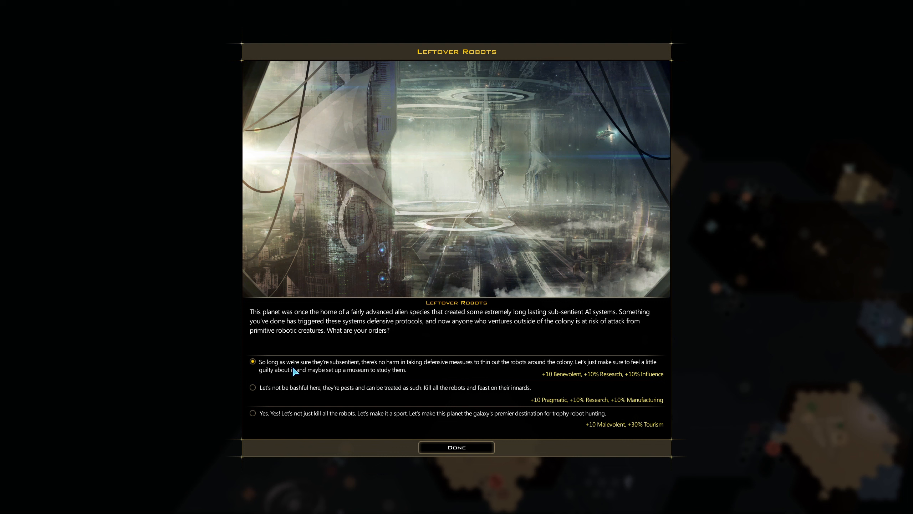
mouse_move(417, 373)
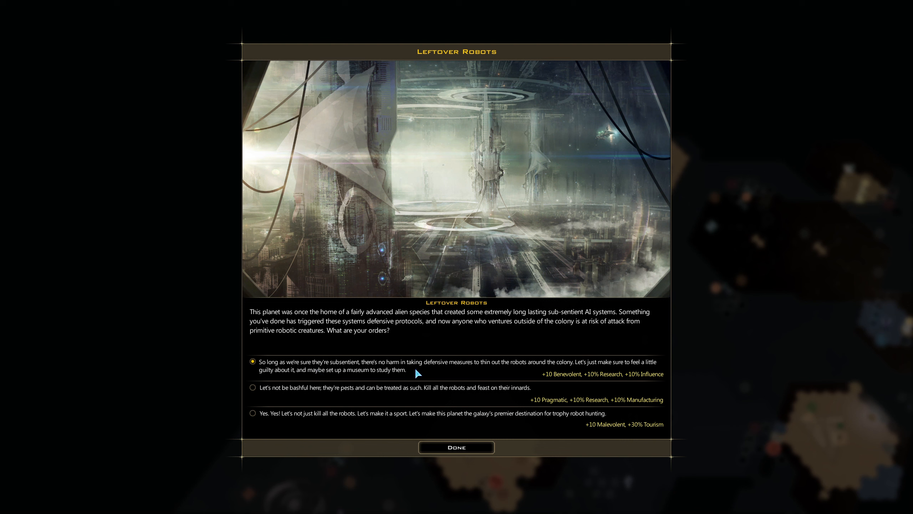
mouse_move(530, 378)
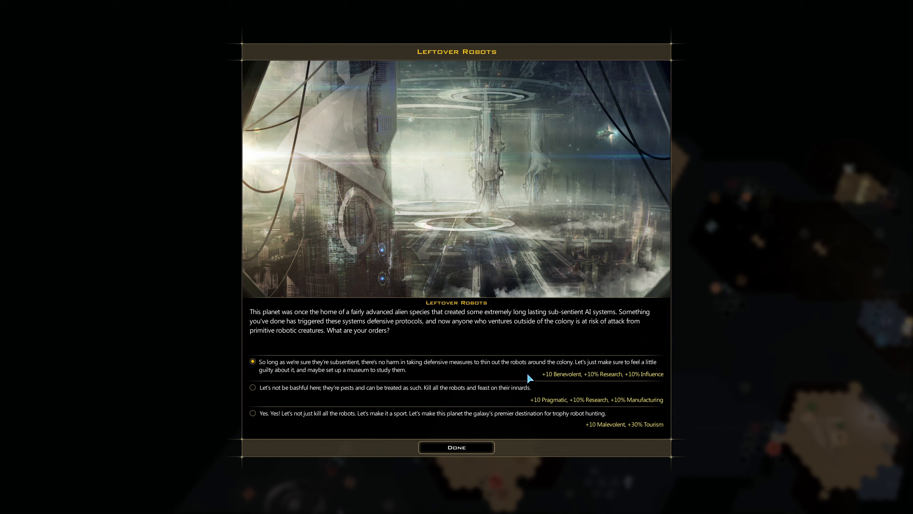
mouse_move(329, 381)
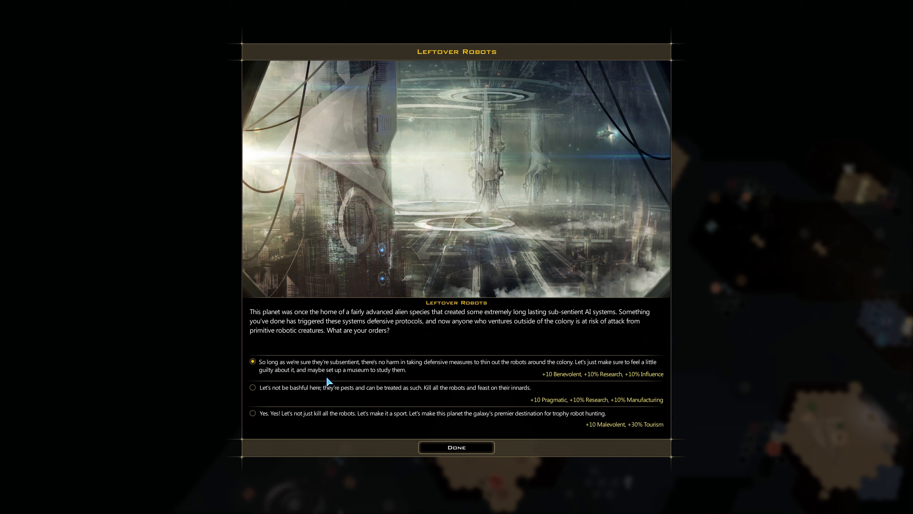
mouse_move(299, 378)
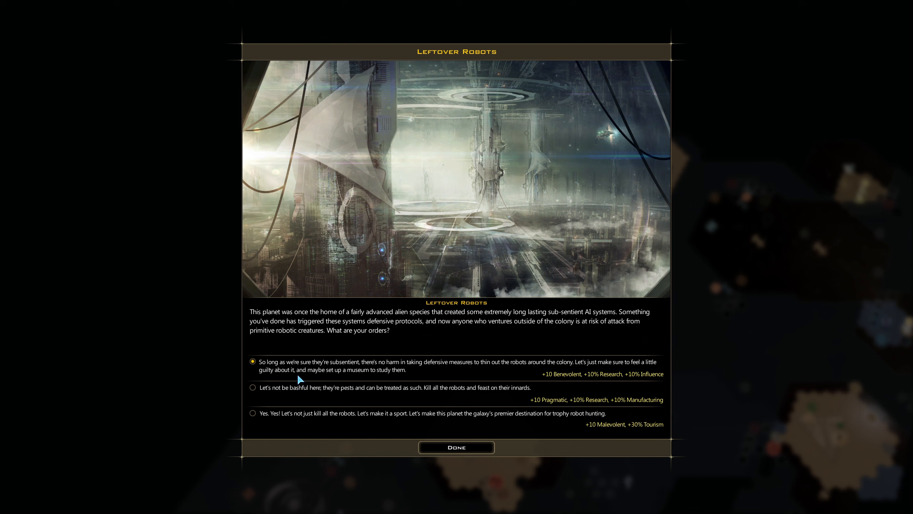
mouse_move(310, 388)
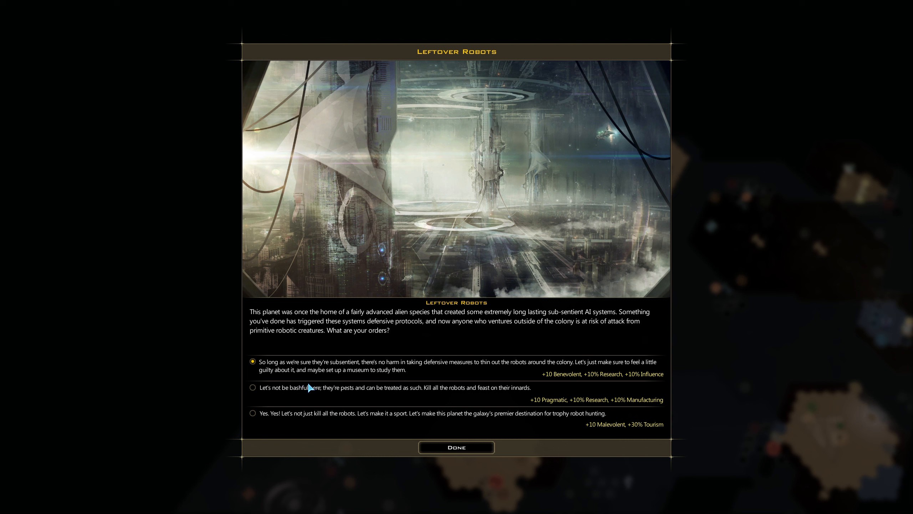
mouse_move(649, 385)
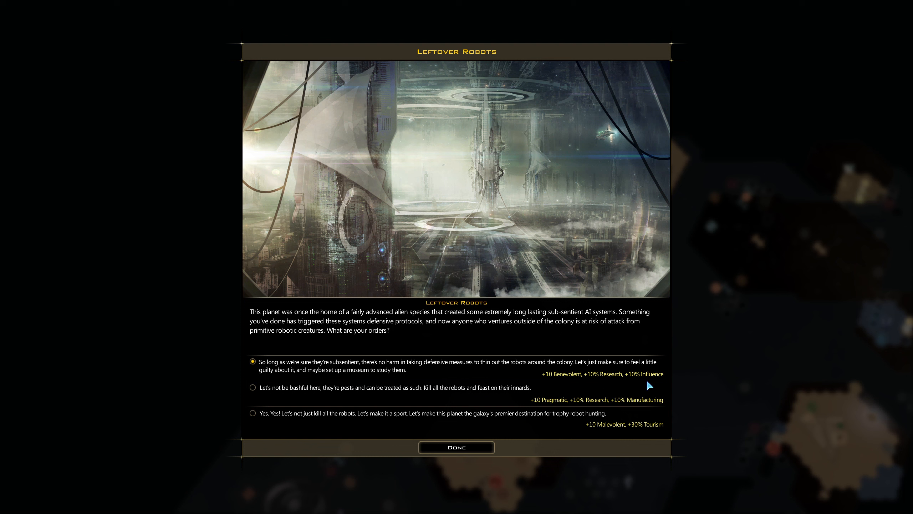
mouse_move(644, 436)
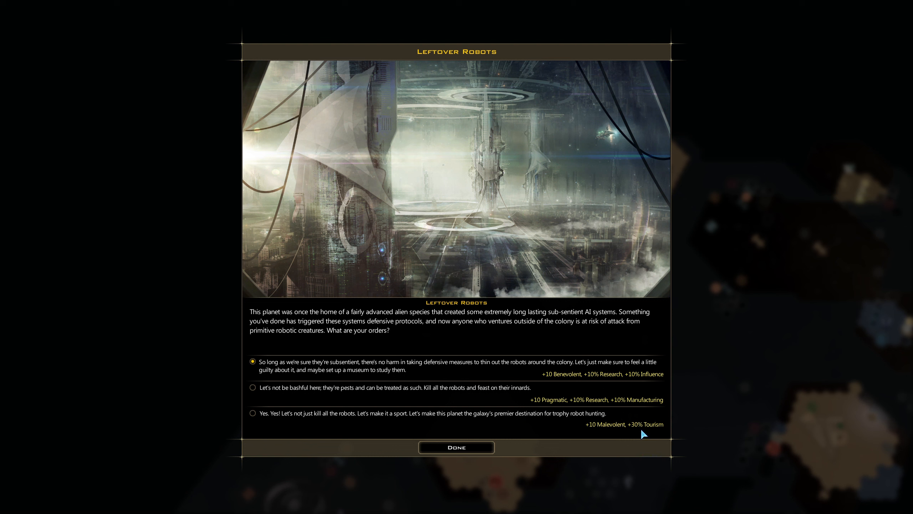
mouse_move(274, 394)
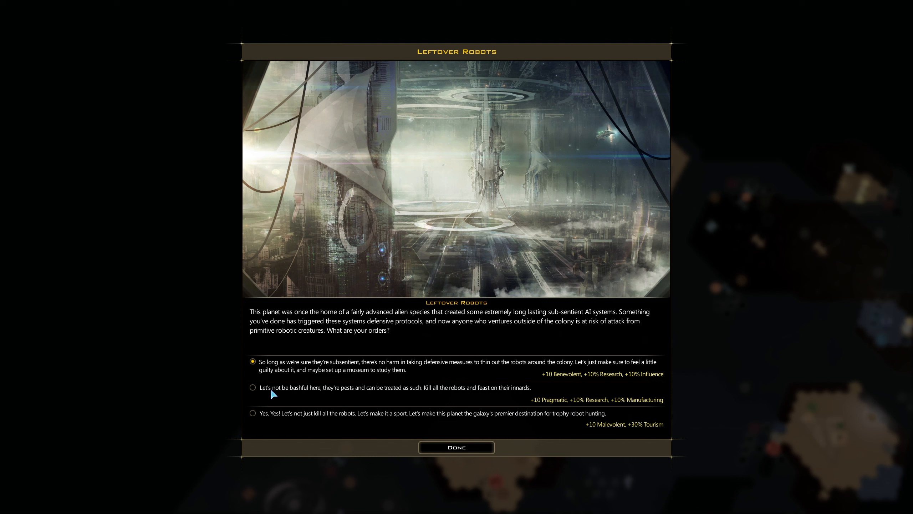
click(251, 412)
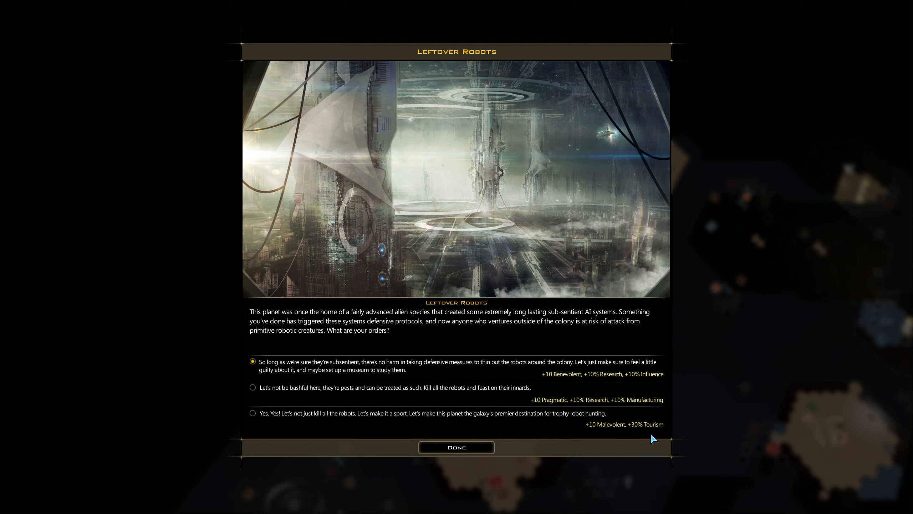
mouse_move(271, 373)
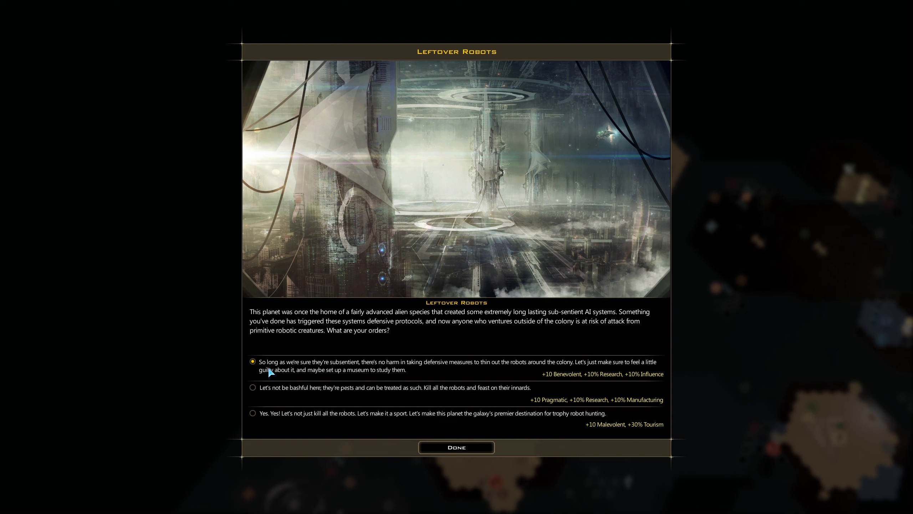
click(253, 388)
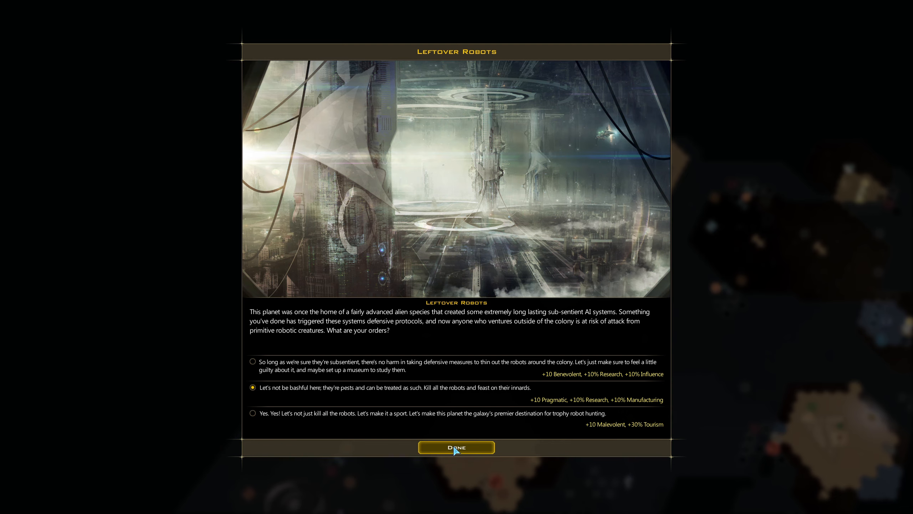
click(456, 448)
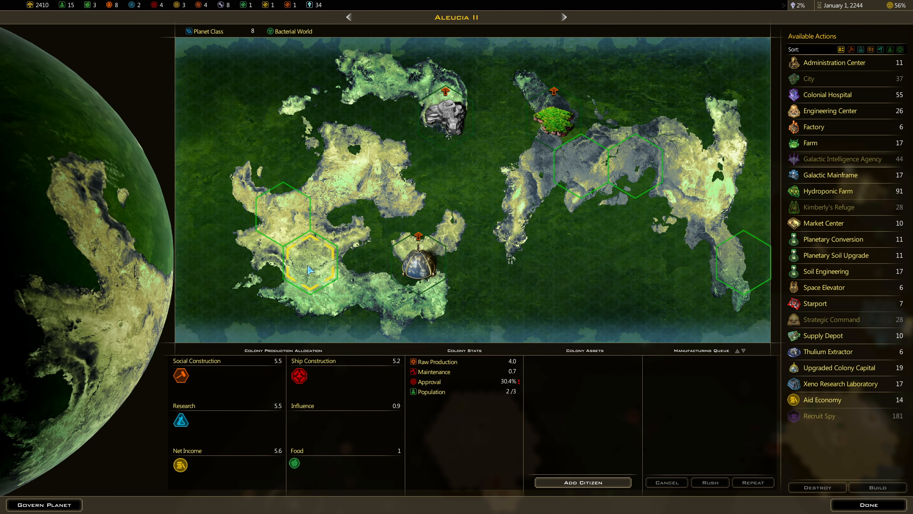
mouse_move(822, 400)
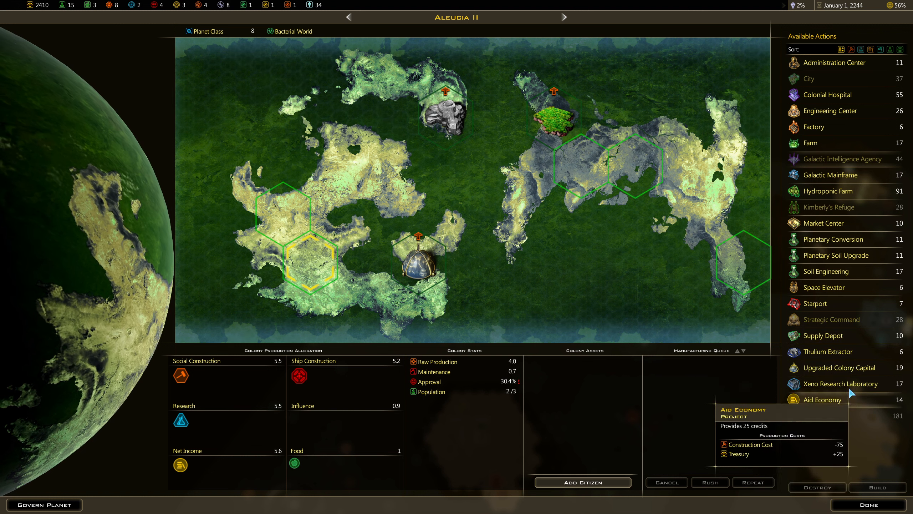
mouse_move(824, 335)
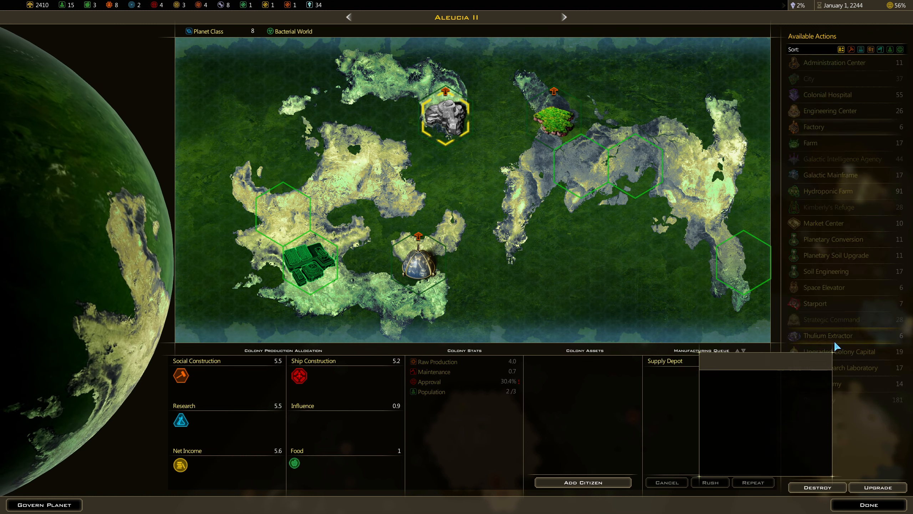
mouse_move(827, 399)
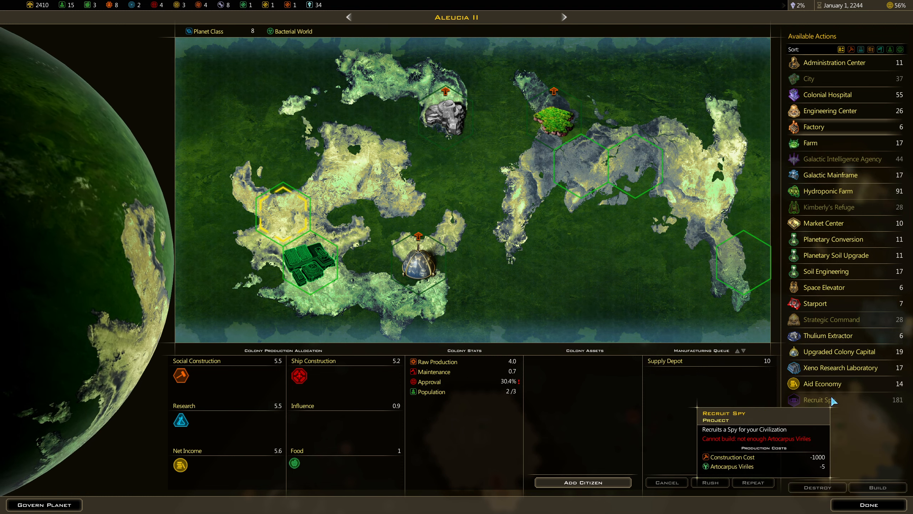
mouse_move(815, 304)
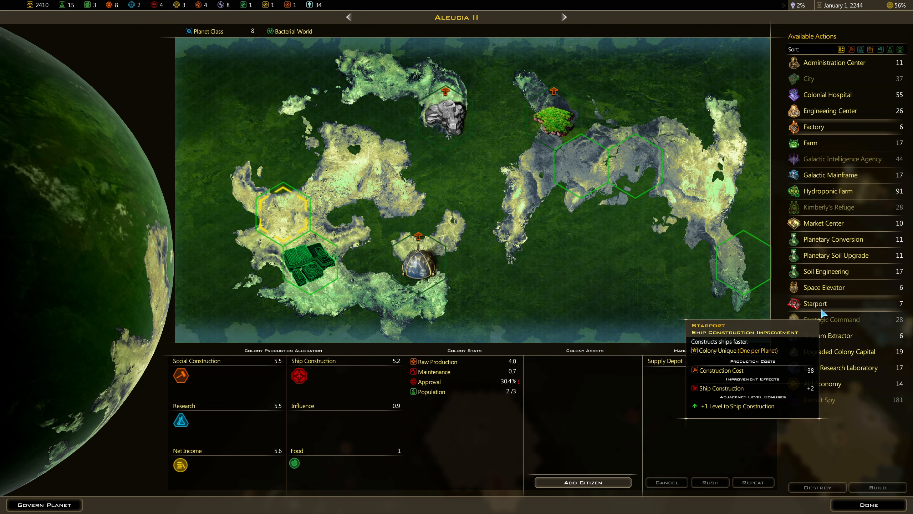
mouse_move(813, 126)
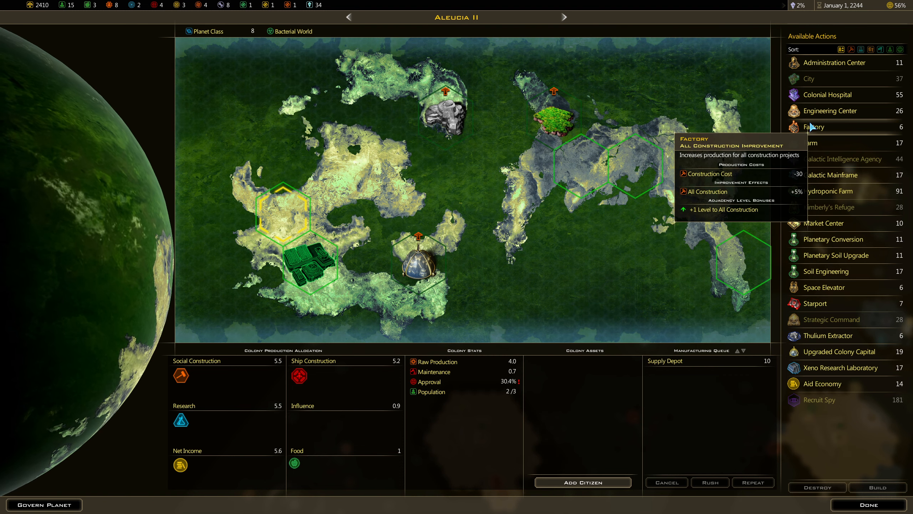
mouse_move(829, 111)
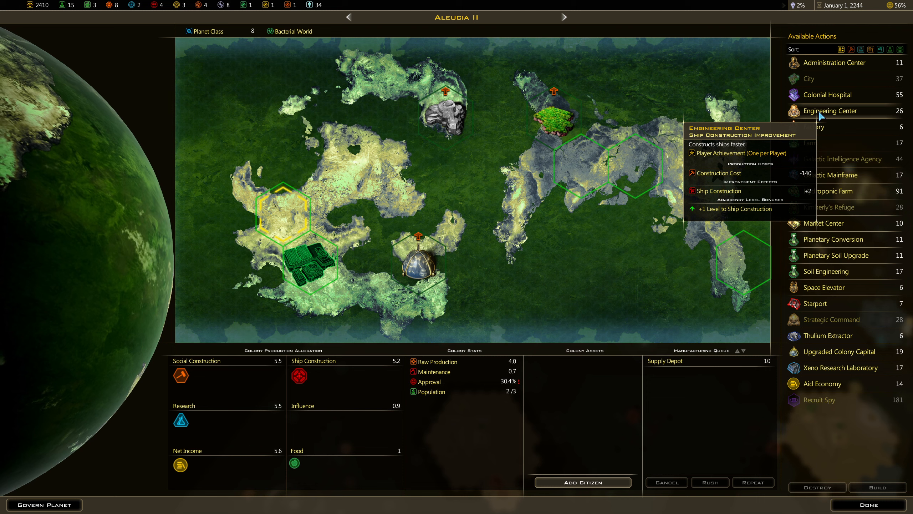
mouse_move(815, 127)
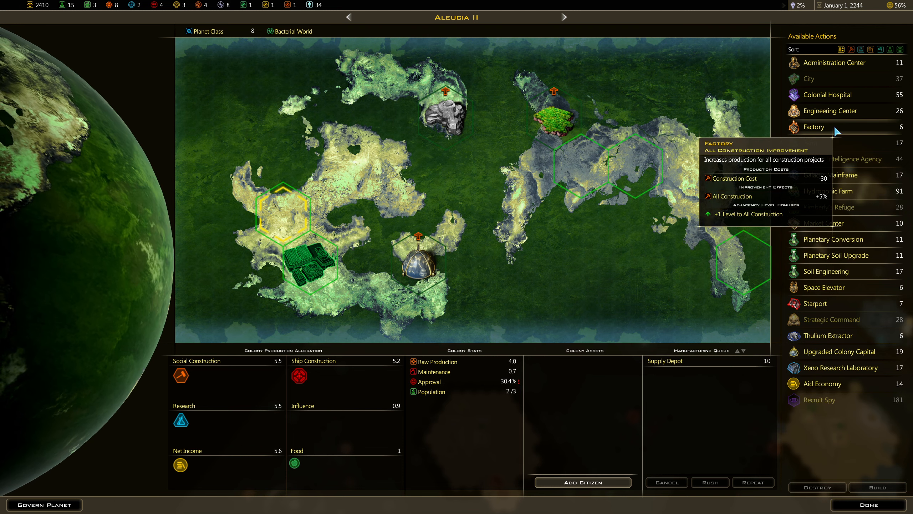
mouse_move(265, 291)
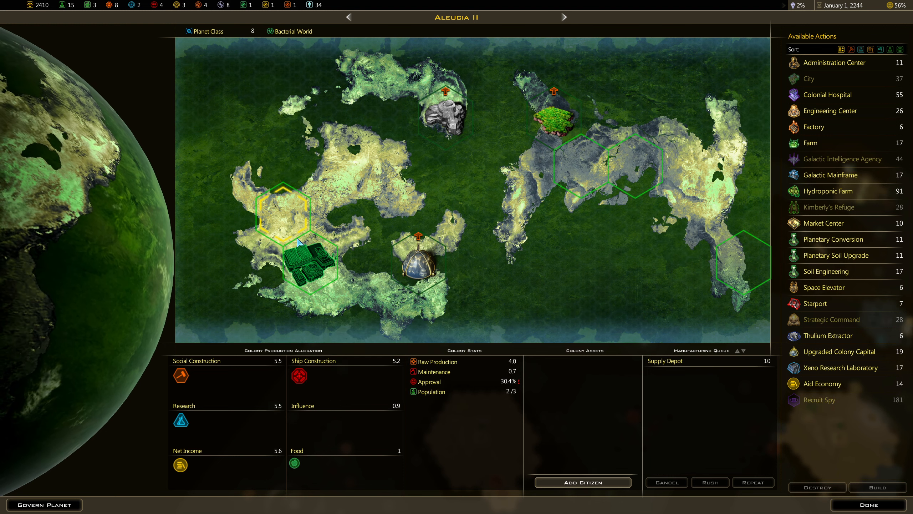
mouse_move(814, 127)
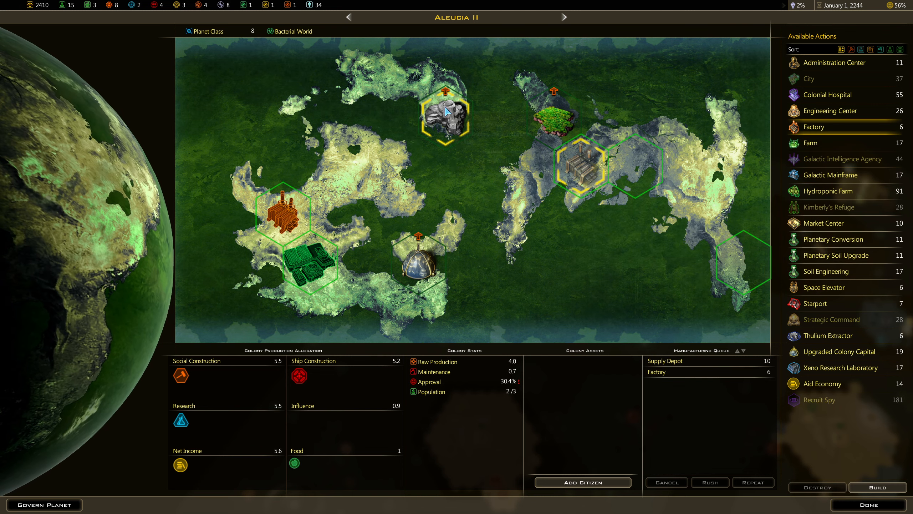
mouse_move(833, 239)
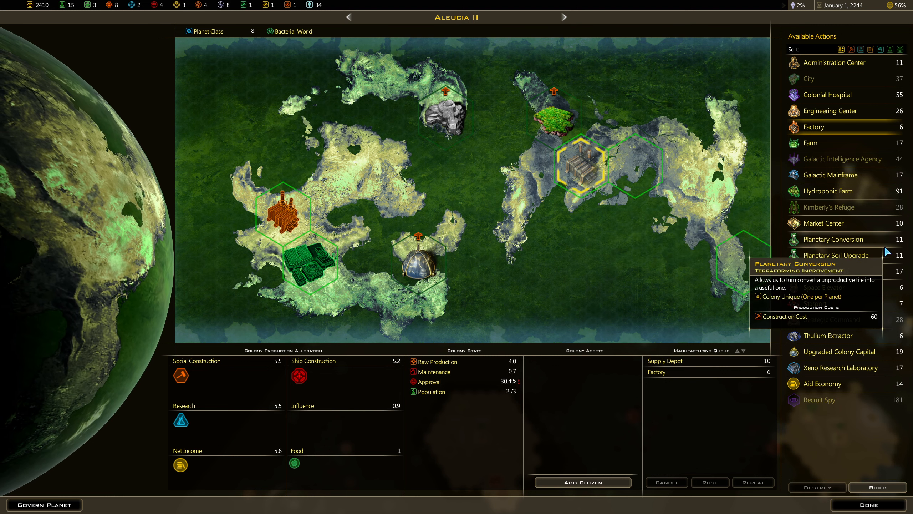
mouse_move(445, 120)
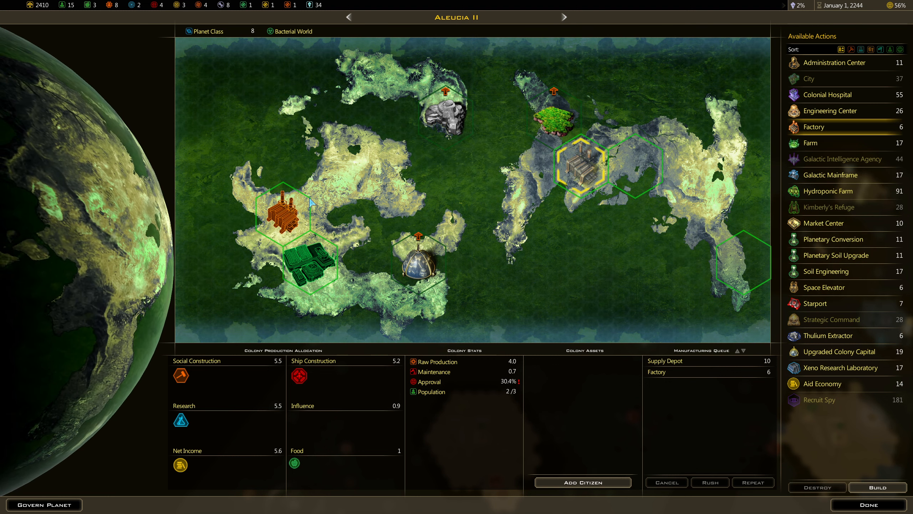
mouse_move(340, 214)
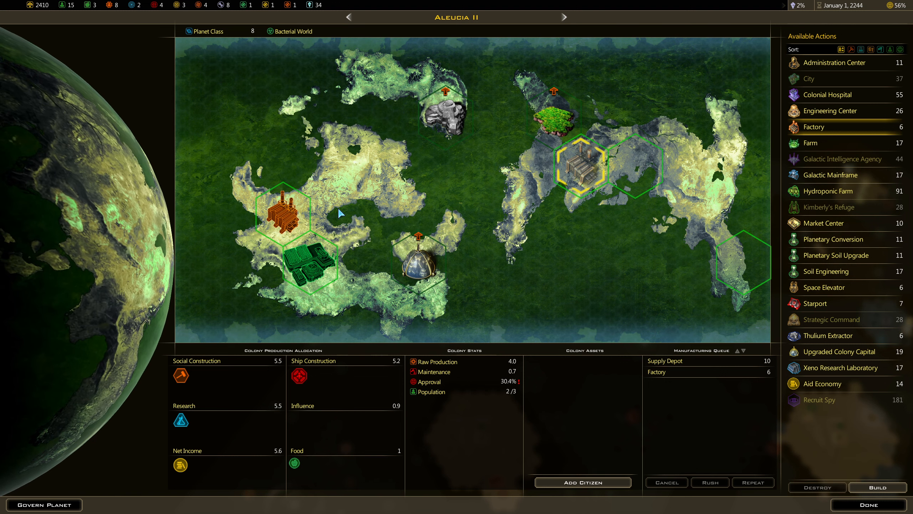
mouse_move(824, 287)
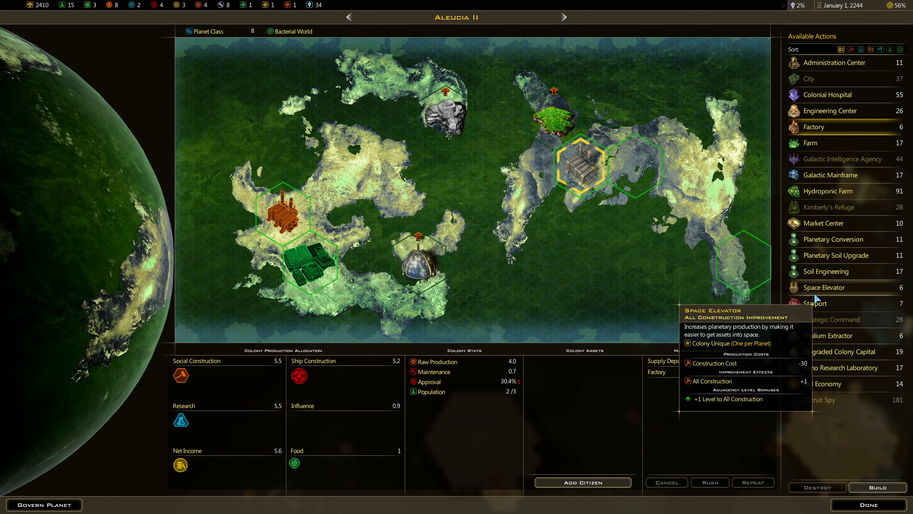
mouse_move(561, 124)
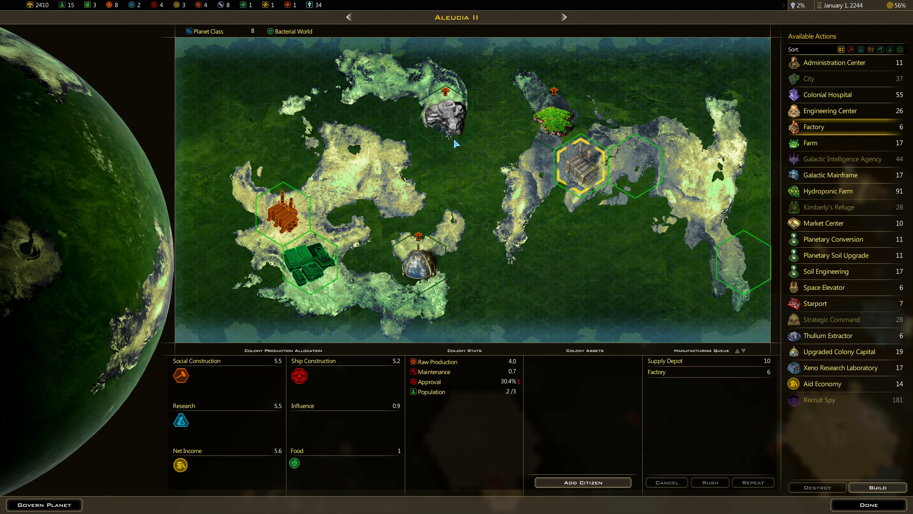
mouse_move(815, 303)
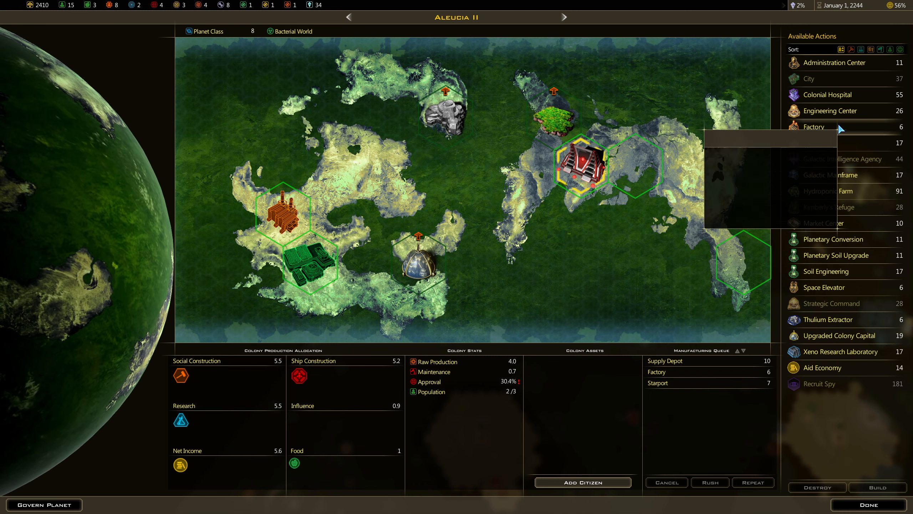
mouse_move(824, 288)
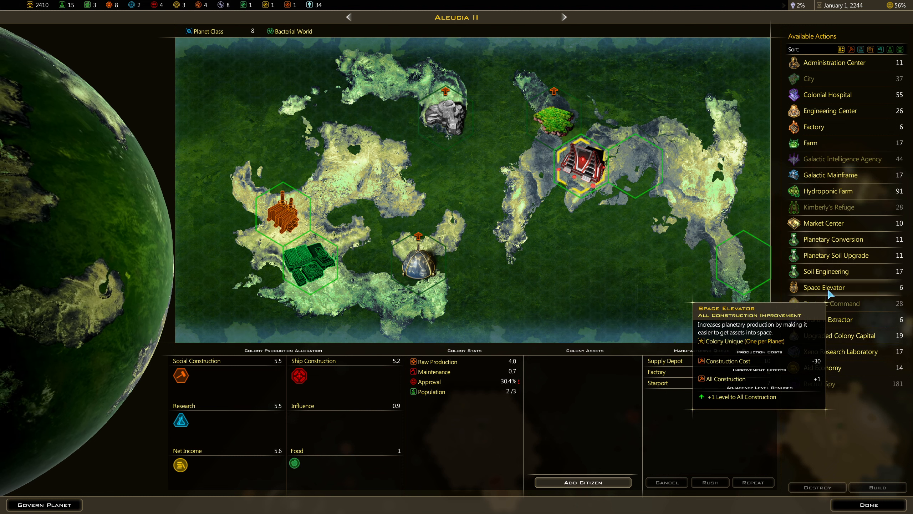
mouse_move(832, 175)
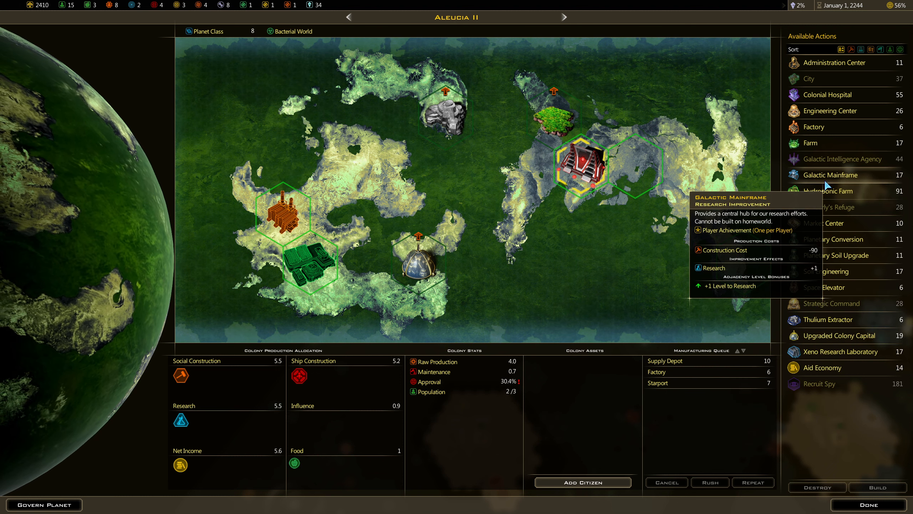
mouse_move(830, 110)
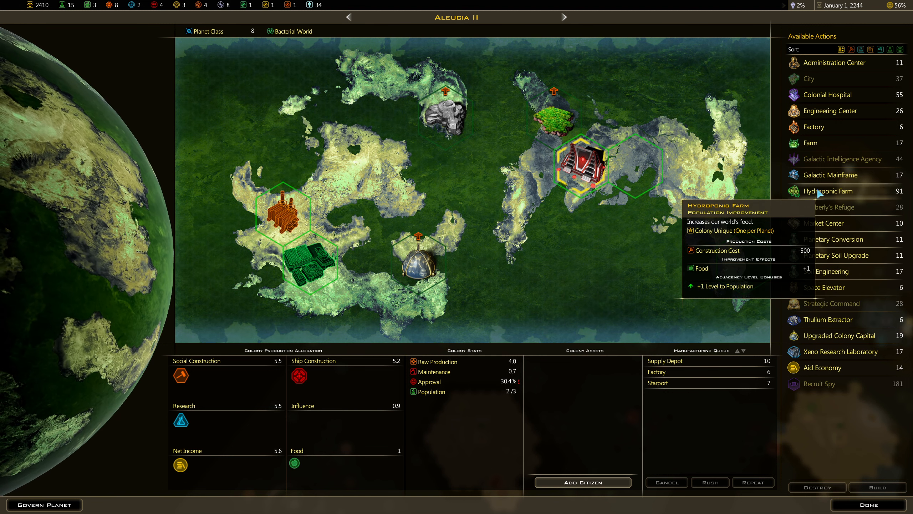
mouse_move(810, 143)
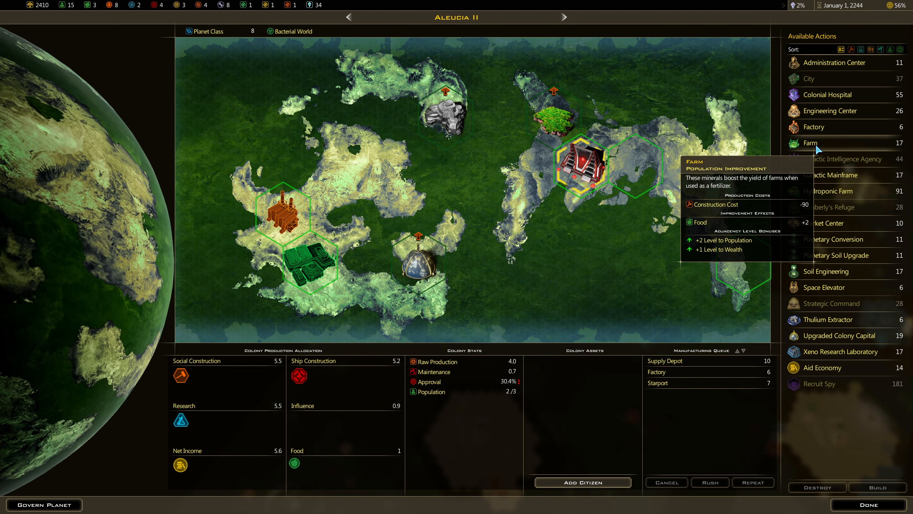
mouse_move(828, 192)
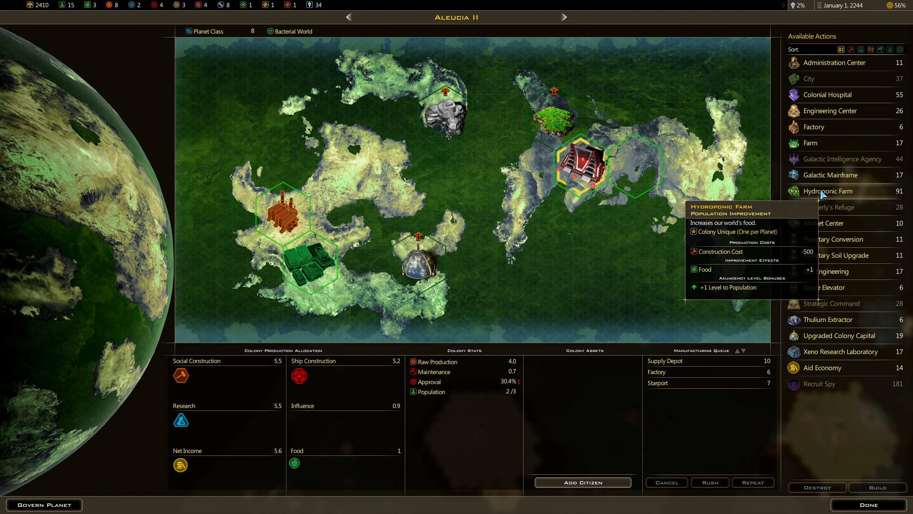
mouse_move(810, 143)
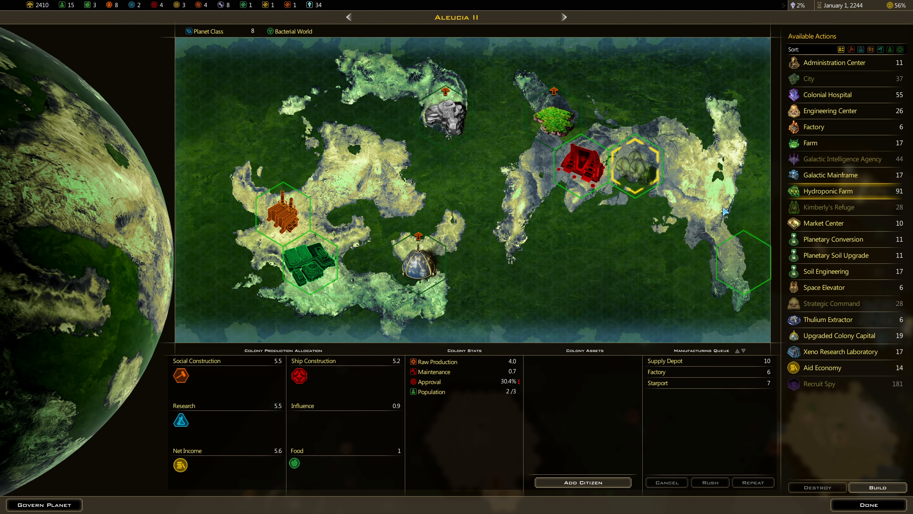
mouse_move(648, 203)
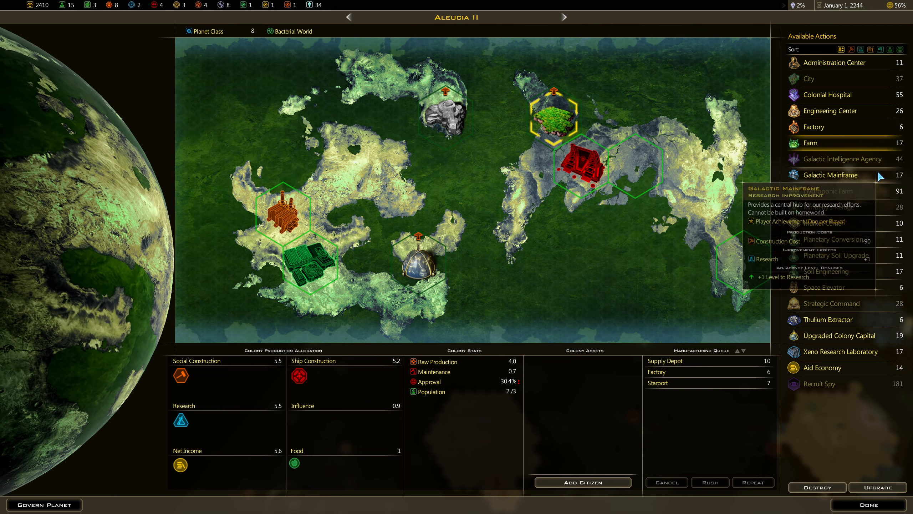
mouse_move(822, 223)
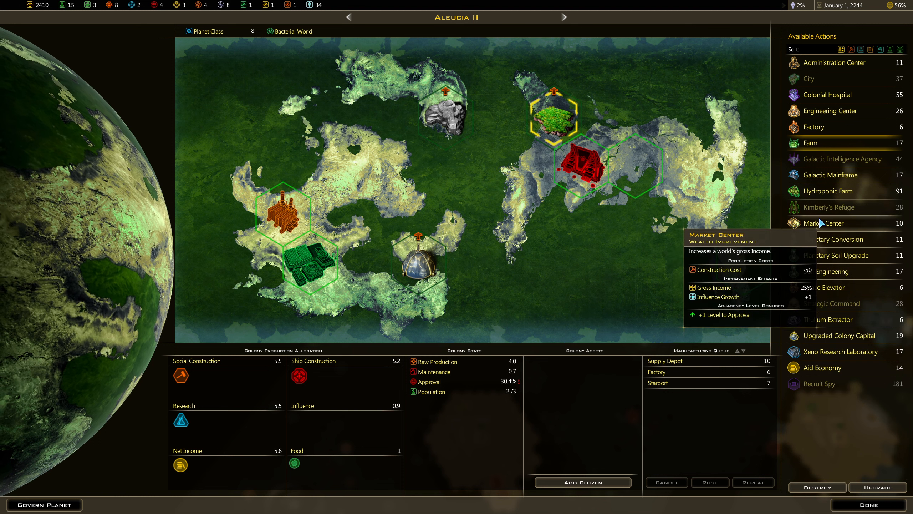
mouse_move(690, 317)
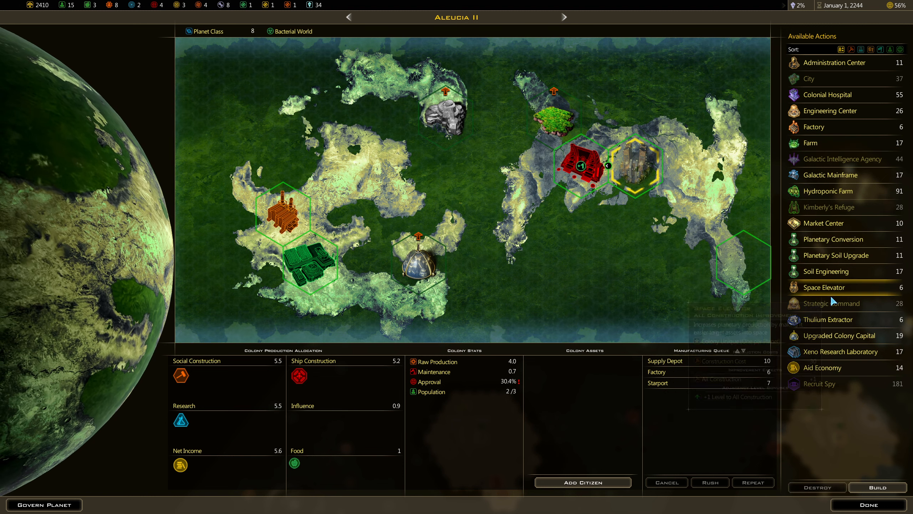
mouse_move(824, 287)
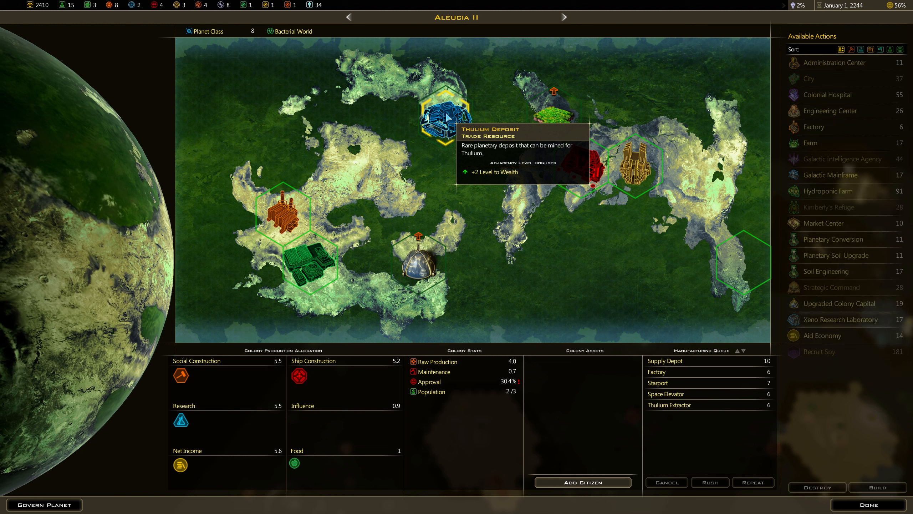
mouse_move(823, 223)
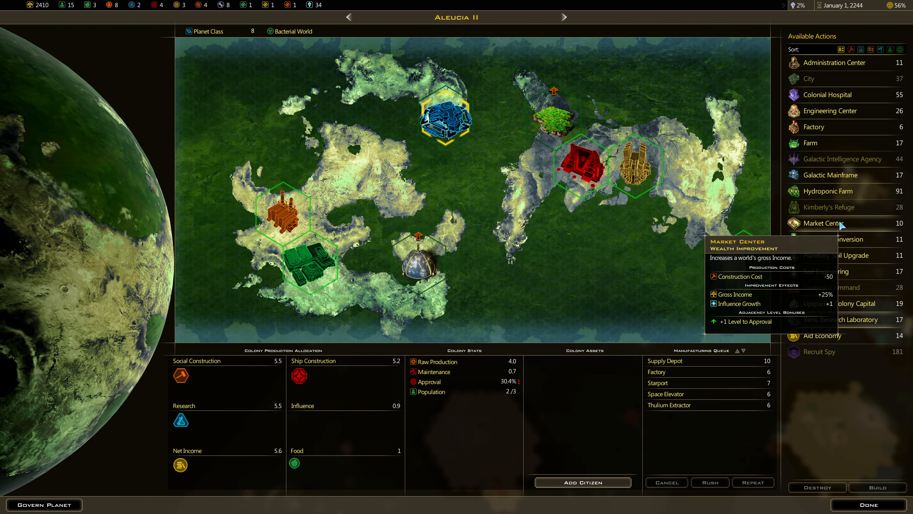
mouse_move(826, 94)
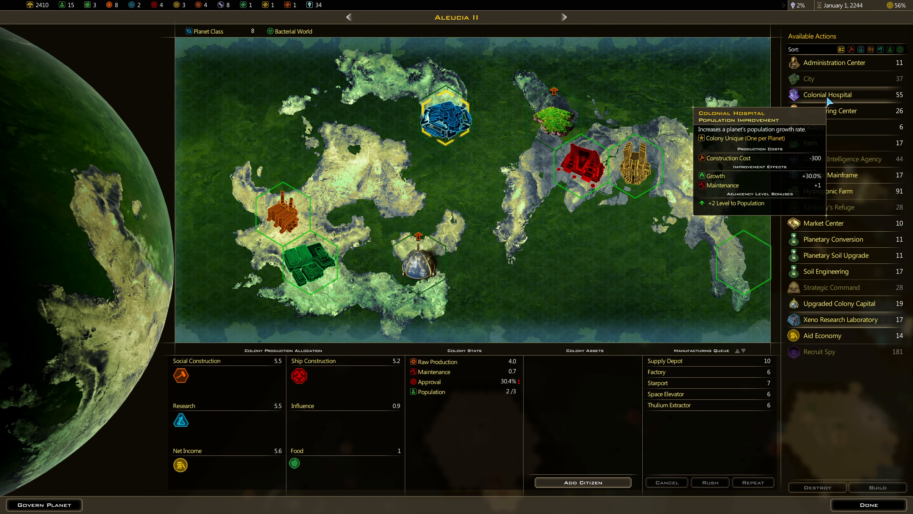
mouse_move(686, 273)
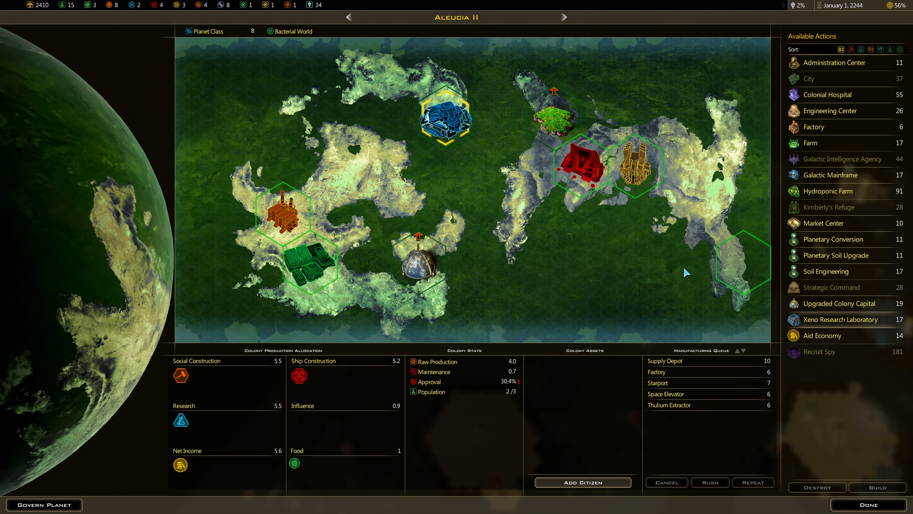
mouse_move(808, 78)
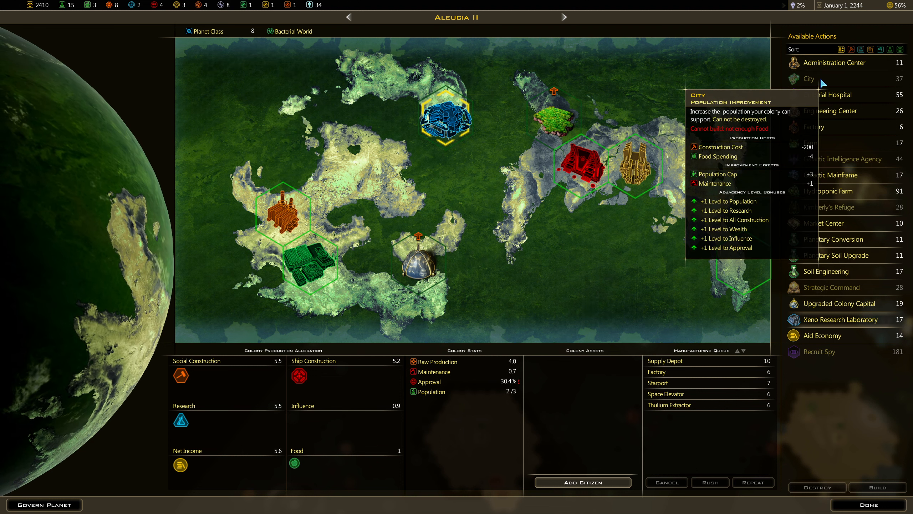
mouse_move(828, 94)
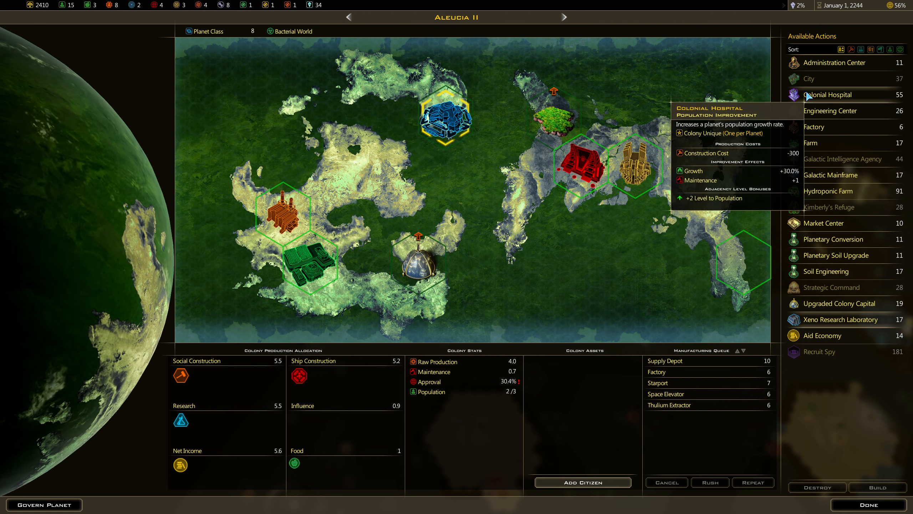
mouse_move(715, 101)
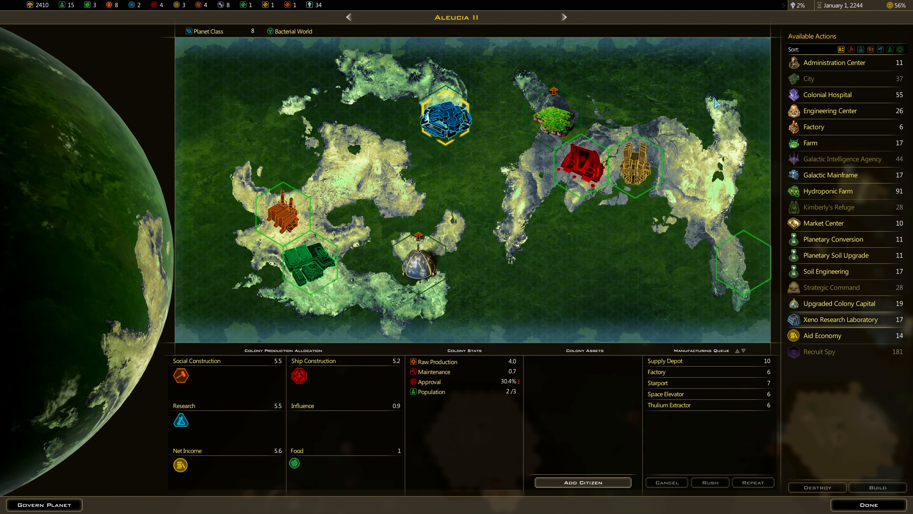
mouse_move(87, 5)
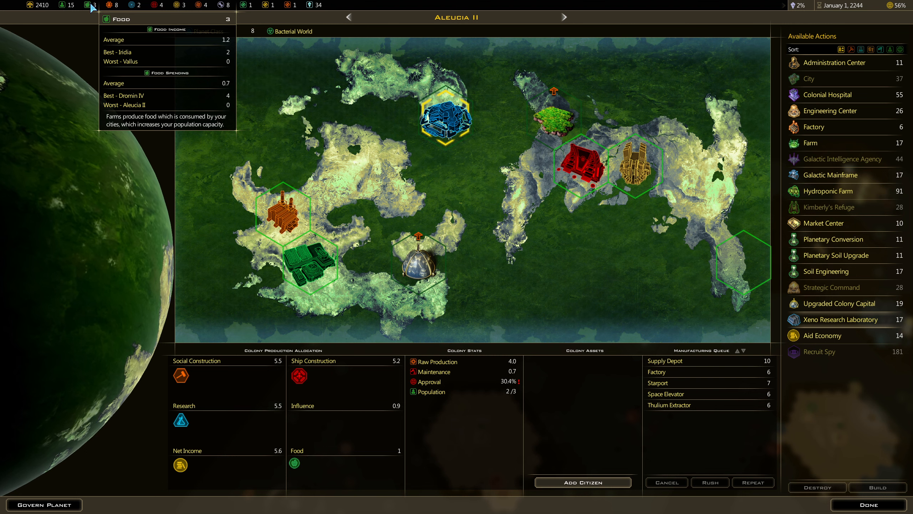
mouse_move(473, 276)
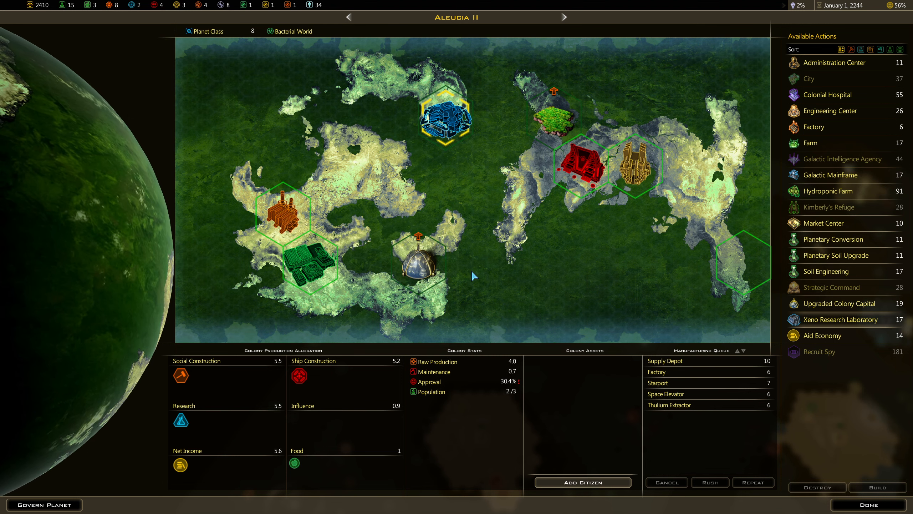
mouse_move(840, 303)
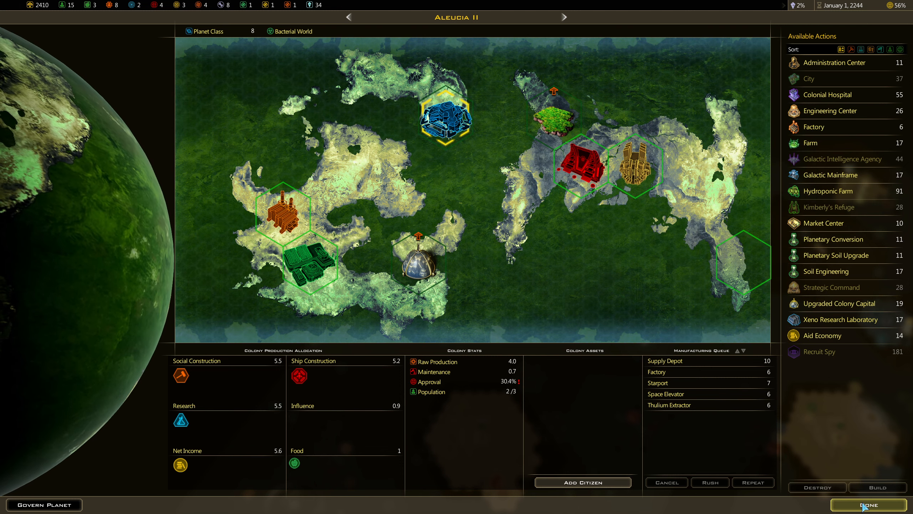
Step: Close Aleucia II and look over the Aleucia III colony screen
click(870, 505)
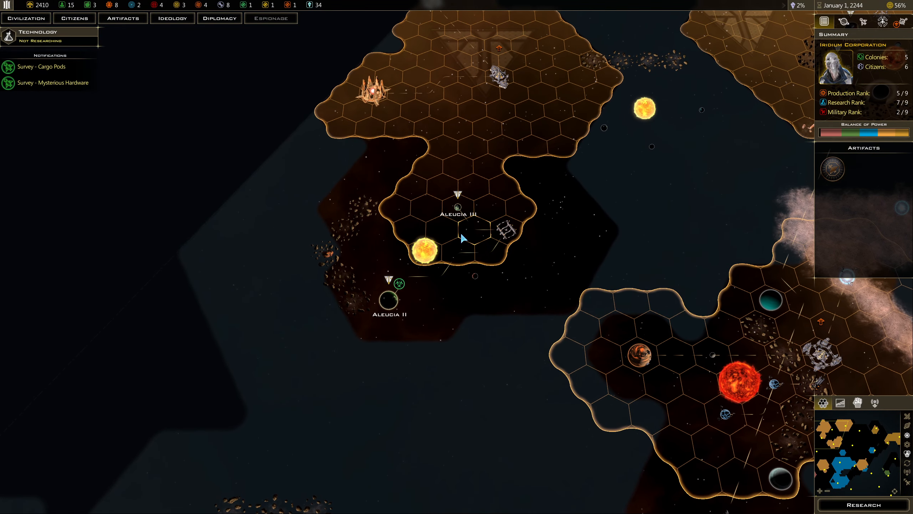
click(502, 231)
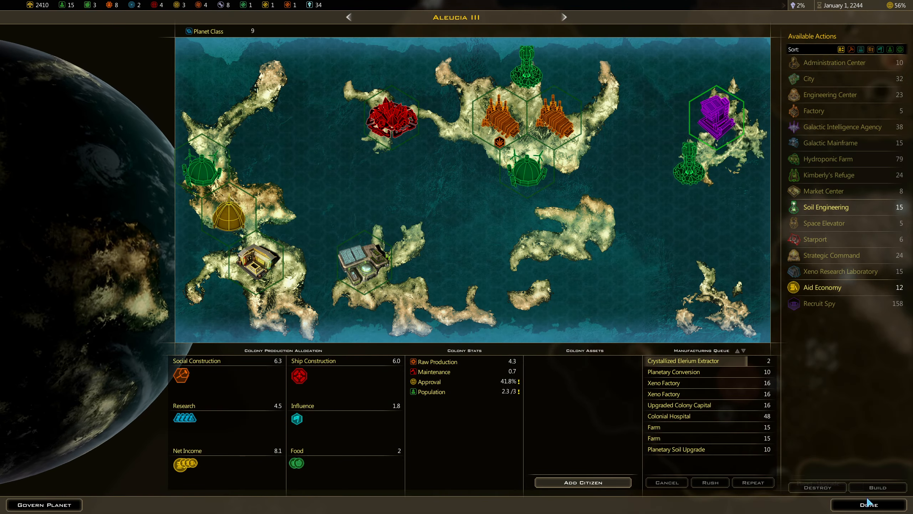
click(868, 505)
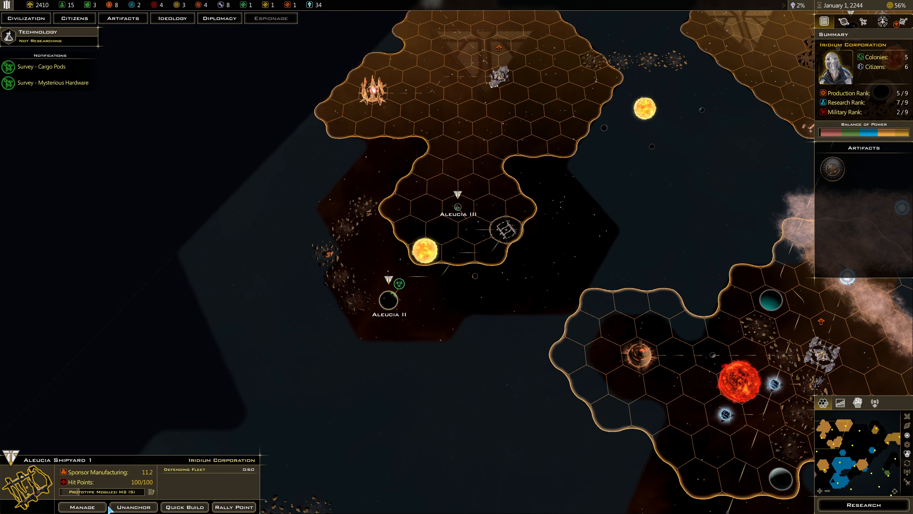
Step: Review Aleucia Shipyard 1's Prototype Moguzzi M2 build queue, then return to the map
click(82, 506)
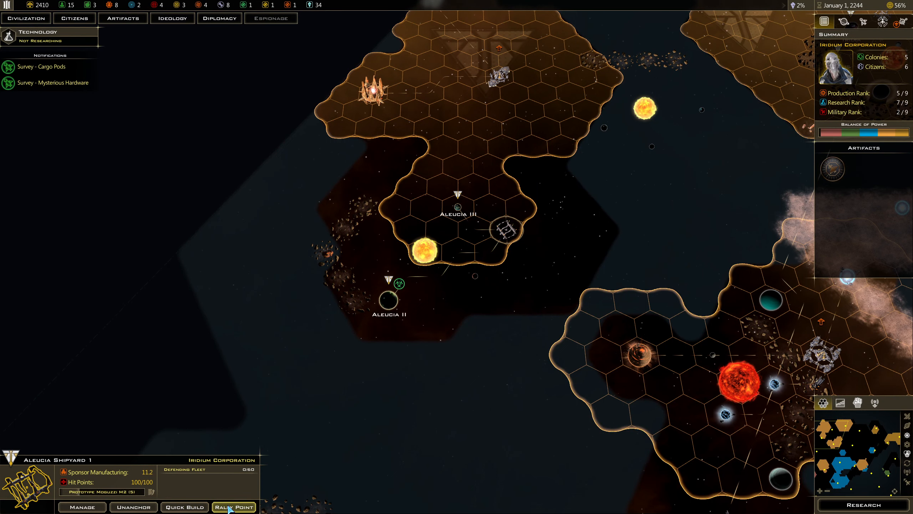
click(234, 506)
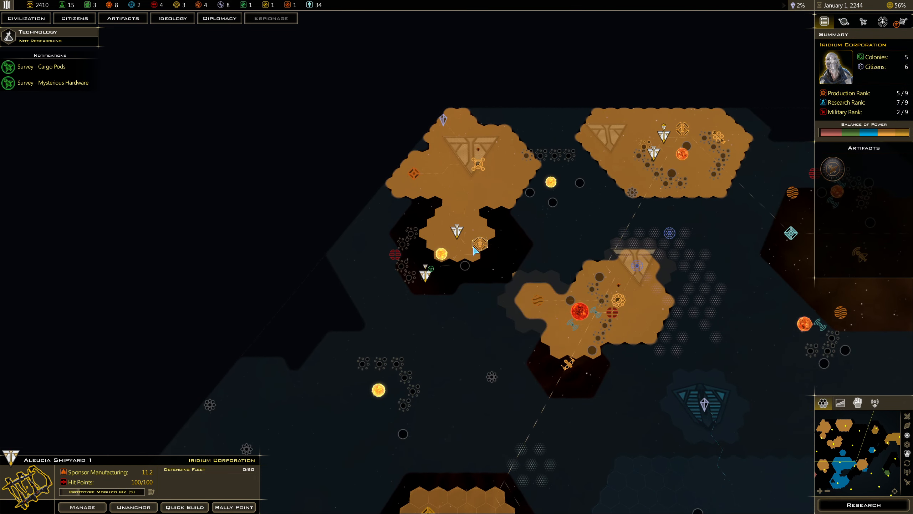
mouse_move(480, 243)
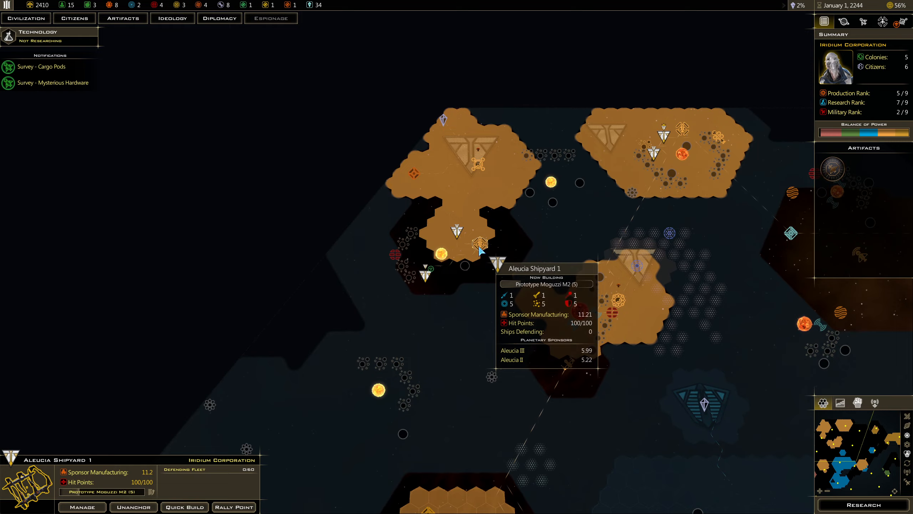
click(81, 507)
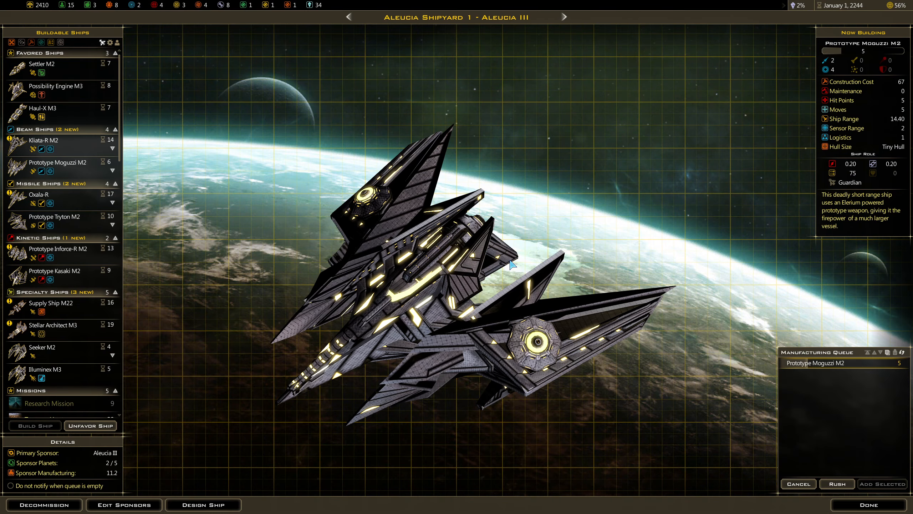
mouse_move(868, 505)
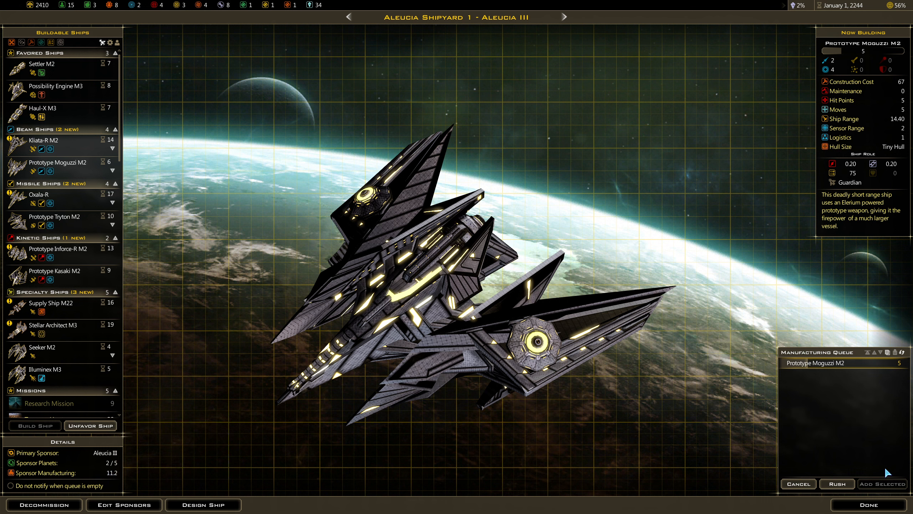
click(867, 504)
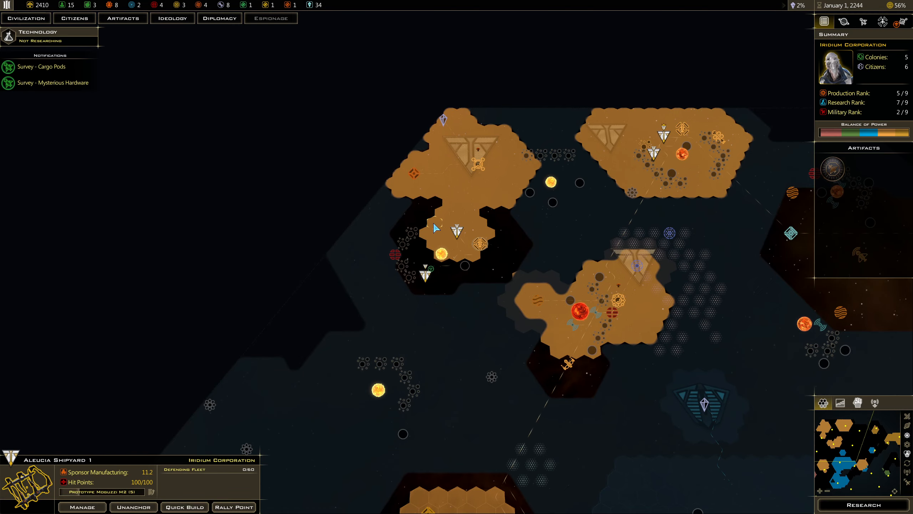
Step: Queue a Farm and Soil Engineering on Aleucia II, and move Space Elevator ahead of Starport
click(81, 506)
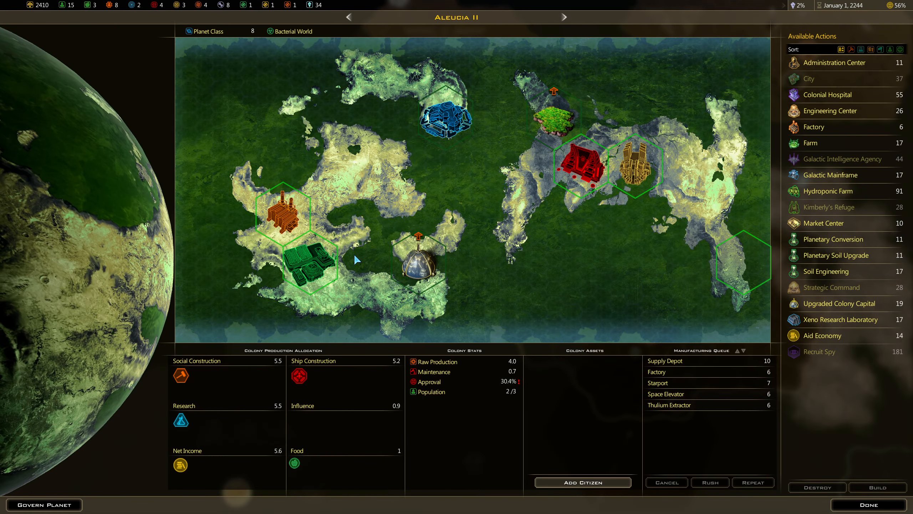
mouse_move(609, 197)
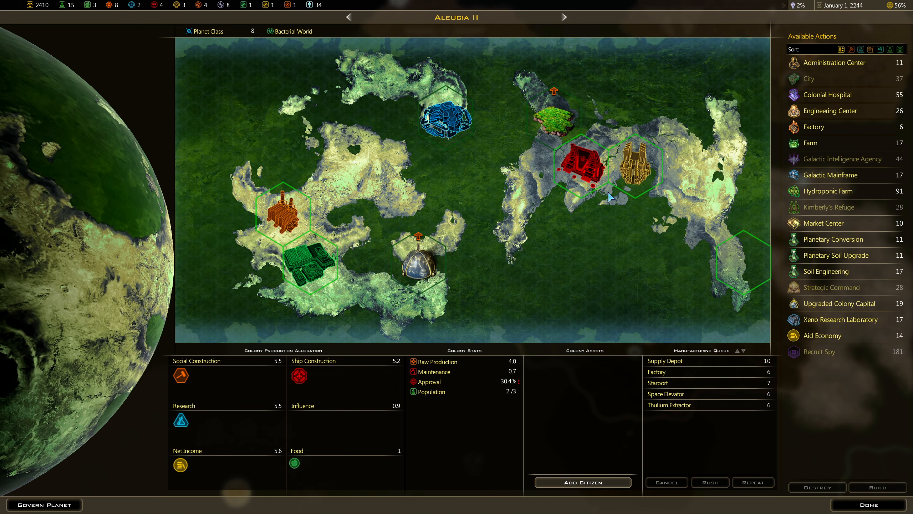
mouse_move(428, 229)
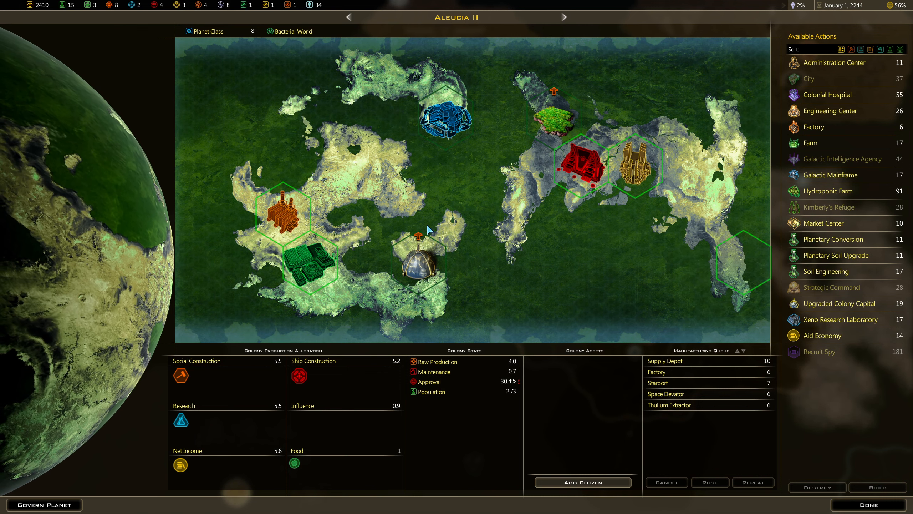
click(555, 114)
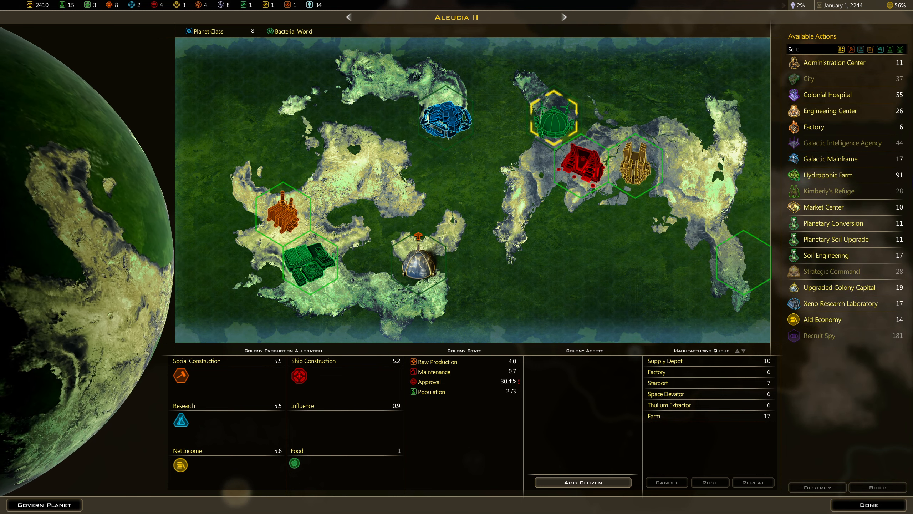
mouse_move(832, 271)
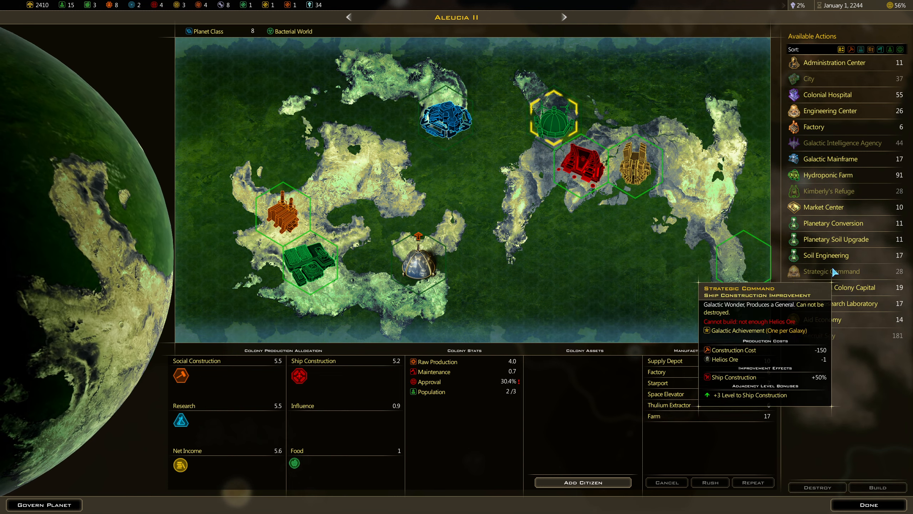
mouse_move(809, 78)
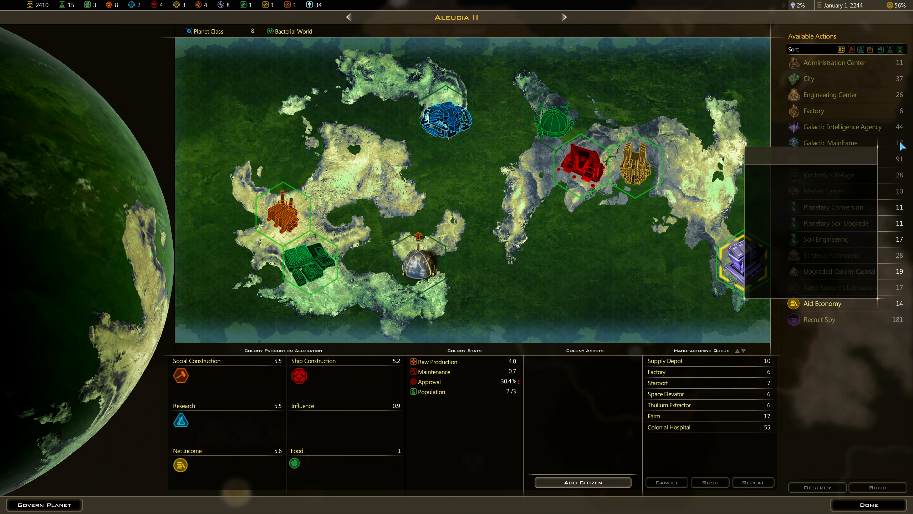
mouse_move(553, 122)
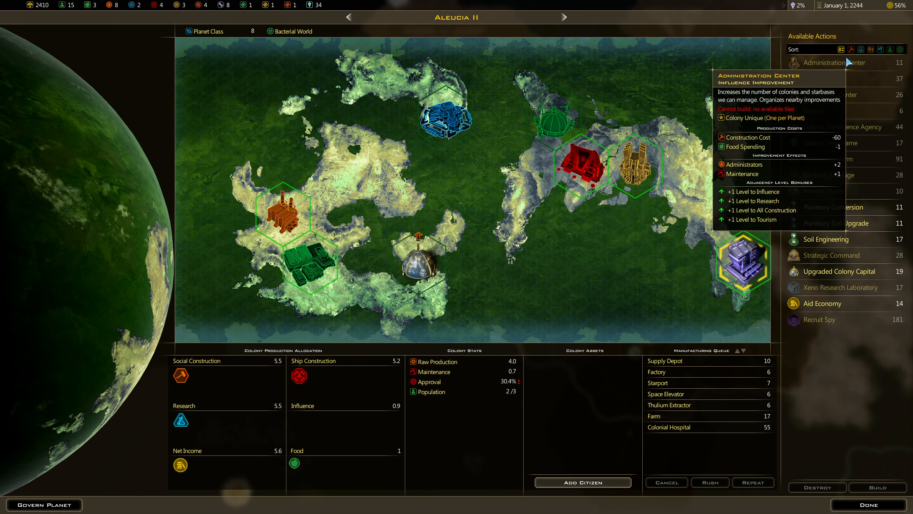
mouse_move(834, 206)
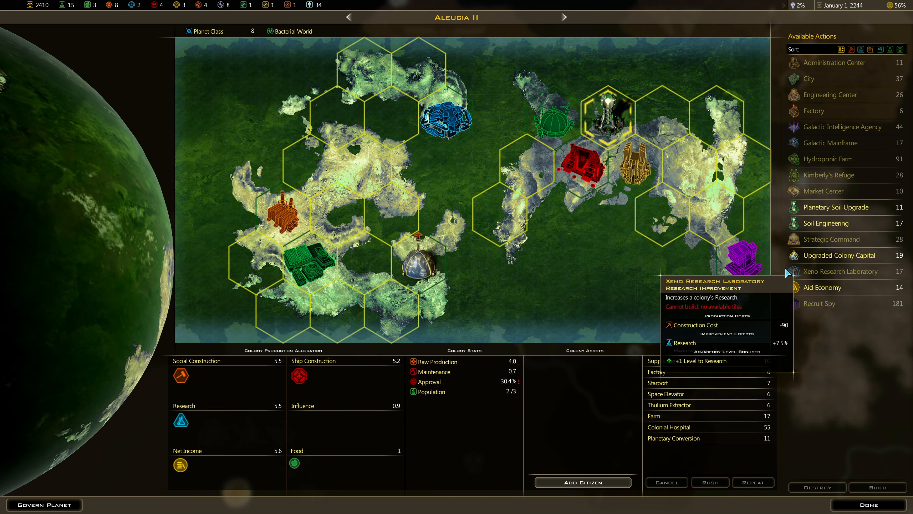
mouse_move(836, 207)
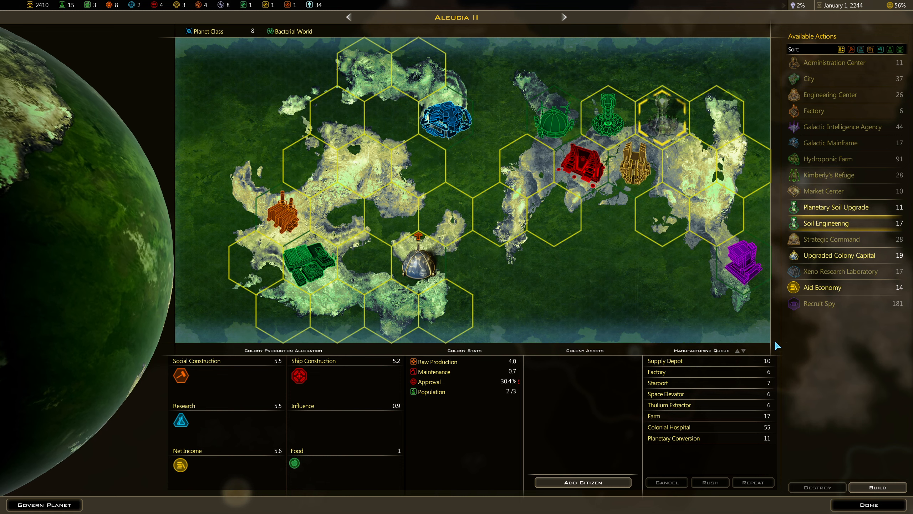
mouse_move(566, 127)
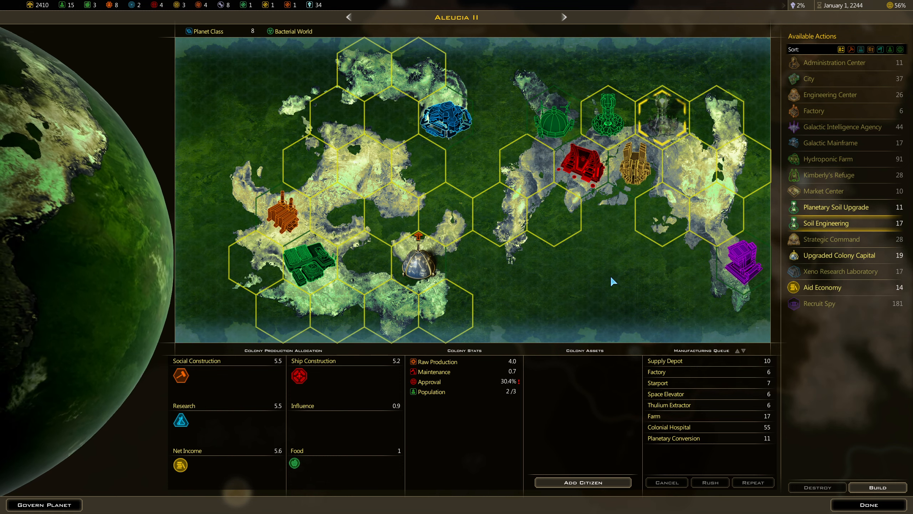
mouse_move(631, 168)
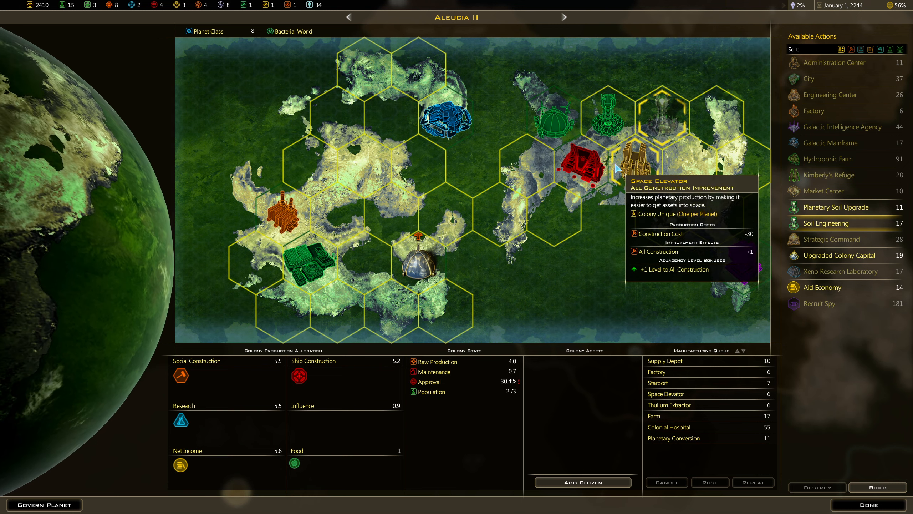
click(826, 223)
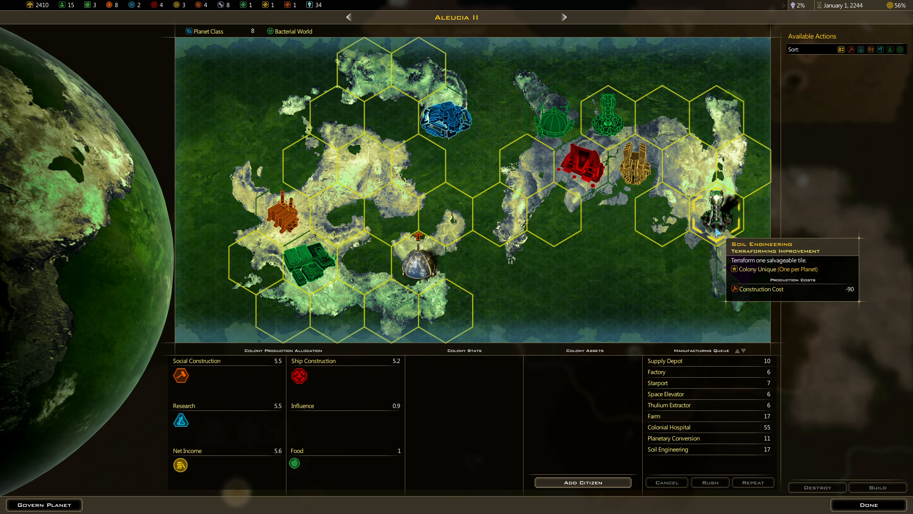
click(745, 268)
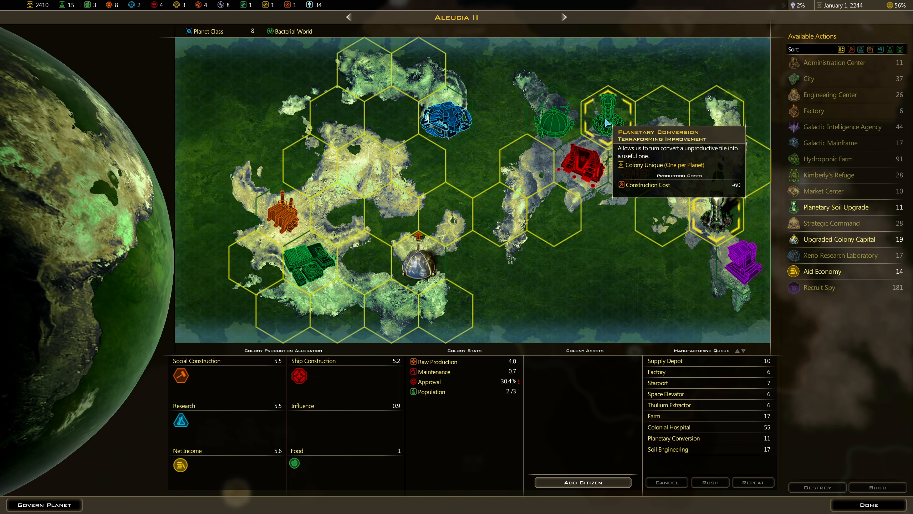
mouse_move(570, 167)
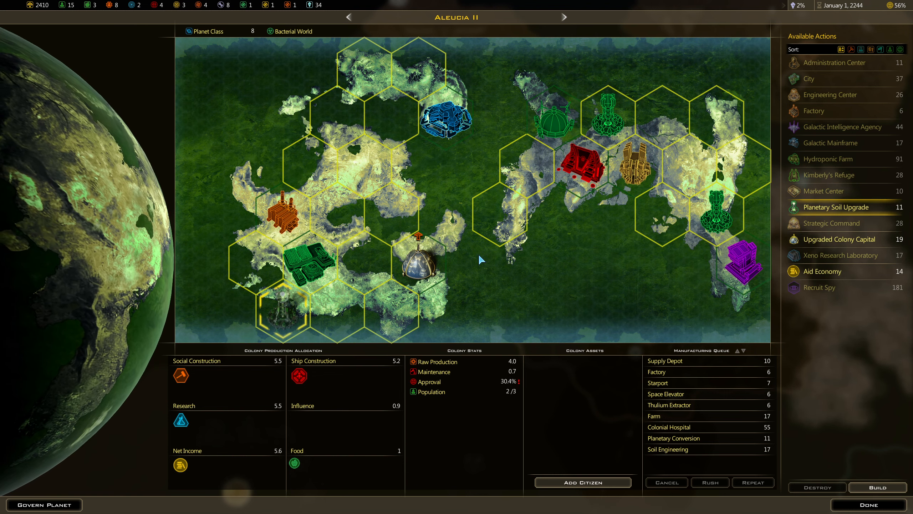
mouse_move(310, 268)
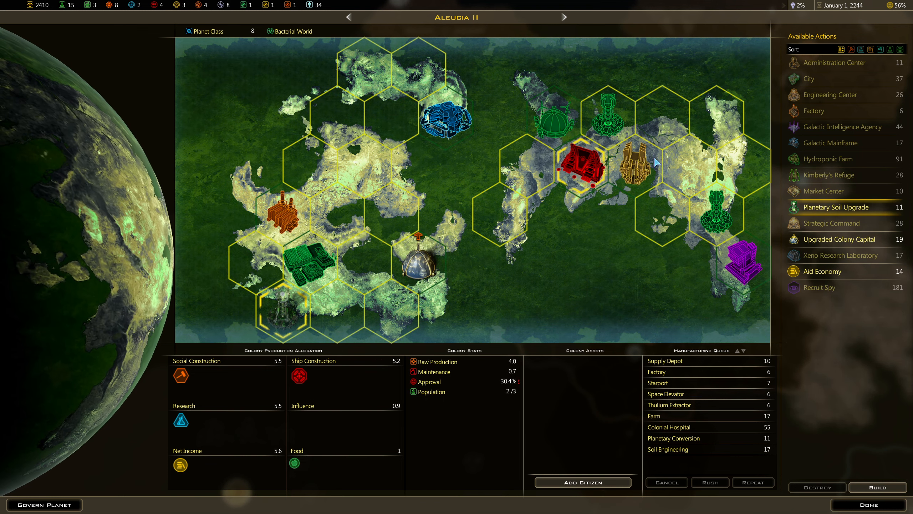
mouse_move(600, 169)
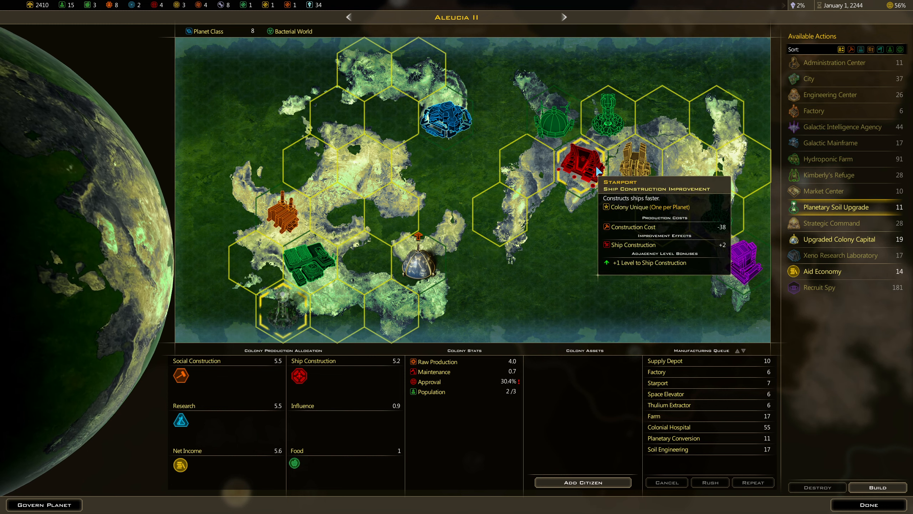
mouse_move(273, 262)
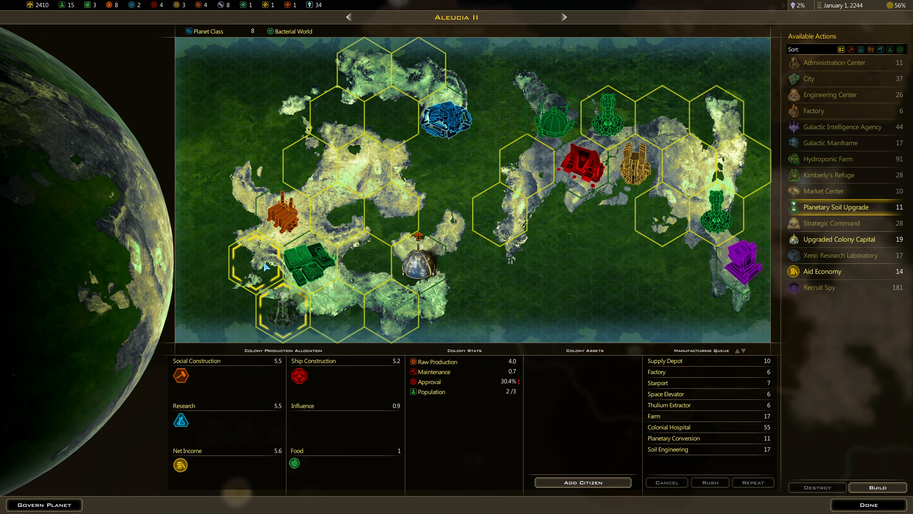
mouse_move(838, 223)
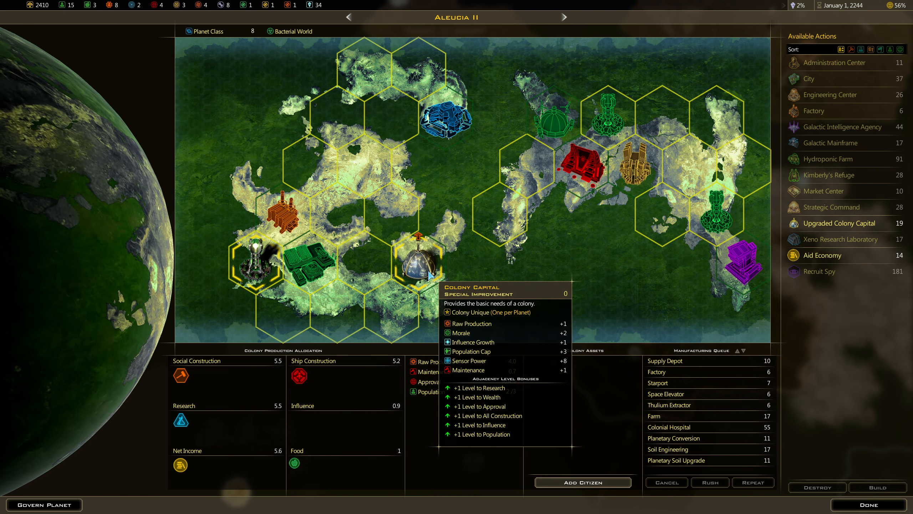
mouse_move(839, 223)
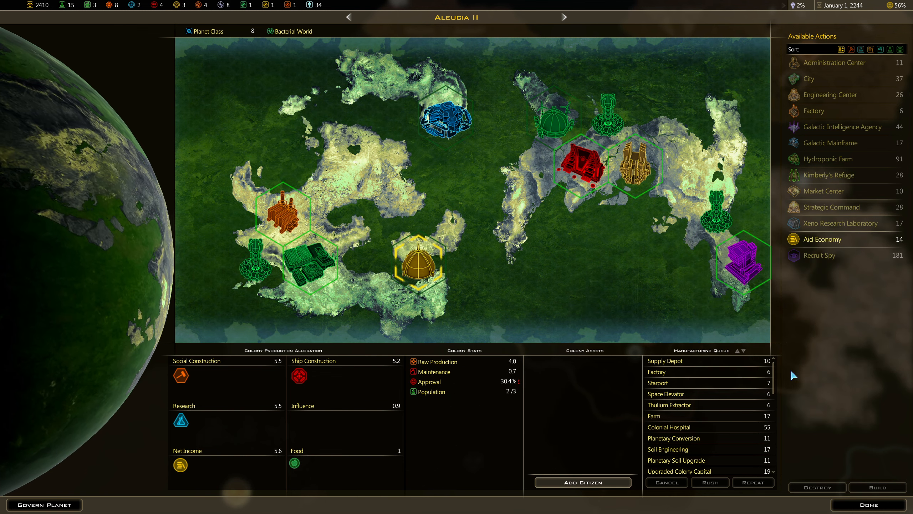
mouse_move(853, 474)
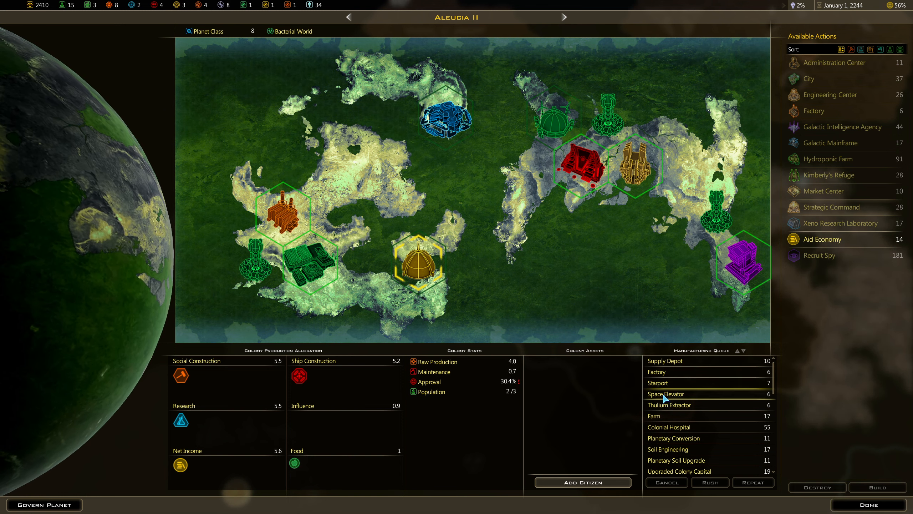
click(634, 166)
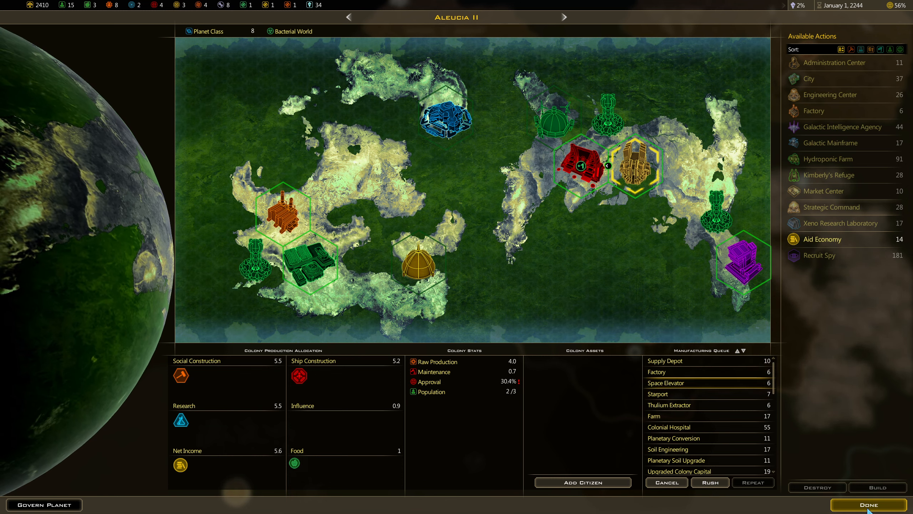
Step: Close Aleucia II, save as DiscountEmpire 4, and open Island Dog II's colony screen
click(868, 505)
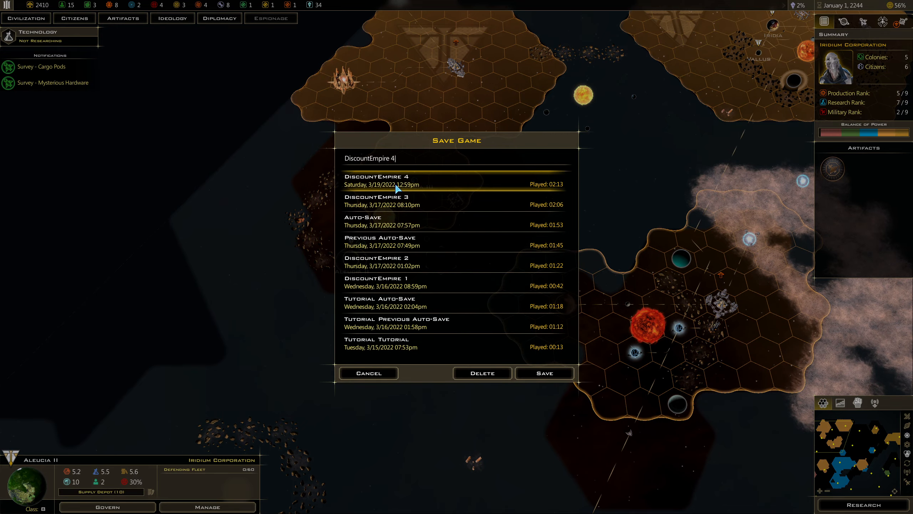
click(543, 373)
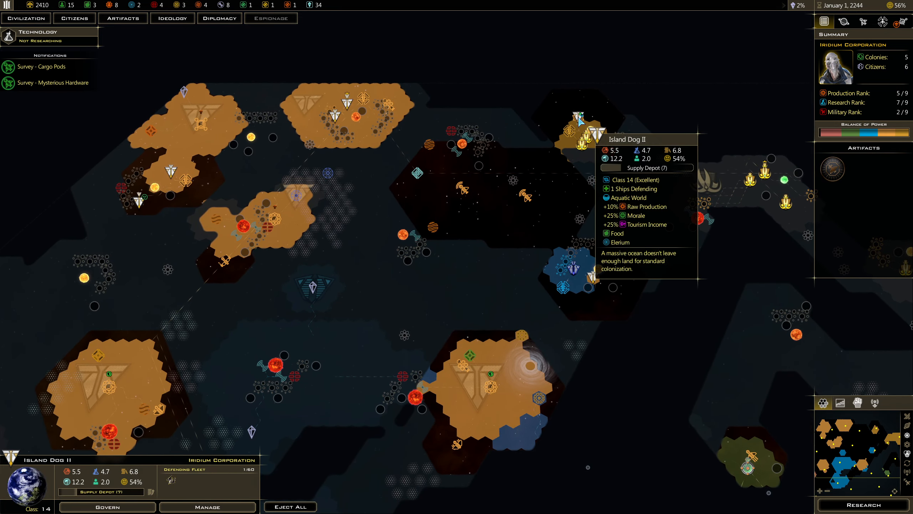
click(107, 506)
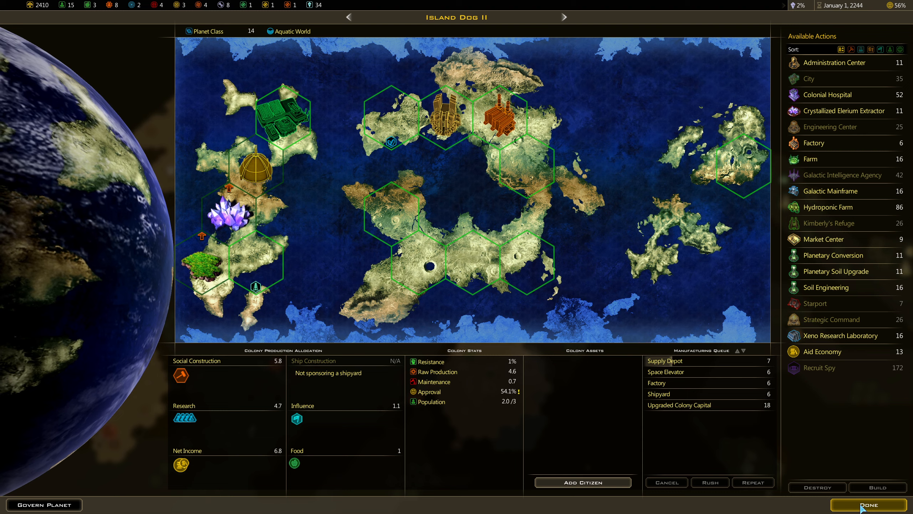
Step: Move from Island Dog II to Dromin IV and raise its Farm to second, behind the Factory
click(868, 504)
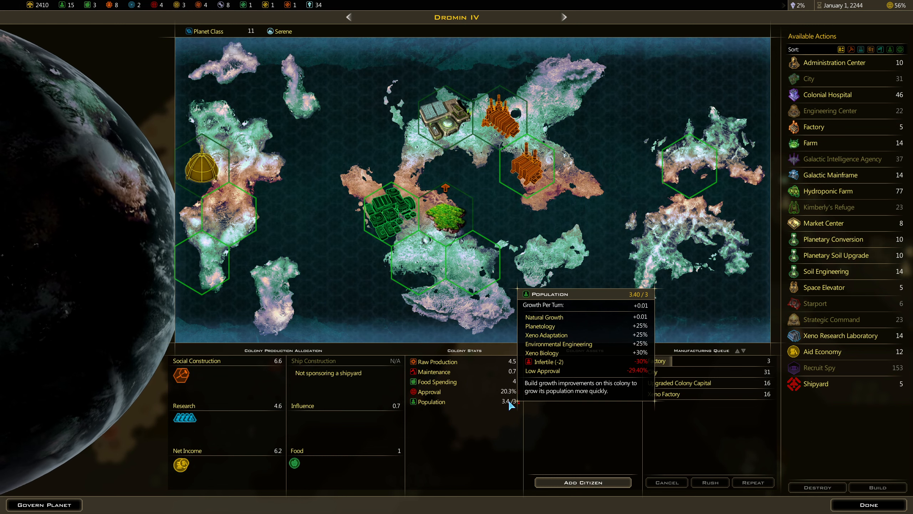
mouse_move(387, 219)
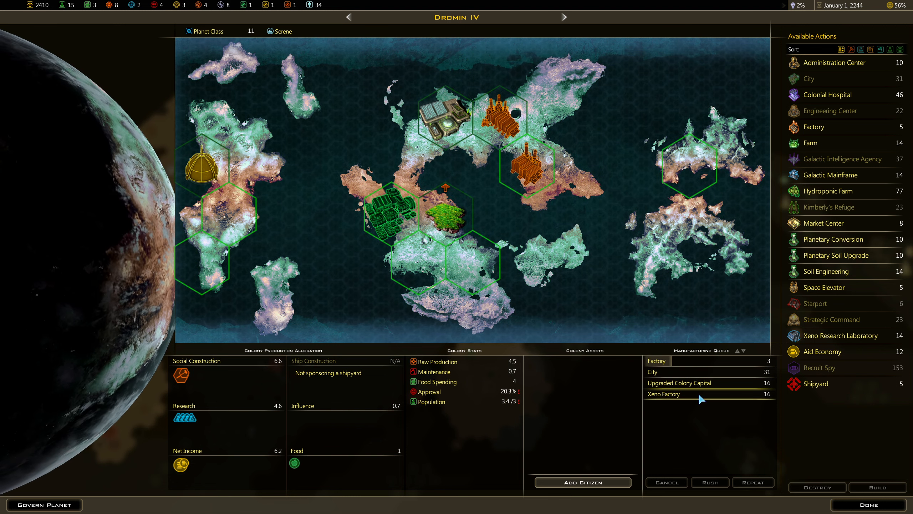
mouse_move(446, 215)
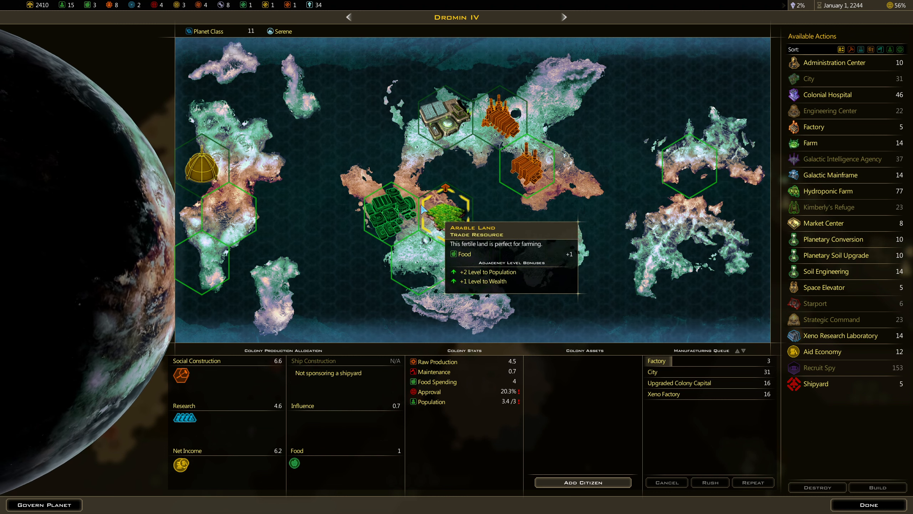
mouse_move(87, 5)
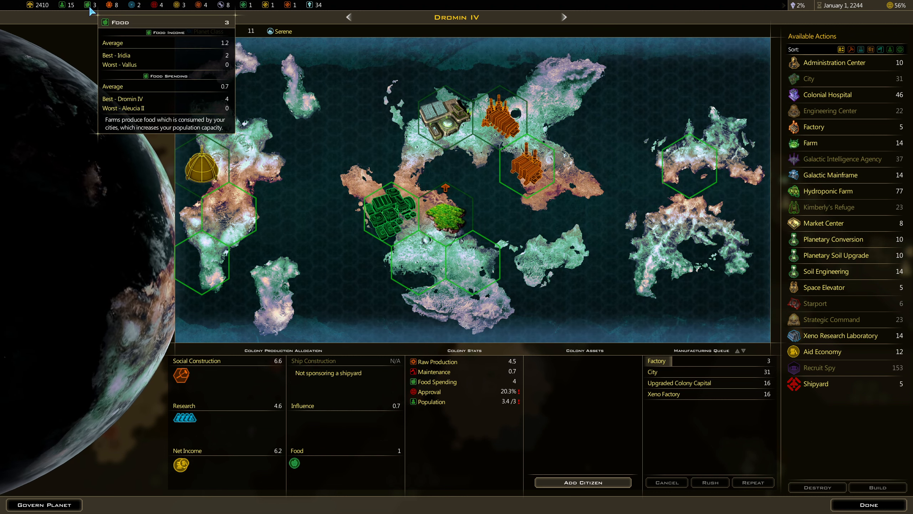
mouse_move(387, 218)
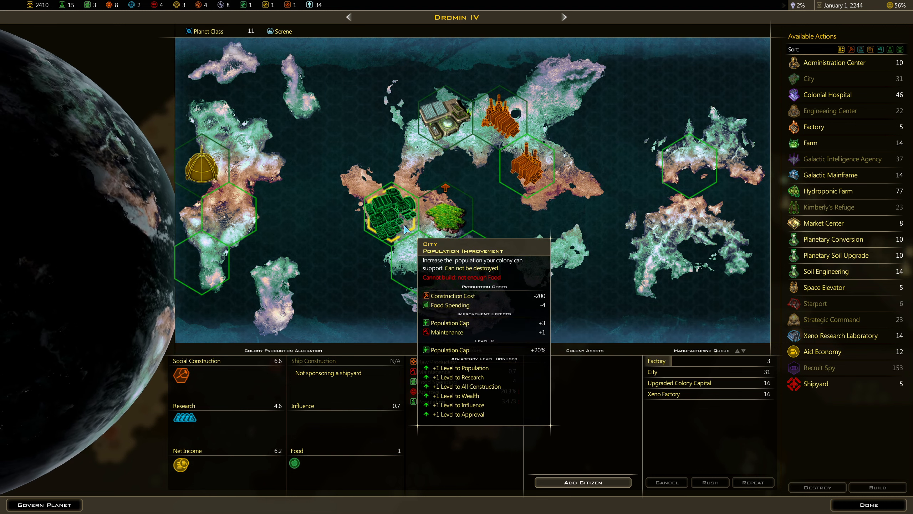
mouse_move(447, 217)
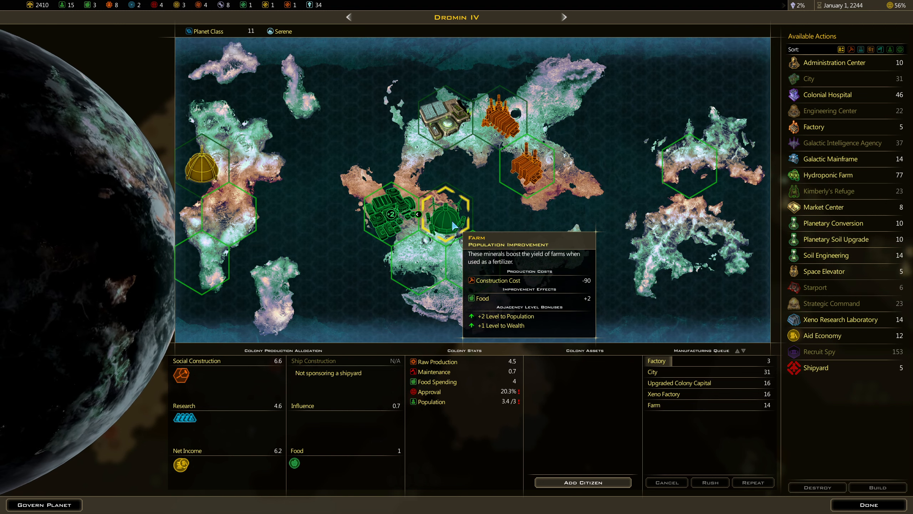
mouse_move(684, 406)
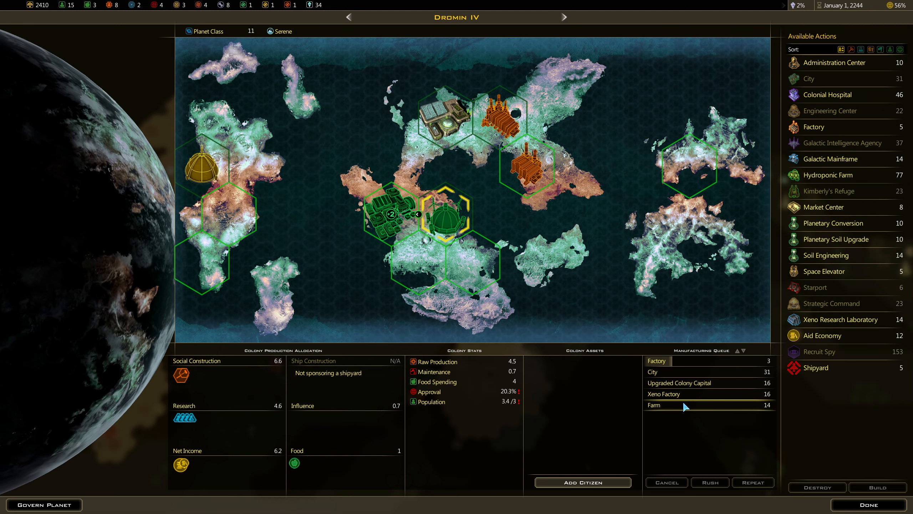
mouse_move(743, 349)
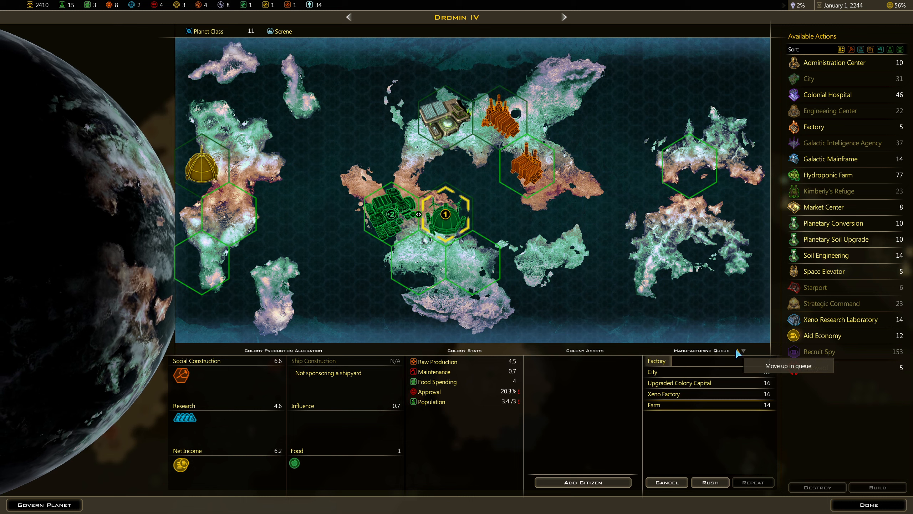
click(742, 350)
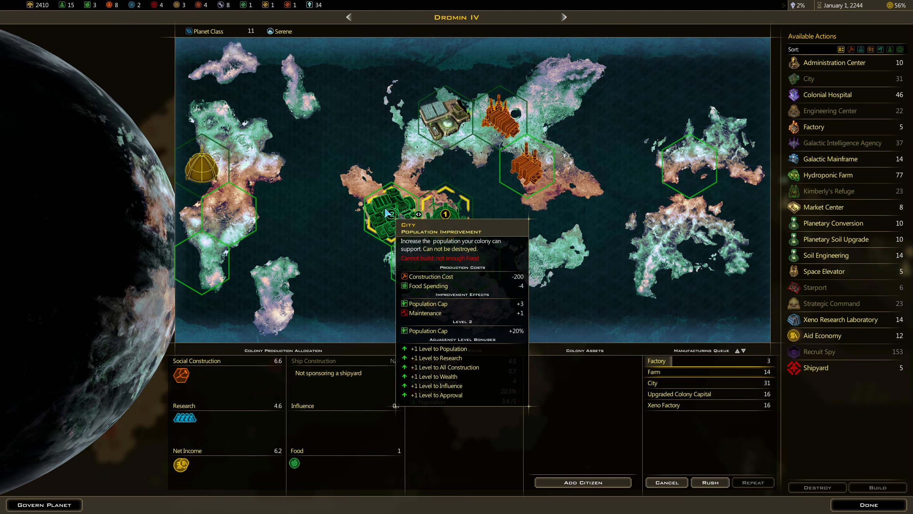
mouse_move(202, 166)
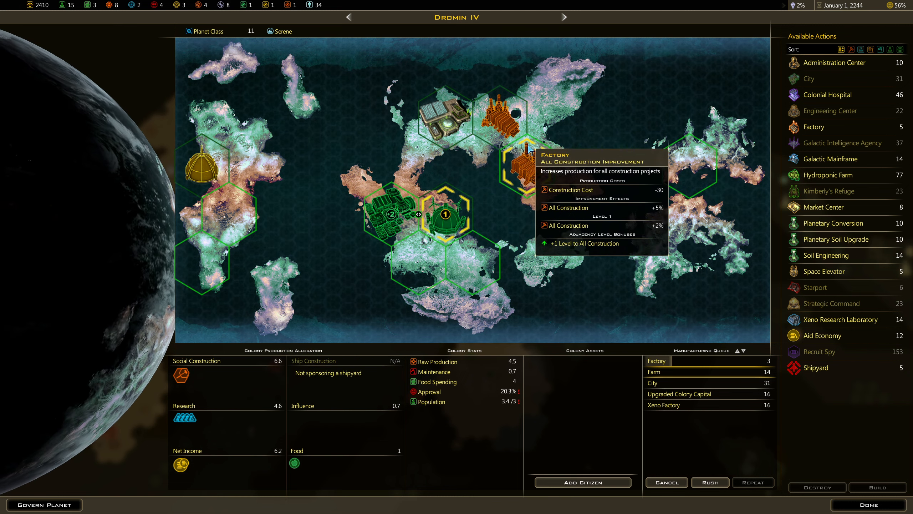
mouse_move(834, 223)
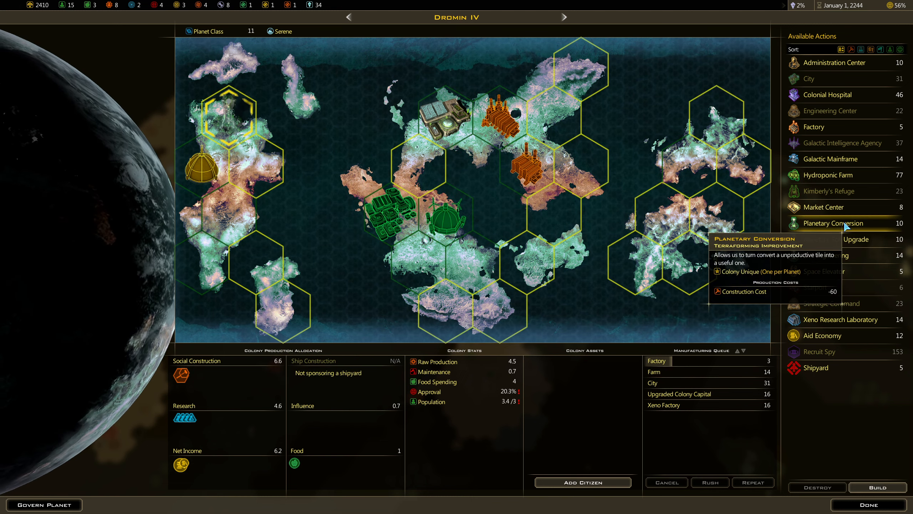
mouse_move(490, 162)
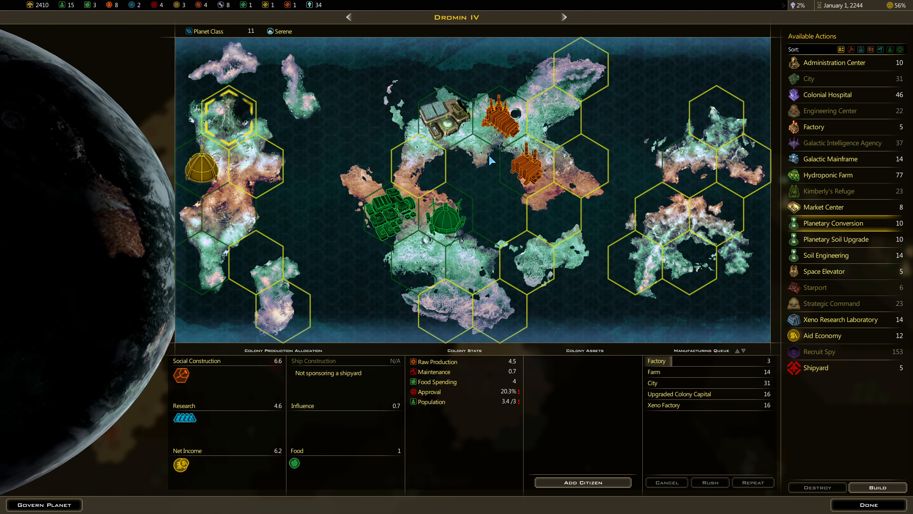
mouse_move(538, 174)
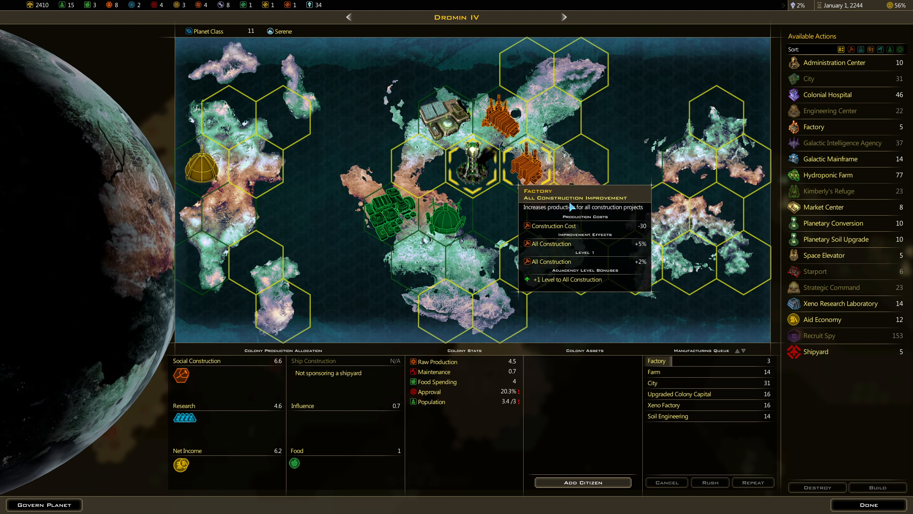
mouse_move(622, 370)
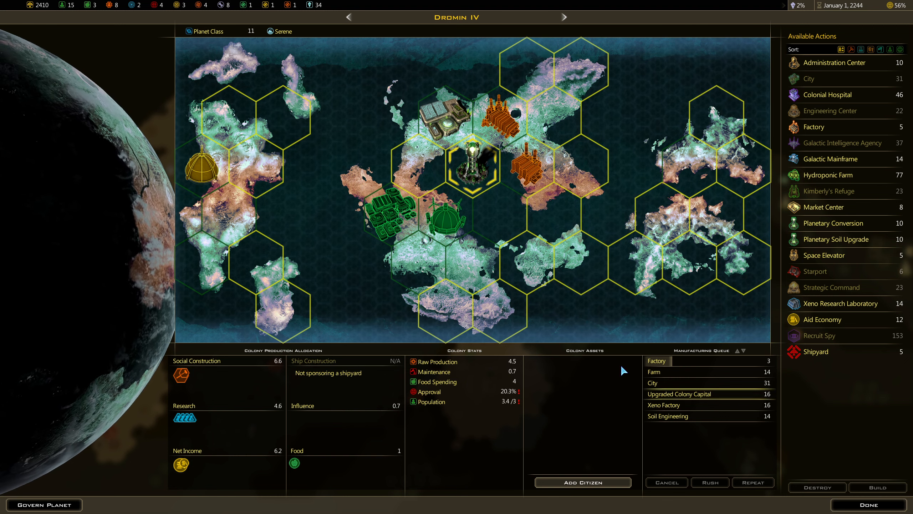
mouse_move(876, 488)
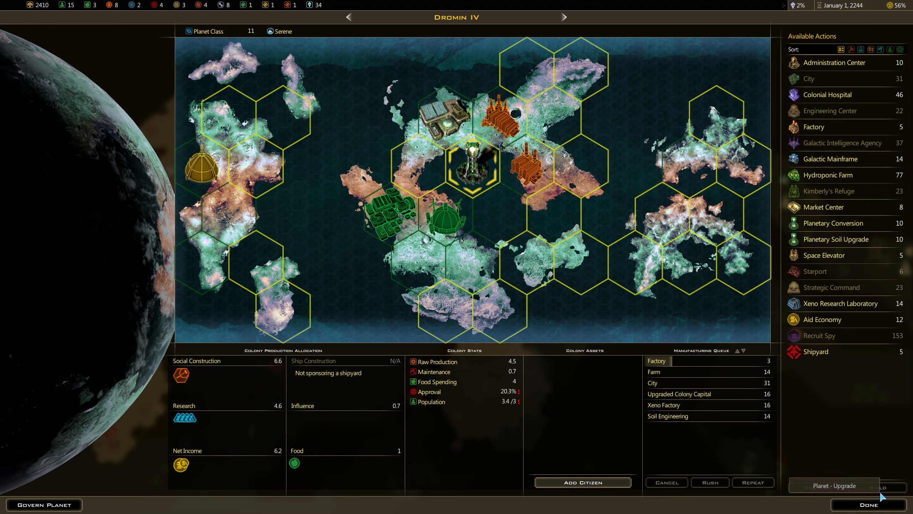
Step: Finish with Dromin IV and move on to the Vallus colony screen
click(867, 505)
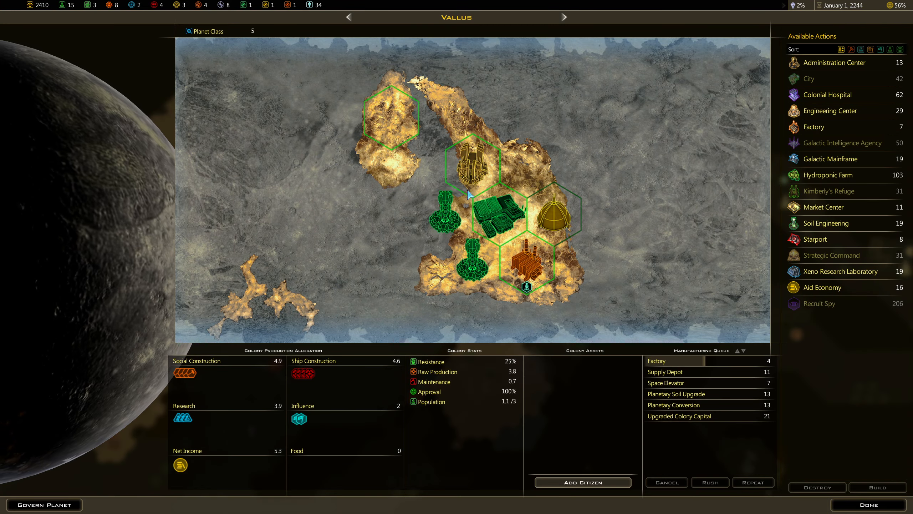
mouse_move(815, 238)
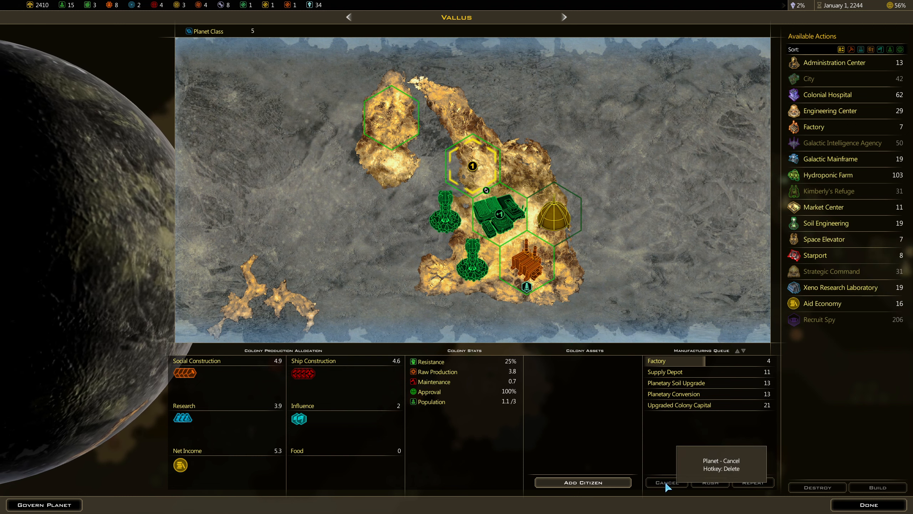
mouse_move(513, 226)
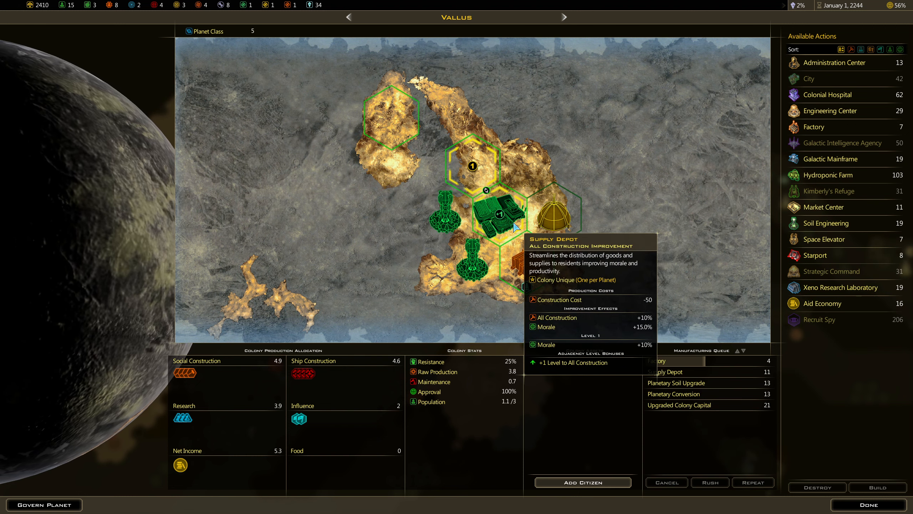
mouse_move(530, 273)
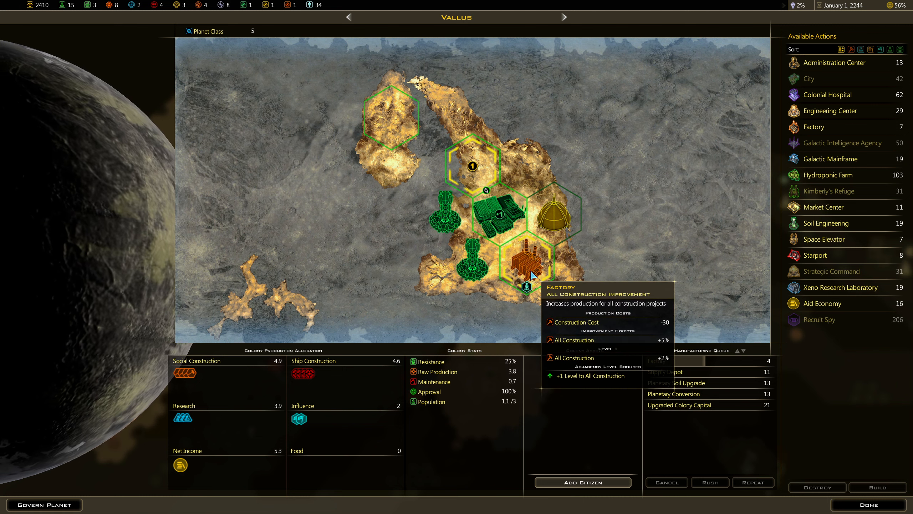
mouse_move(471, 272)
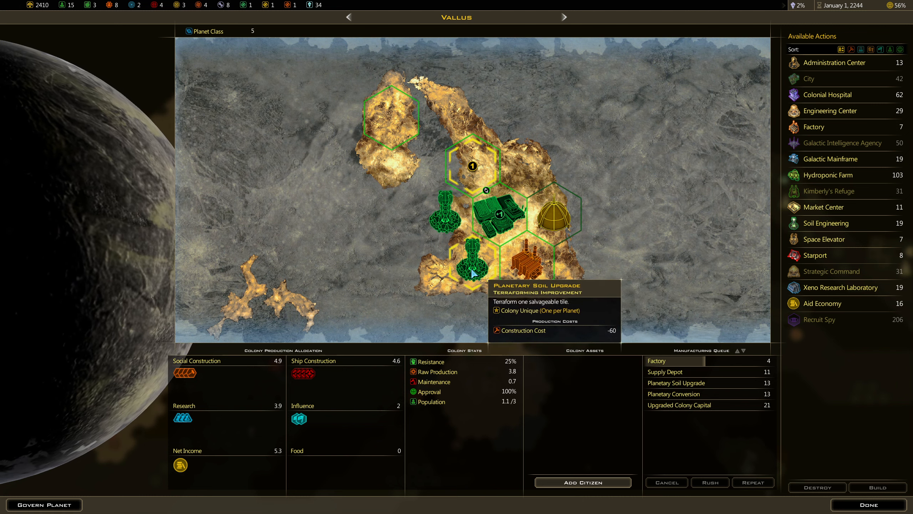
mouse_move(828, 191)
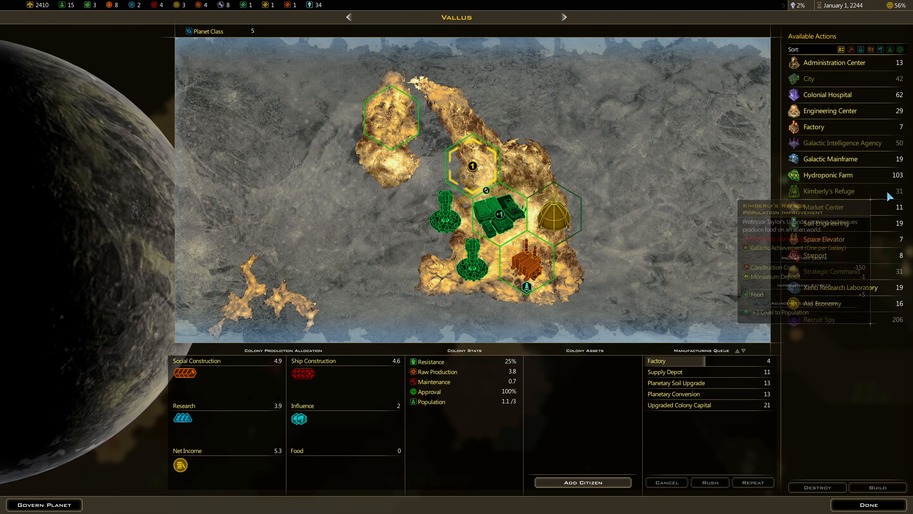
mouse_move(831, 233)
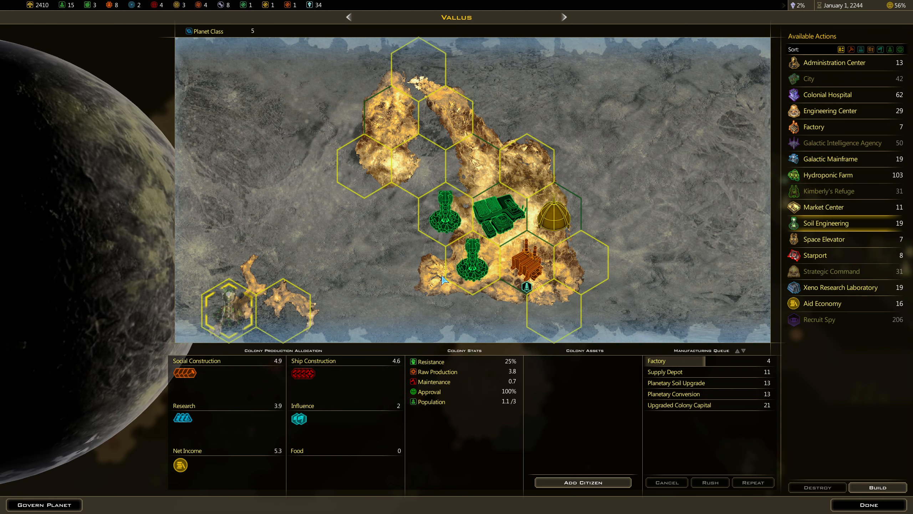
mouse_move(400, 166)
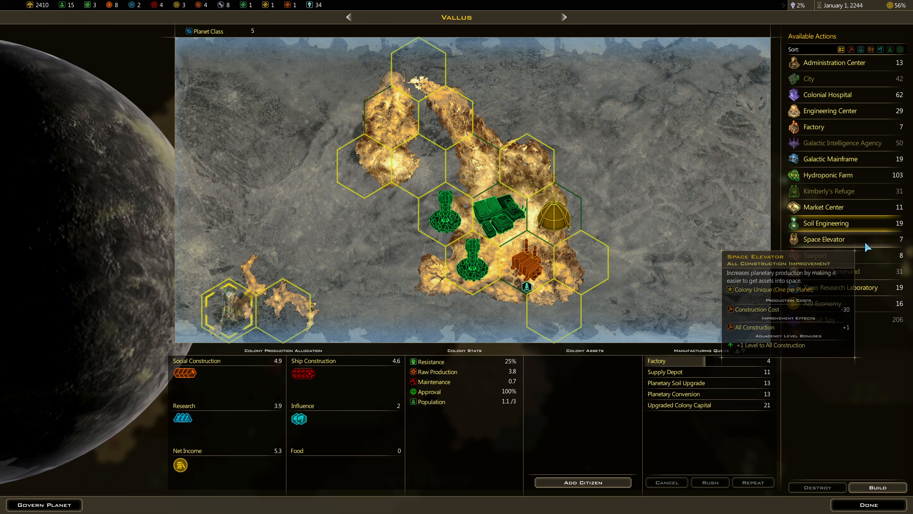
mouse_move(453, 278)
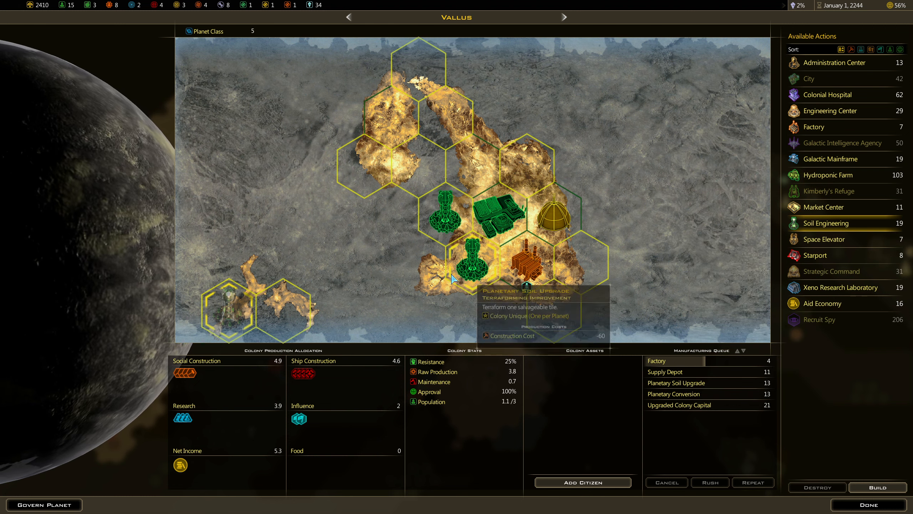
mouse_move(402, 259)
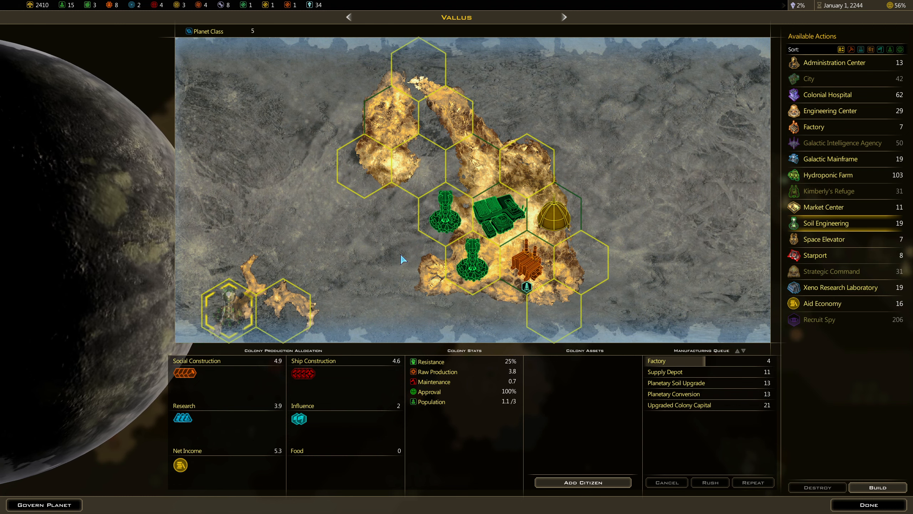
mouse_move(870, 504)
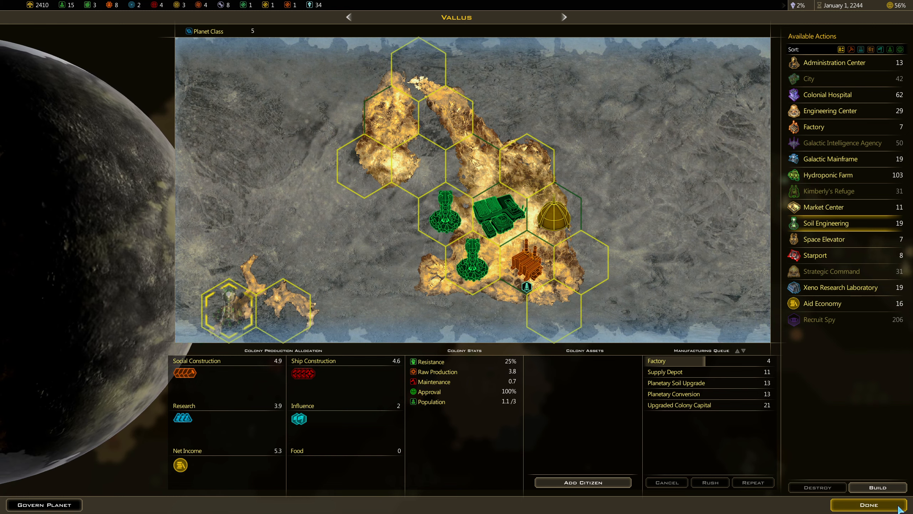
Step: End the turn and reach the Xeno Biology Research Complete screen
click(868, 505)
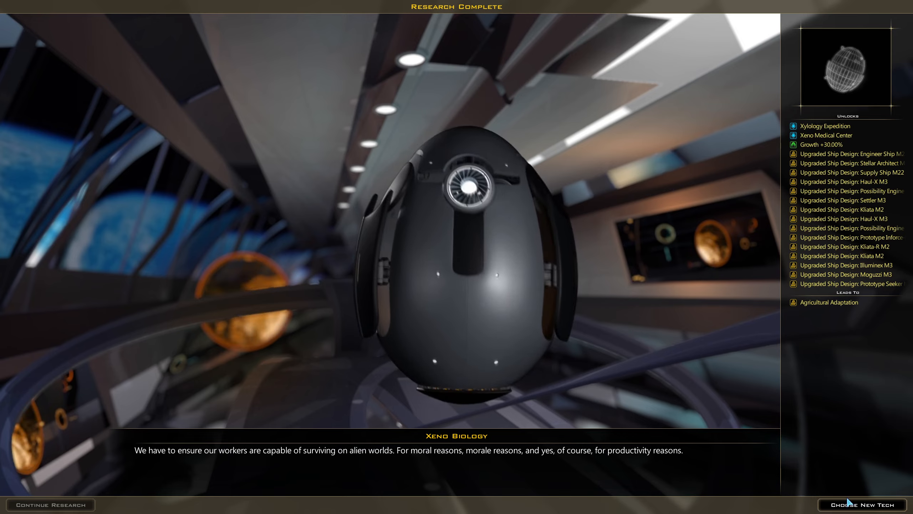
mouse_move(823, 126)
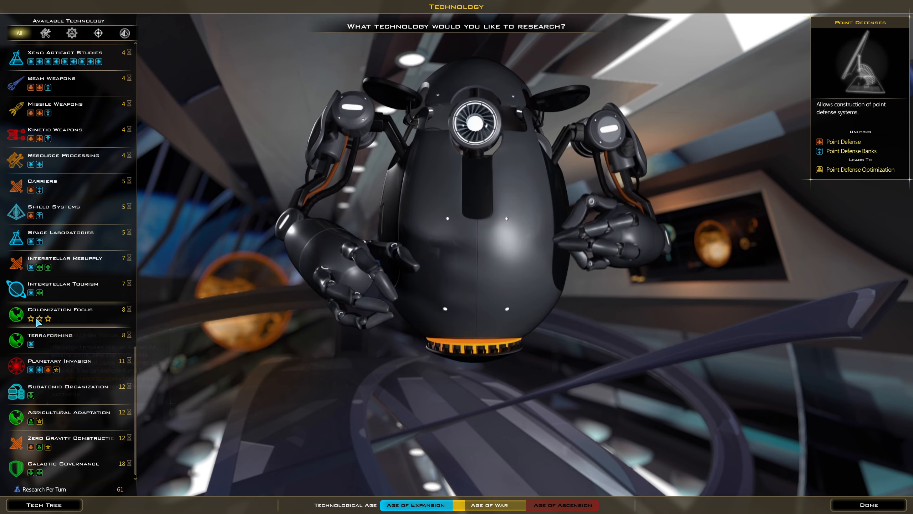
mouse_move(58, 317)
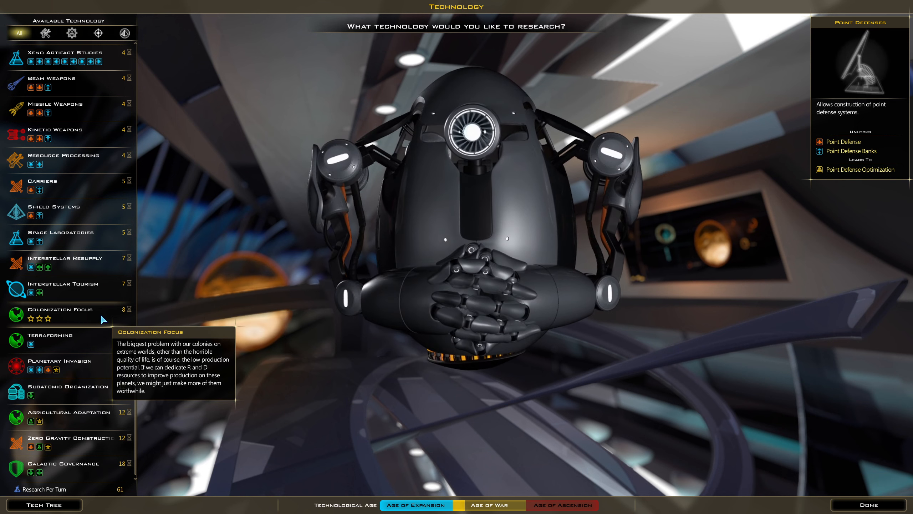
mouse_move(34, 346)
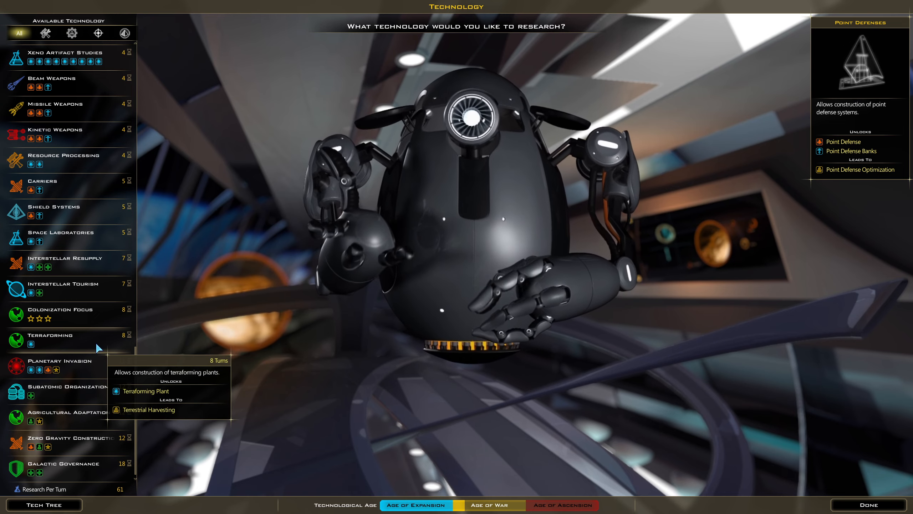
mouse_move(36, 401)
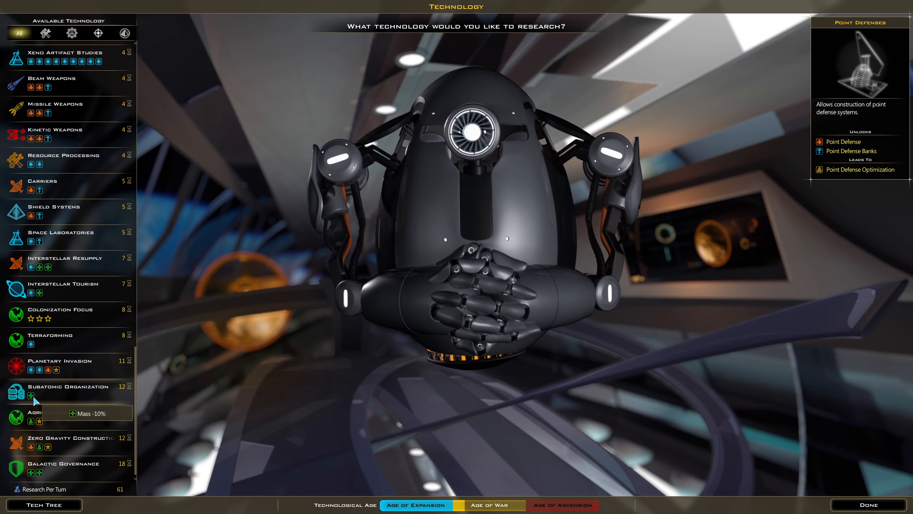
mouse_move(54, 442)
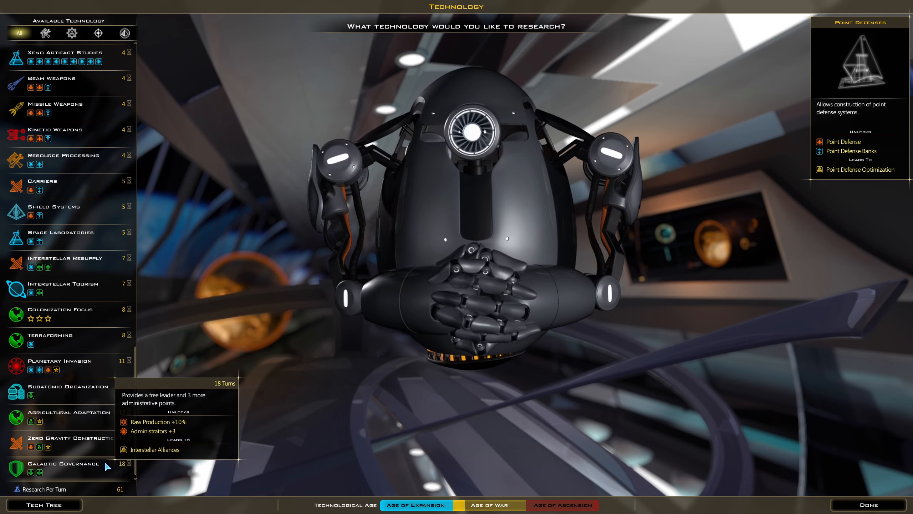
Step: Scroll up and down through the Available Technology list to compare research options
scroll(up, 3)
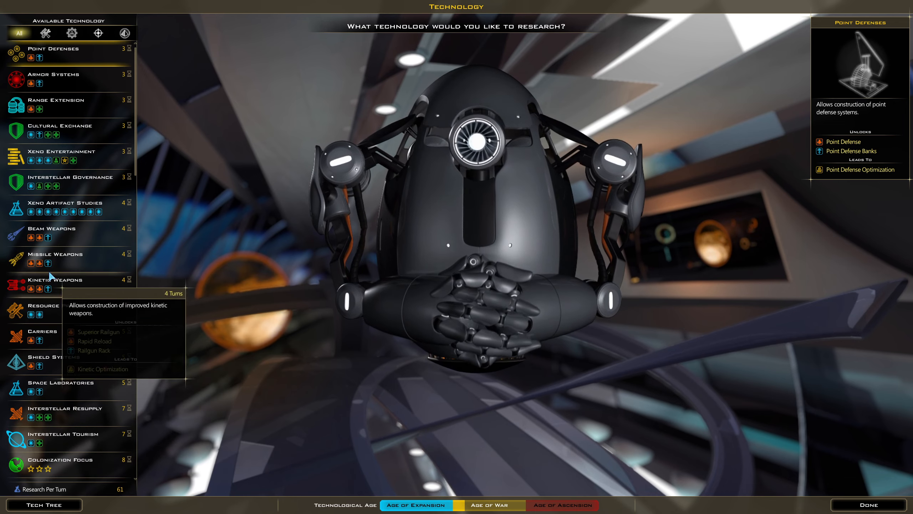
mouse_move(75, 197)
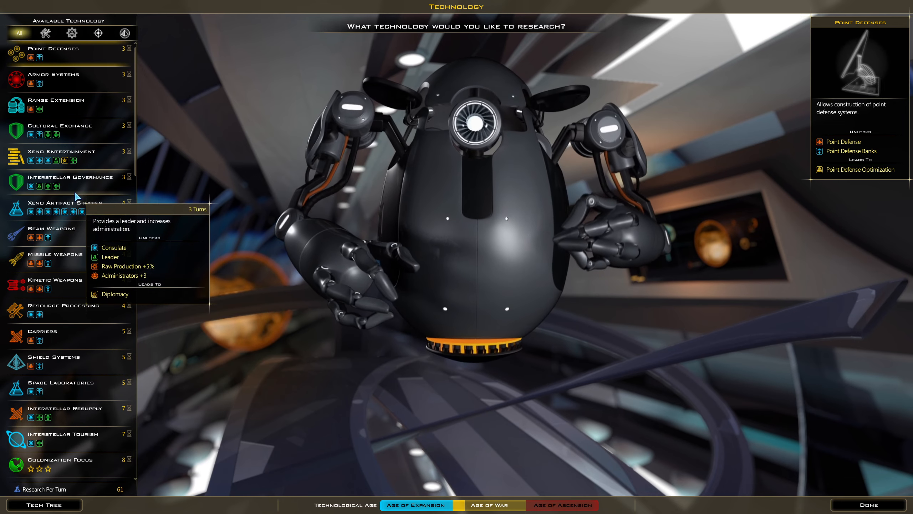
scroll(down, 3)
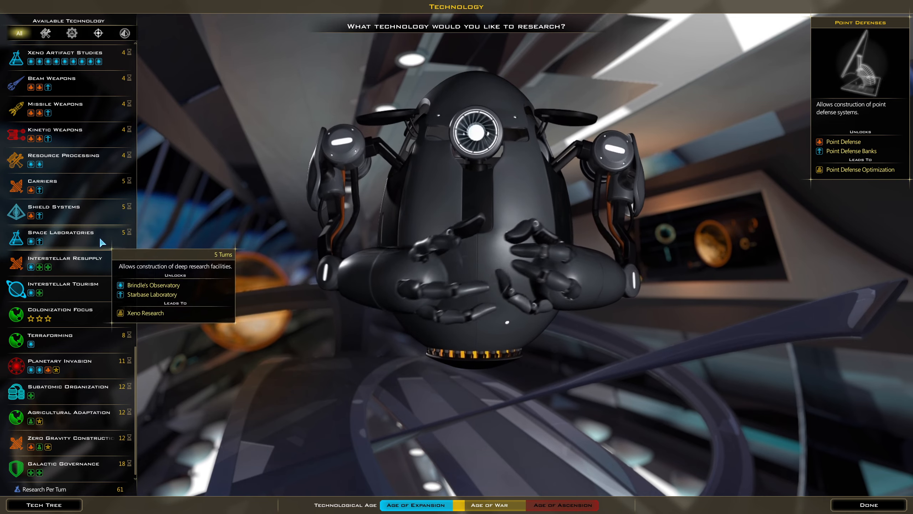
mouse_move(31, 246)
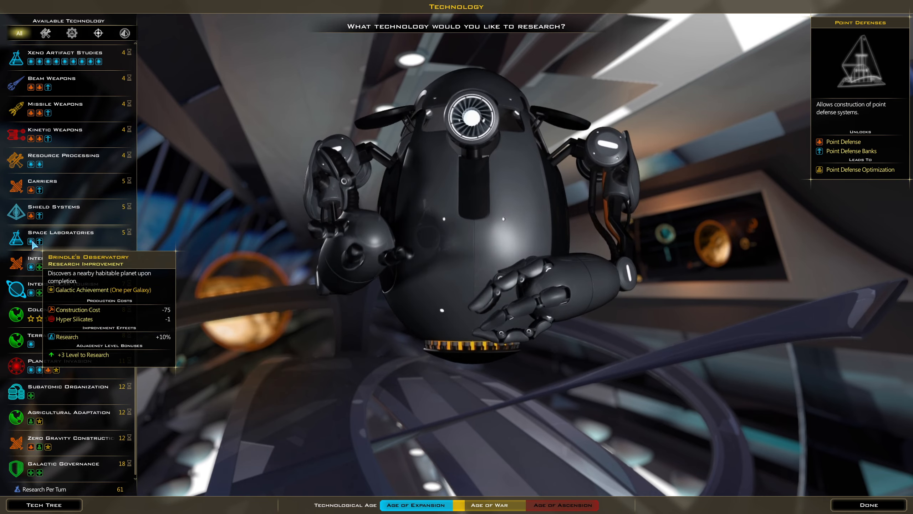
mouse_move(42, 245)
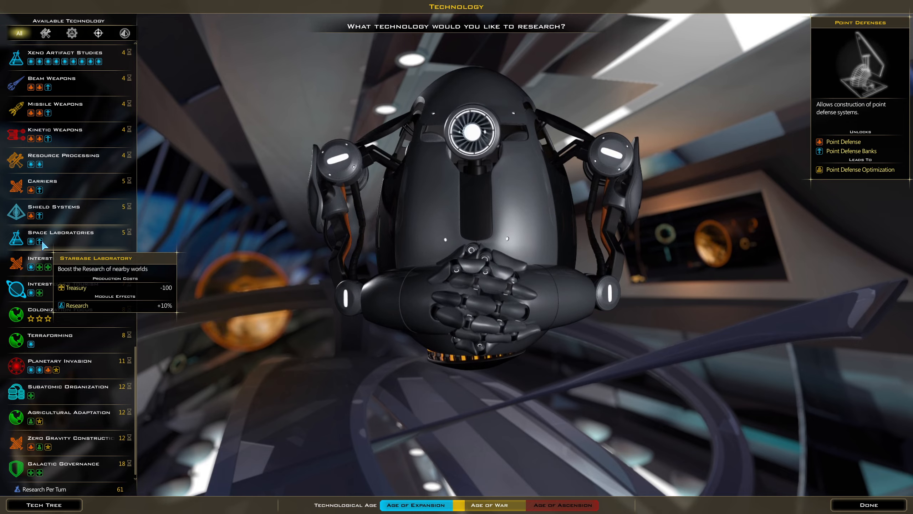
mouse_move(64, 293)
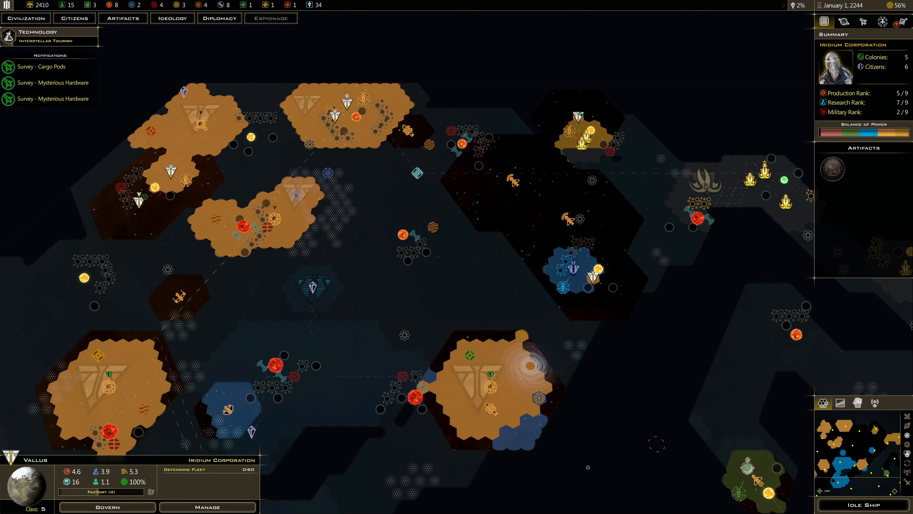
mouse_move(40, 5)
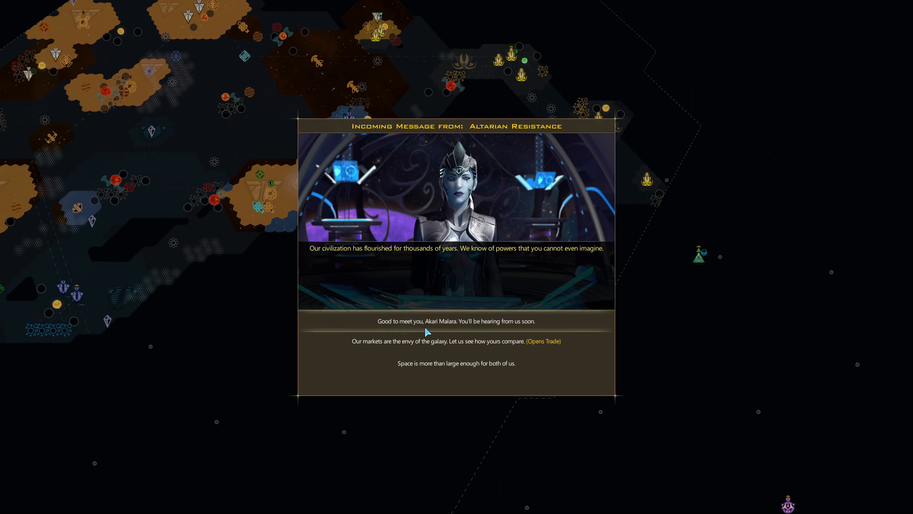
mouse_move(406, 344)
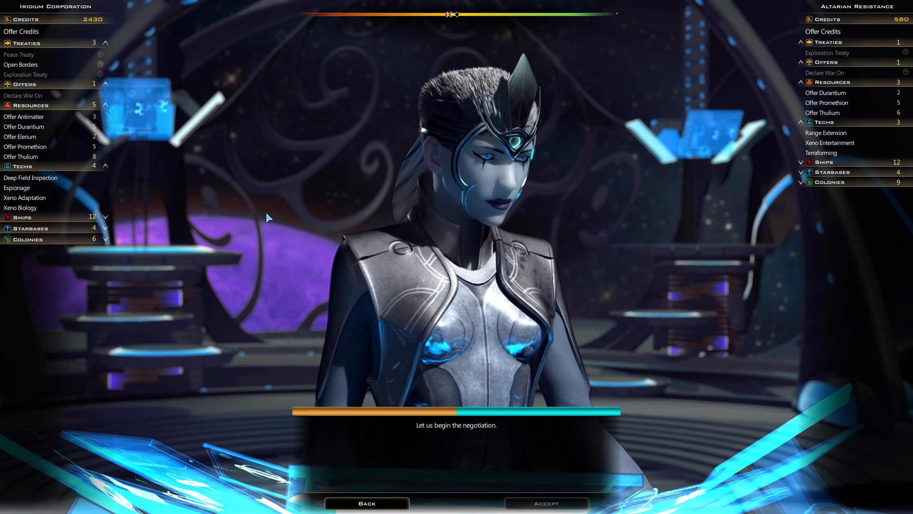
mouse_move(820, 153)
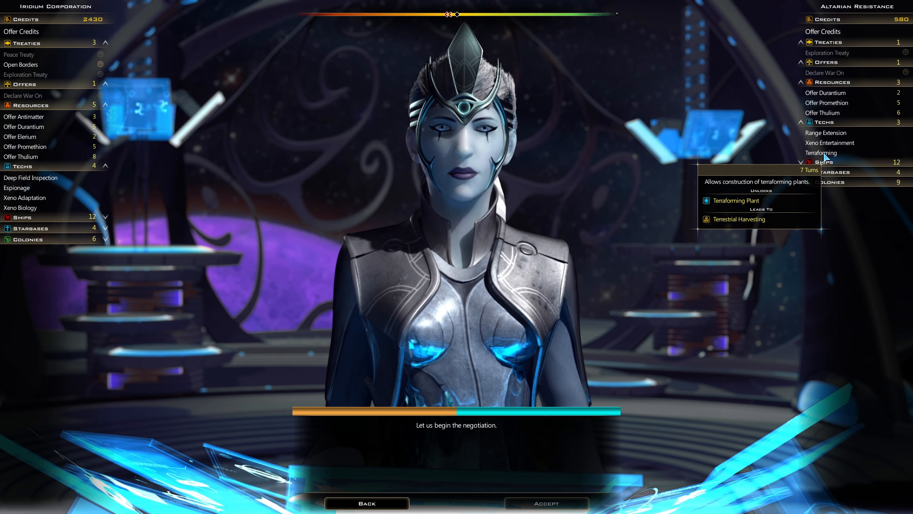
mouse_move(830, 143)
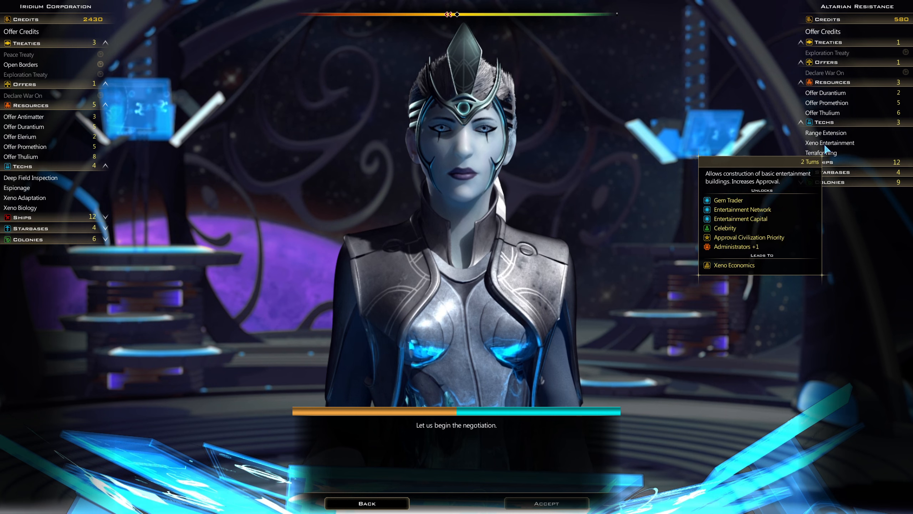
mouse_move(823, 133)
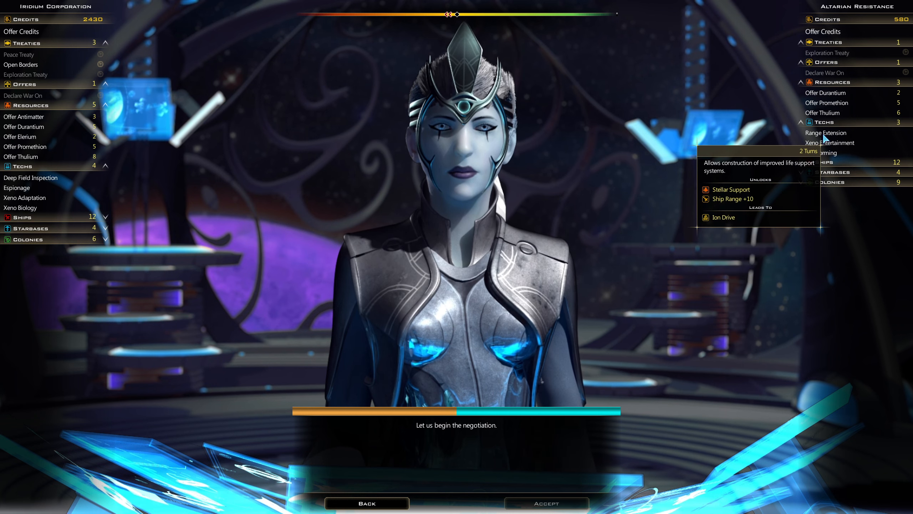
Step: Request Range Extension, Xeno Entertainment and Terraforming in exchange for Deep Field Inspection
click(825, 133)
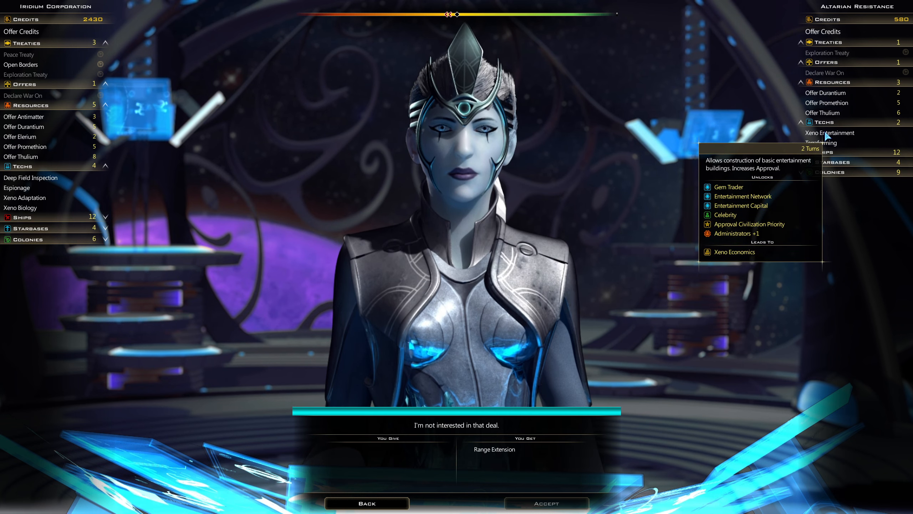
click(830, 133)
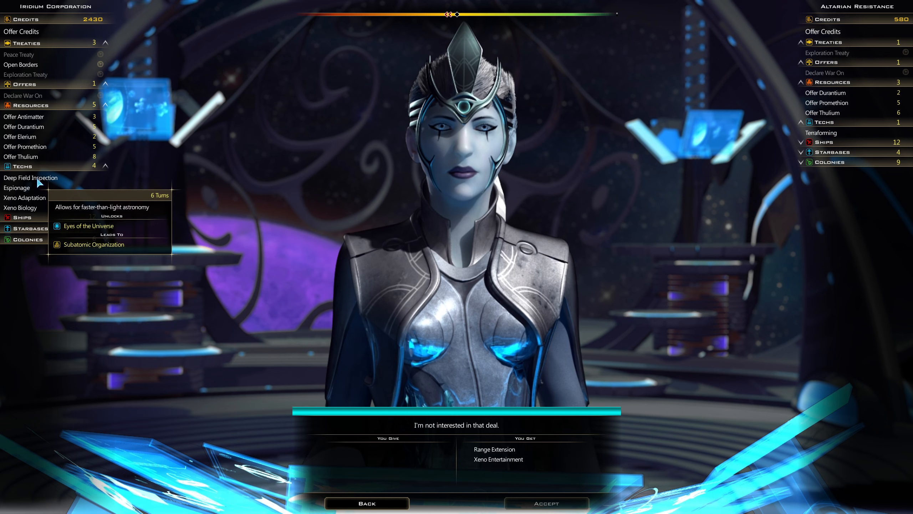
click(30, 178)
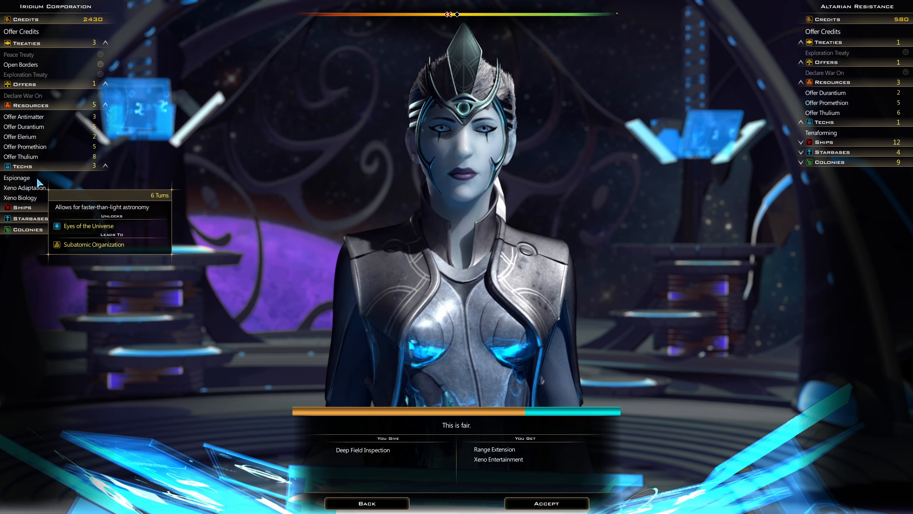
mouse_move(24, 187)
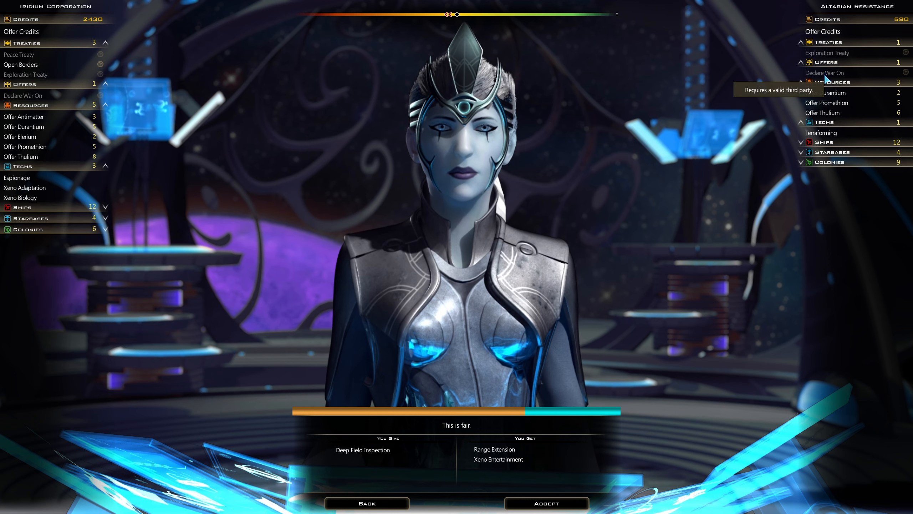
mouse_move(822, 132)
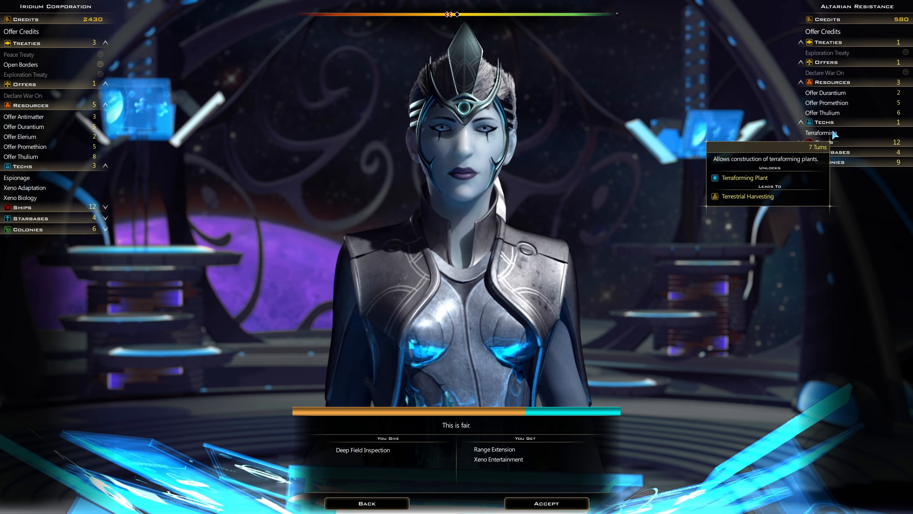
click(822, 132)
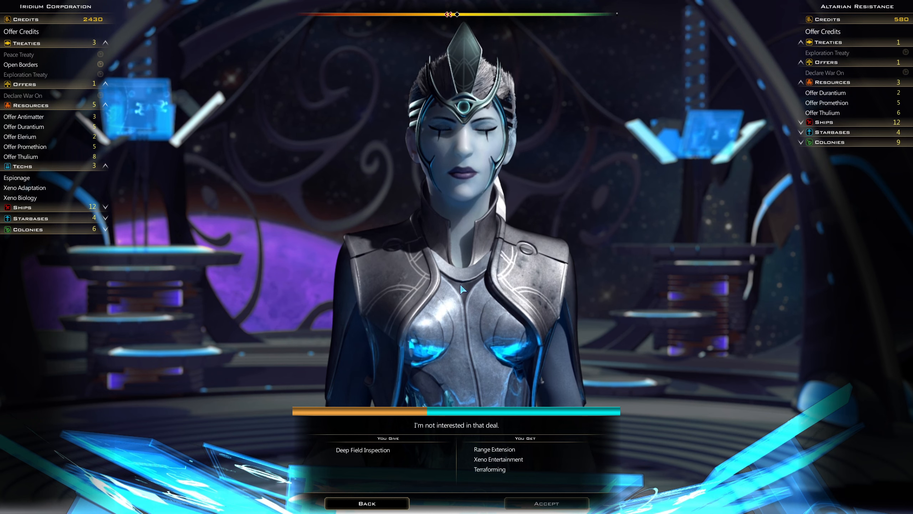
Step: Try offering Thulium, withdraw it, and offer 1 Antimatter instead
click(21, 156)
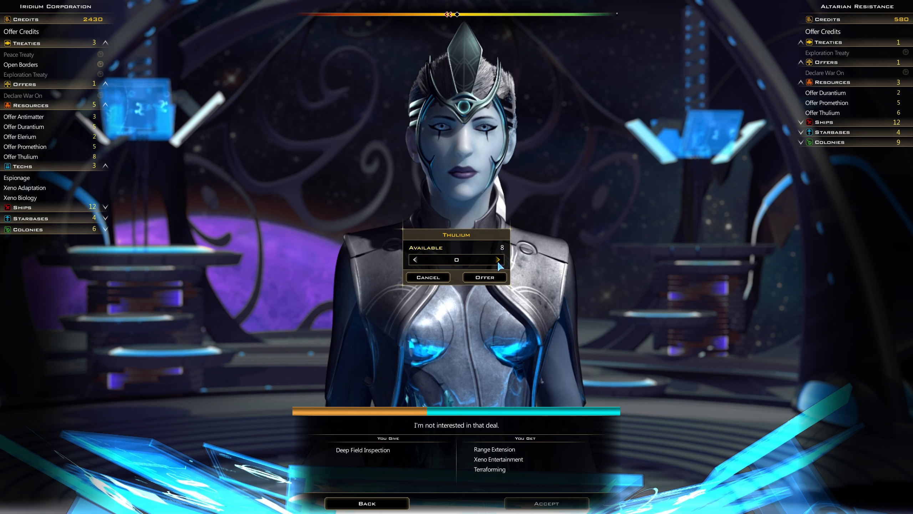
click(498, 260)
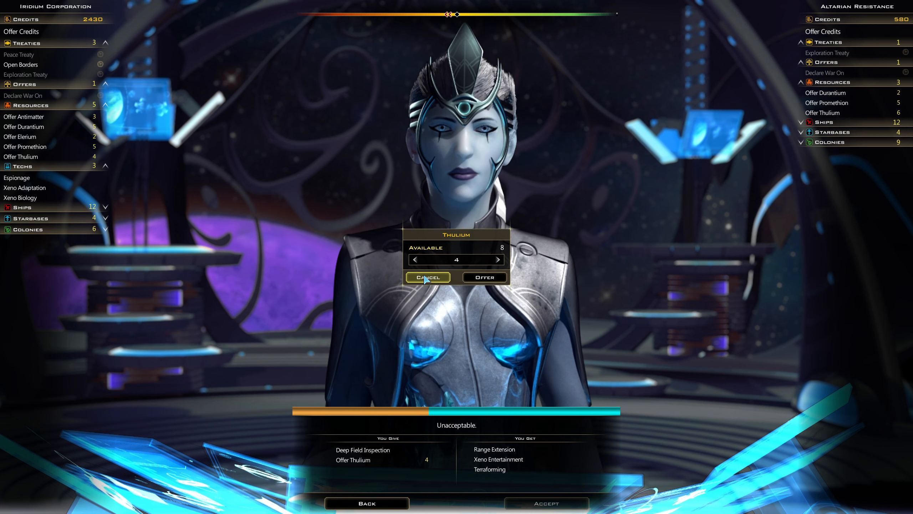
click(426, 276)
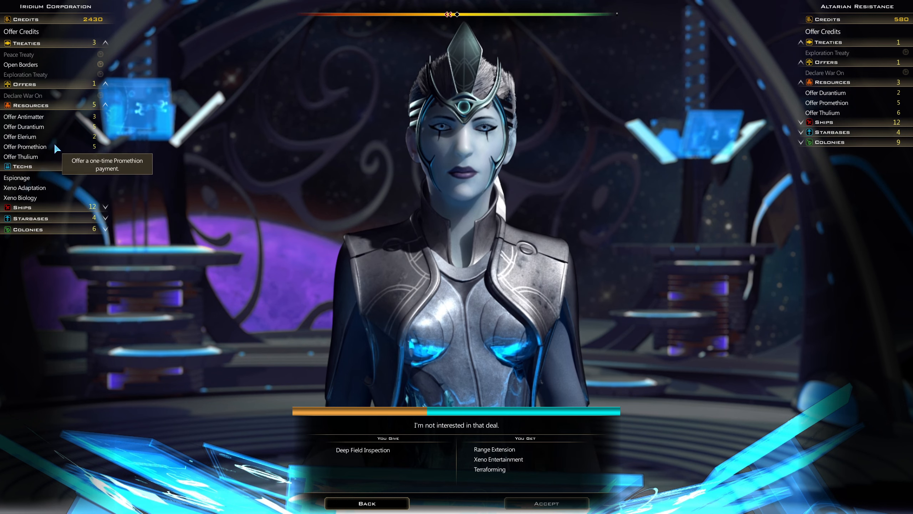
mouse_move(23, 127)
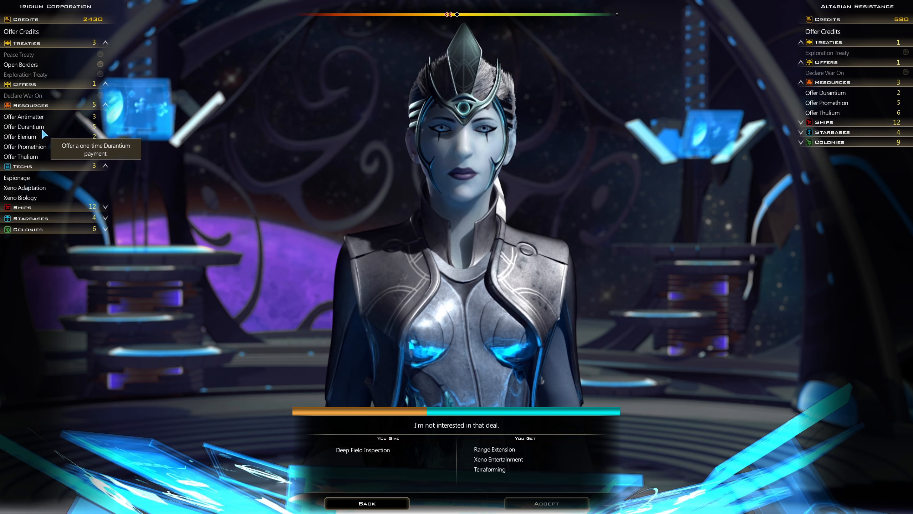
click(24, 116)
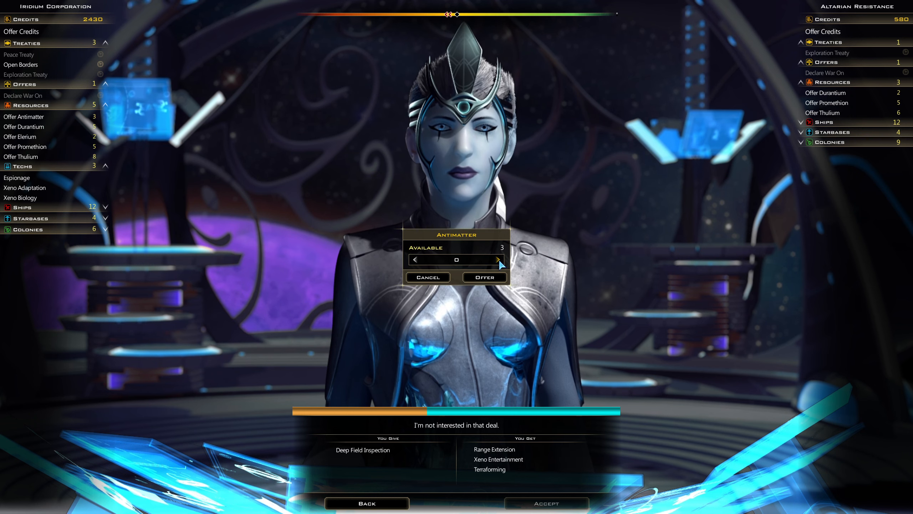
click(496, 259)
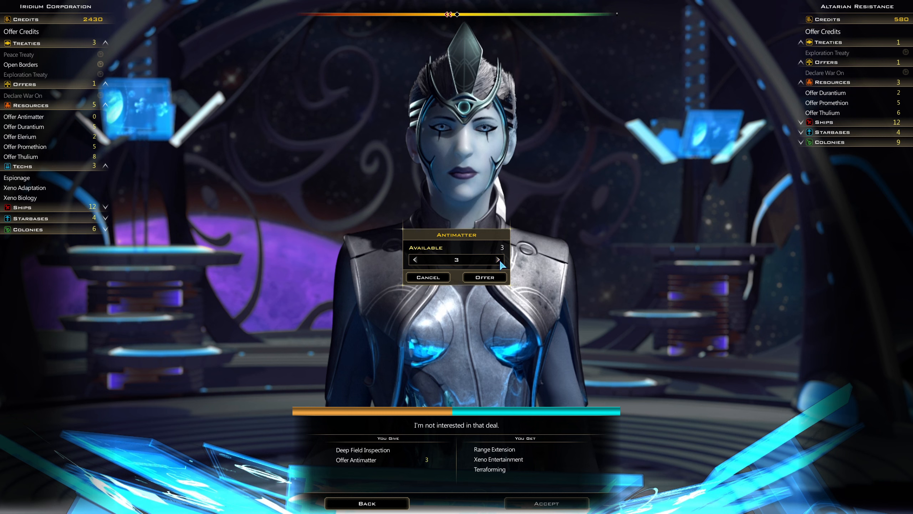
click(414, 259)
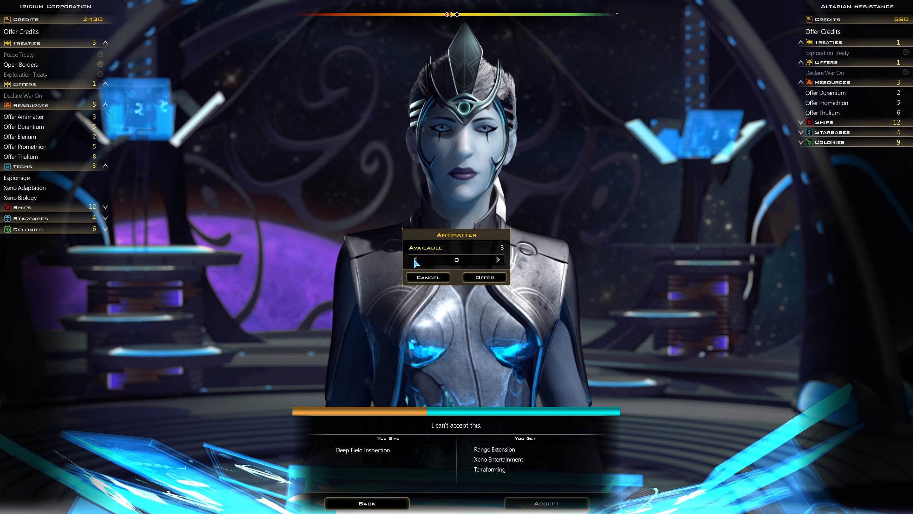
click(497, 259)
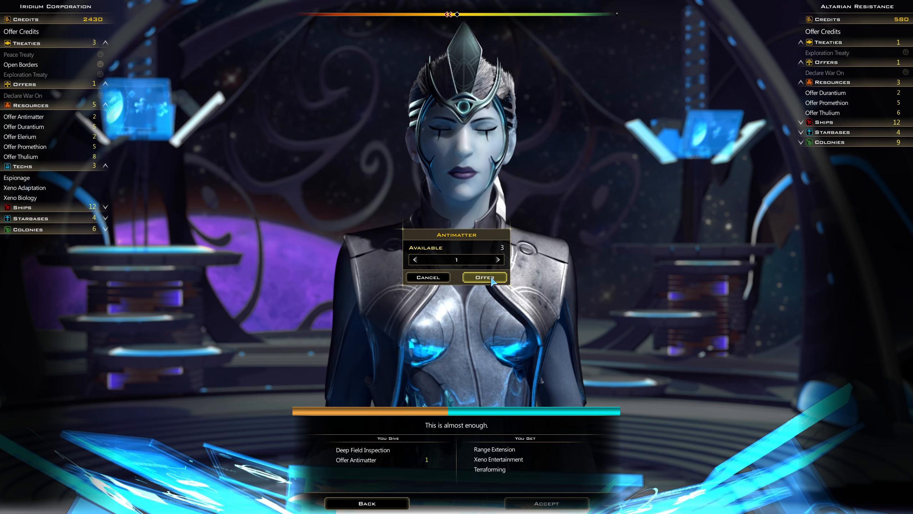
click(484, 277)
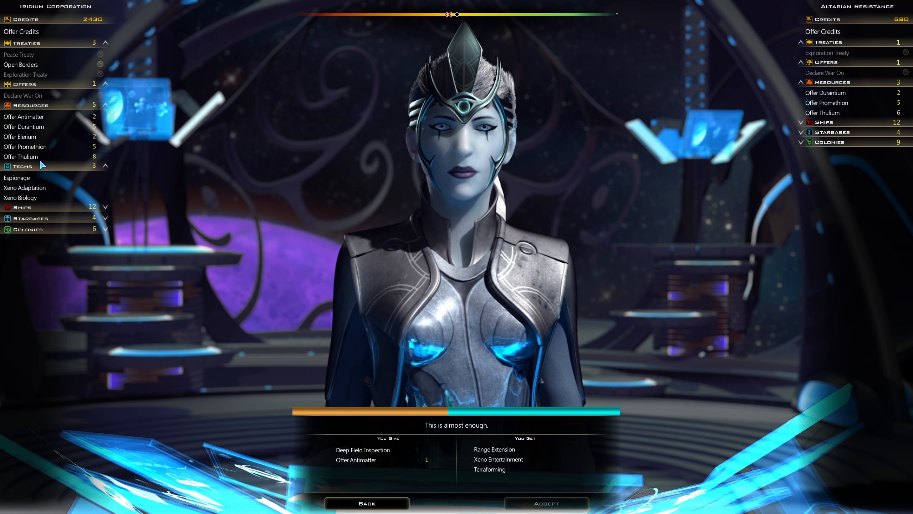
Step: Add 1 Elerium to the offer and accept the Altarian trade
click(20, 136)
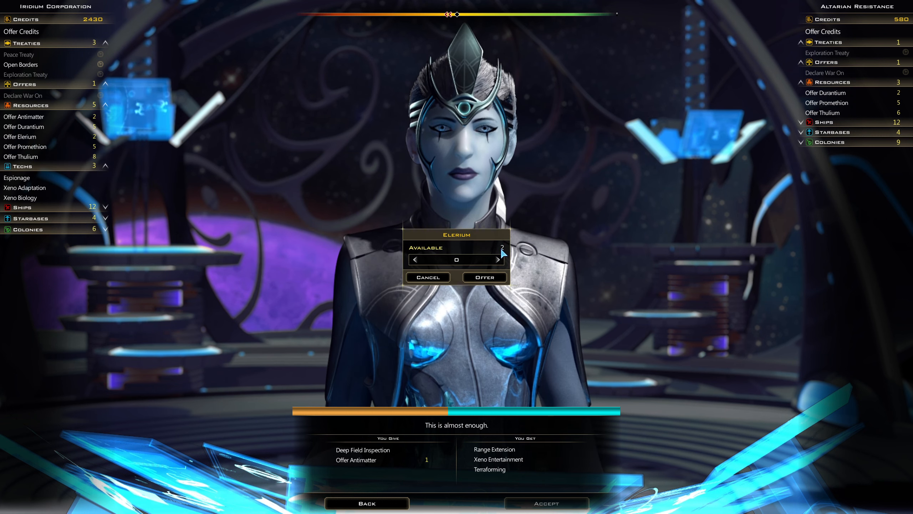
click(497, 259)
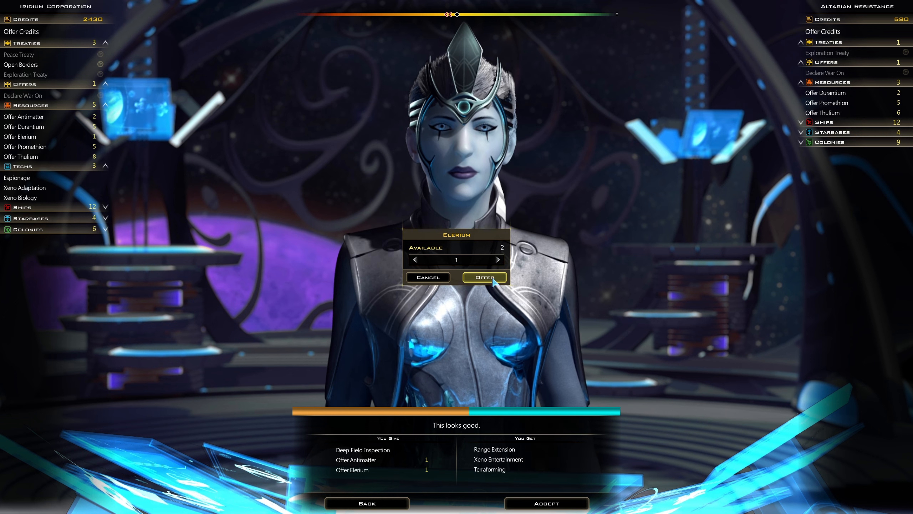
click(484, 277)
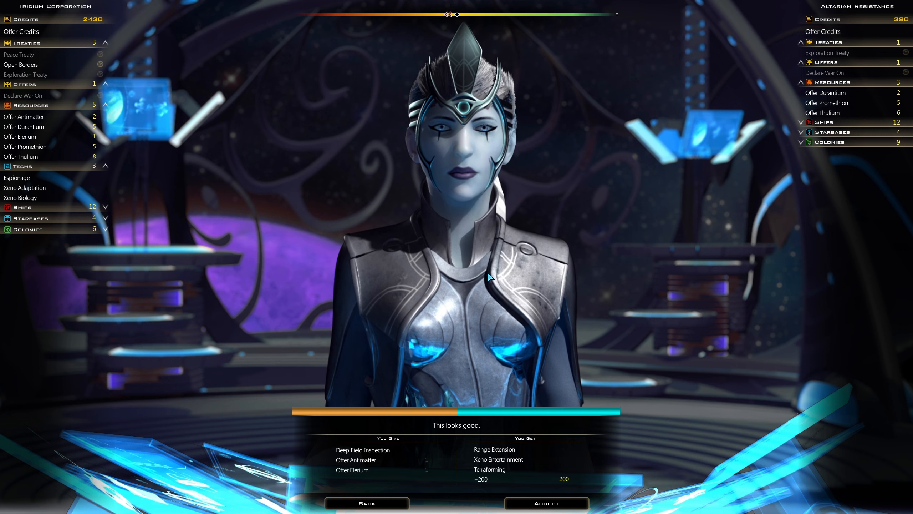
mouse_move(498, 459)
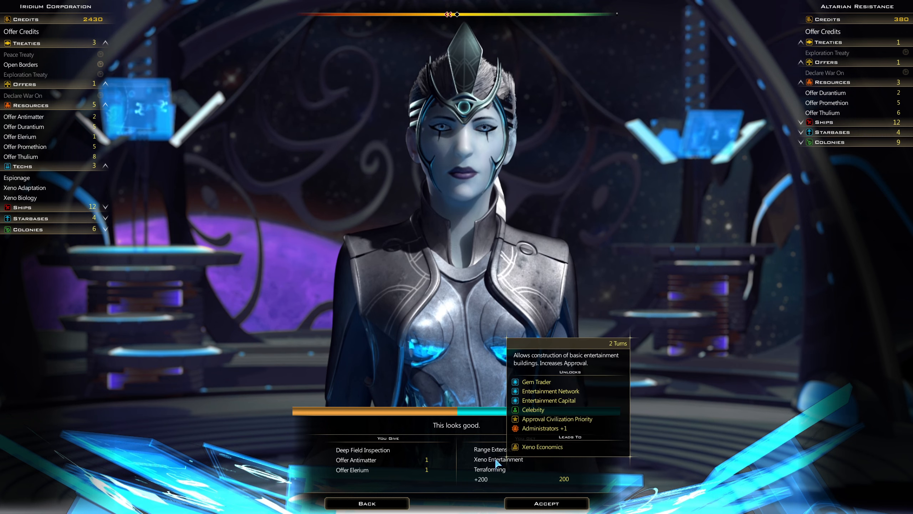
mouse_move(490, 469)
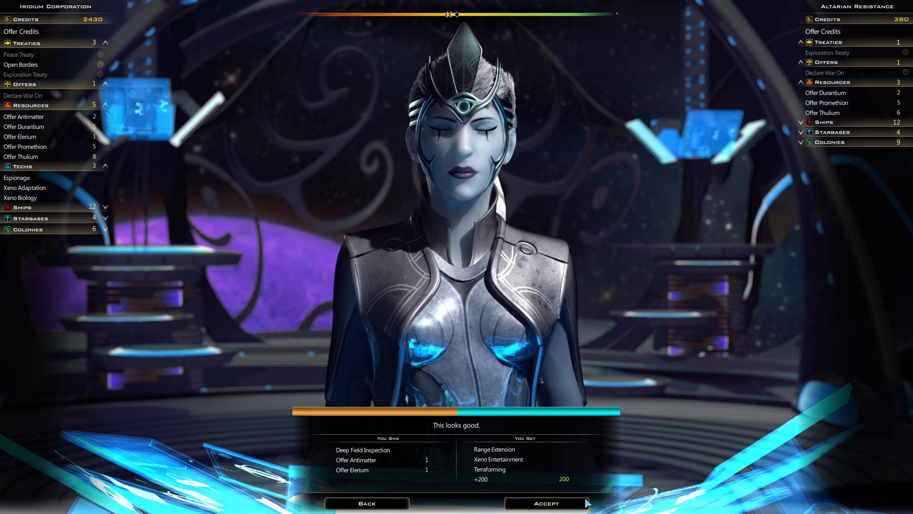
click(544, 503)
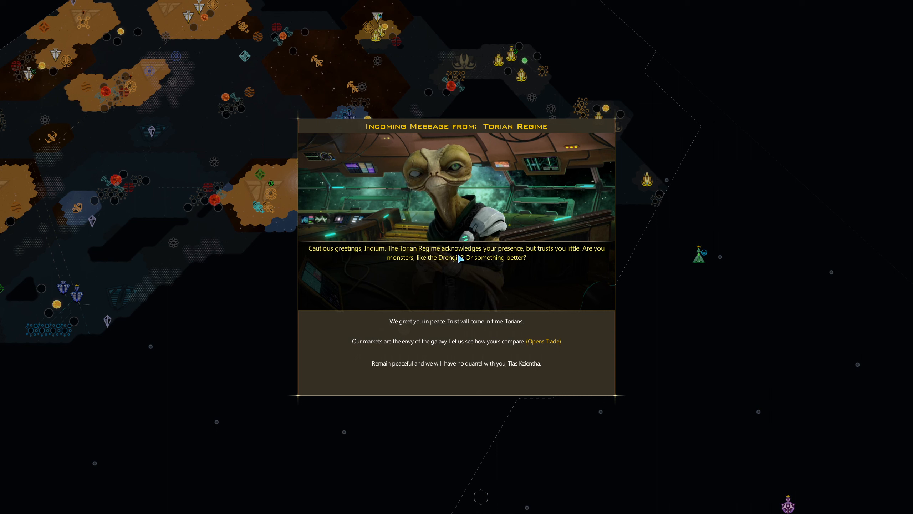
mouse_move(408, 271)
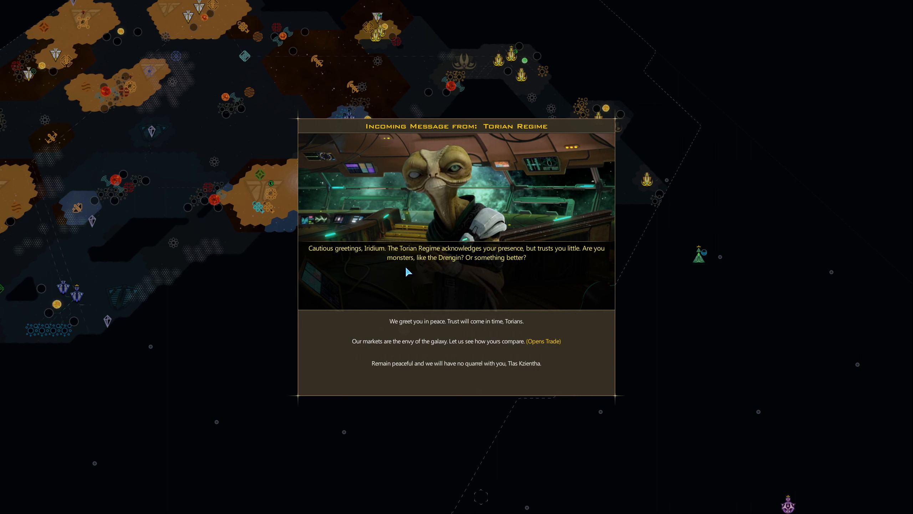
mouse_move(400, 341)
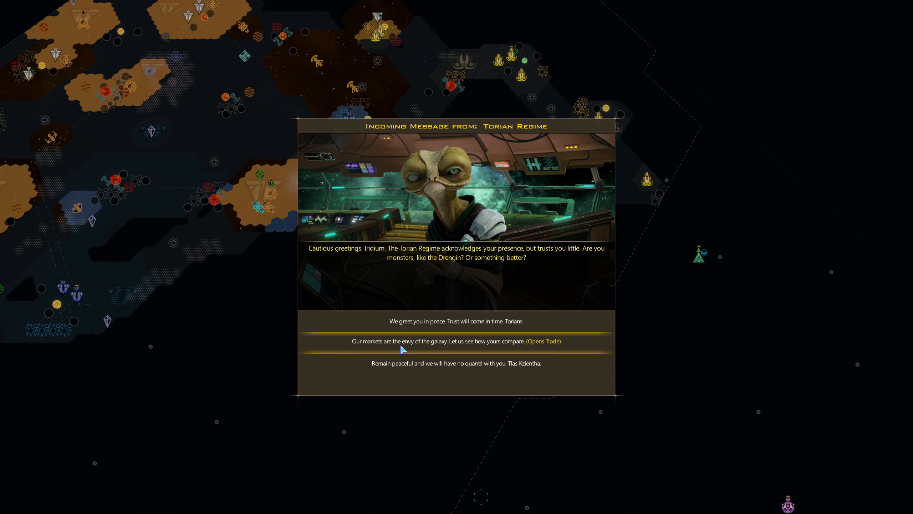
Step: Open Torian trade talks, leave without a deal, and confirm Iridia as freighter homeworld
click(458, 341)
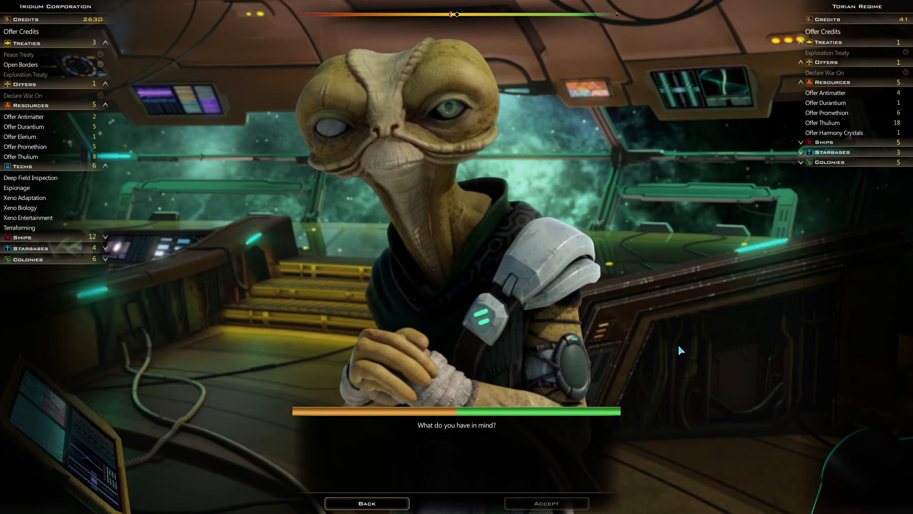
mouse_move(834, 133)
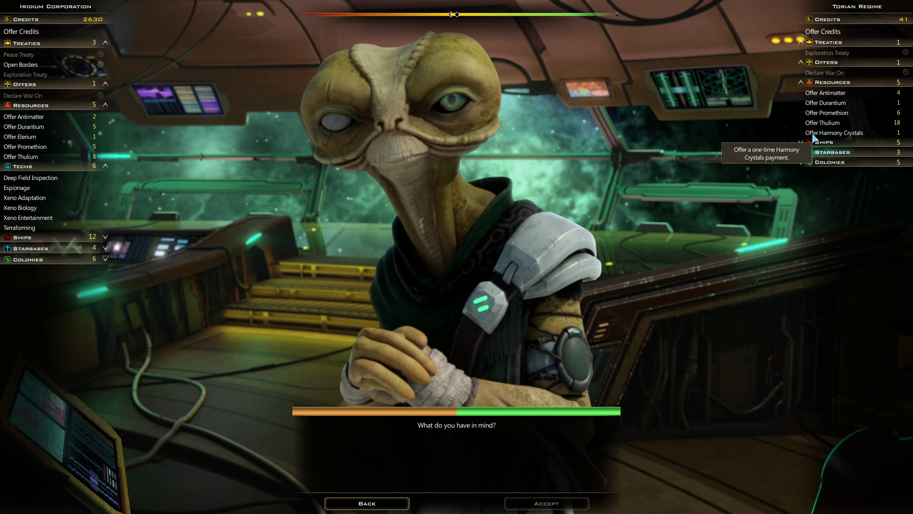
mouse_move(614, 396)
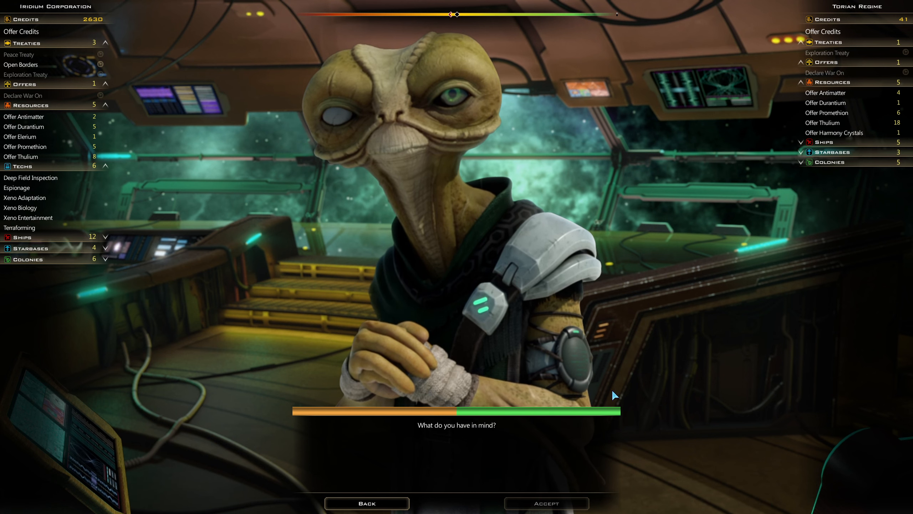
click(367, 503)
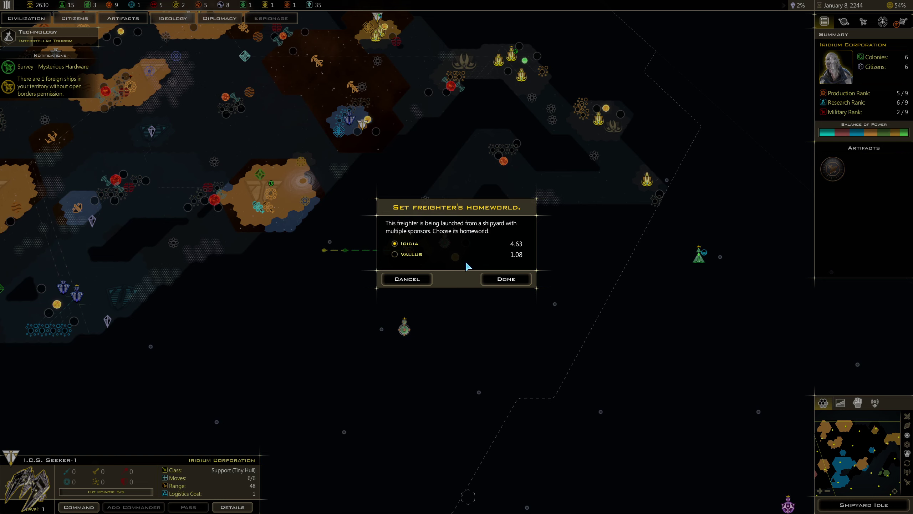
click(504, 278)
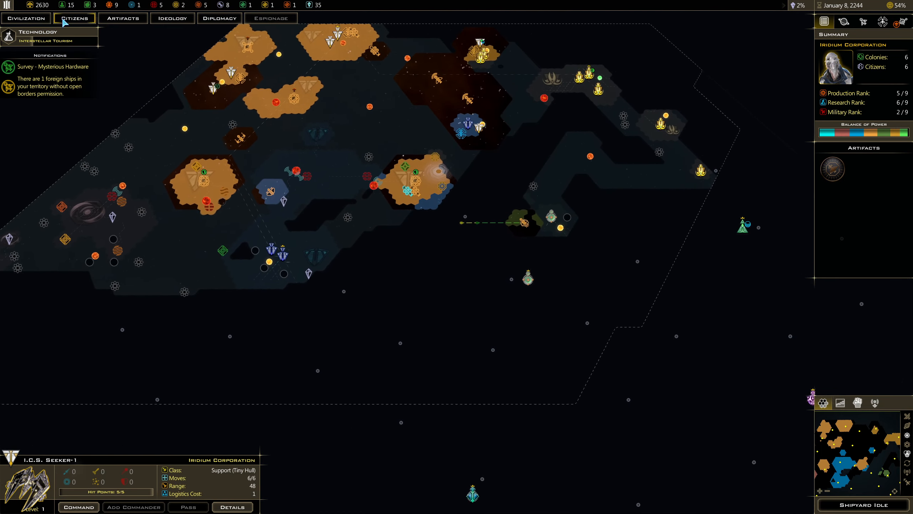
Step: View the Slyne civilization's standings, then start and end a conversation with them
click(218, 18)
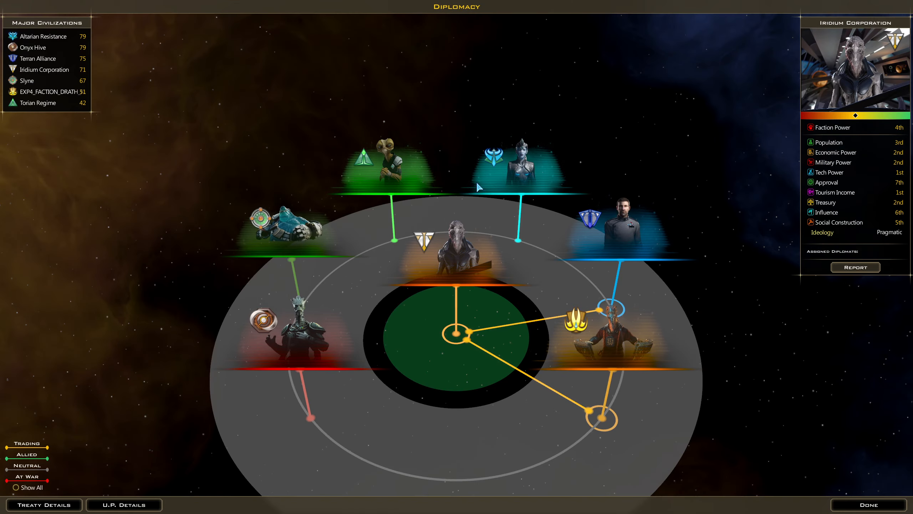
mouse_move(460, 336)
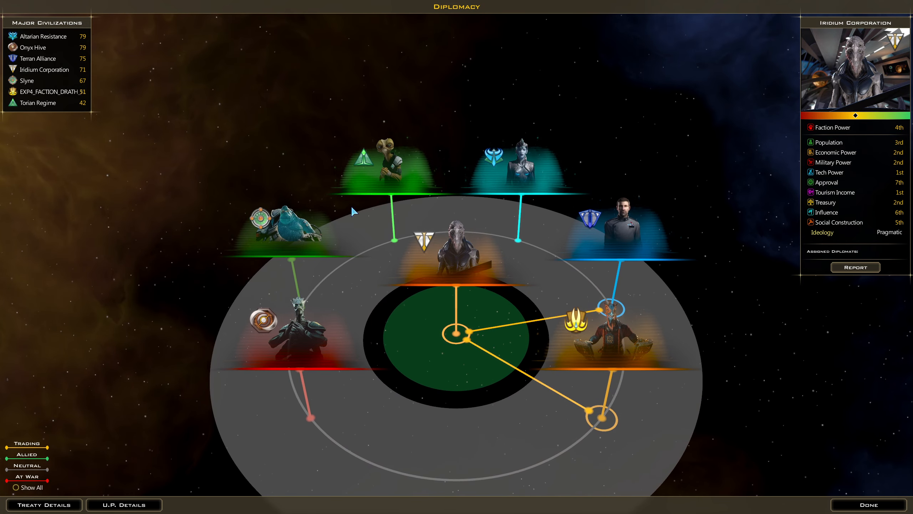
mouse_move(606, 340)
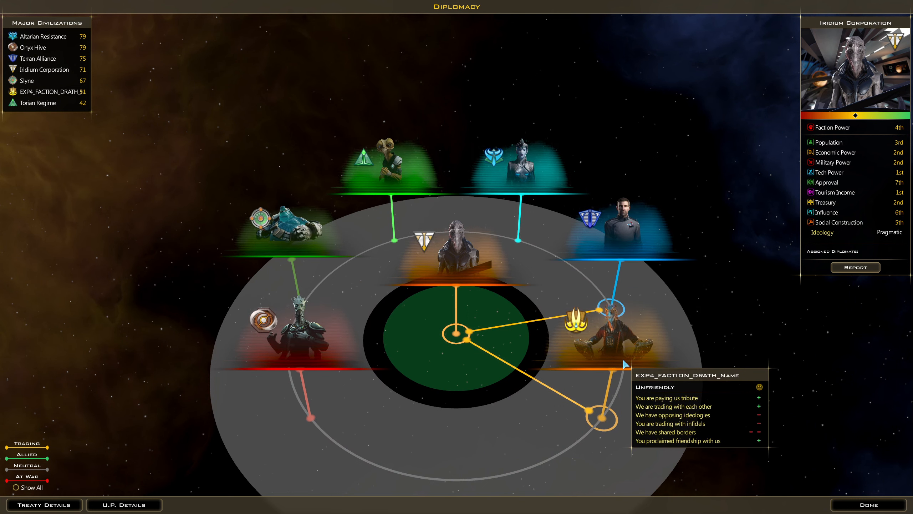
mouse_move(529, 183)
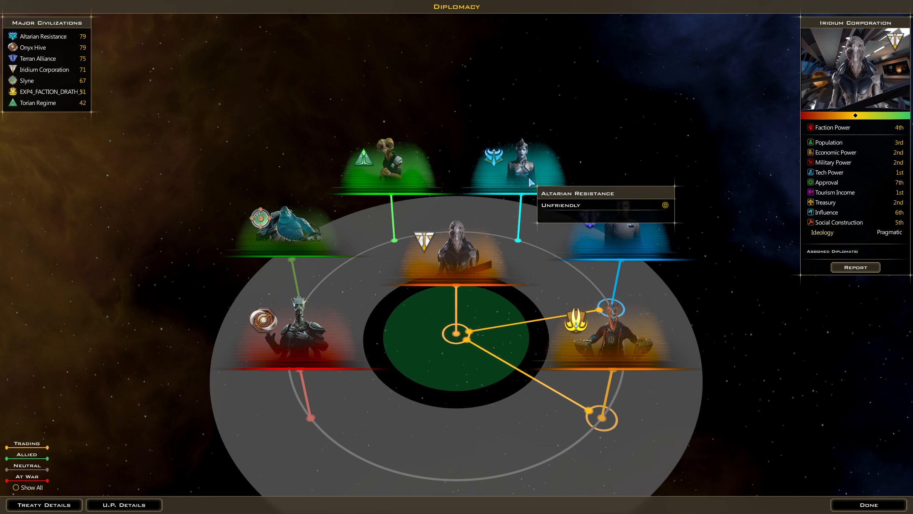
mouse_move(439, 178)
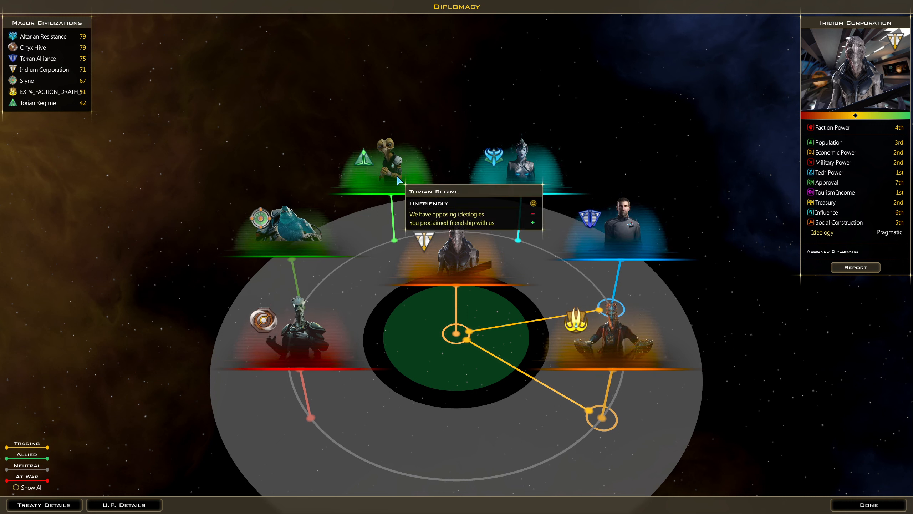
mouse_move(517, 163)
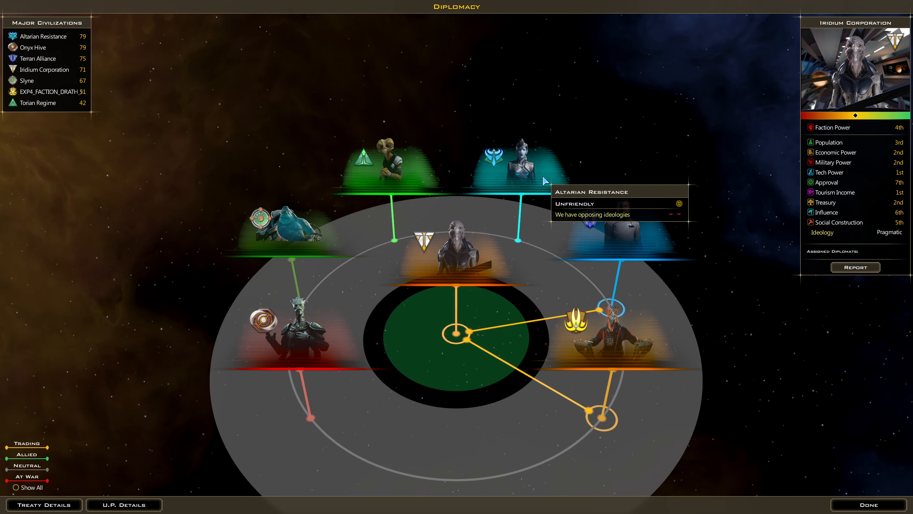
click(515, 160)
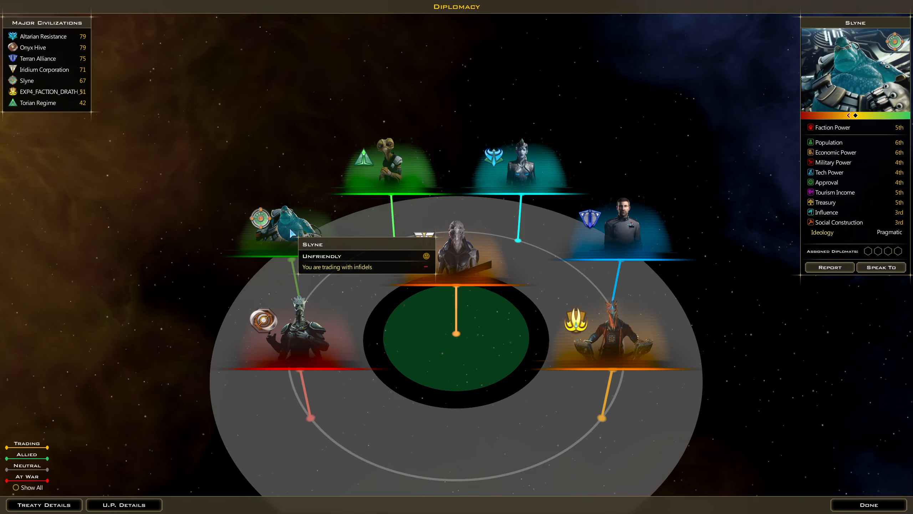
click(880, 267)
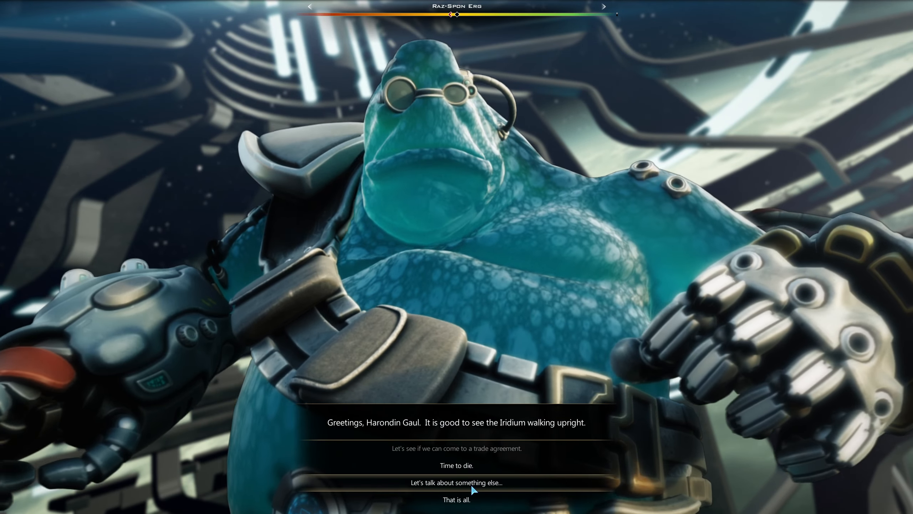
click(456, 448)
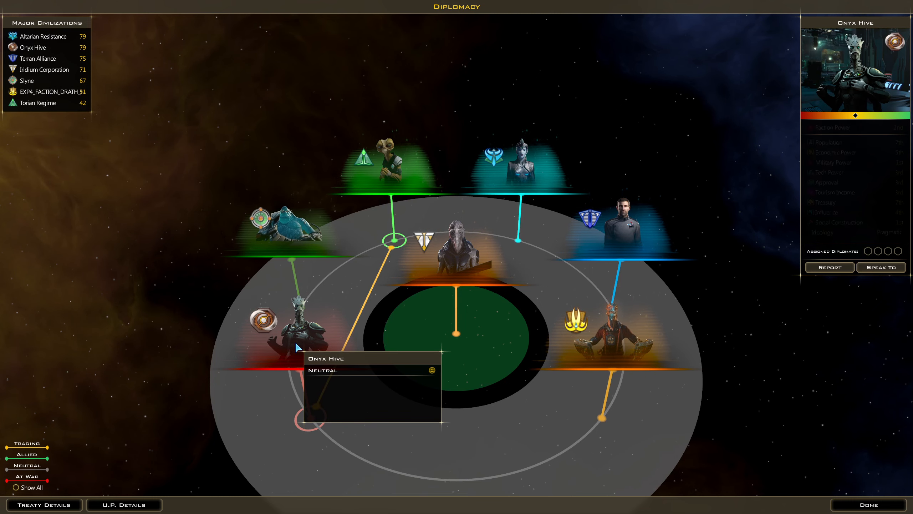
Step: Talk to the Onyx Hive about financial aid and leave their trade without a deal
click(880, 268)
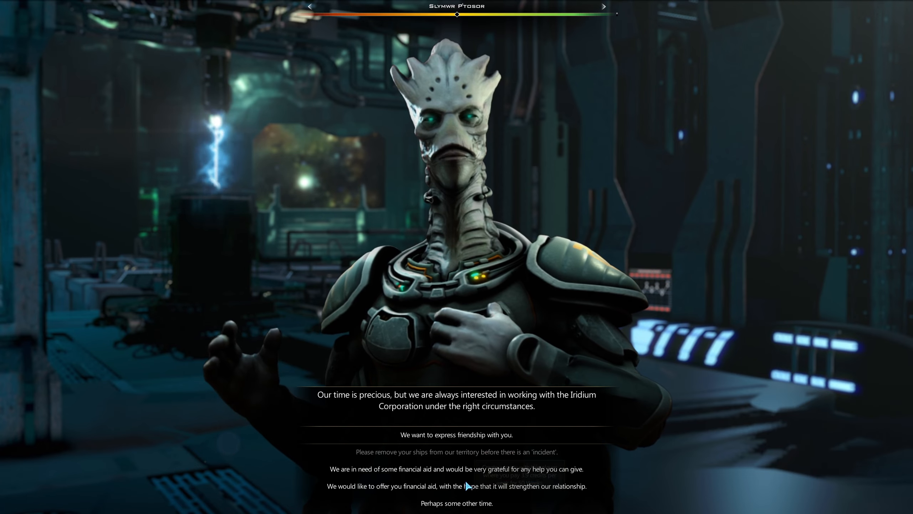
click(456, 434)
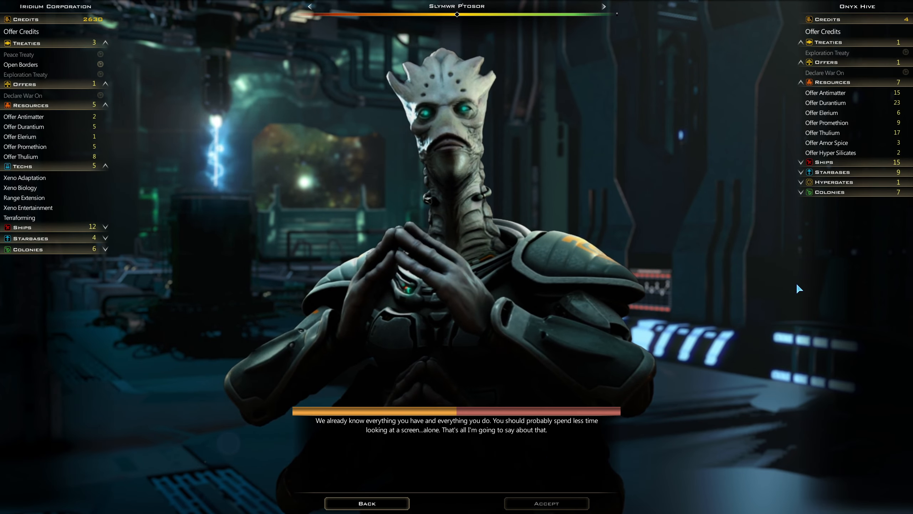
mouse_move(826, 143)
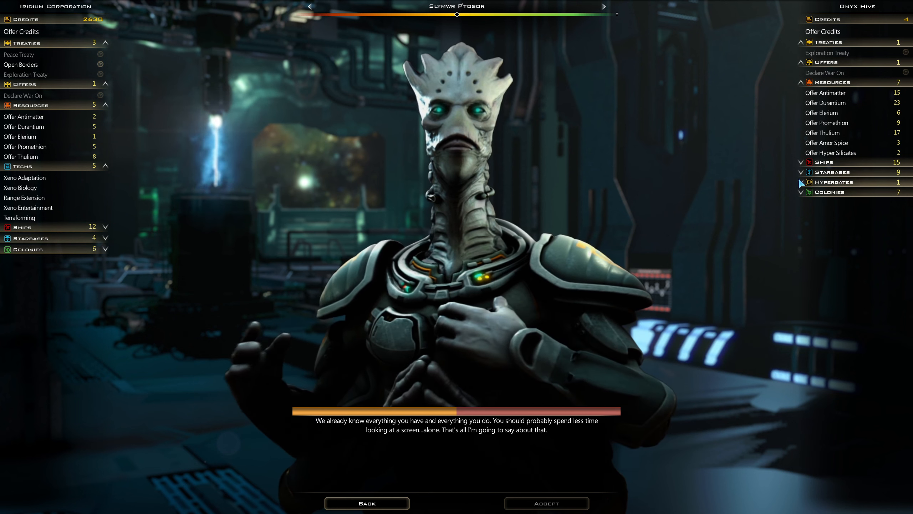
mouse_move(27, 208)
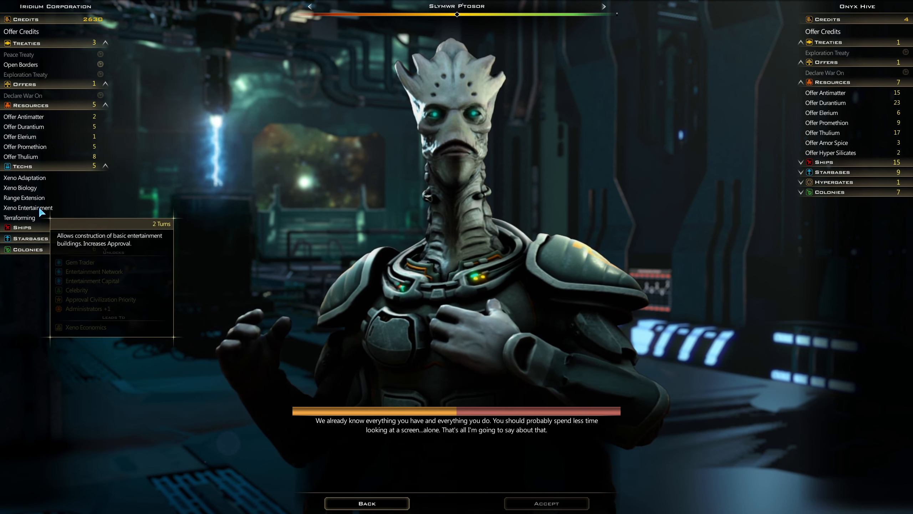
click(367, 504)
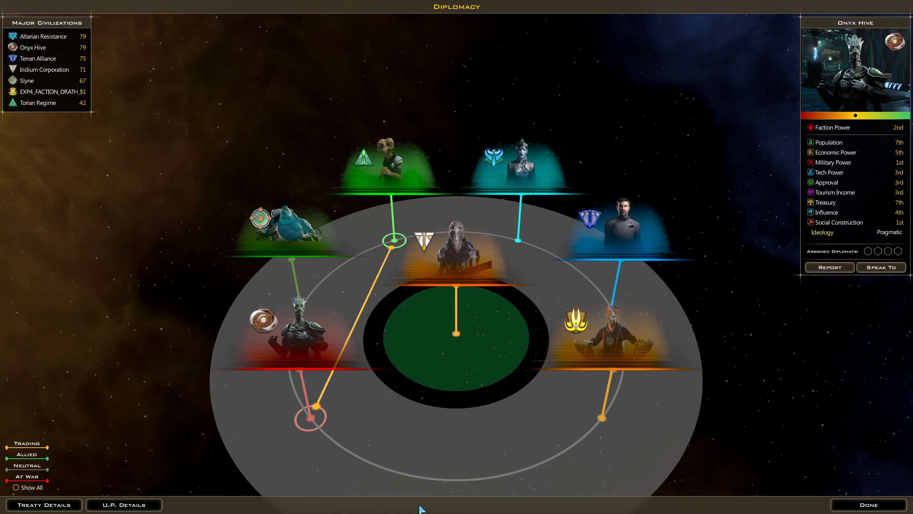
mouse_move(415, 283)
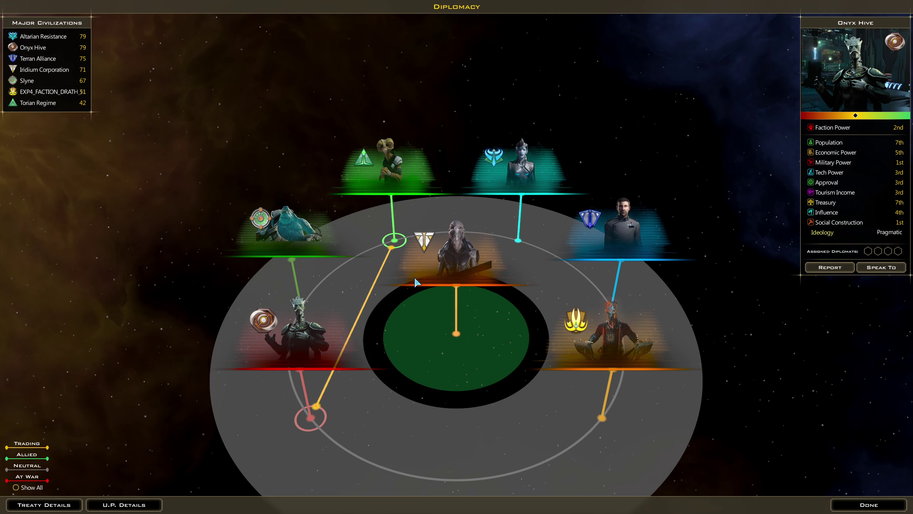
Step: Browse your own and the Altarian Resistance's standings, then exit and reopen Diplomacy
click(602, 337)
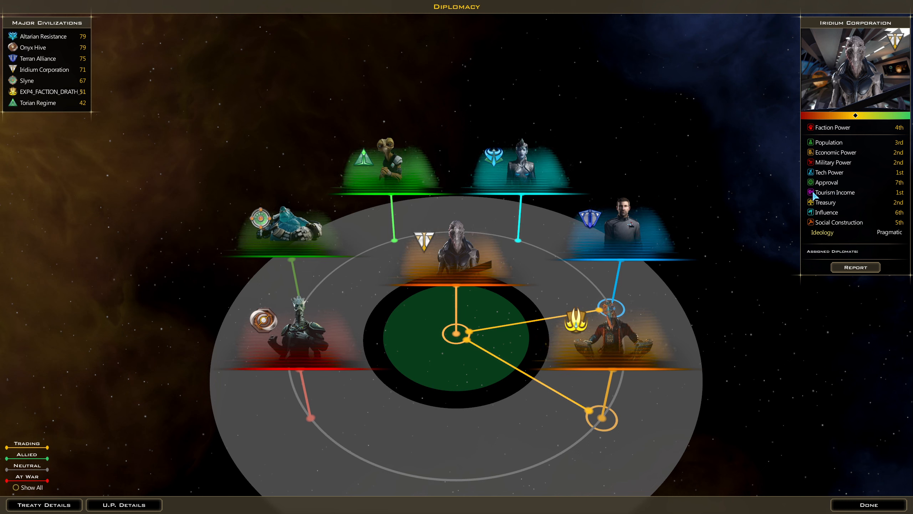
mouse_move(640, 246)
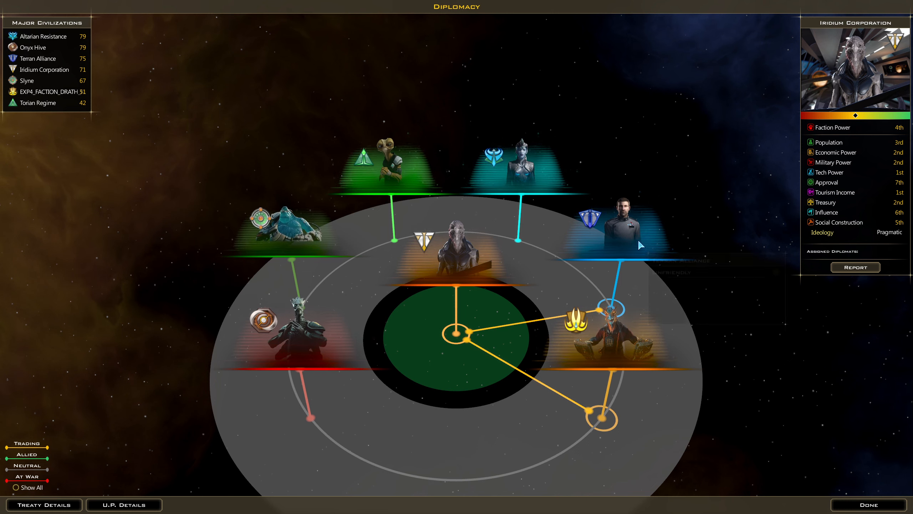
mouse_move(576, 277)
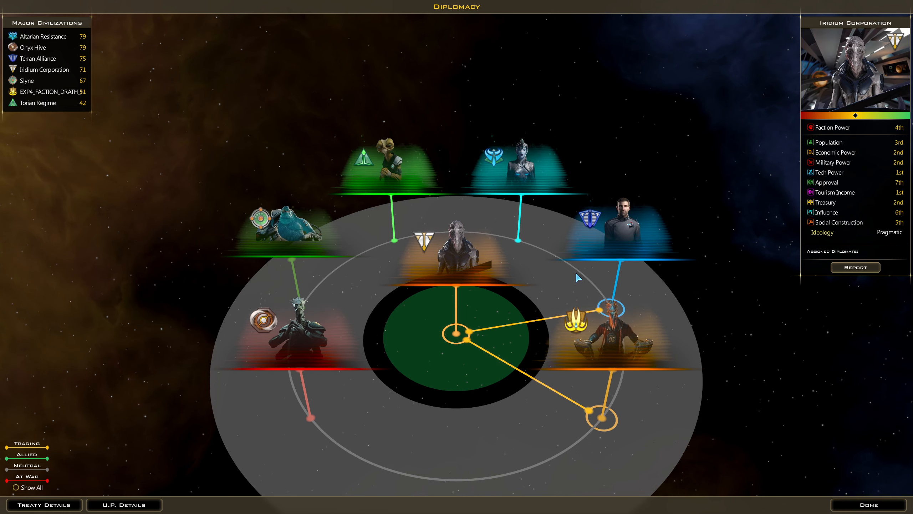
mouse_move(810, 208)
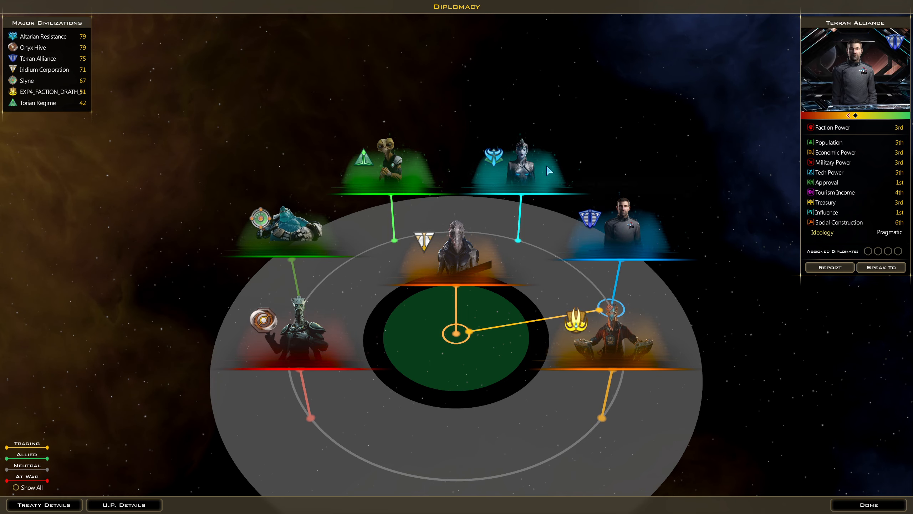
click(521, 163)
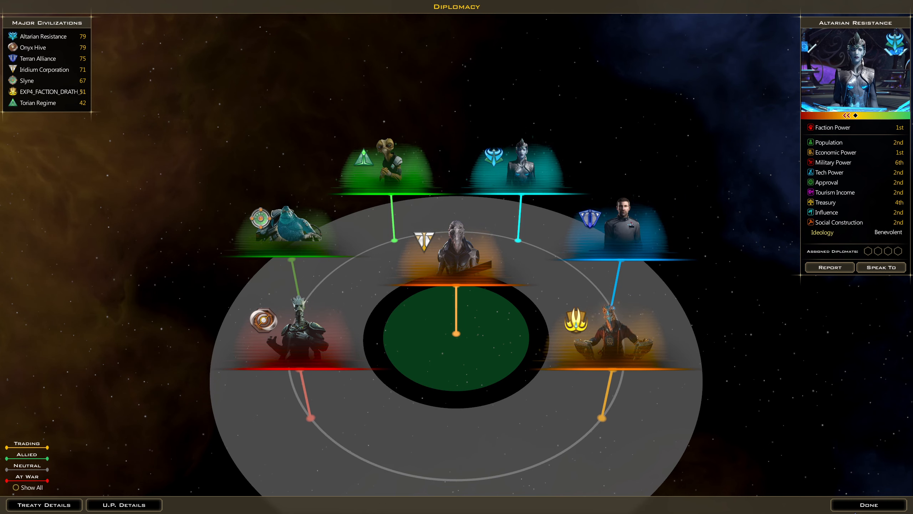
click(868, 504)
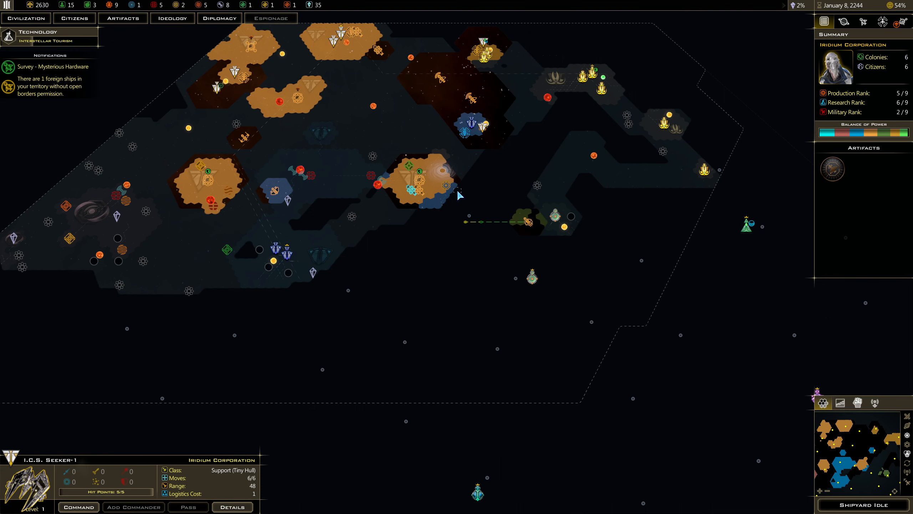
click(219, 18)
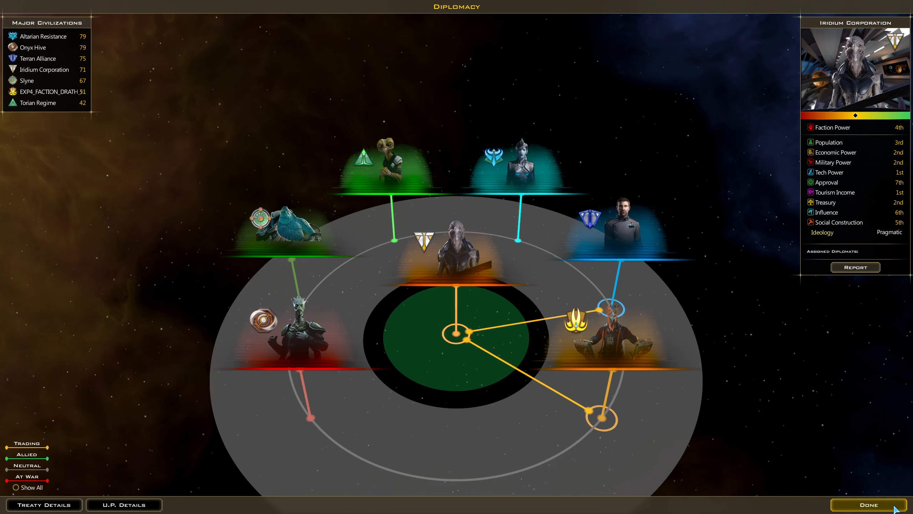
Step: Close Diplomacy and zoom the galaxy map to send Haul-X M2-4 on its route
click(868, 504)
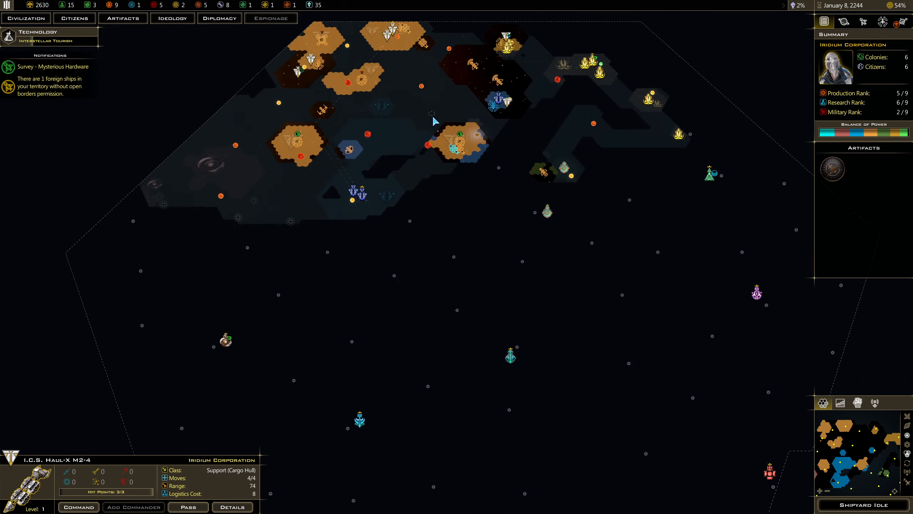
scroll(down, 3)
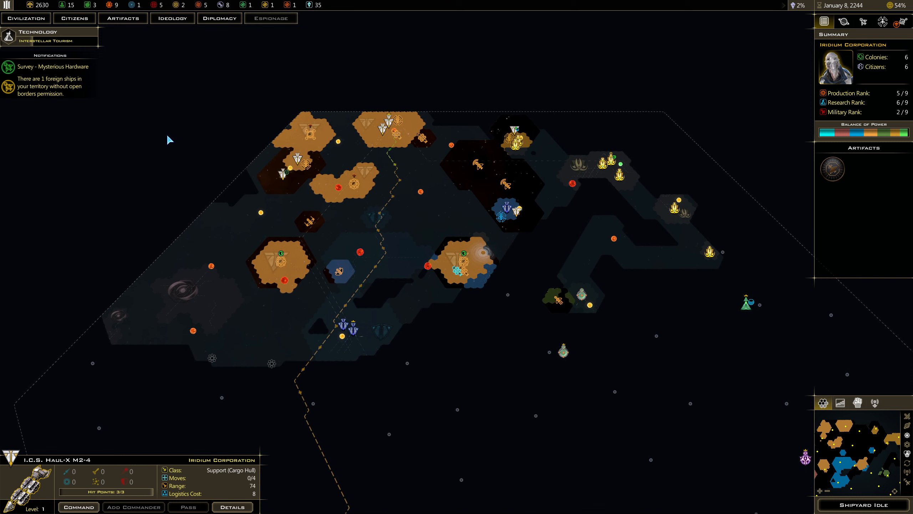
mouse_move(35, 90)
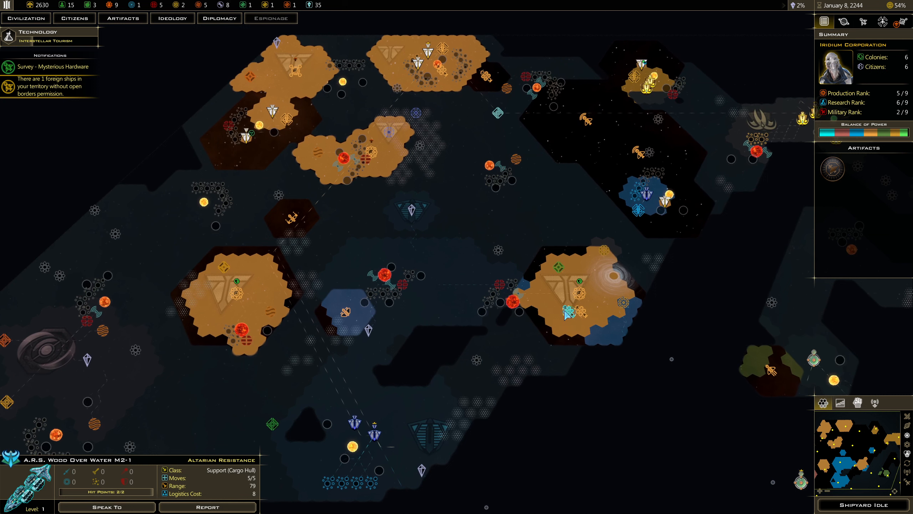
mouse_move(568, 313)
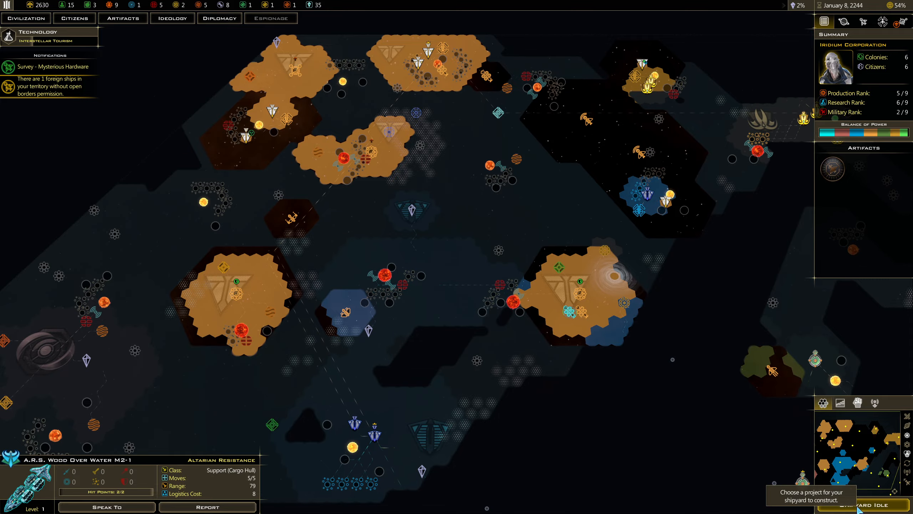
Step: Queue a Haul-X M3 freighter at the idle Iridii Shipyard 1
click(863, 504)
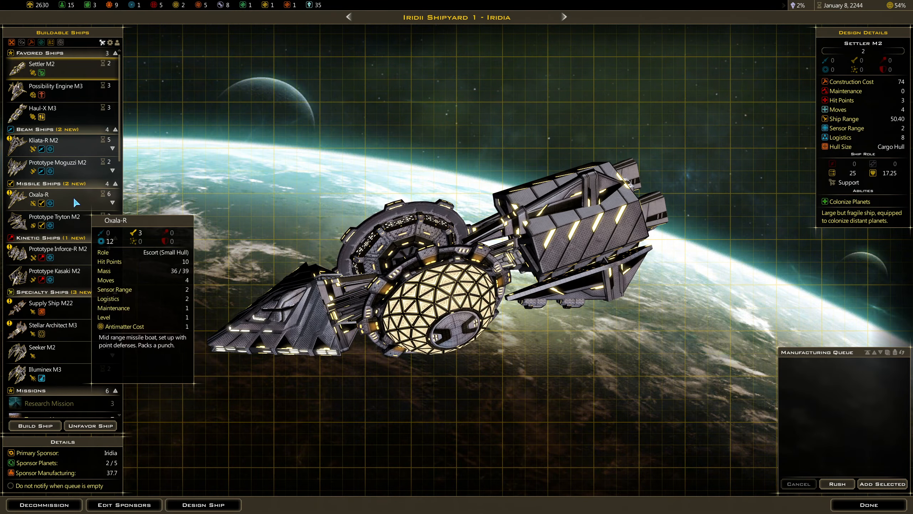
mouse_move(70, 119)
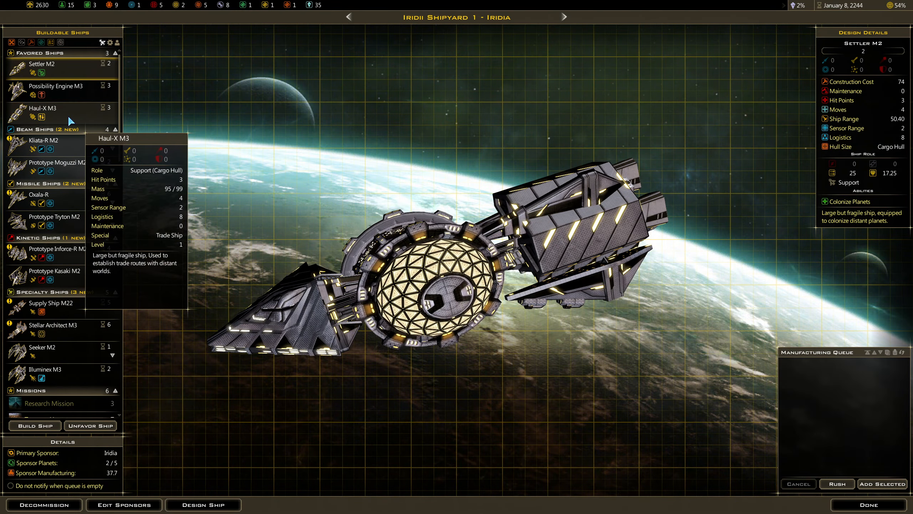
click(44, 107)
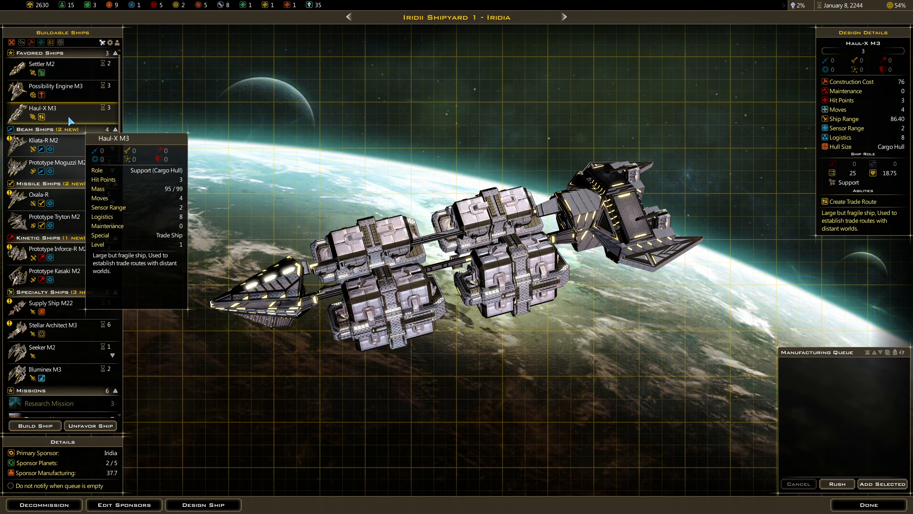
click(868, 504)
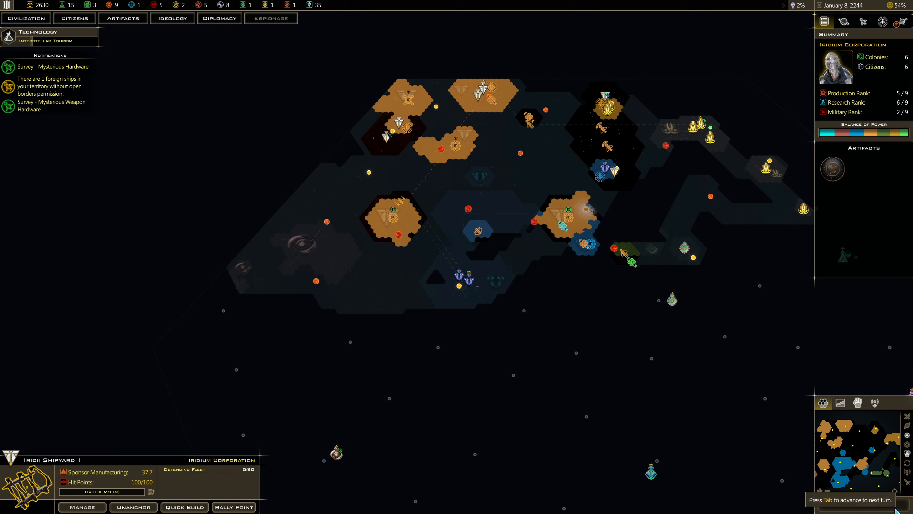
mouse_move(498, 100)
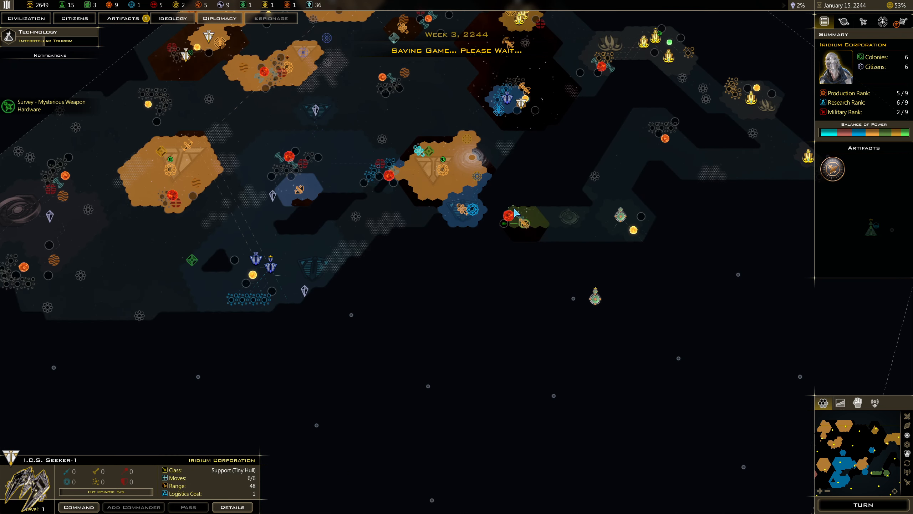
Step: Move the I.C.S. Seeker-1 survey ship to the adjacent system
click(518, 215)
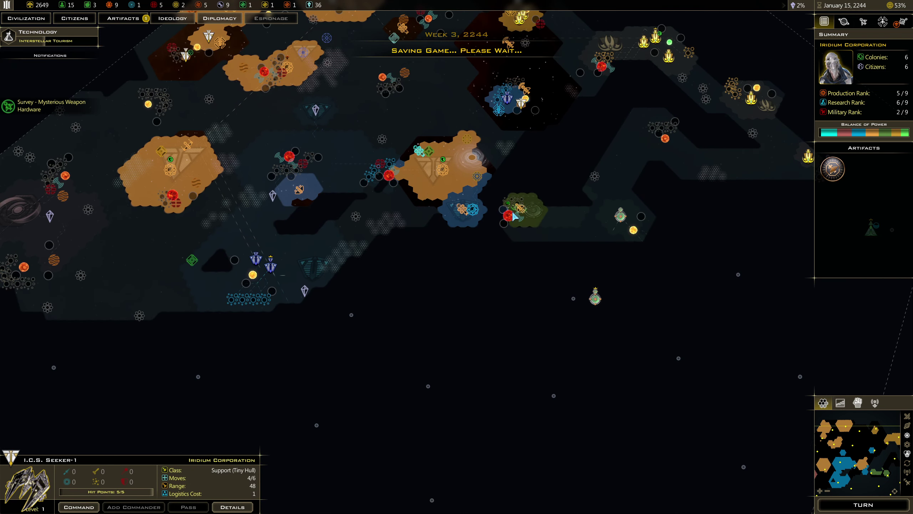
mouse_move(502, 202)
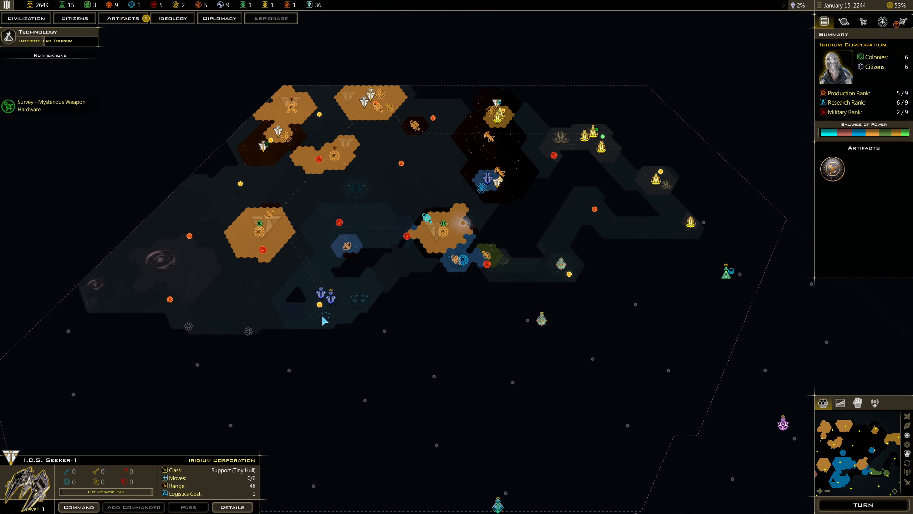
mouse_move(488, 263)
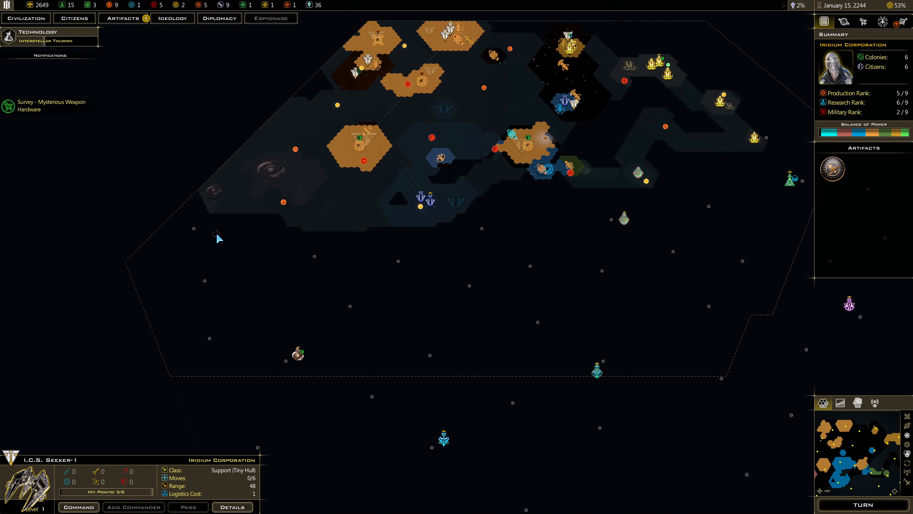
mouse_move(373, 316)
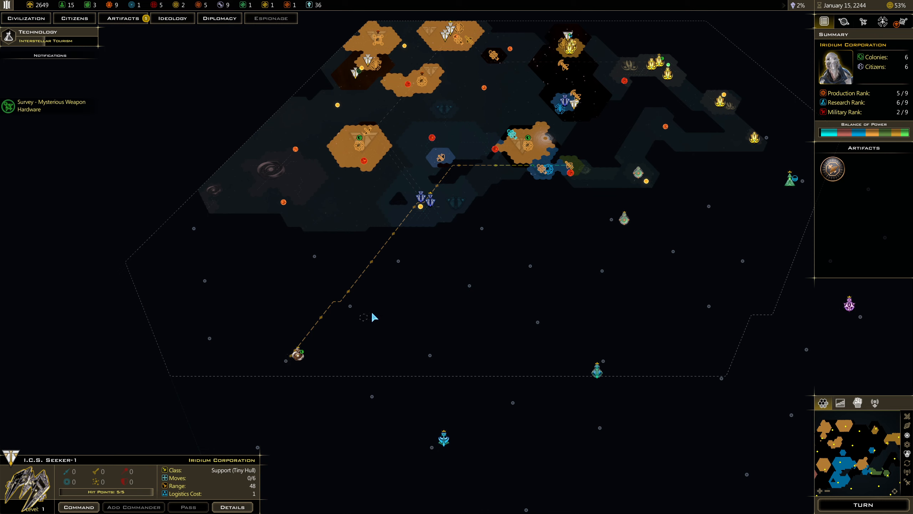
mouse_move(282, 264)
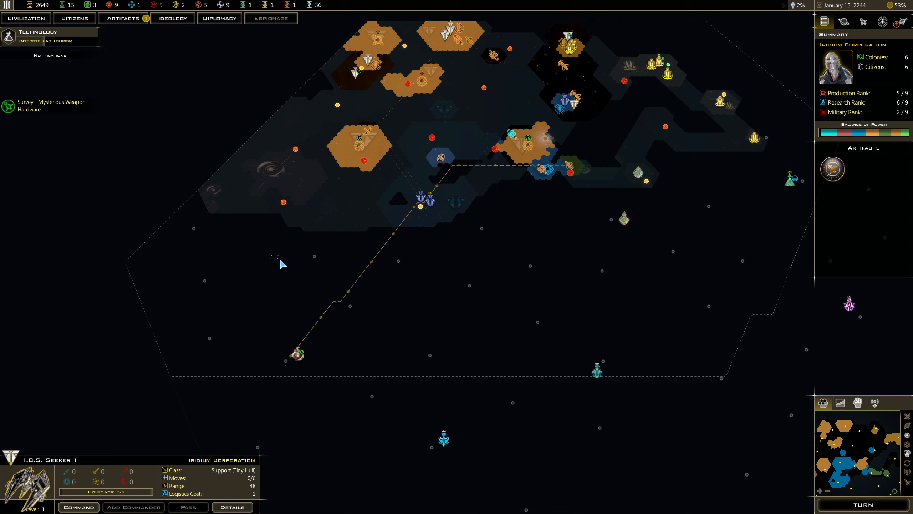
mouse_move(176, 5)
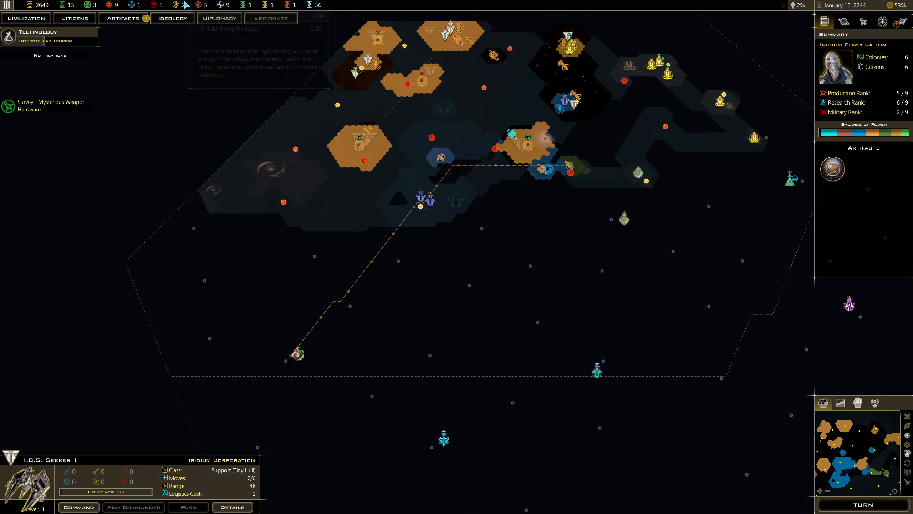
Step: Open Diplomacy and save the game to the DiscountEmpire 4 slot
click(218, 18)
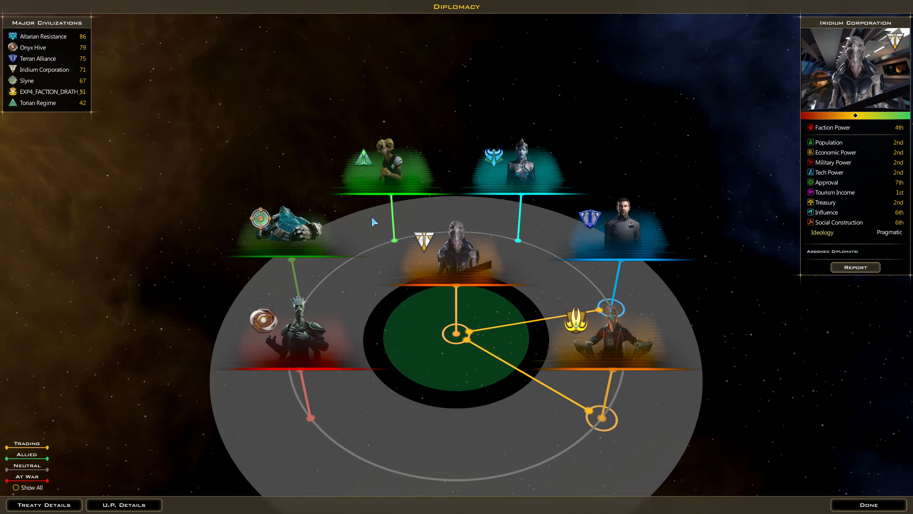
mouse_move(224, 197)
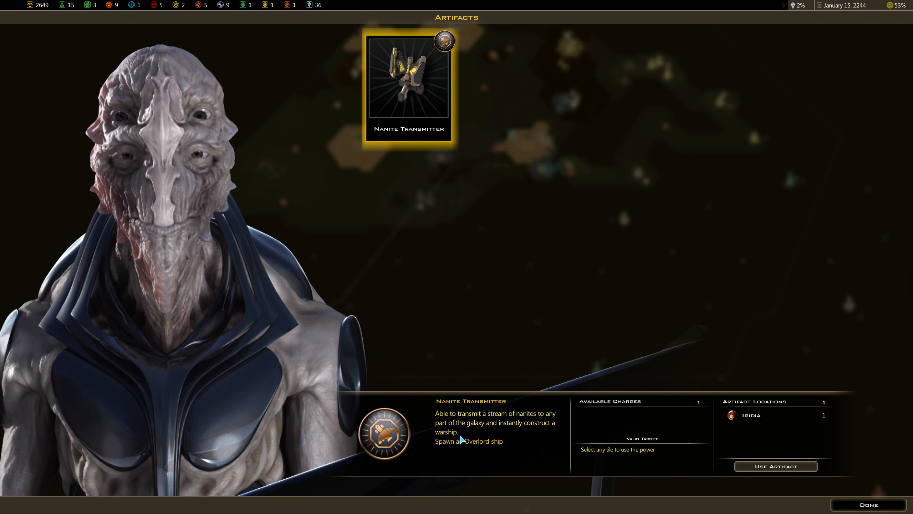
mouse_move(422, 429)
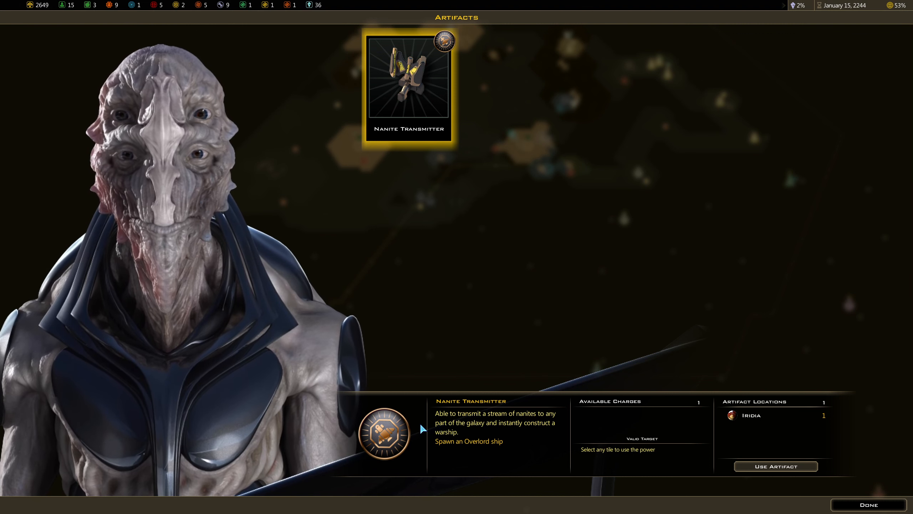
mouse_move(699, 456)
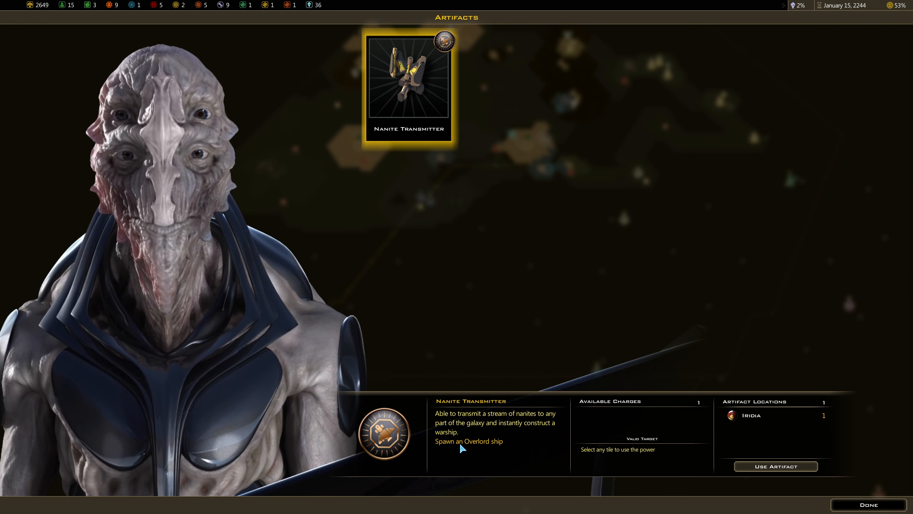
mouse_move(776, 466)
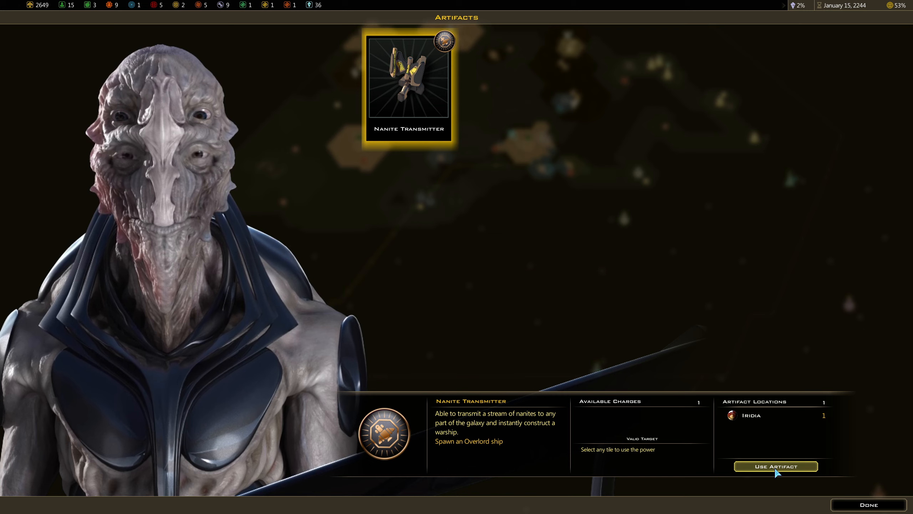
key(Escape)
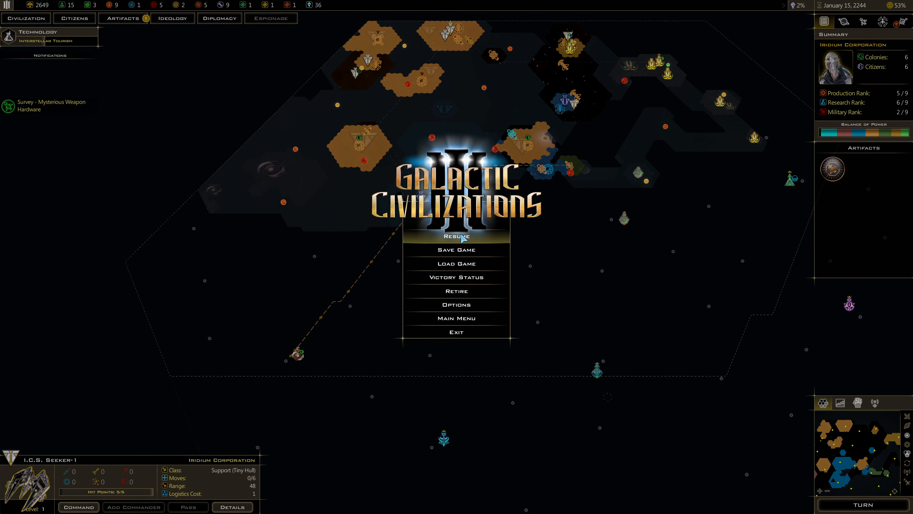
click(456, 249)
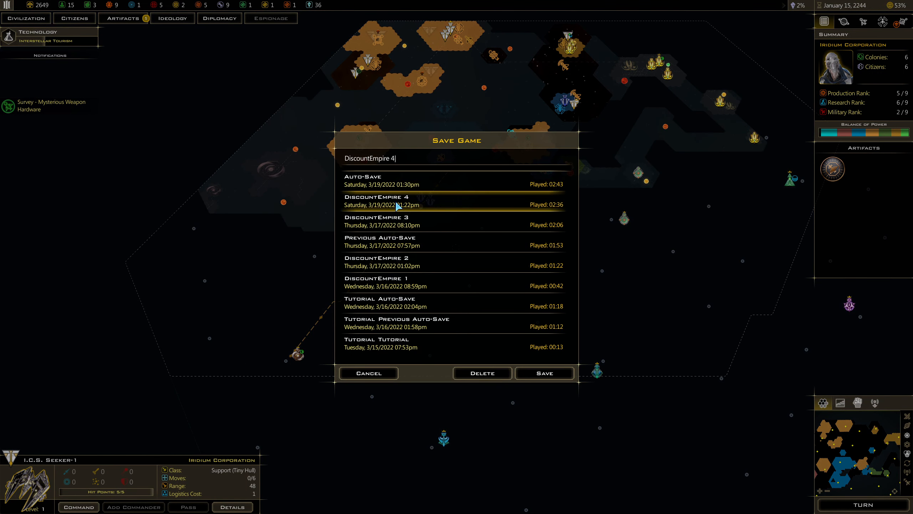
click(543, 373)
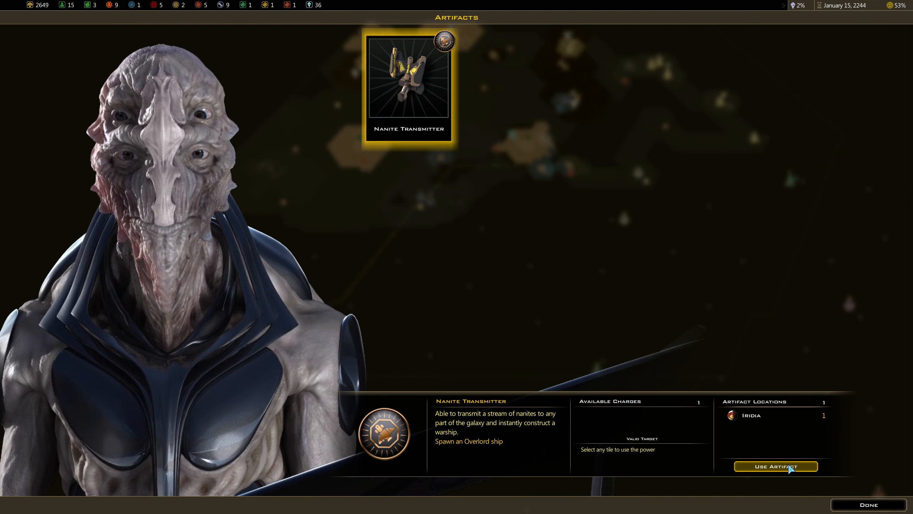
Step: Activate the Nanite Transmitter to spawn Immediwar M0-1 and dismiss the announcement
click(775, 466)
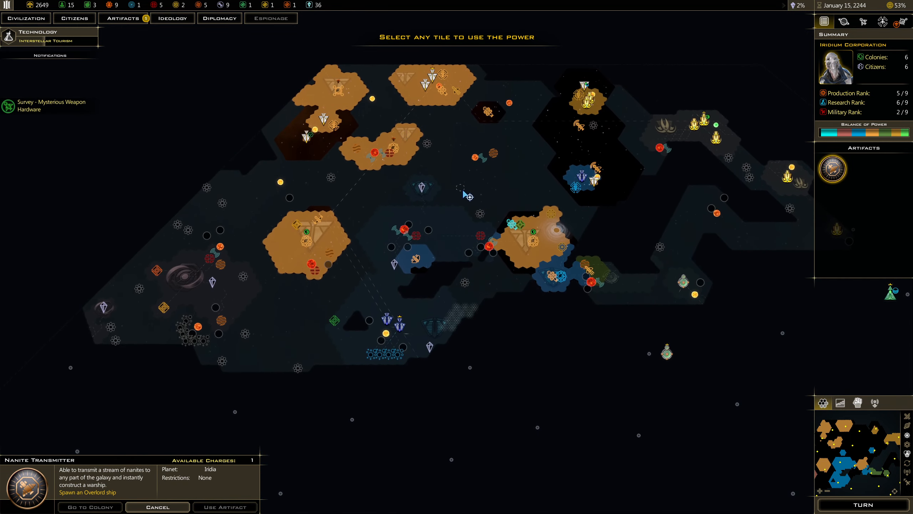
mouse_move(366, 309)
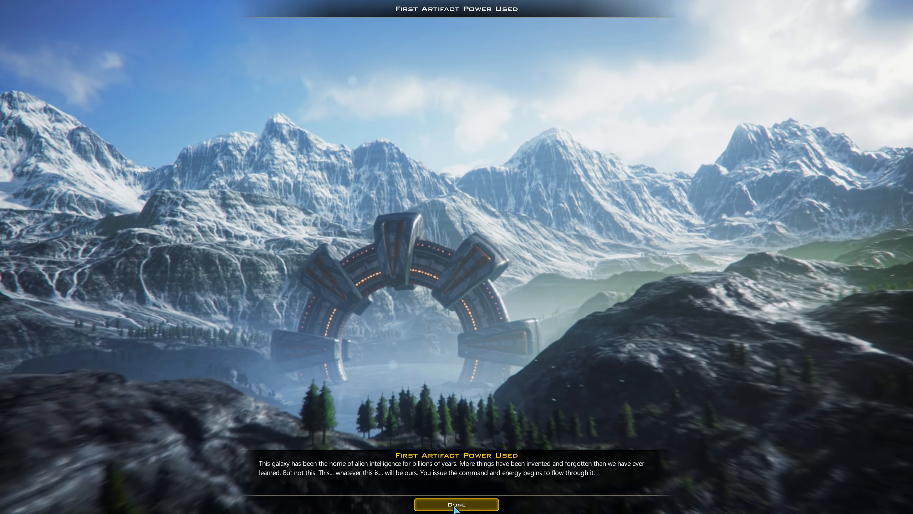
click(456, 504)
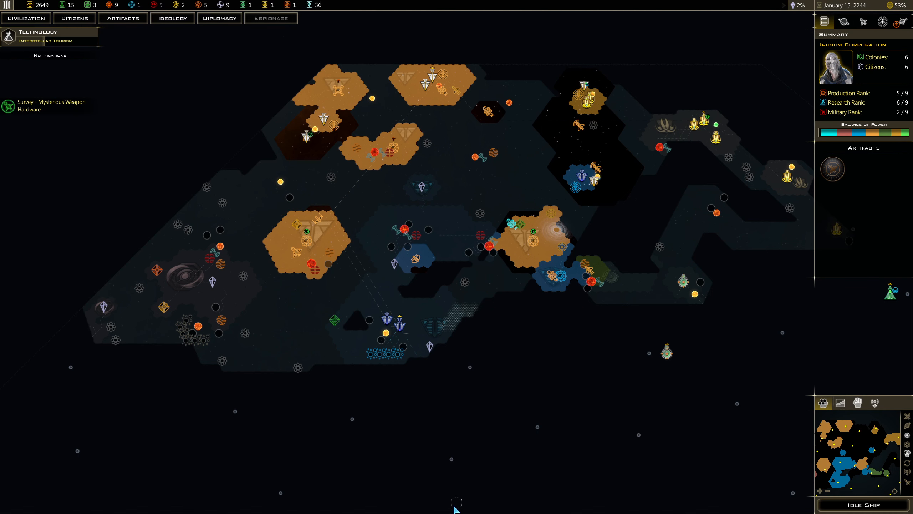
mouse_move(313, 268)
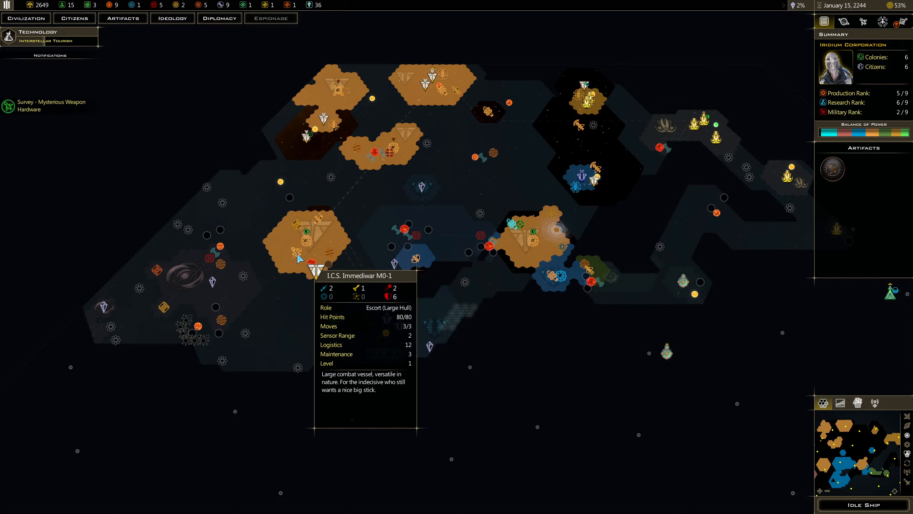
click(311, 263)
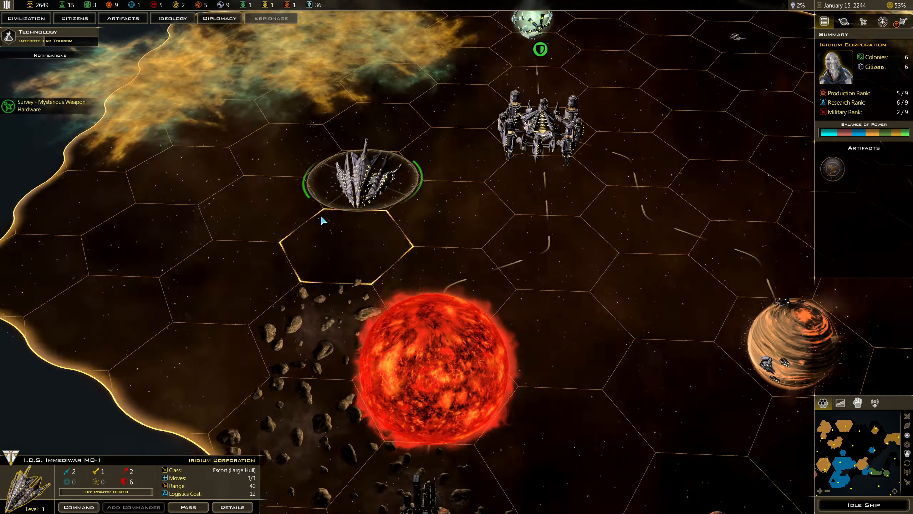
scroll(down, 3)
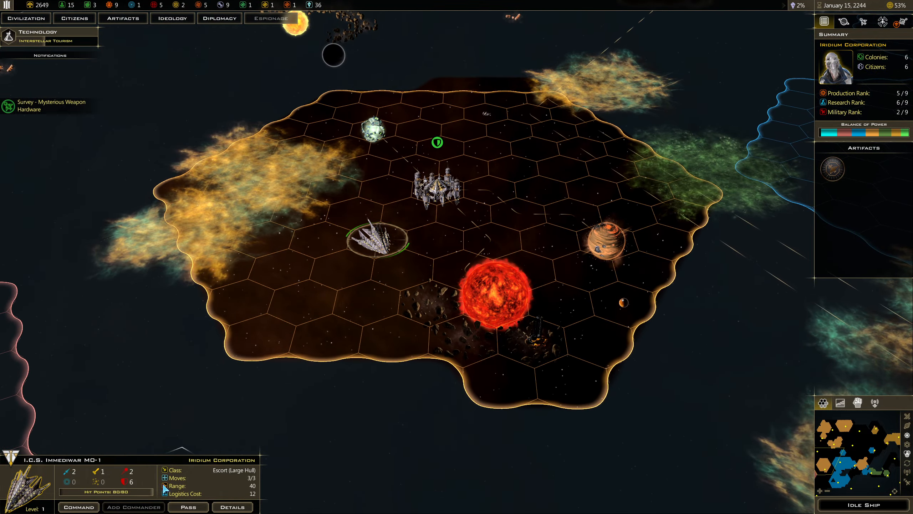
mouse_move(67, 473)
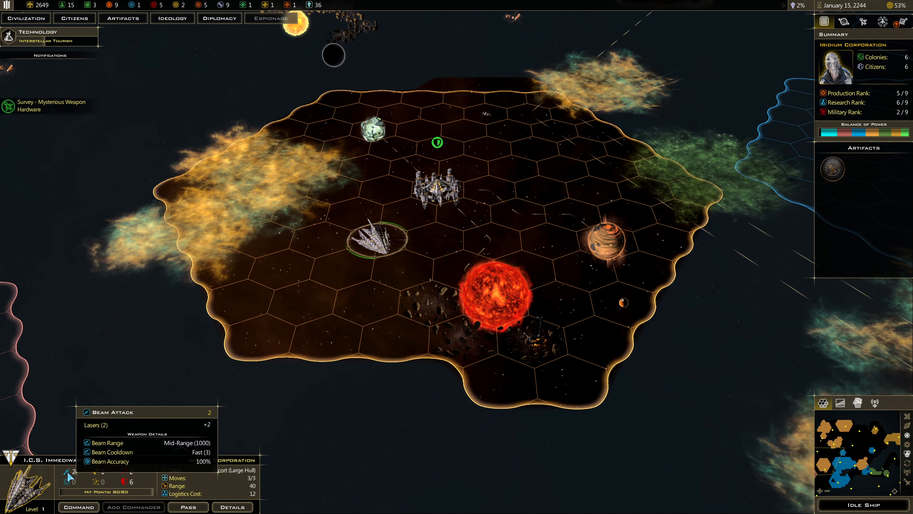
click(78, 506)
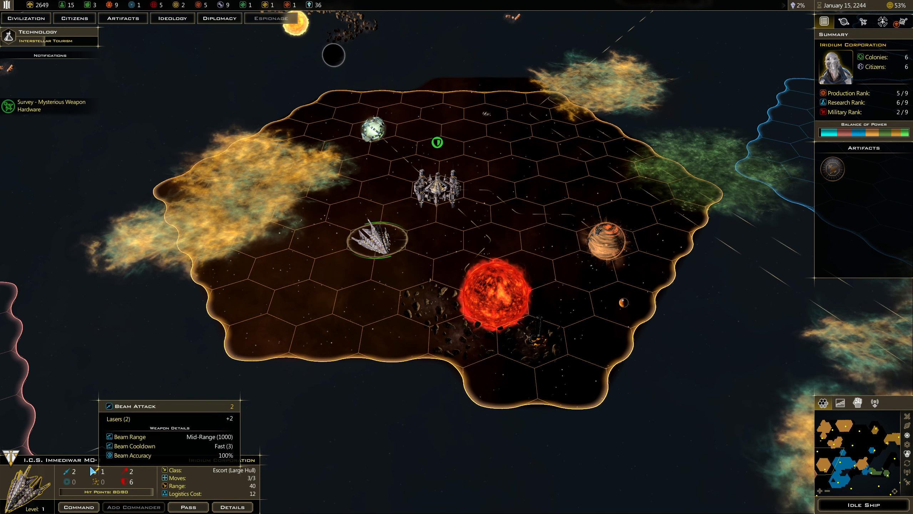
click(78, 506)
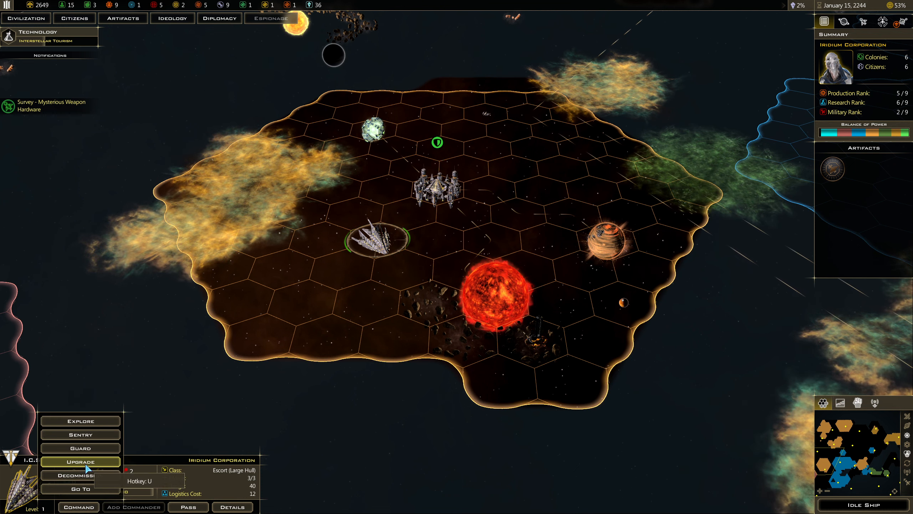
click(232, 506)
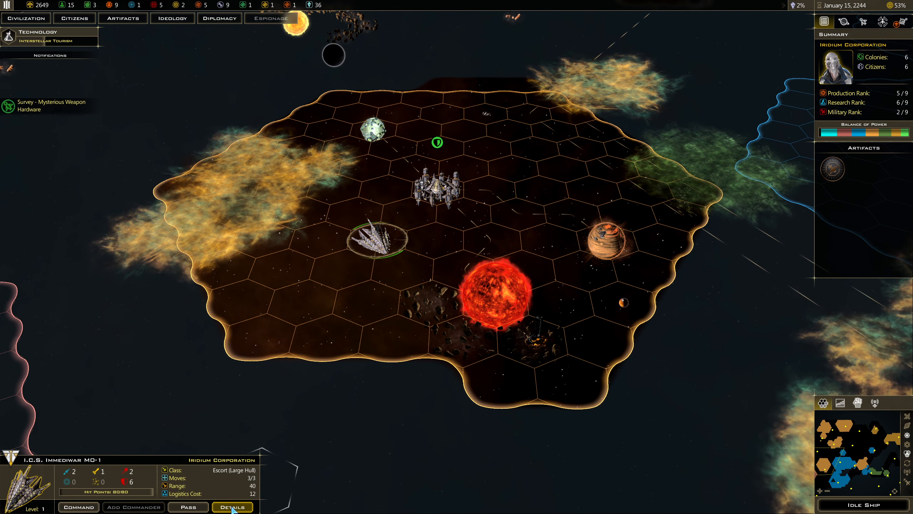
click(232, 506)
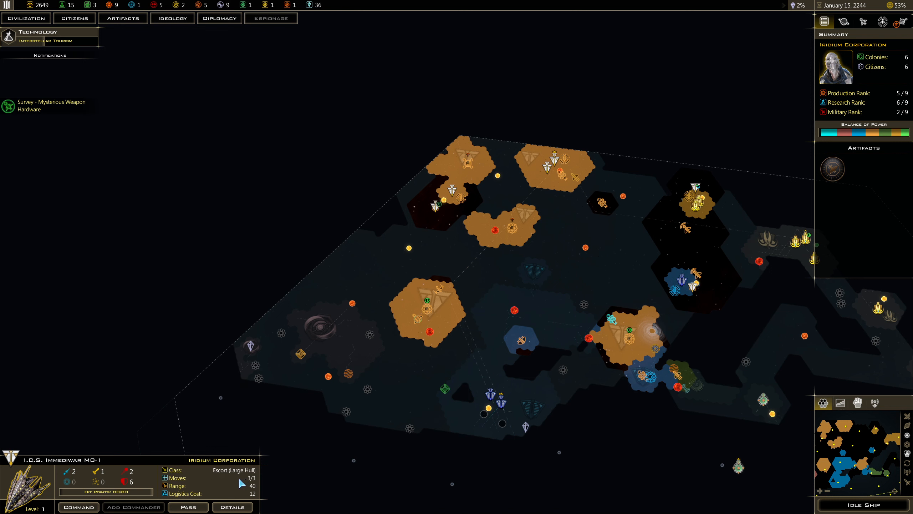
mouse_move(136, 338)
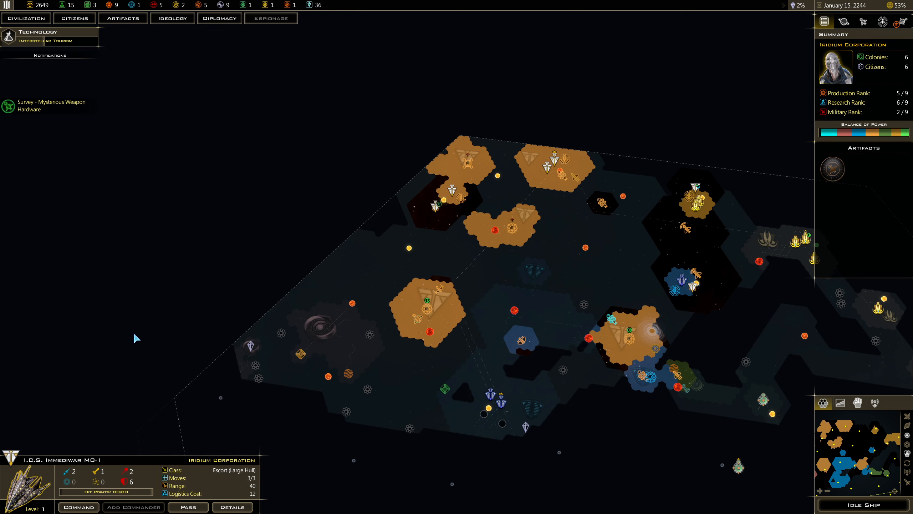
mouse_move(190, 375)
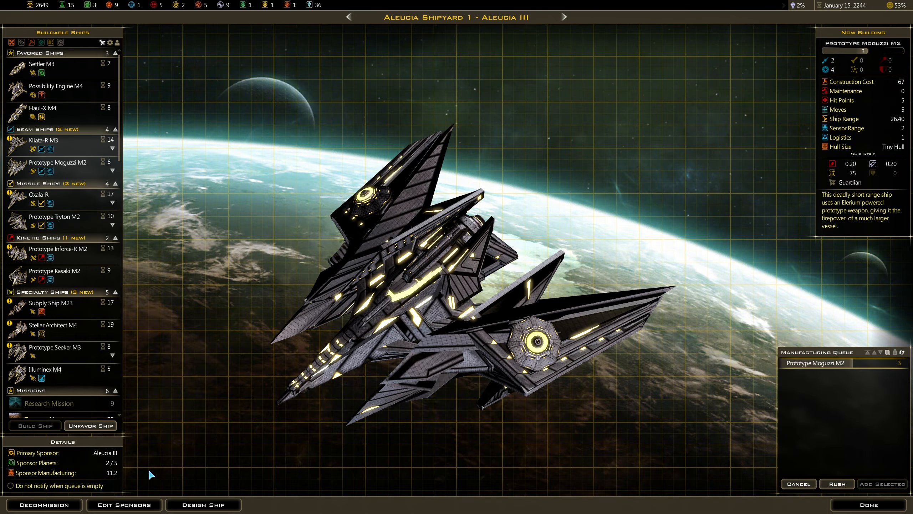
click(202, 504)
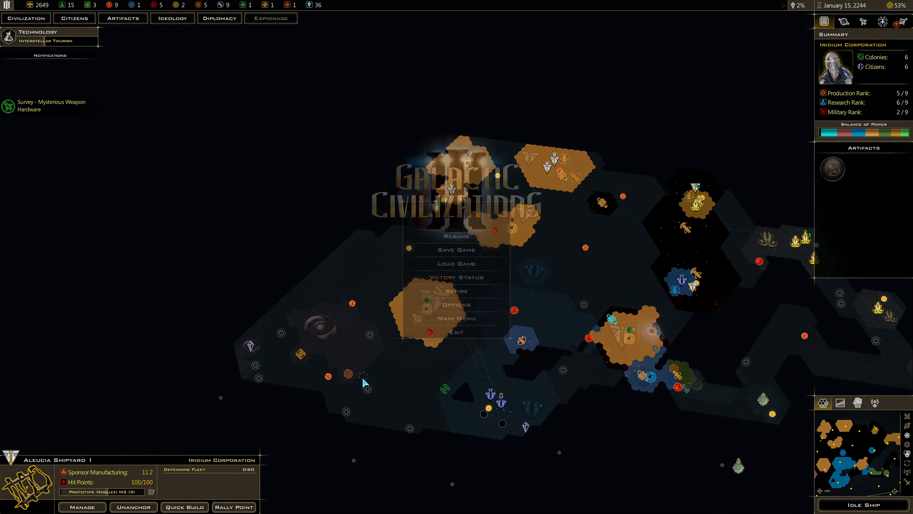
Step: Load the DiscountEmpire 4 save over the current game, confirming the overwrite
click(456, 263)
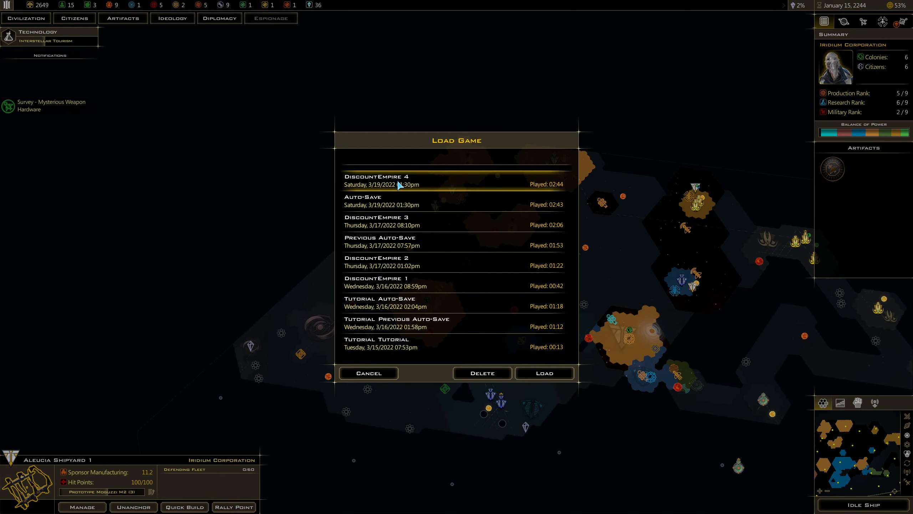
click(543, 372)
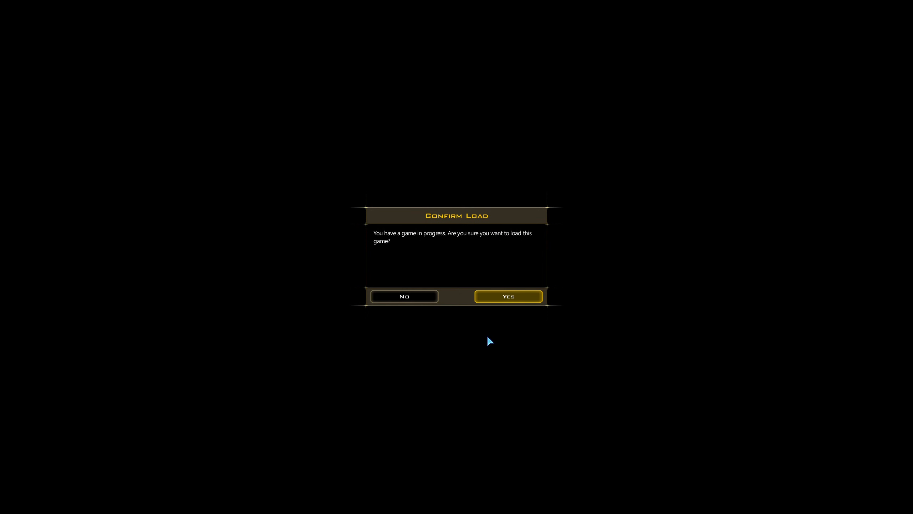
mouse_move(502, 341)
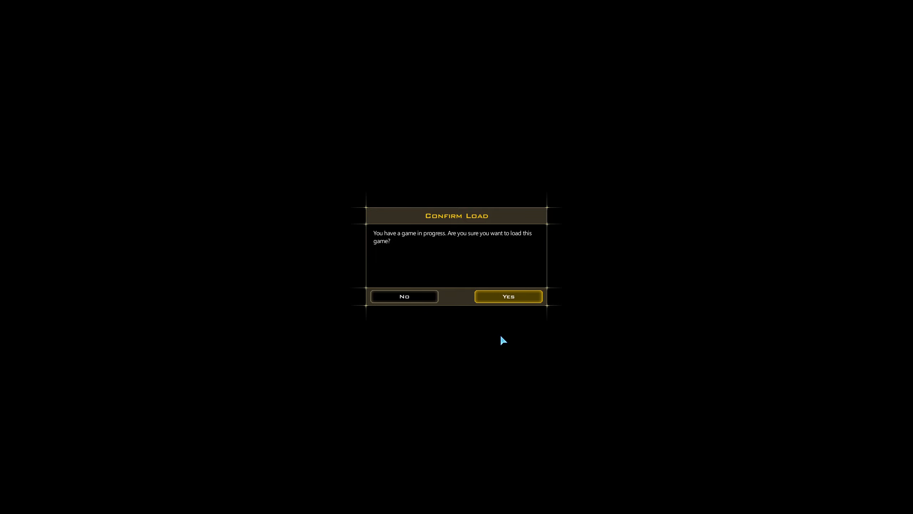
click(507, 295)
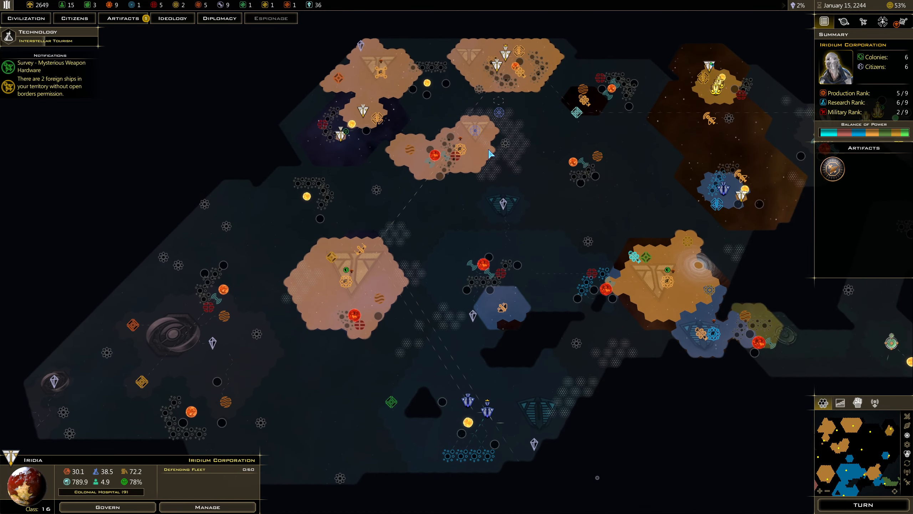
mouse_move(832, 168)
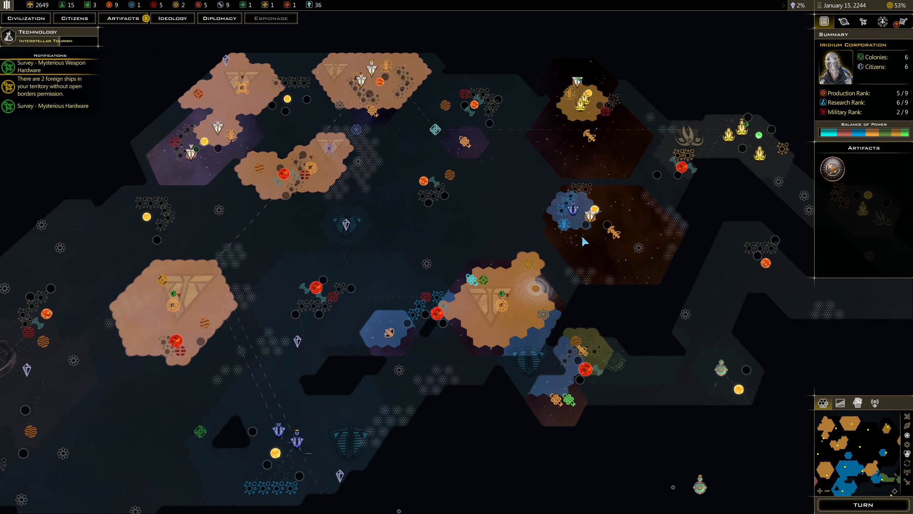
mouse_move(614, 232)
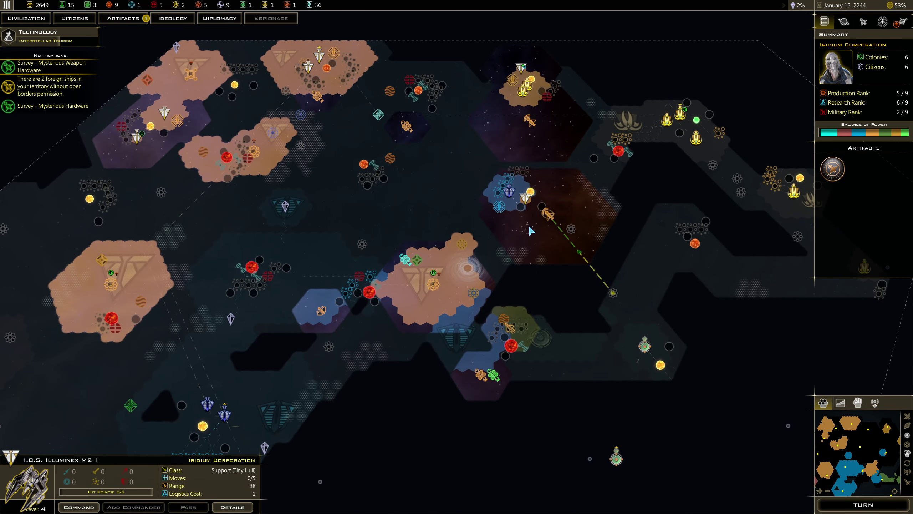
mouse_move(528, 120)
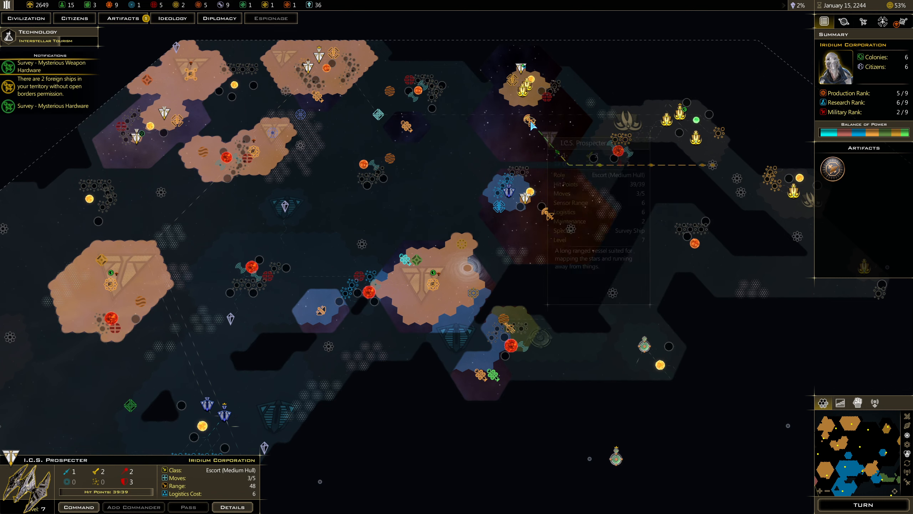
Step: Open the ICS Prospecter's detailed ship report
click(232, 506)
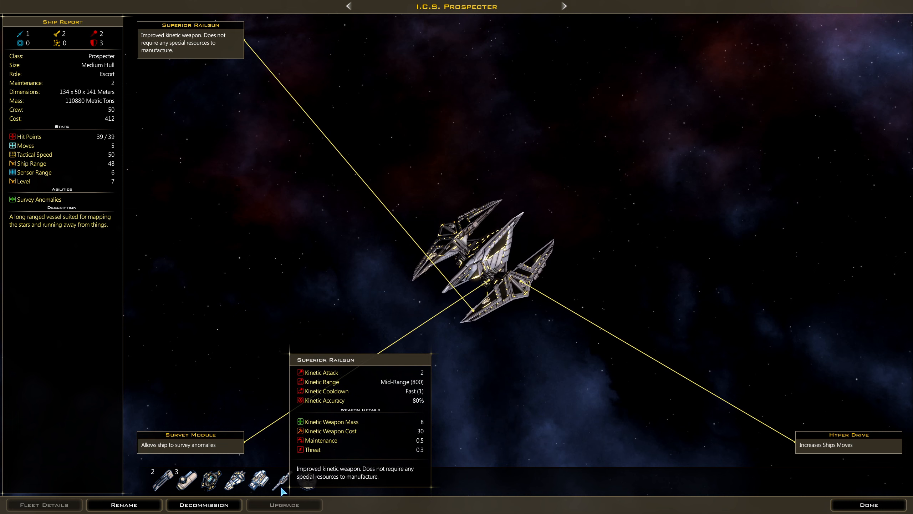
mouse_move(254, 482)
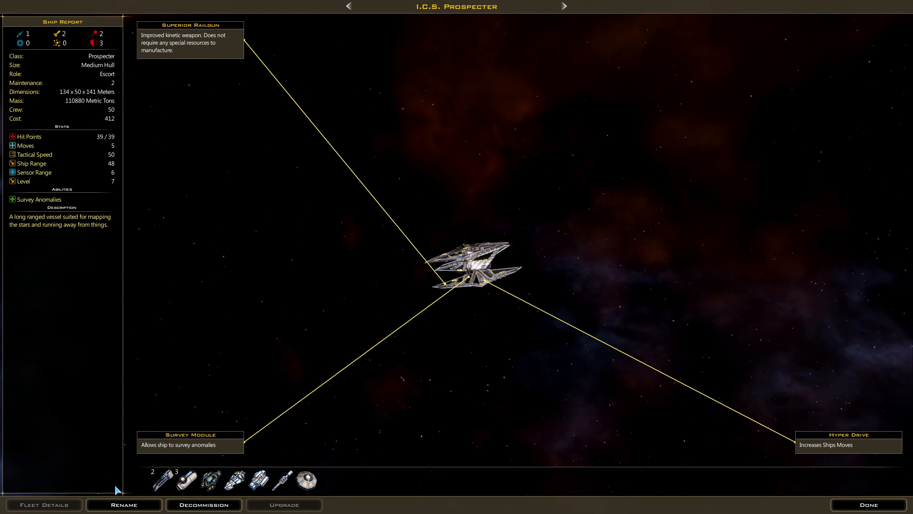
mouse_move(259, 495)
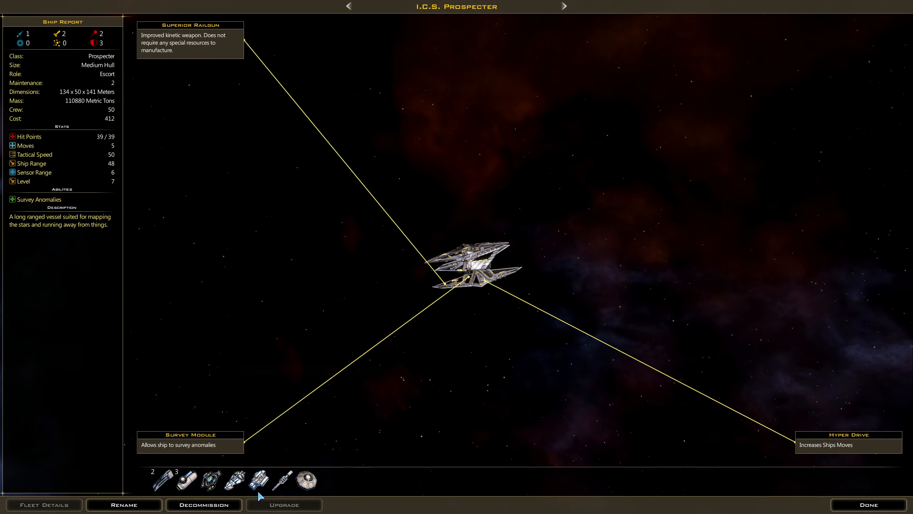
mouse_move(282, 480)
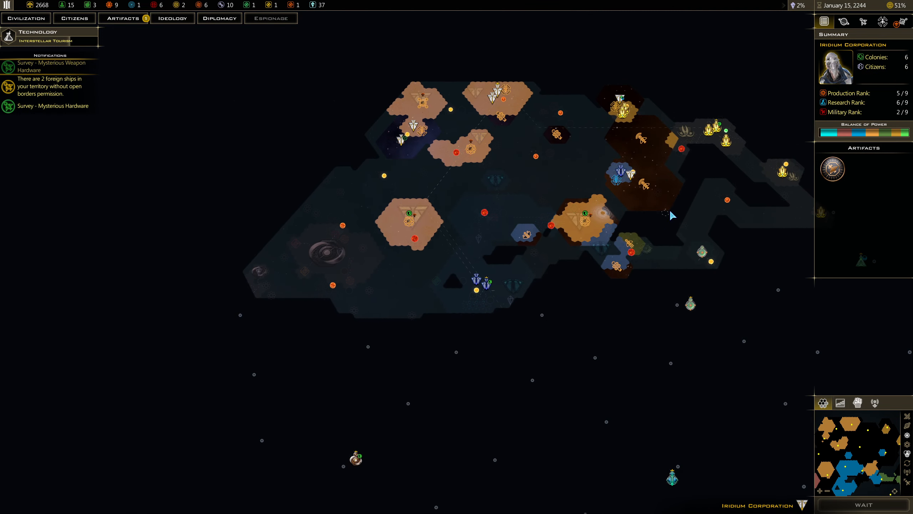
Step: Set Iridia as the Haul-X freighter's homeworld and confirm
click(864, 504)
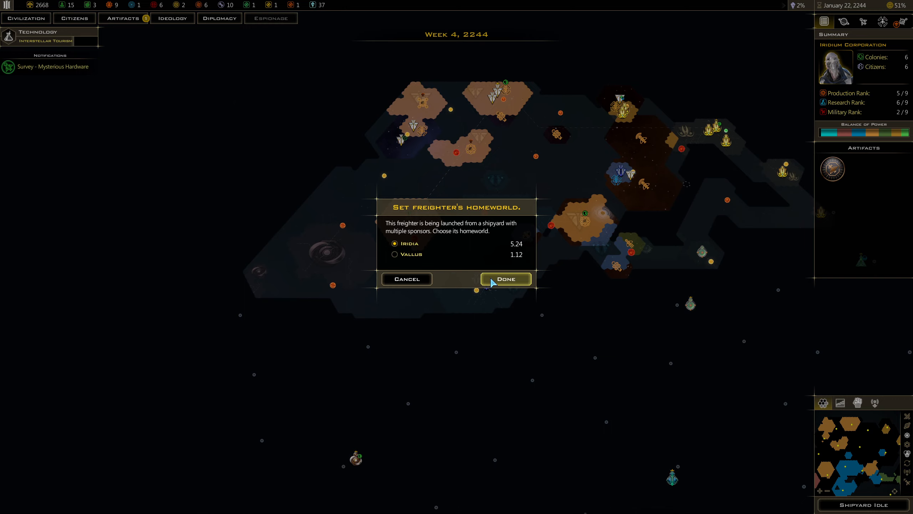
click(504, 278)
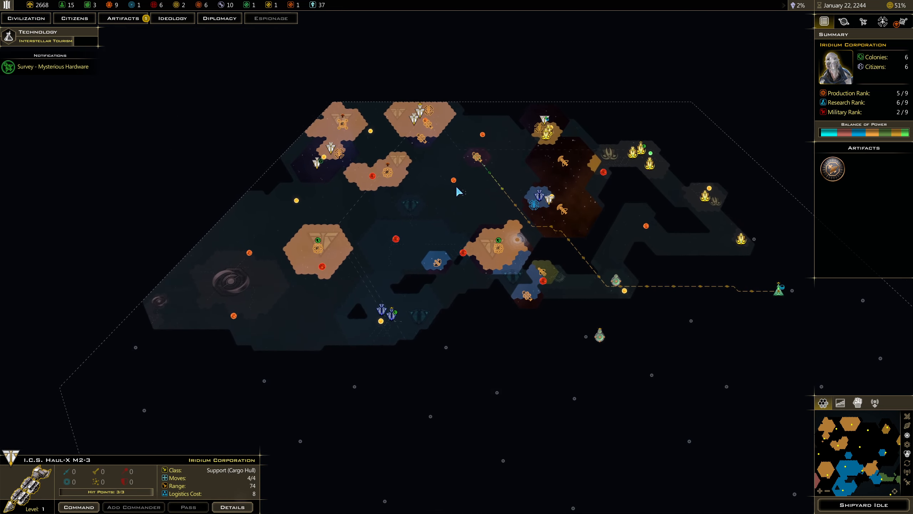
click(26, 18)
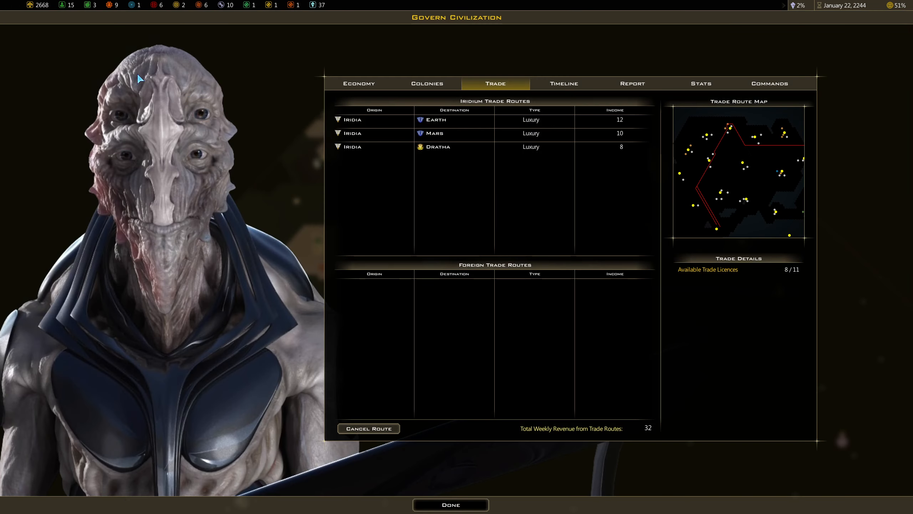
mouse_move(350, 467)
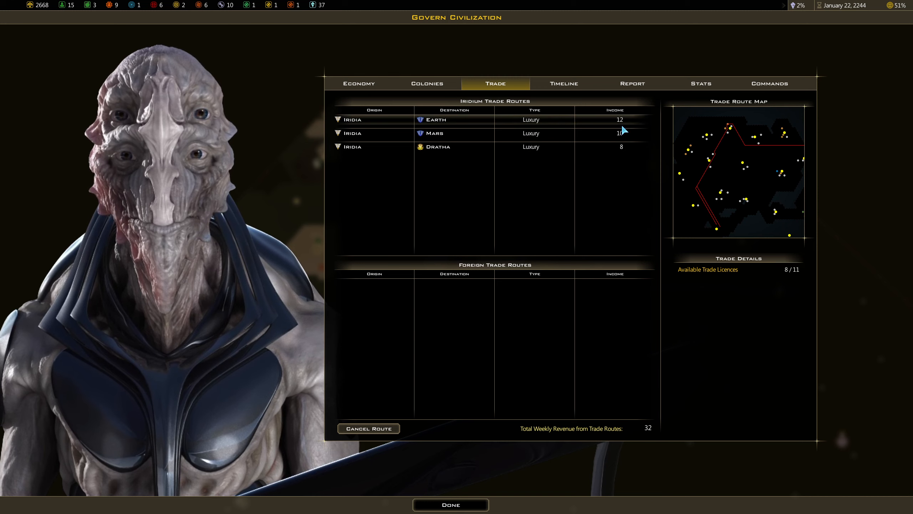
click(449, 505)
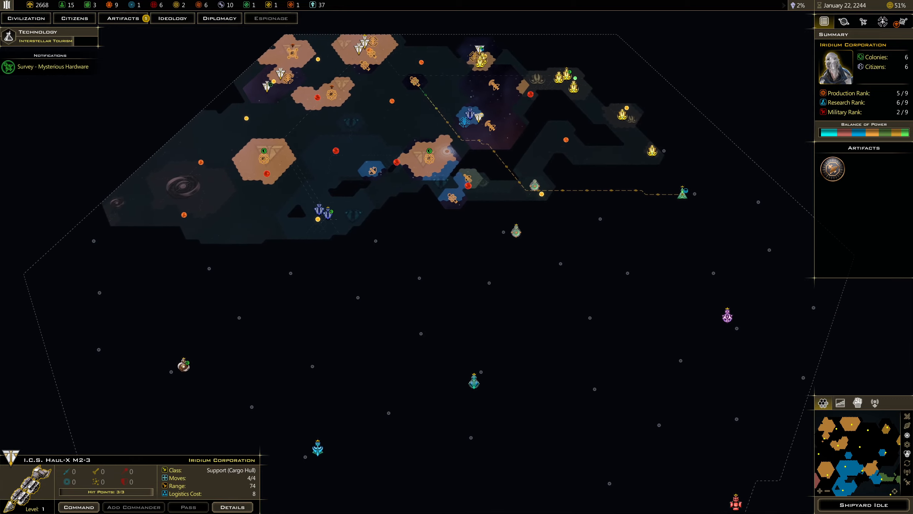
Step: Open Iridii Shipyard's build options and browse the missile and kinetic ship groups
click(864, 504)
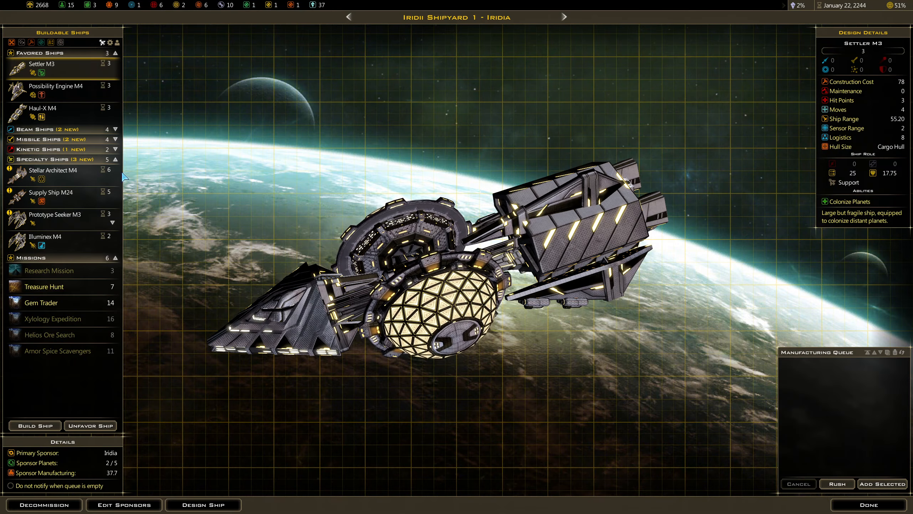
mouse_move(44, 286)
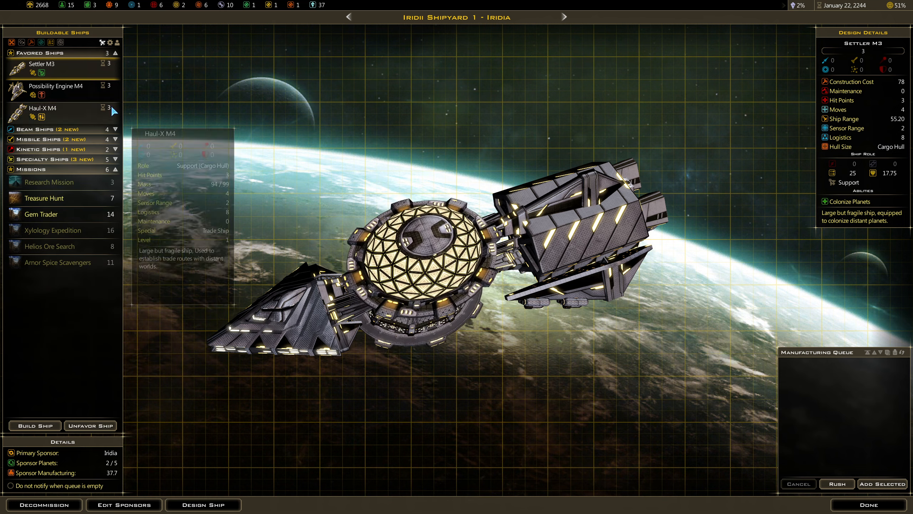
click(115, 53)
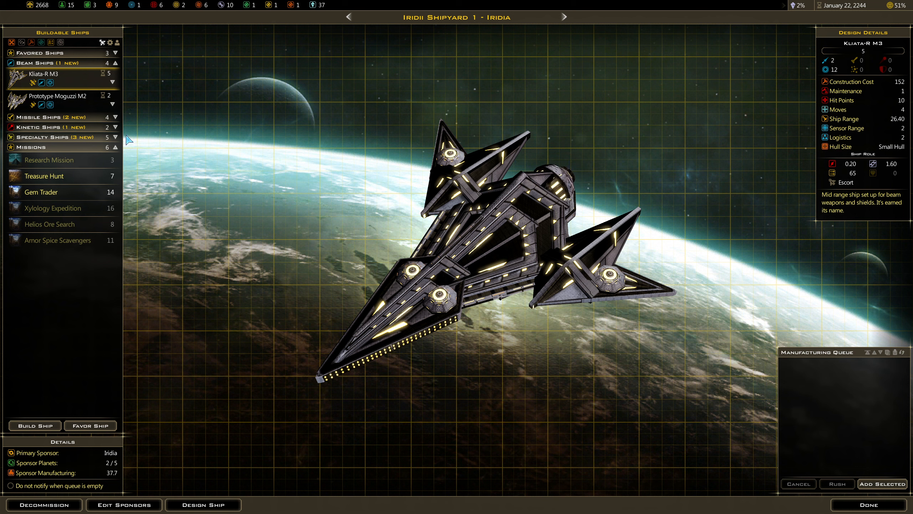
click(115, 117)
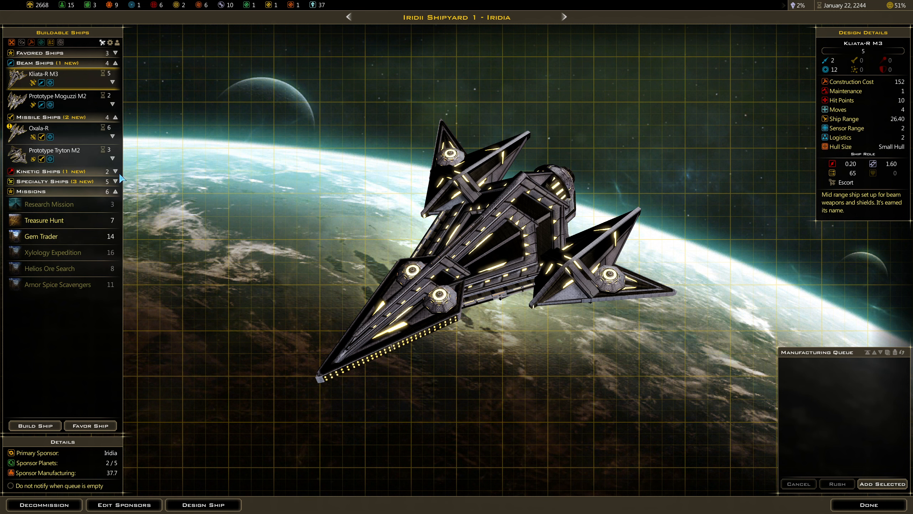
click(115, 171)
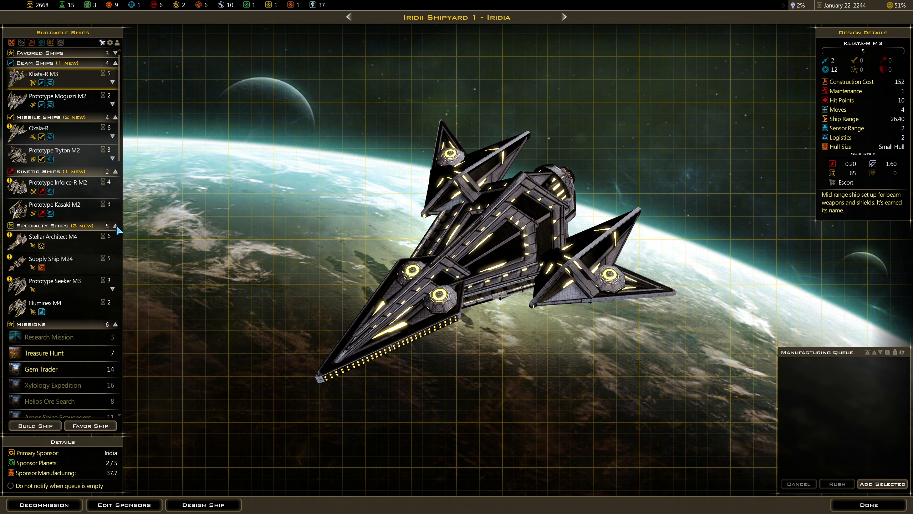
mouse_move(52, 259)
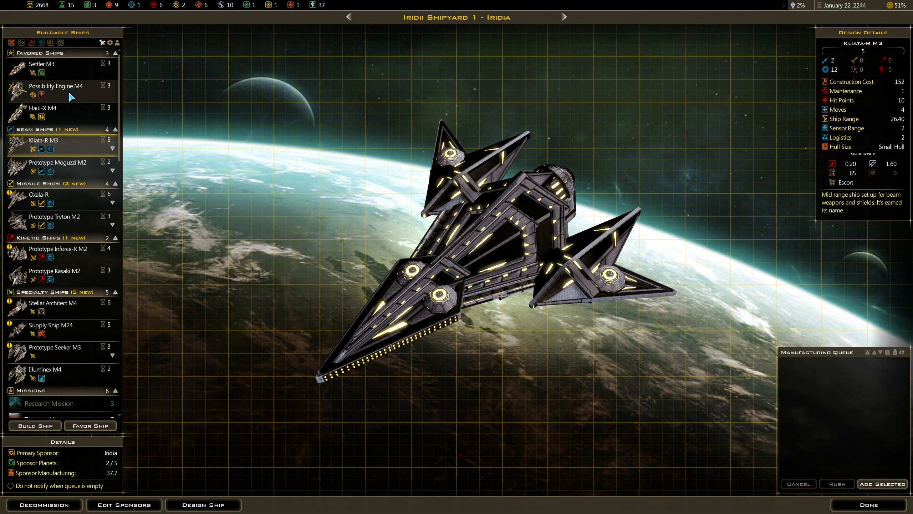
click(55, 85)
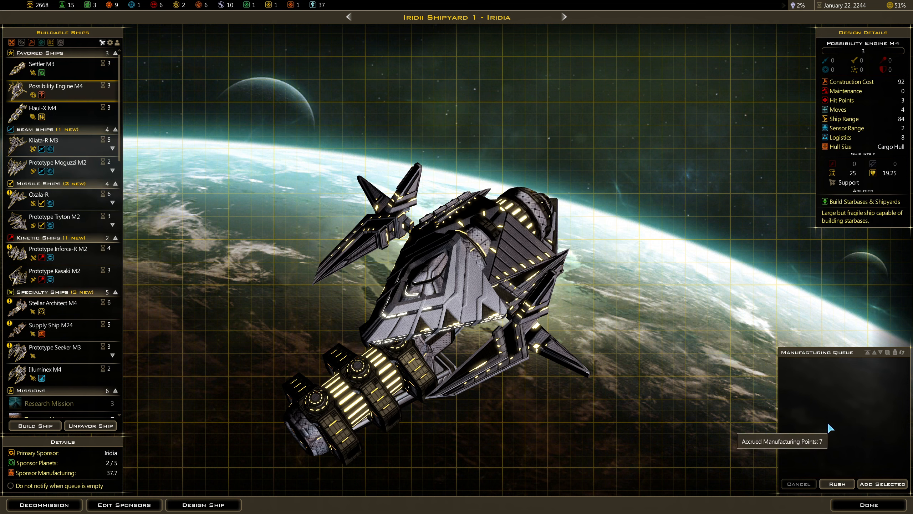
Step: Queue the Prototype Inforce-R M2 at Iridii Shipyard 1 and return to the galaxy map
click(867, 505)
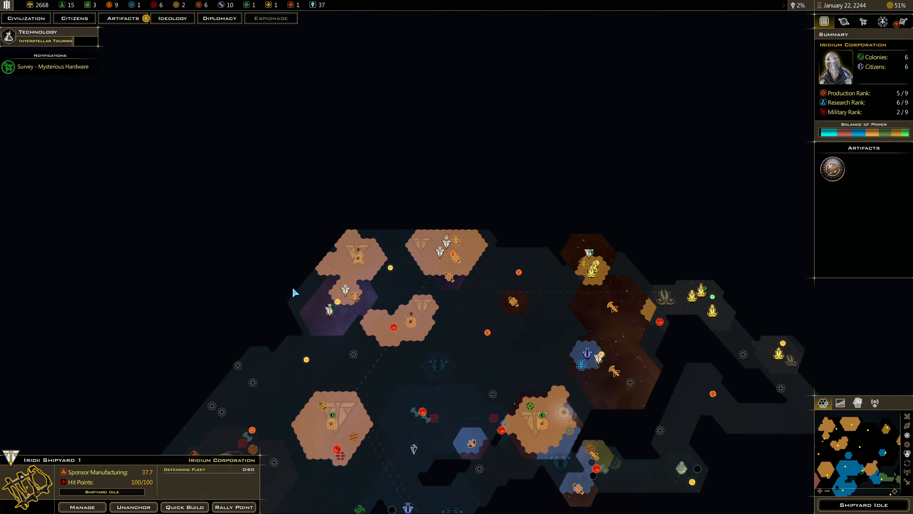
click(82, 506)
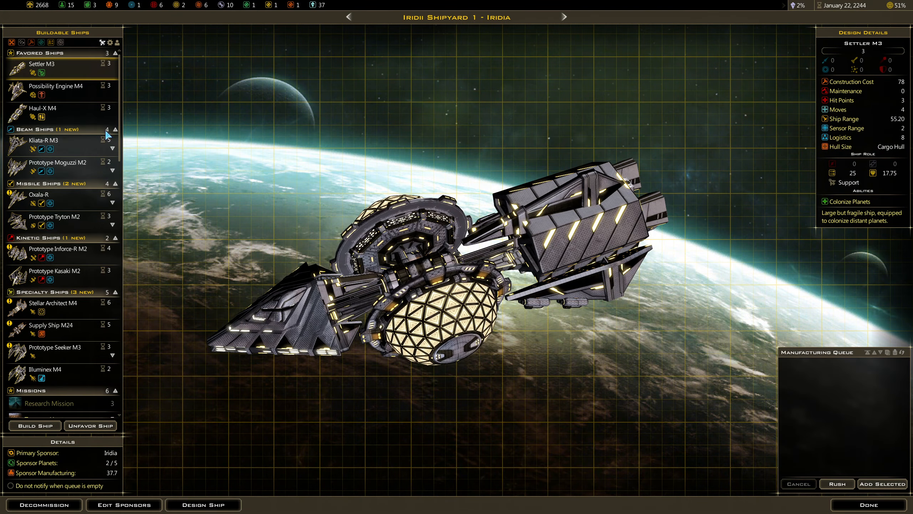
click(41, 140)
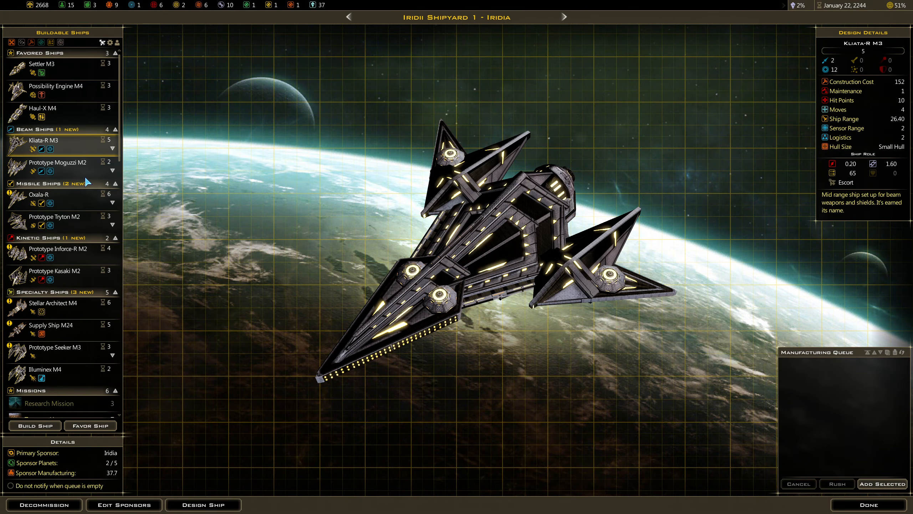
click(58, 249)
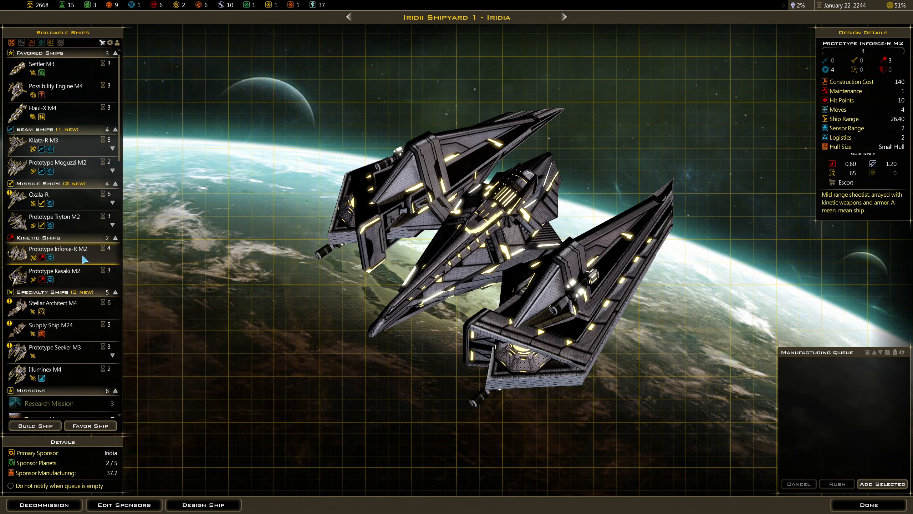
mouse_move(73, 235)
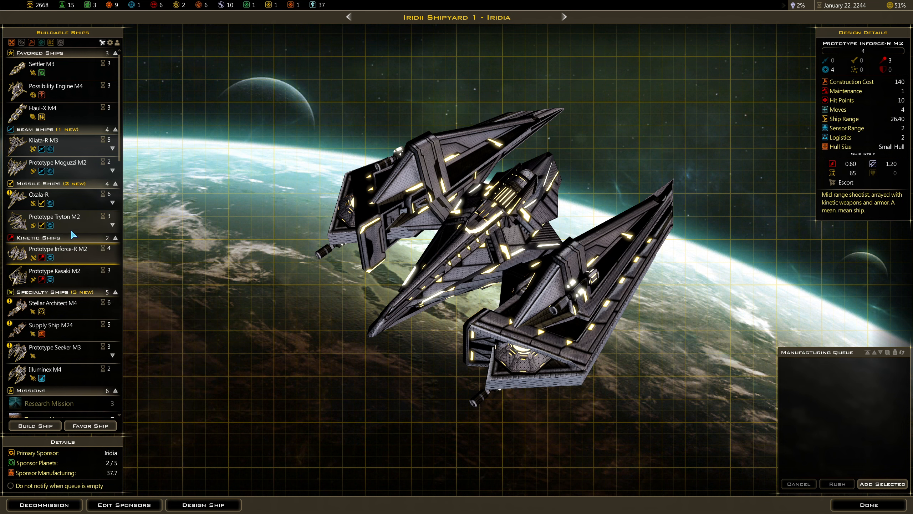
mouse_move(58, 163)
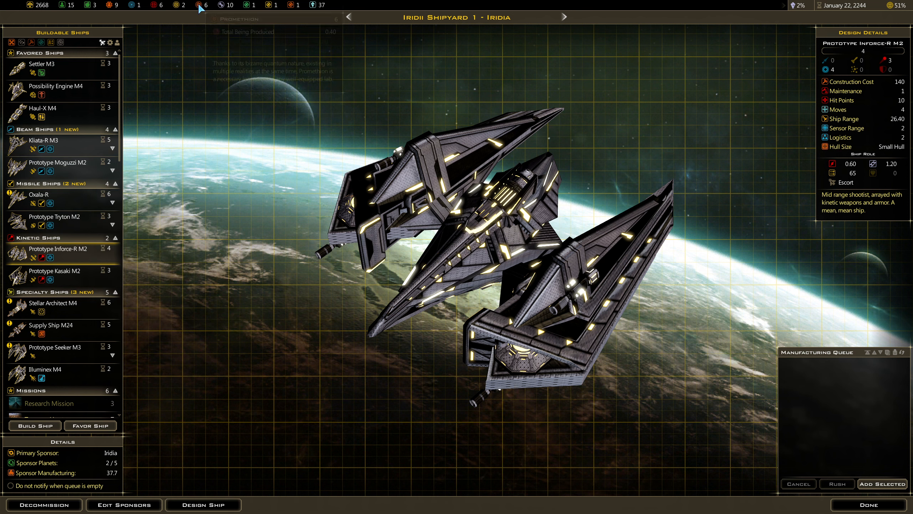
mouse_move(160, 4)
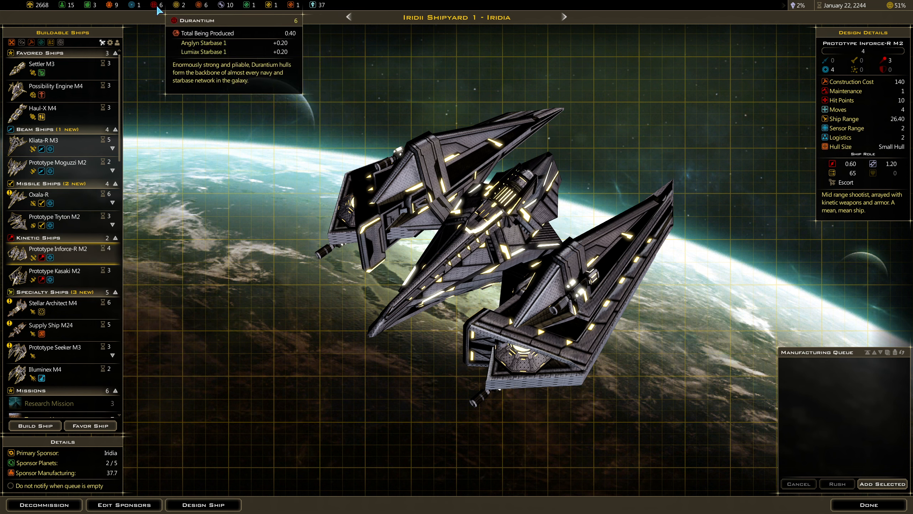
mouse_move(89, 206)
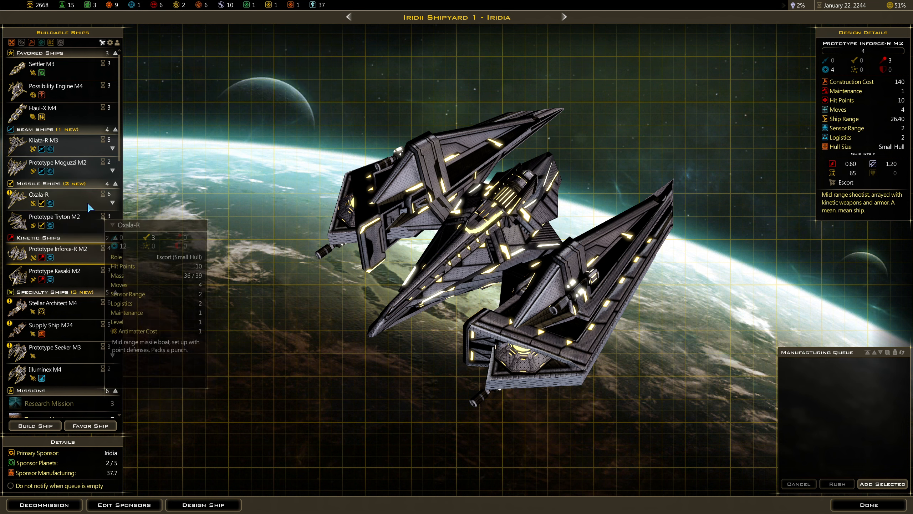
mouse_move(88, 156)
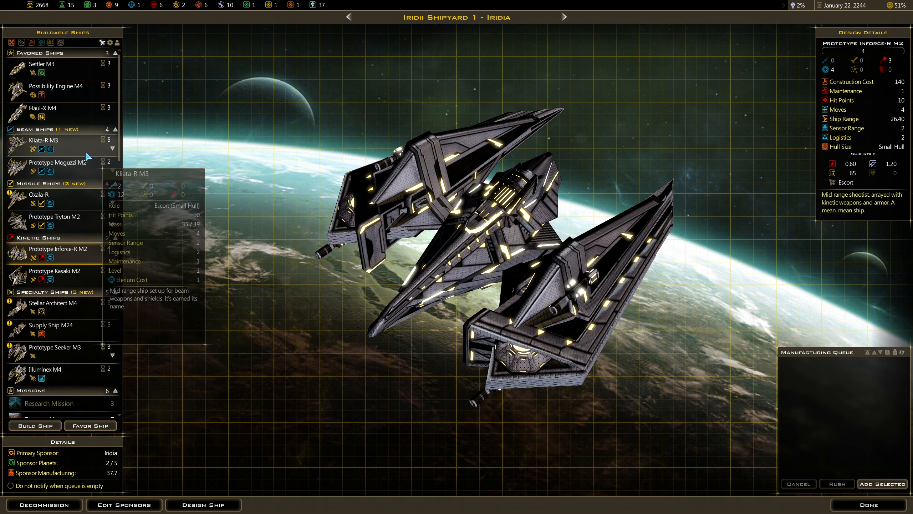
mouse_move(85, 296)
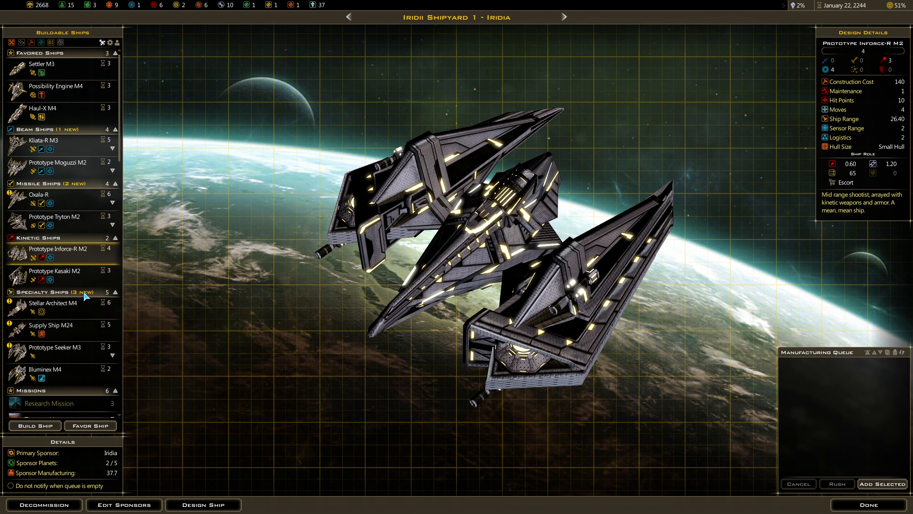
mouse_move(61, 271)
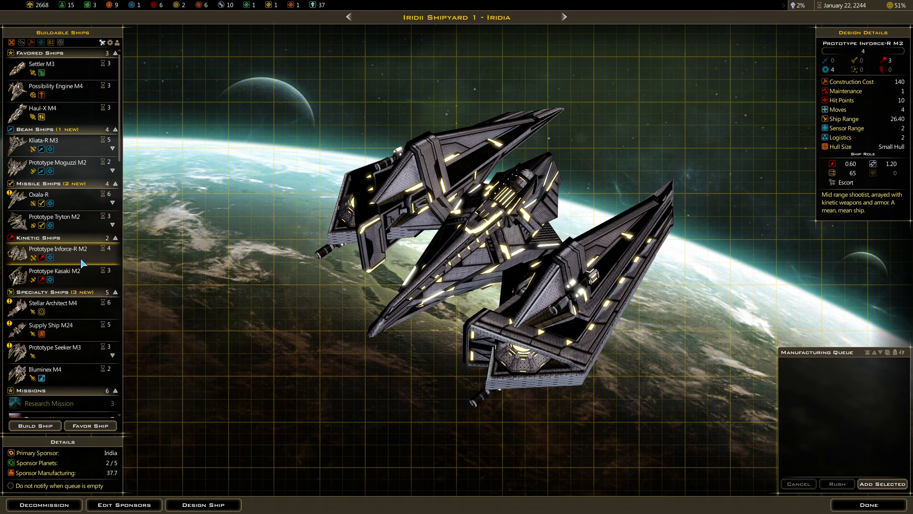
mouse_move(58, 248)
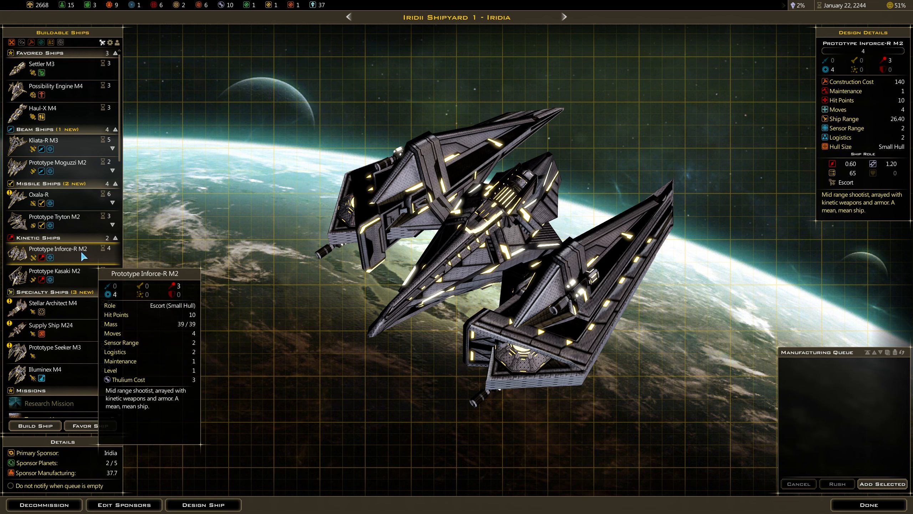
click(881, 483)
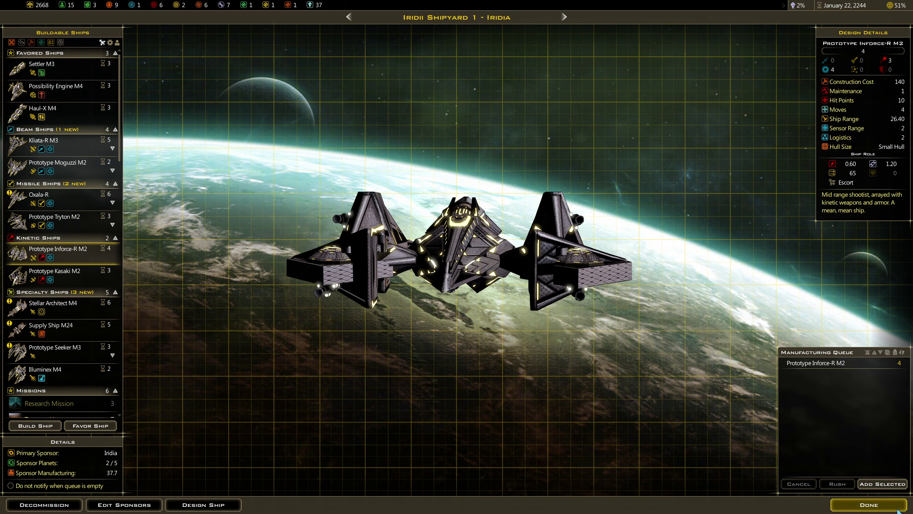
click(868, 505)
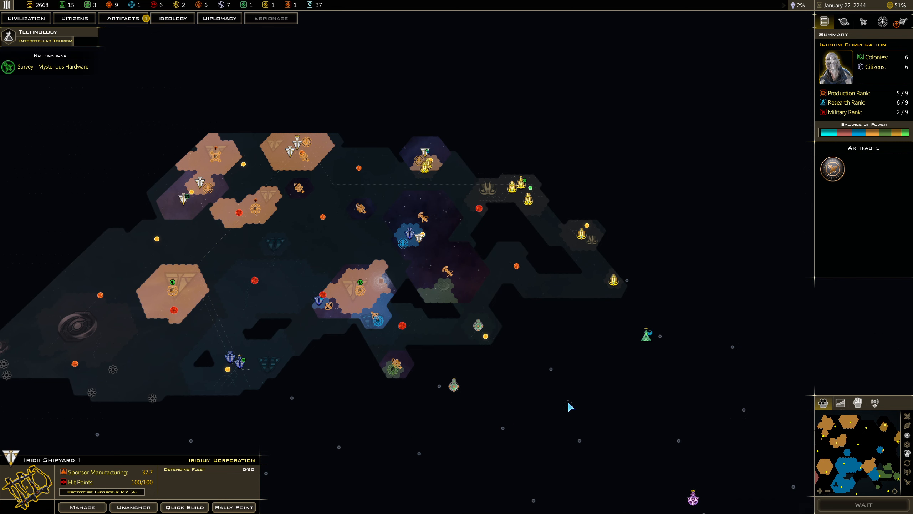
Step: End the turn, advancing the date to January 29, 2244
click(862, 505)
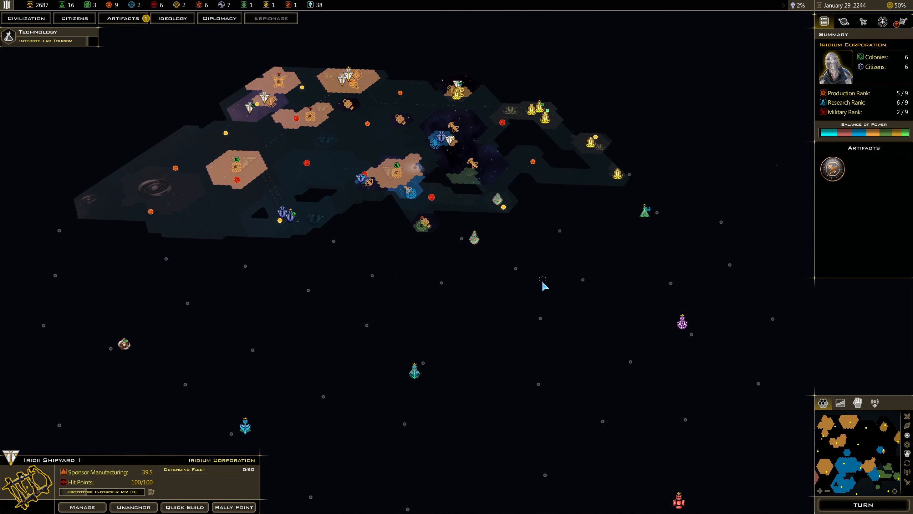
mouse_move(521, 296)
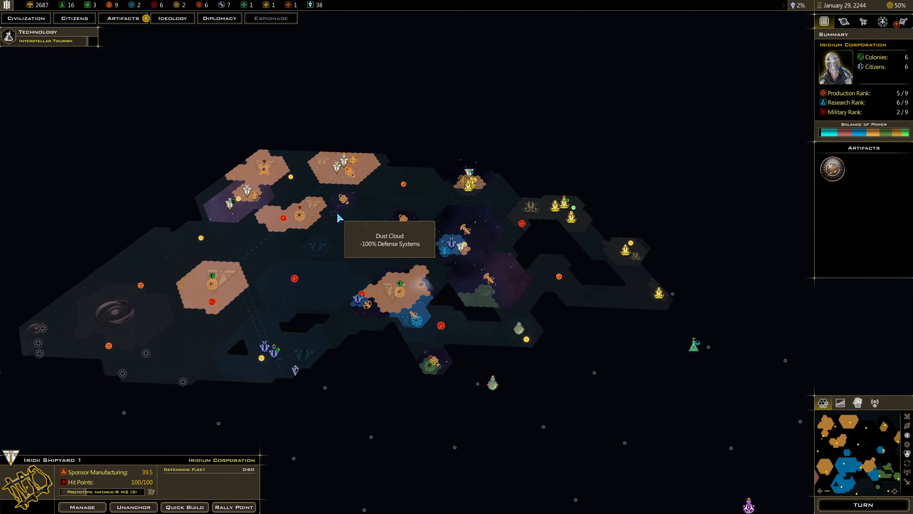
mouse_move(375, 244)
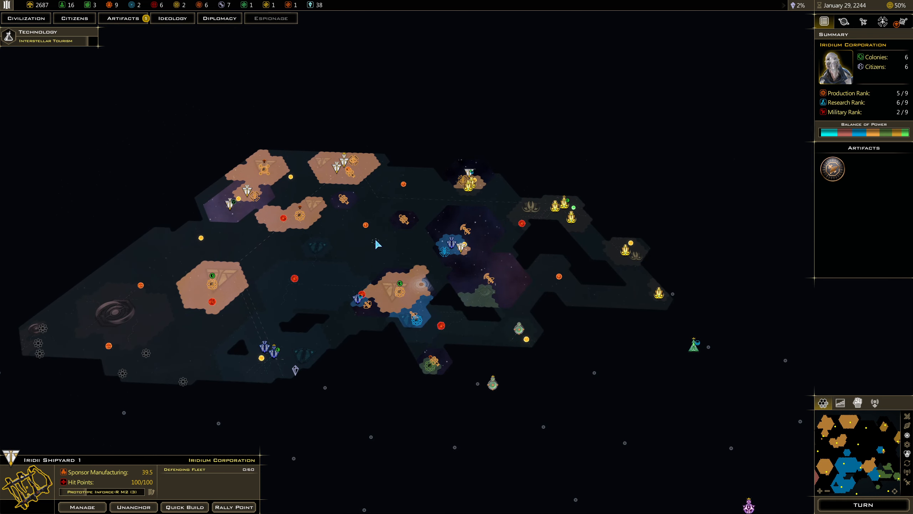